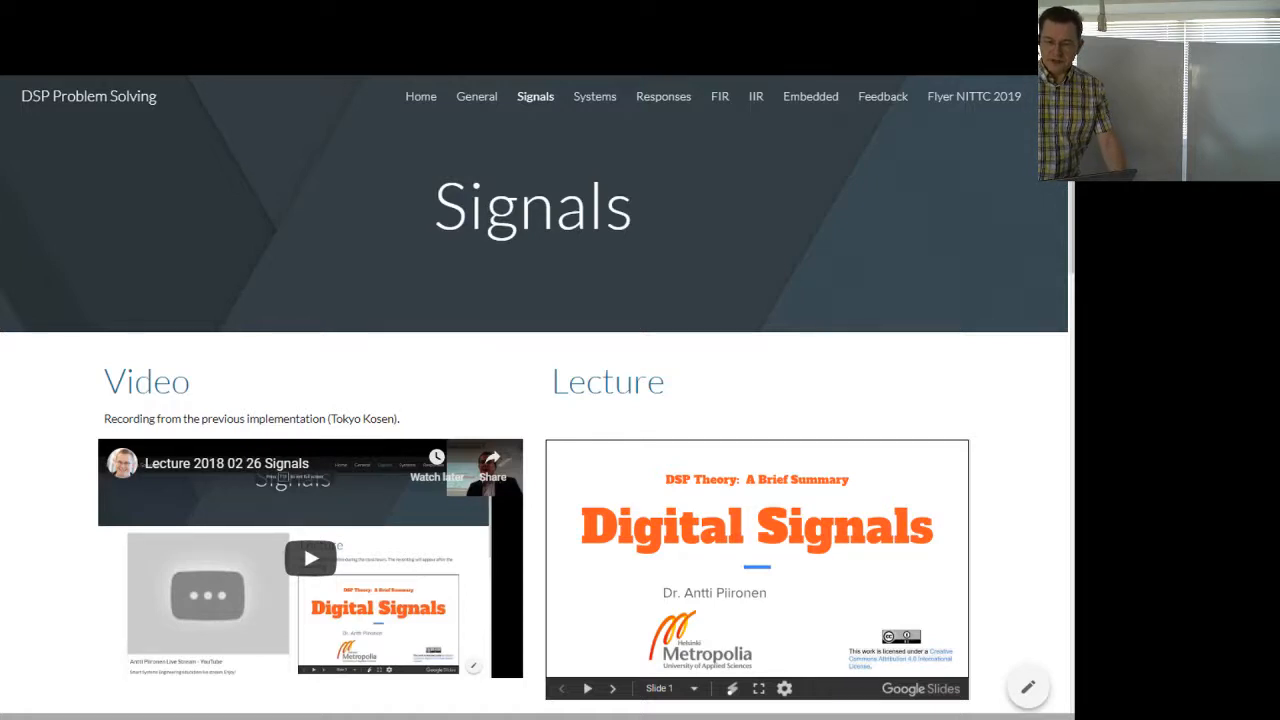
pyautogui.moveTo(414, 402)
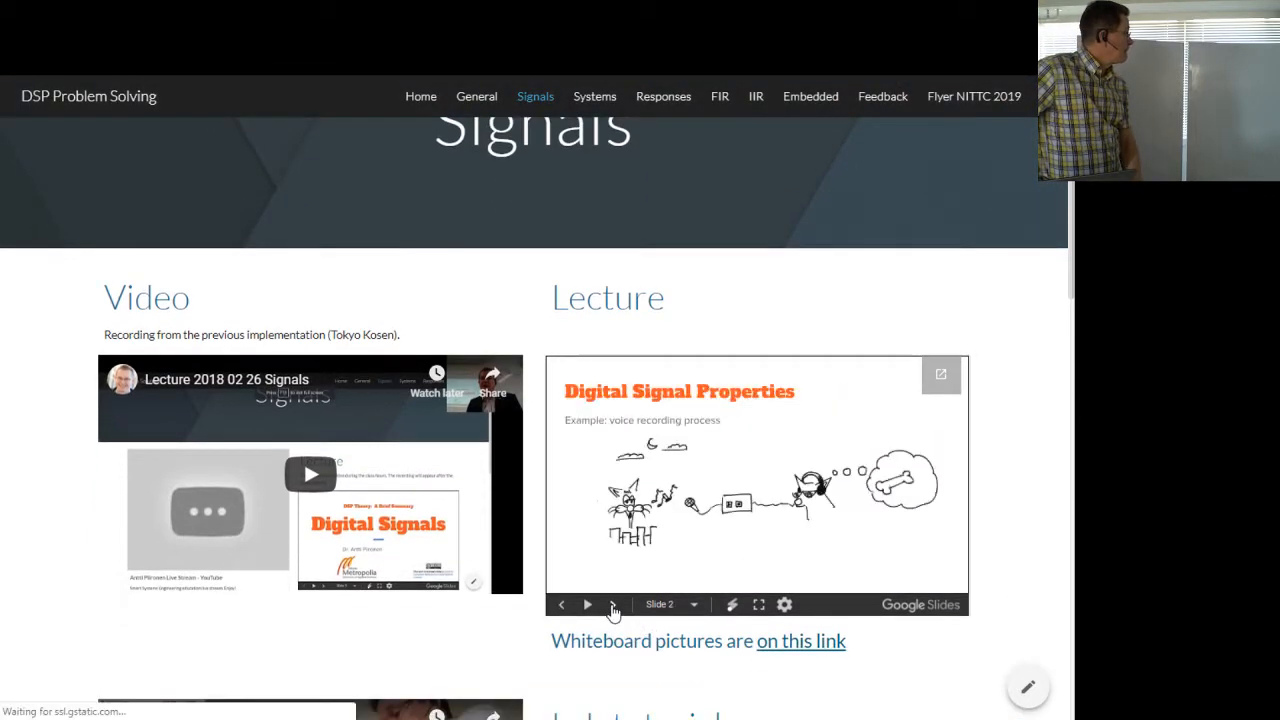
# Step: Advance the embedded lecture through the recording diagram, analog, sampled, digital and audio signal slides
pyautogui.click(588, 604)
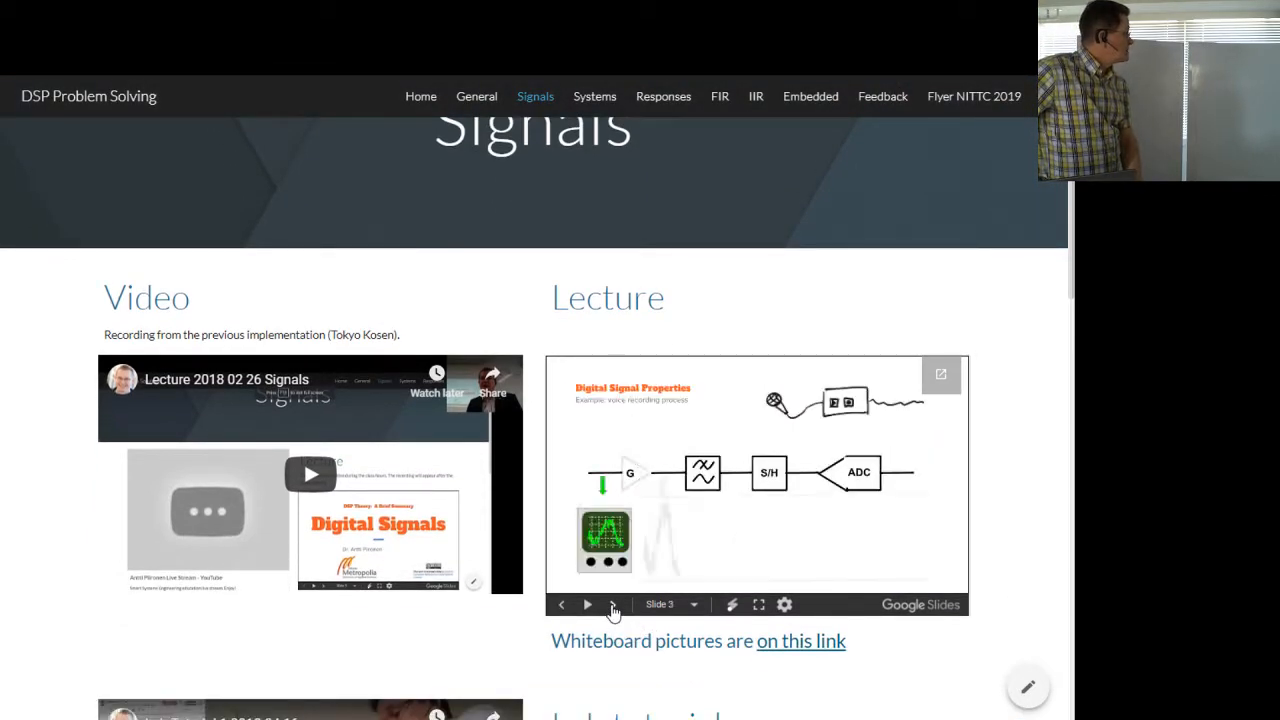
pyautogui.click(588, 604)
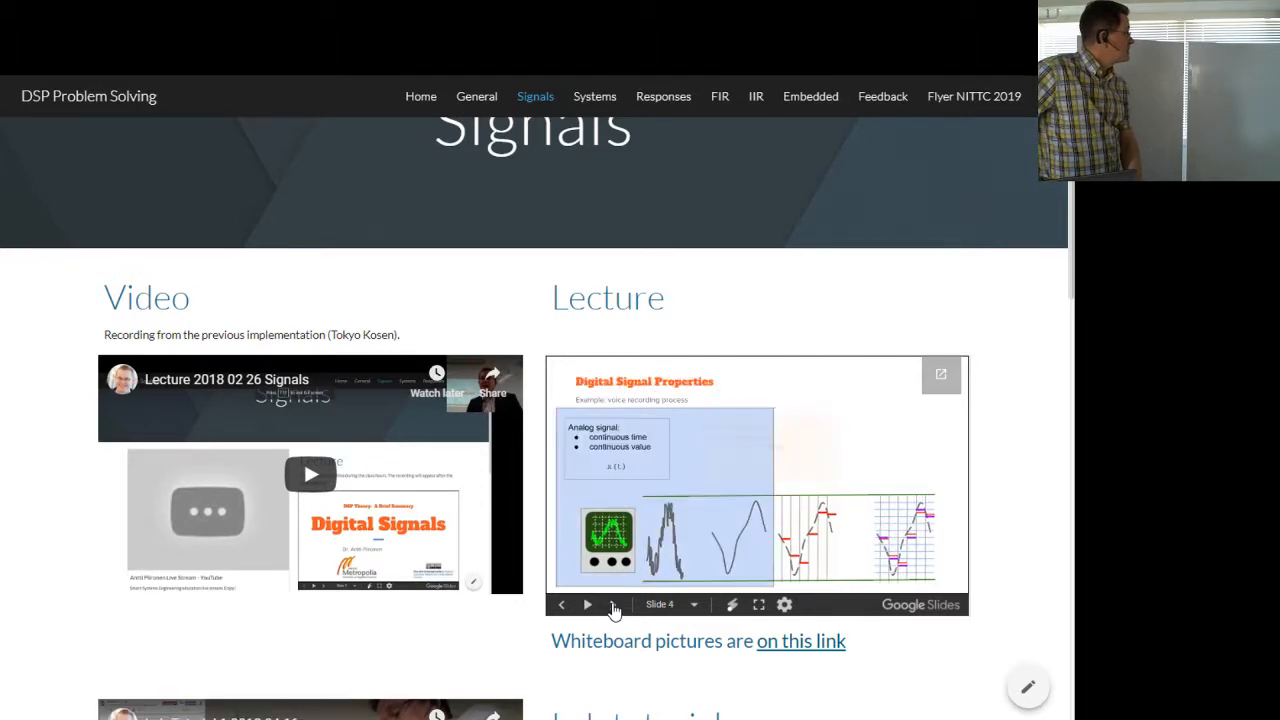
pyautogui.click(588, 604)
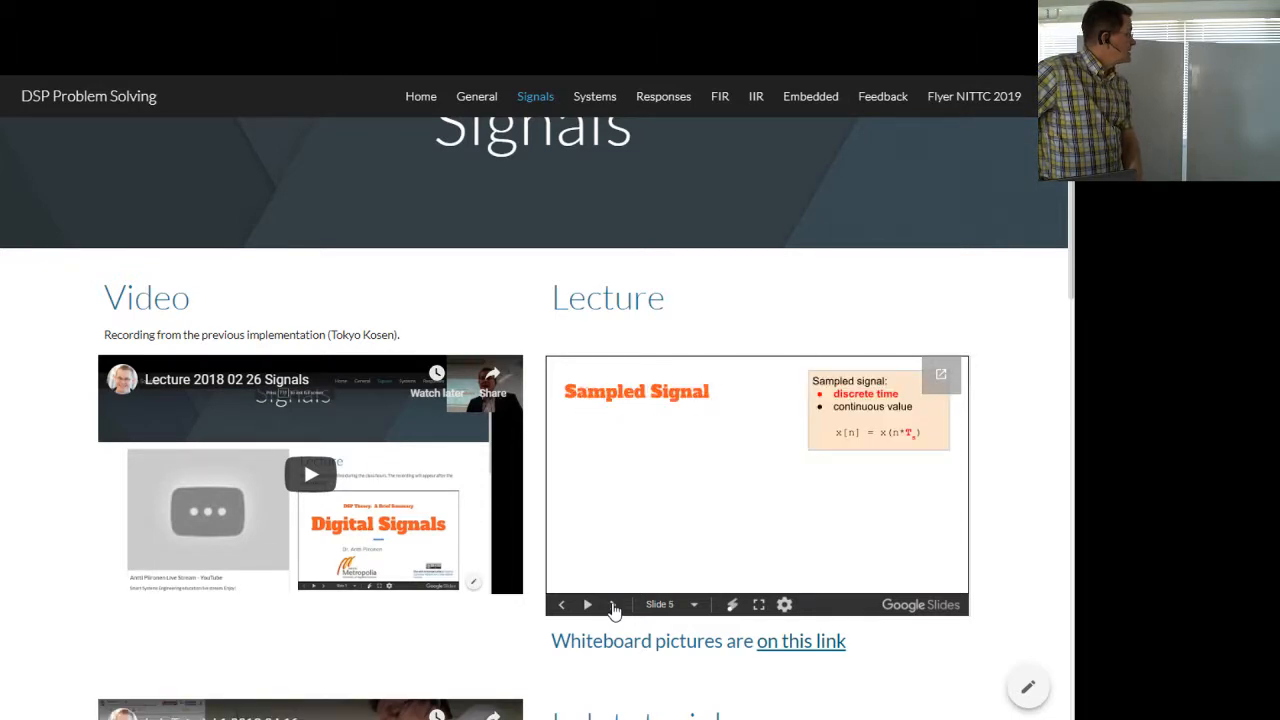
pyautogui.click(588, 604)
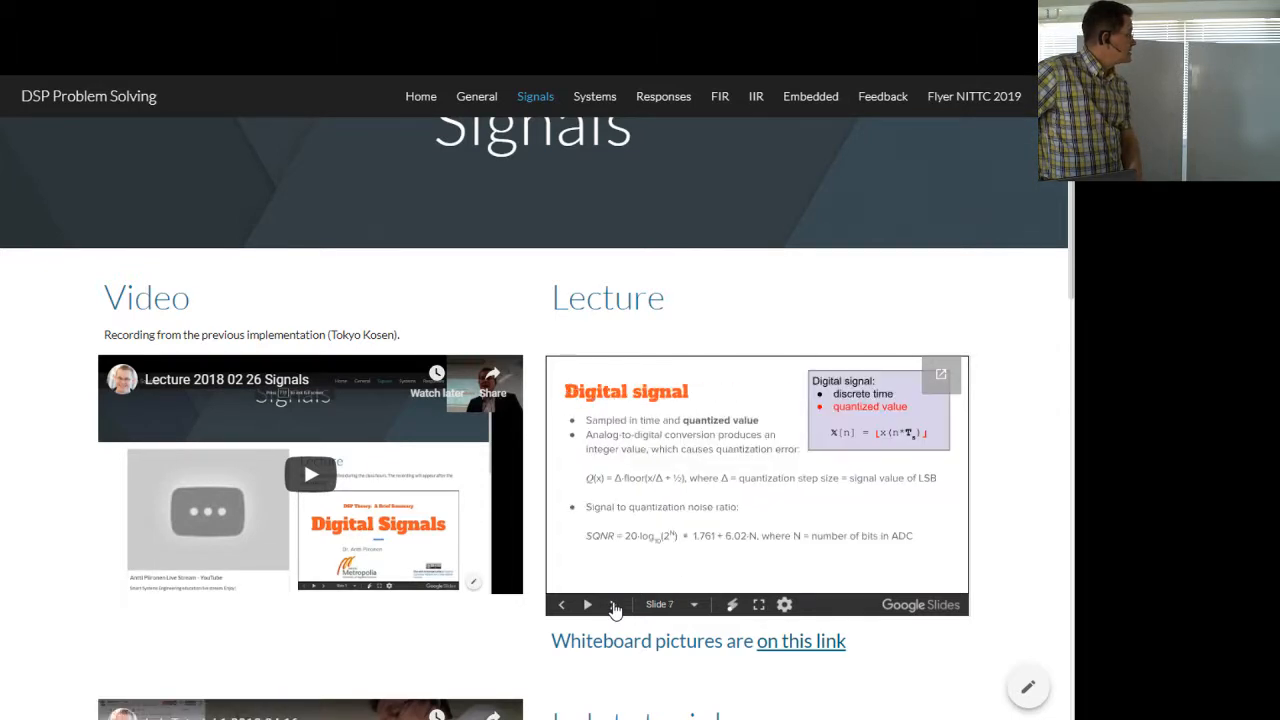
pyautogui.click(588, 604)
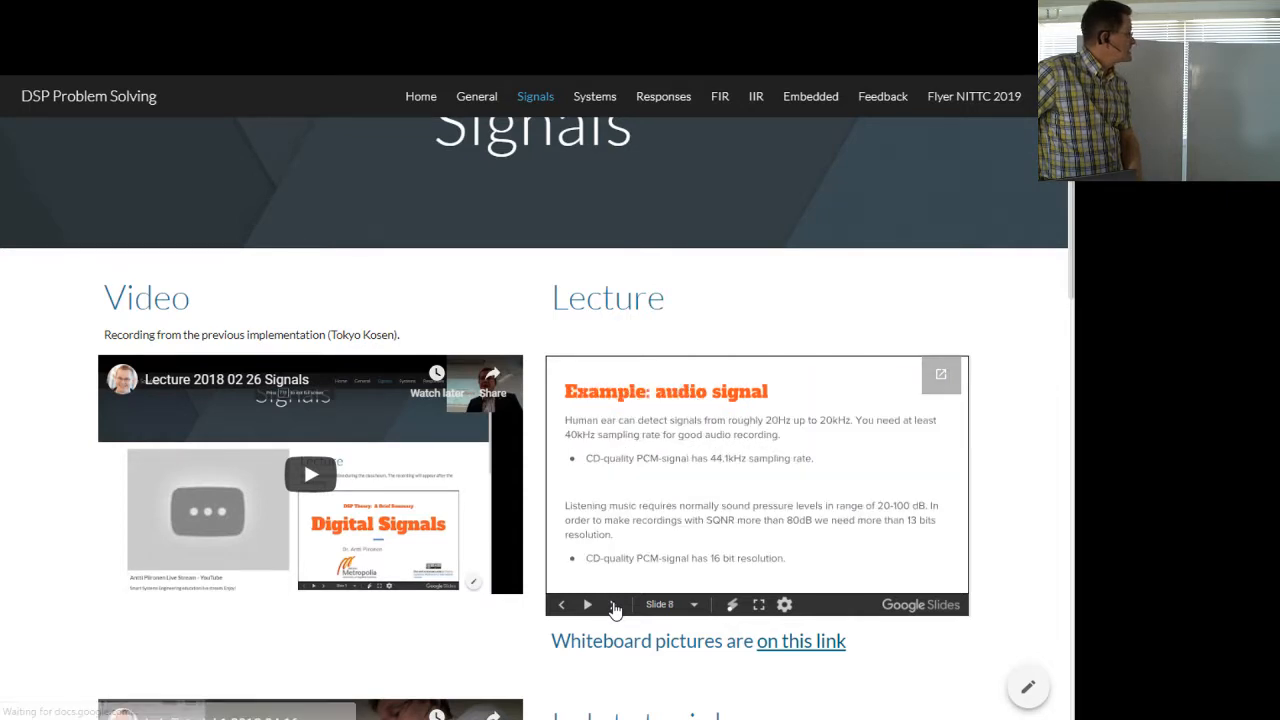
pyautogui.click(588, 604)
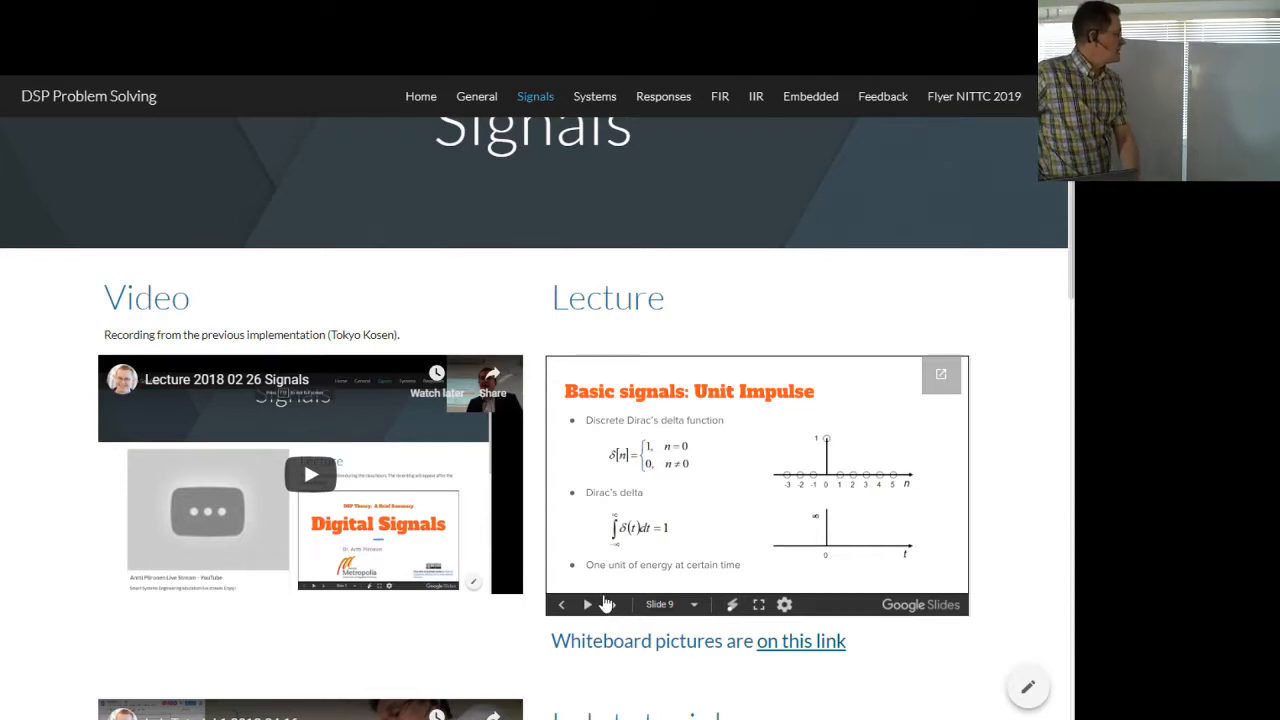
# Step: Continue past the Unit Step slides to Periodic Signal: Sampled and on to the Fourier series slide
pyautogui.click(588, 604)
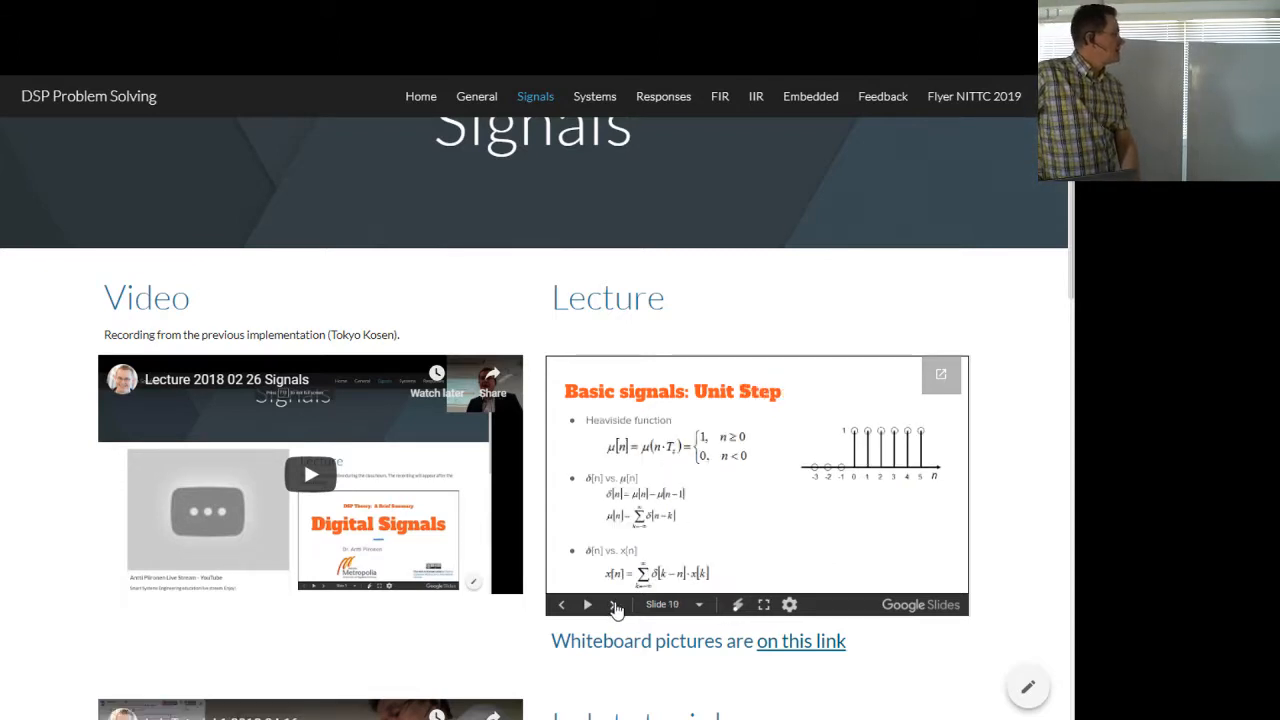
pyautogui.click(588, 604)
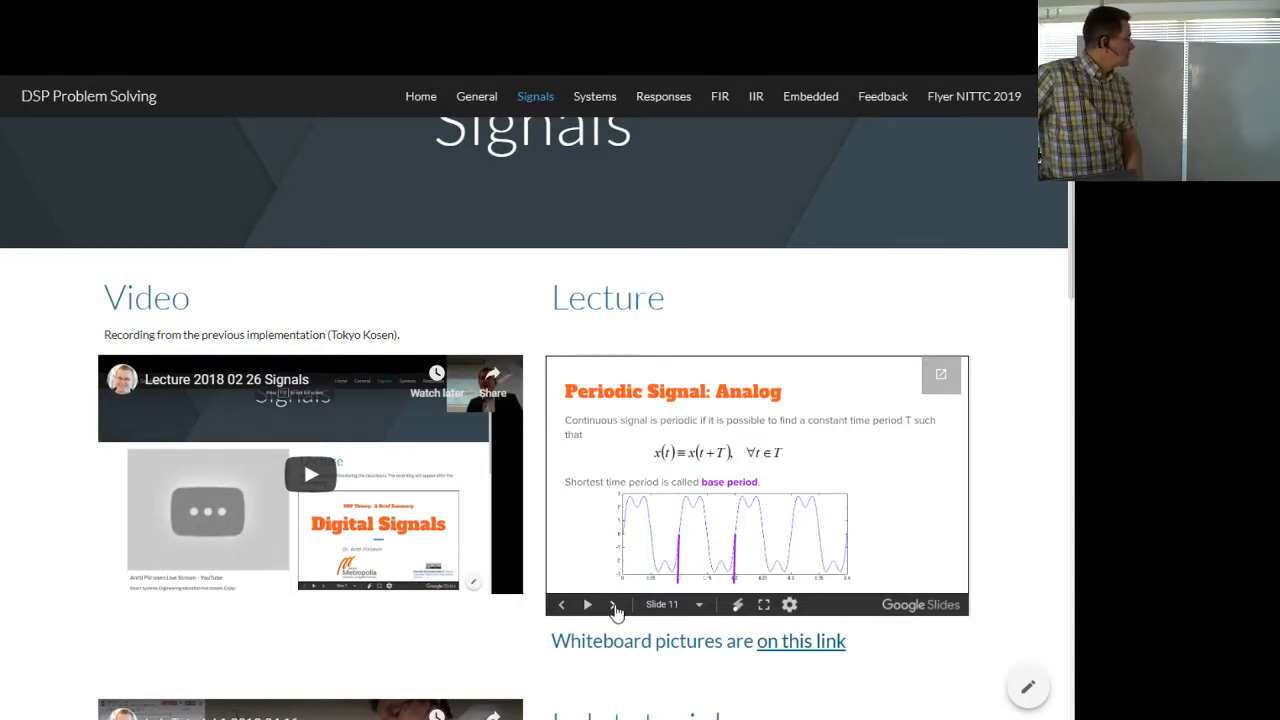
pyautogui.click(616, 604)
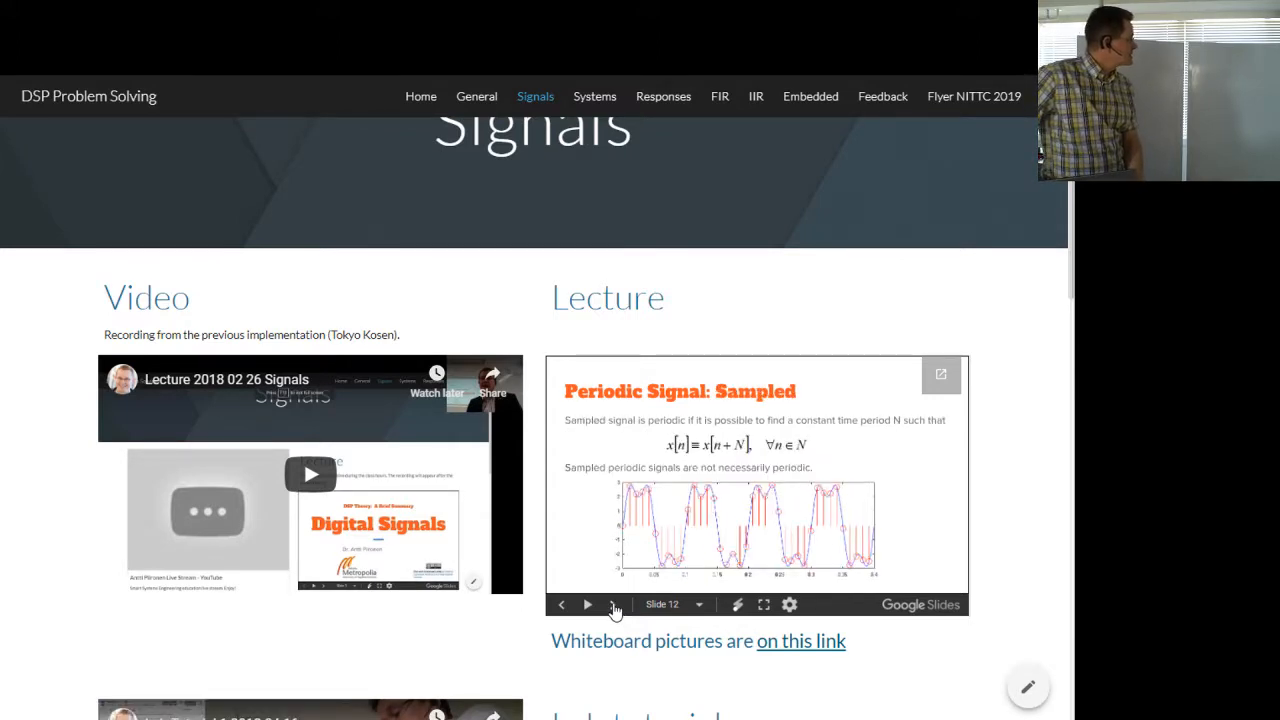
pyautogui.click(588, 604)
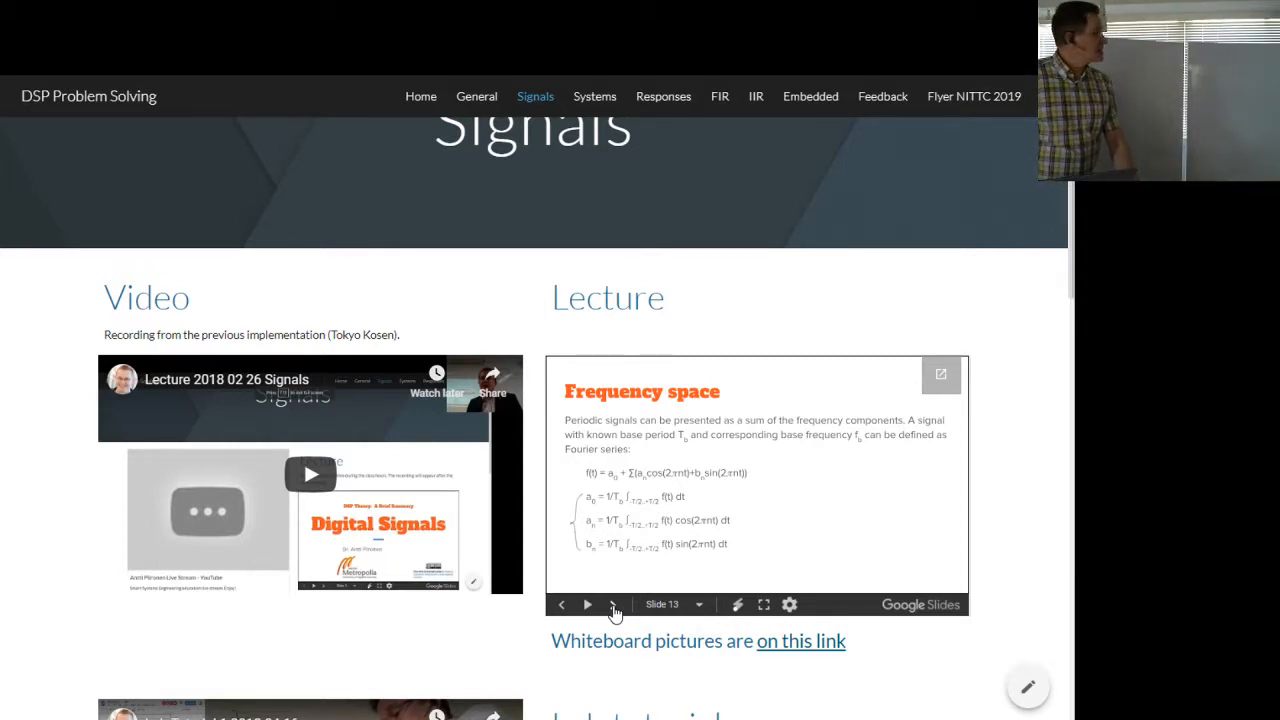
# Step: Advance through the Random Signal, Statistical Analysis, Correlation and Convolution slides
pyautogui.click(588, 604)
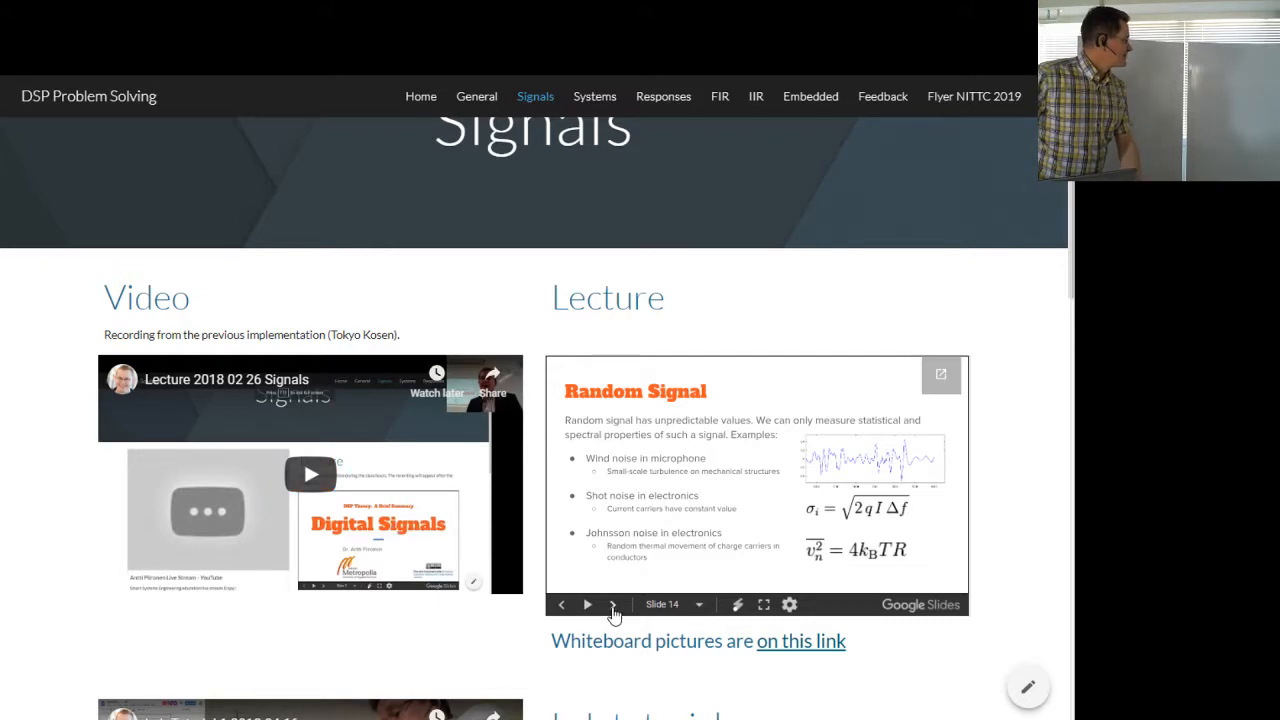
pyautogui.click(612, 604)
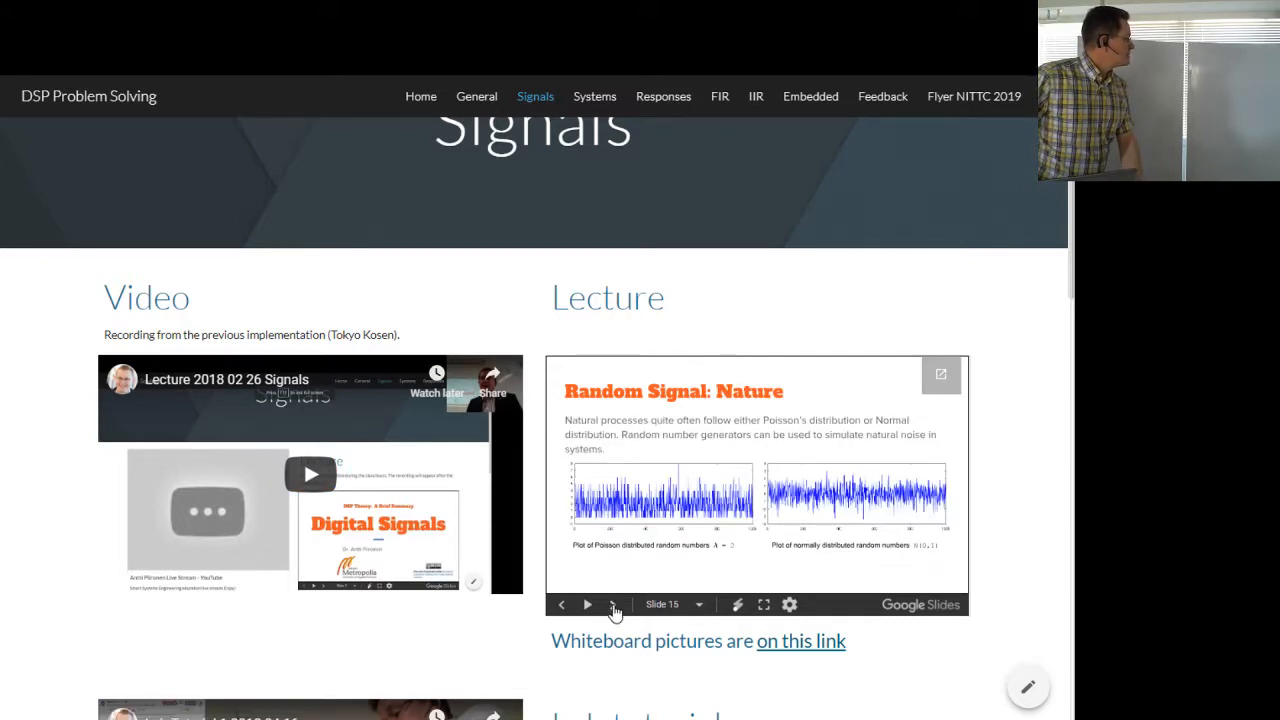
pyautogui.click(588, 604)
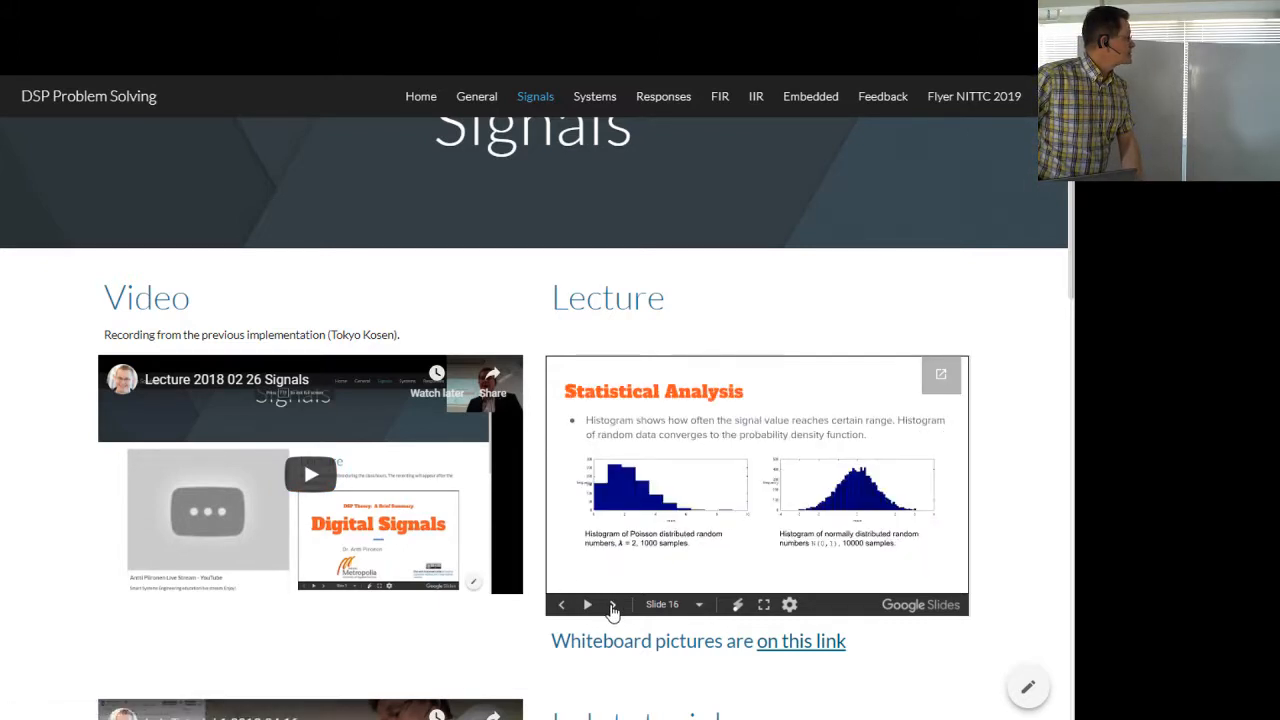
pyautogui.click(588, 604)
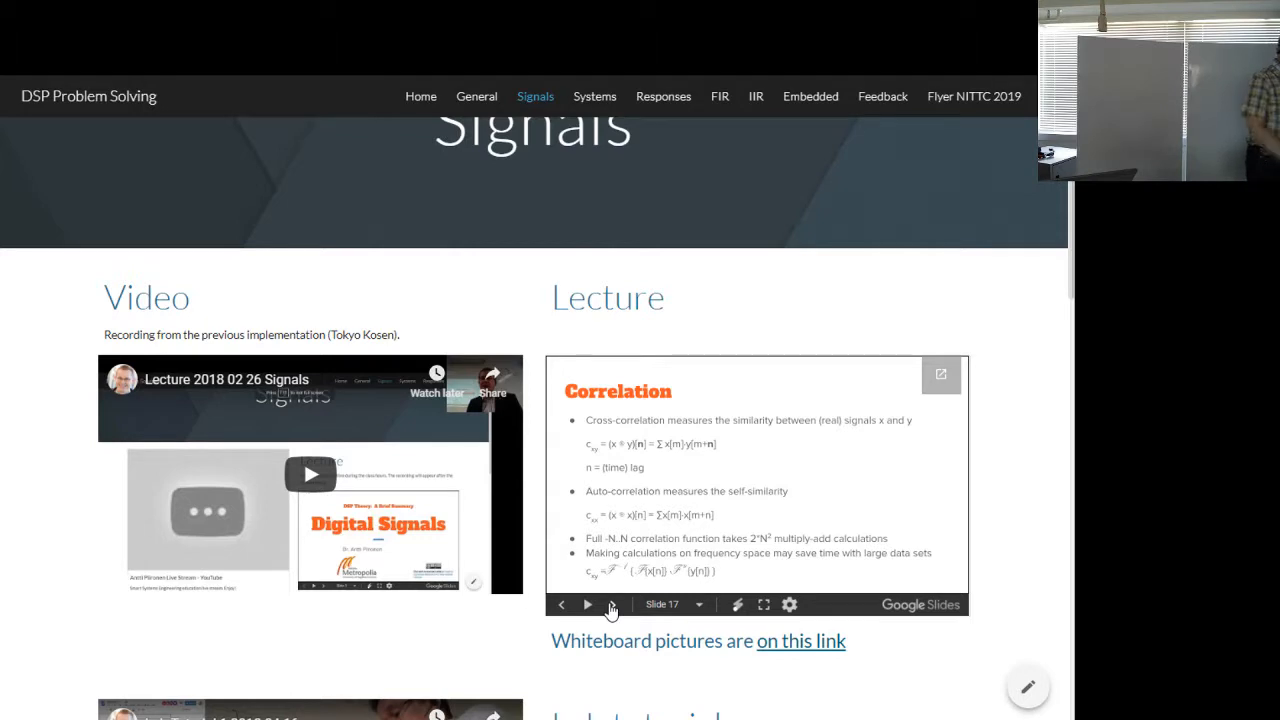
pyautogui.moveTo(664, 524)
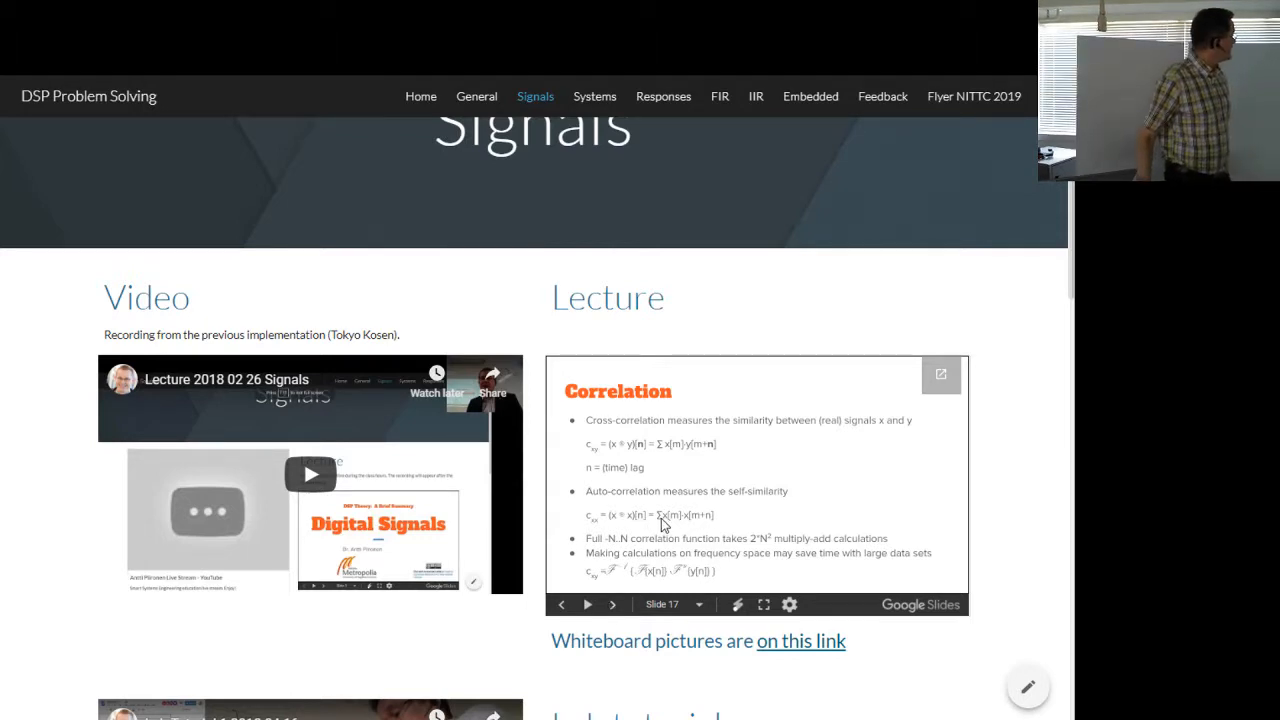
pyautogui.moveTo(650, 588)
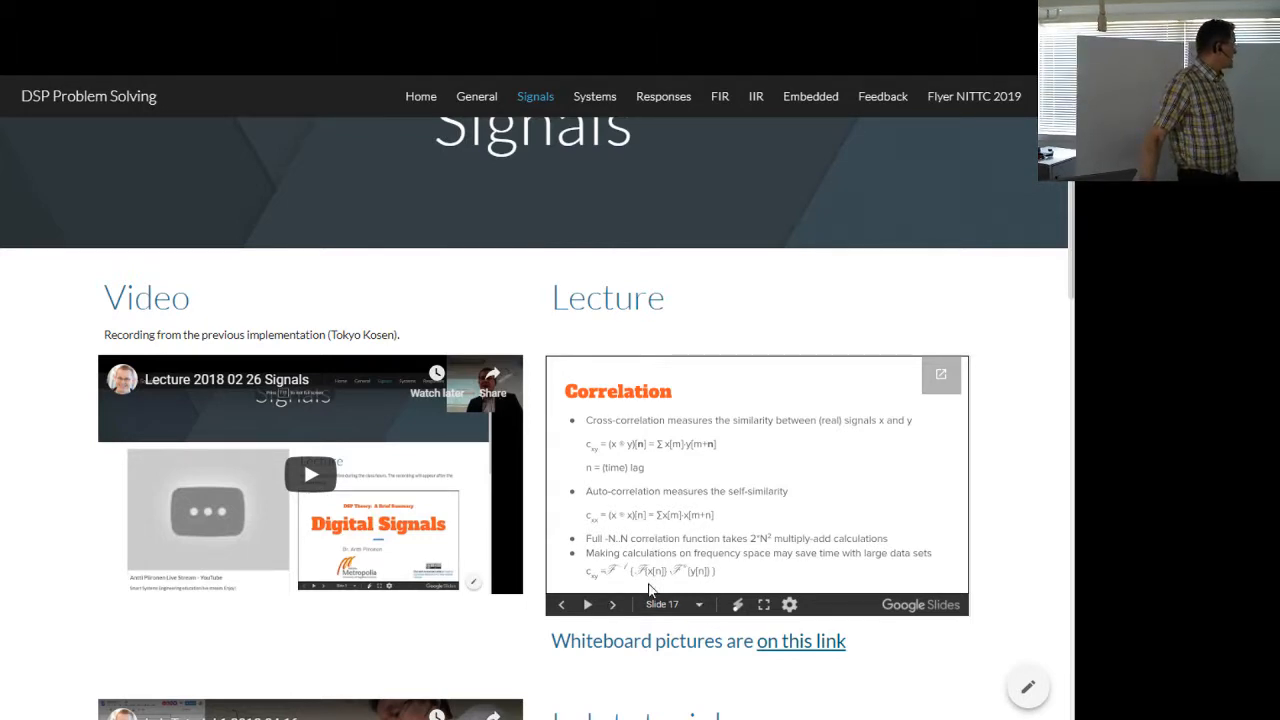
pyautogui.click(612, 604)
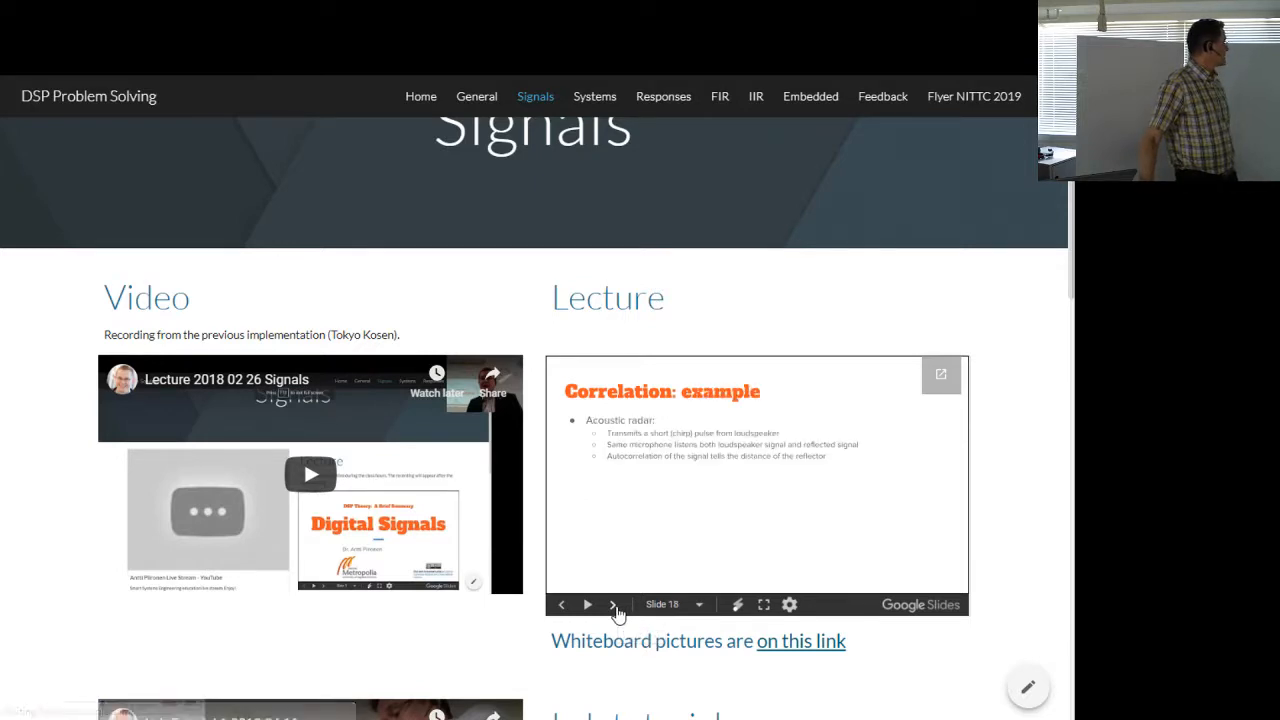
pyautogui.click(588, 604)
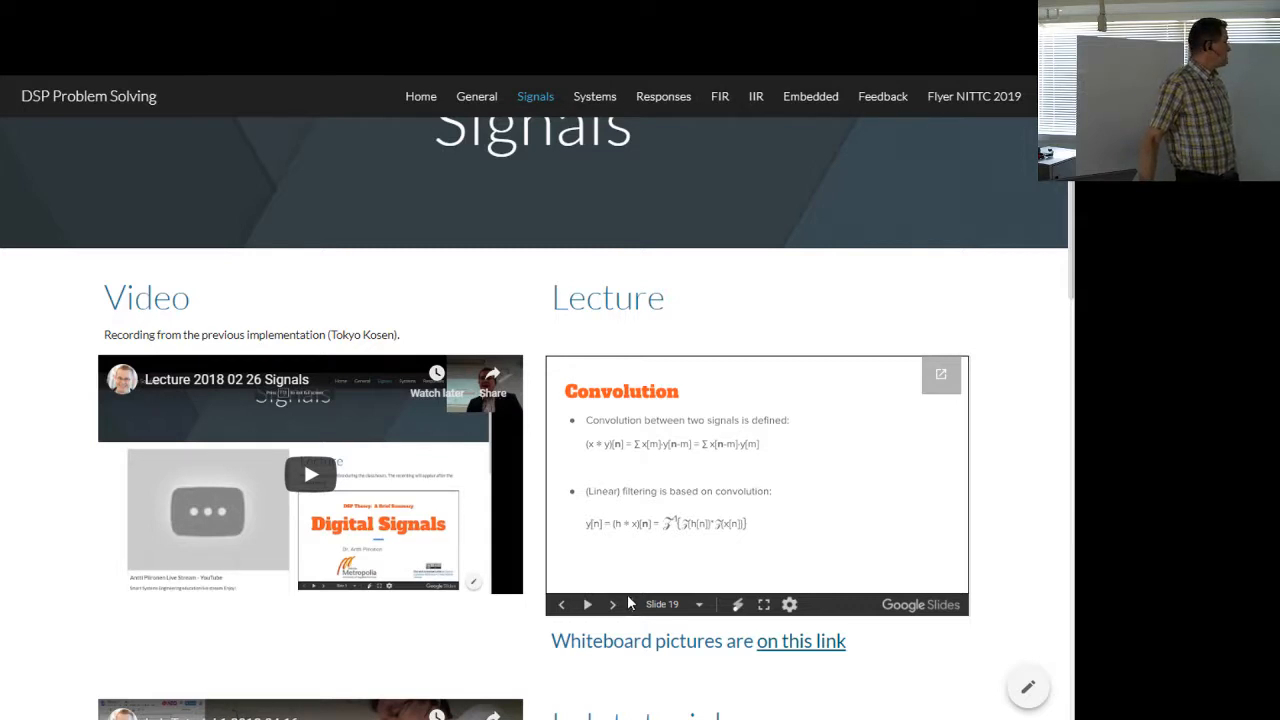
pyautogui.moveTo(612, 604)
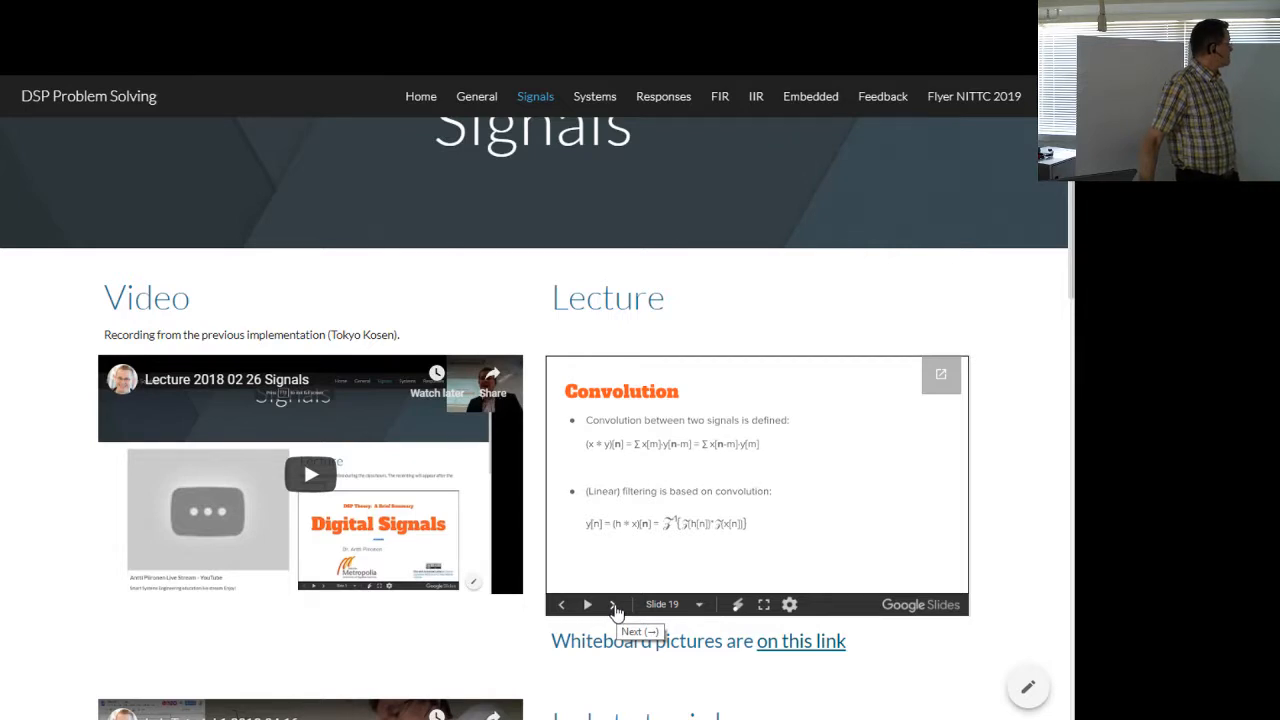
# Step: Continue through Signal to Noise Ratio, Spectrum Analysis and spectrogram to the Questions for self study slide
pyautogui.click(588, 604)
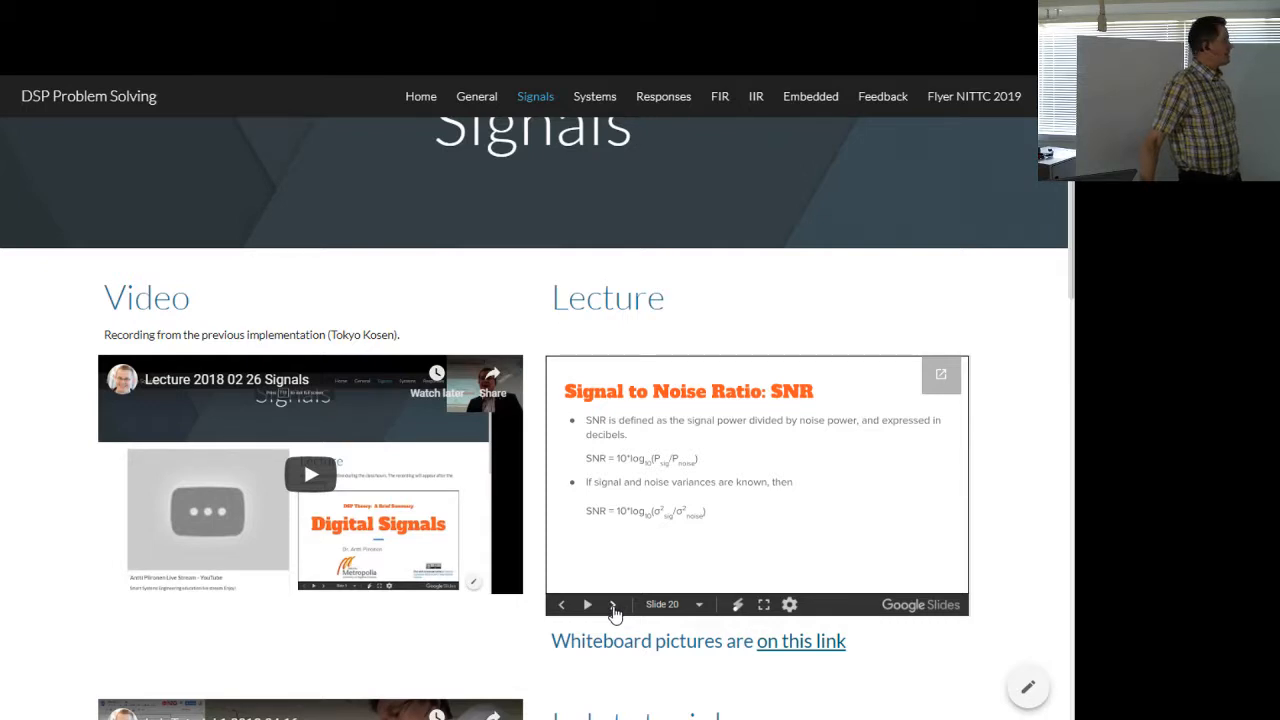
pyautogui.click(588, 604)
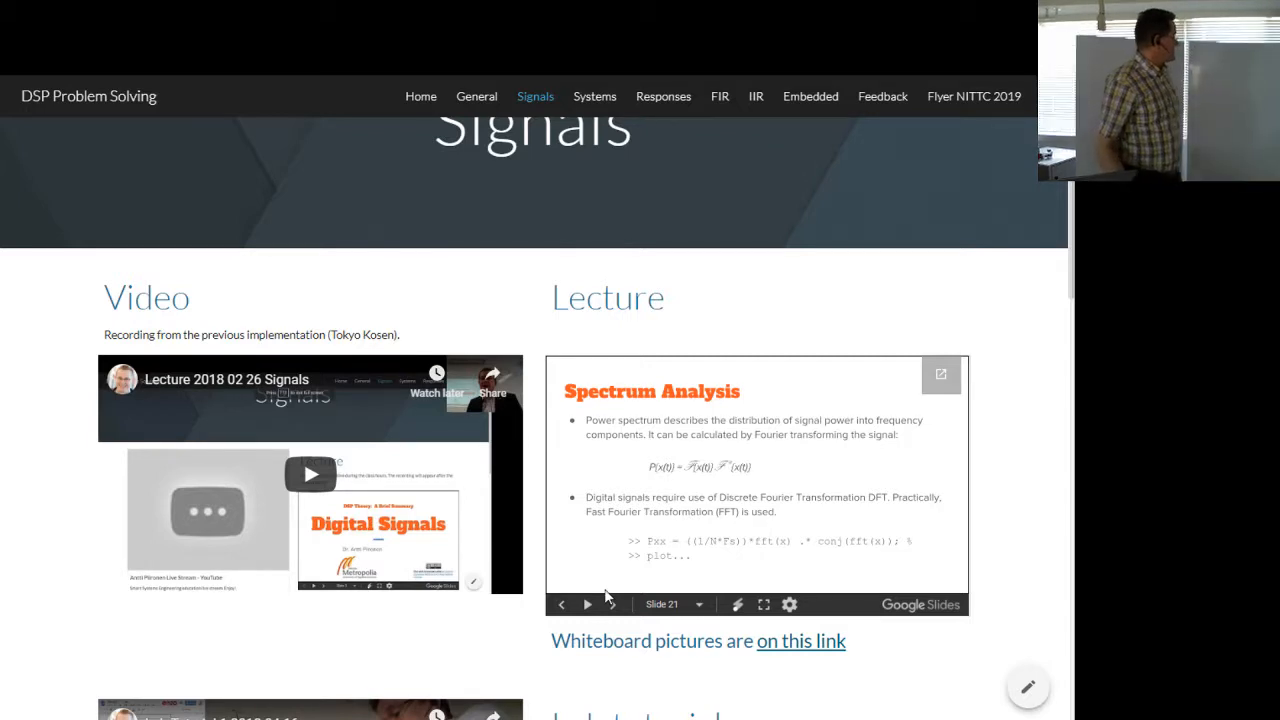
pyautogui.click(588, 604)
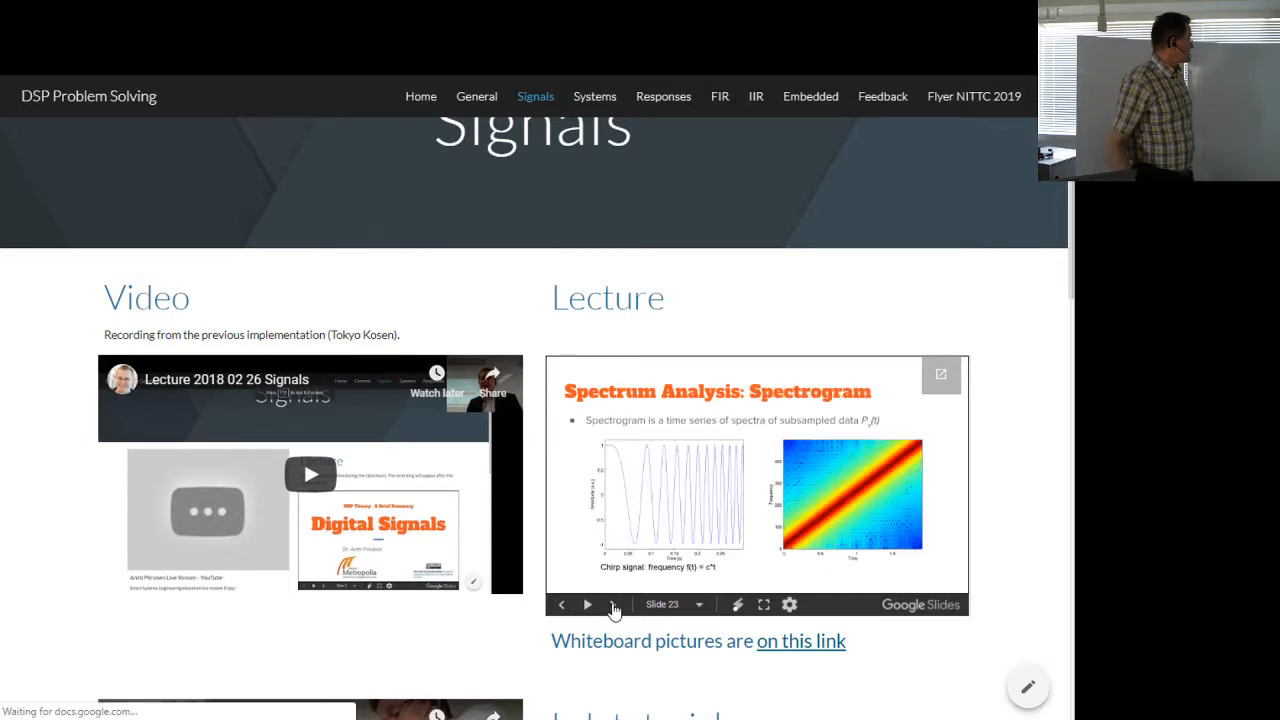
pyautogui.click(588, 604)
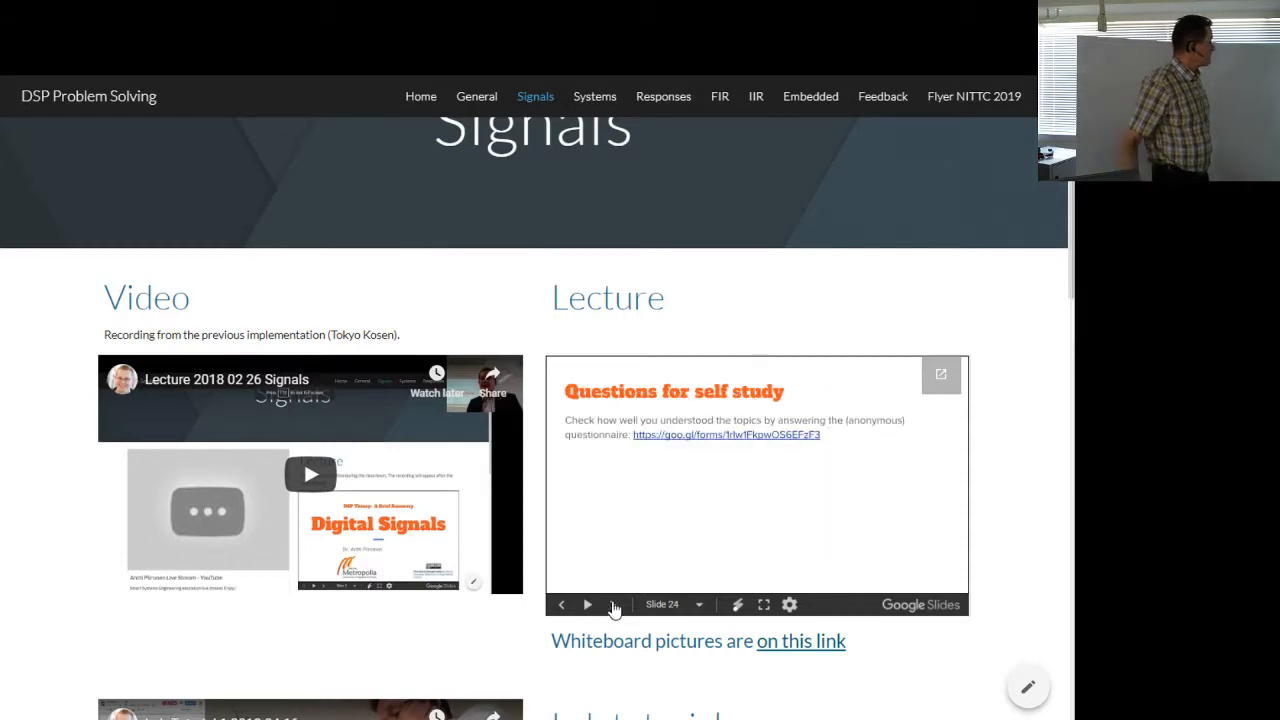
# Step: Scroll the Signals page down to the Lab tutorial section and Exercise 1 links
pyautogui.scroll(-3)
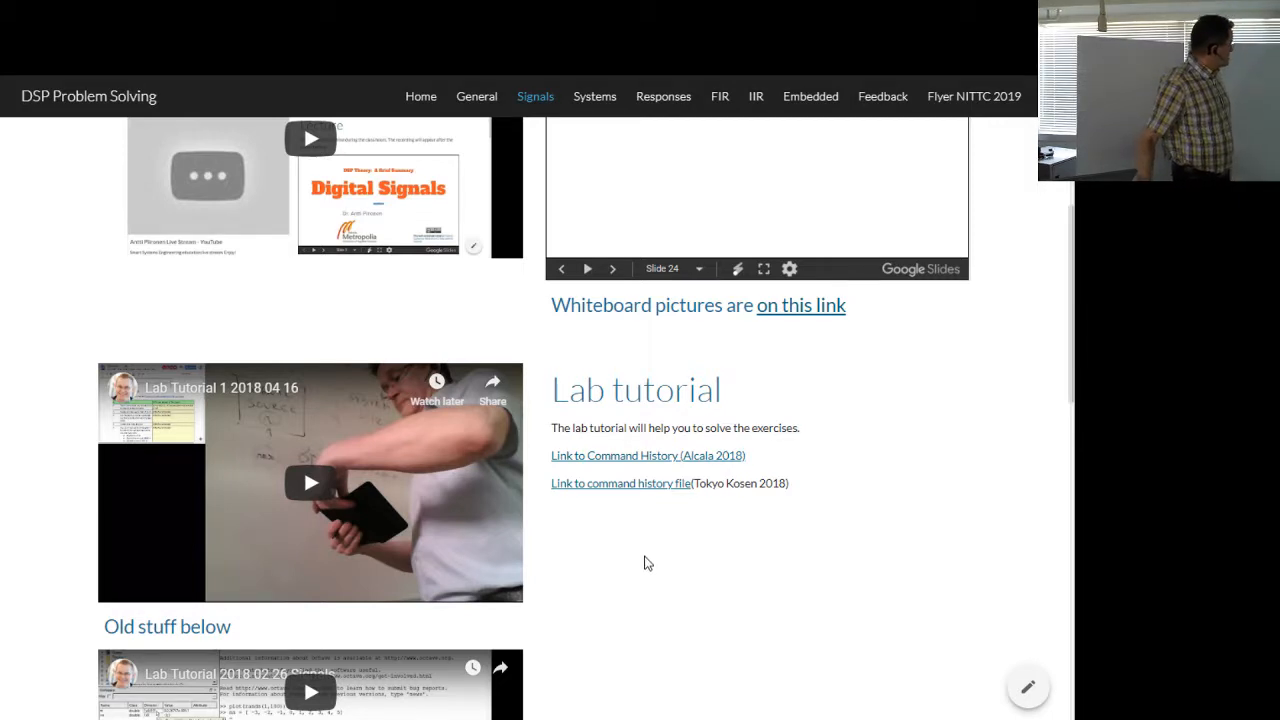
pyautogui.moveTo(656, 560)
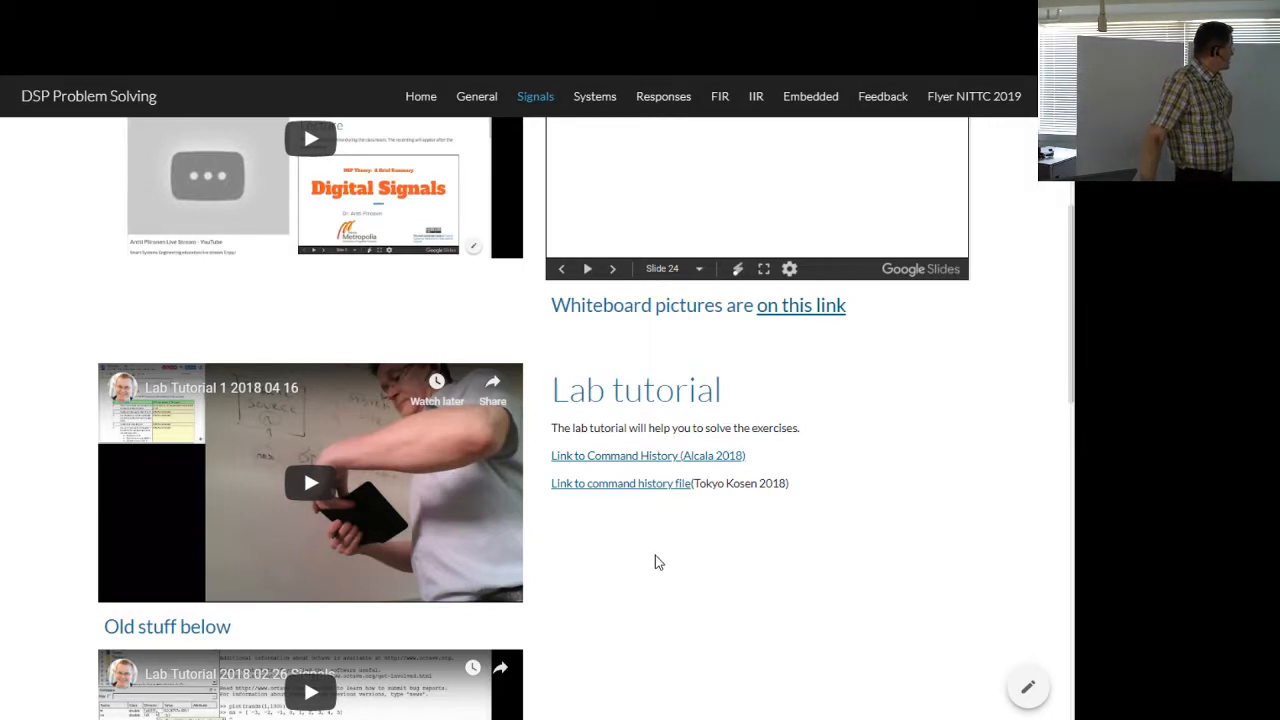
pyautogui.scroll(-3)
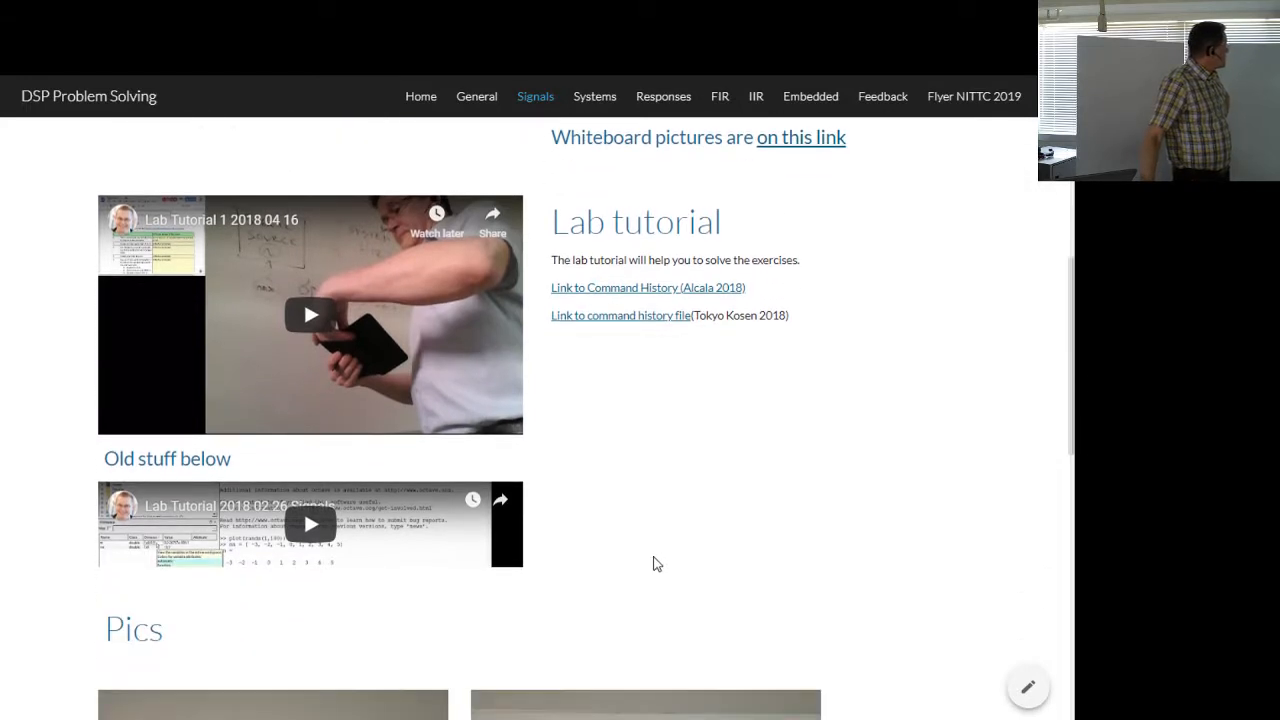
pyautogui.scroll(-3)
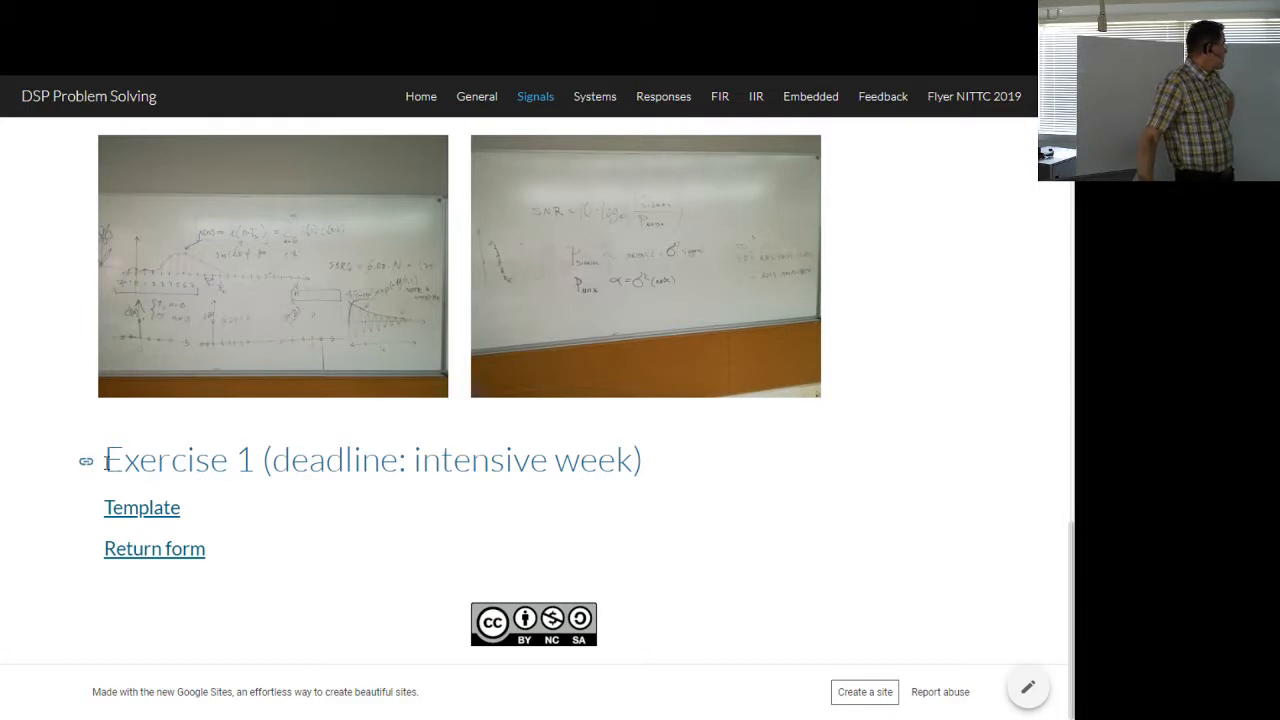
pyautogui.doubleClick(178, 458)
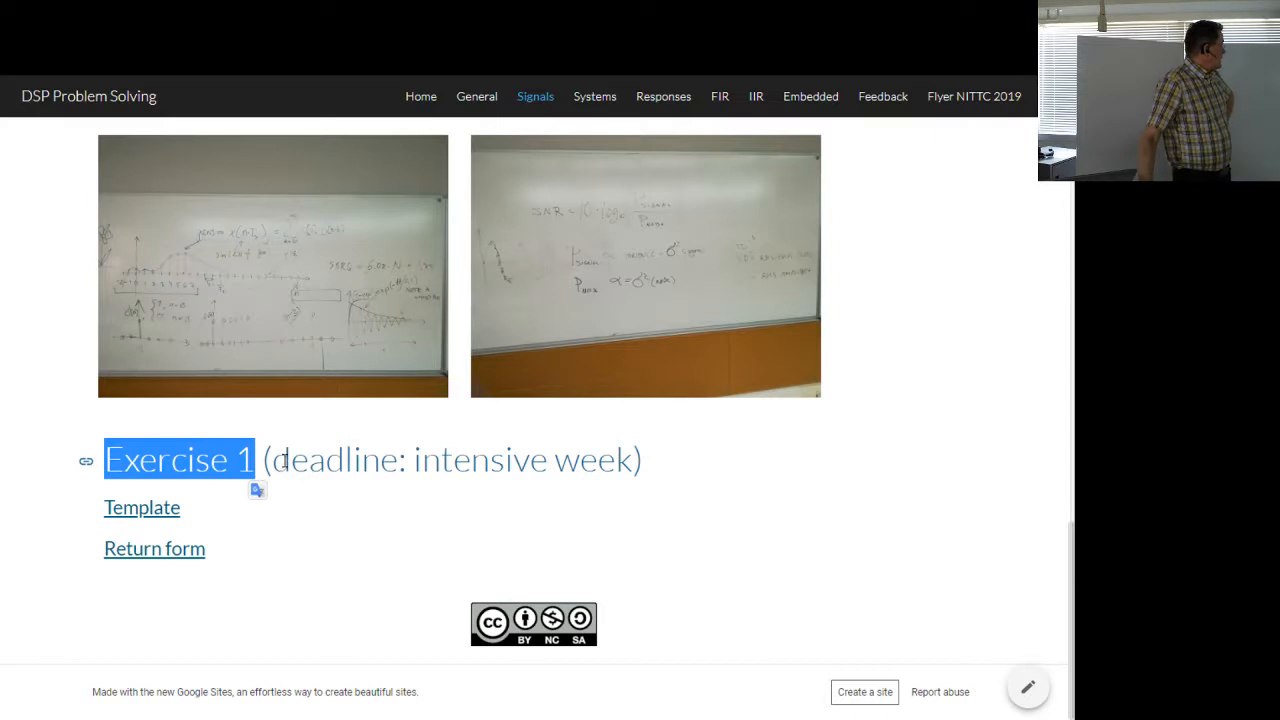
pyautogui.doubleClick(318, 460)
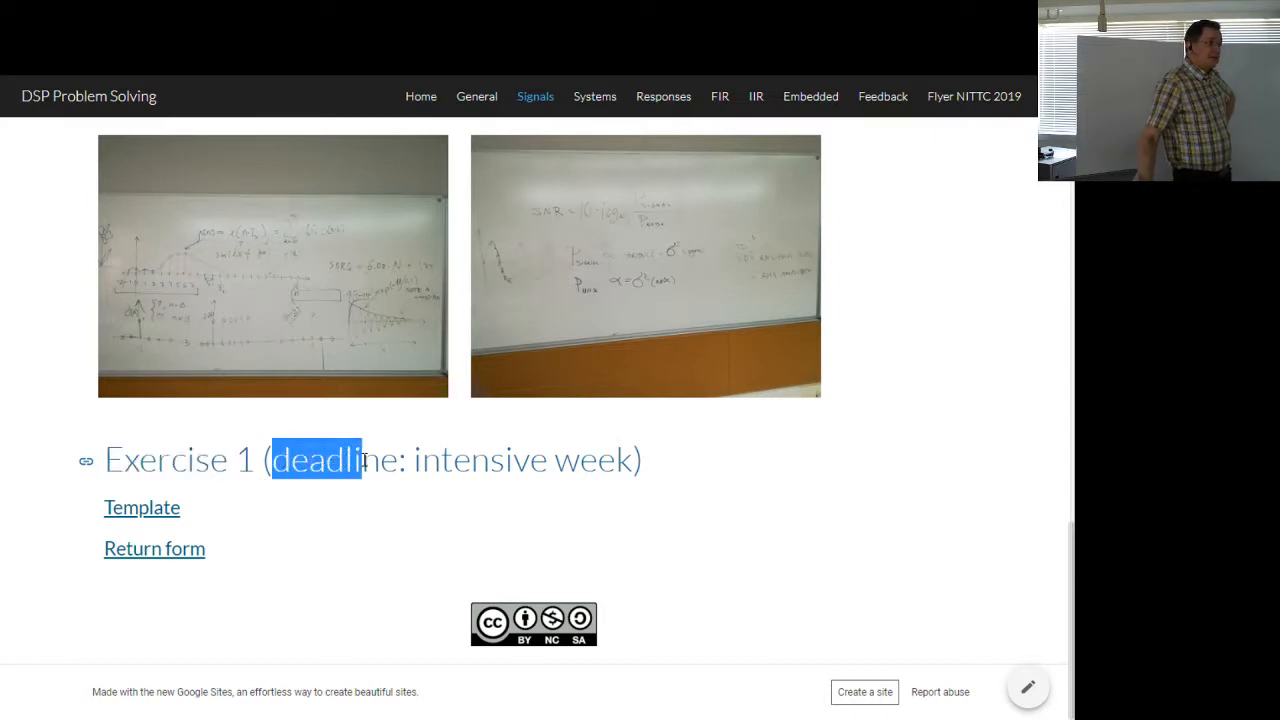
pyautogui.moveTo(364, 458); pyautogui.dragTo(530, 458)
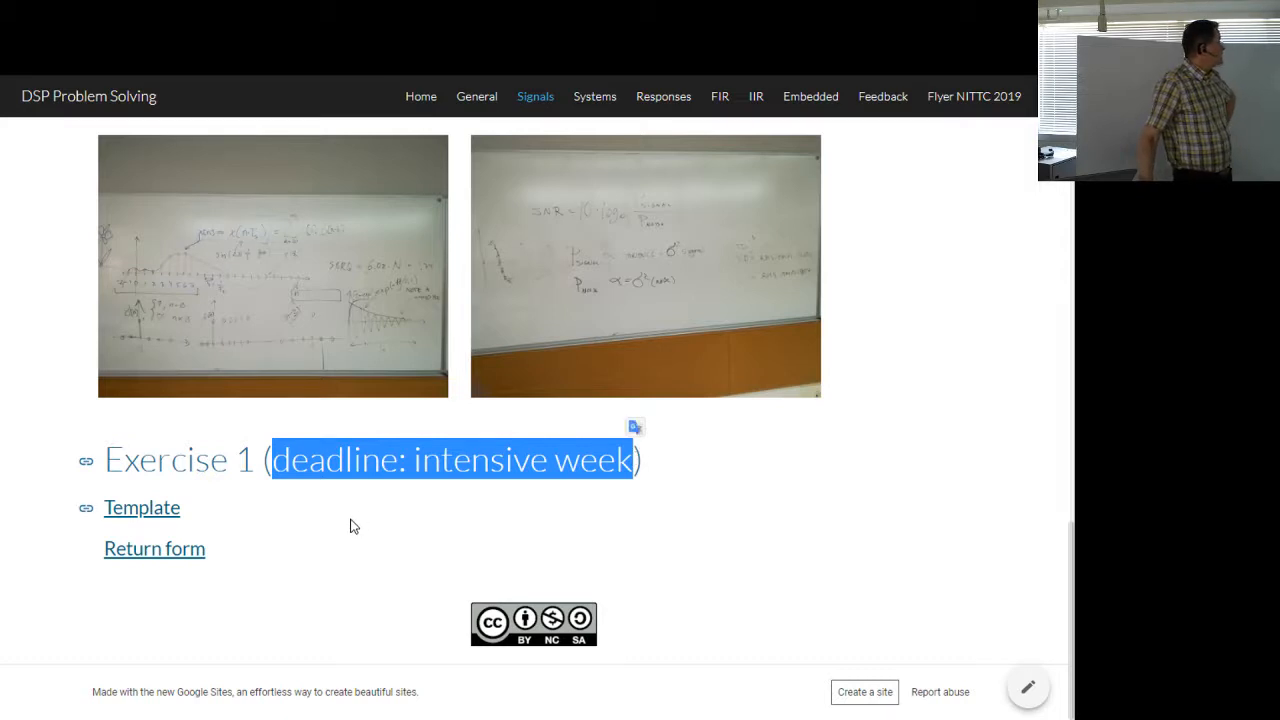
pyautogui.moveTo(352, 512)
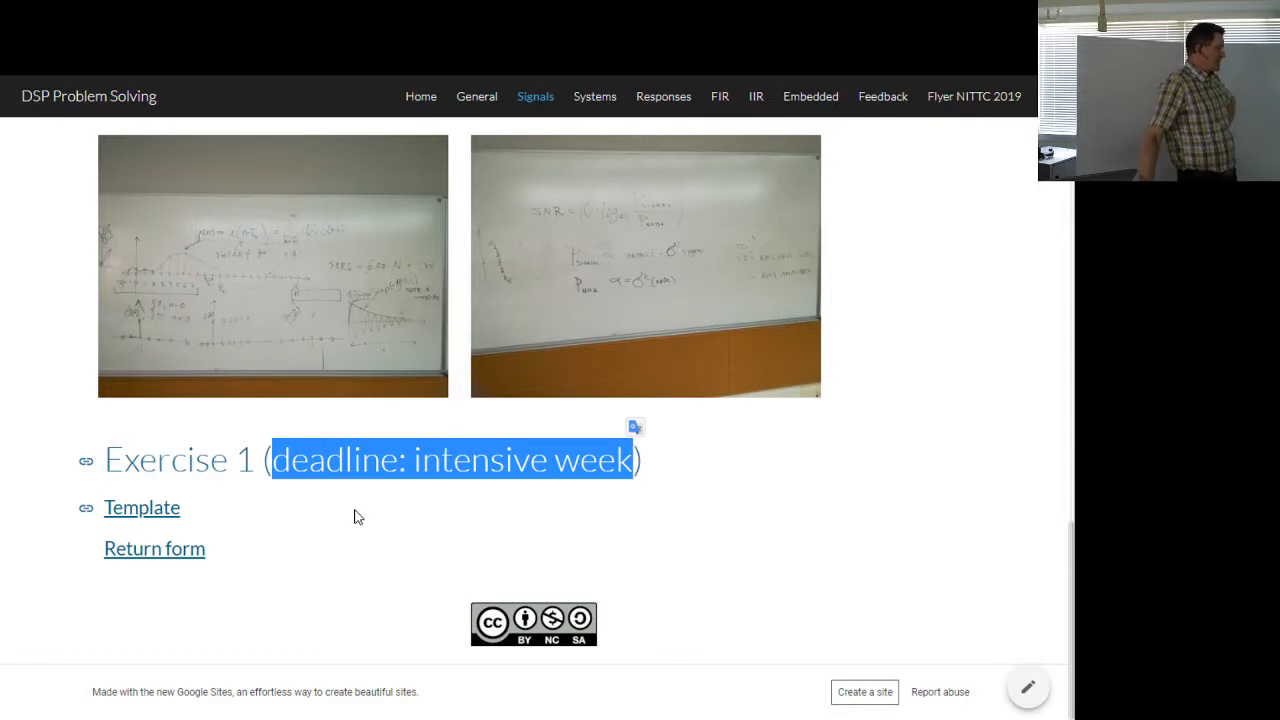
pyautogui.moveTo(376, 510)
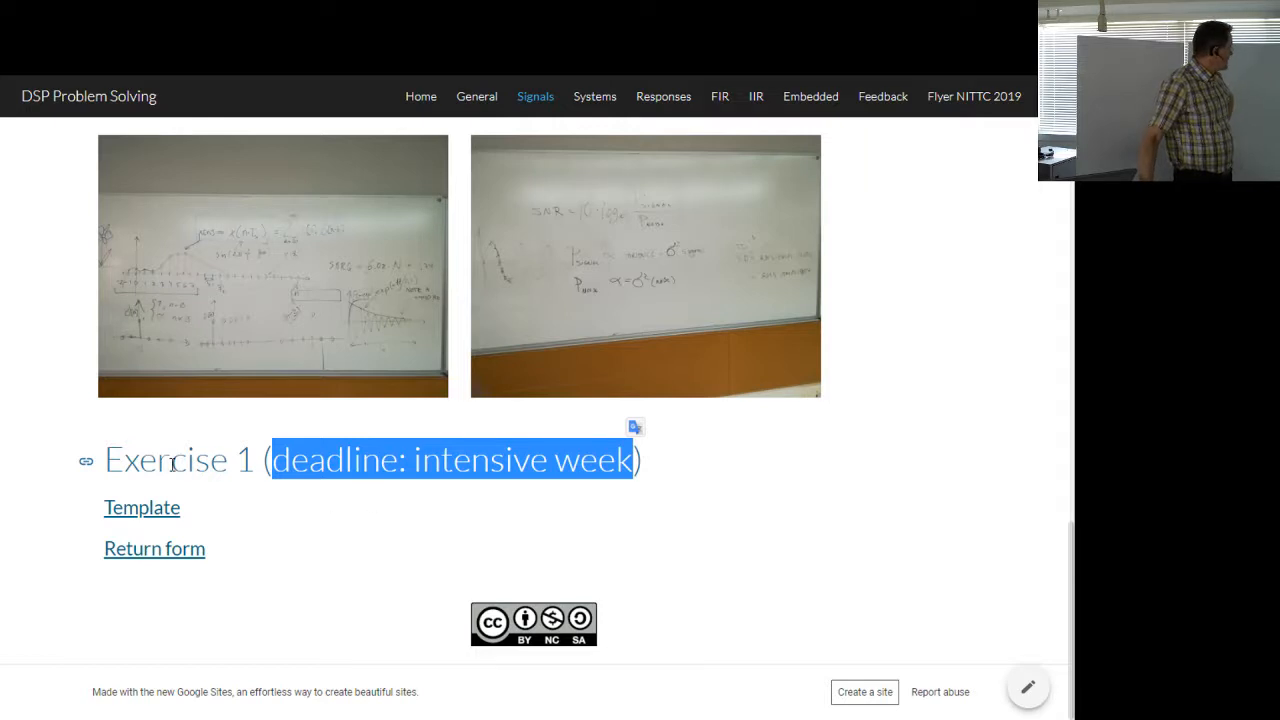
pyautogui.moveTo(160, 524)
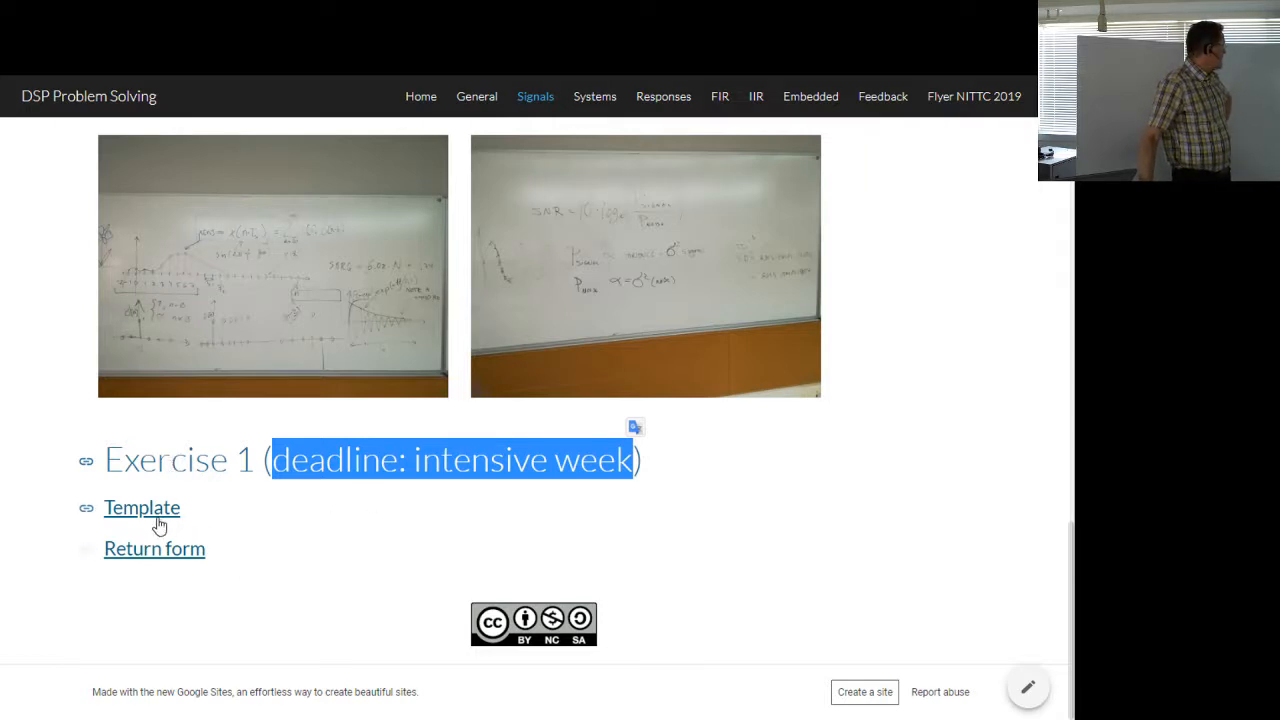
# Step: Open the Exercise 1 template document and bring up its File menu
pyautogui.click(140, 508)
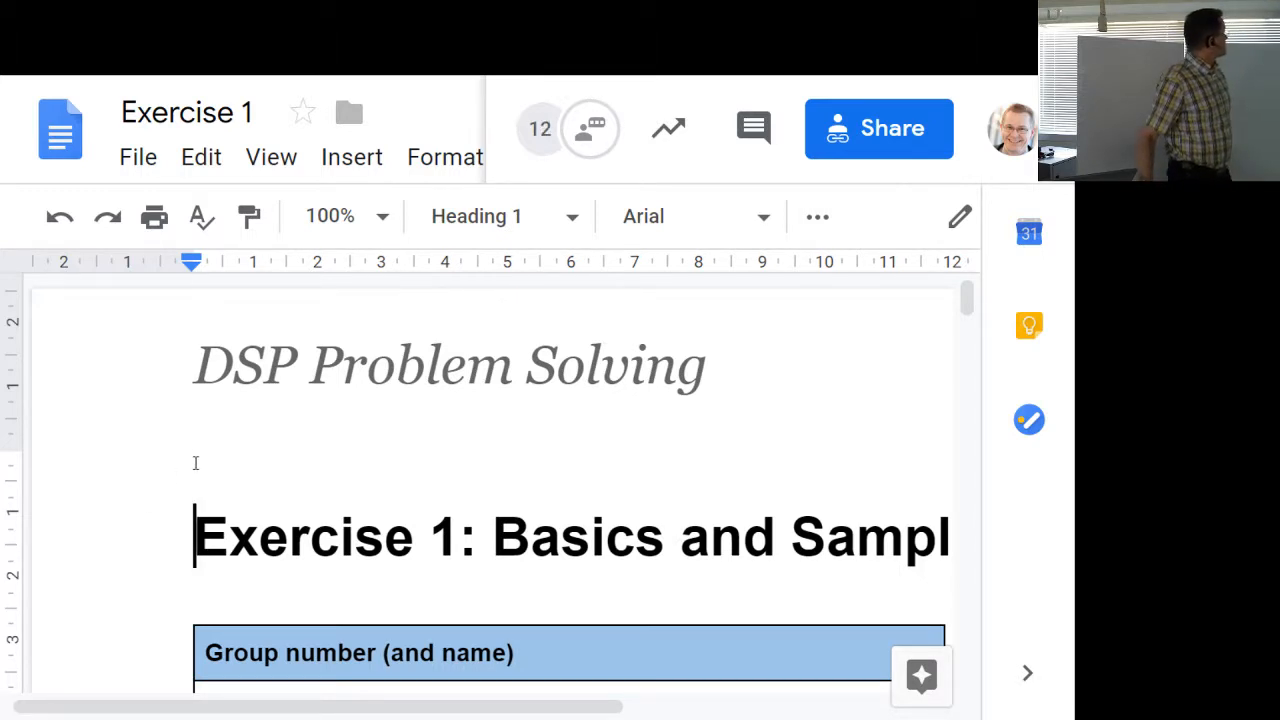
pyautogui.click(138, 156)
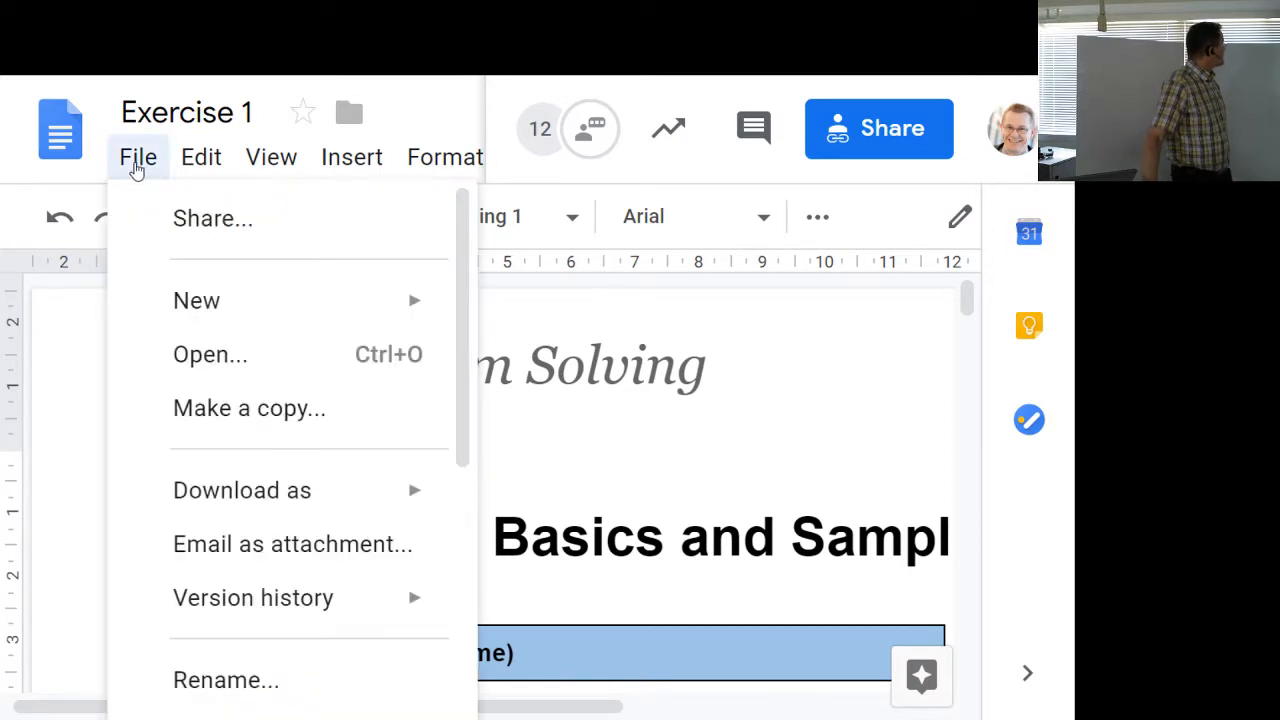
pyautogui.moveTo(210, 408)
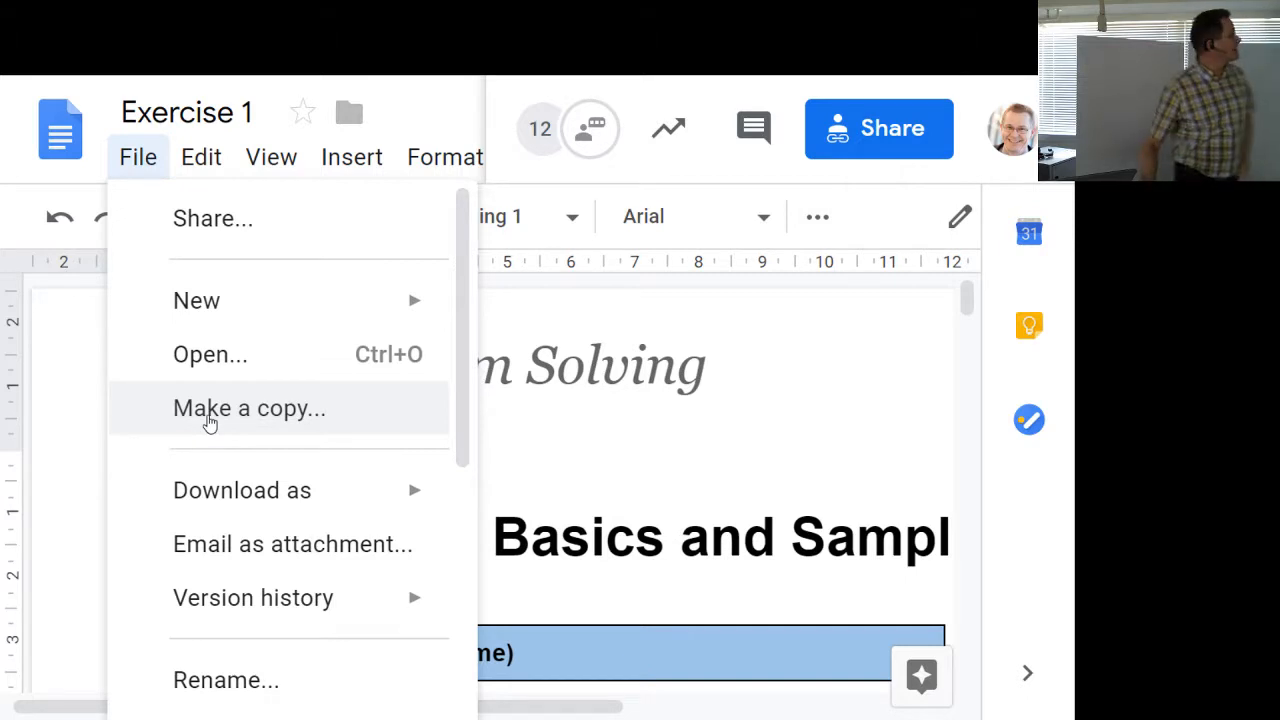
# Step: Make a copy of the template named 'Exercise 1 anttikp' in place of 'Copy of'
pyautogui.click(248, 408)
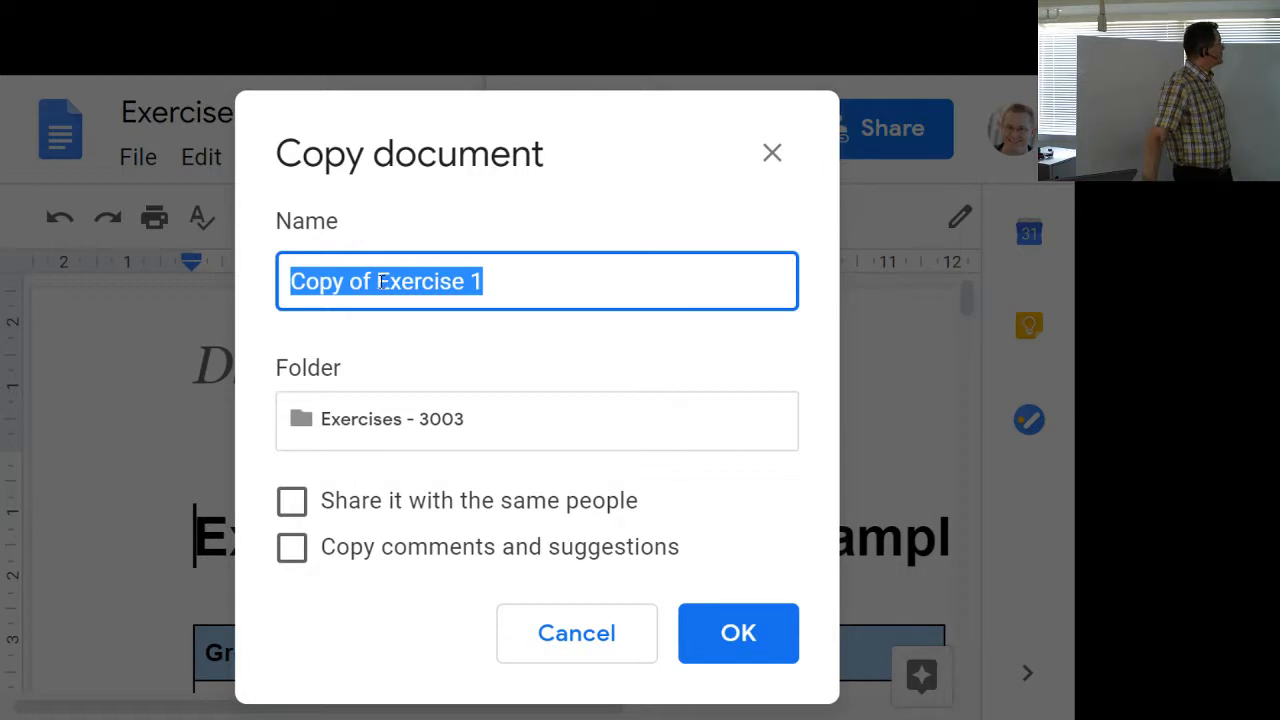
pyautogui.doubleClick(330, 280)
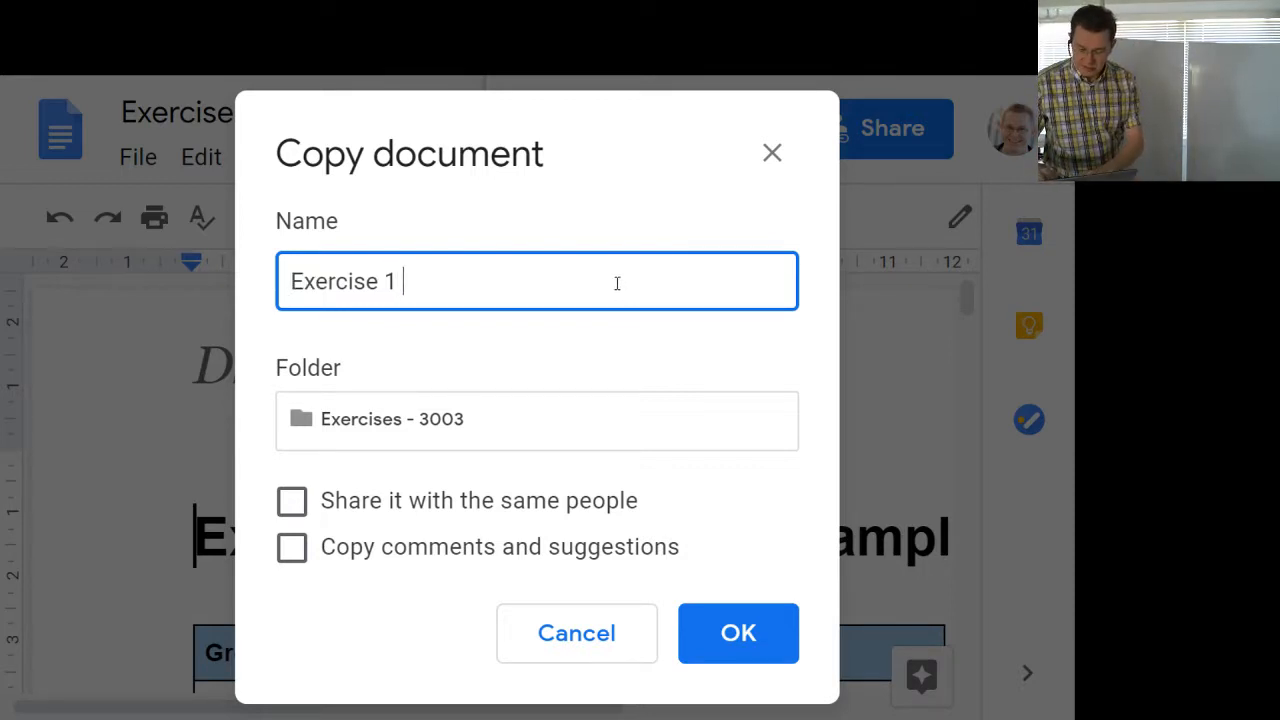
pyautogui.write('anttikp')
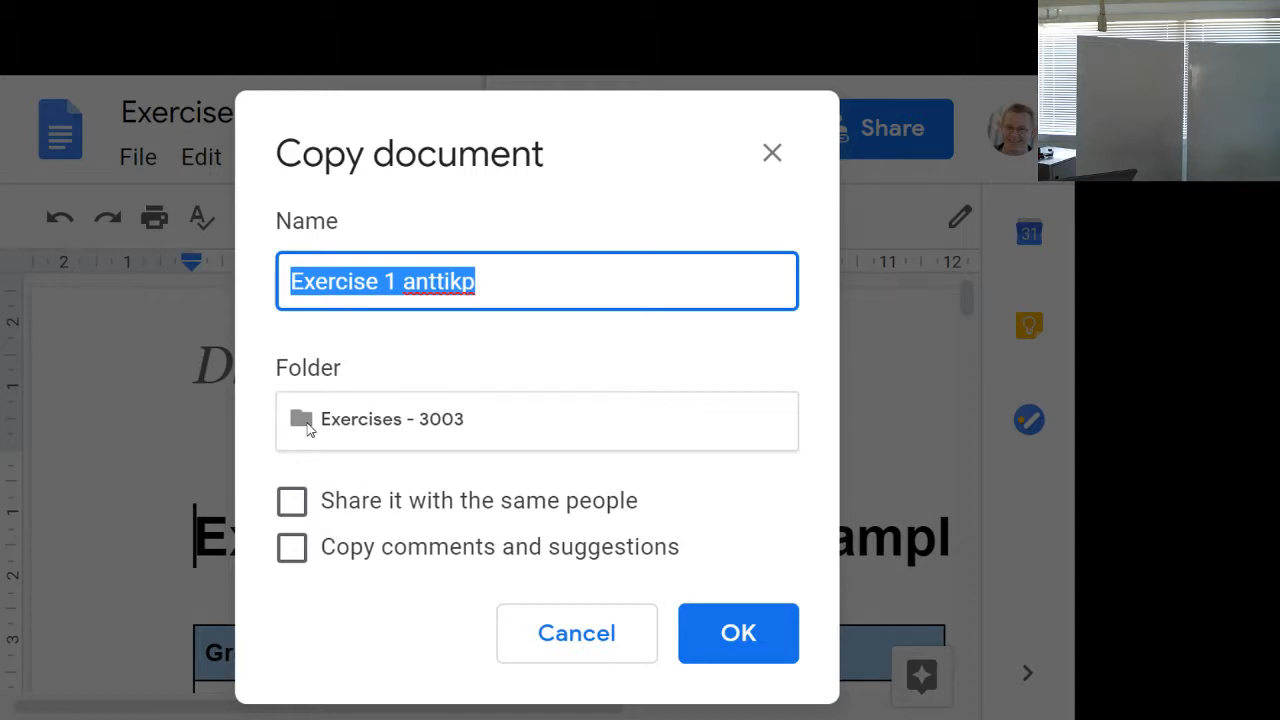
pyautogui.moveTo(326, 340)
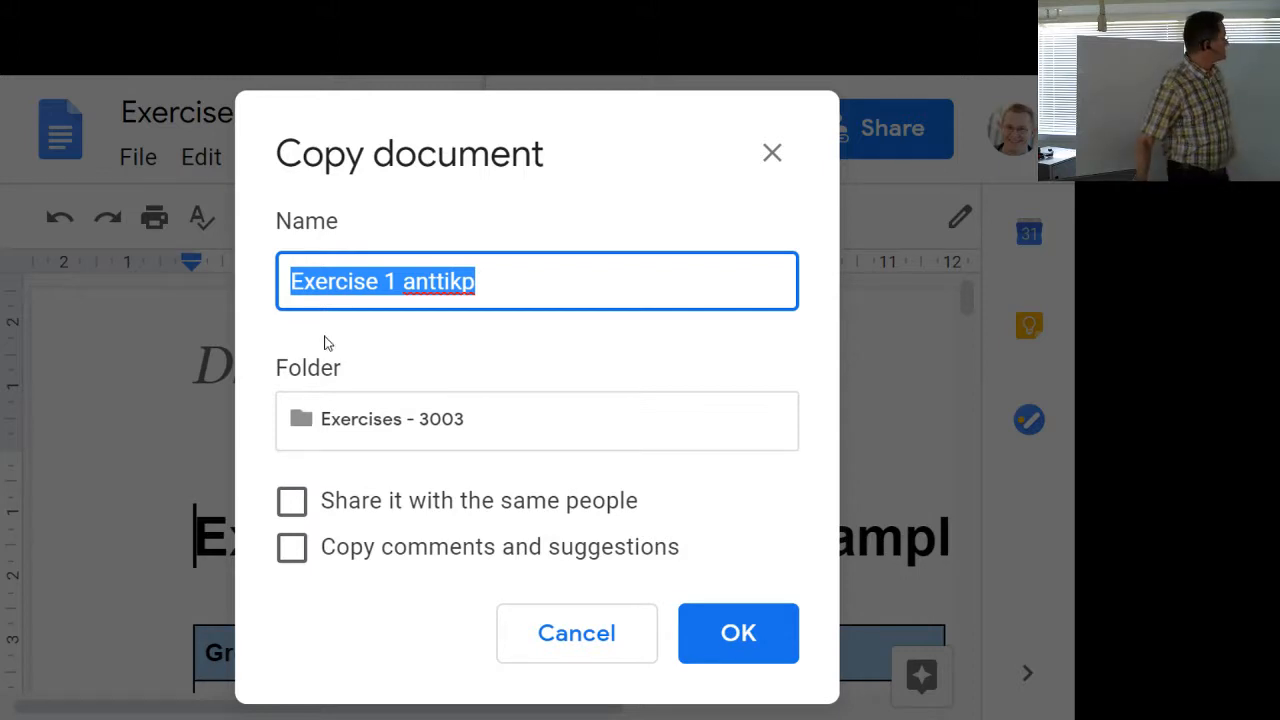
# Step: Confirm creating the 'Exercise 1 anttikp' copy and scroll to its group number table
pyautogui.click(738, 632)
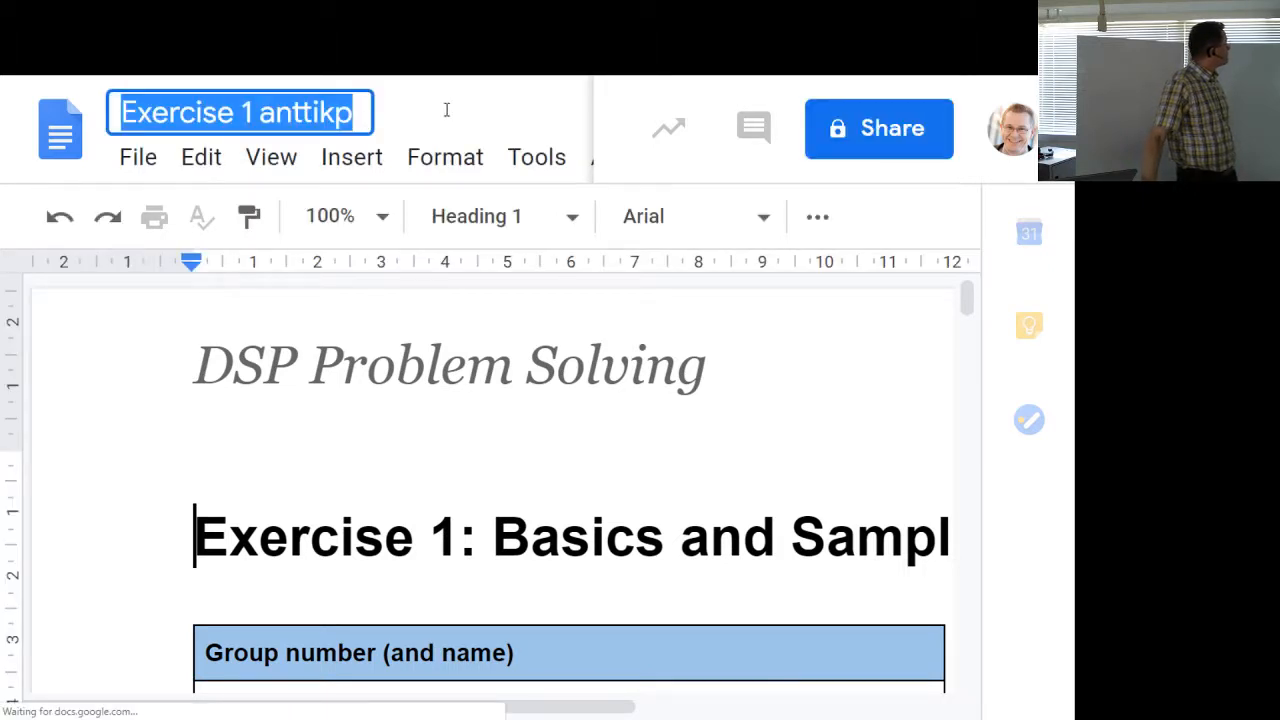
pyautogui.click(556, 480)
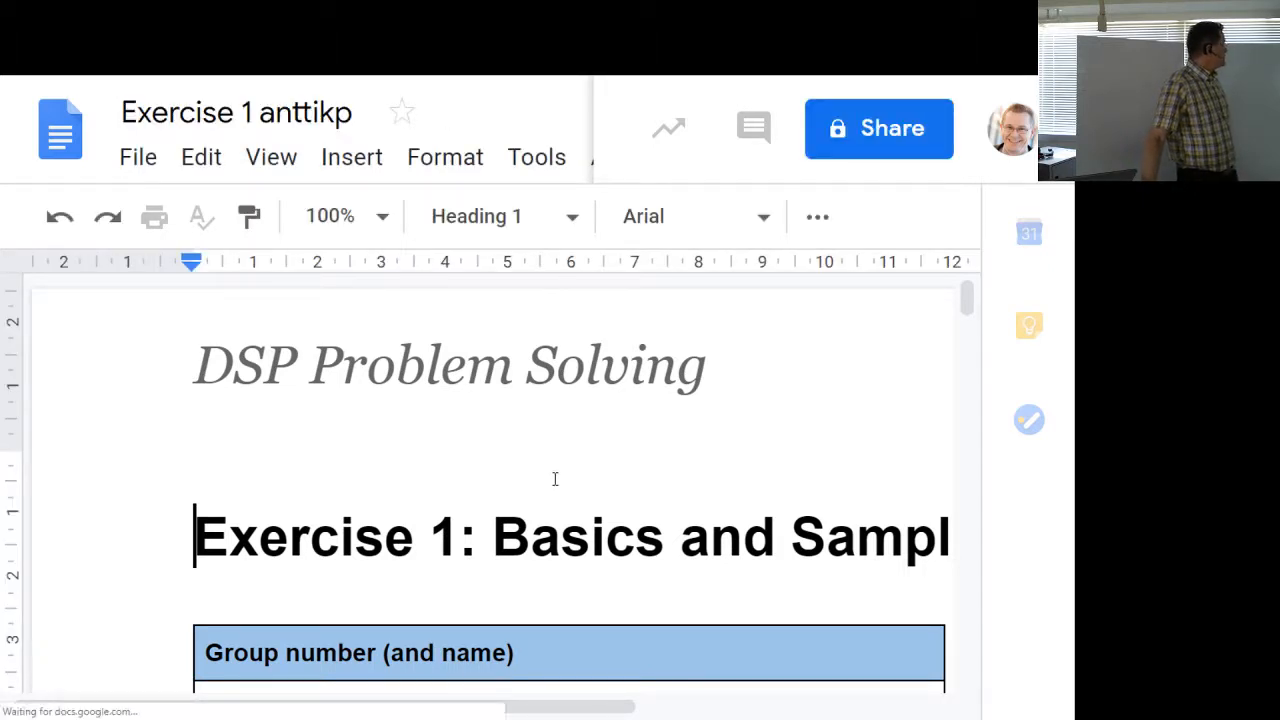
pyautogui.scroll(-3)
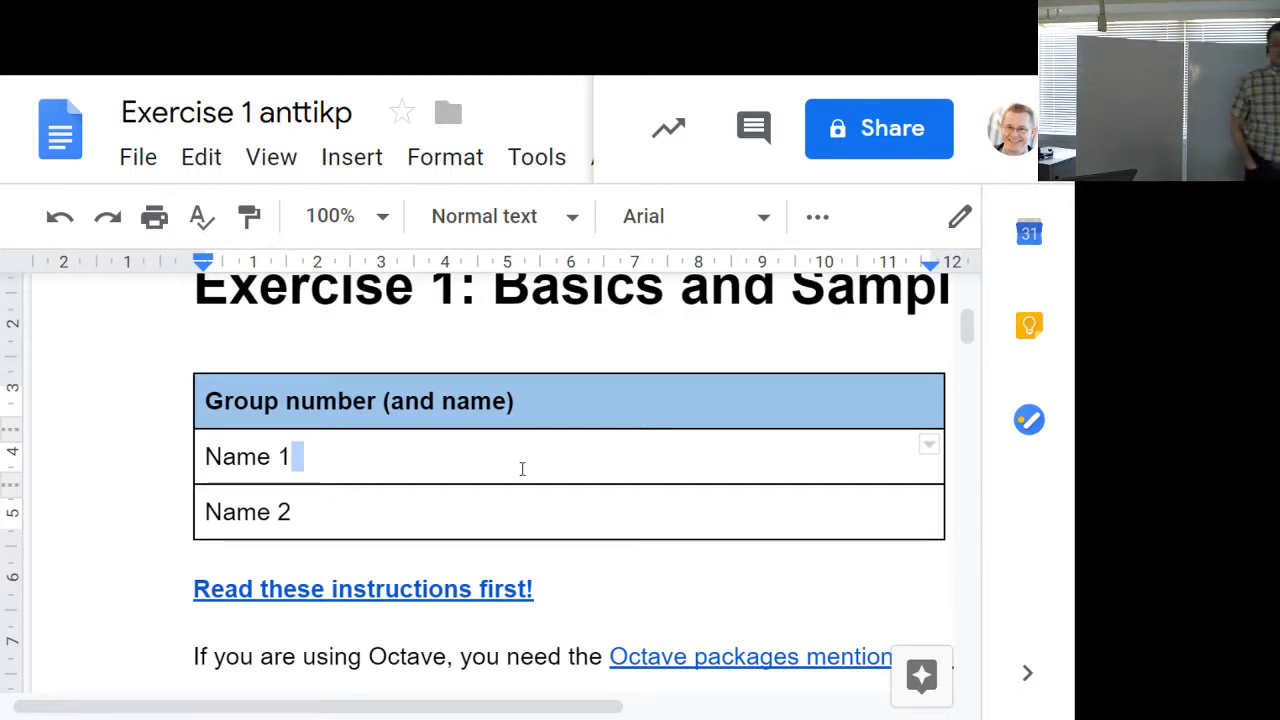
pyautogui.moveTo(536, 488)
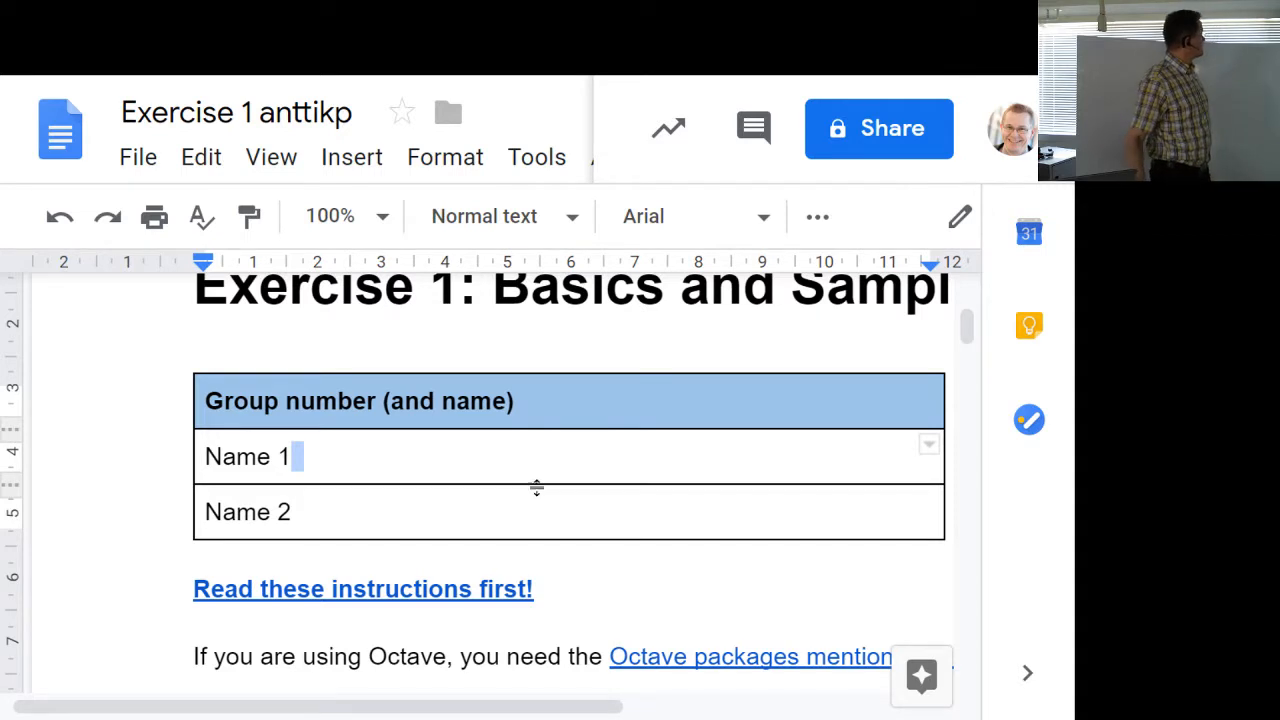
pyautogui.moveTo(544, 468)
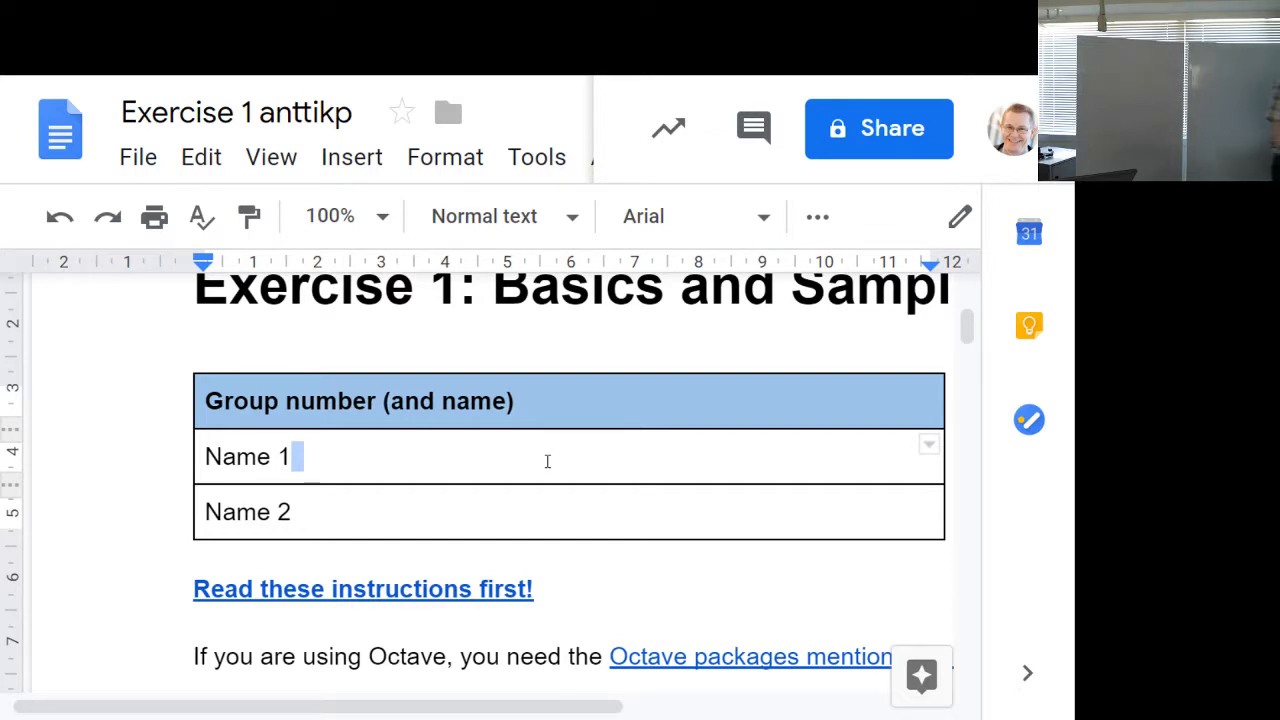
pyautogui.moveTo(572, 376)
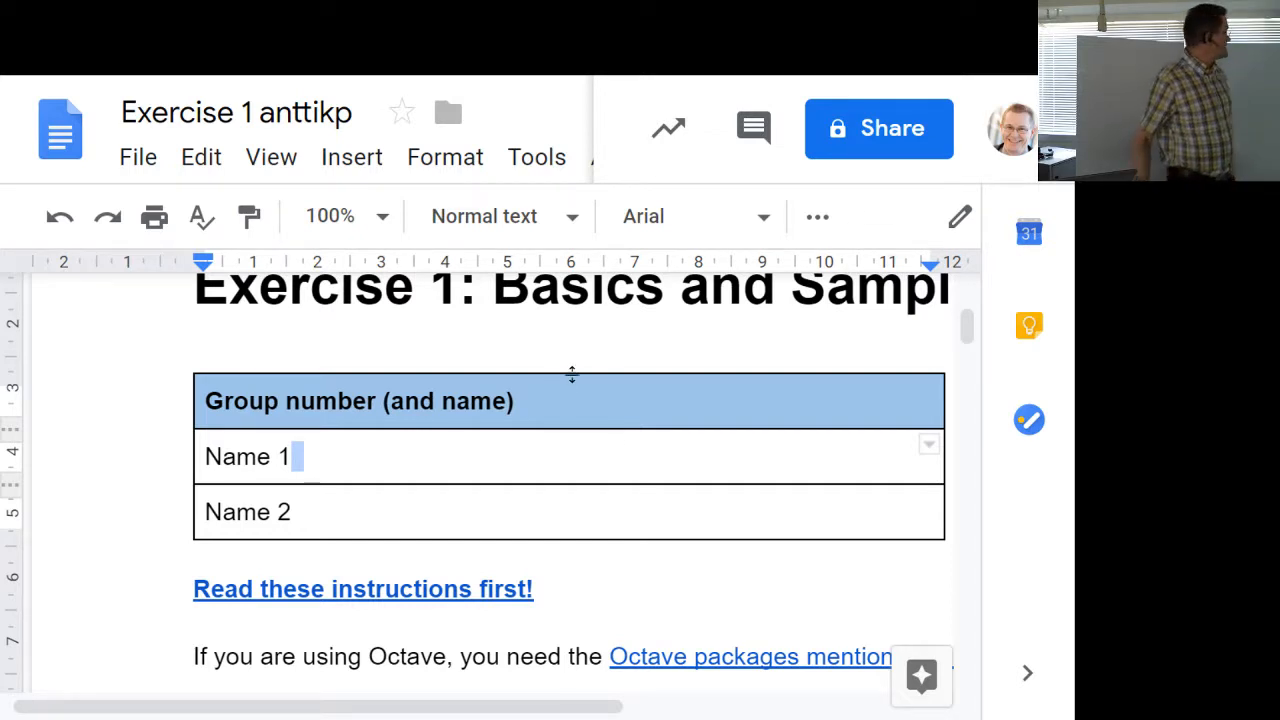
# Step: Scroll the exercise sheet down to the questions table with example row 0
pyautogui.scroll(-3)
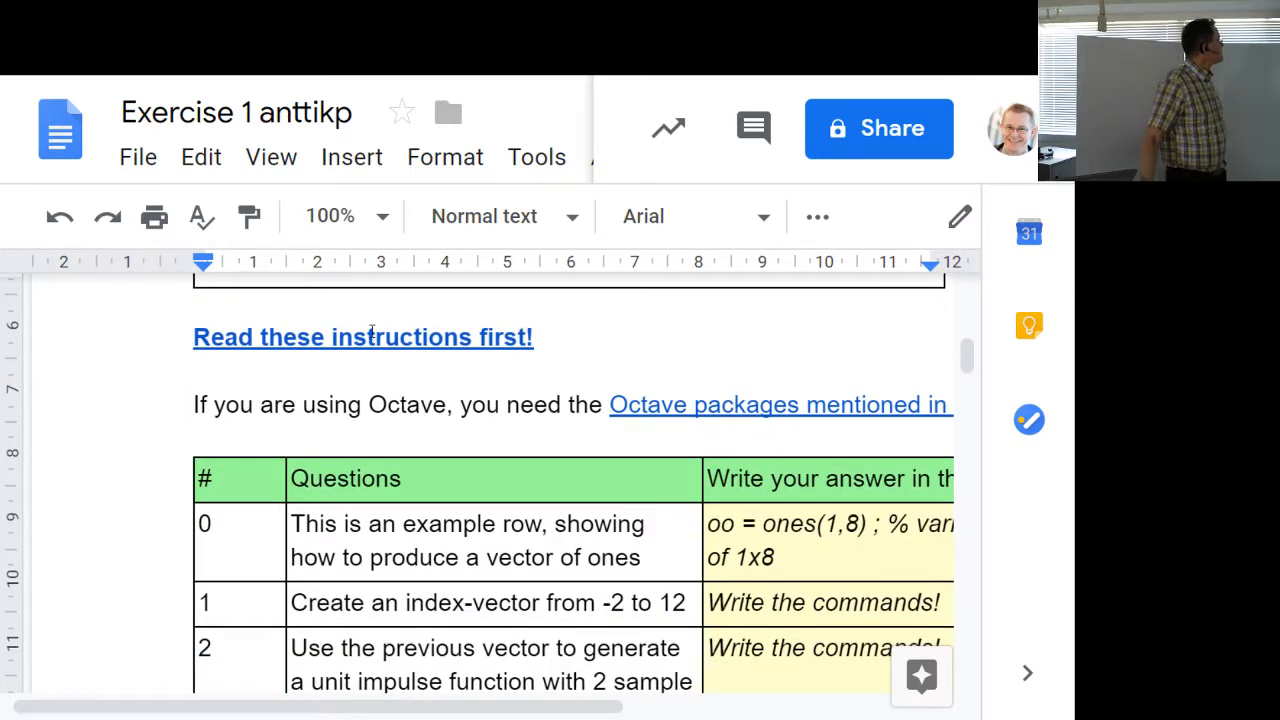
pyautogui.moveTo(364, 336)
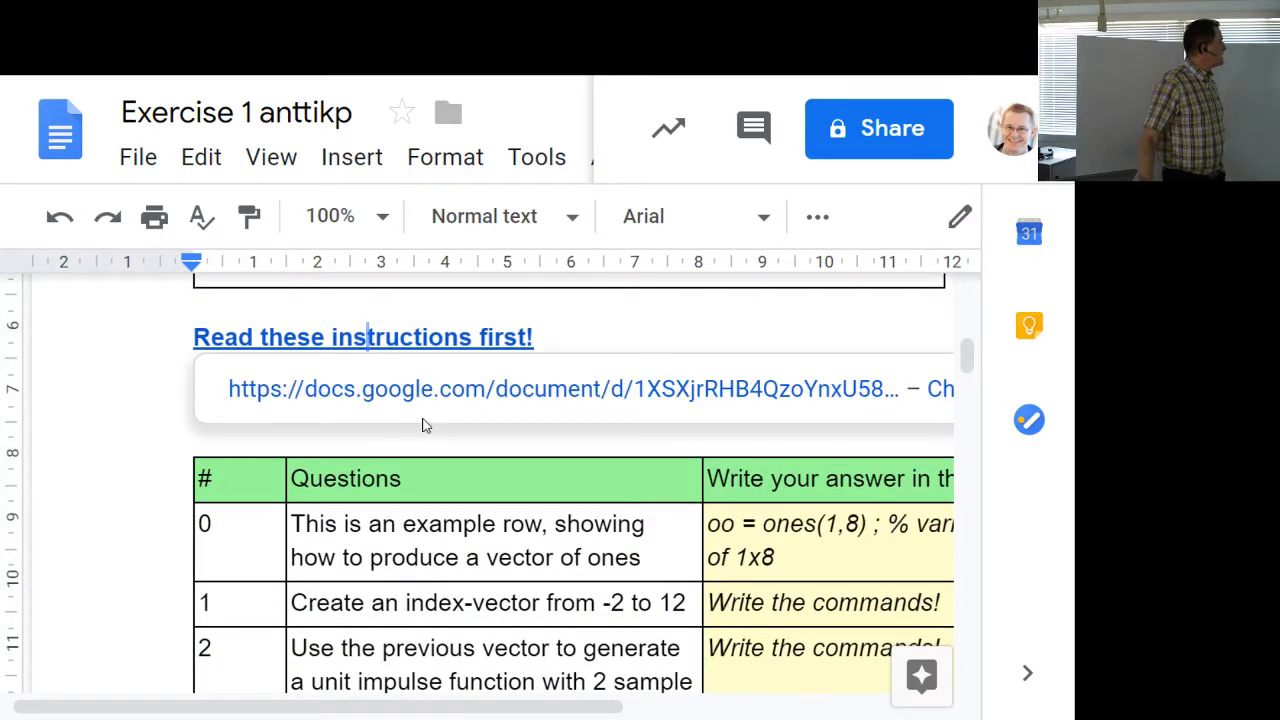
pyautogui.moveTo(424, 388)
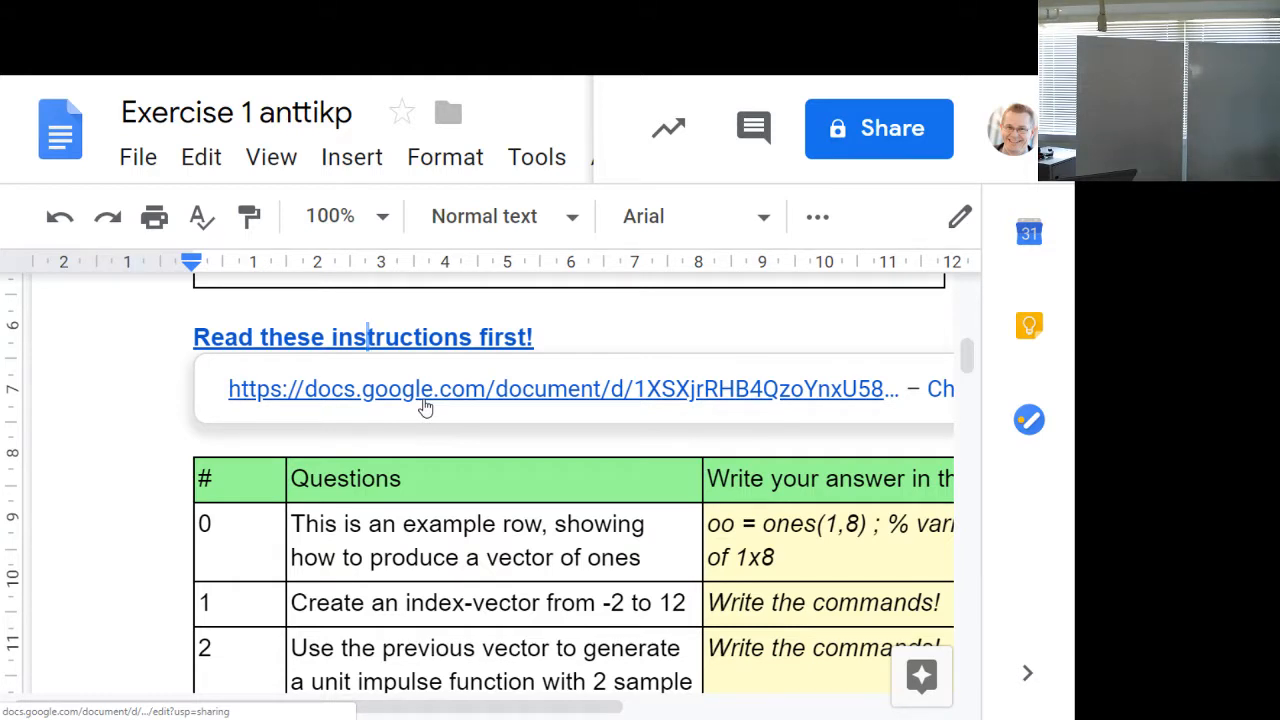
pyautogui.moveTo(424, 404)
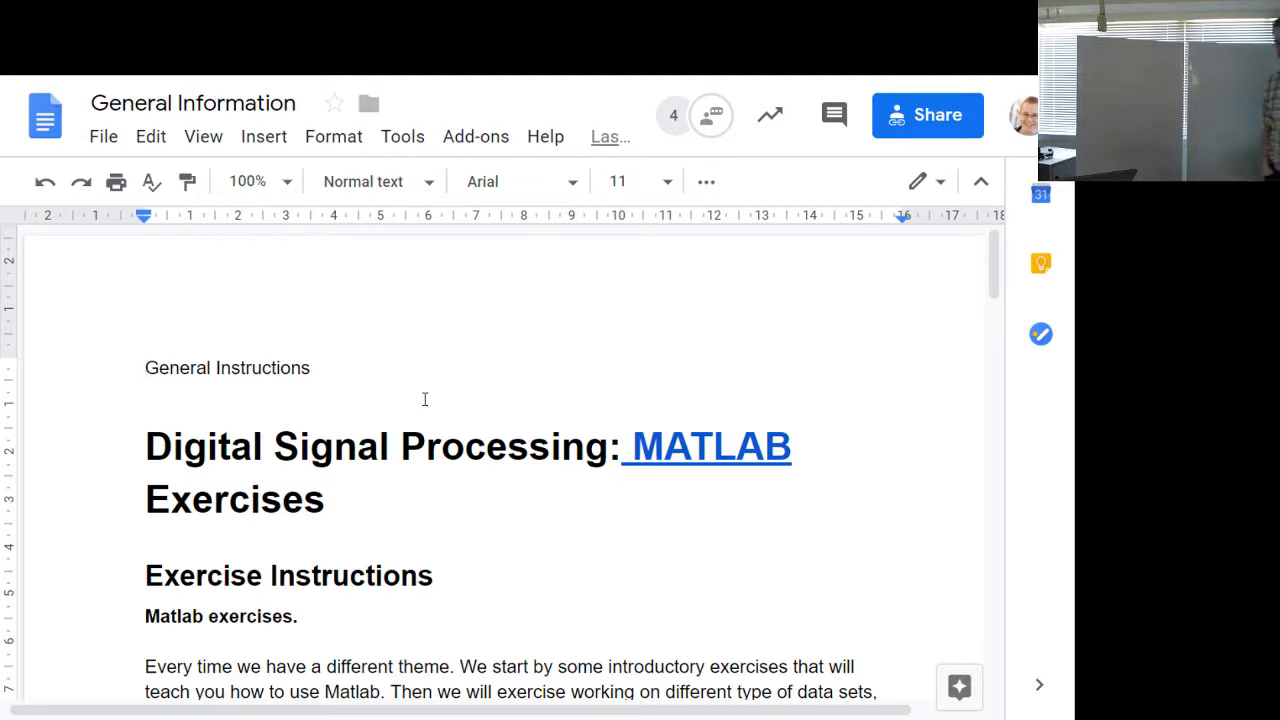
pyautogui.moveTo(484, 180)
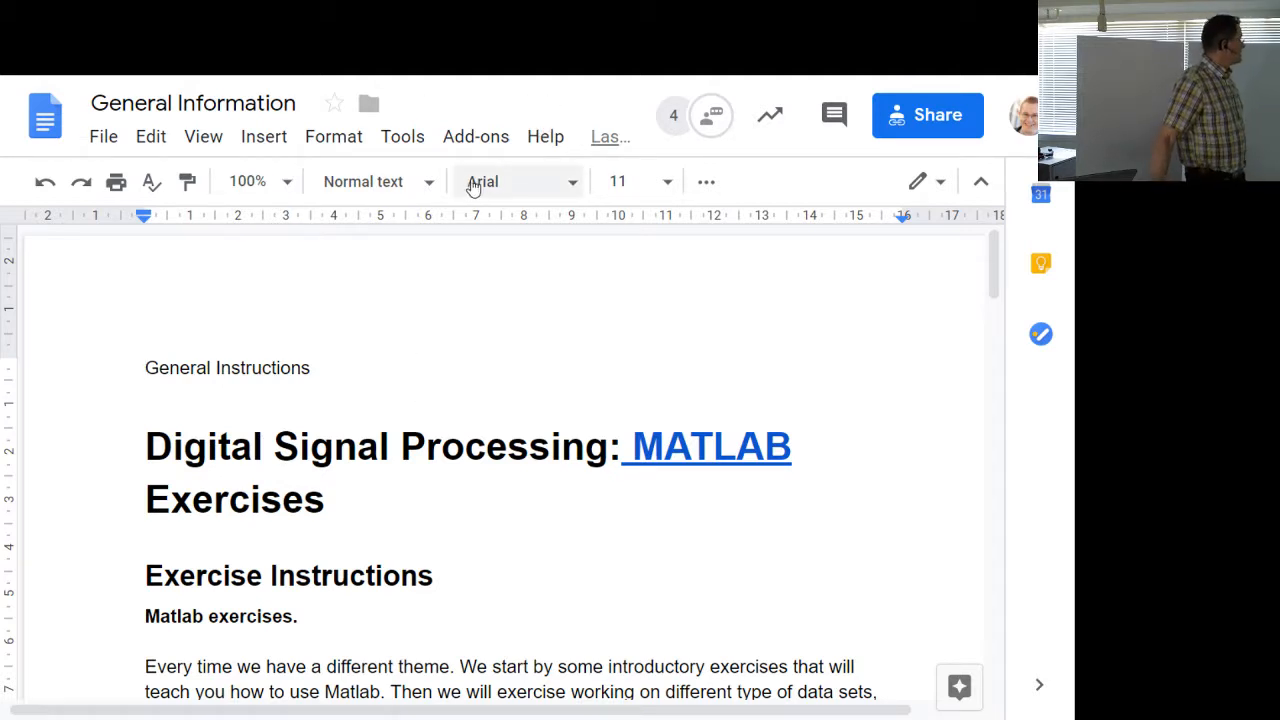
pyautogui.scroll(-3)
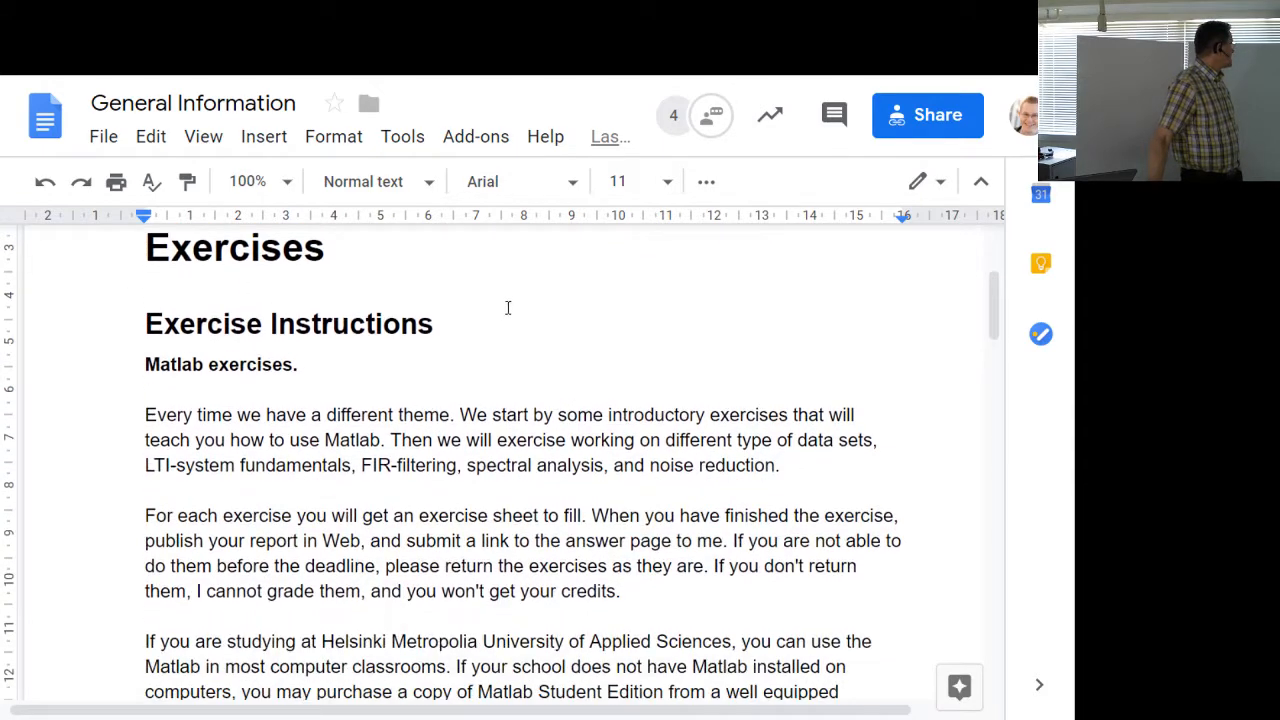
pyautogui.scroll(-3)
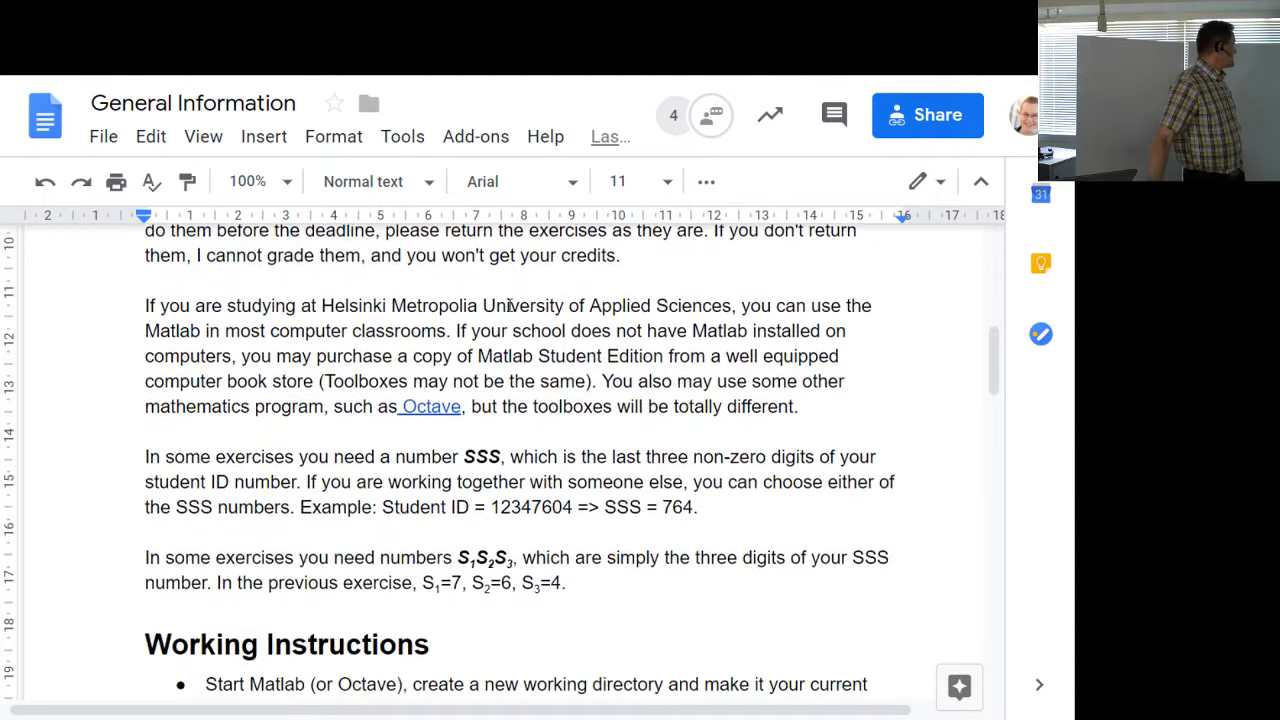
pyautogui.scroll(-3)
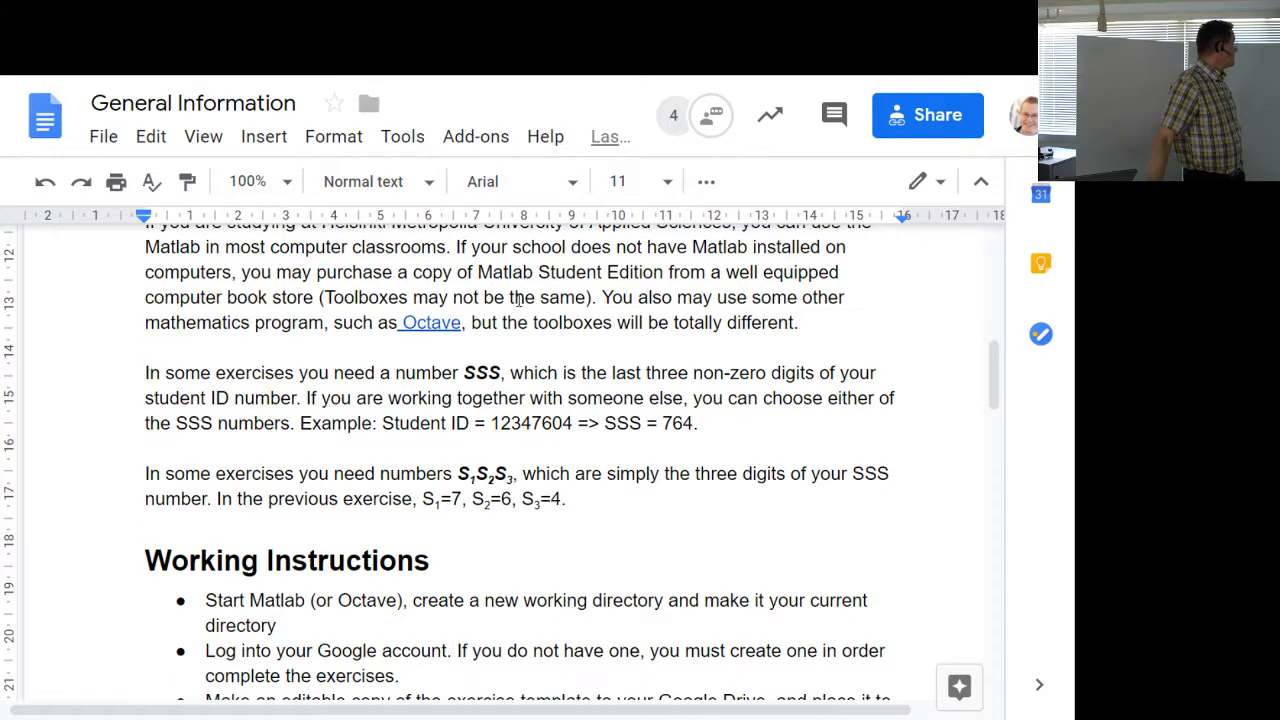
pyautogui.doubleClick(480, 374)
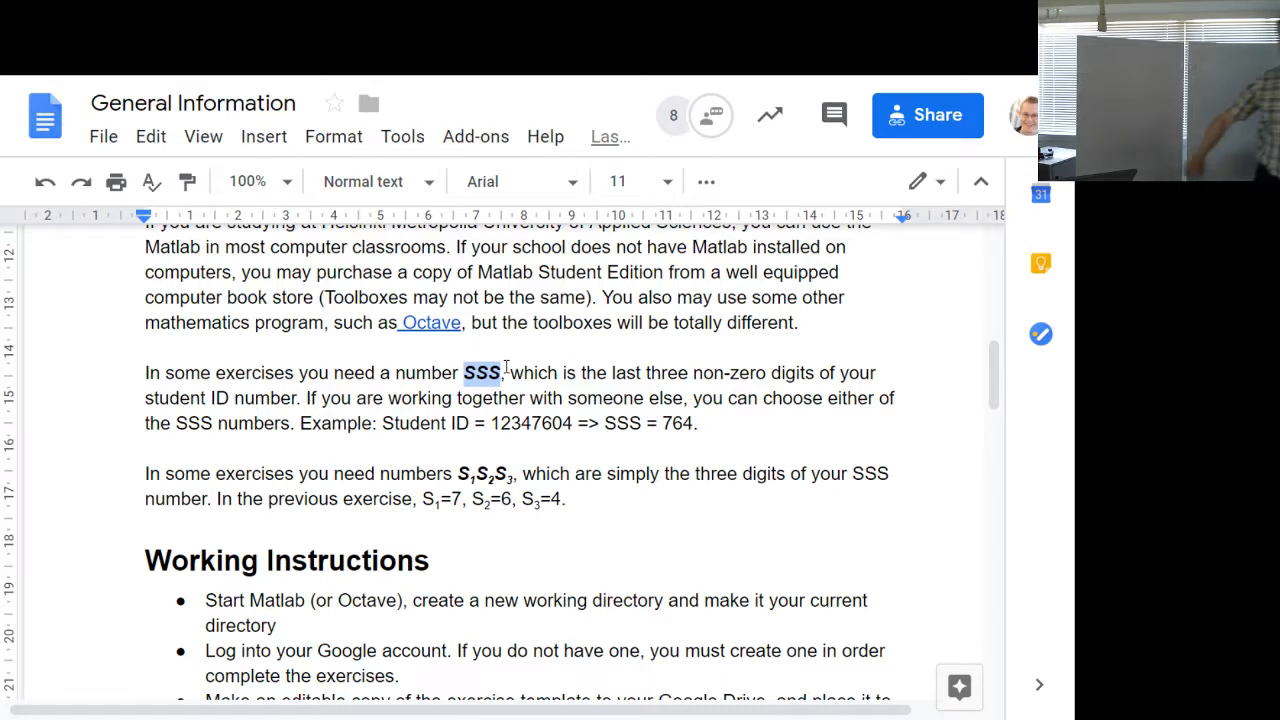
pyautogui.scroll(-3)
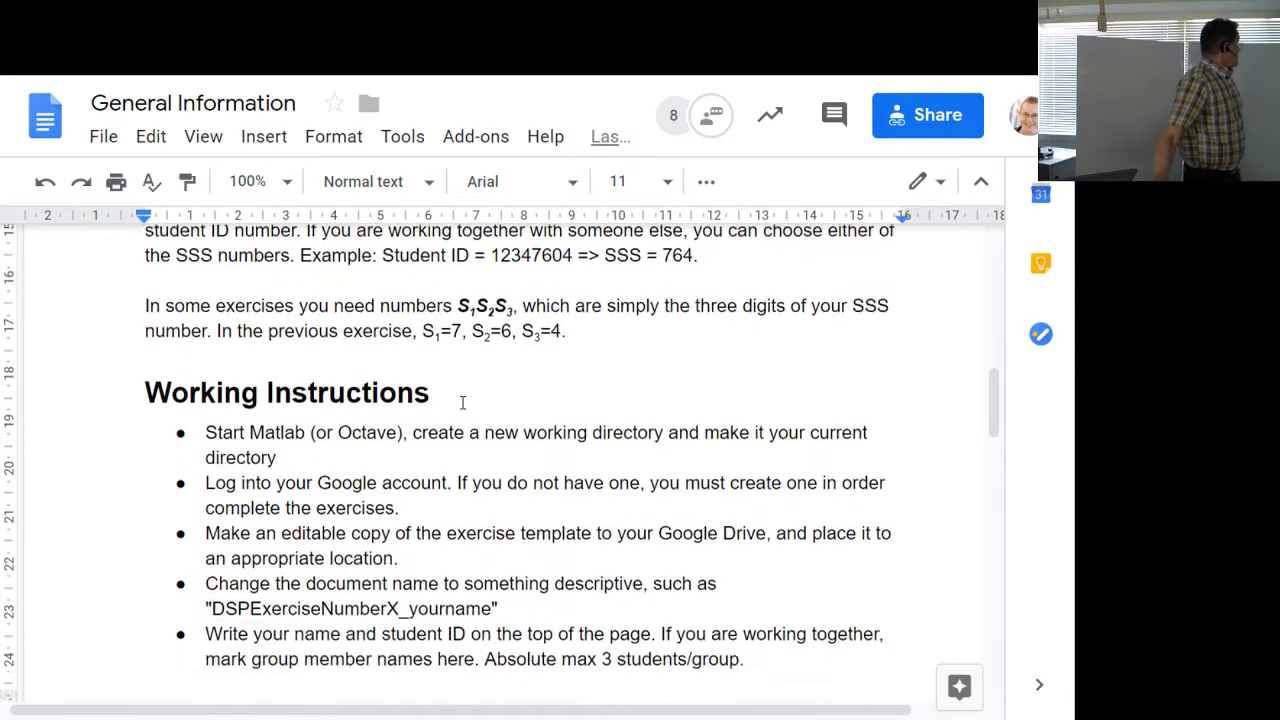
pyautogui.scroll(-3)
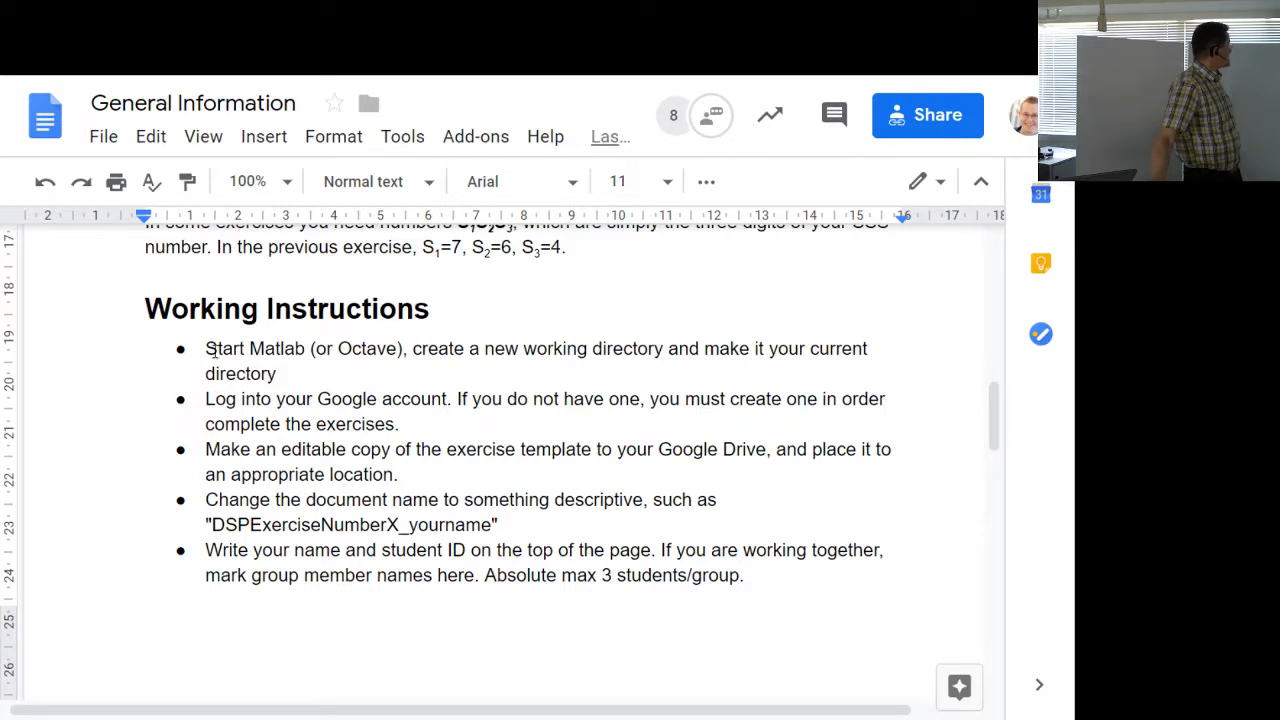
pyautogui.moveTo(204, 348); pyautogui.dragTo(284, 374)
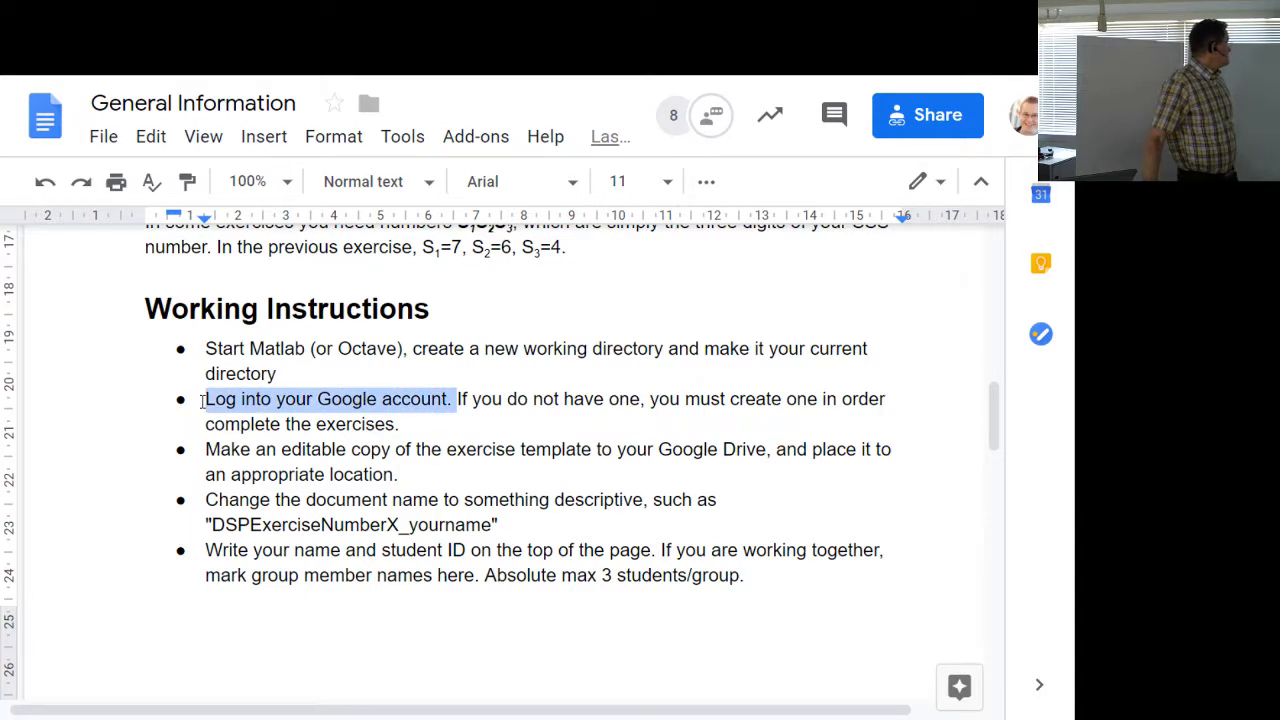
pyautogui.moveTo(370, 408)
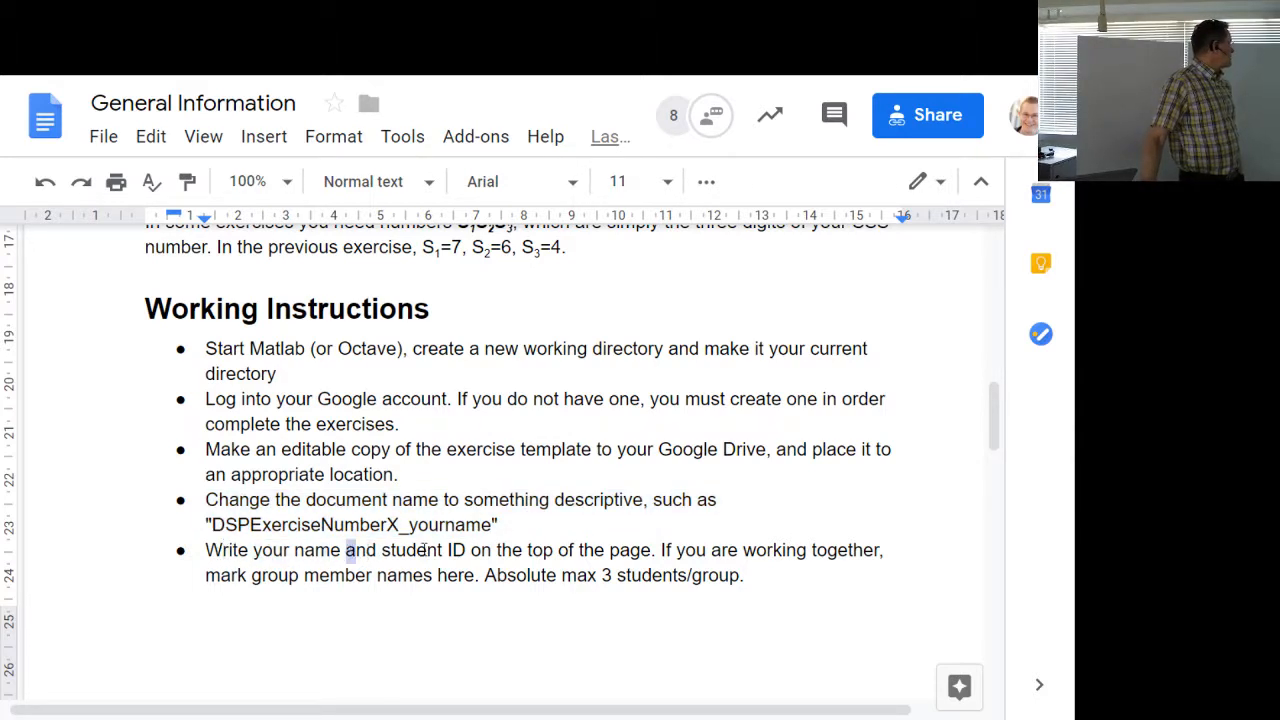
# Step: Delete the words 'and student ID' from the name instruction and highlight the three-students-per-group limit
pyautogui.moveTo(348, 550); pyautogui.dragTo(464, 550)
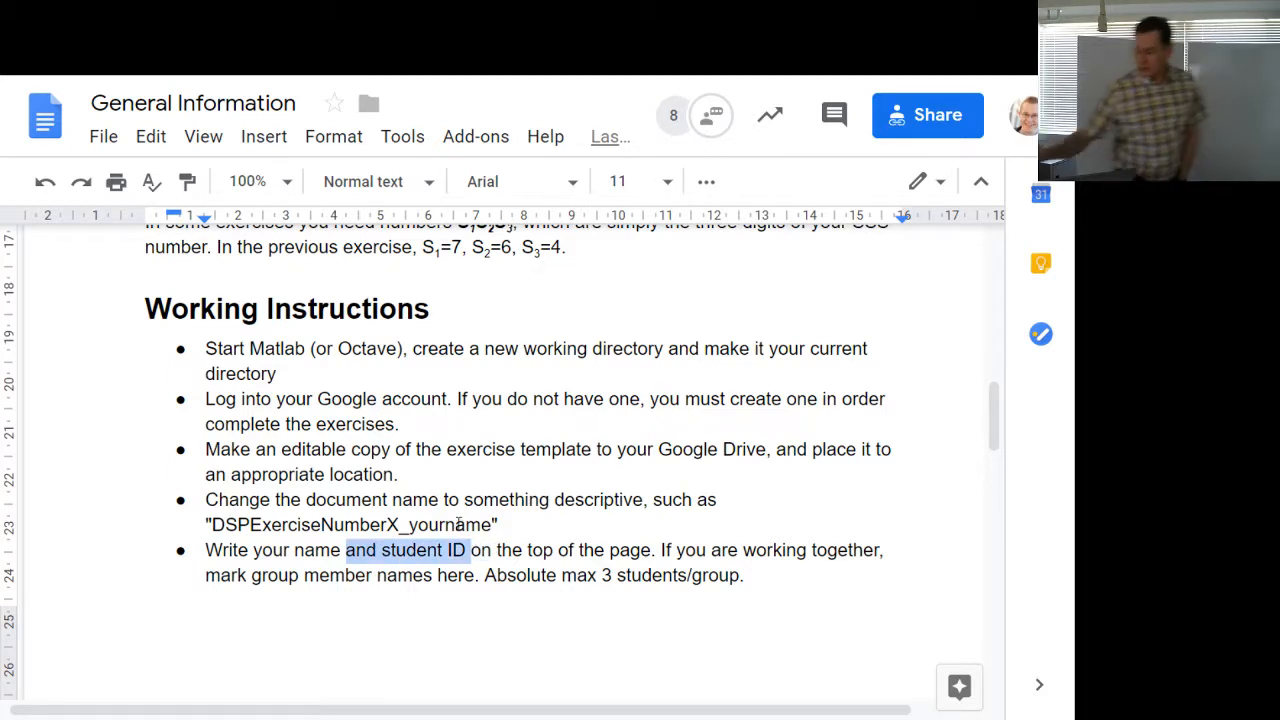
pyautogui.press('Delete')
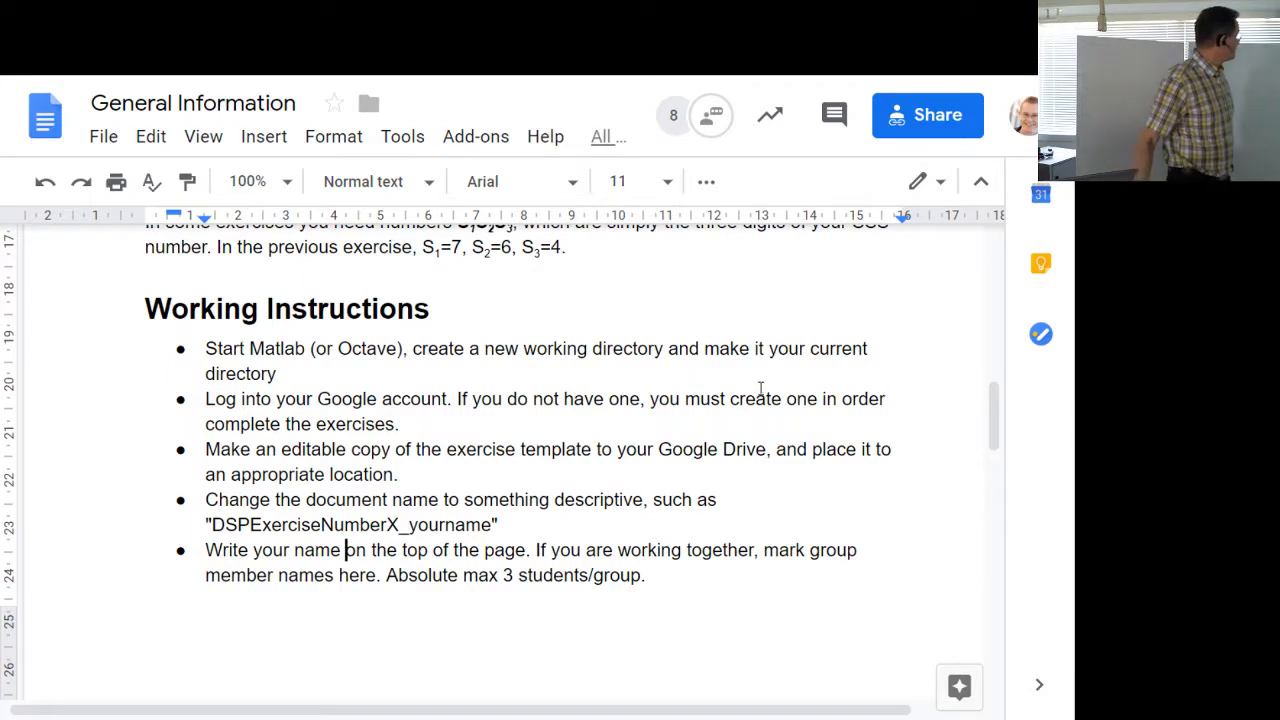
pyautogui.moveTo(732, 624)
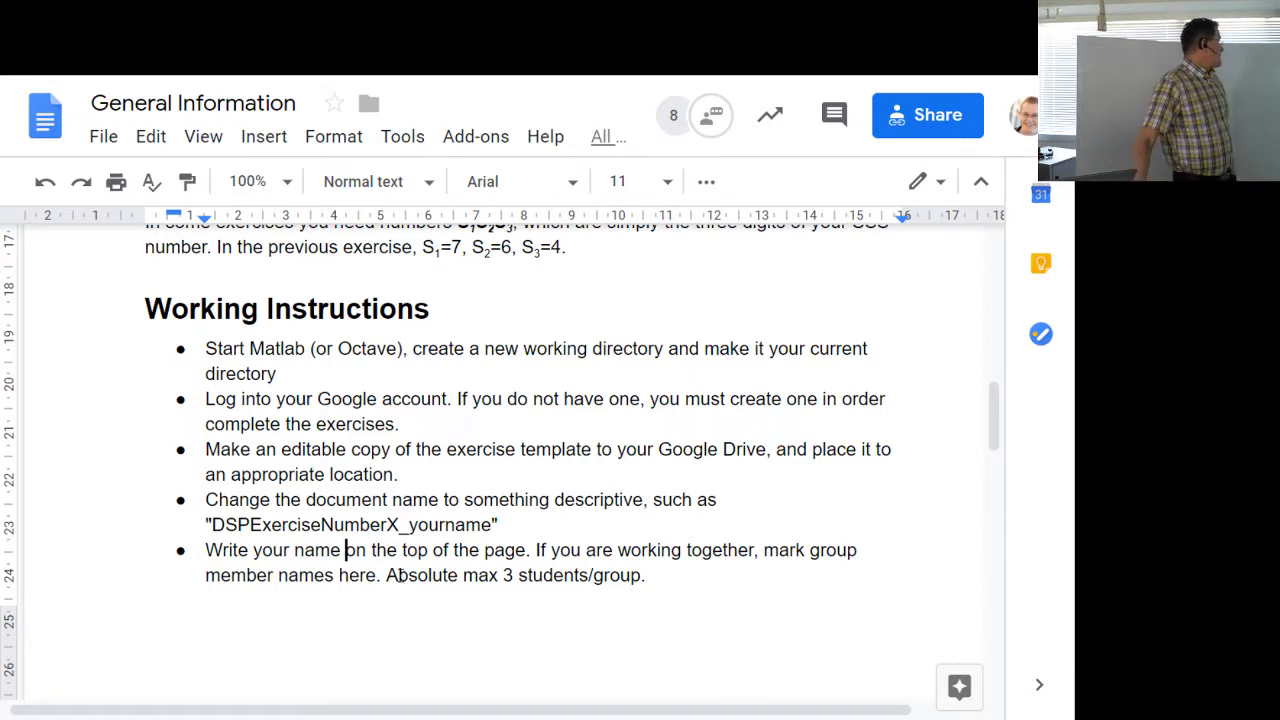
pyautogui.moveTo(392, 576); pyautogui.dragTo(648, 576)
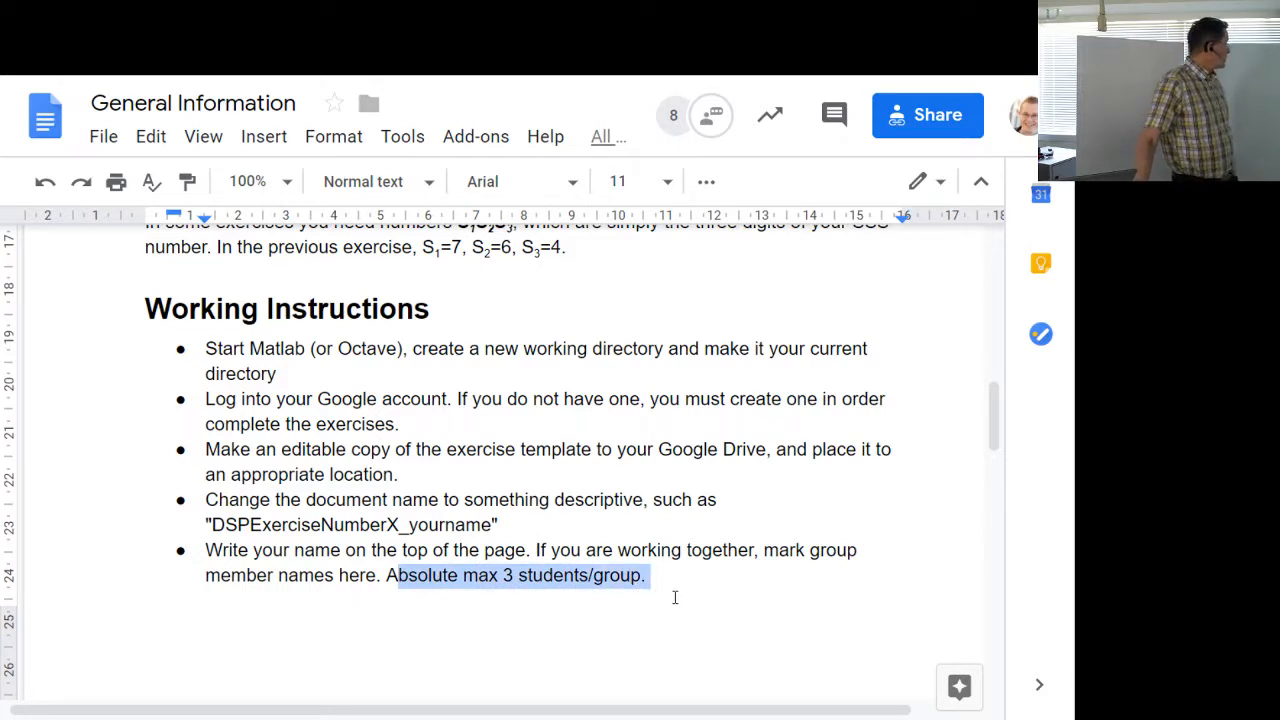
pyautogui.scroll(-3)
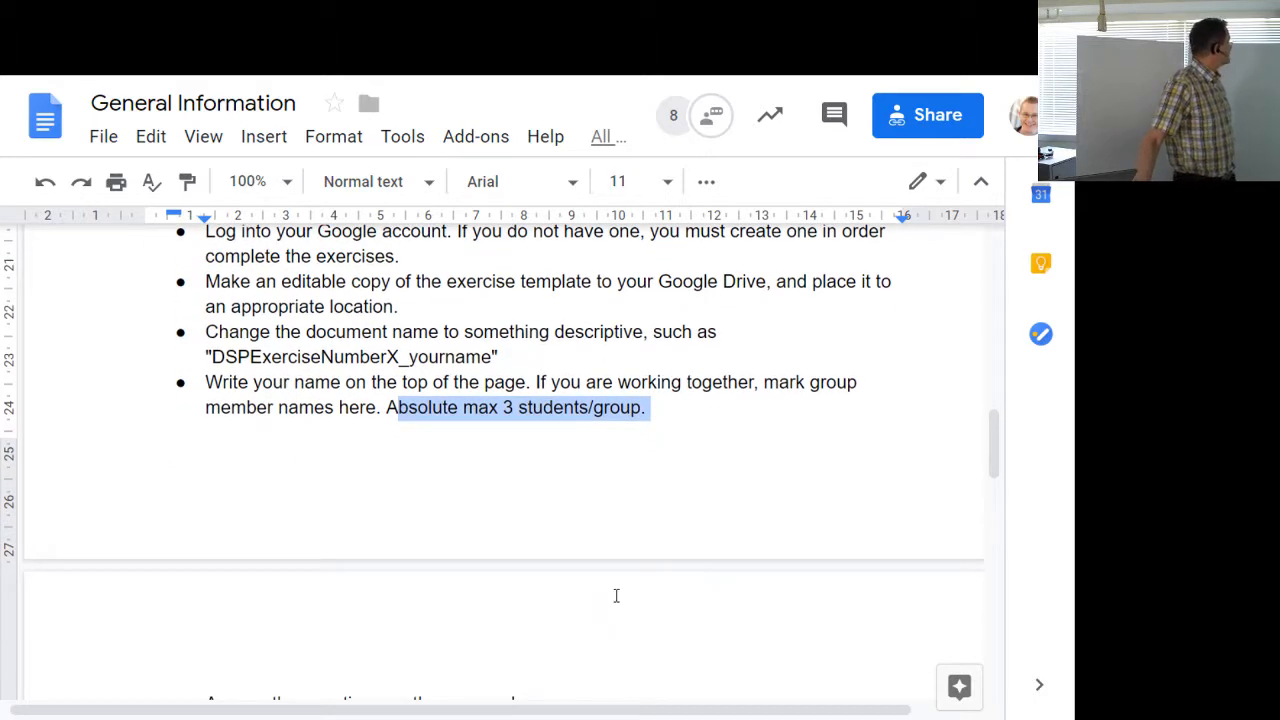
pyautogui.scroll(-3)
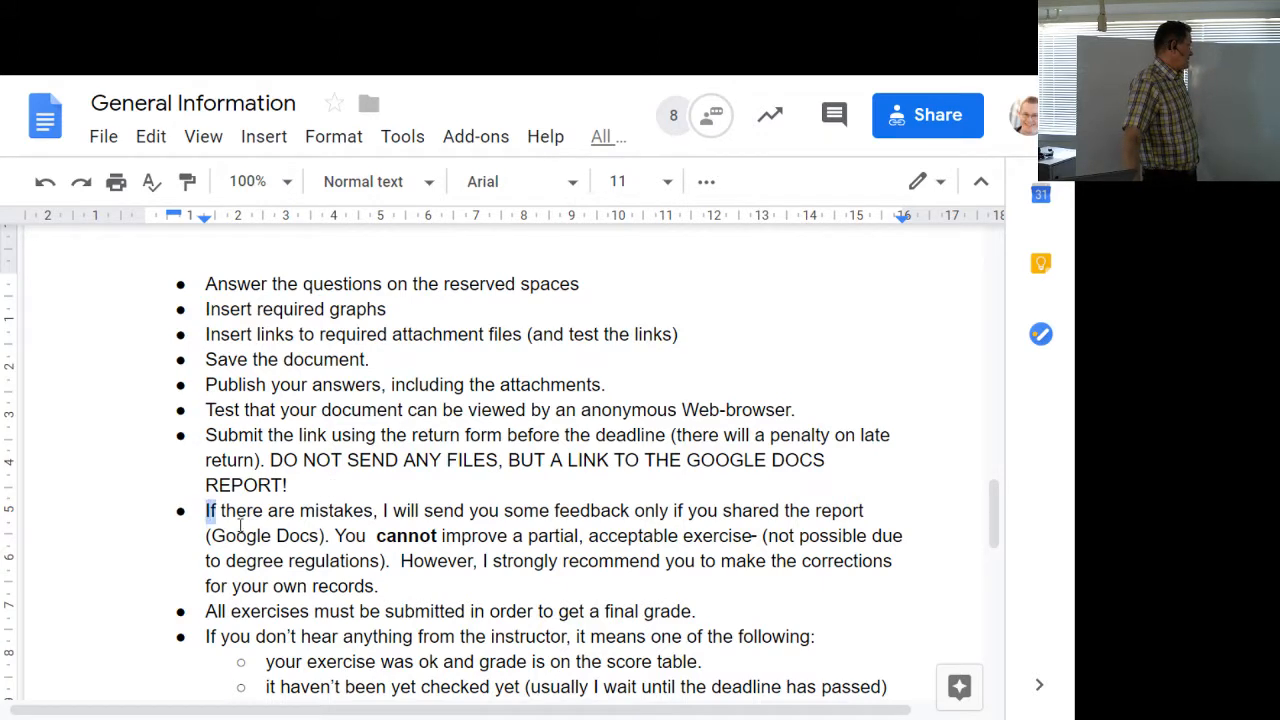
# Step: Highlight the link-only submission warning and the rule that all exercises must be submitted
pyautogui.moveTo(208, 510); pyautogui.dragTo(378, 586)
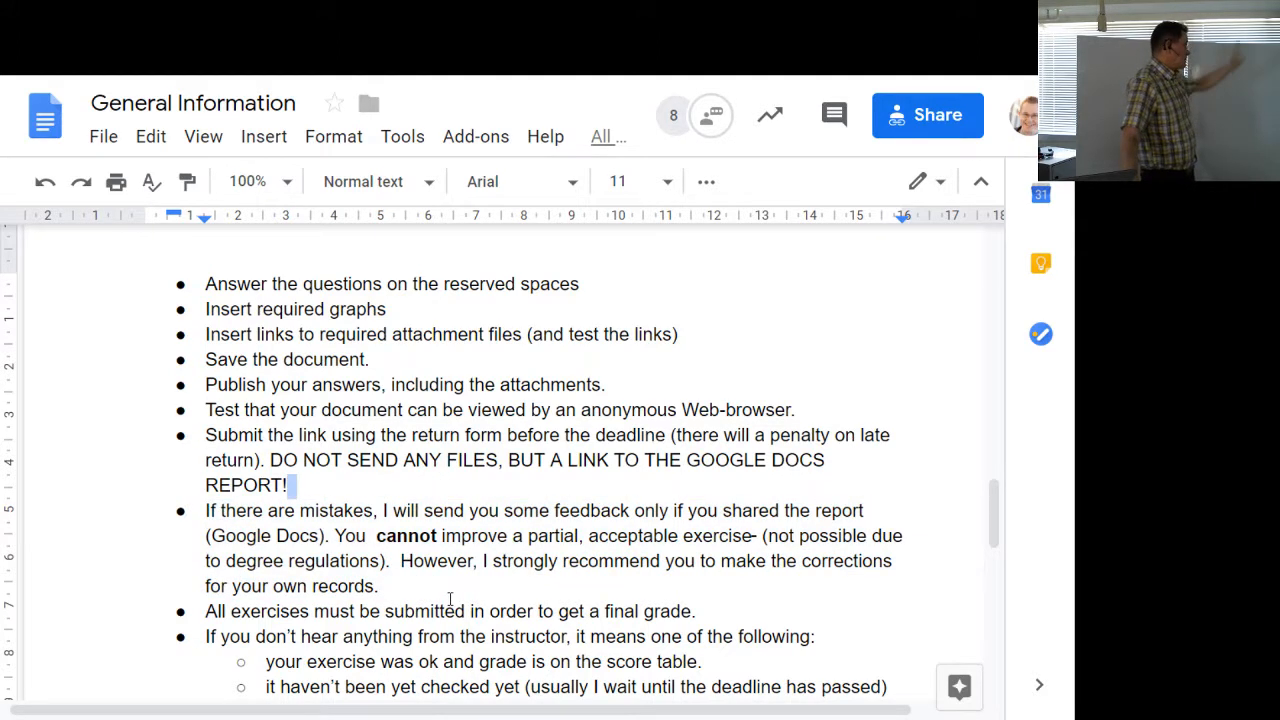
pyautogui.scroll(-3)
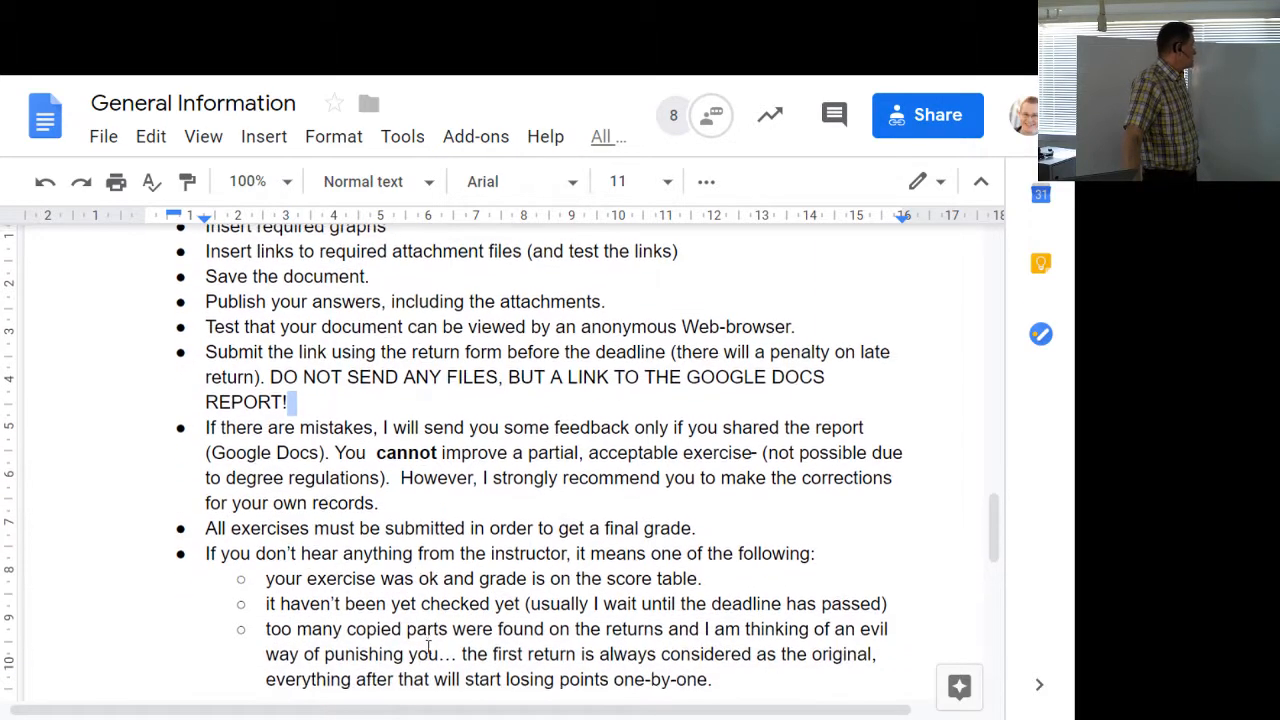
pyautogui.scroll(-3)
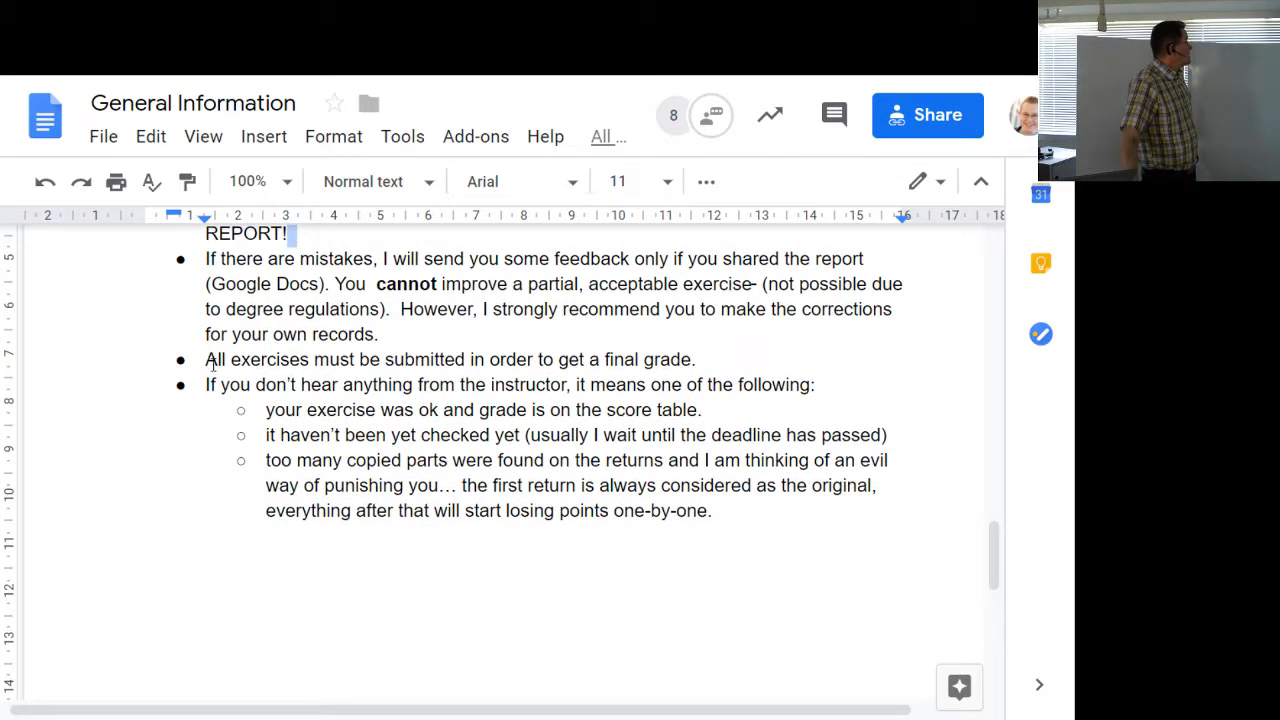
pyautogui.moveTo(204, 360); pyautogui.dragTo(520, 360)
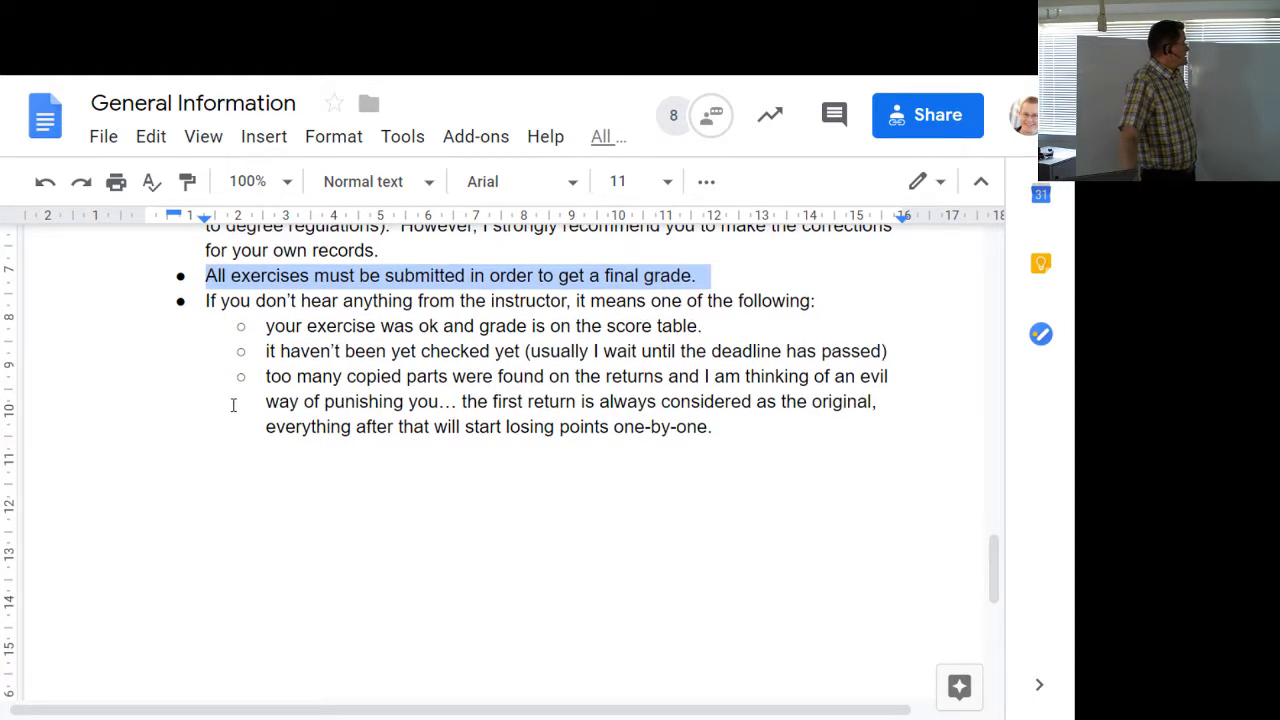
# Step: Scroll the Google Sites Signals page up to the Exercise 1 section
pyautogui.scroll(3)
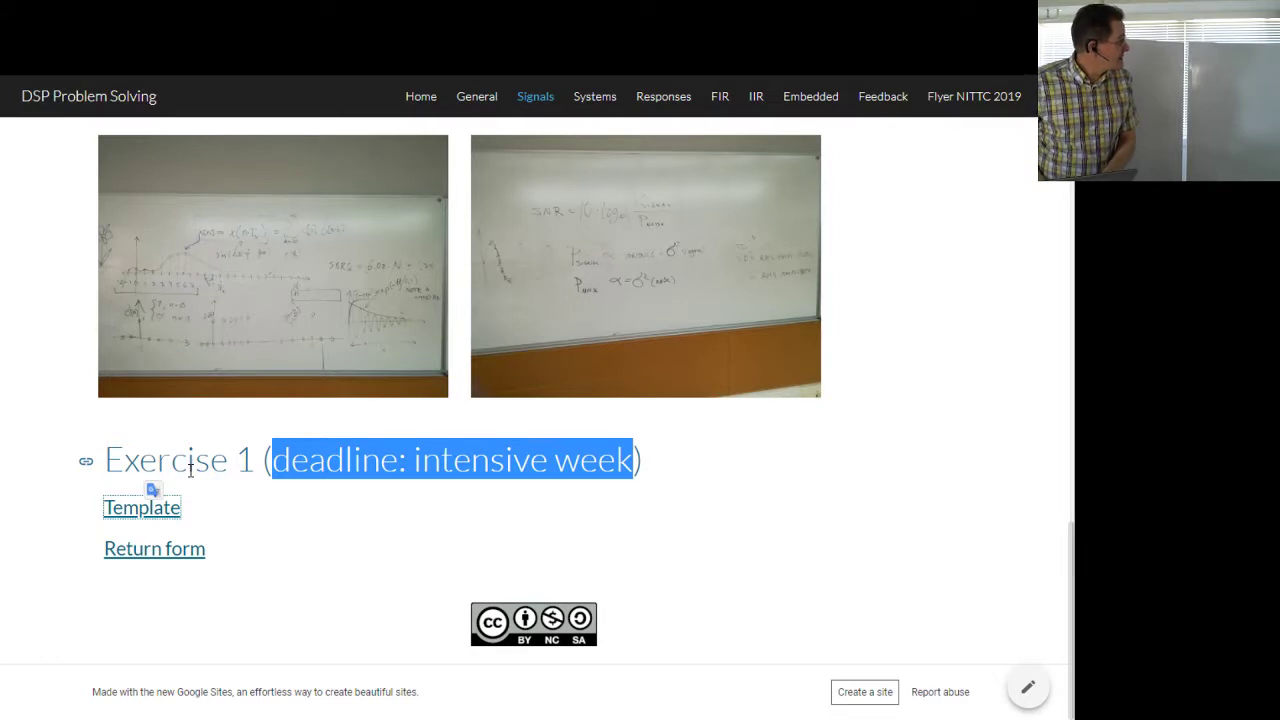
# Step: Reopen the 'Exercise 1 anttikp' sheet and scroll to its questions table
pyautogui.click(140, 508)
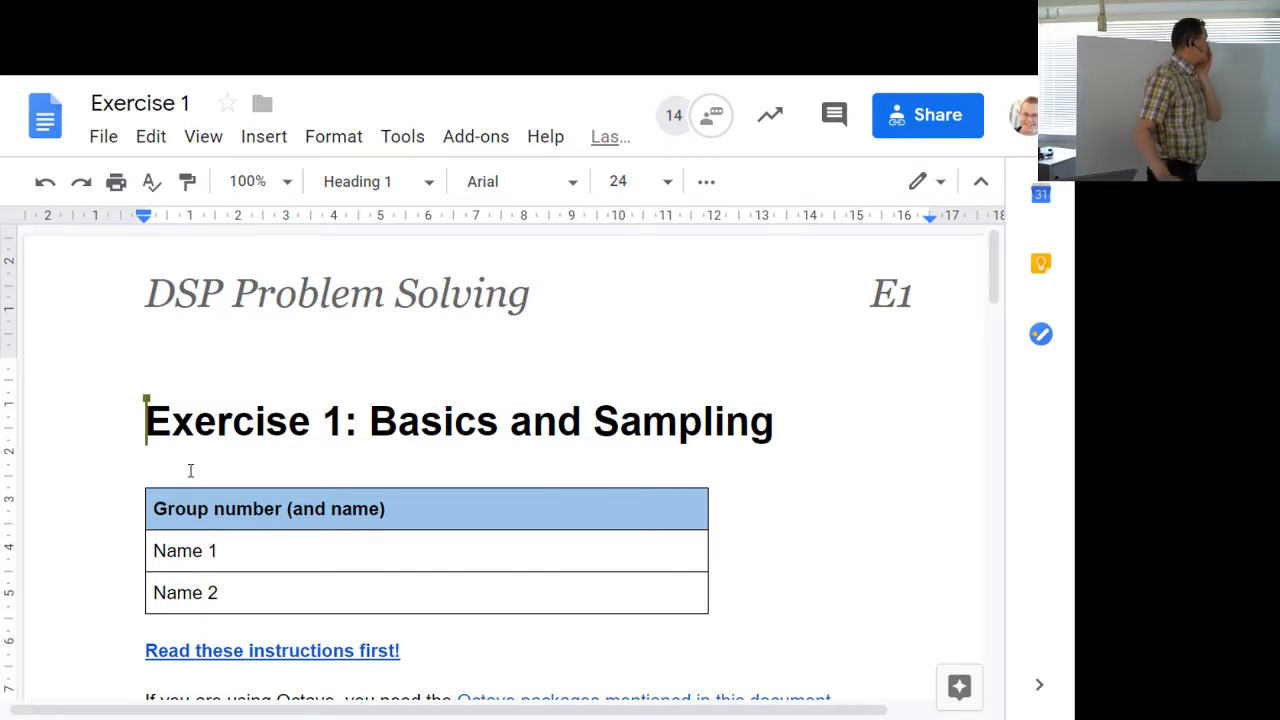
pyautogui.moveTo(288, 374)
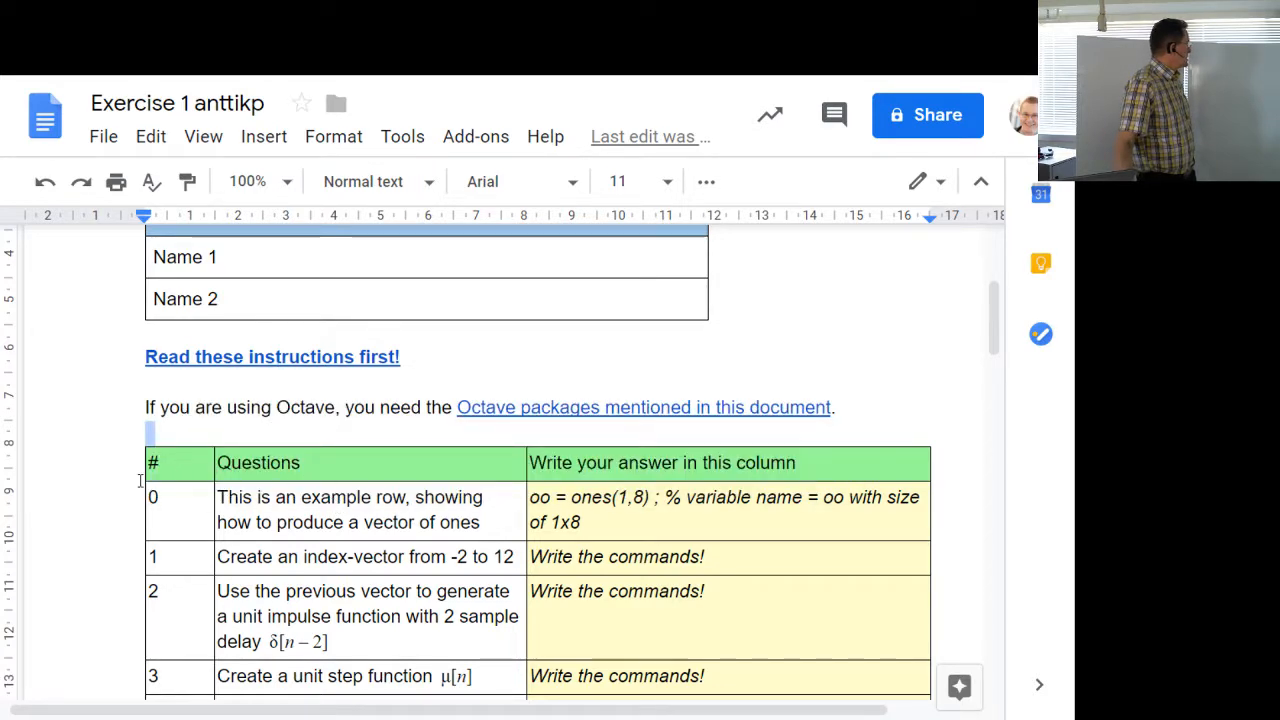
pyautogui.scroll(-3)
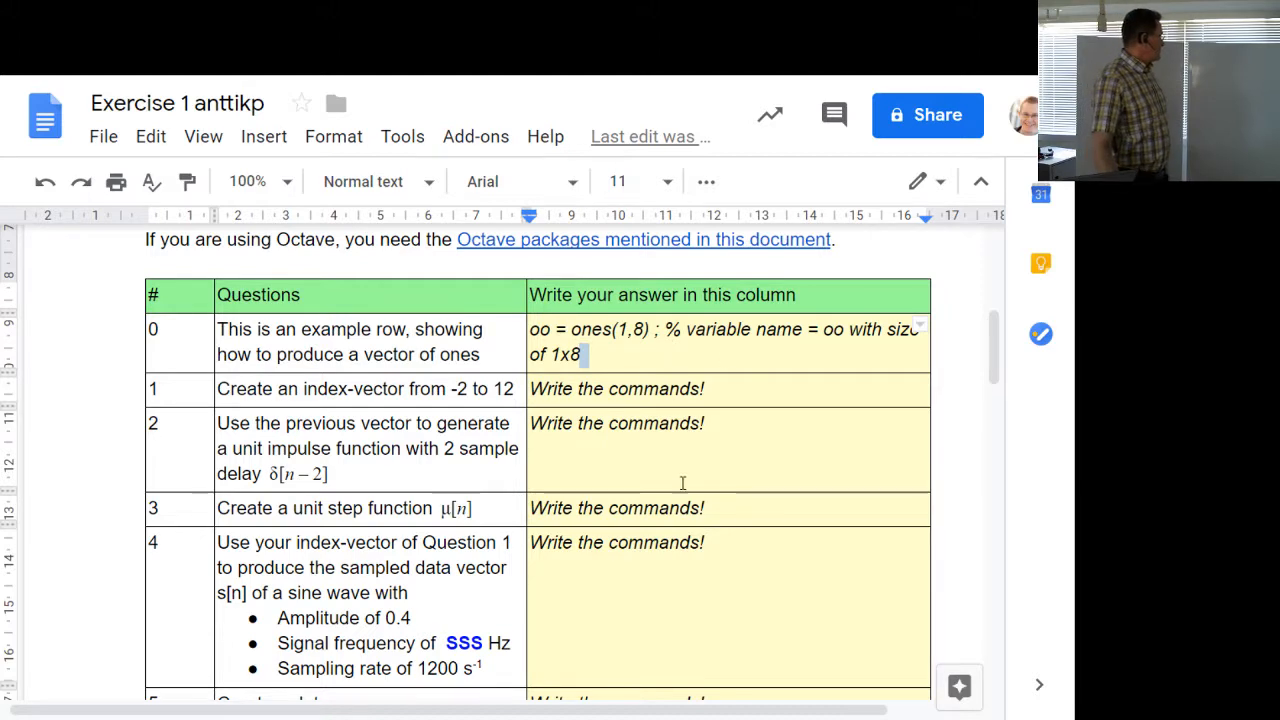
# Step: Select the figure placeholder text in question 7 of the exercise document
pyautogui.scroll(-3)
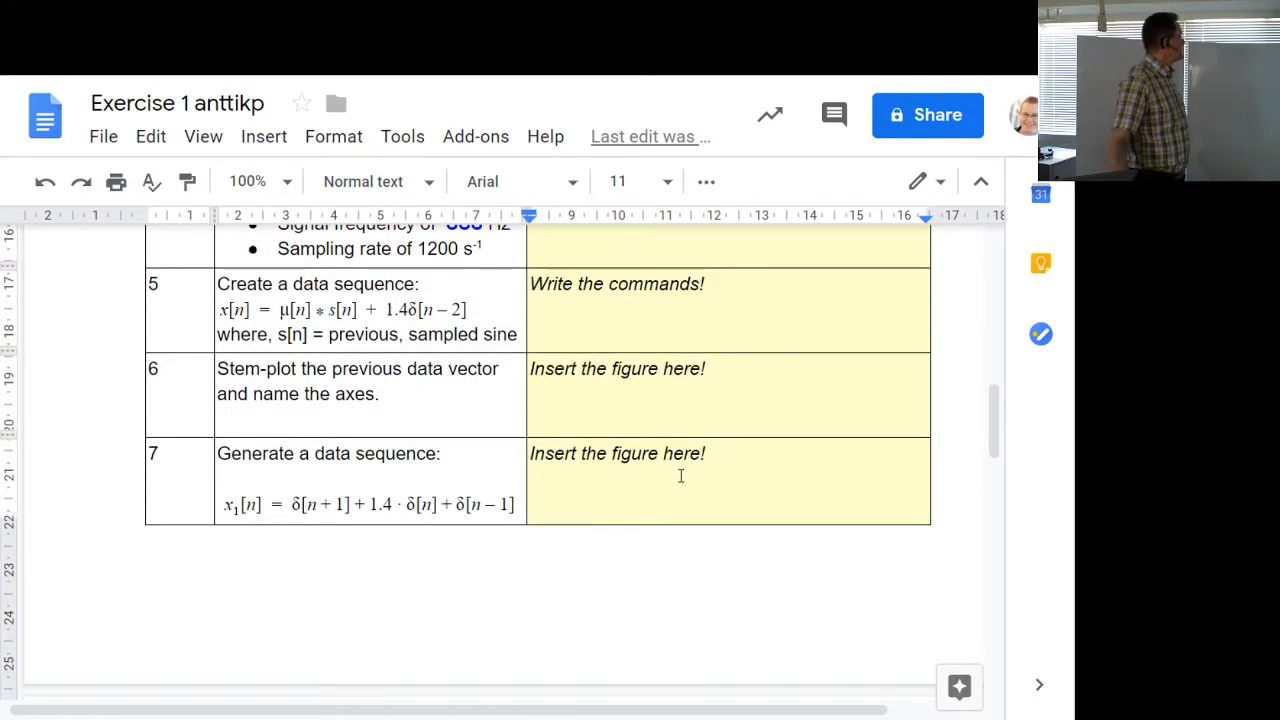
pyautogui.moveTo(730, 368)
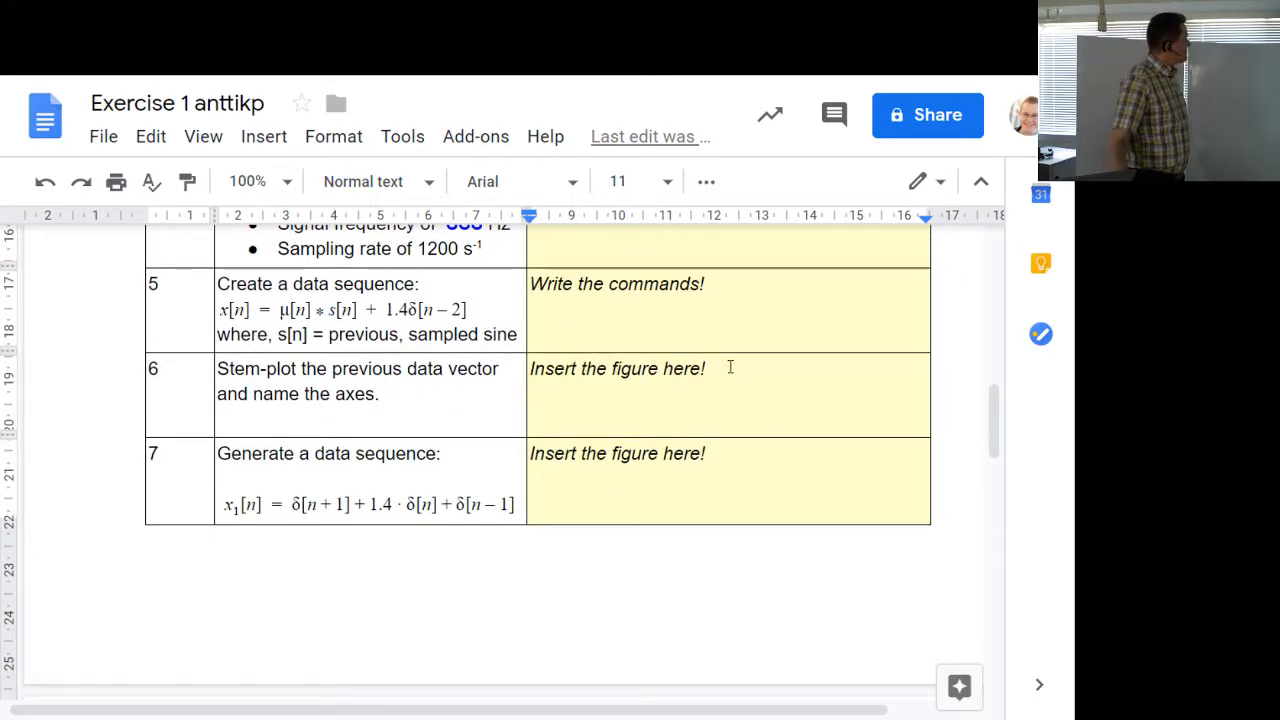
pyautogui.doubleClick(616, 368)
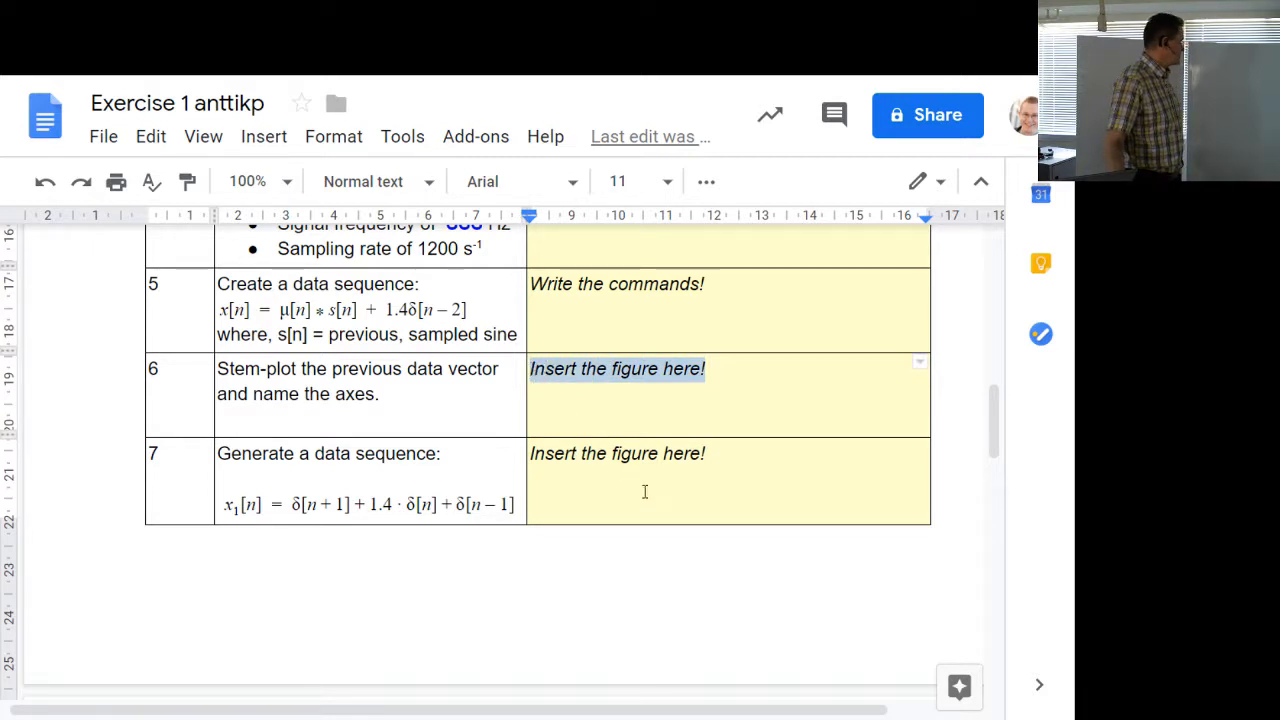
pyautogui.doubleClick(616, 452)
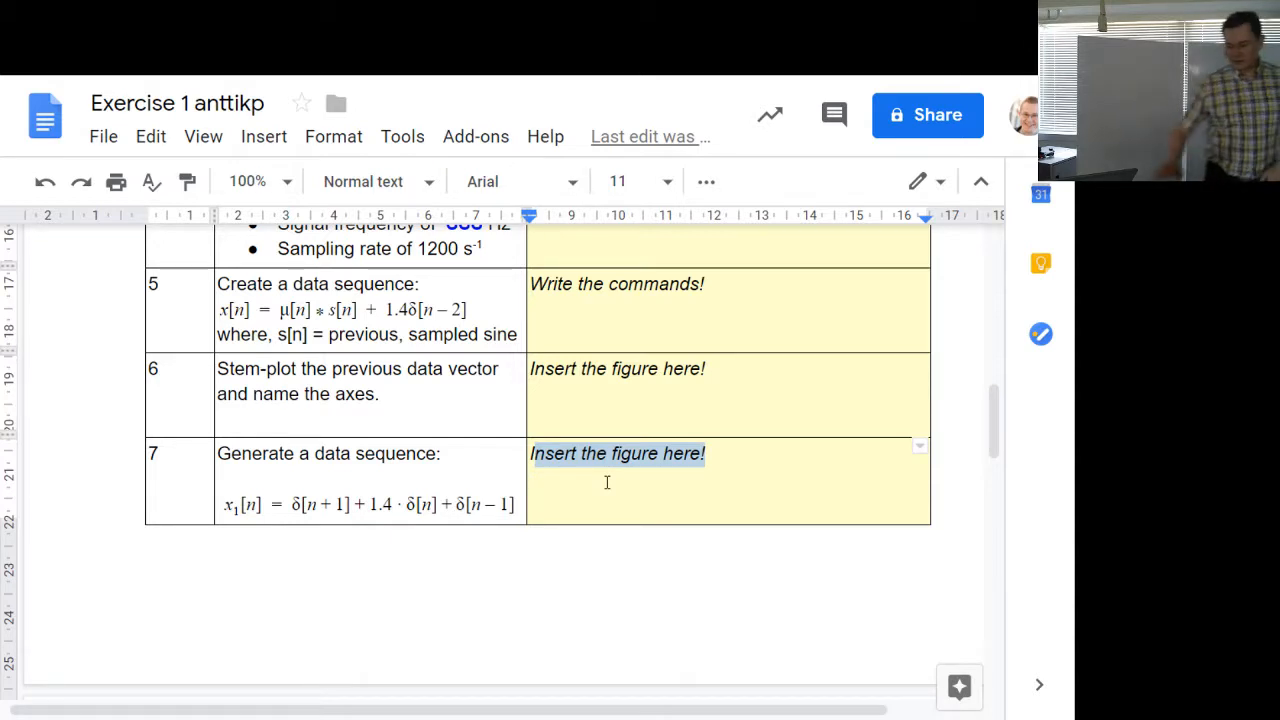
# Step: Scroll past questions 7 and 8 until questions 9 and 10 on the sound sample are visible
pyautogui.scroll(-3)
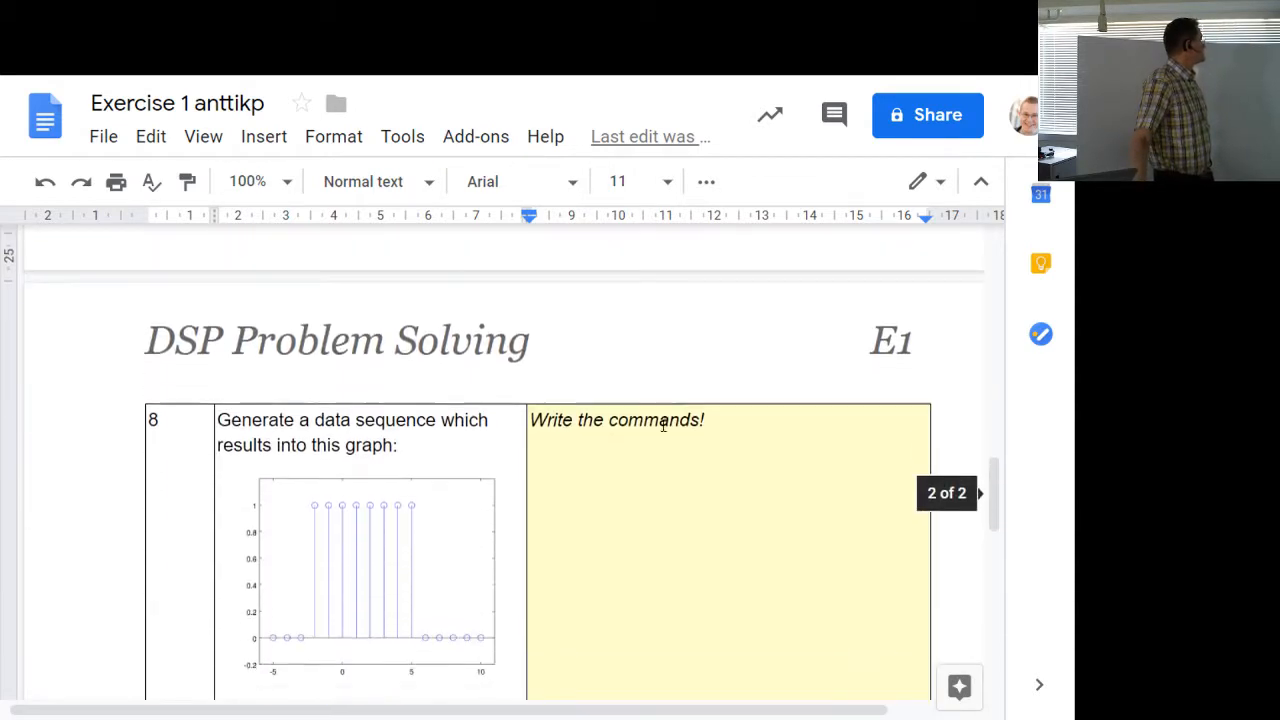
pyautogui.scroll(-3)
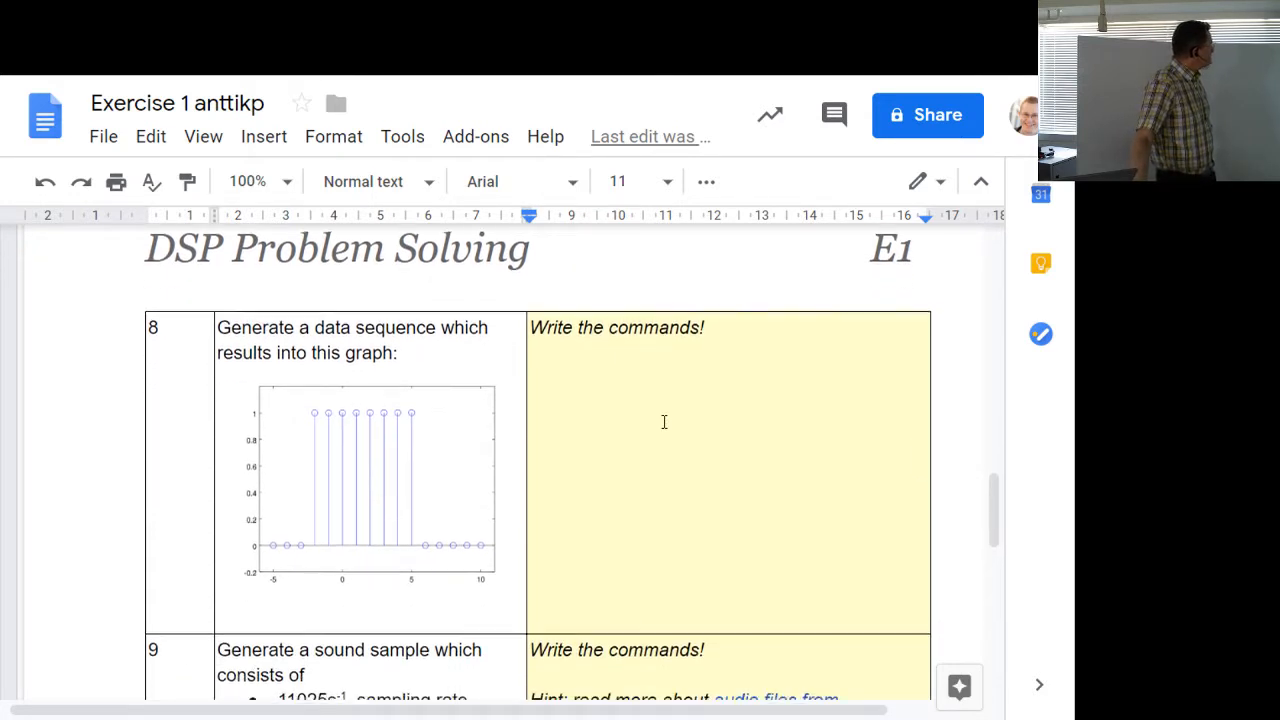
pyautogui.scroll(-3)
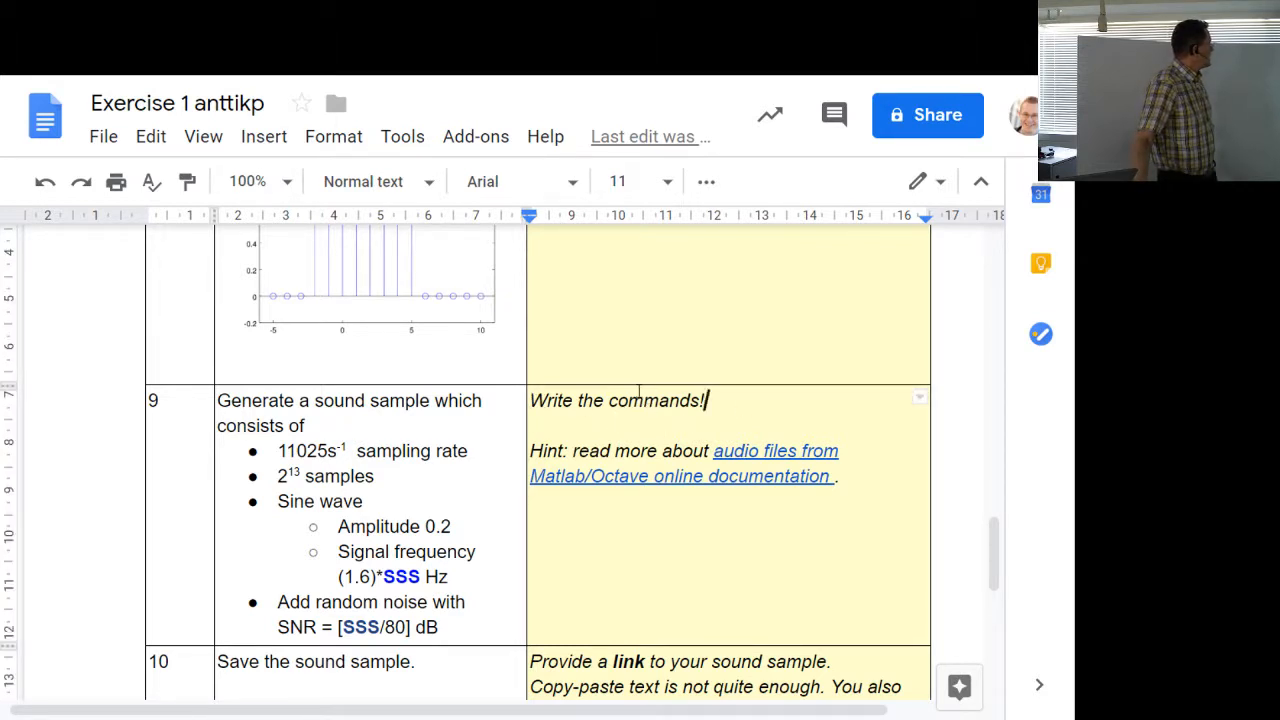
pyautogui.scroll(-3)
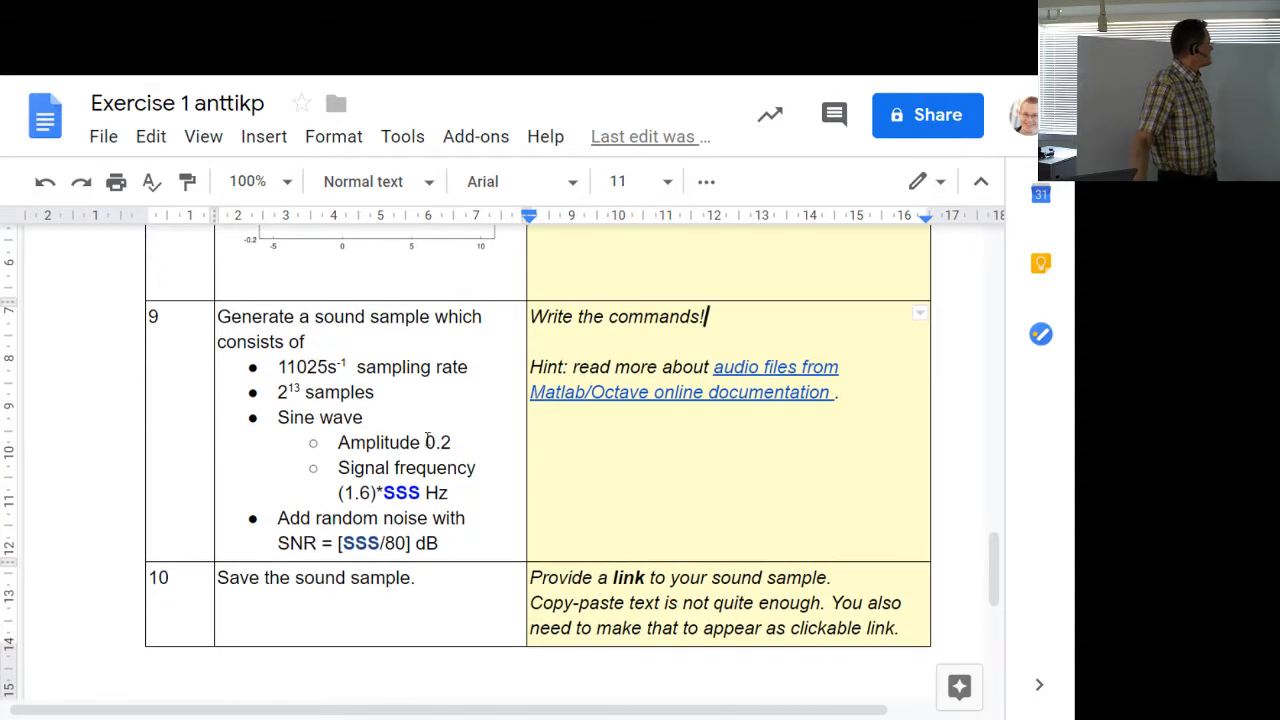
pyautogui.moveTo(188, 310)
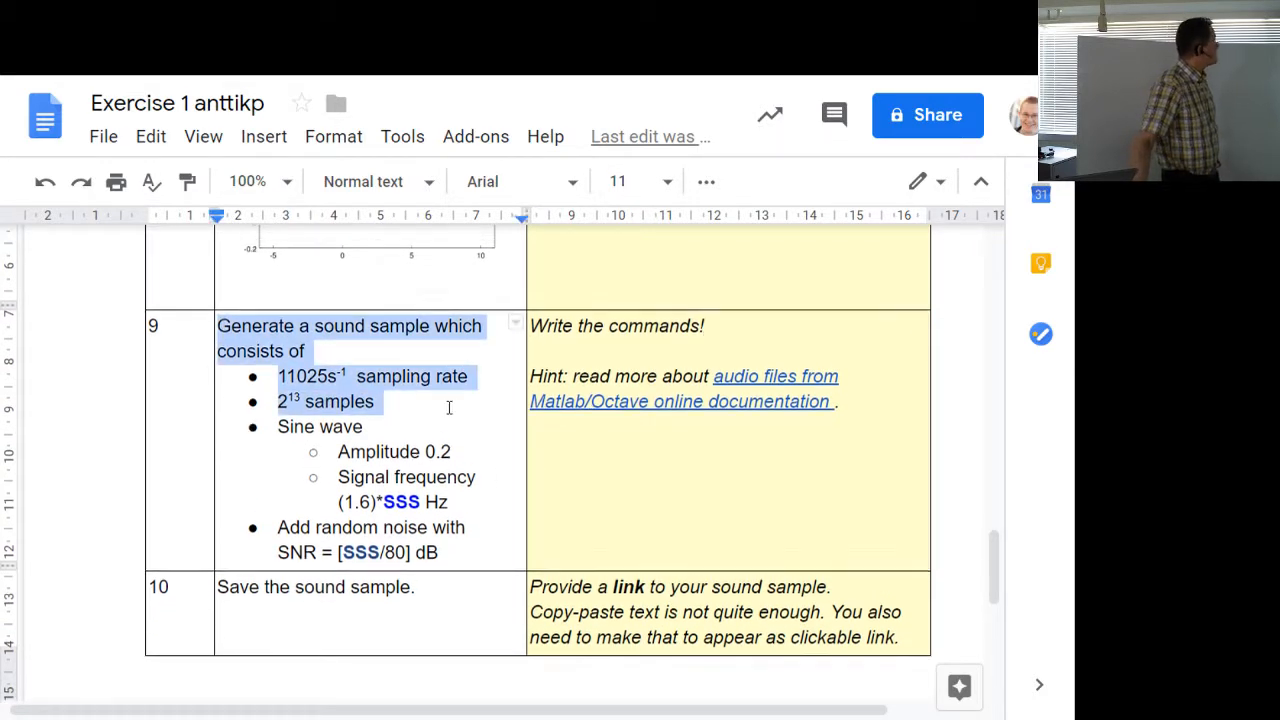
# Step: Scroll the questions table so question 9's sound-sample specs and question 10 'Save the sound sample' show
pyautogui.scroll(3)
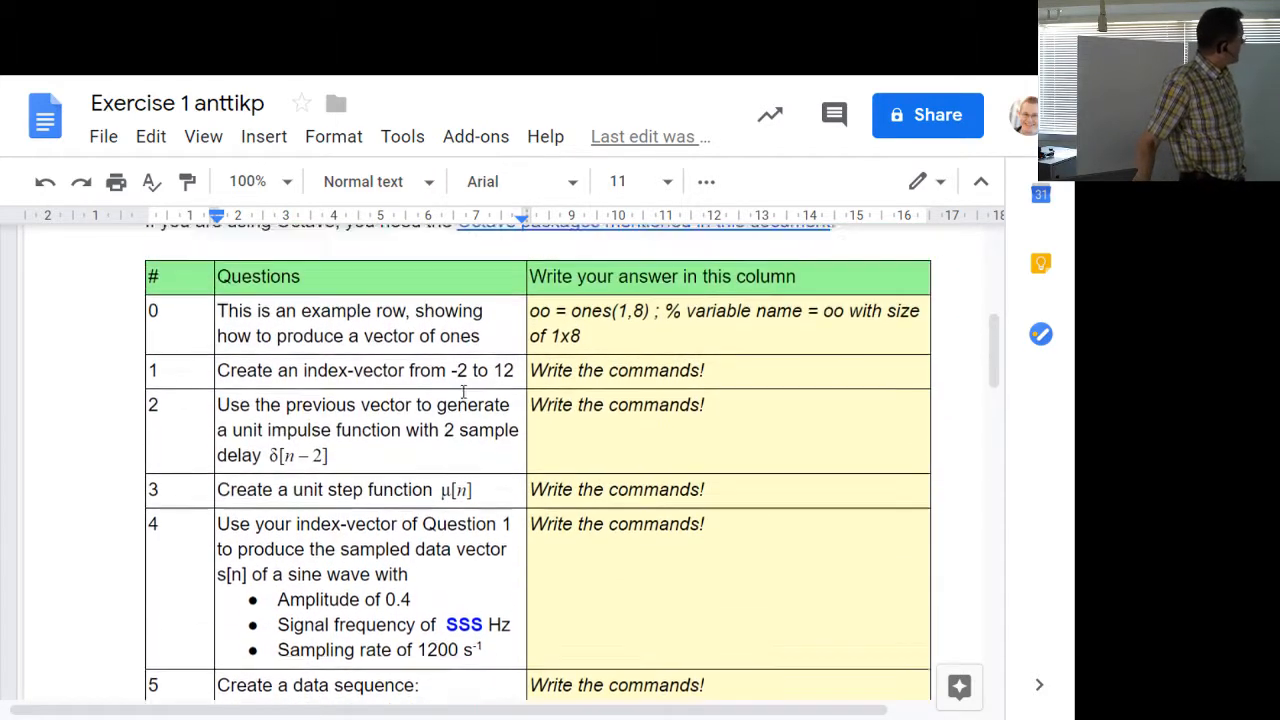
pyautogui.scroll(3)
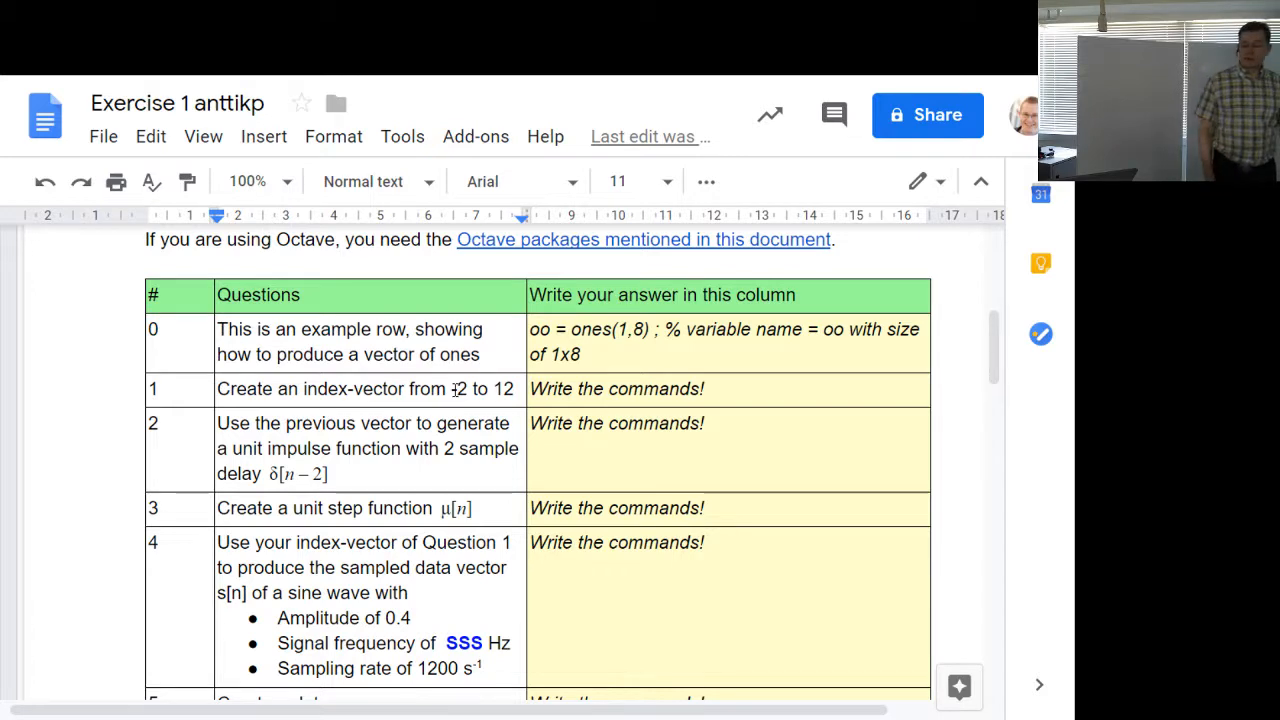
pyautogui.scroll(-3)
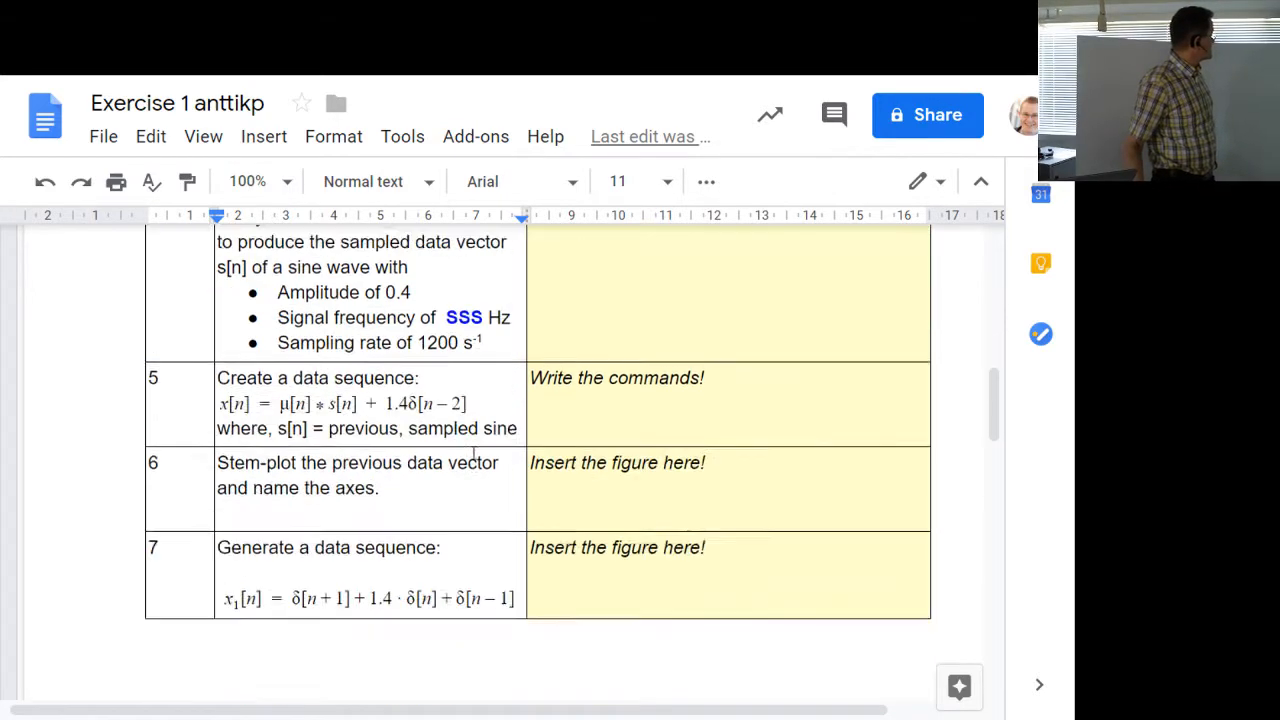
pyautogui.scroll(-3)
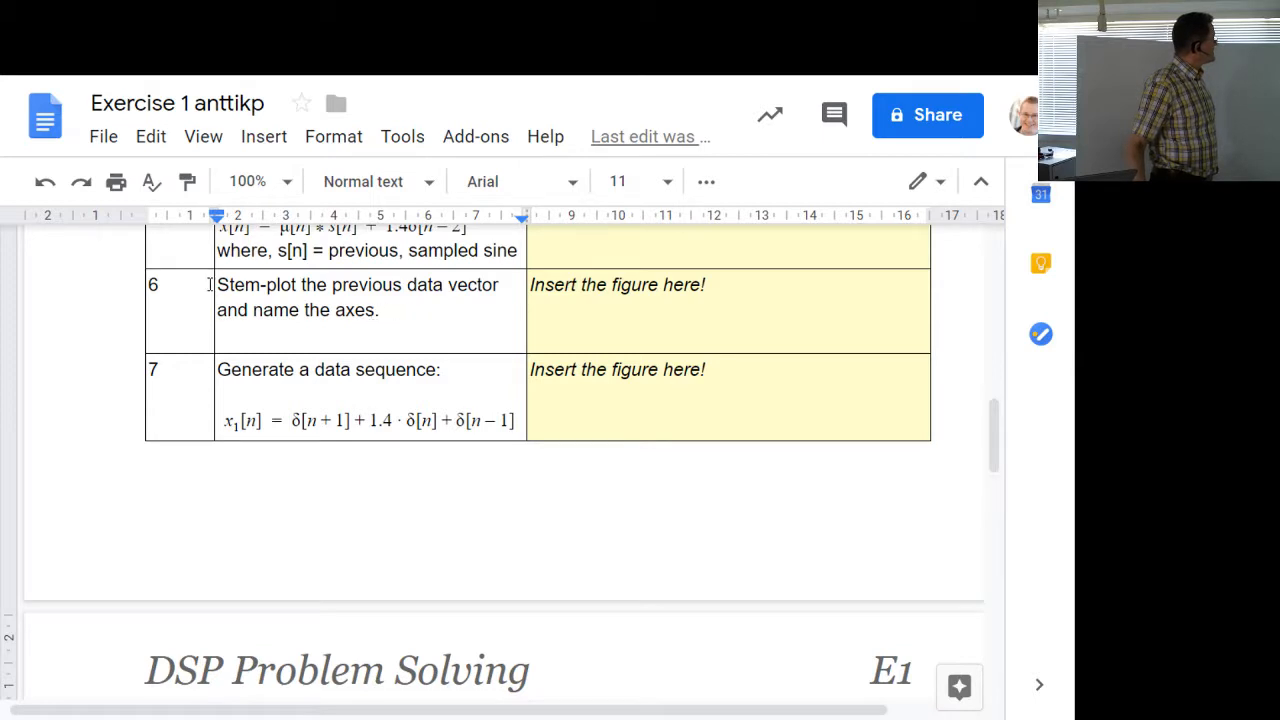
pyautogui.moveTo(470, 376)
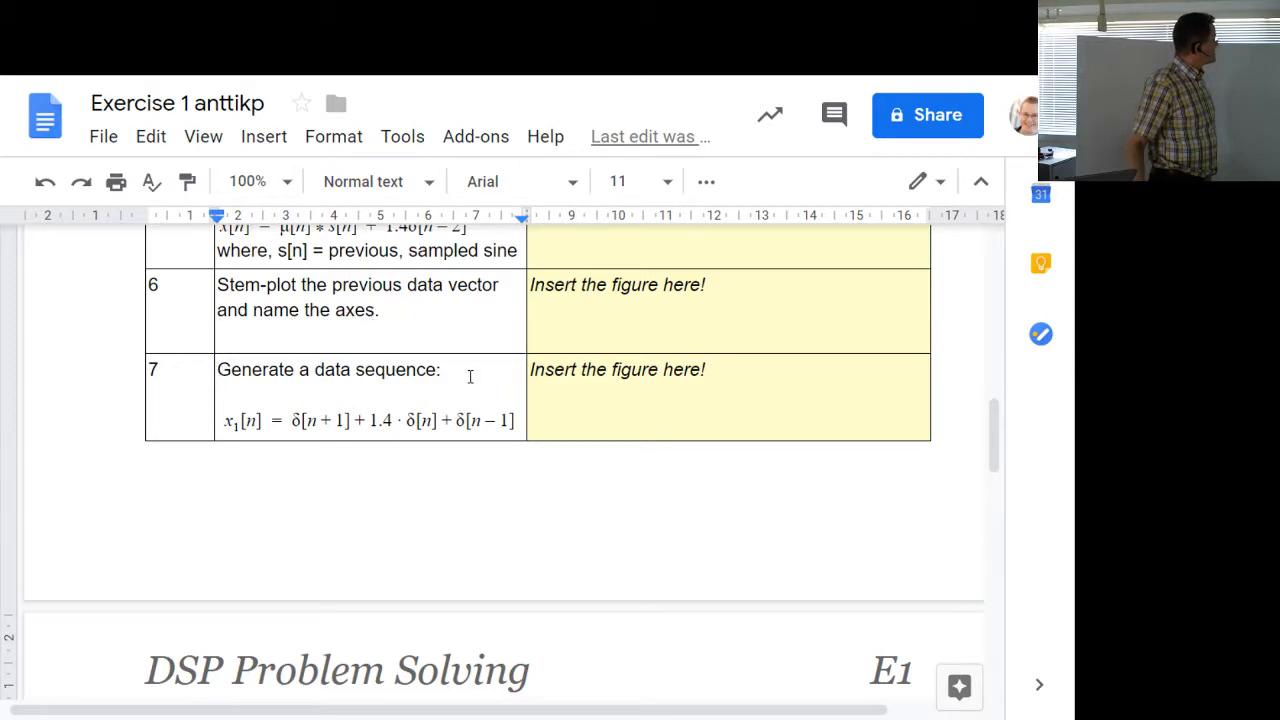
pyautogui.scroll(-3)
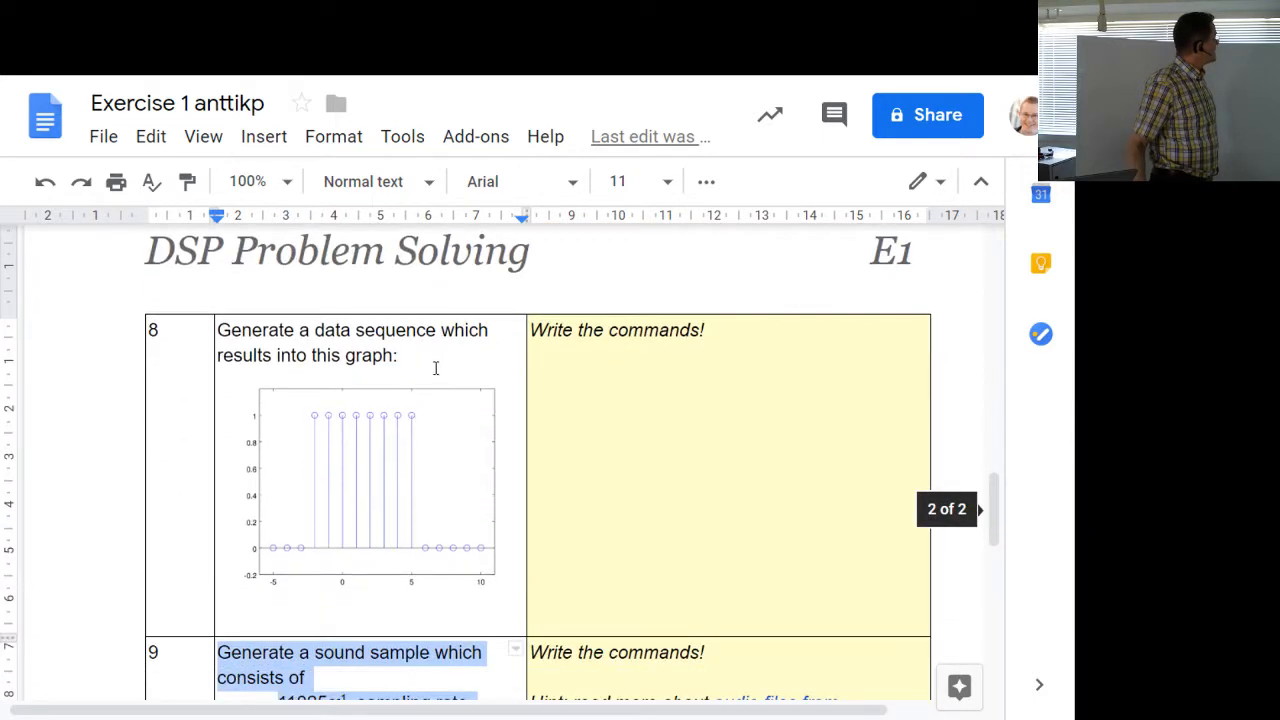
pyautogui.scroll(-3)
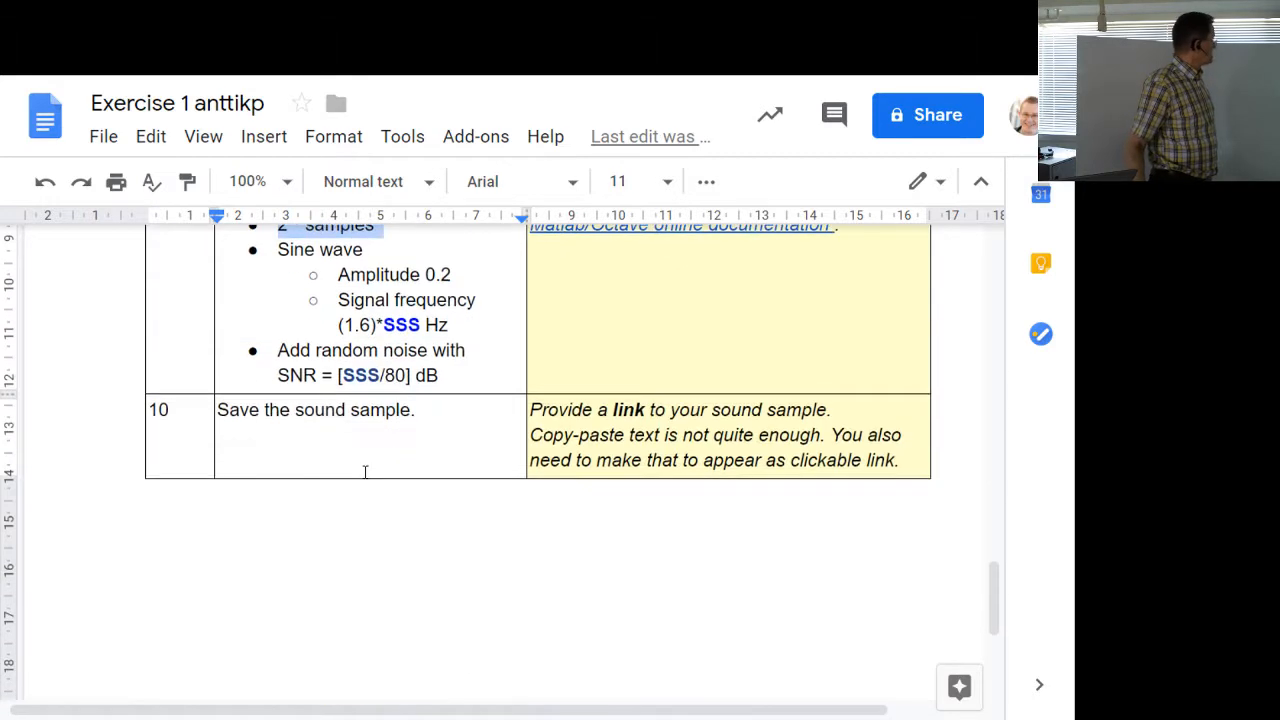
pyautogui.scroll(3)
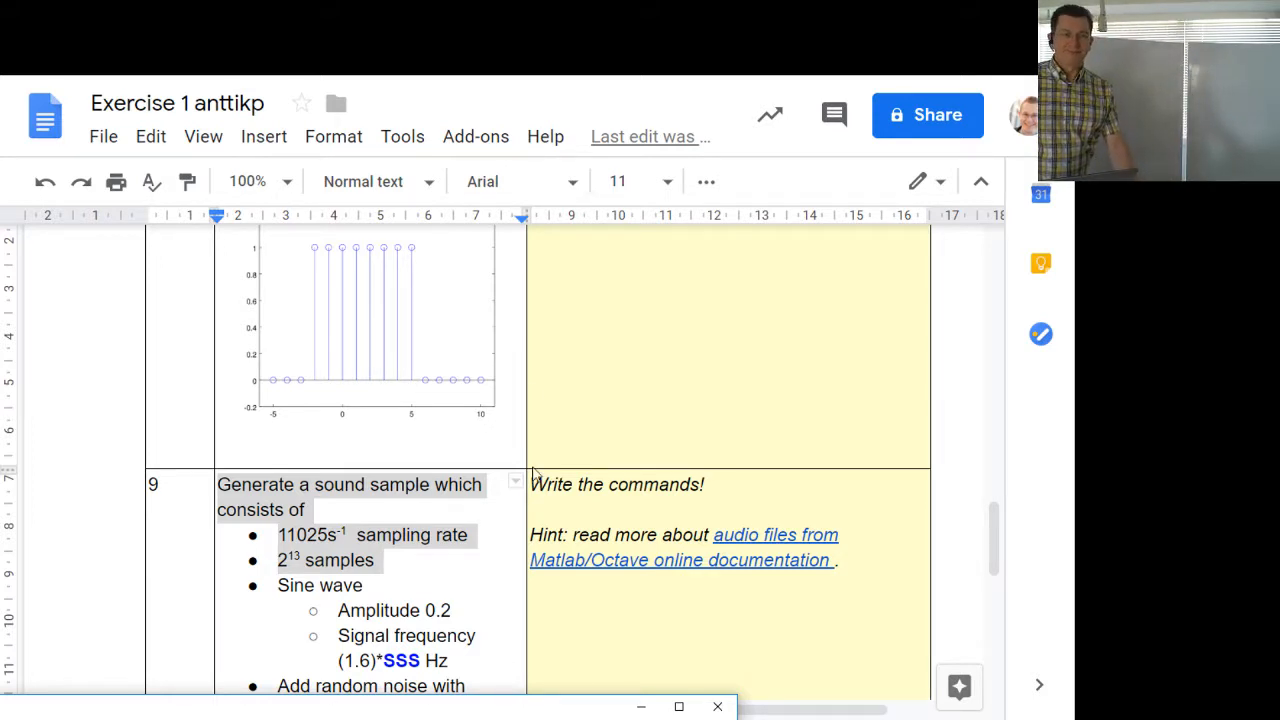
pyautogui.moveTo(534, 474)
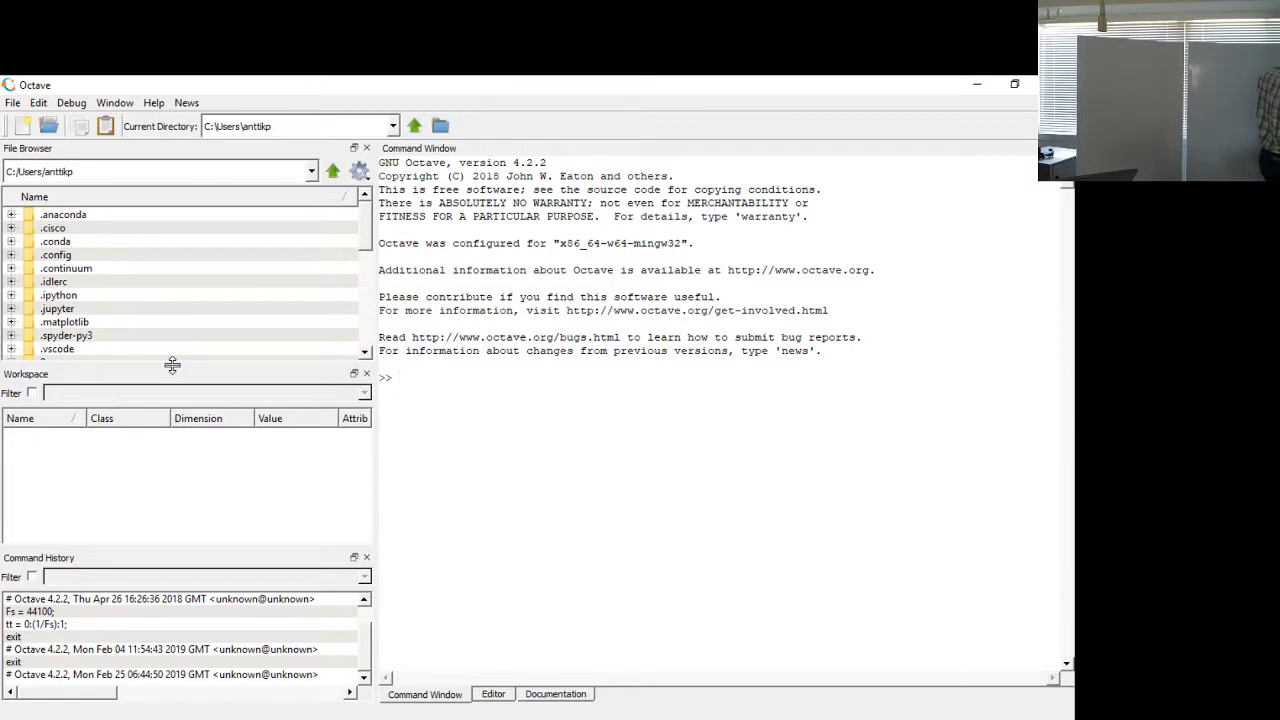
pyautogui.moveTo(226, 316)
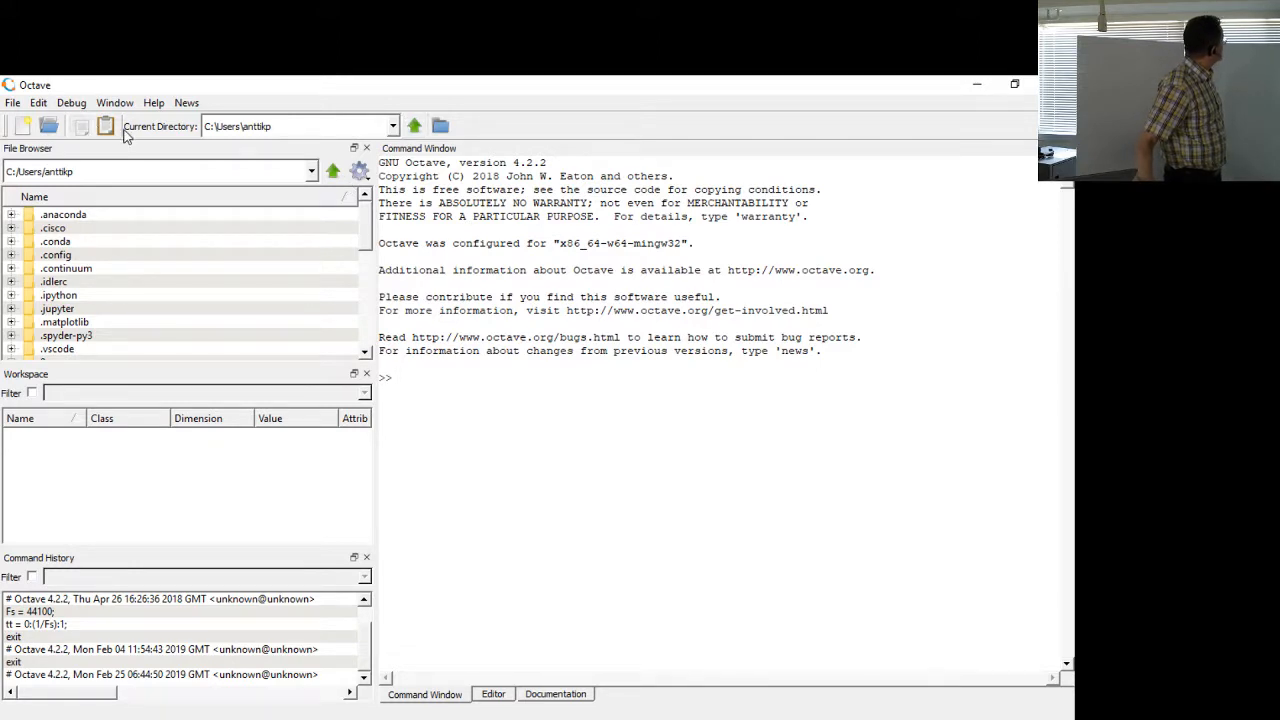
pyautogui.moveTo(400, 140)
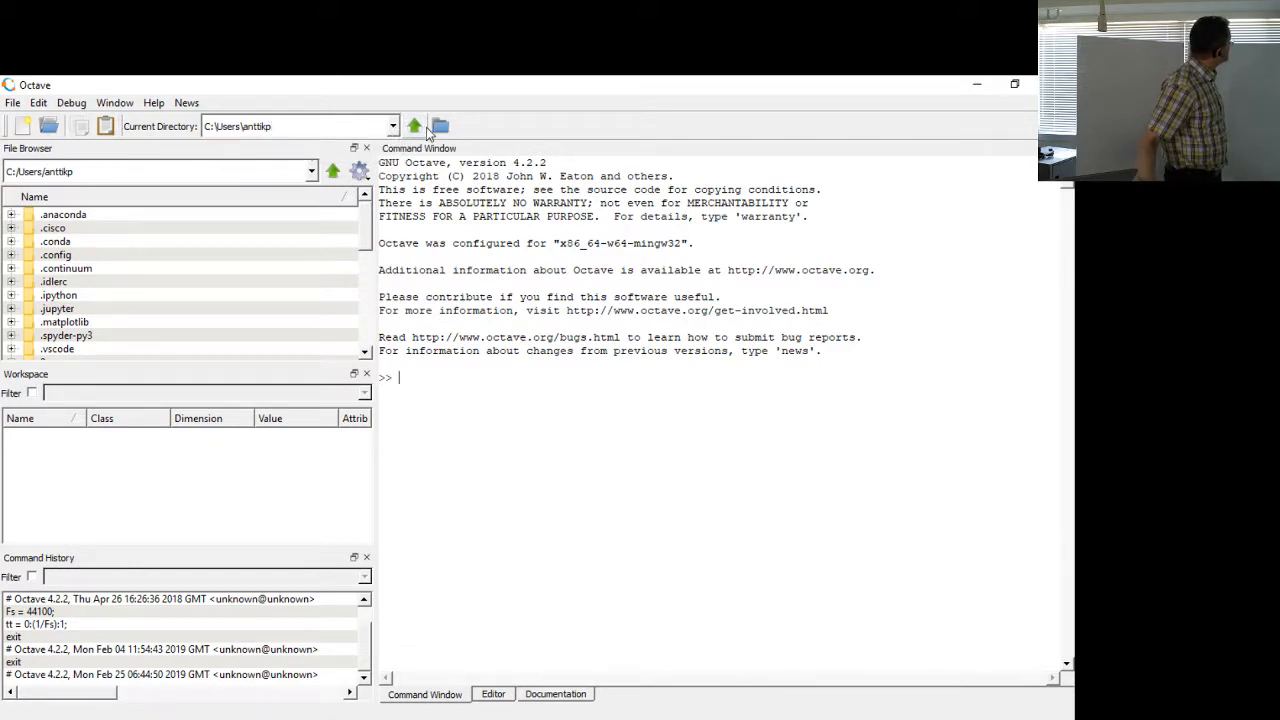
# Step: Browse for a working directory and go from the home folder into Documents
pyautogui.click(440, 126)
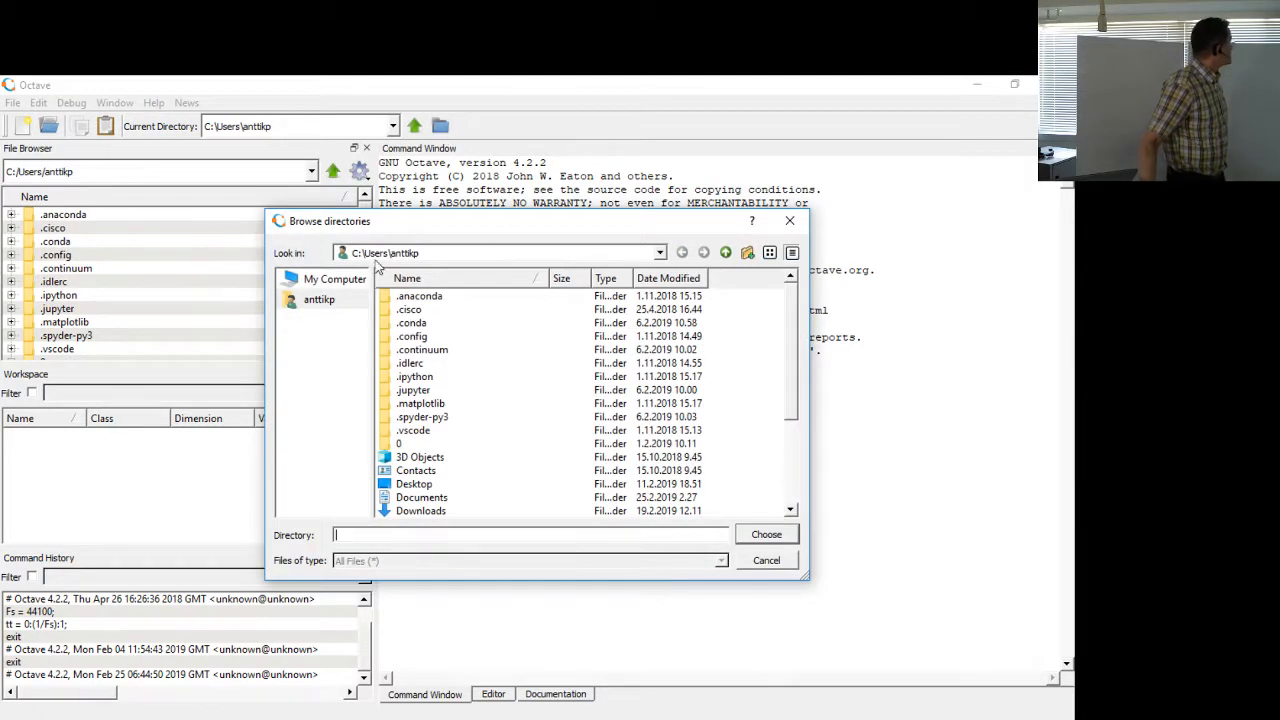
pyautogui.moveTo(464, 356)
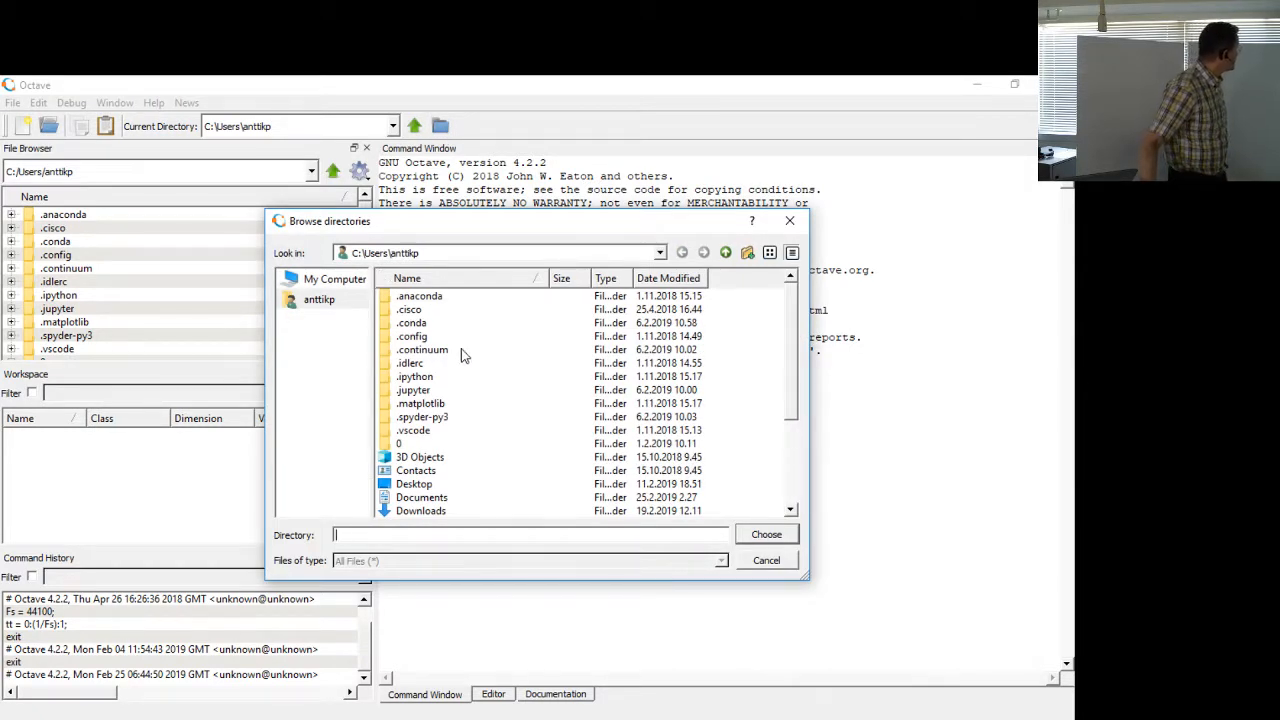
pyautogui.click(320, 300)
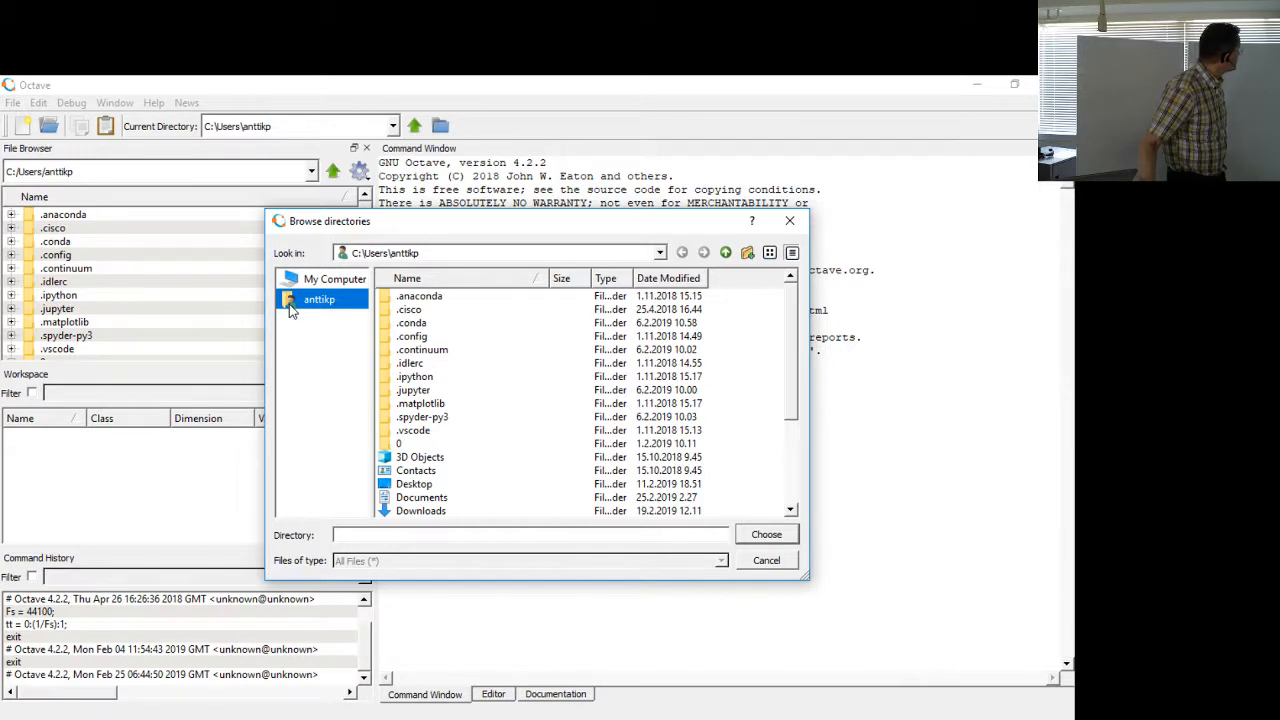
pyautogui.scroll(-3)
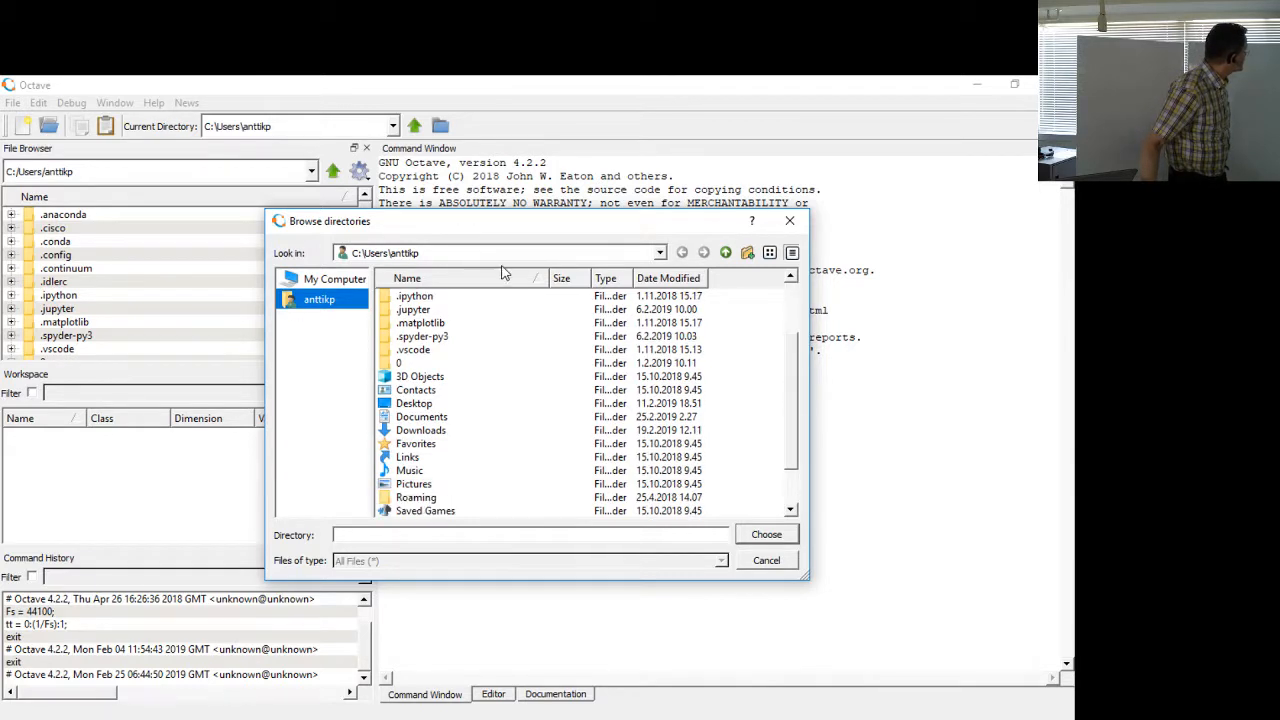
pyautogui.doubleClick(420, 416)
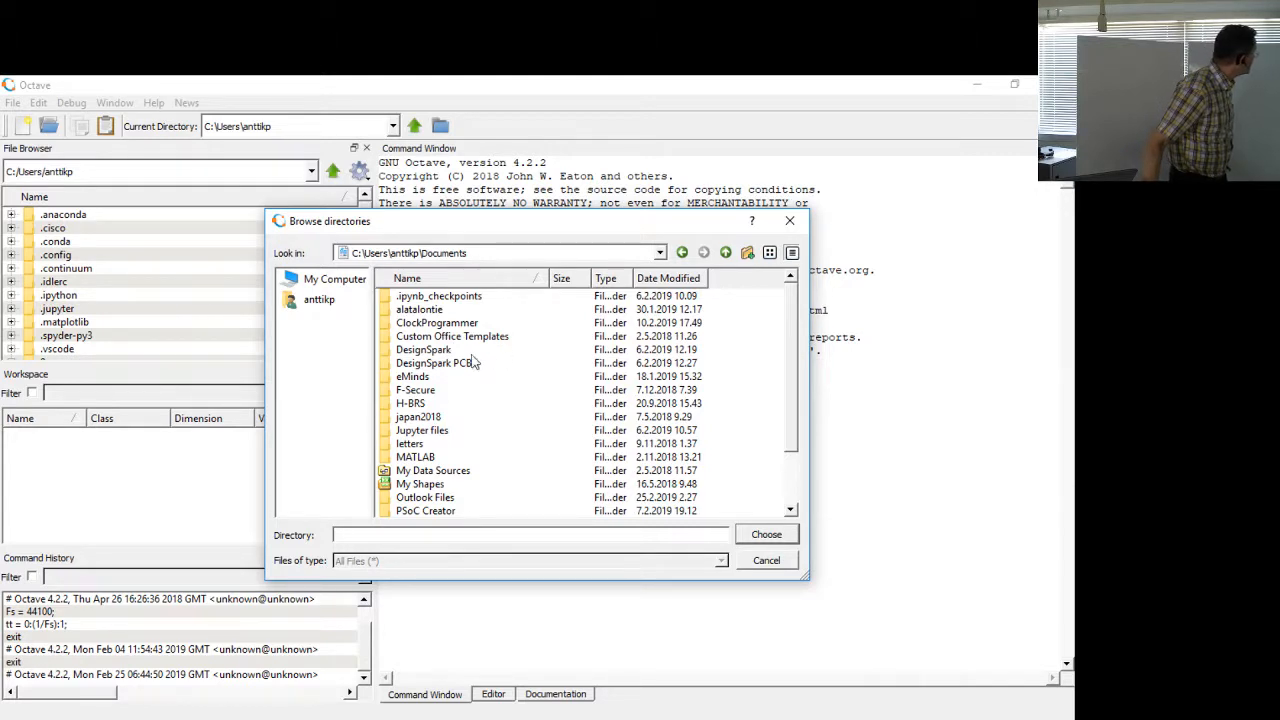
pyautogui.moveTo(504, 434)
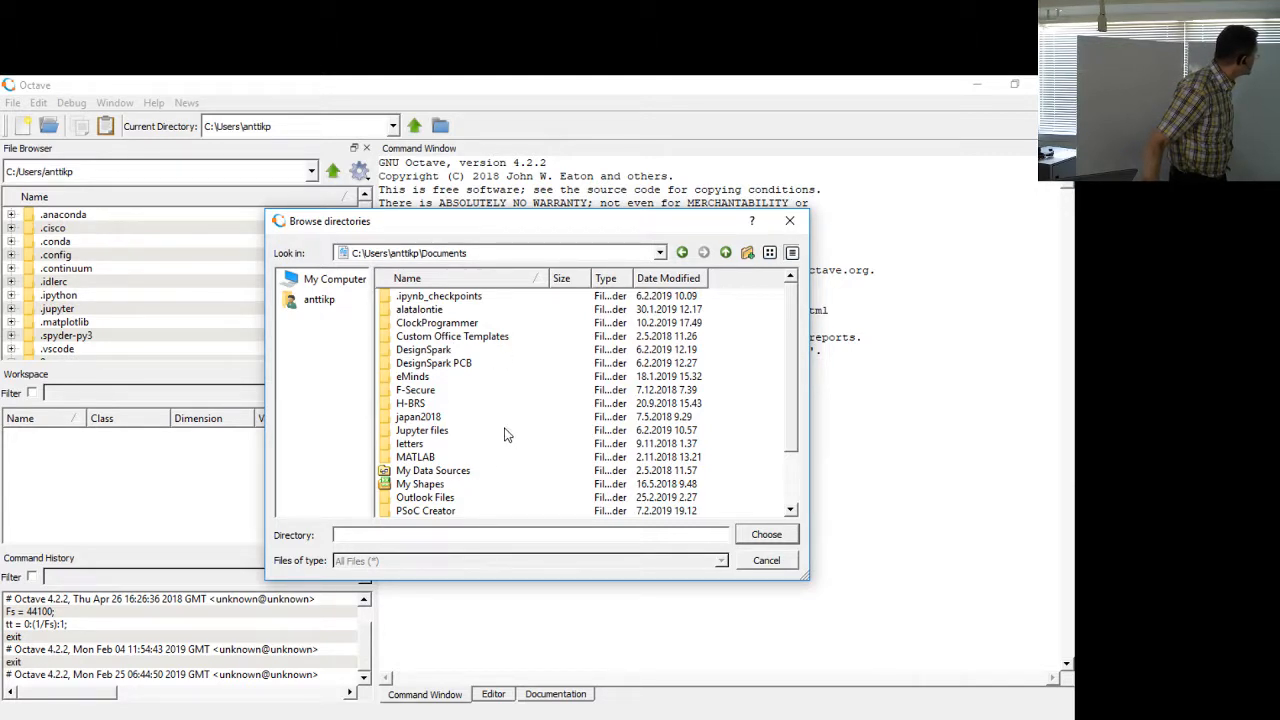
pyautogui.rightClick(420, 430)
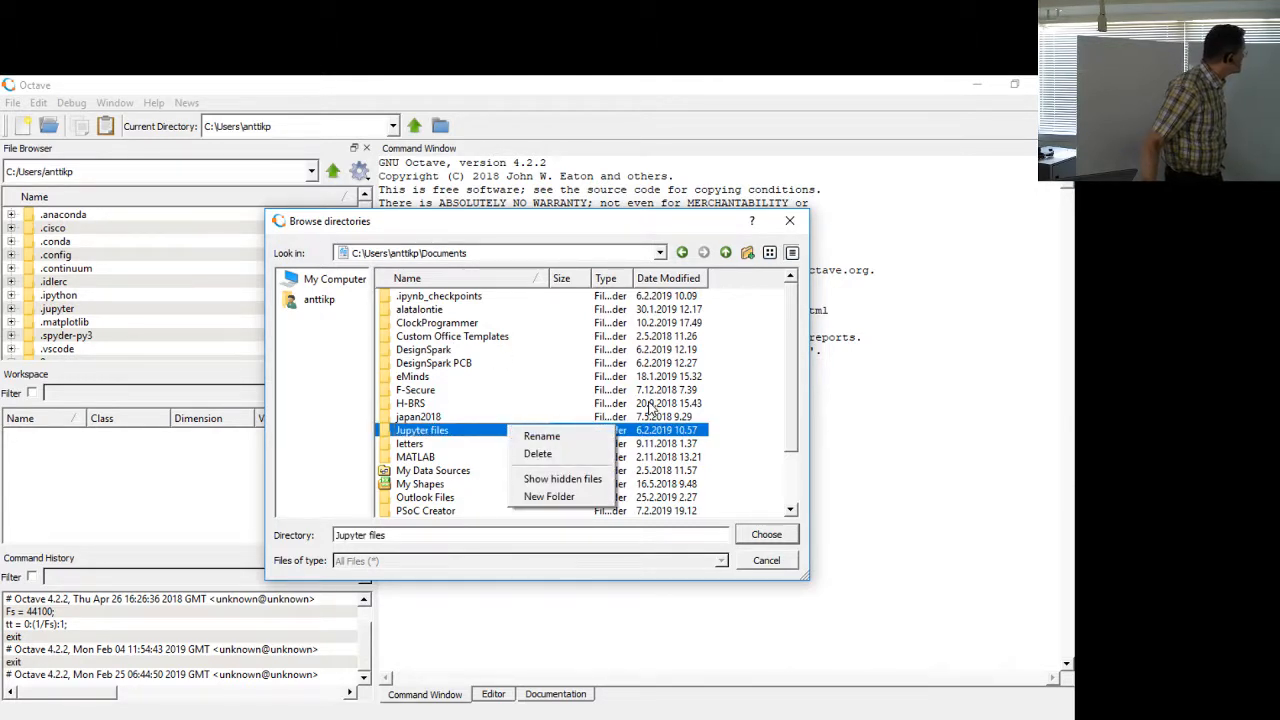
pyautogui.click(796, 438)
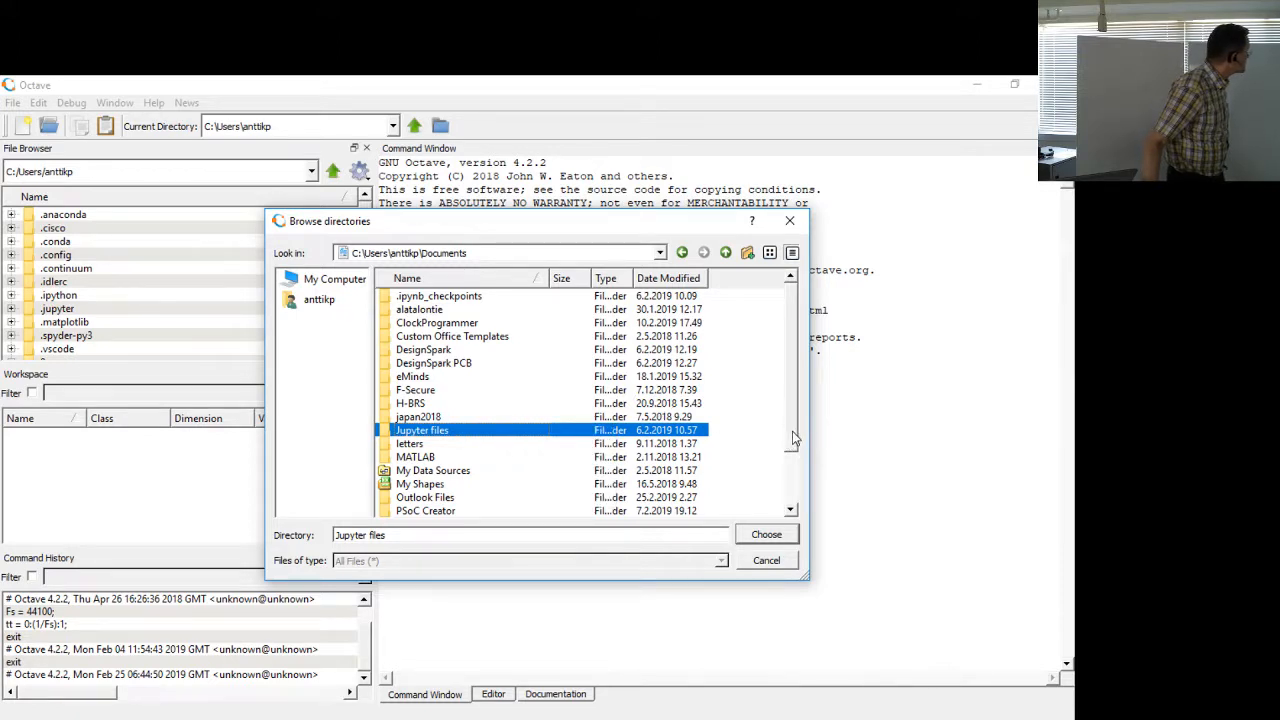
pyautogui.scroll(-3)
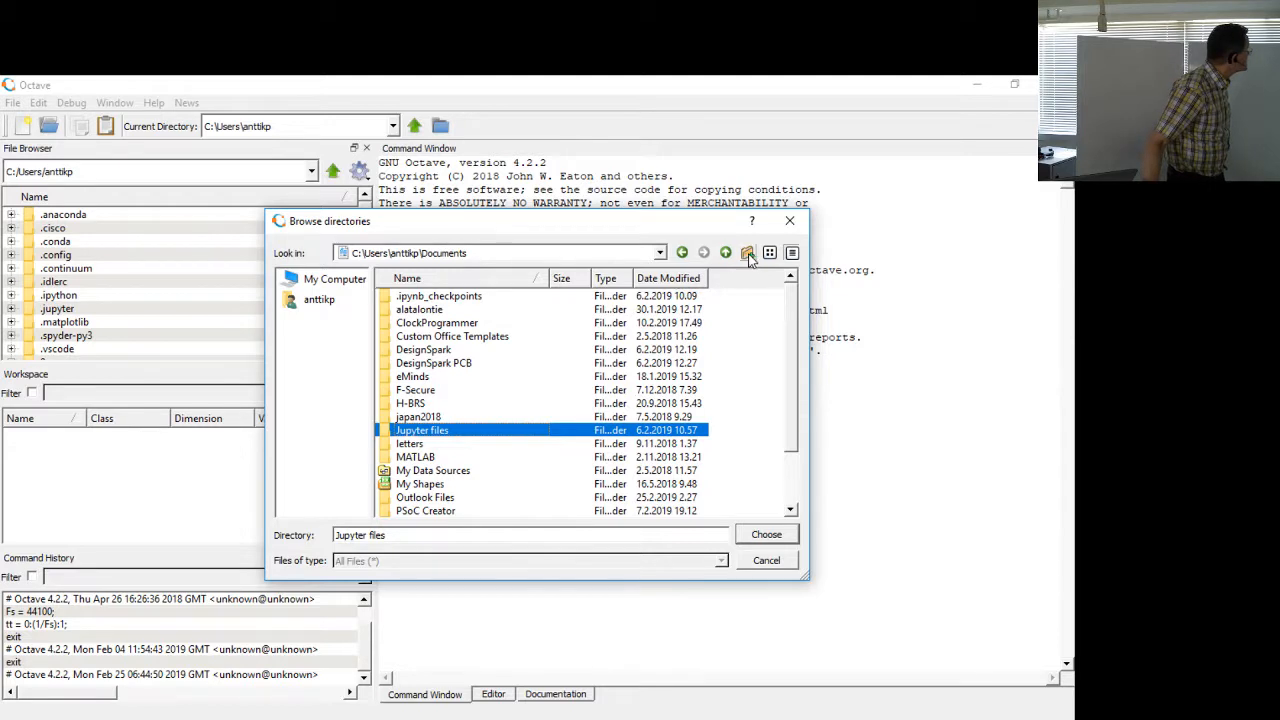
# Step: Create a new folder named Octave inside Documents
pyautogui.click(746, 252)
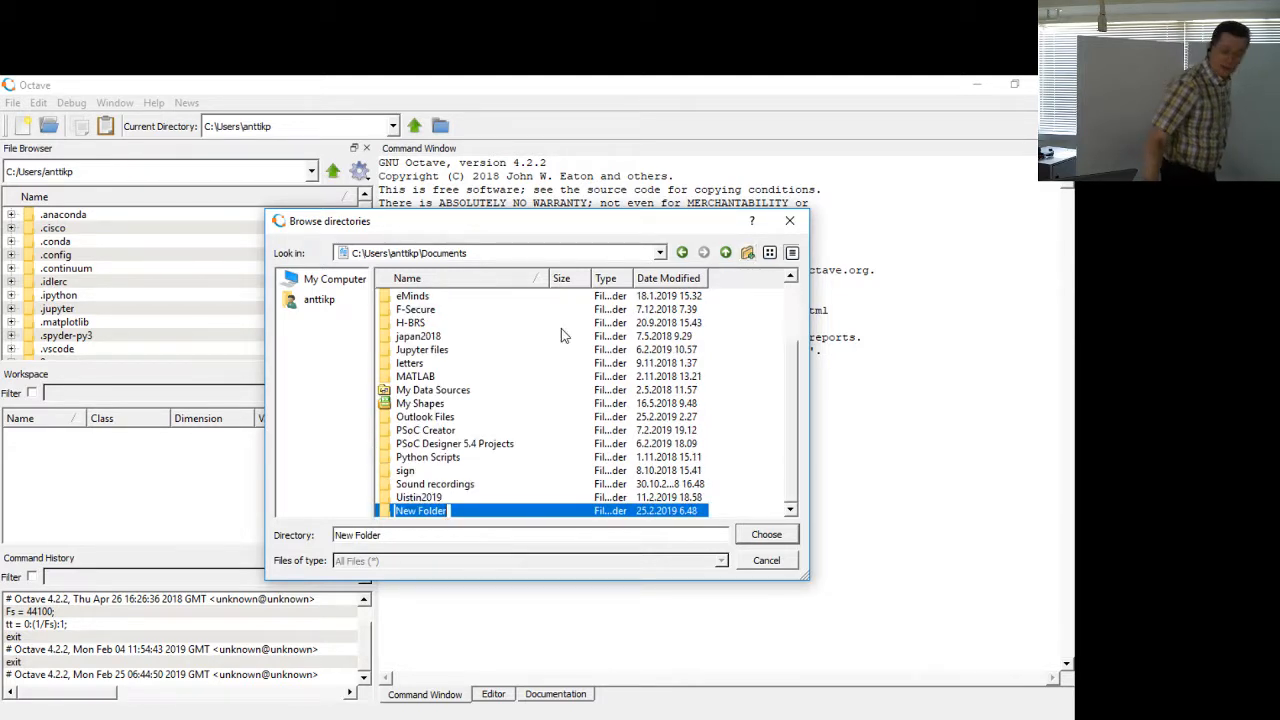
pyautogui.moveTo(560, 324)
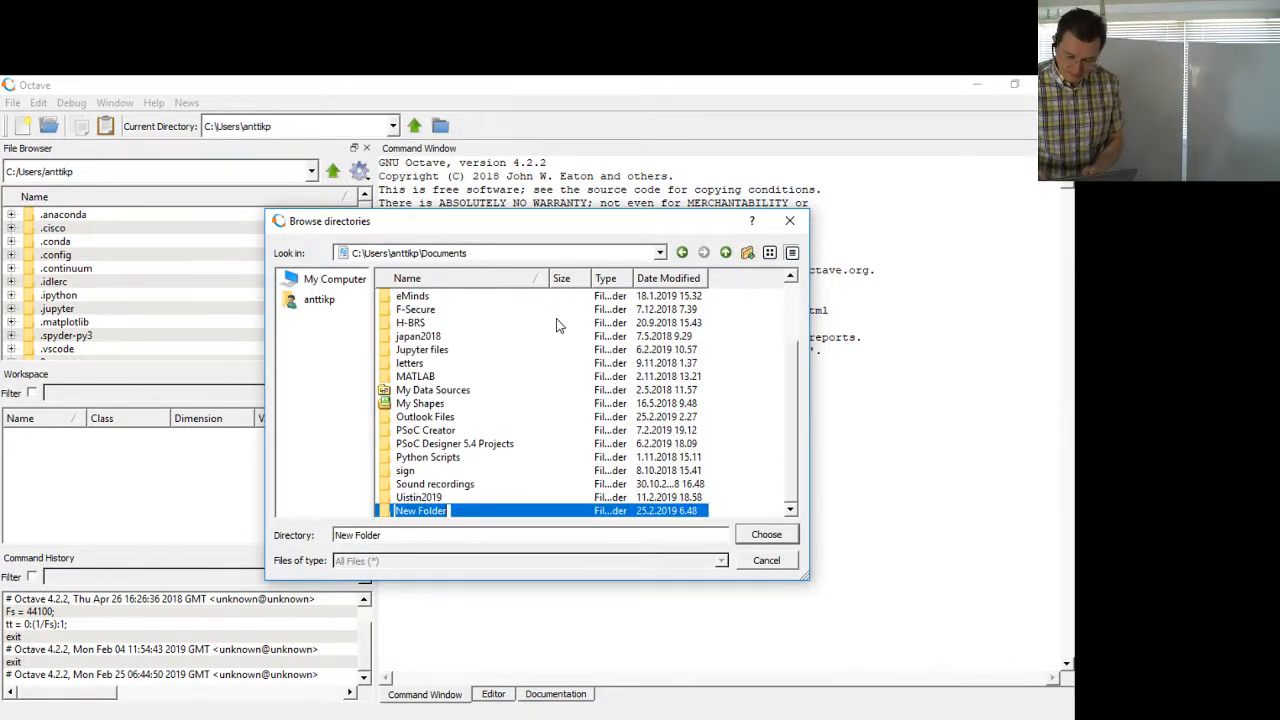
pyautogui.write('Octave')
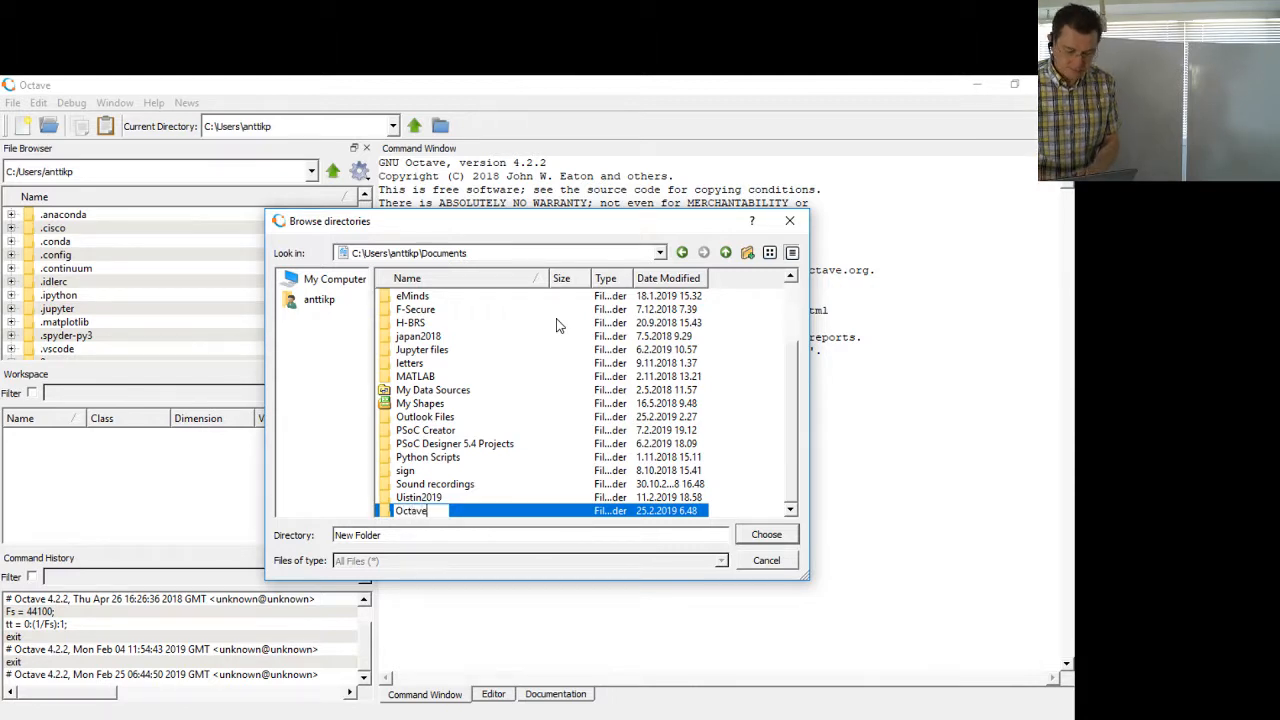
pyautogui.click(412, 510)
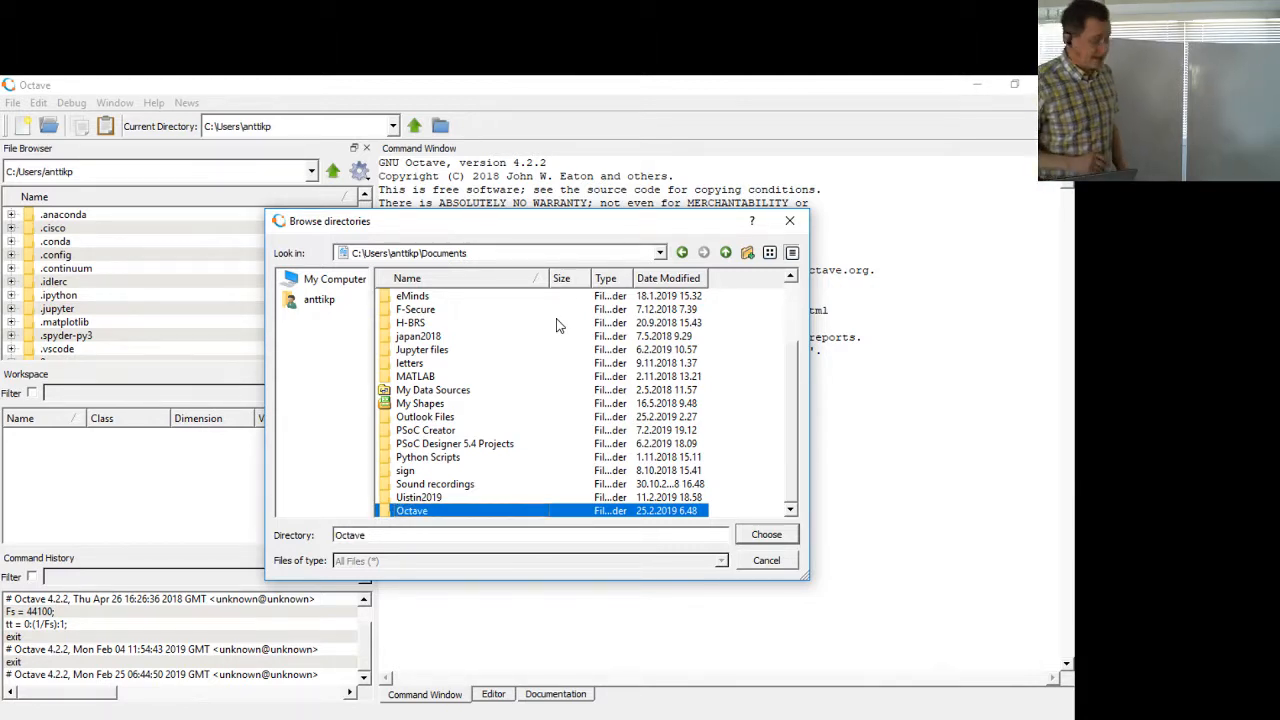
# Step: Enter the new empty Octave folder, revisiting Documents on the way
pyautogui.doubleClick(412, 510)
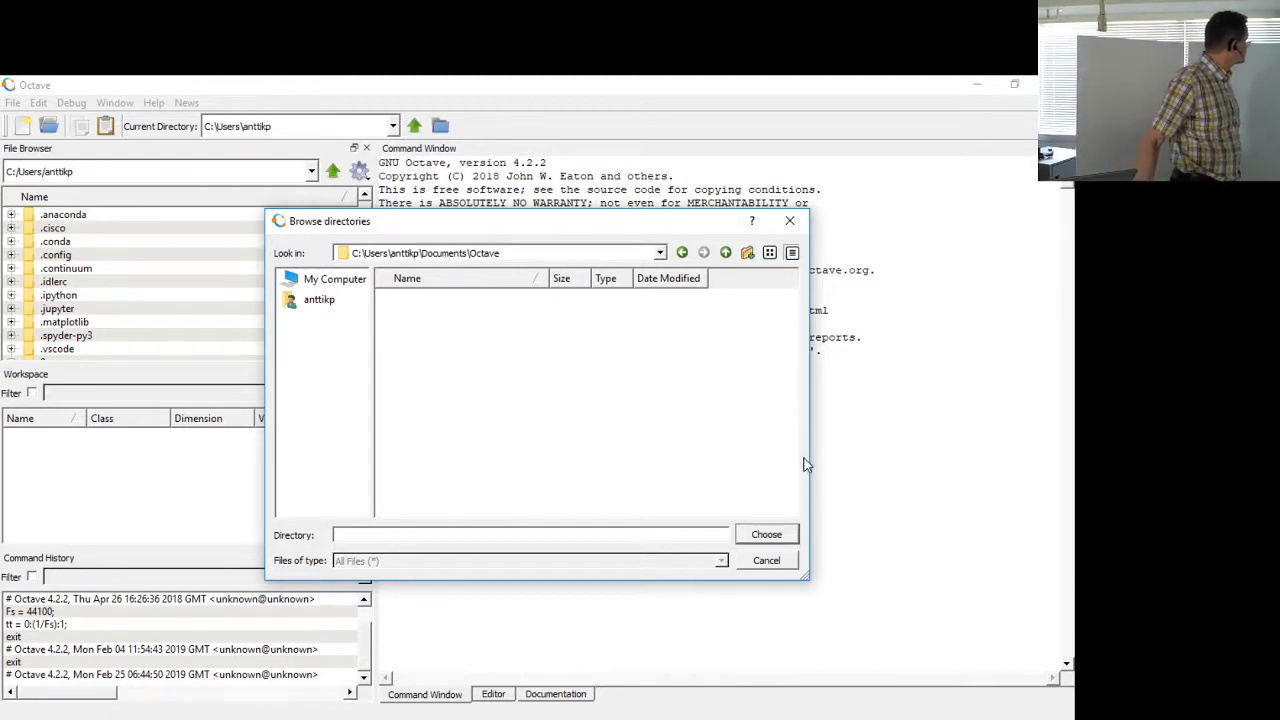
pyautogui.moveTo(536, 260)
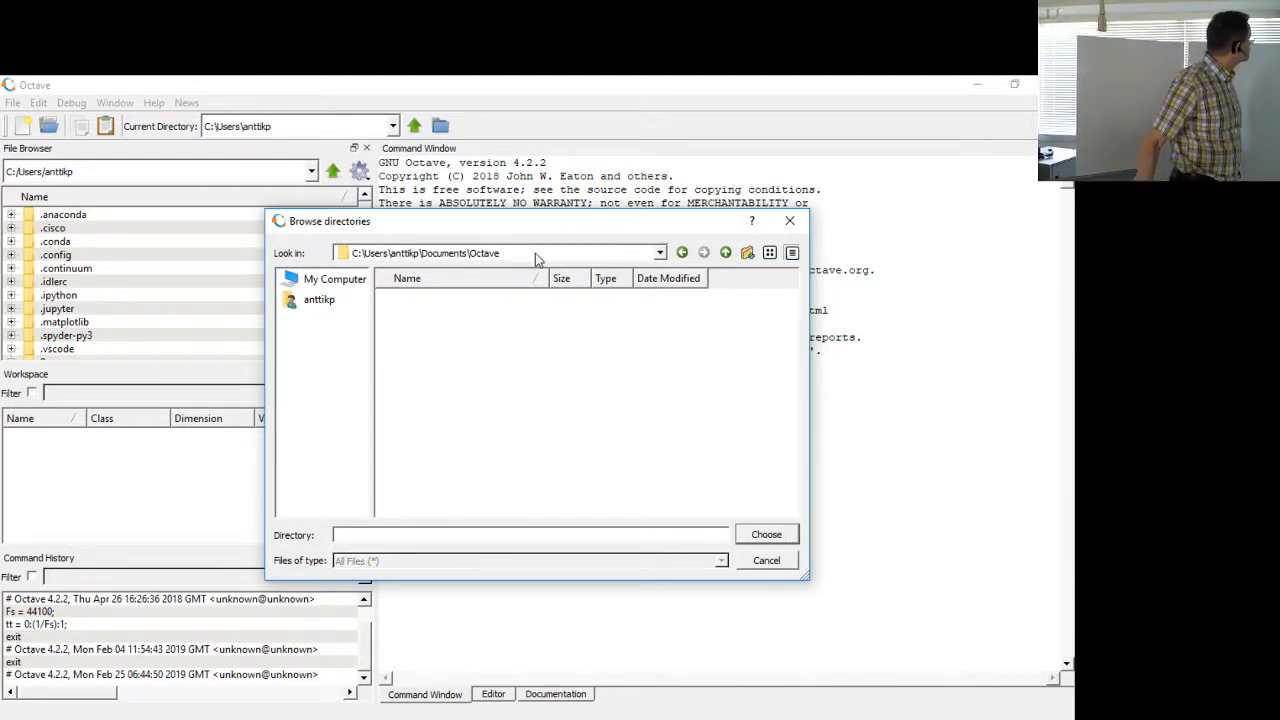
pyautogui.click(658, 252)
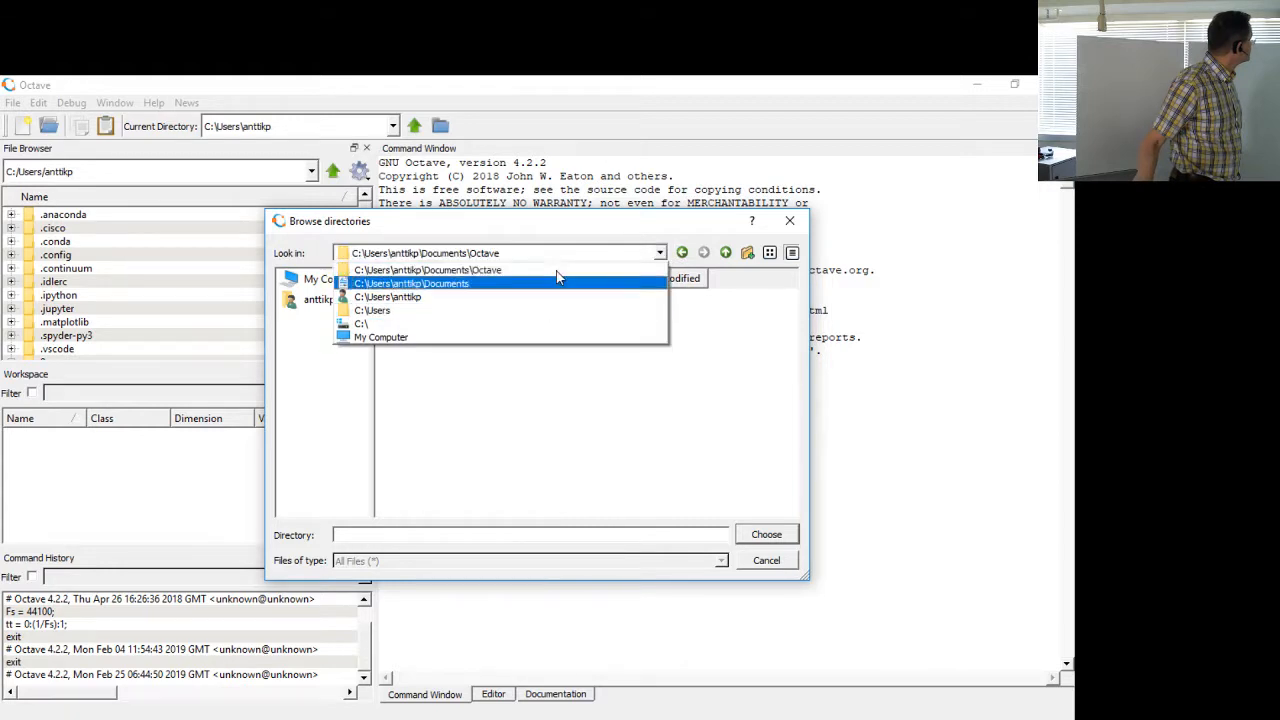
pyautogui.click(410, 284)
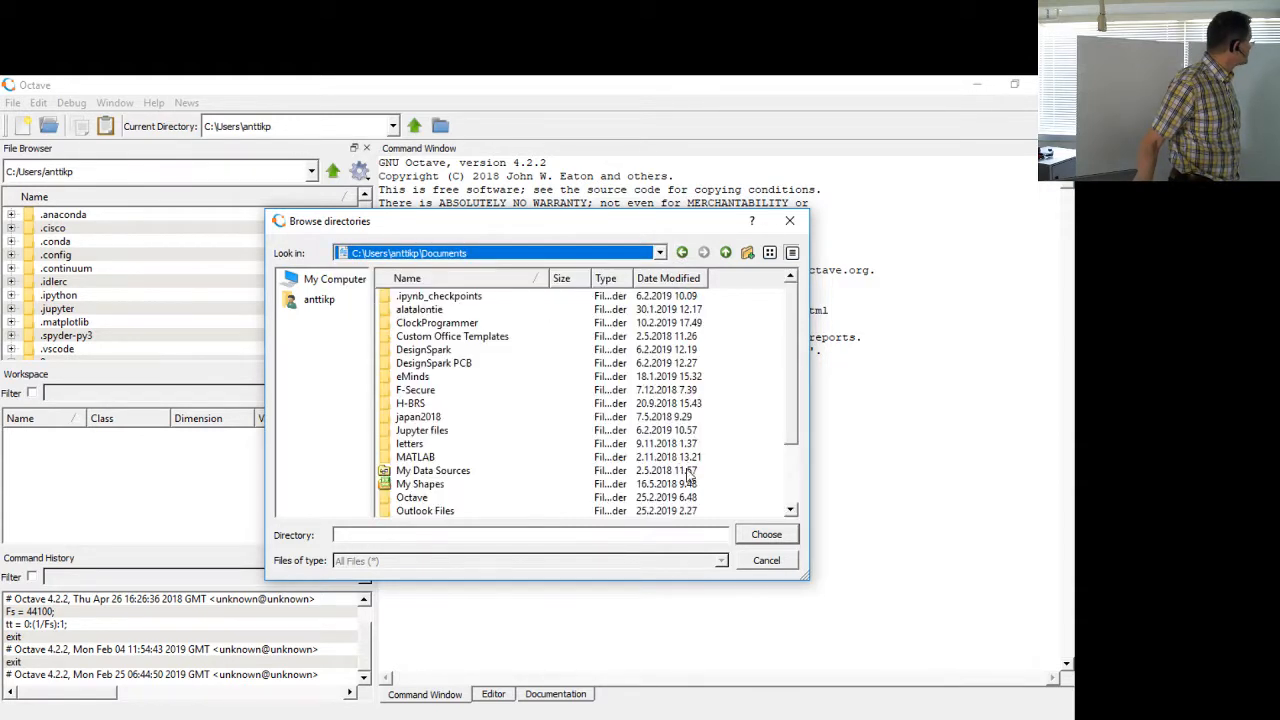
pyautogui.scroll(-3)
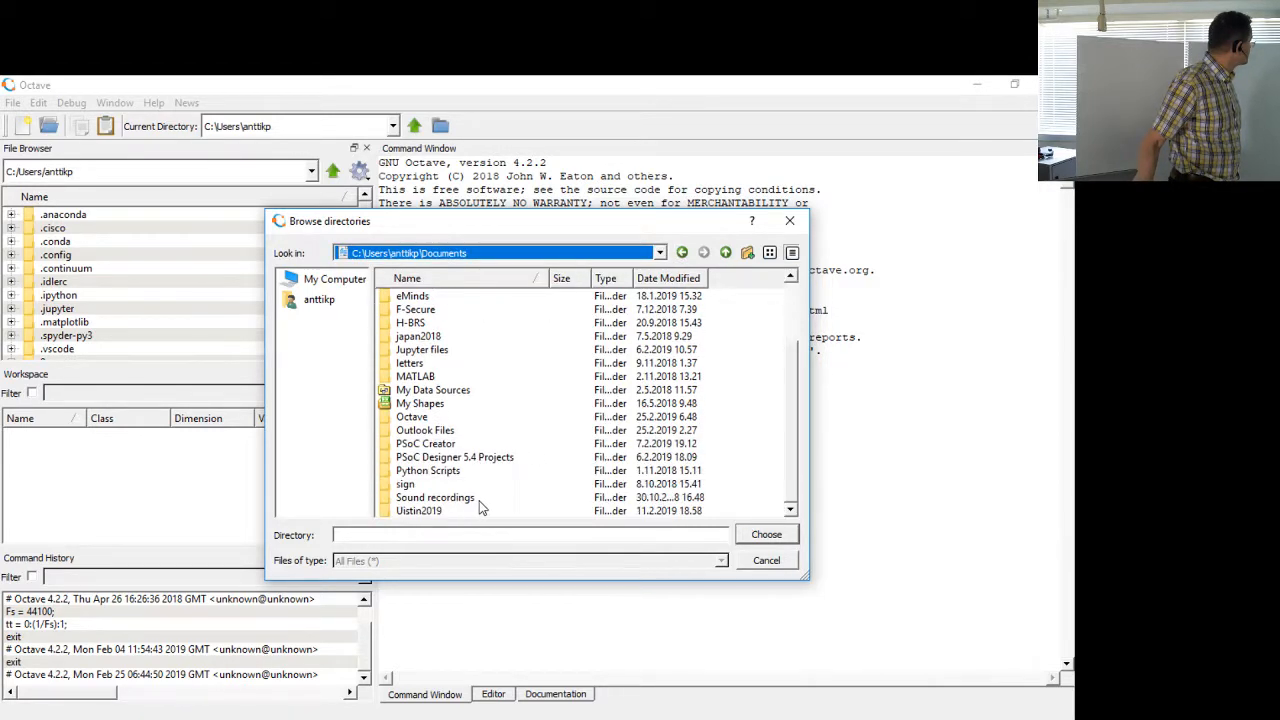
pyautogui.doubleClick(412, 416)
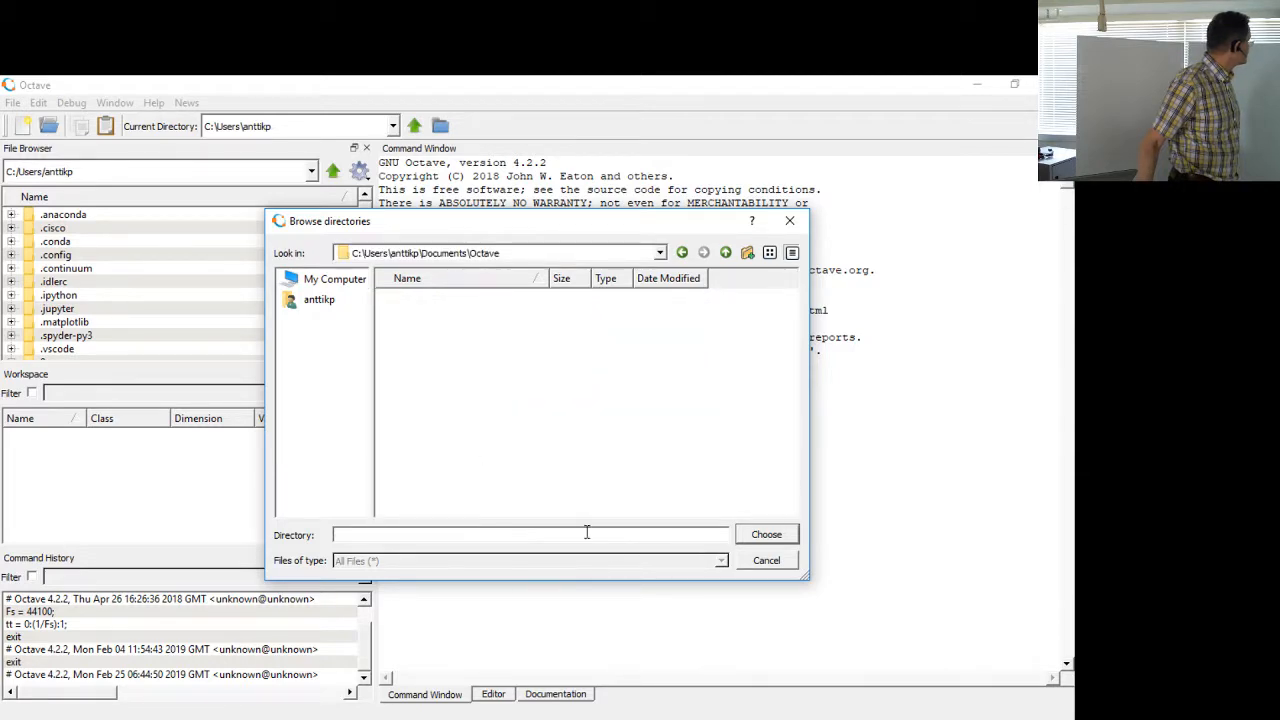
pyautogui.moveTo(784, 578)
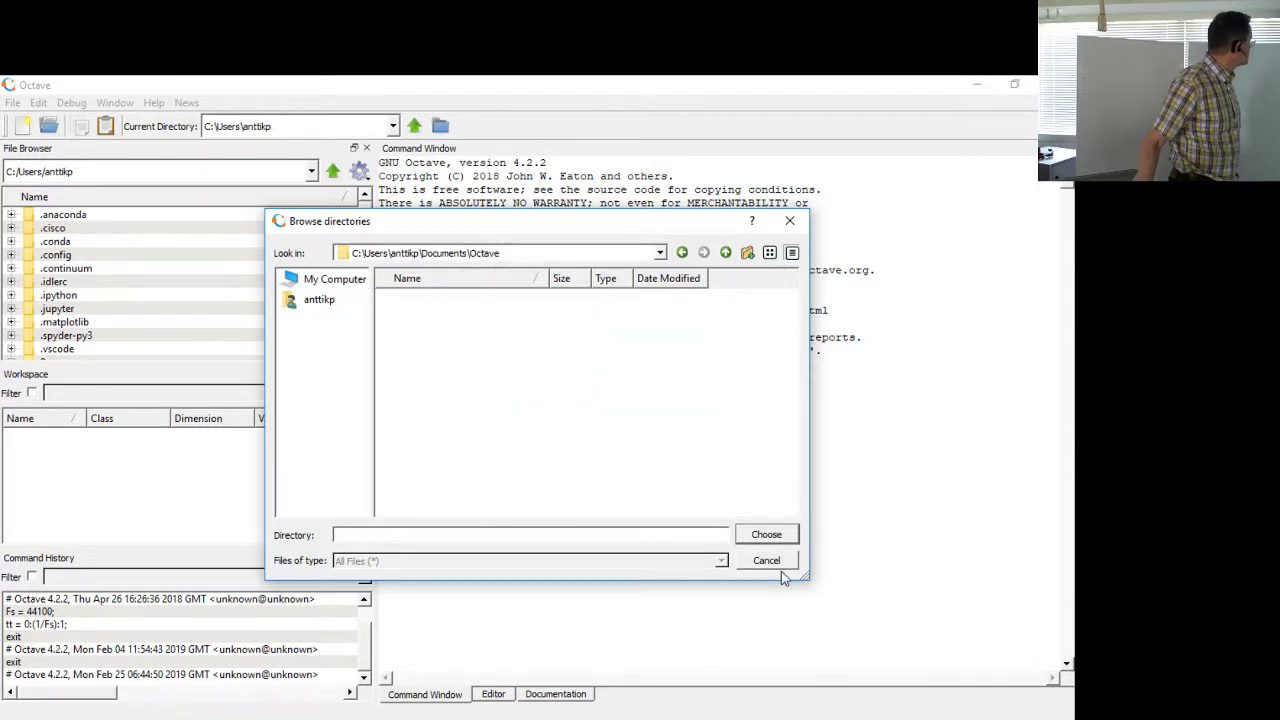
# Step: Cancel the folder browser and move the working directory up to C:\
pyautogui.click(766, 560)
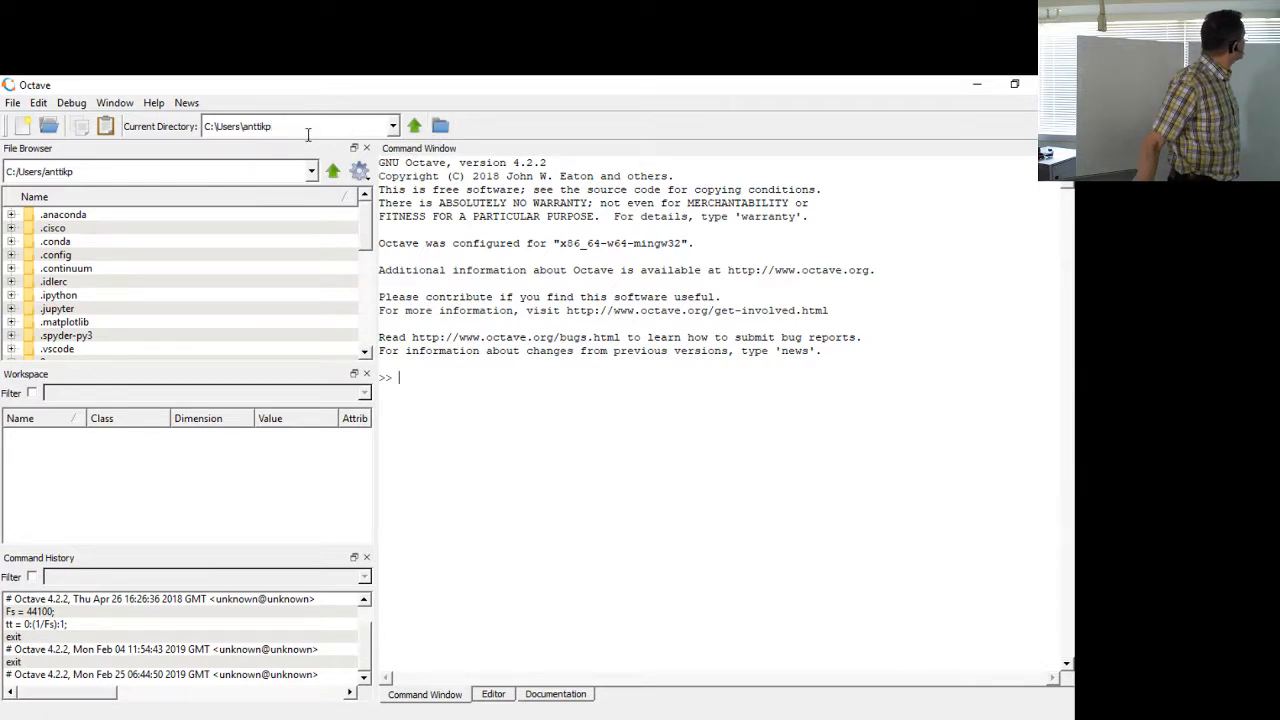
pyautogui.moveTo(300, 126)
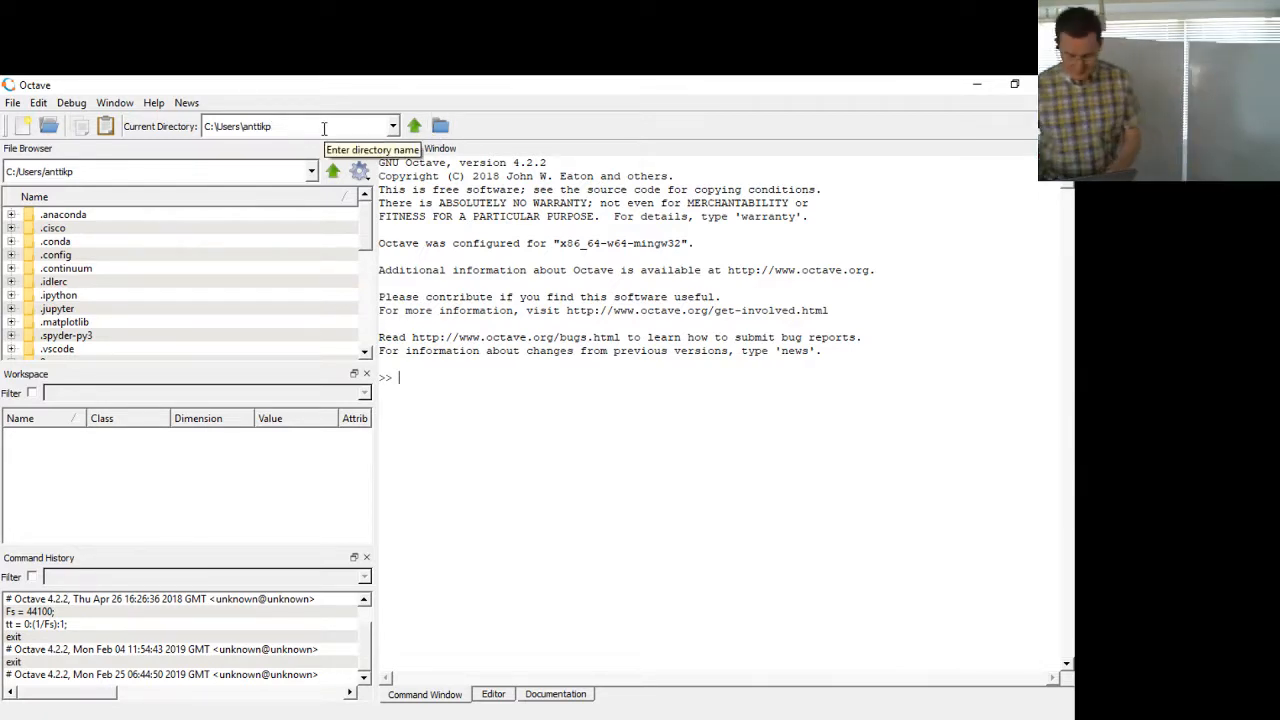
pyautogui.tripleClick(260, 126)
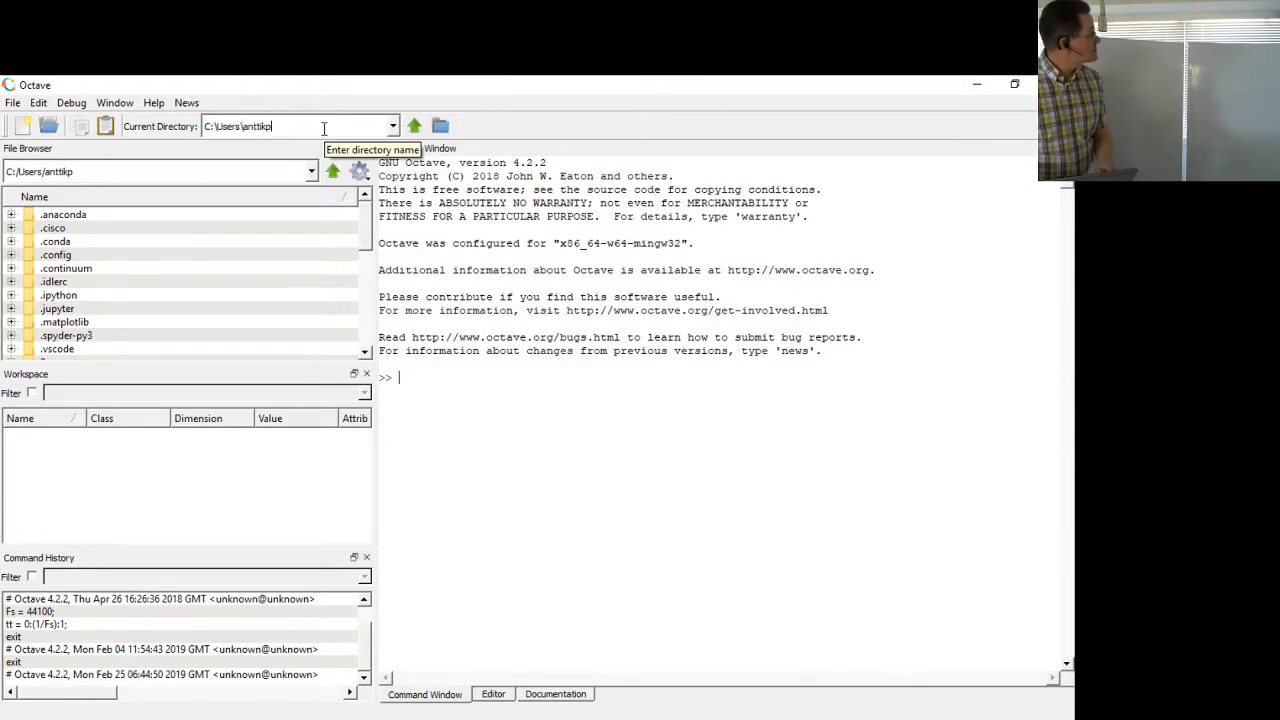
pyautogui.moveTo(424, 128)
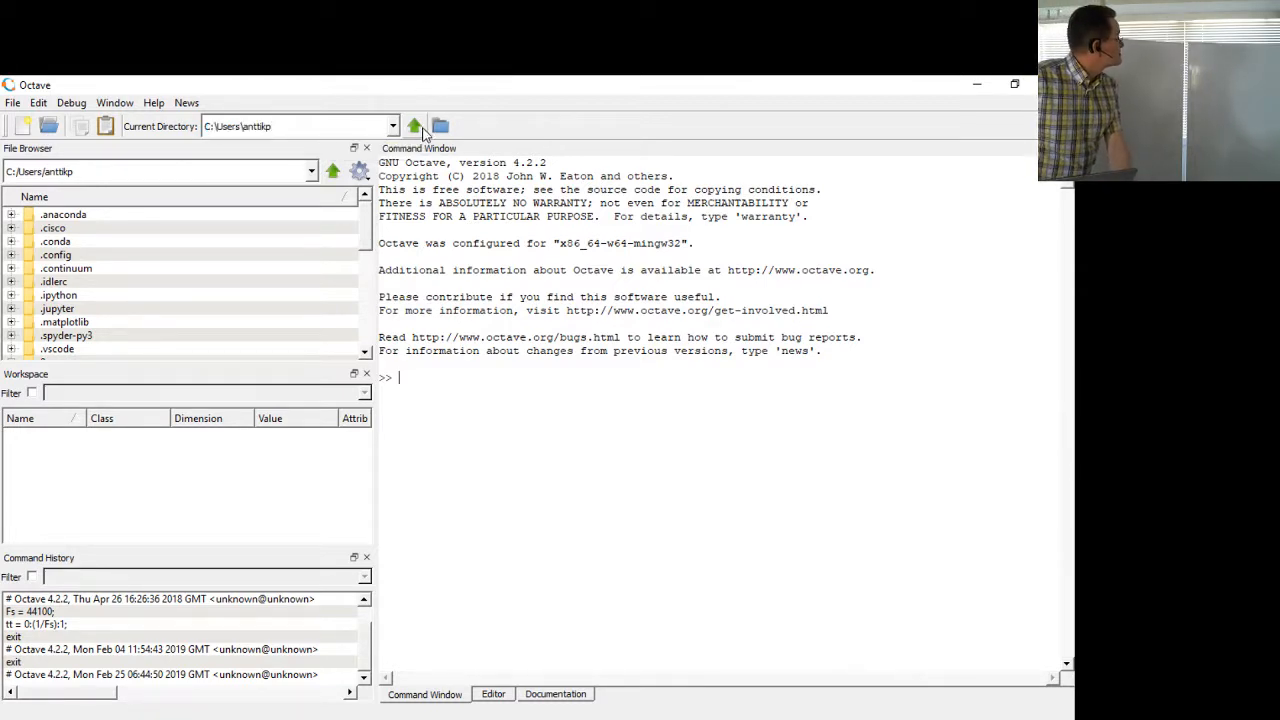
pyautogui.click(414, 126)
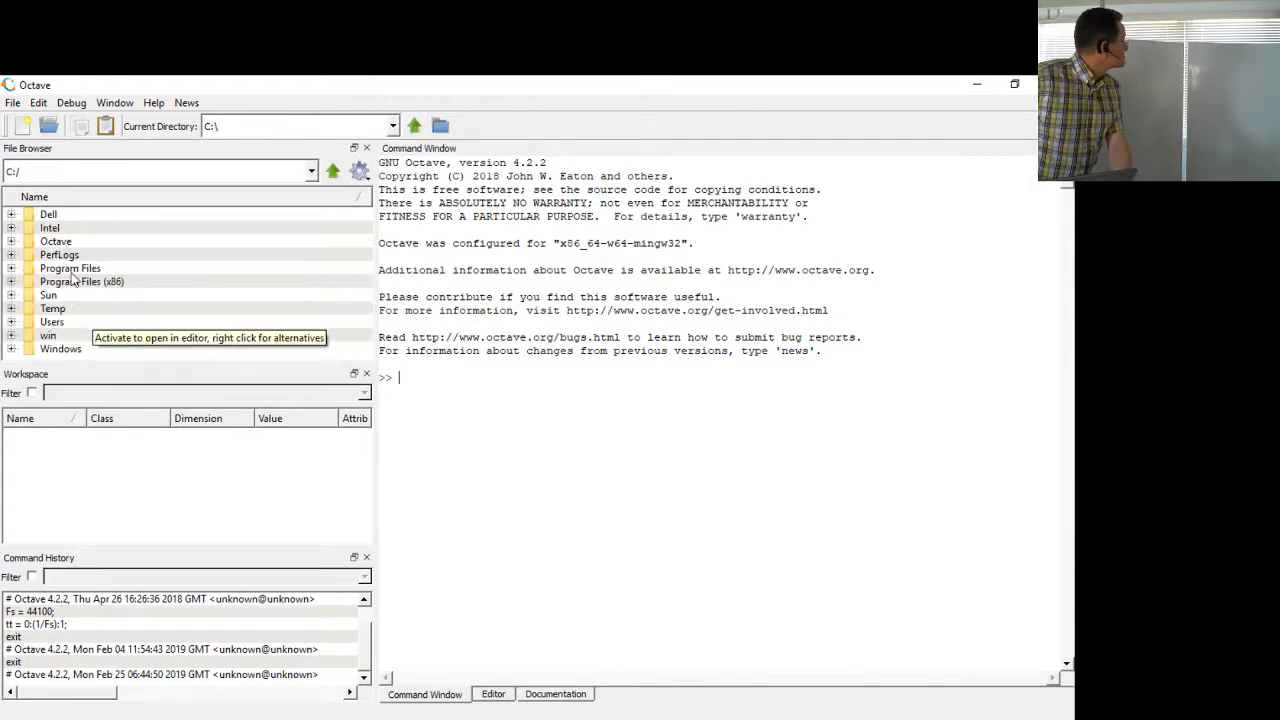
pyautogui.moveTo(68, 244)
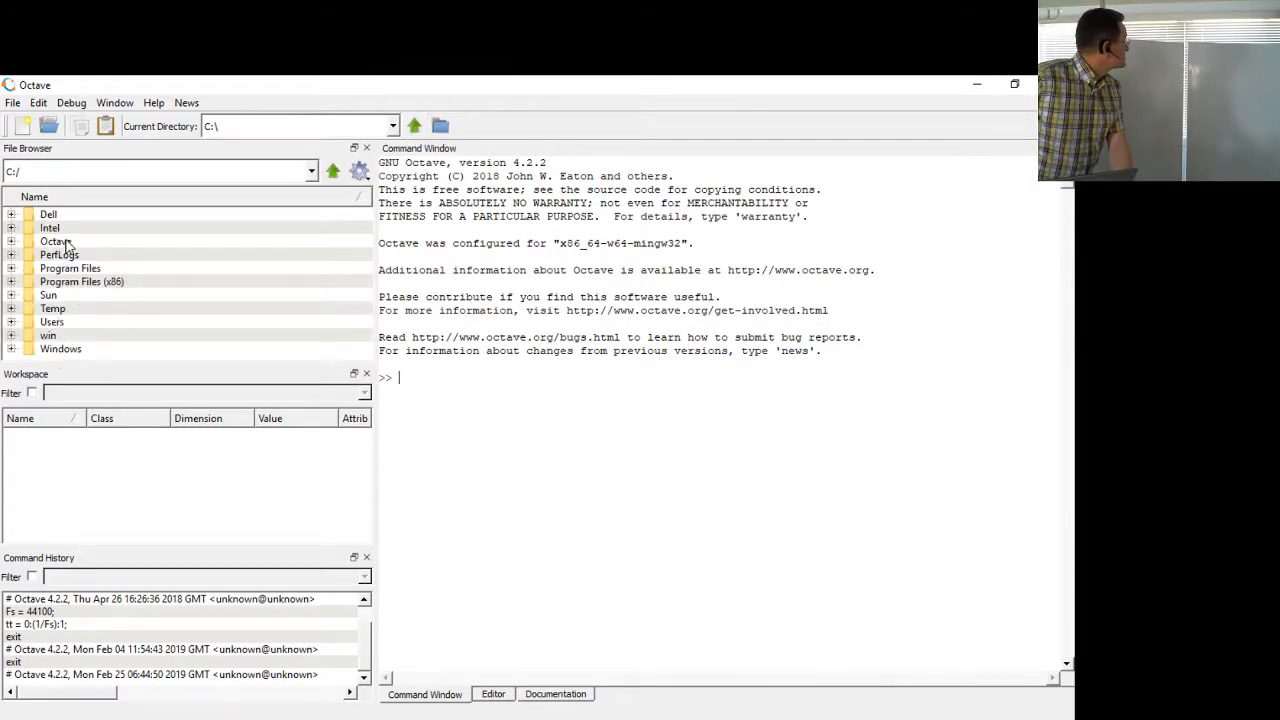
pyautogui.click(12, 320)
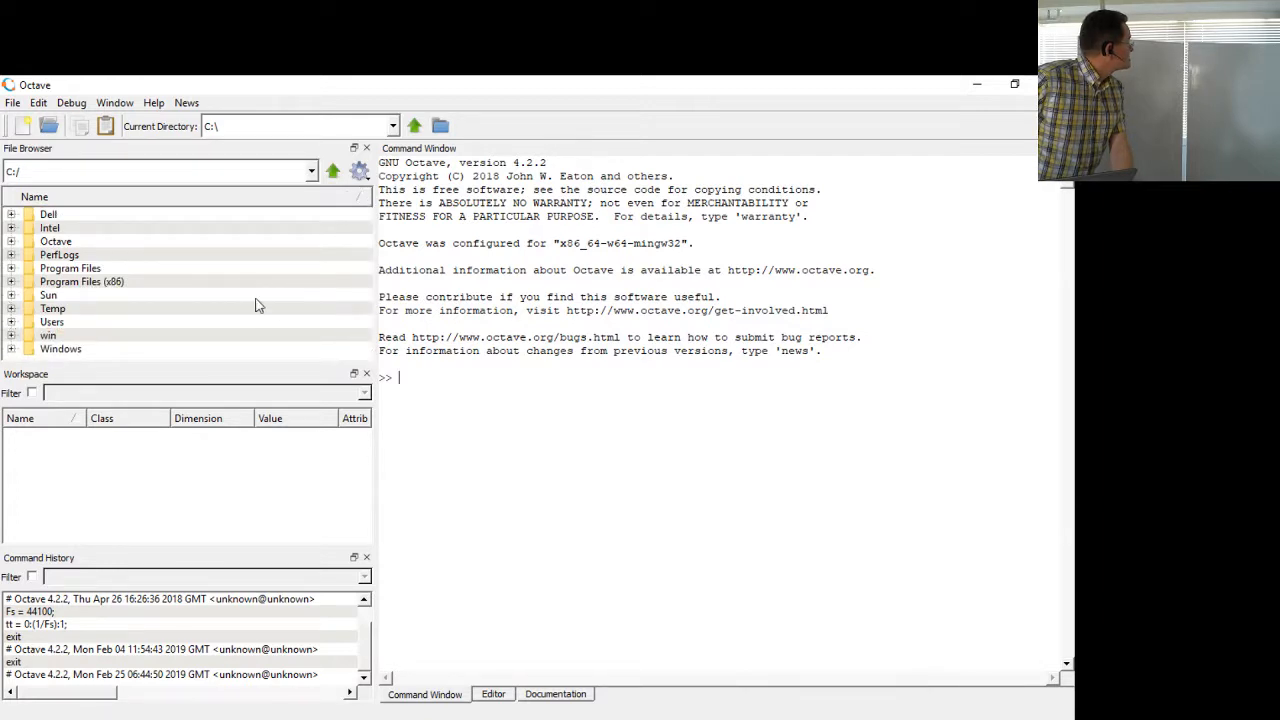
pyautogui.moveTo(92, 364)
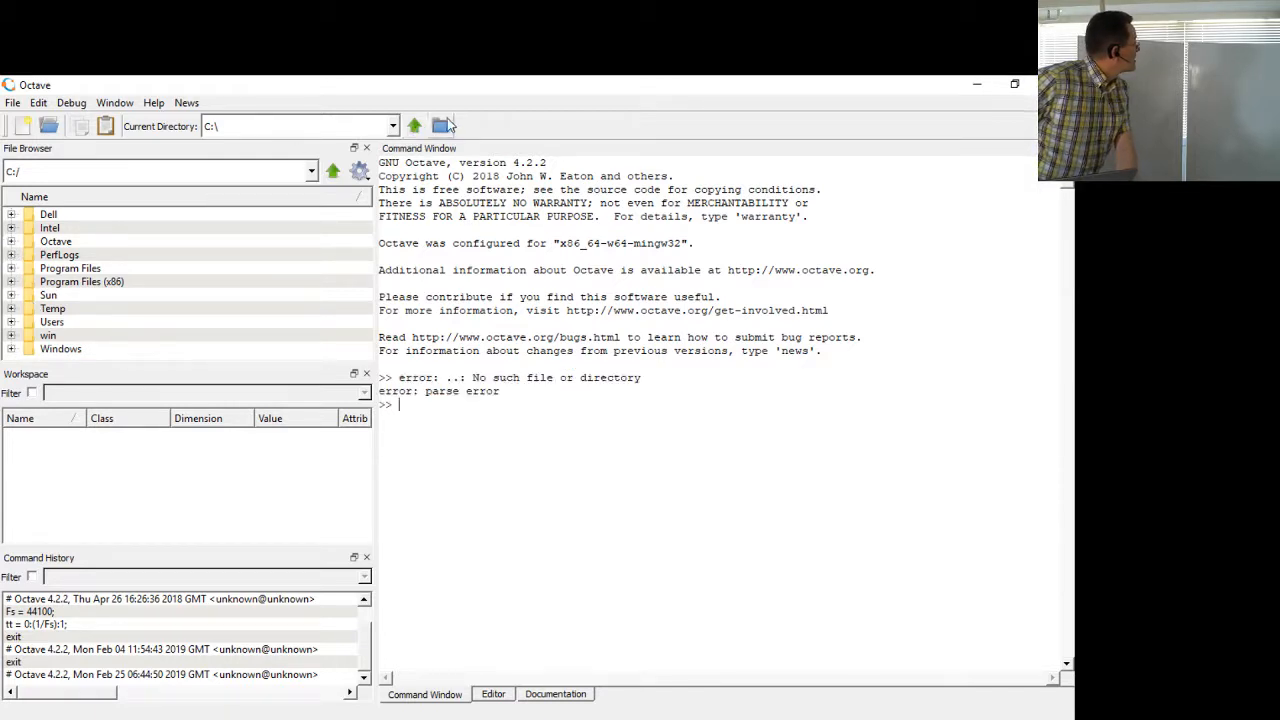
# Step: Pick C:\Users\...\Documents\Octave from the folder browser's Look in list
pyautogui.click(440, 124)
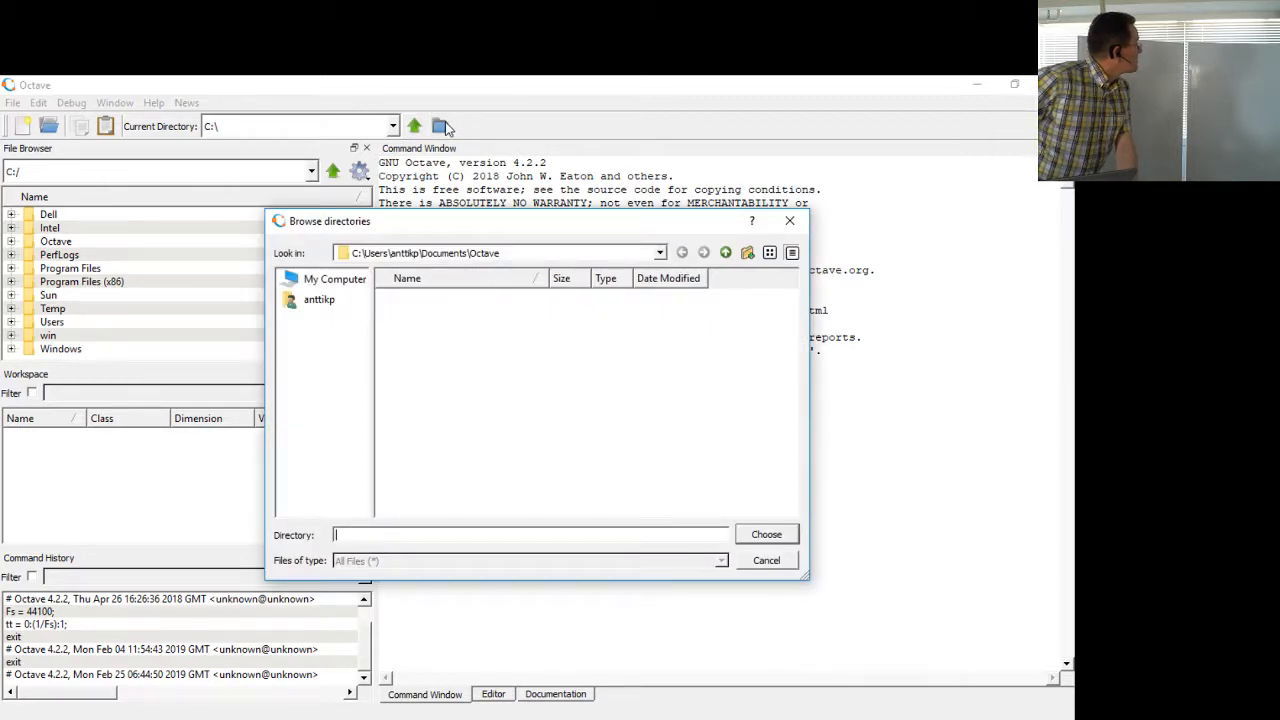
pyautogui.click(496, 252)
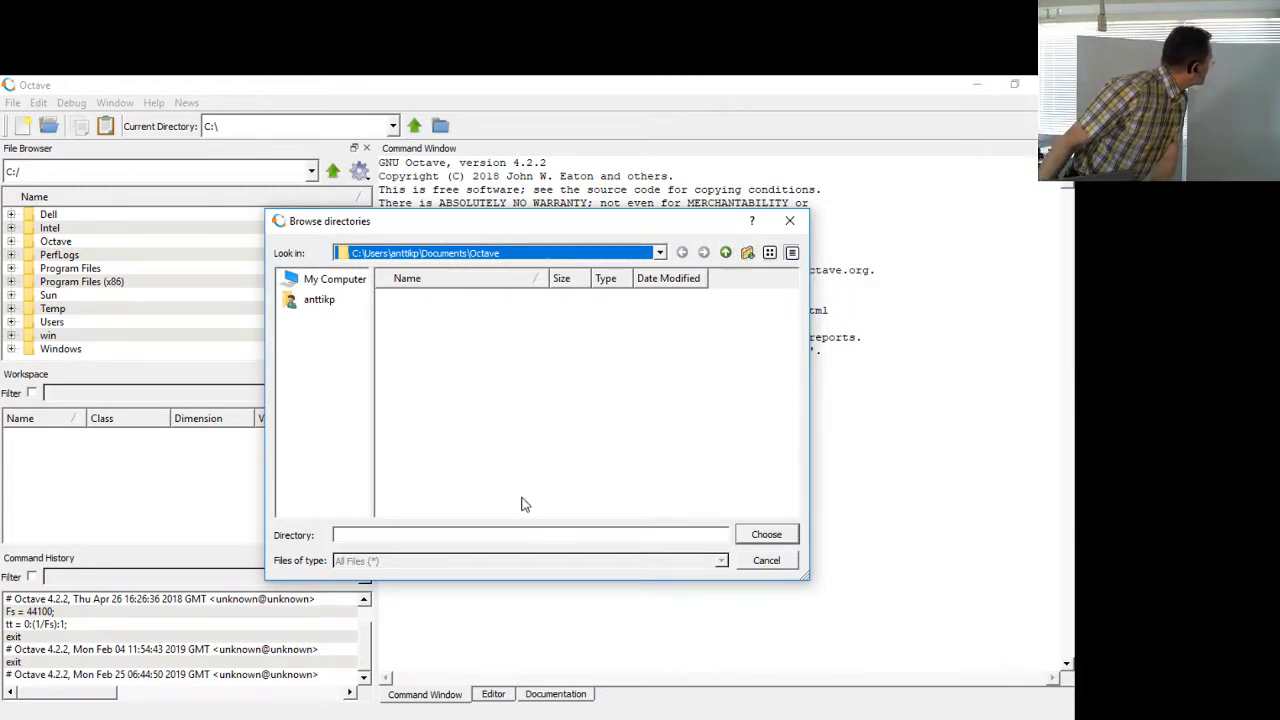
pyautogui.click(766, 560)
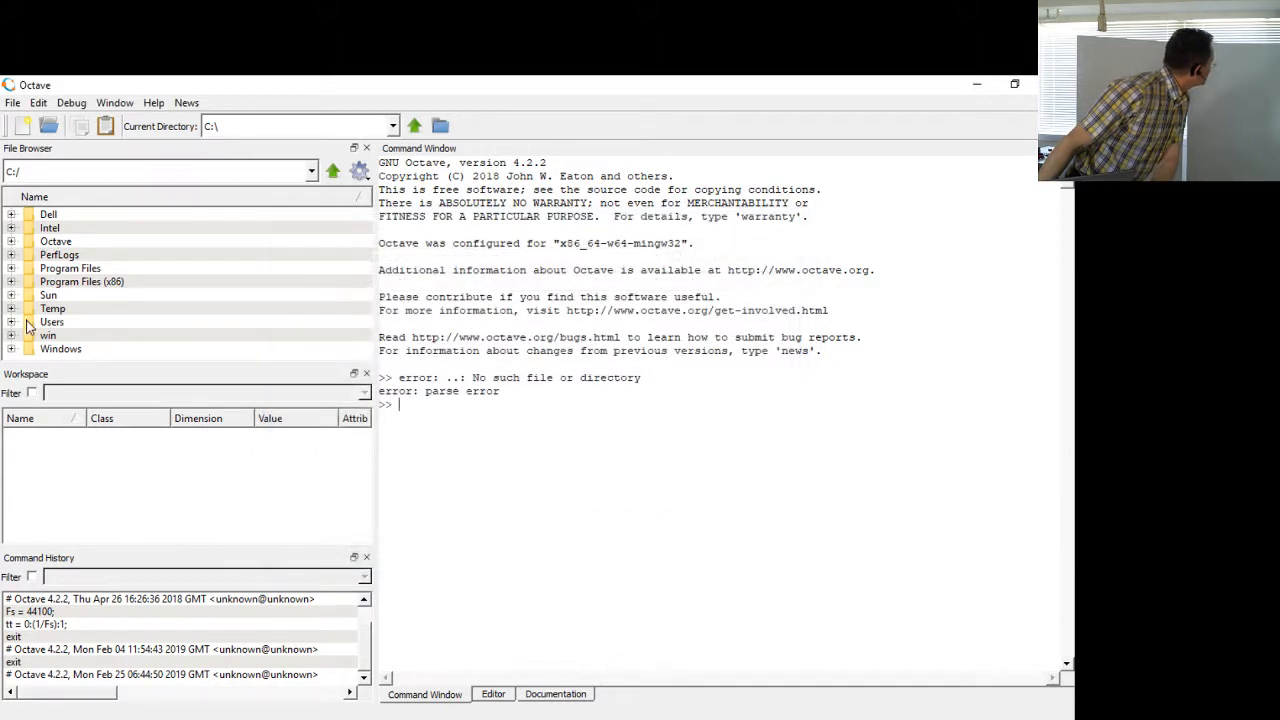
pyautogui.moveTo(40, 110)
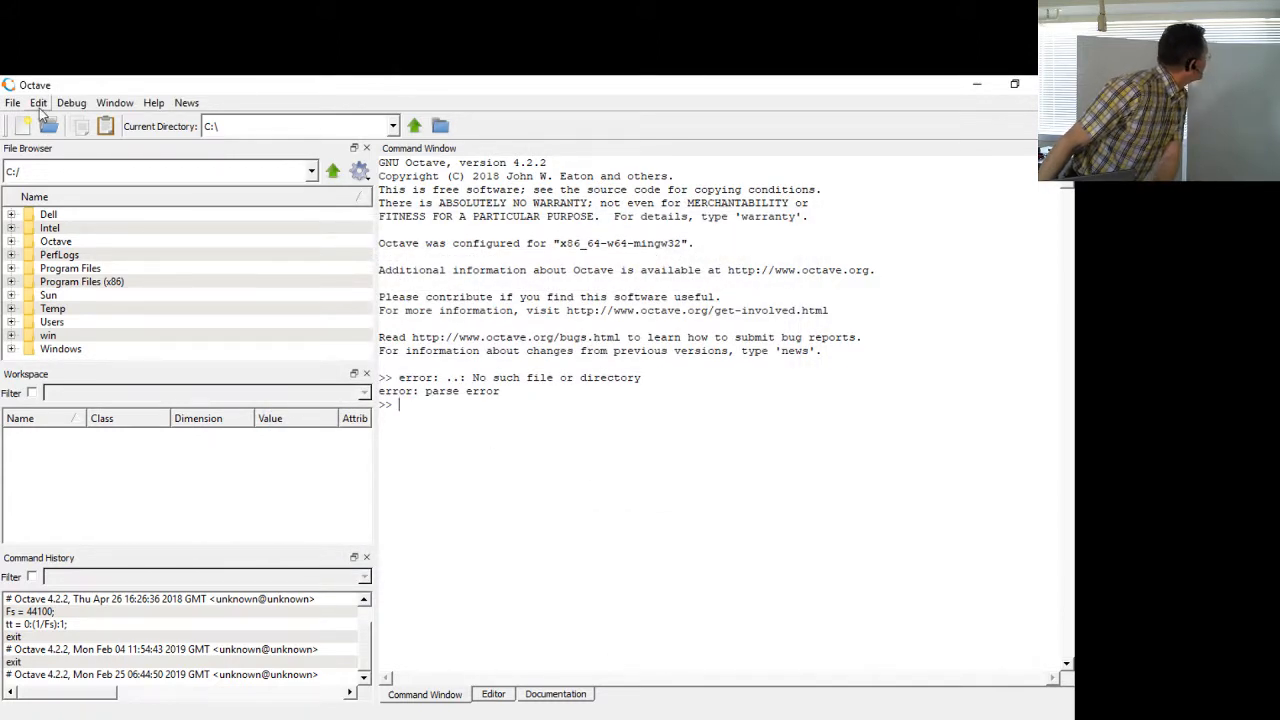
pyautogui.moveTo(236, 126)
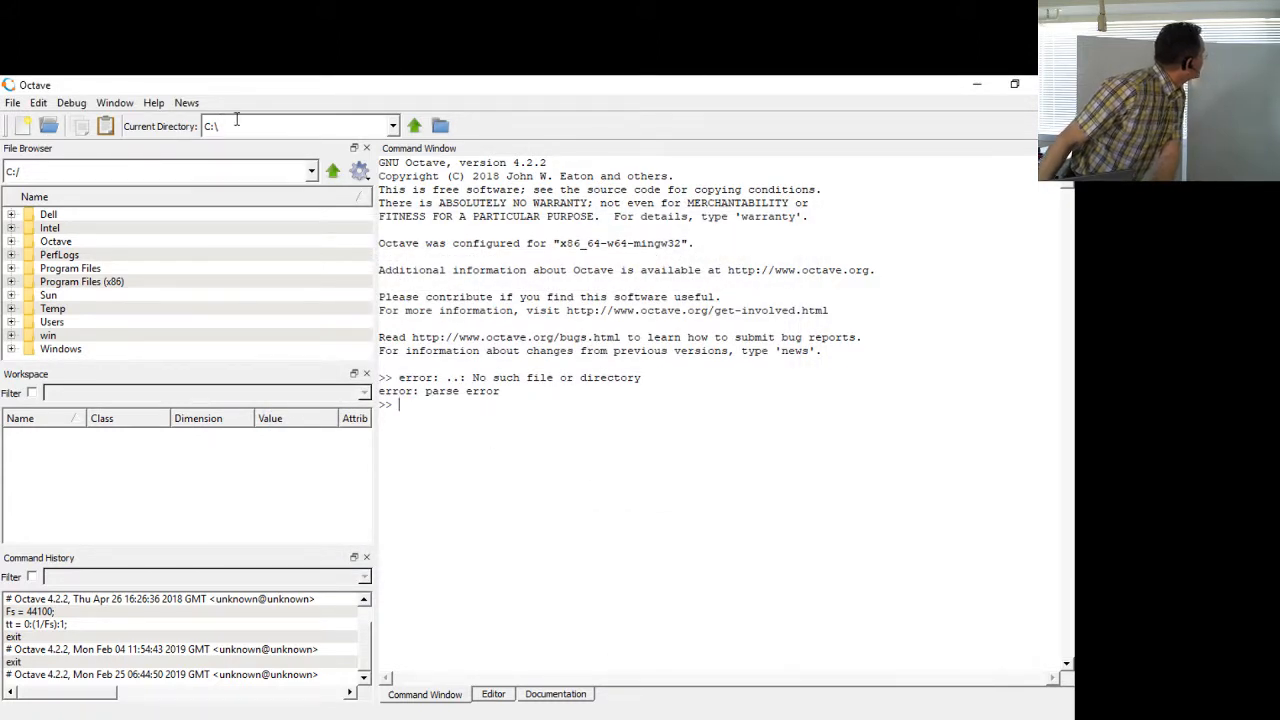
pyautogui.click(440, 126)
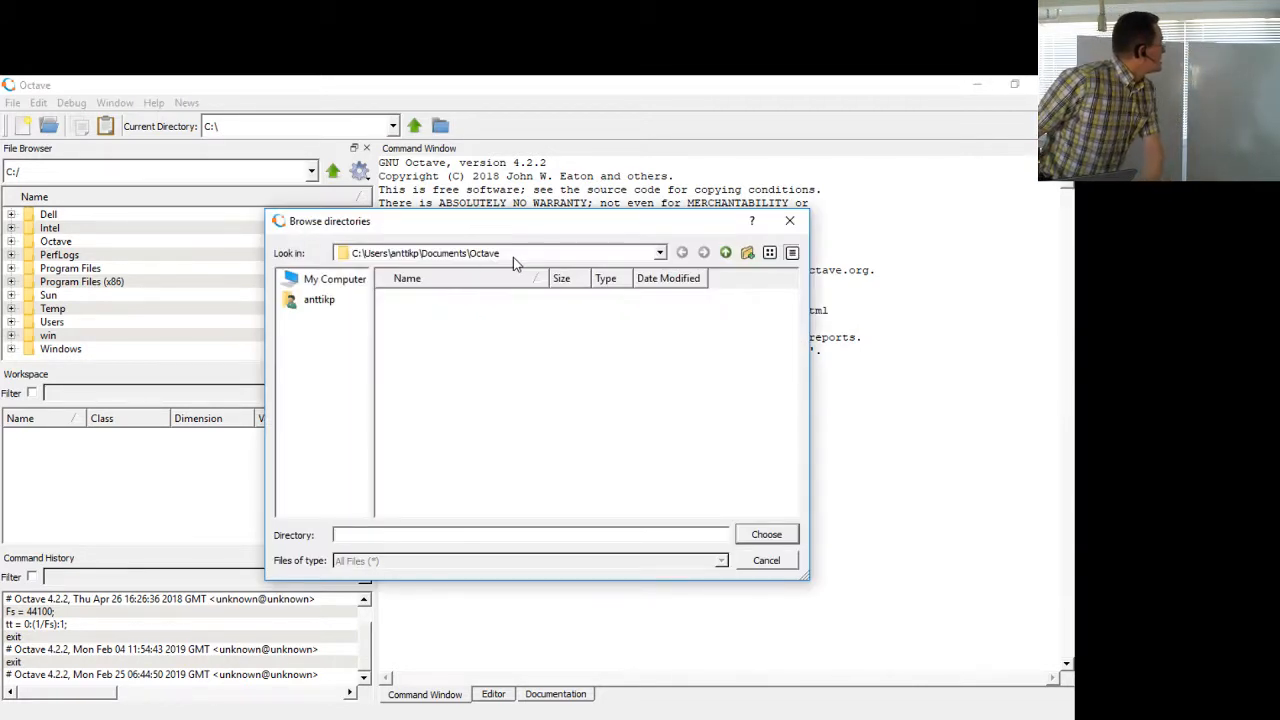
pyautogui.click(658, 252)
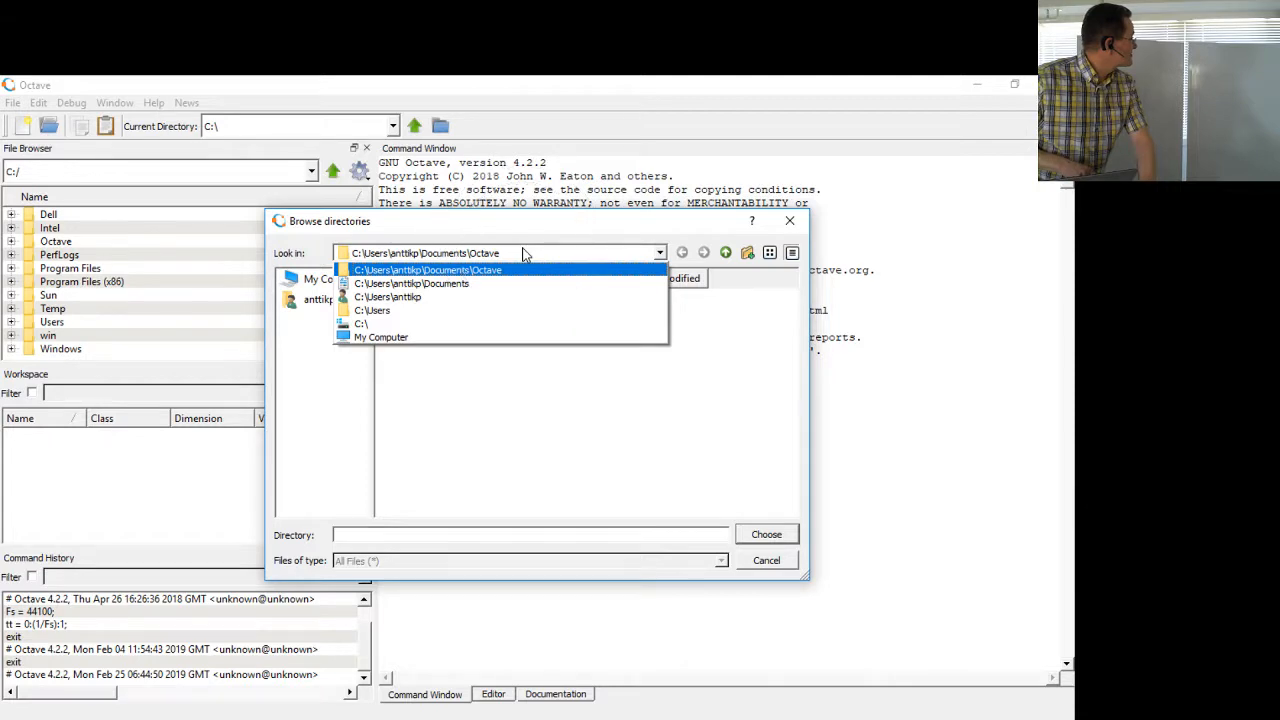
pyautogui.click(428, 268)
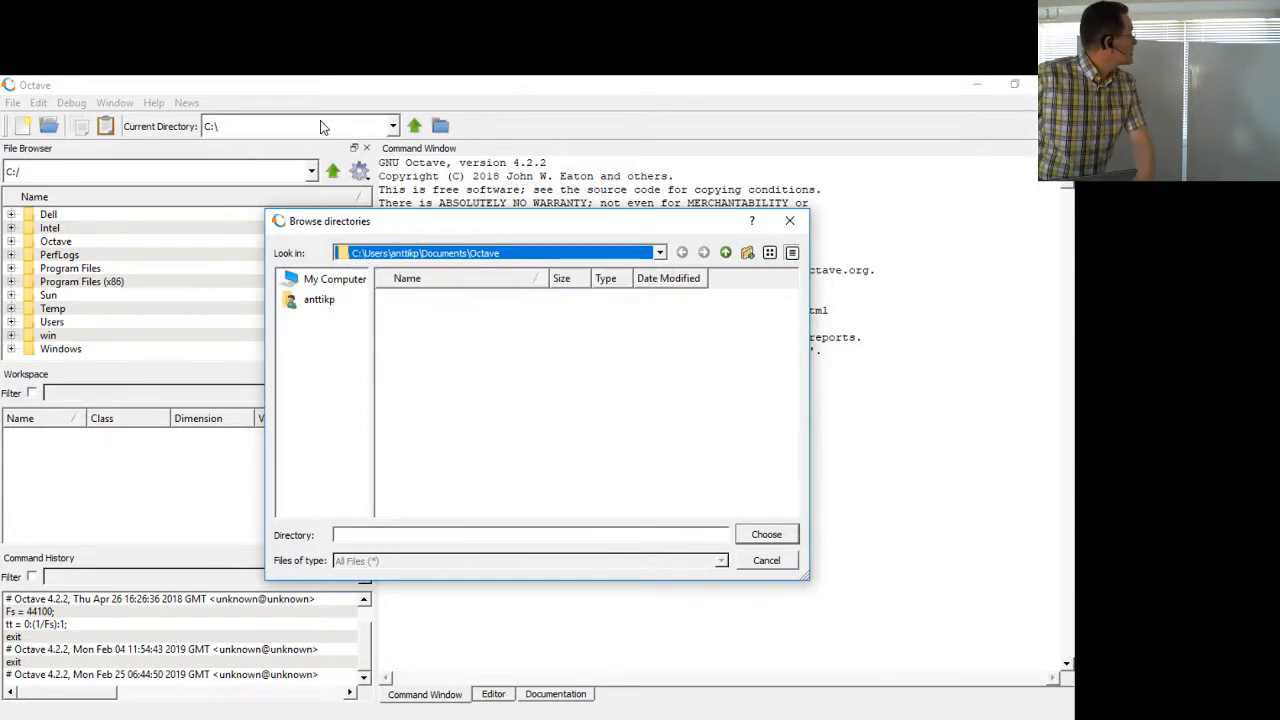
pyautogui.moveTo(650, 242)
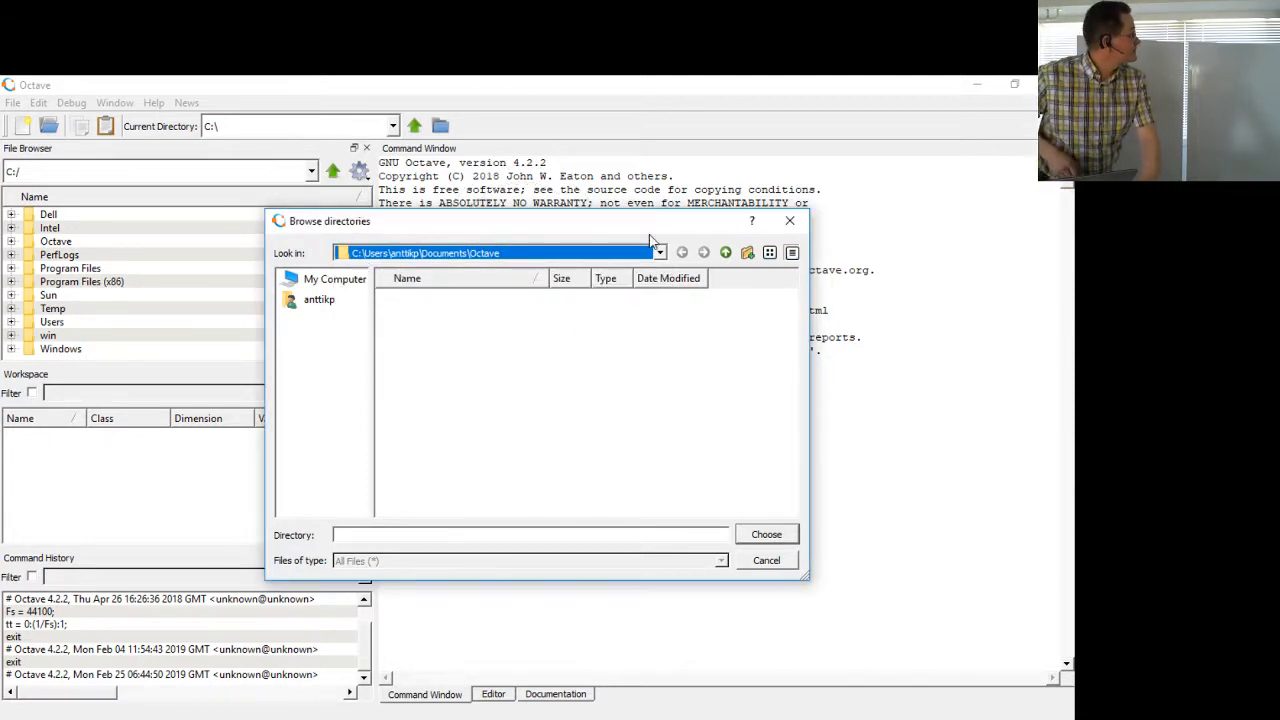
pyautogui.click(766, 560)
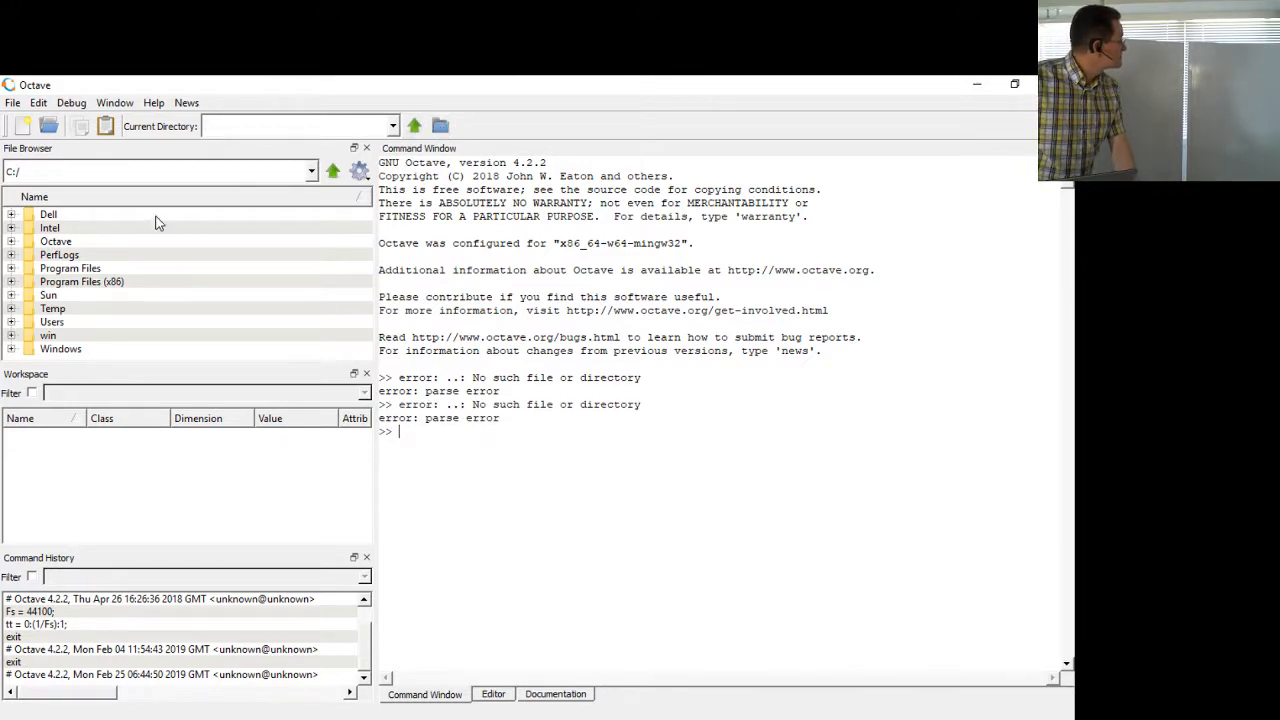
pyautogui.moveTo(104, 264)
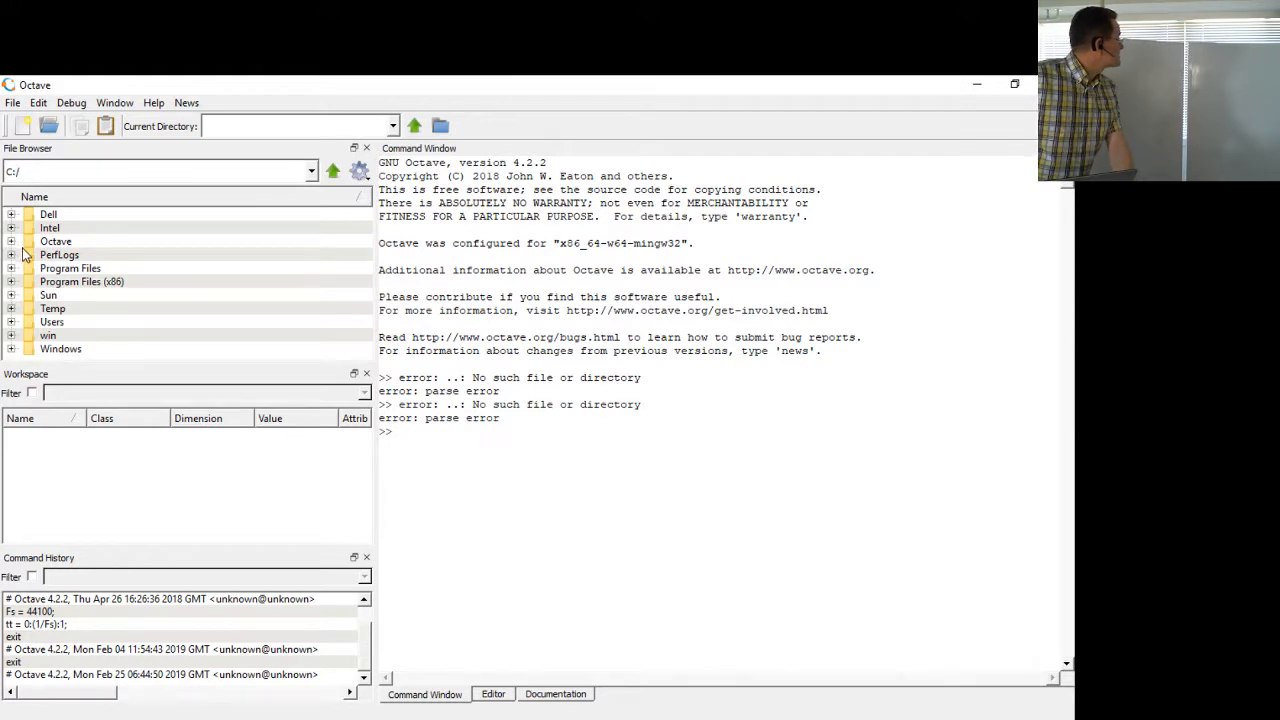
# Step: Navigate the File Browser into Documents\Octave as the working directory
pyautogui.click(12, 320)
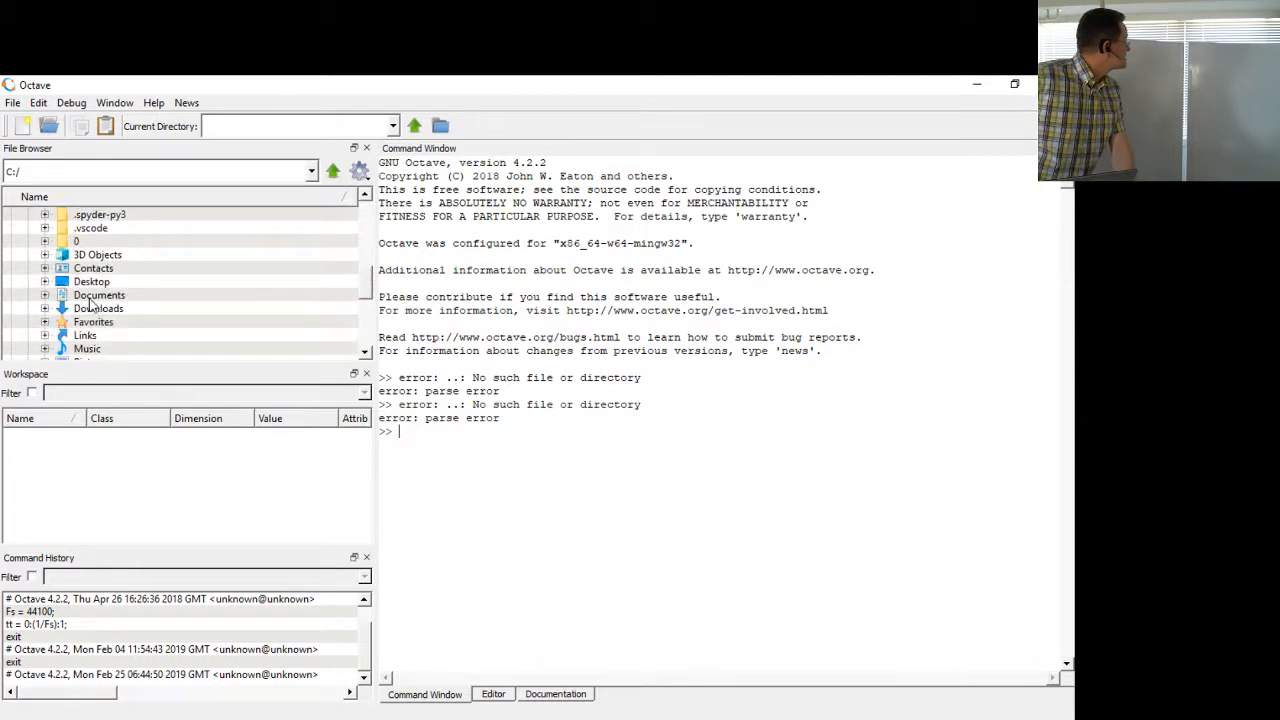
pyautogui.click(100, 296)
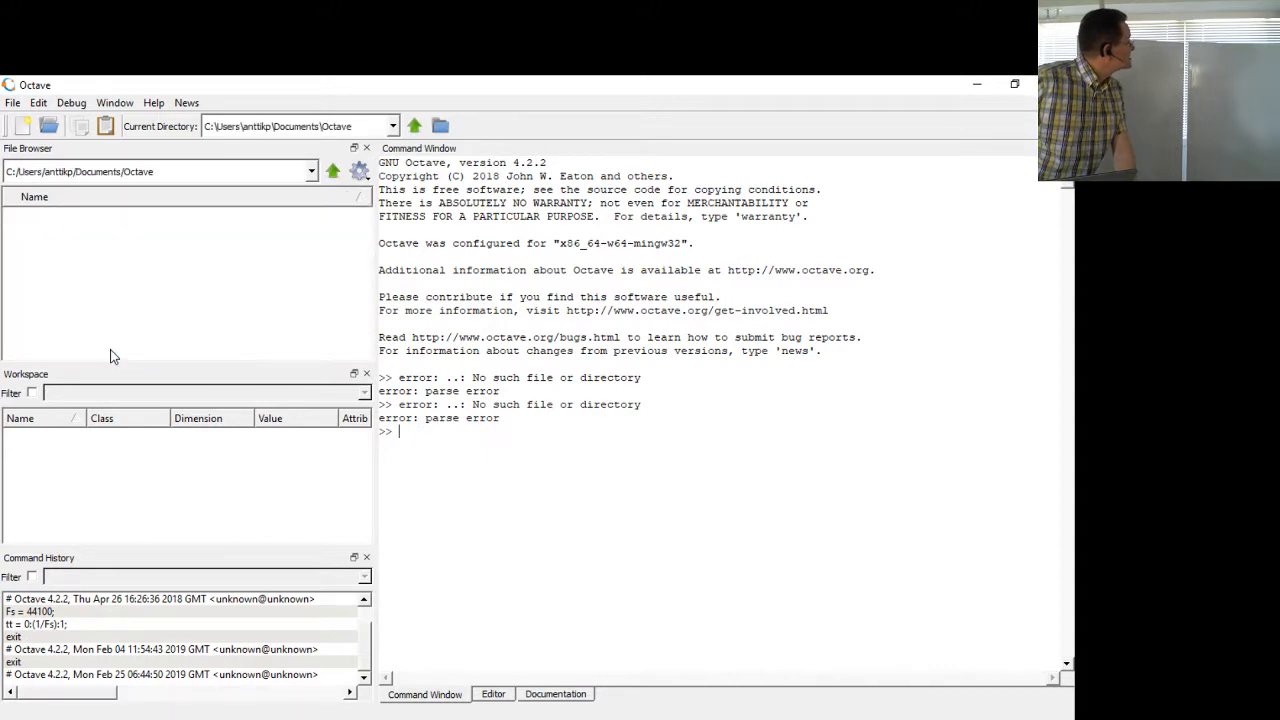
pyautogui.moveTo(376, 188)
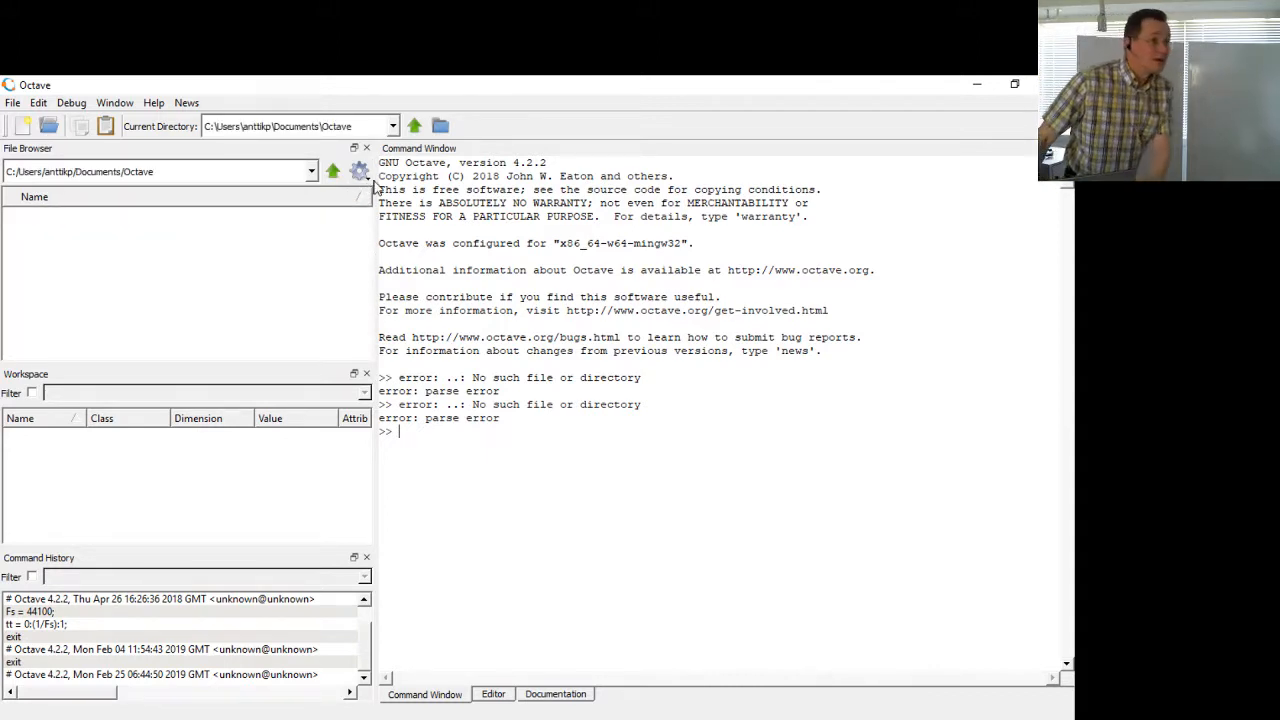
pyautogui.moveTo(440, 126)
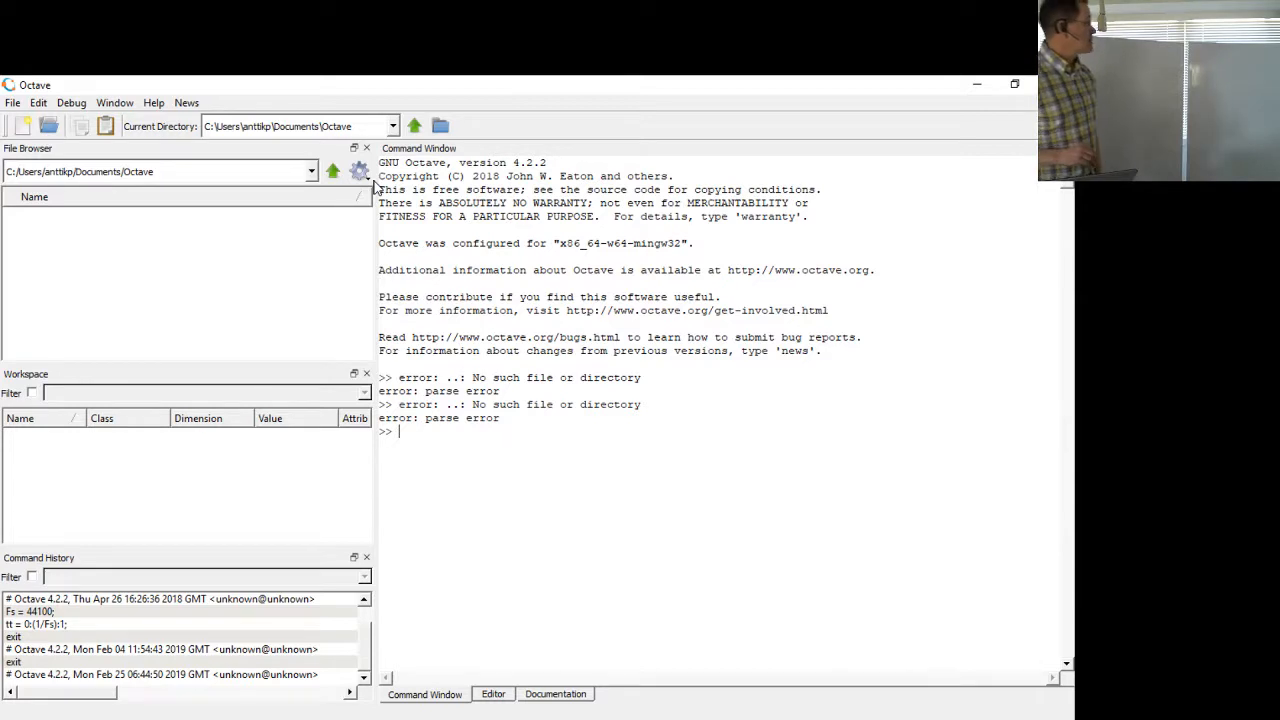
pyautogui.moveTo(636, 536)
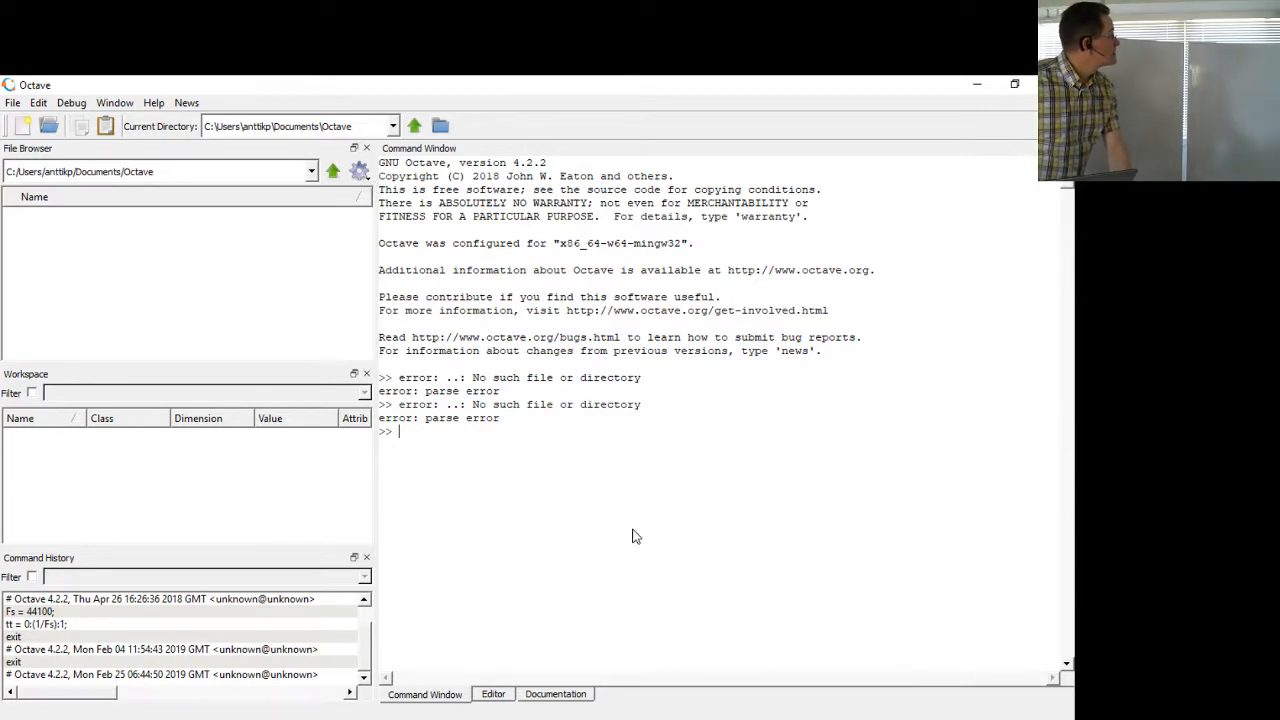
# Step: Evaluate 1+2 giving ans = 3 and 2+3 giving ans = 5 at the prompt
pyautogui.write('1+')
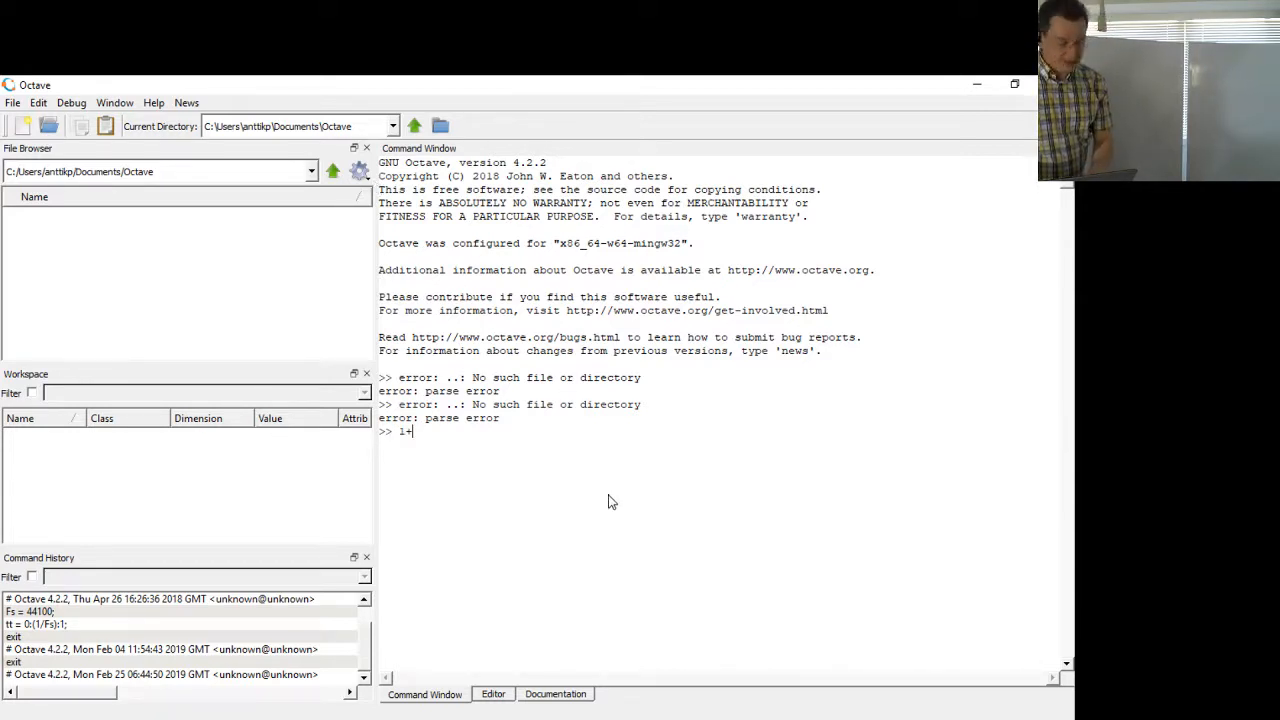
pyautogui.press('Return')
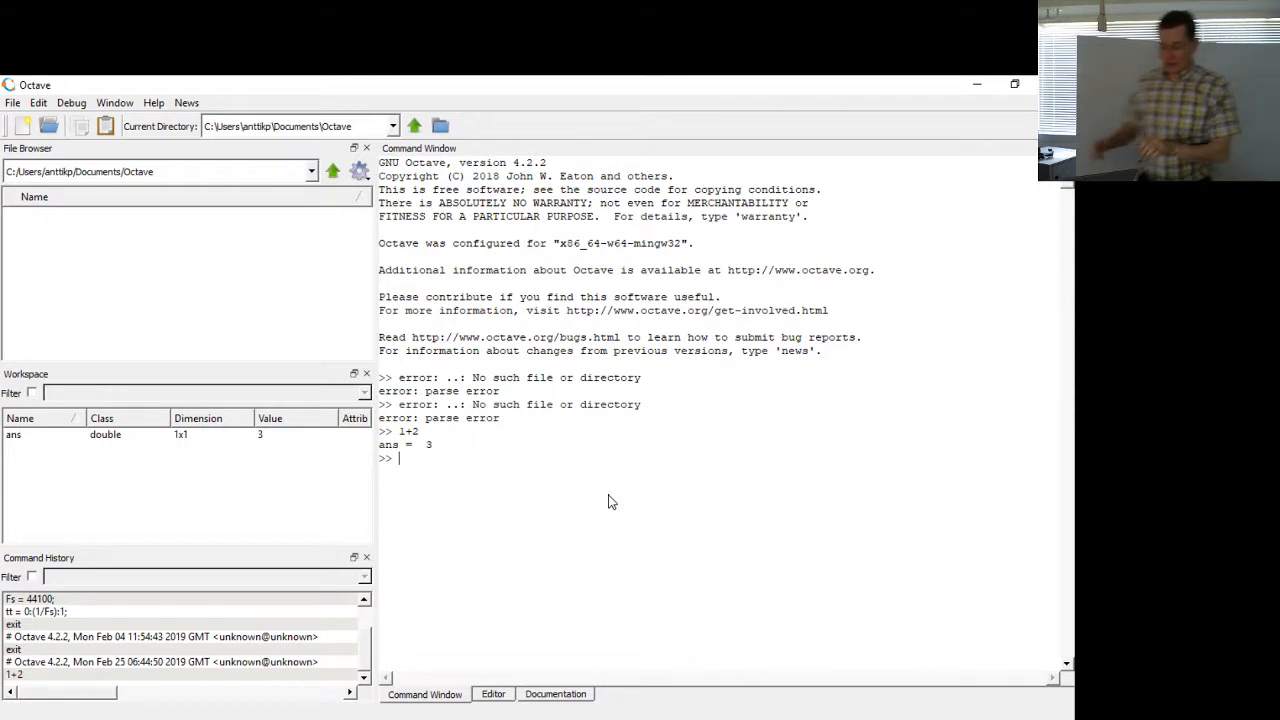
pyautogui.write('2+')
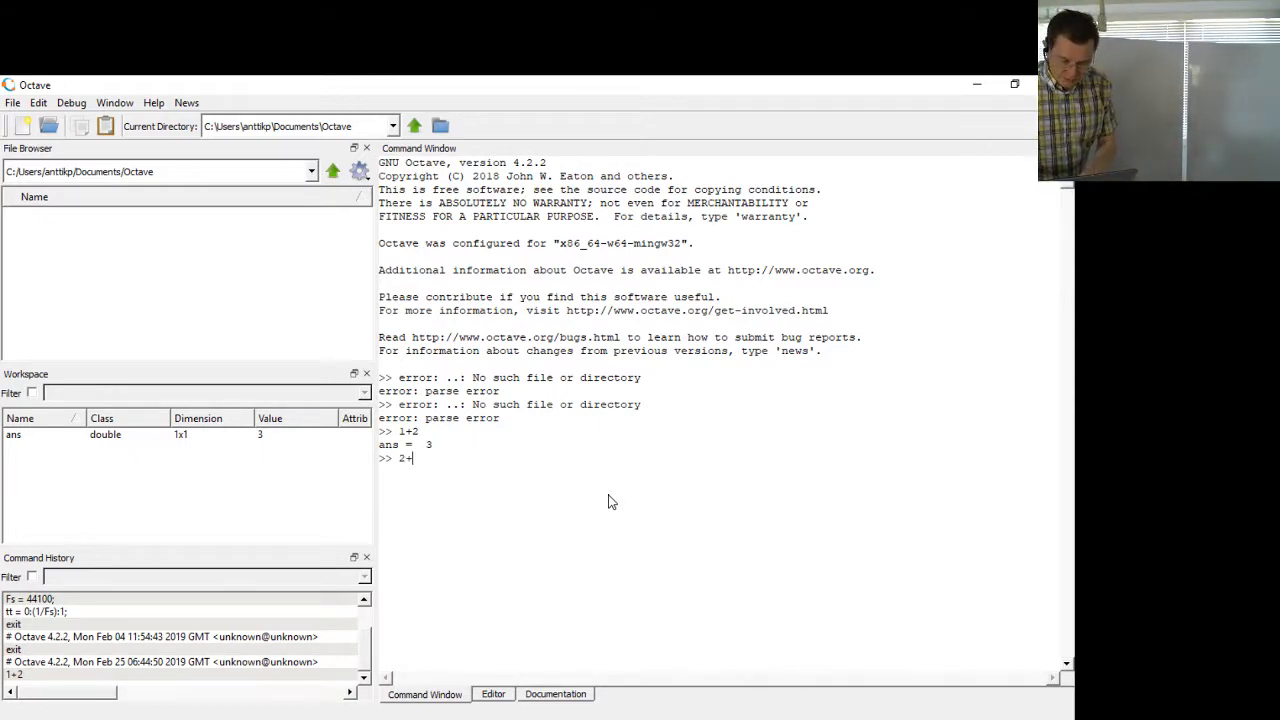
pyautogui.press('Return')
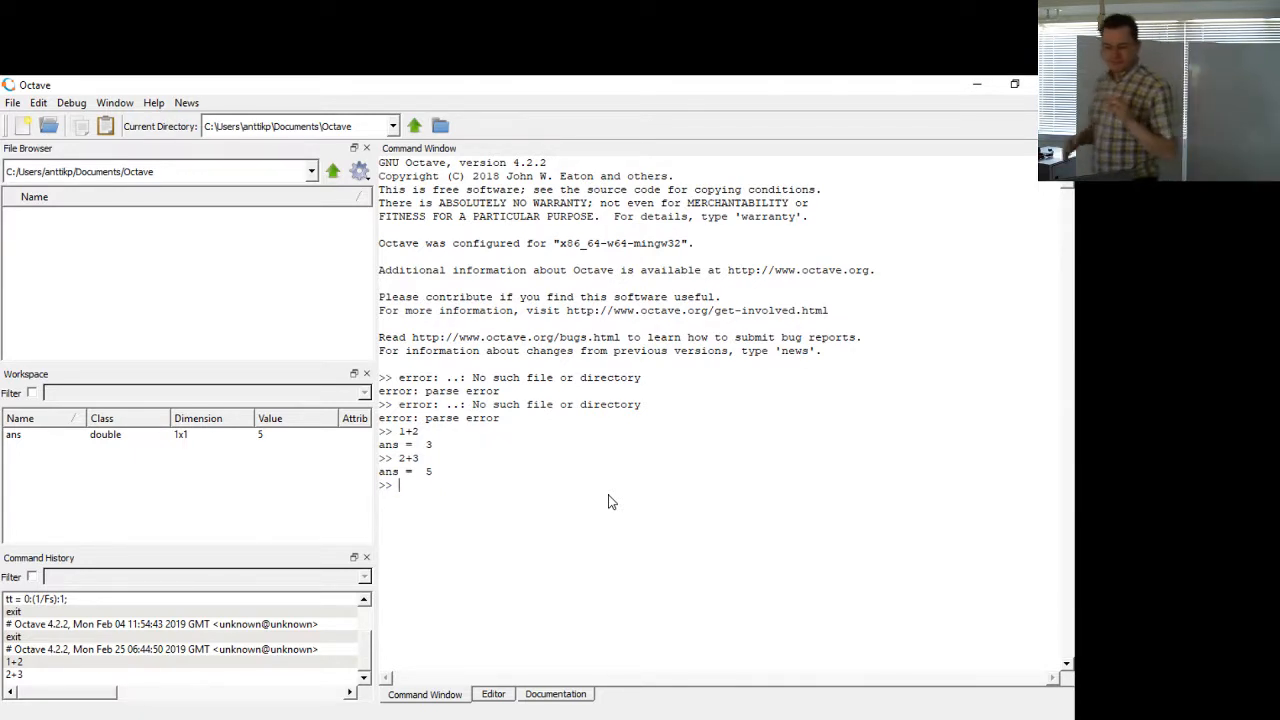
# Step: Begin the vector assignment 'aa = [' at the prompt
pyautogui.write('aa =')
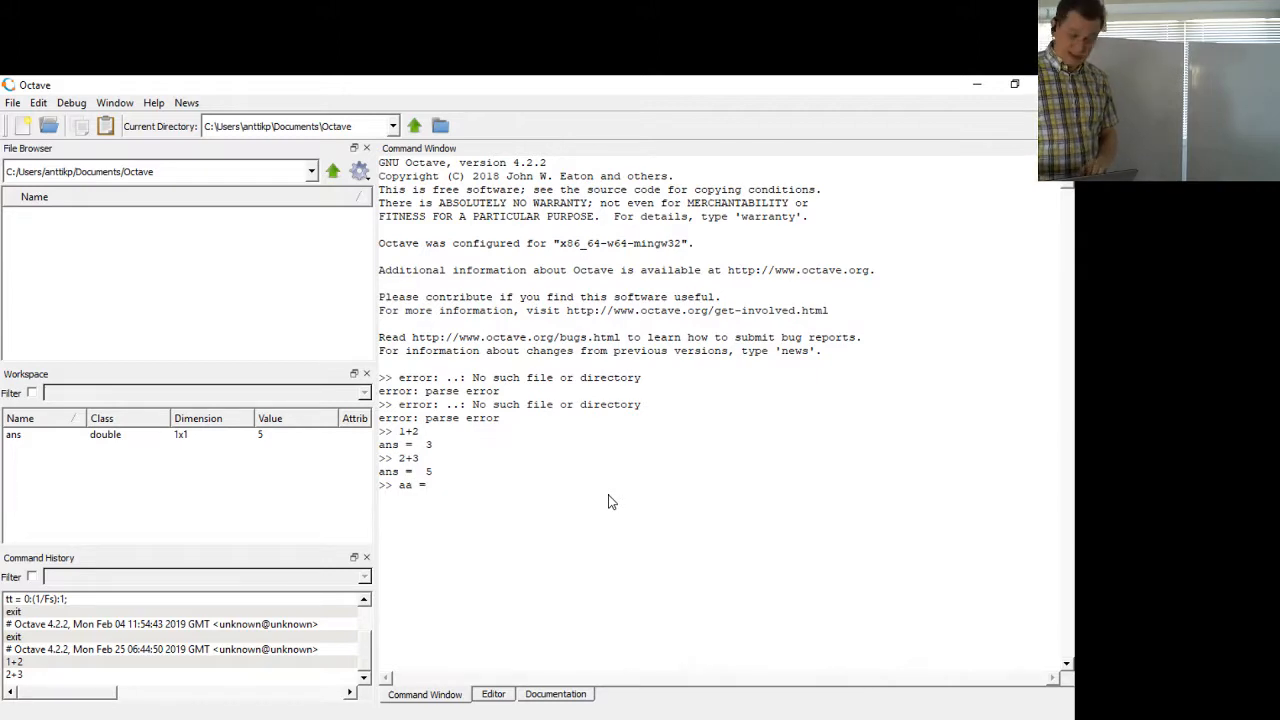
pyautogui.write('[')
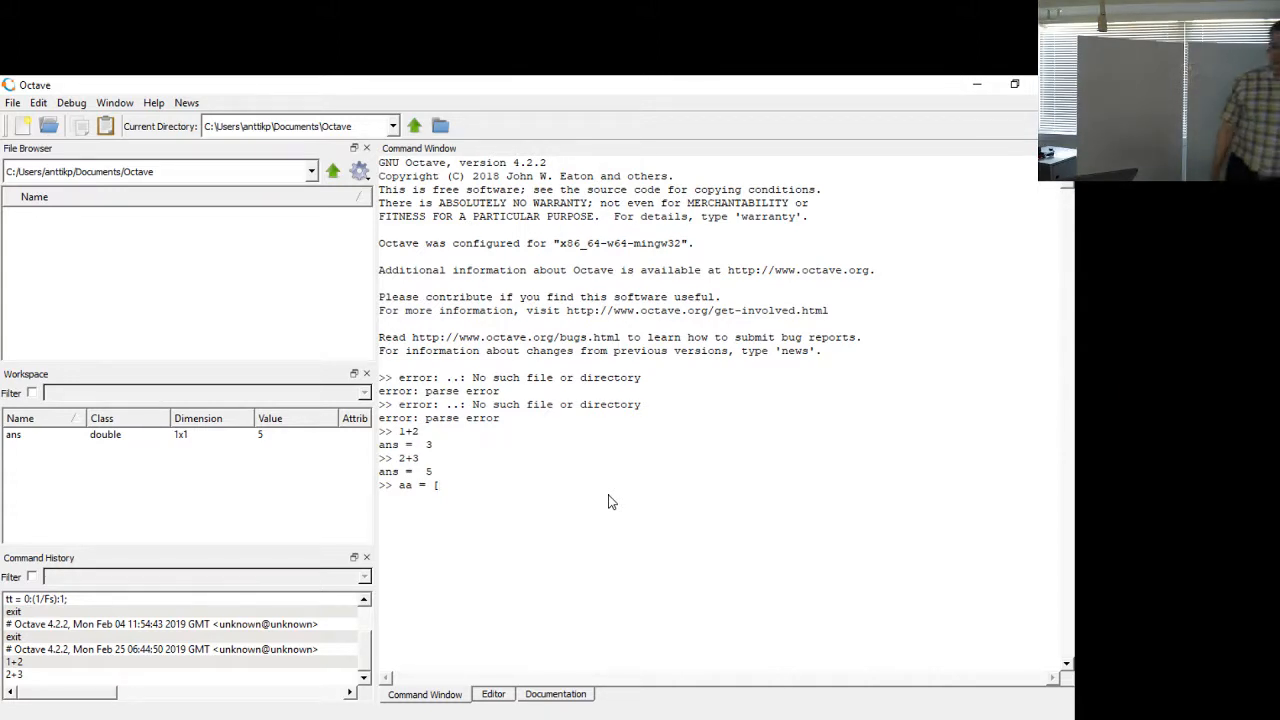
pyautogui.moveTo(168, 374)
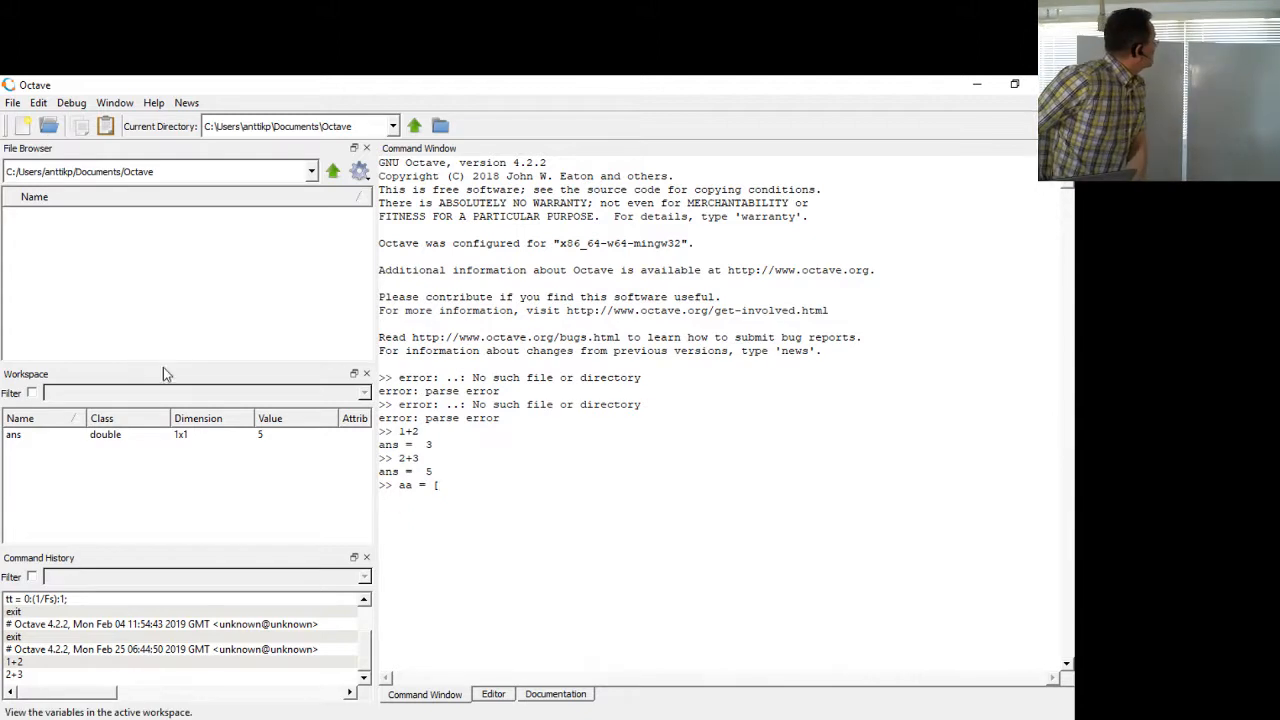
# Step: Increase the Command Window font size through Edit > Preferences
pyautogui.click(12, 102)
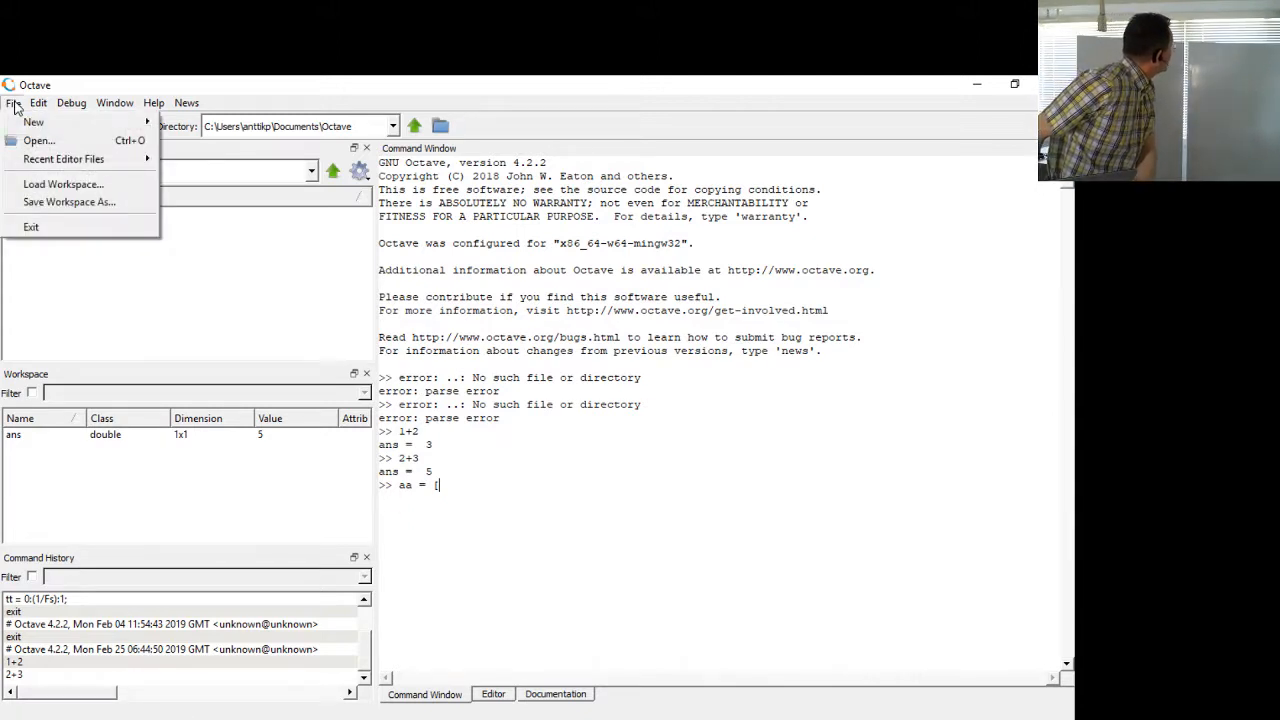
pyautogui.click(38, 102)
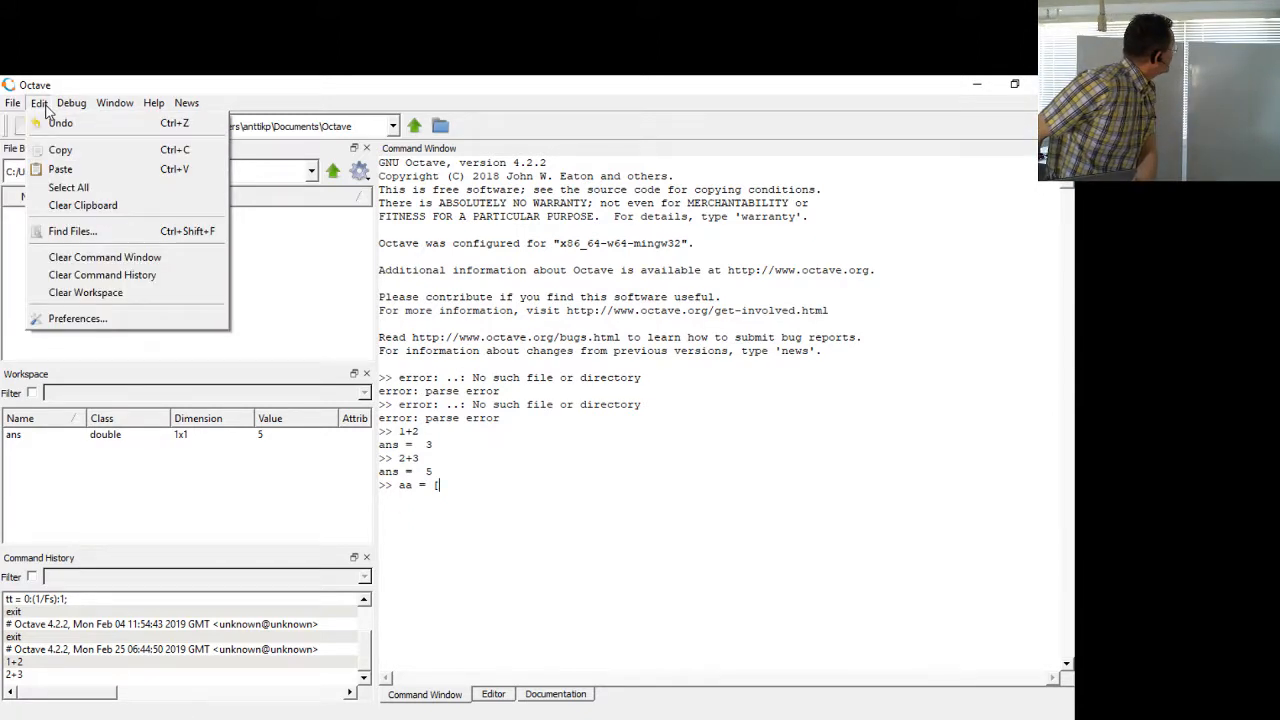
pyautogui.moveTo(78, 318)
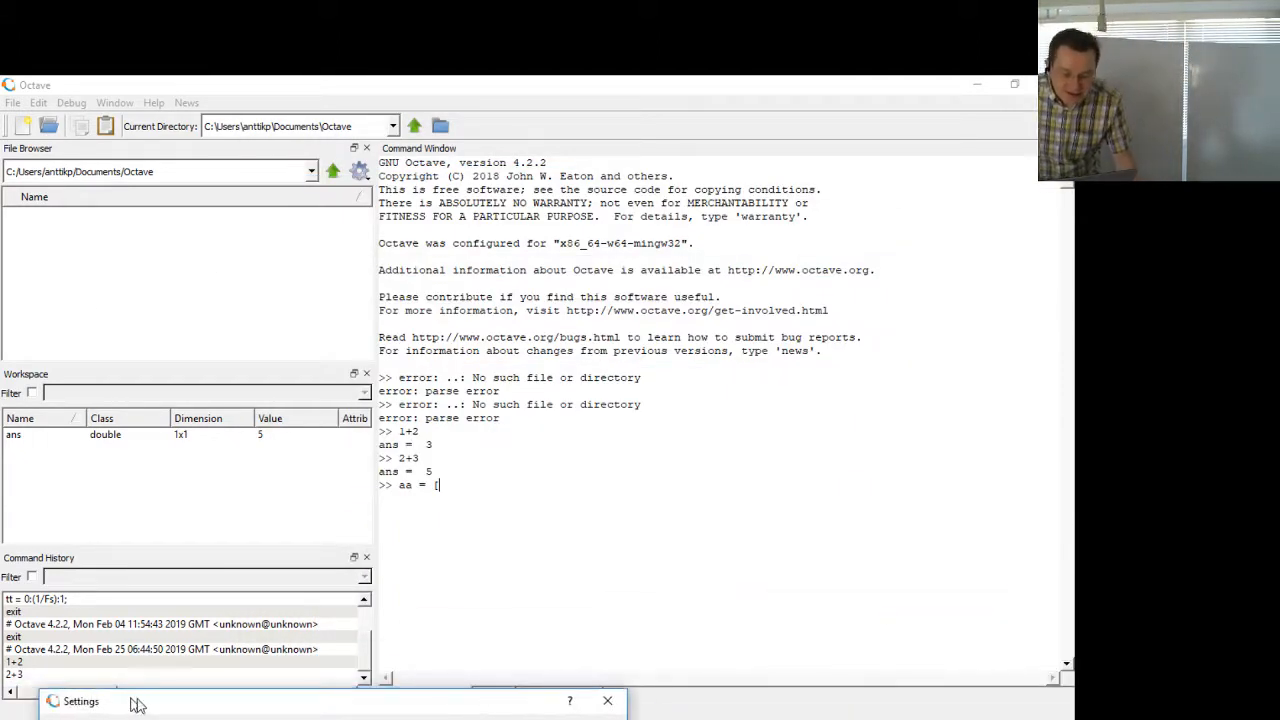
pyautogui.click(608, 700)
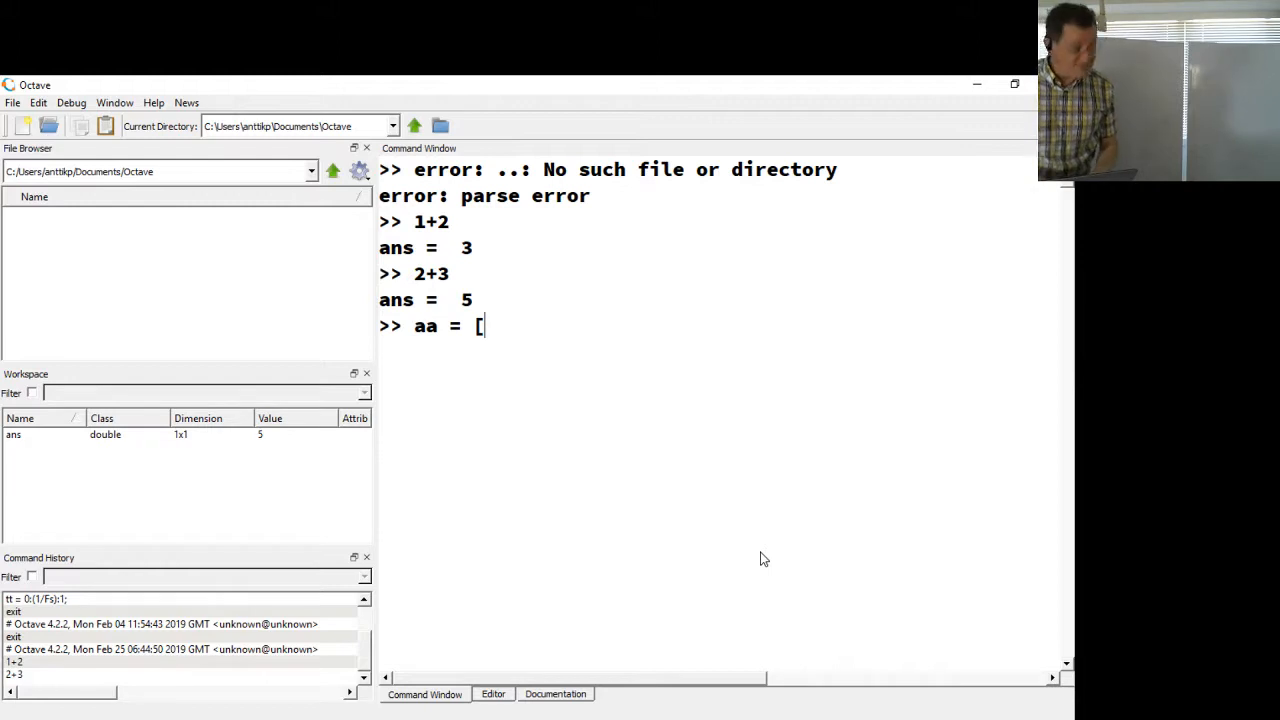
# Step: Define aa = [1, 2, 3, 4 5 6 ] as a 1x6 row vector
pyautogui.write('1,')
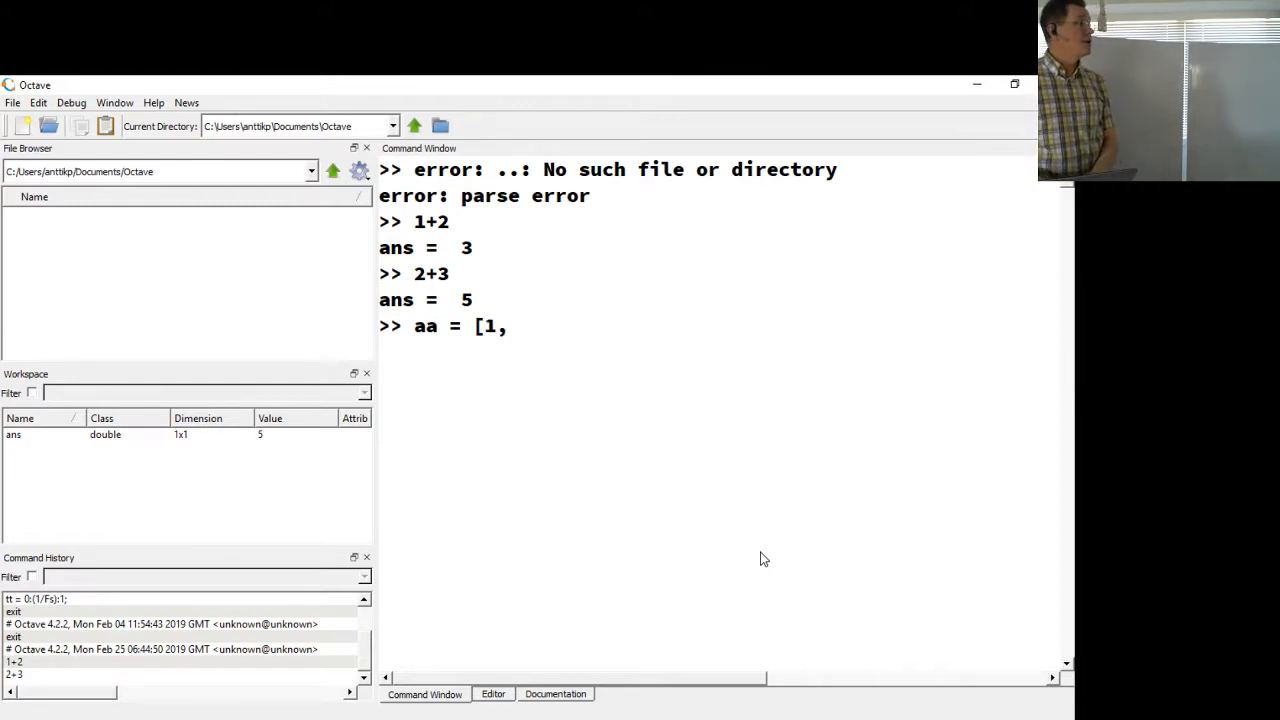
pyautogui.write('2, 3')
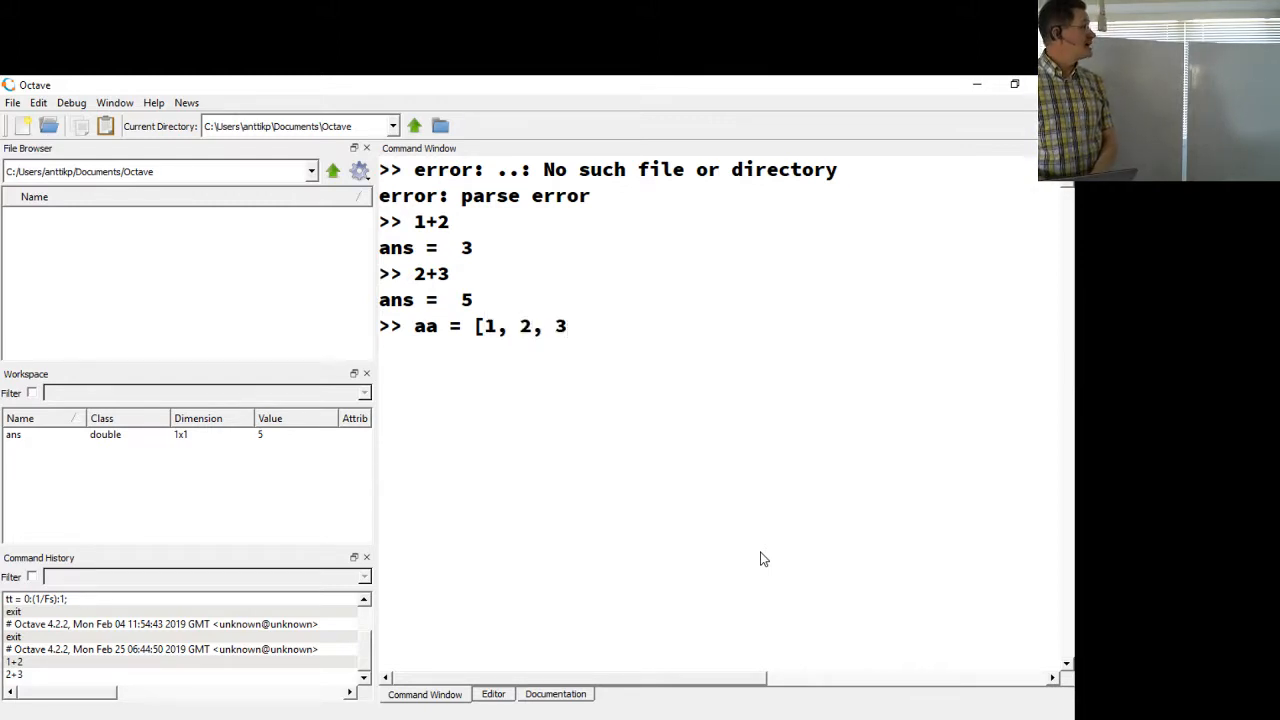
pyautogui.write(', 4')
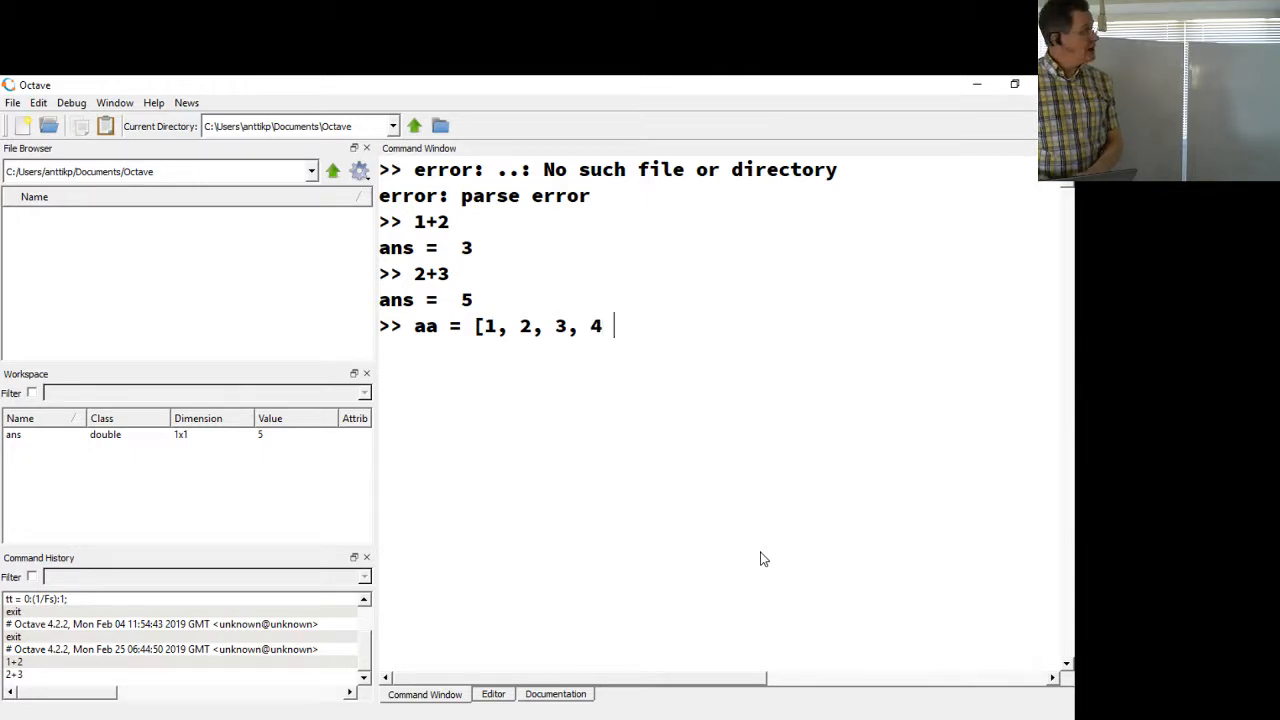
pyautogui.write('5 6')
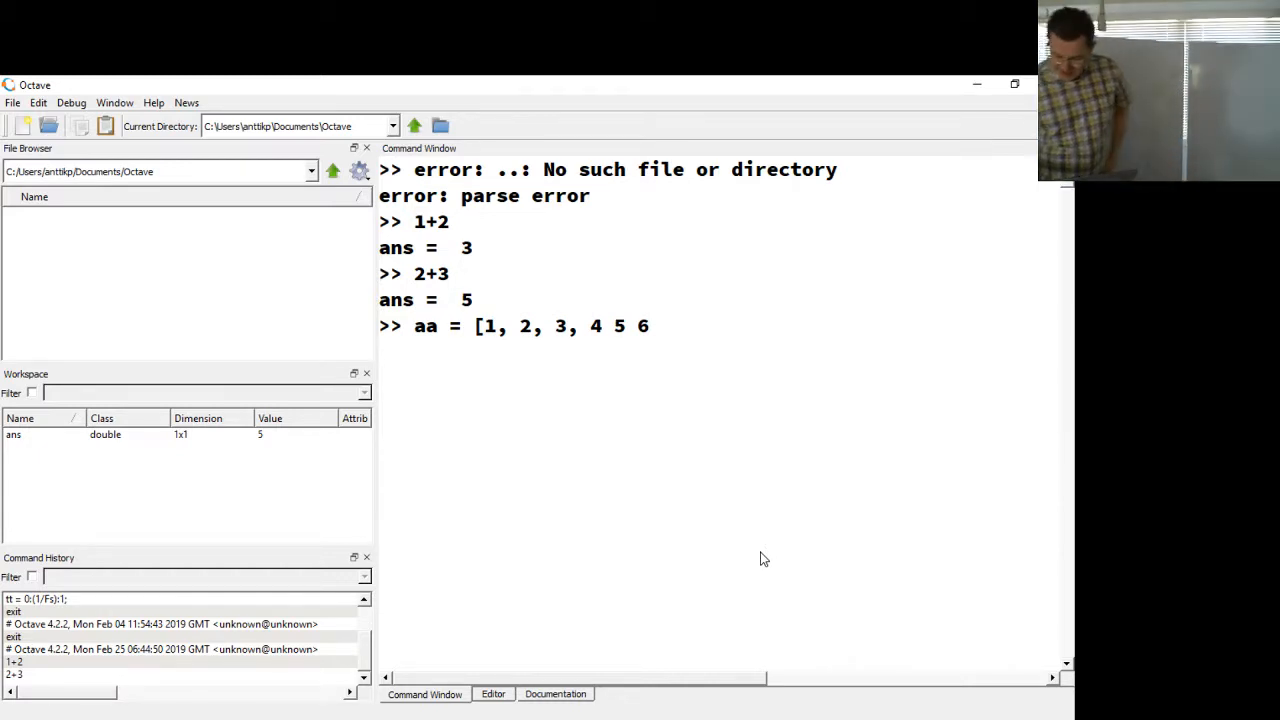
pyautogui.write(']')
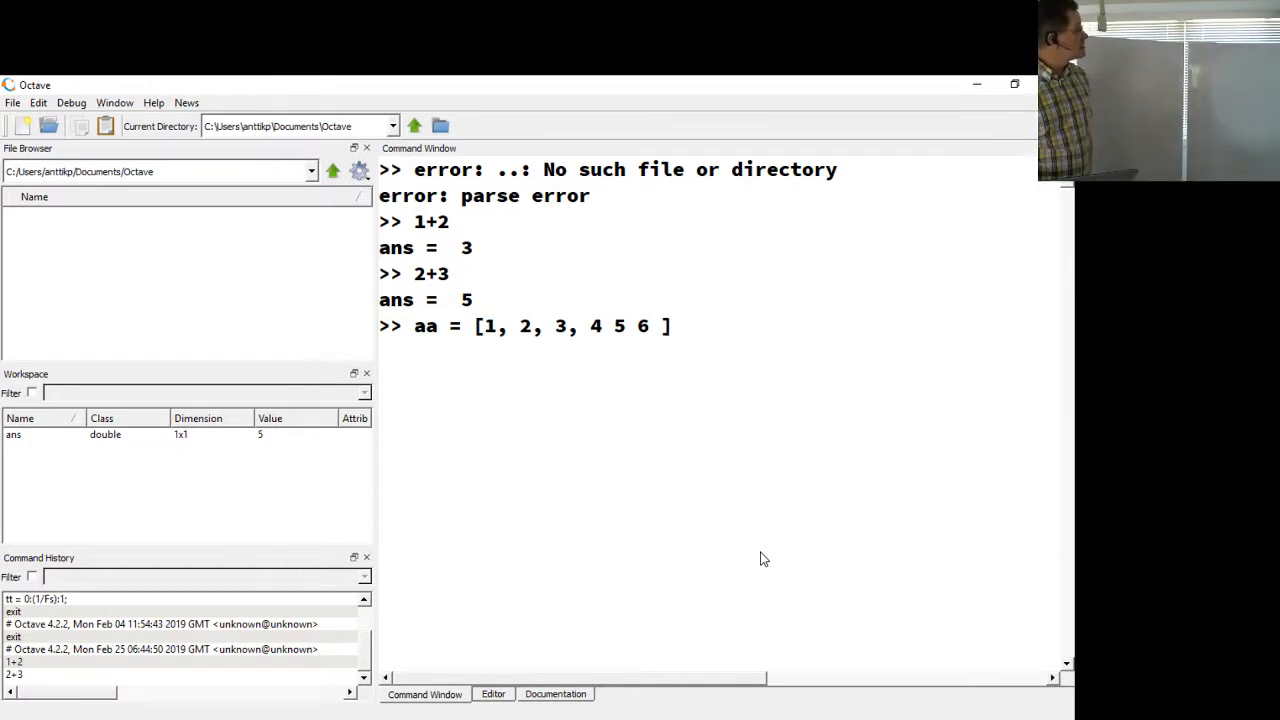
pyautogui.press('Return')
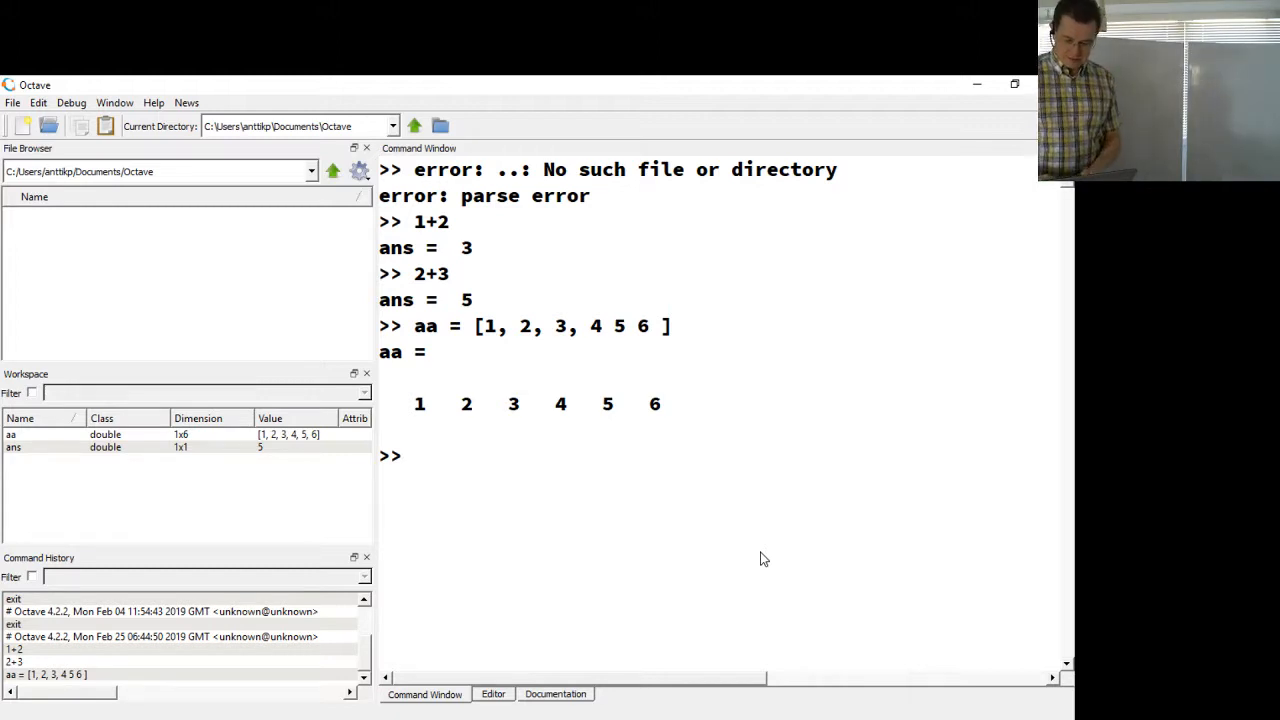
# Step: Define cc = [2; 3; 4; 5; 6; 7] as a 6x1 column vector and run it
pyautogui.write('cc')
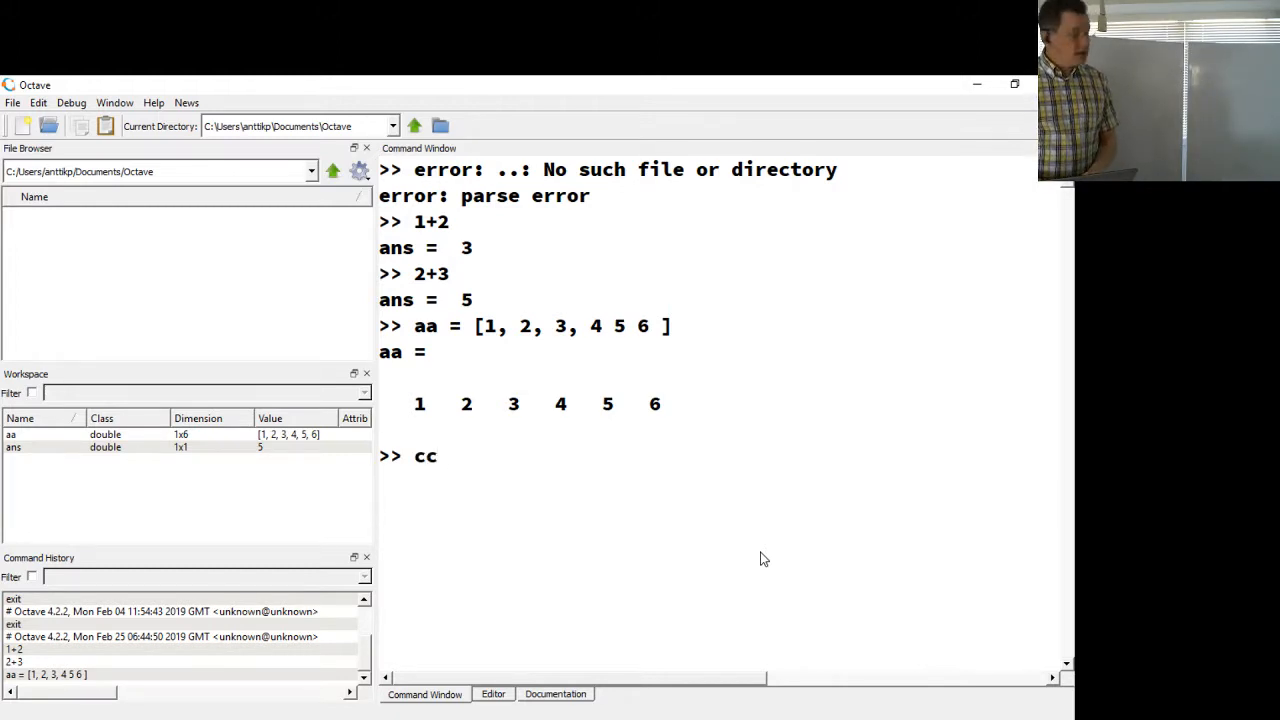
pyautogui.write('=')
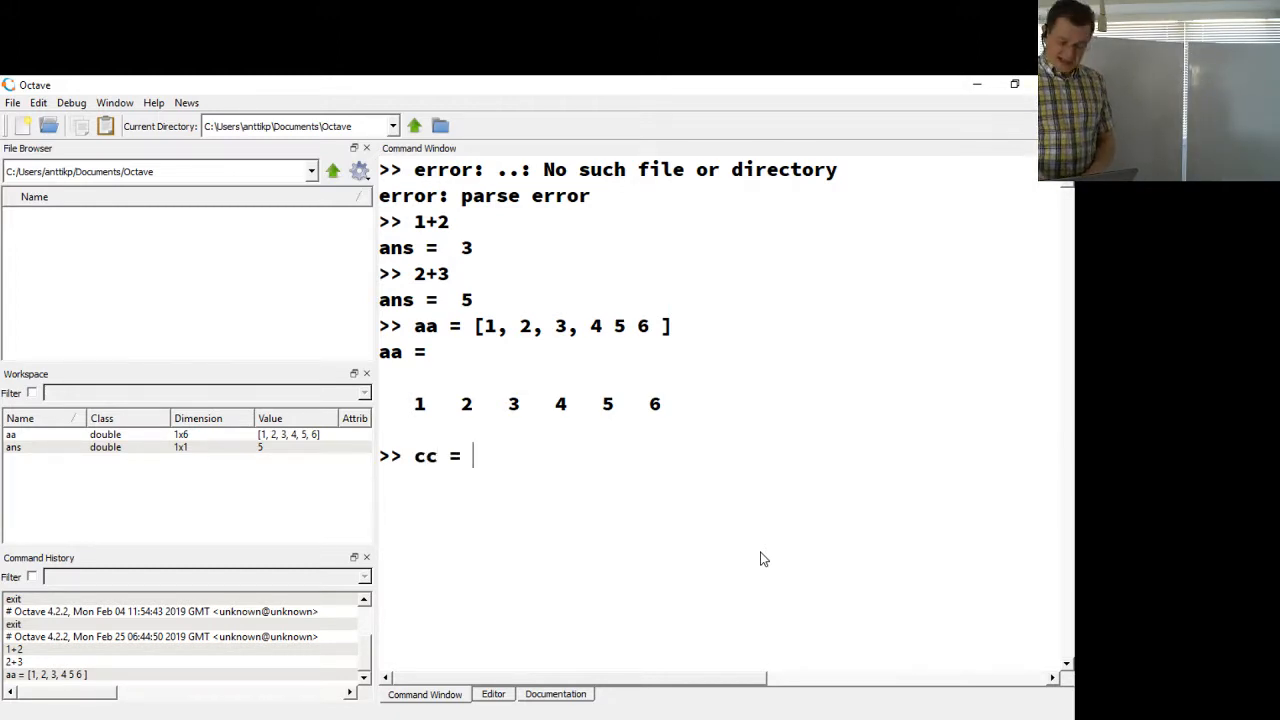
pyautogui.write('[')
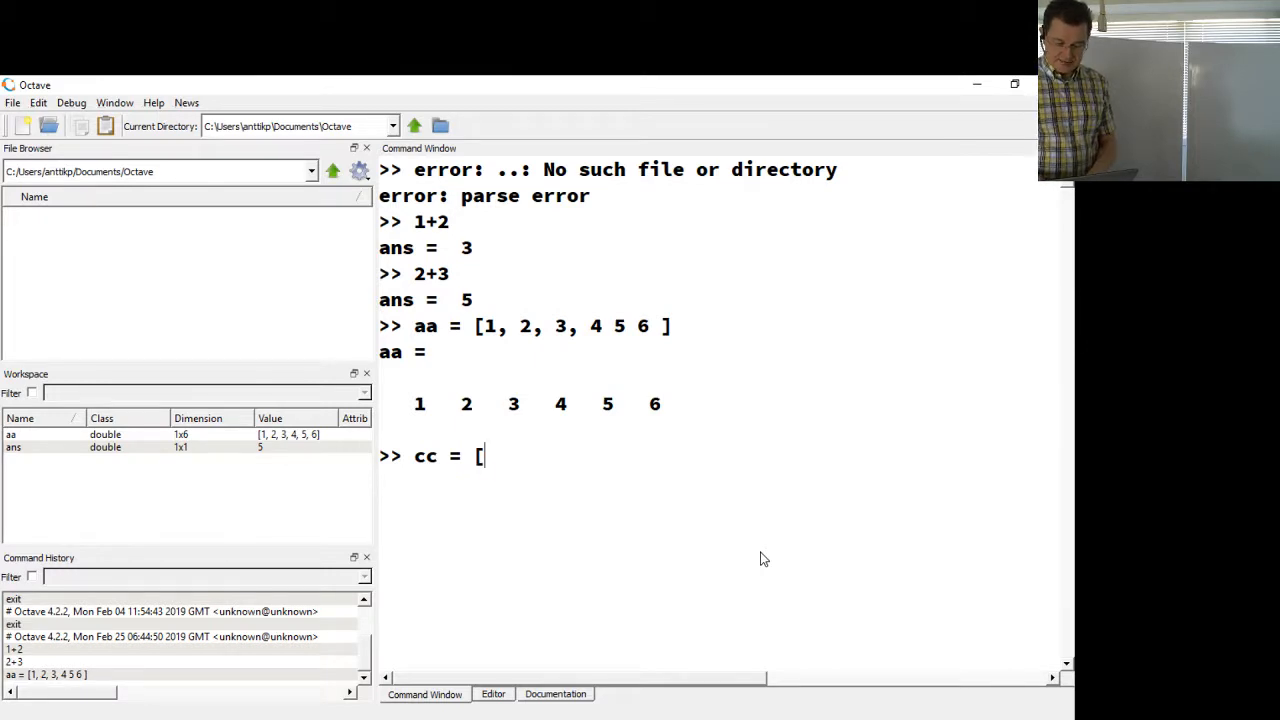
pyautogui.write('2; 3')
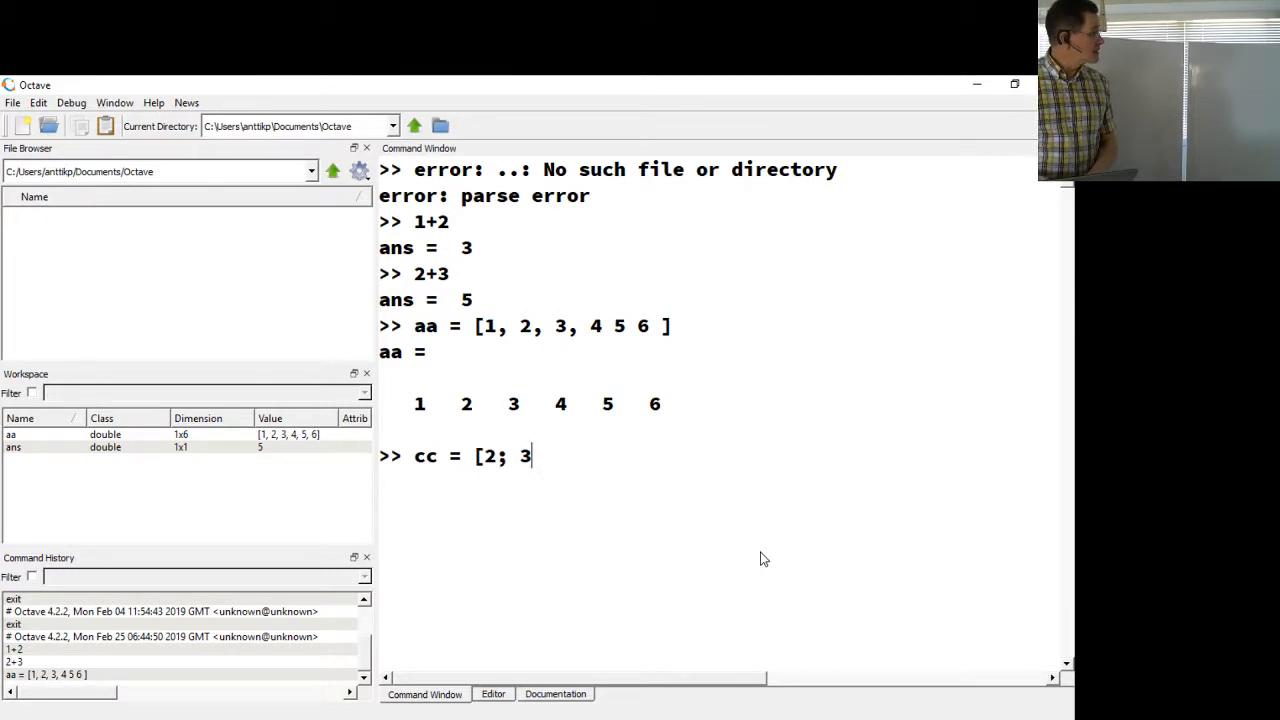
pyautogui.write('; 4')
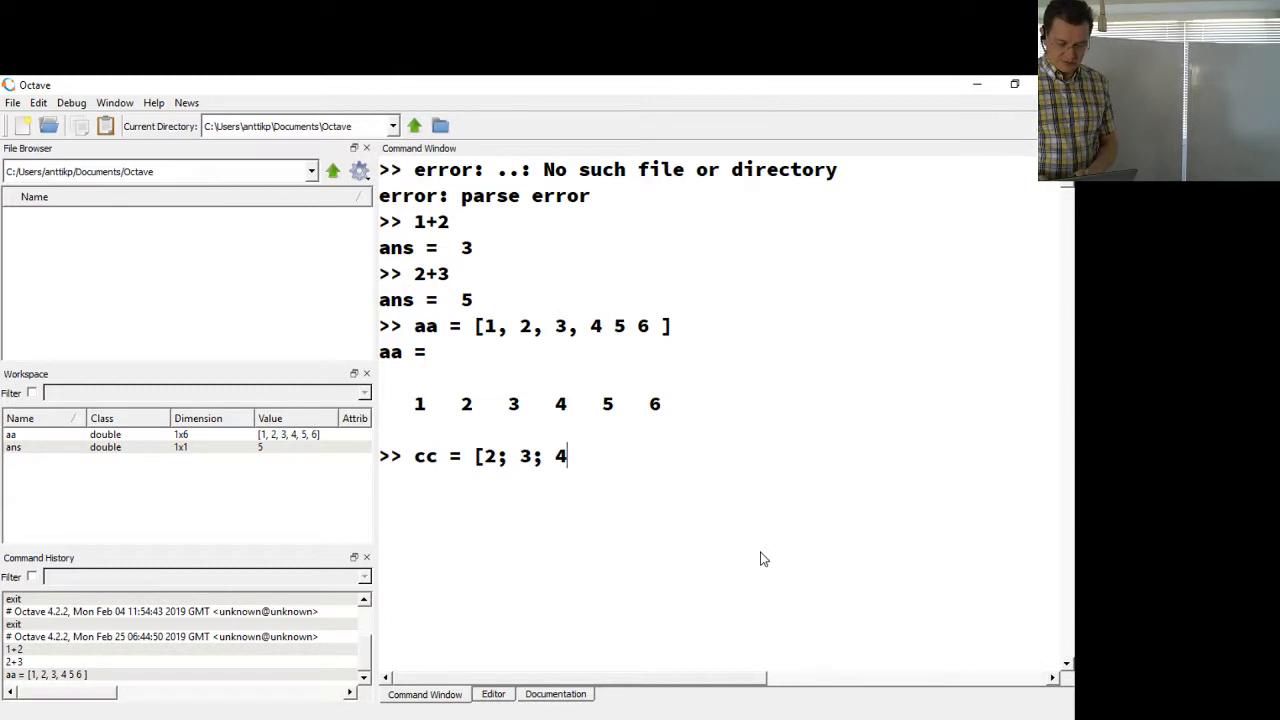
pyautogui.write('; 5; 6')
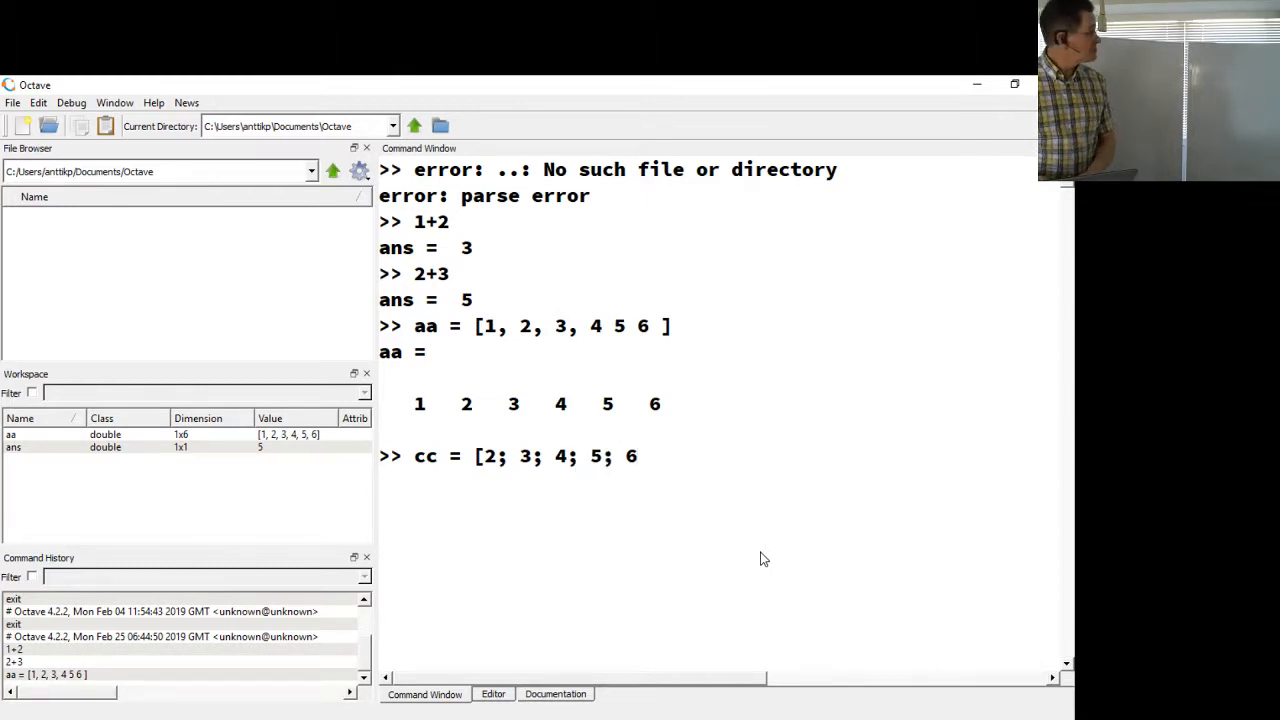
pyautogui.write(',')
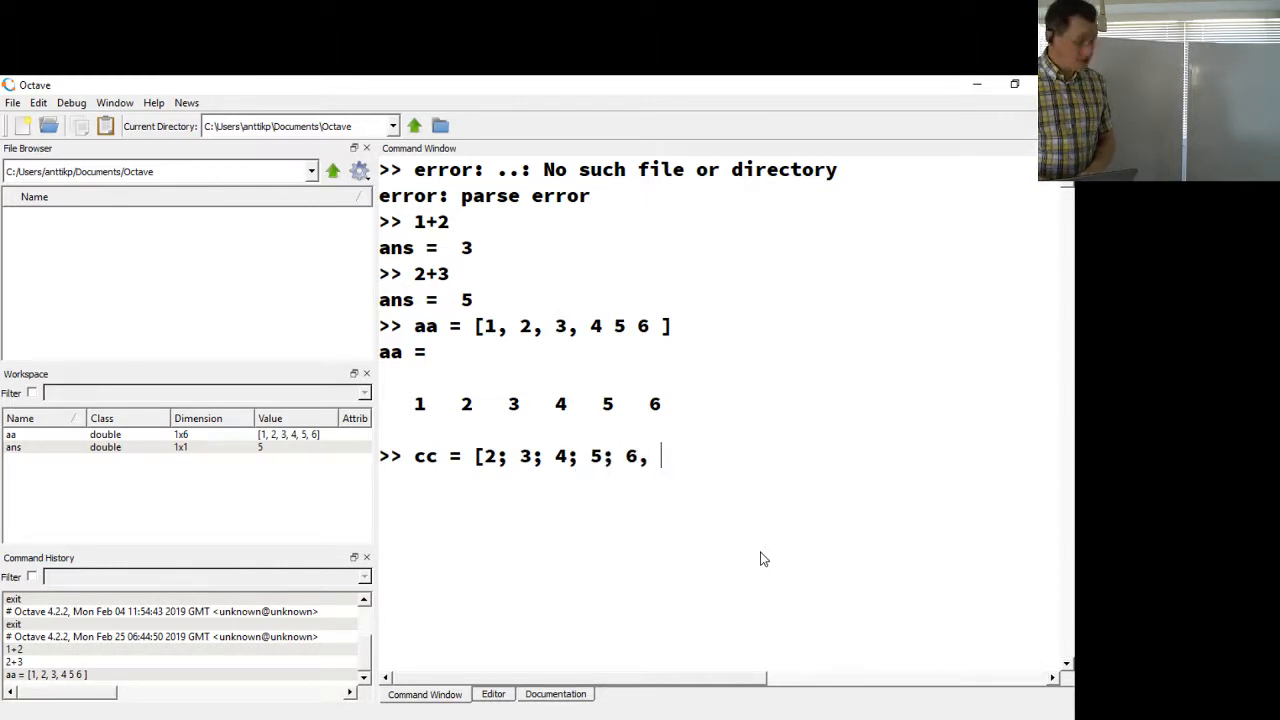
pyautogui.write('; 7')
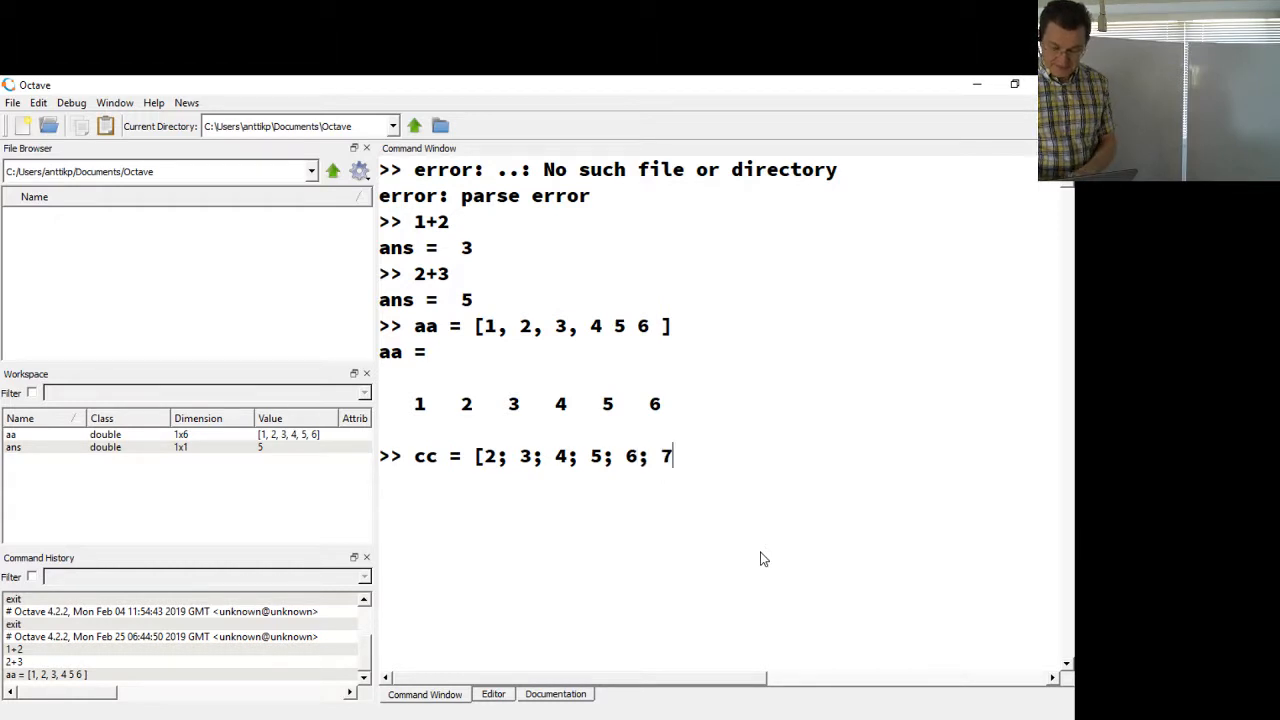
pyautogui.write(']')
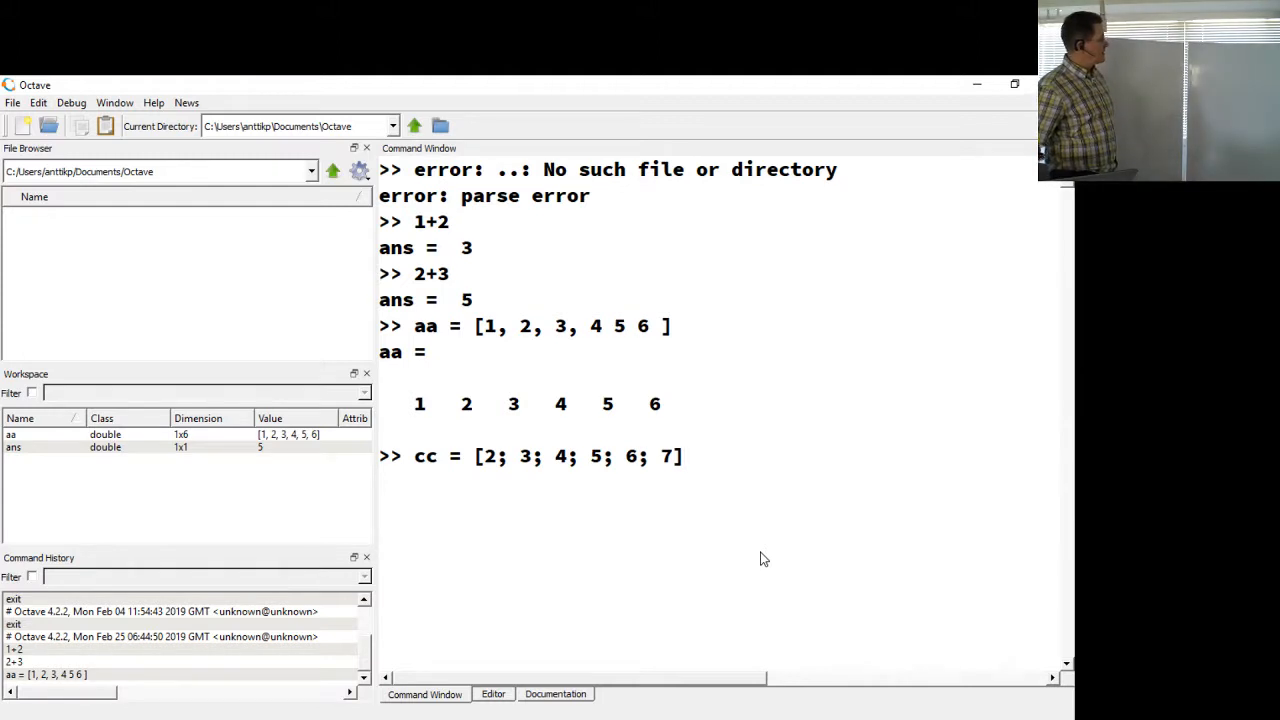
pyautogui.press('Return')
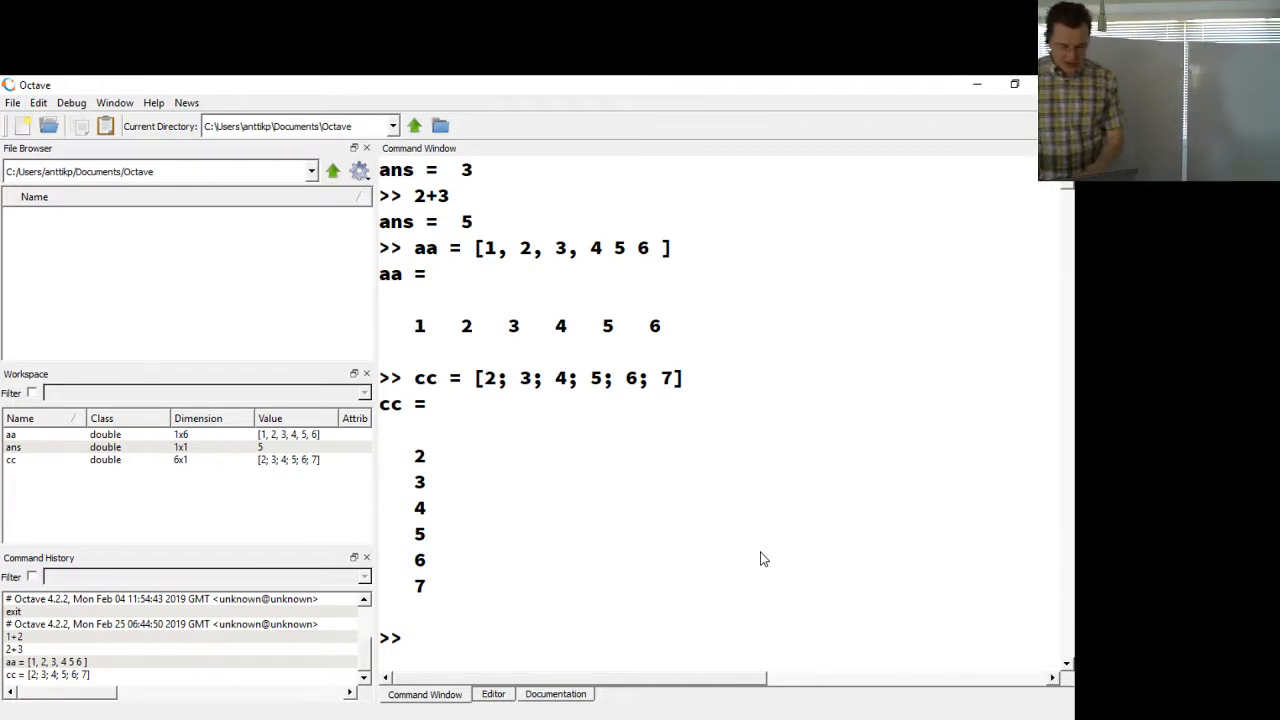
# Step: Compute aa * cc, the row-by-column product giving the scalar 112
pyautogui.write('aa')
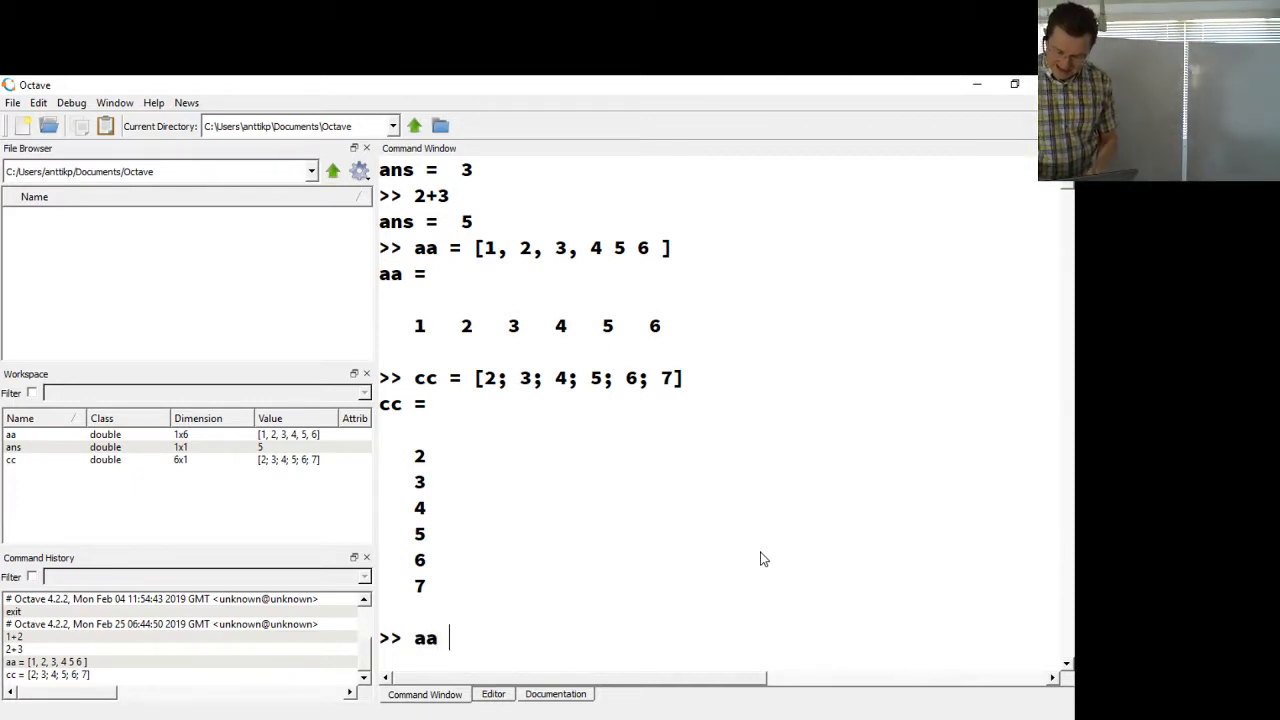
pyautogui.write('* cc')
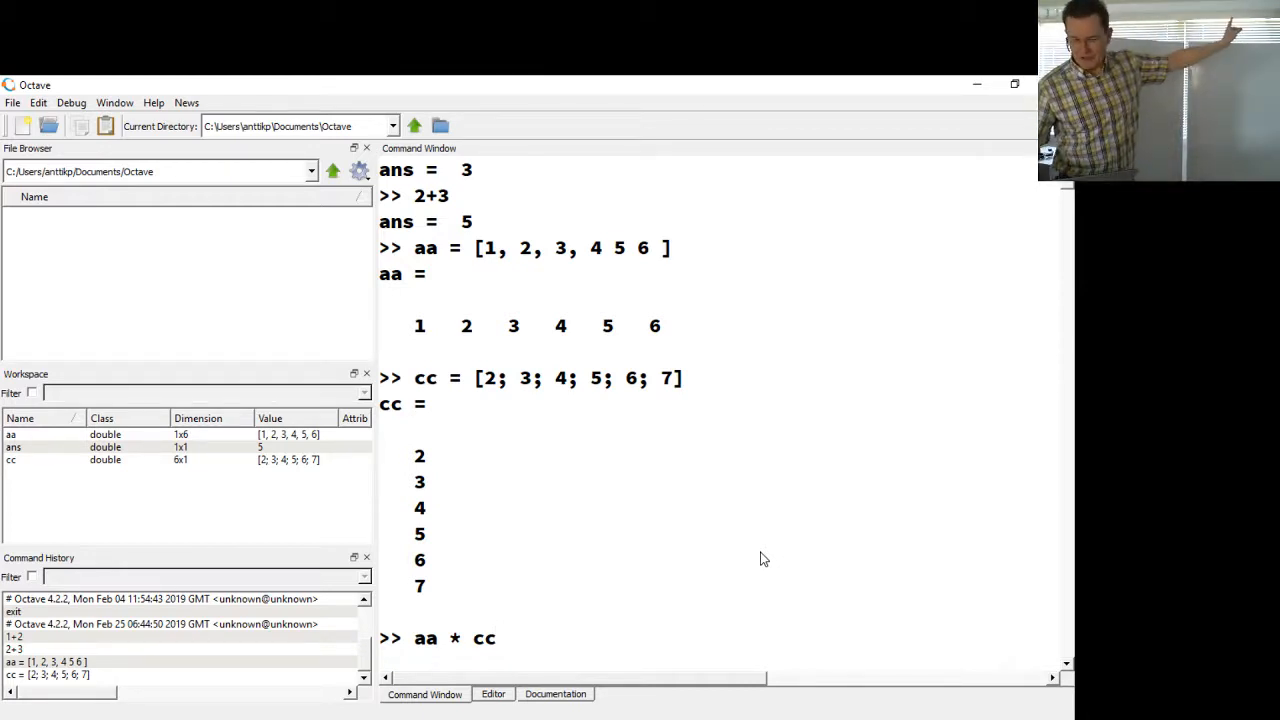
pyautogui.press('Return')
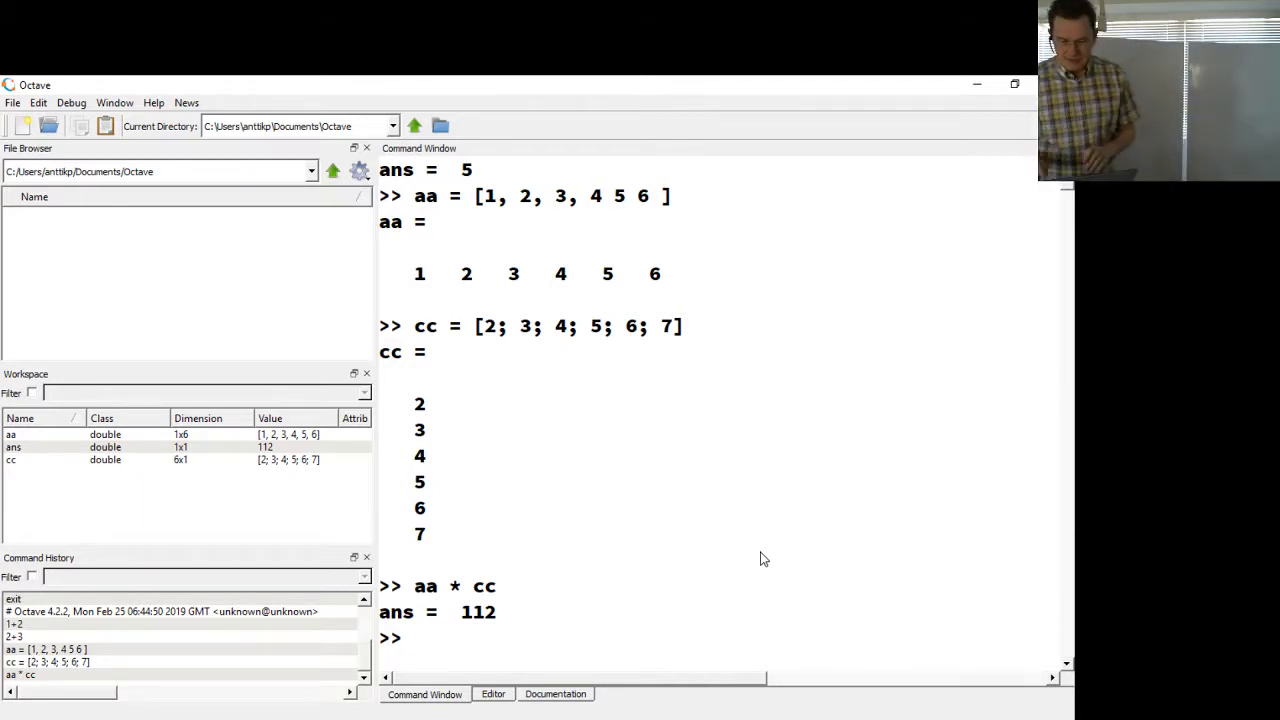
# Step: Compute cc * aa, the 6x6 outer-product matrix
pyautogui.write('cc')
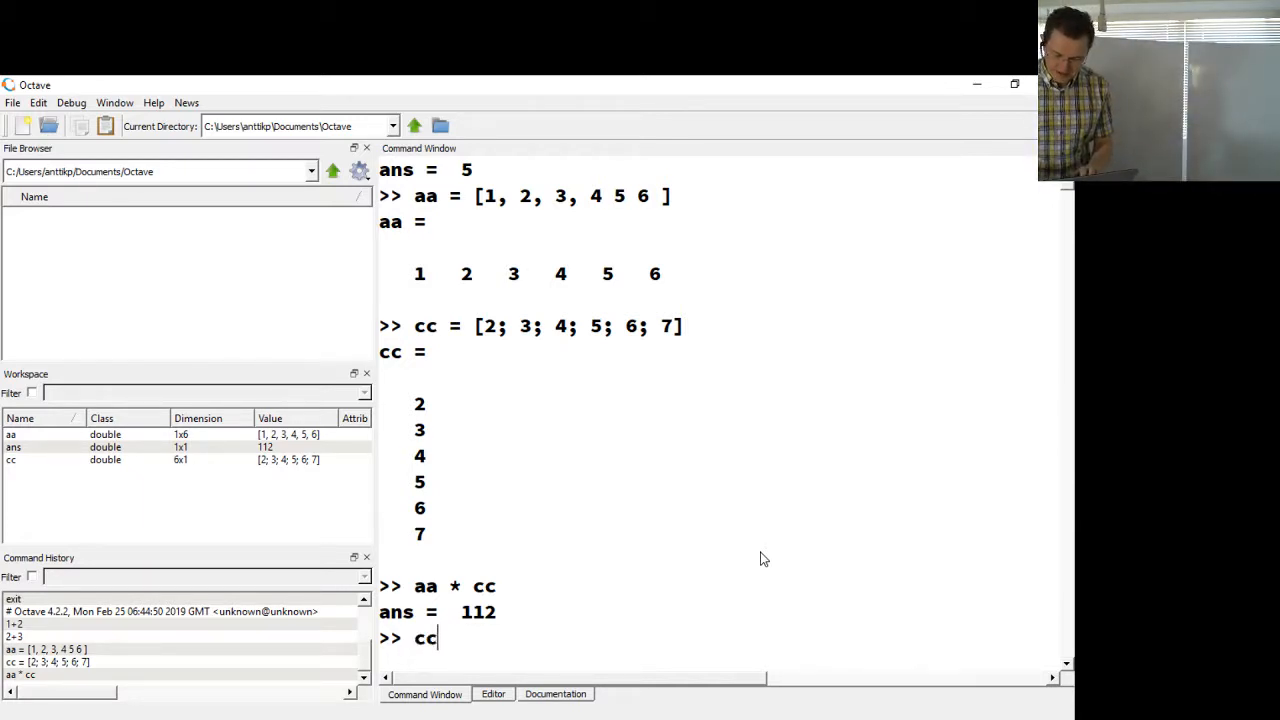
pyautogui.write('* aa')
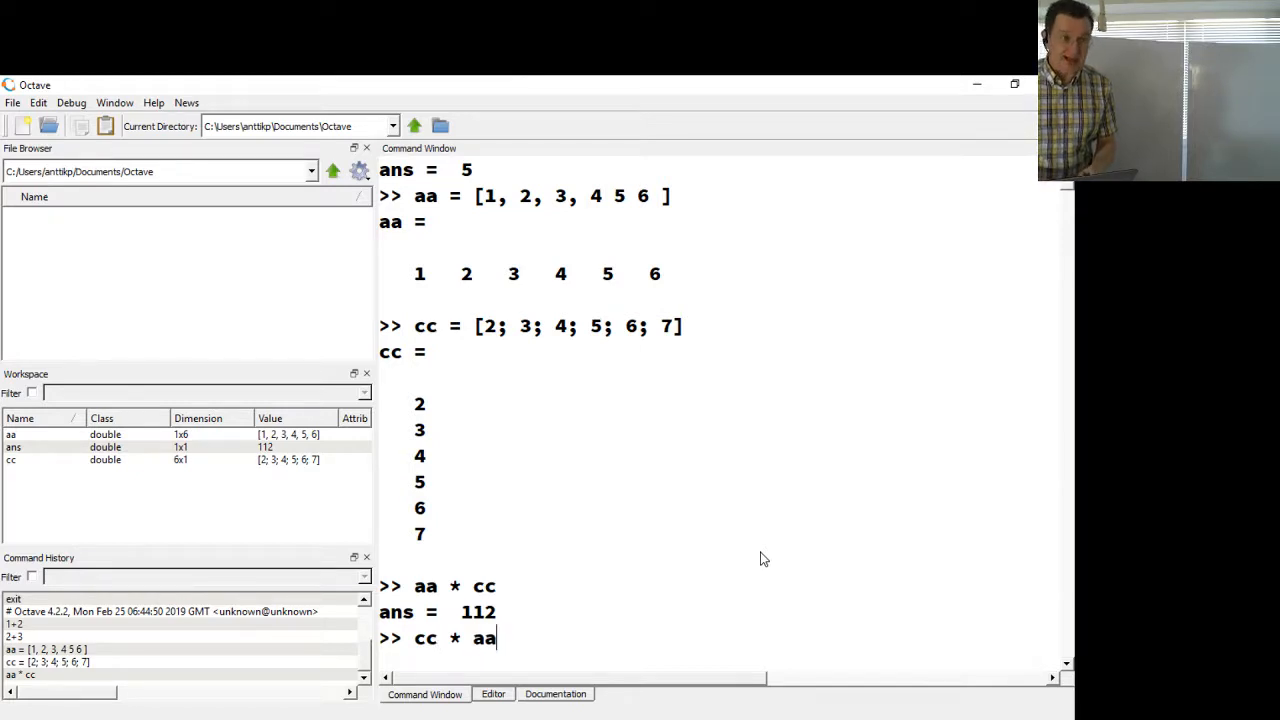
pyautogui.press('Return')
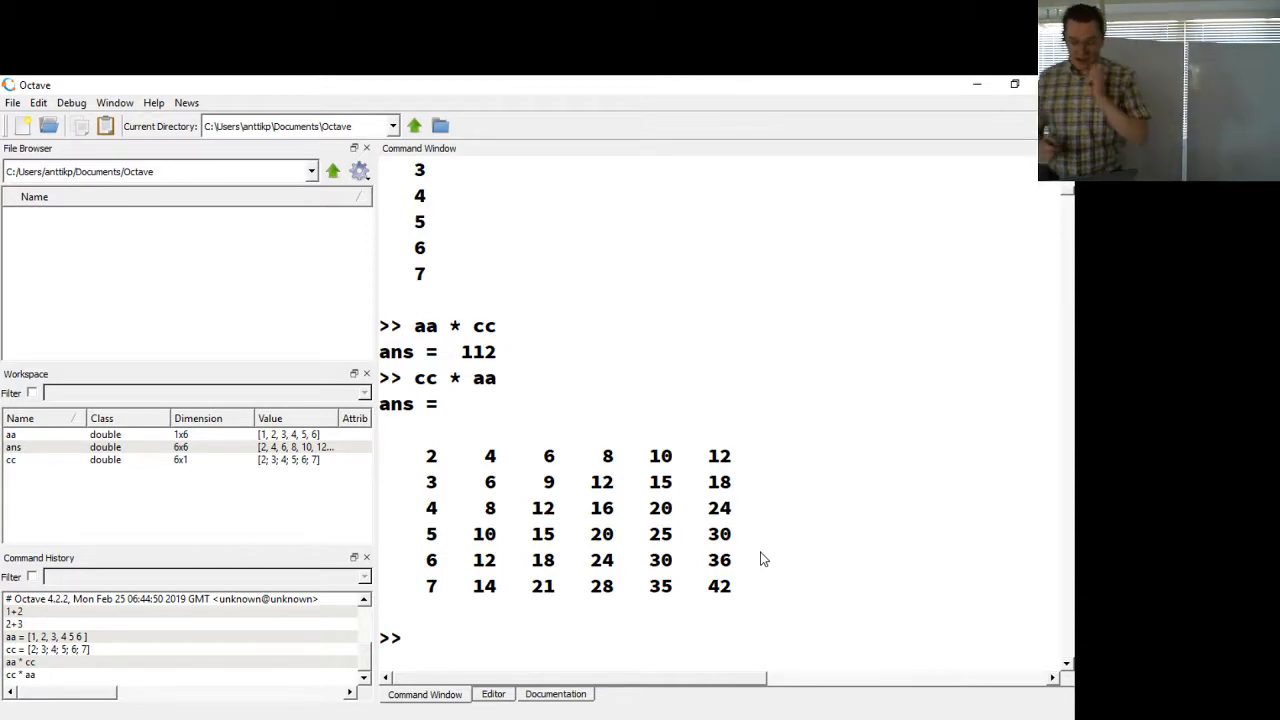
# Step: Evaluate det(cc*aa), which returns 0 for the singular outer-product matrix
pyautogui.write('det')
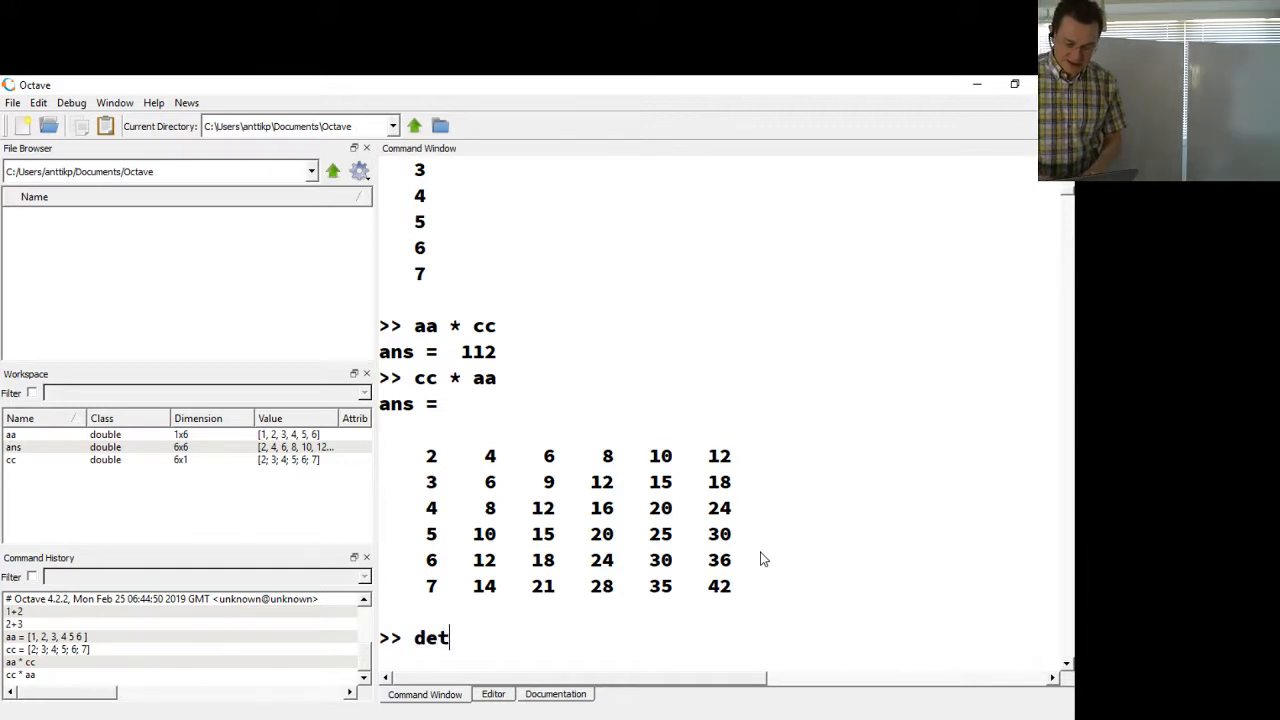
pyautogui.write('(cc')
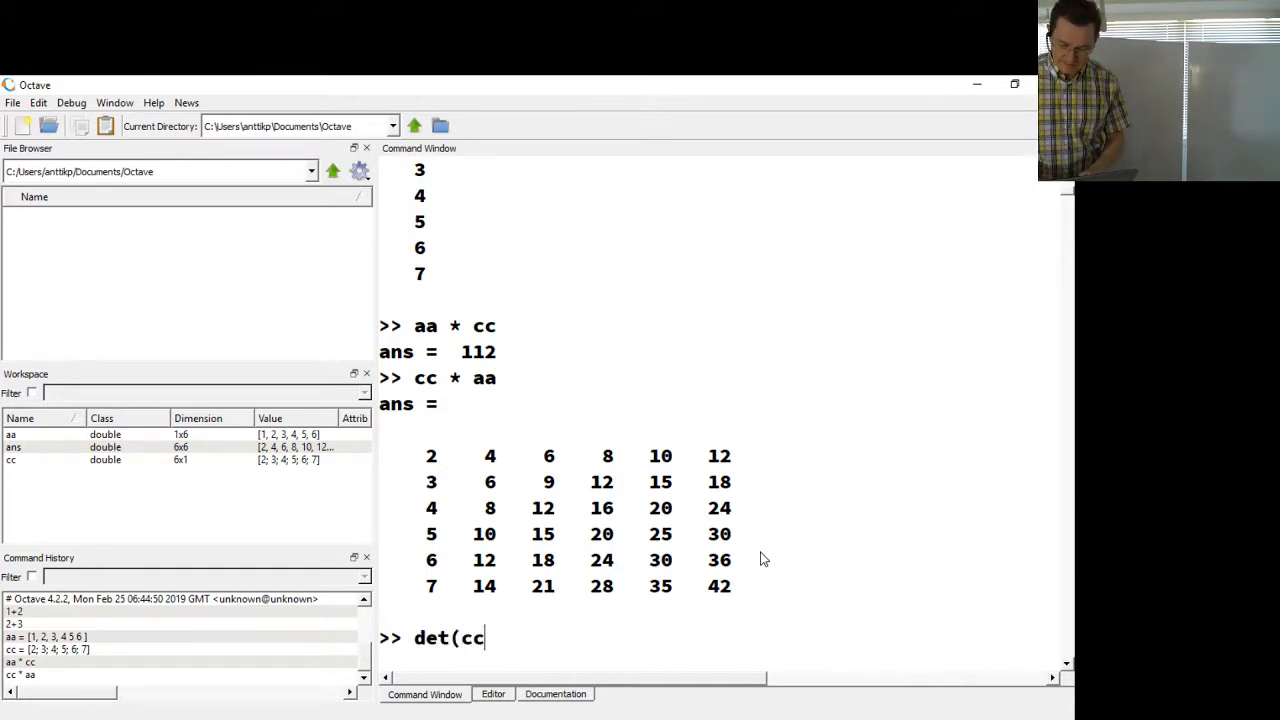
pyautogui.write('*aa)')
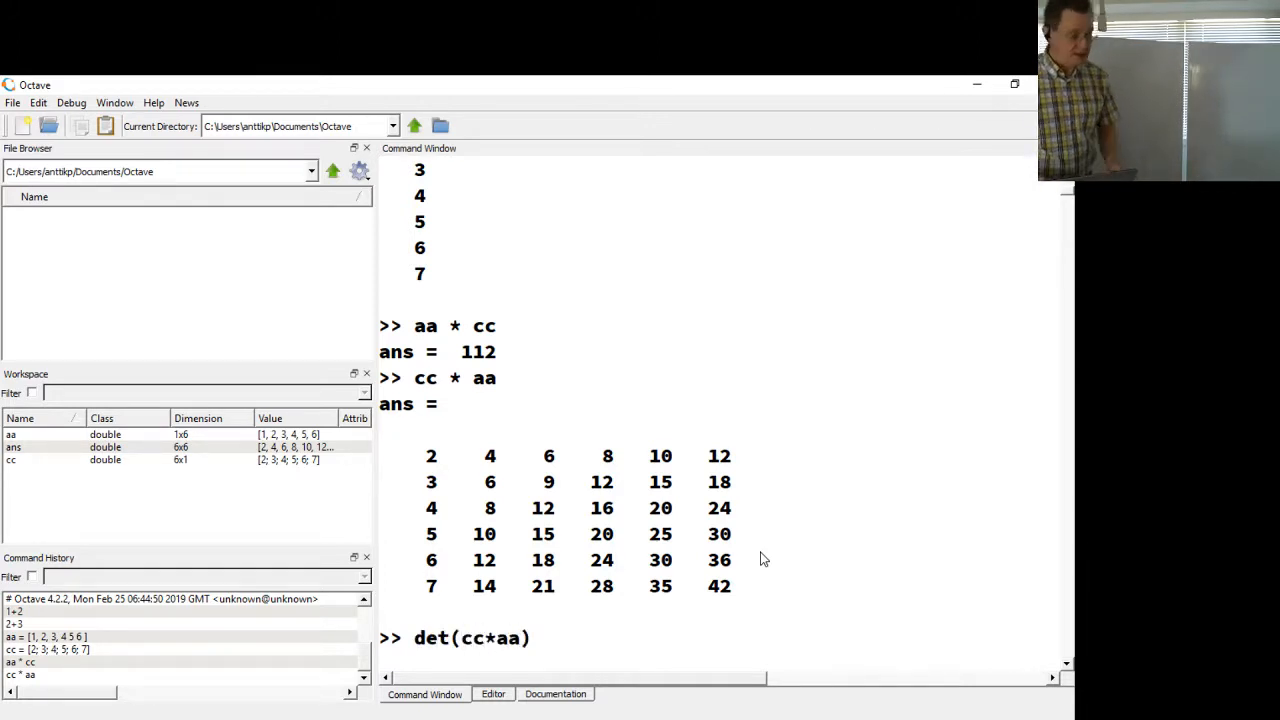
pyautogui.press('Return')
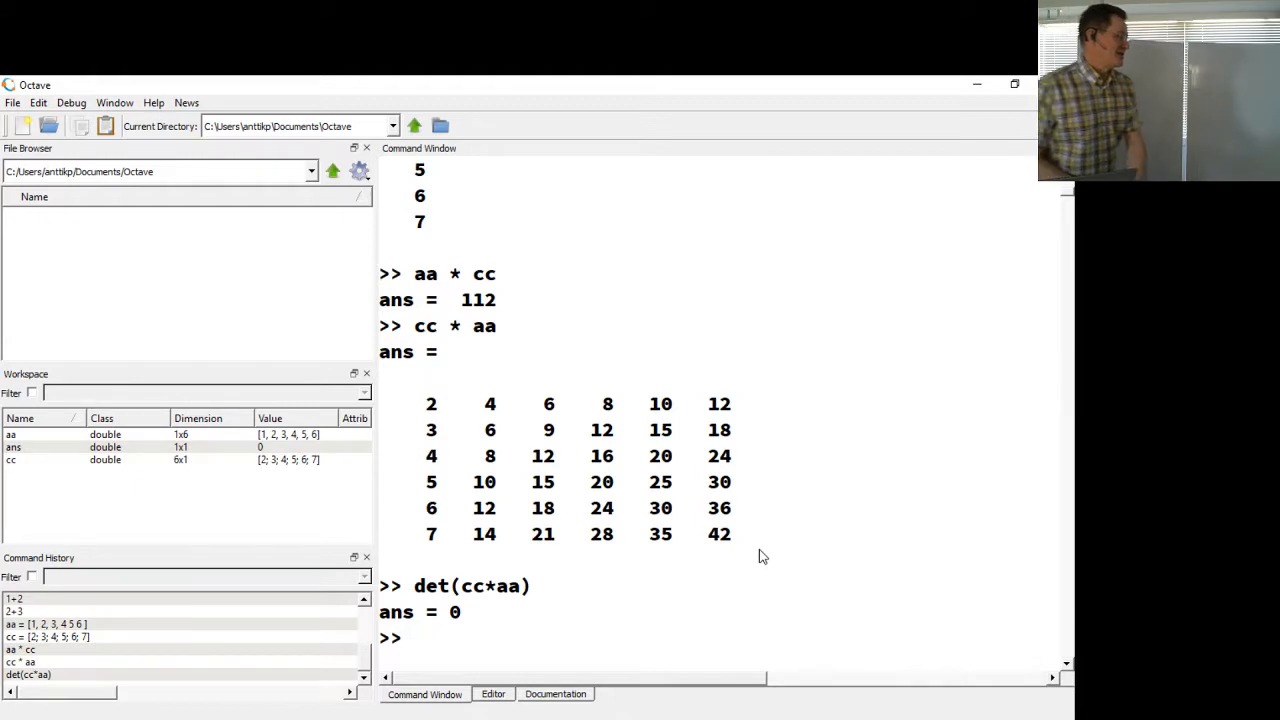
pyautogui.moveTo(704, 582)
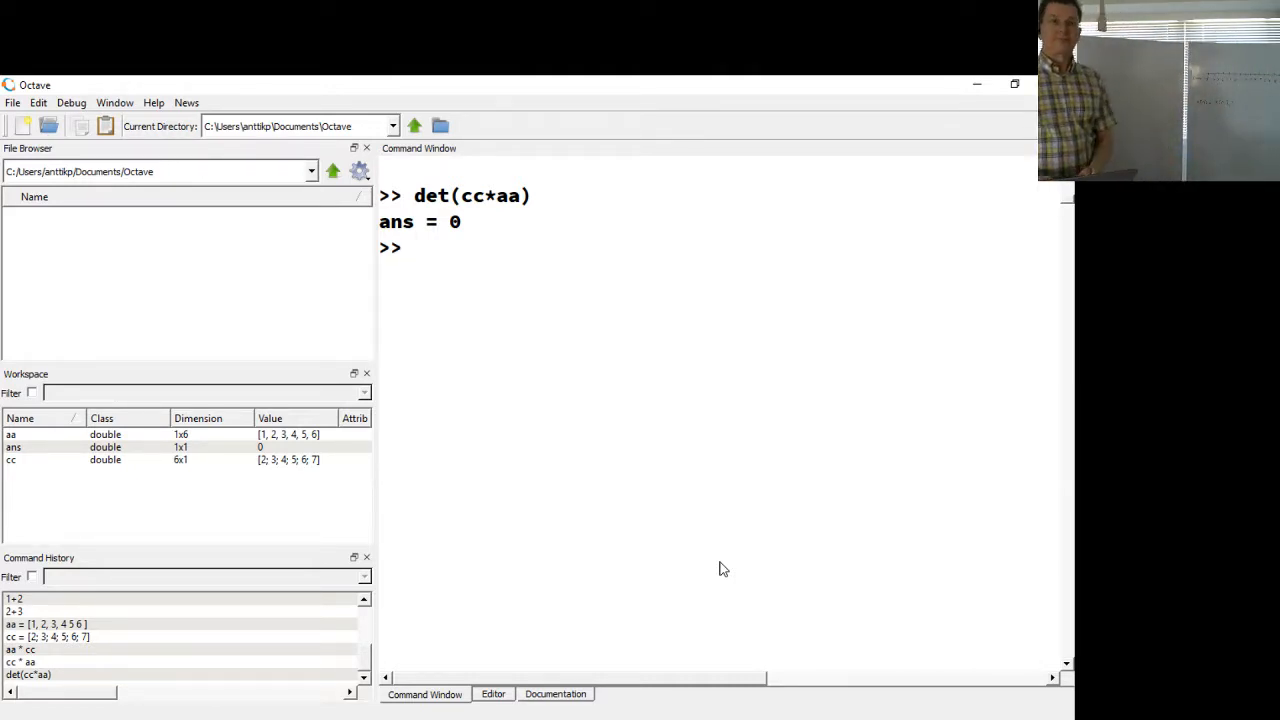
# Step: Start nn = [-5, -4, -3 then erase the bracketed list, leaving nn = at the prompt
pyautogui.write('nn = [')
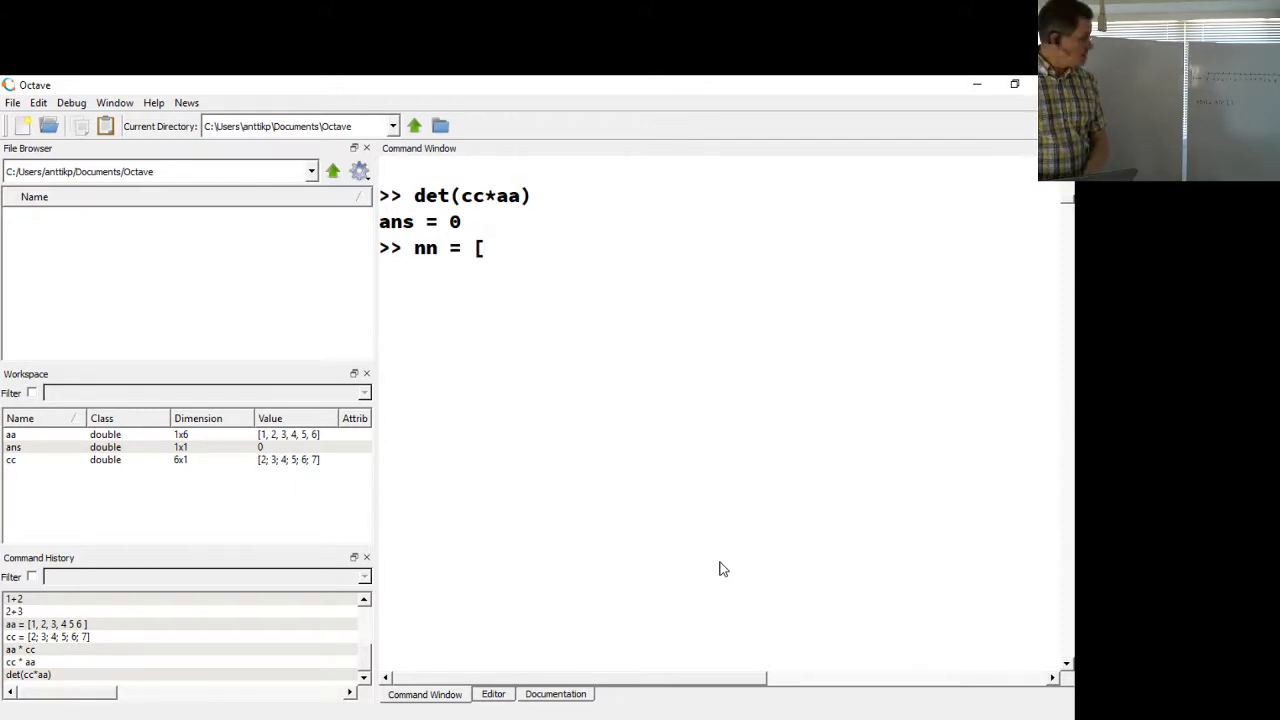
pyautogui.write('-')
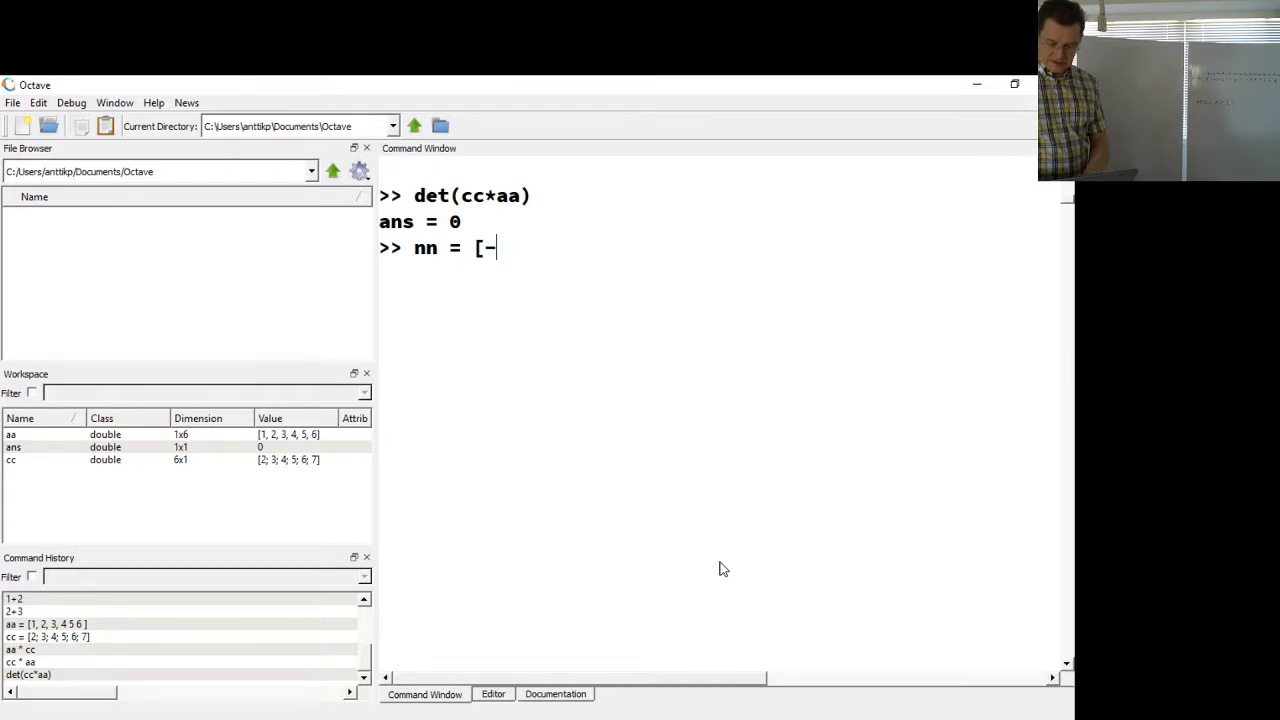
pyautogui.write('5, -4')
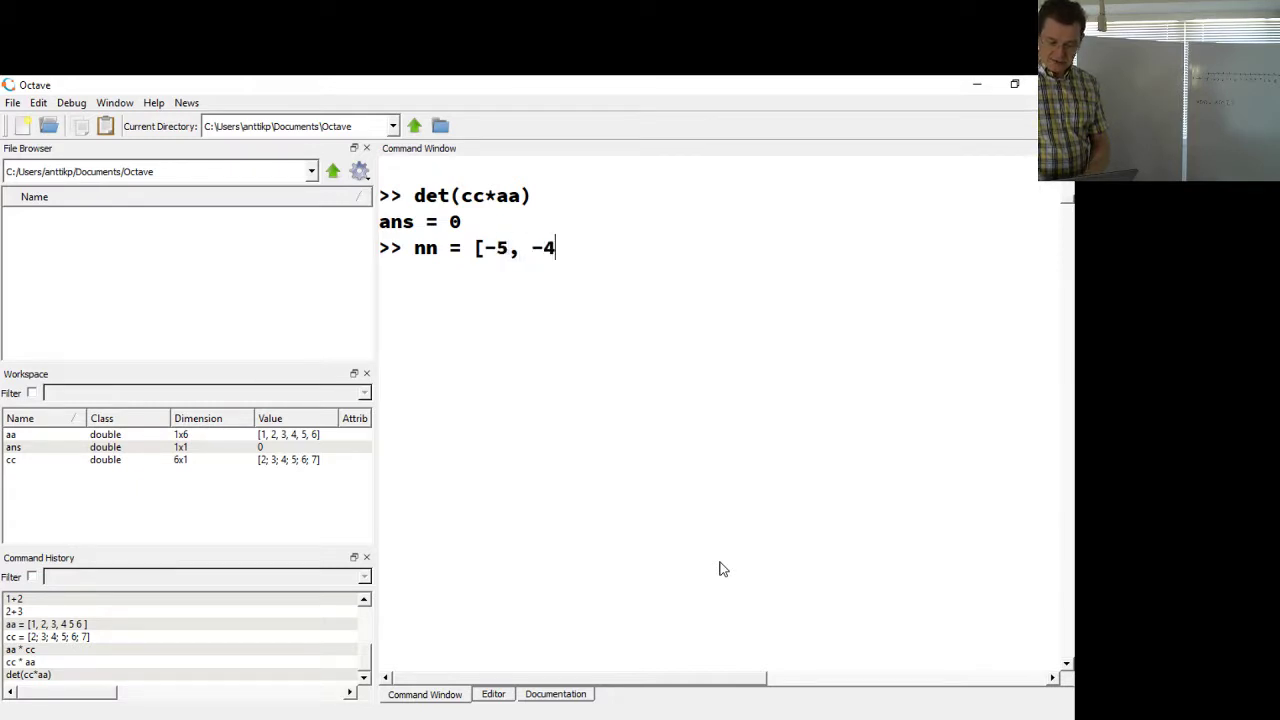
pyautogui.write(', -3')
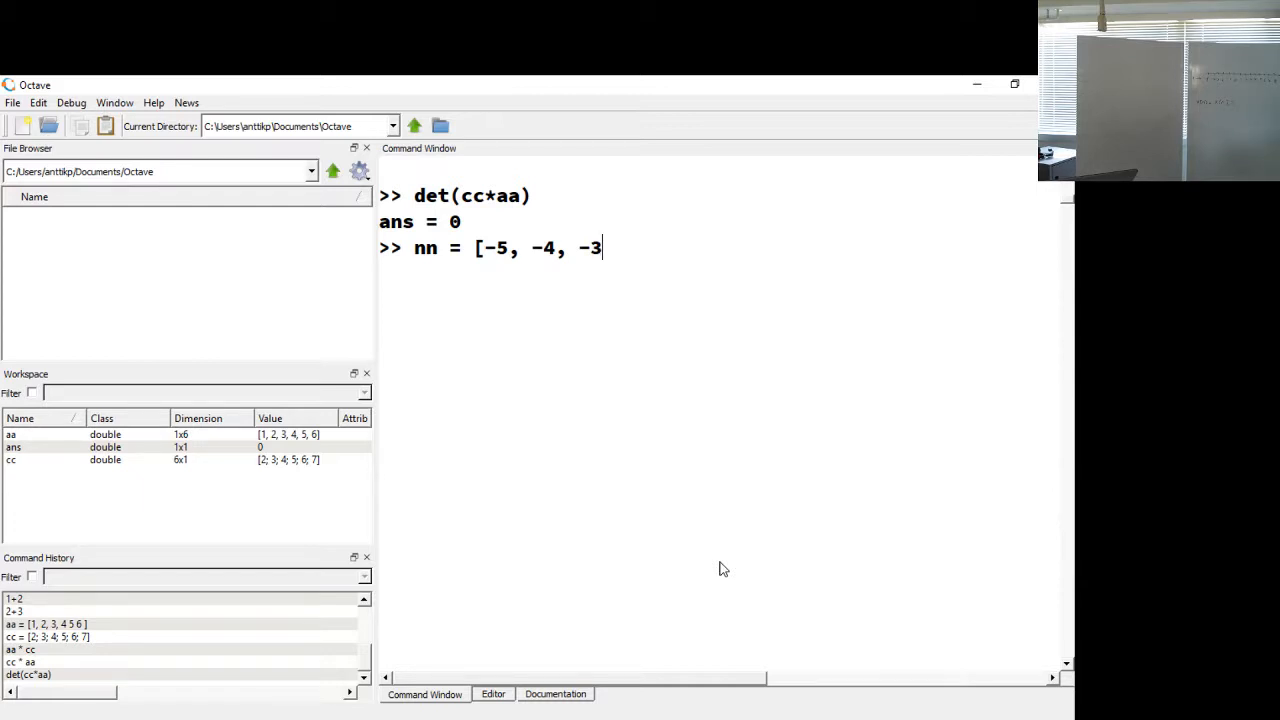
pyautogui.moveTo(596, 538)
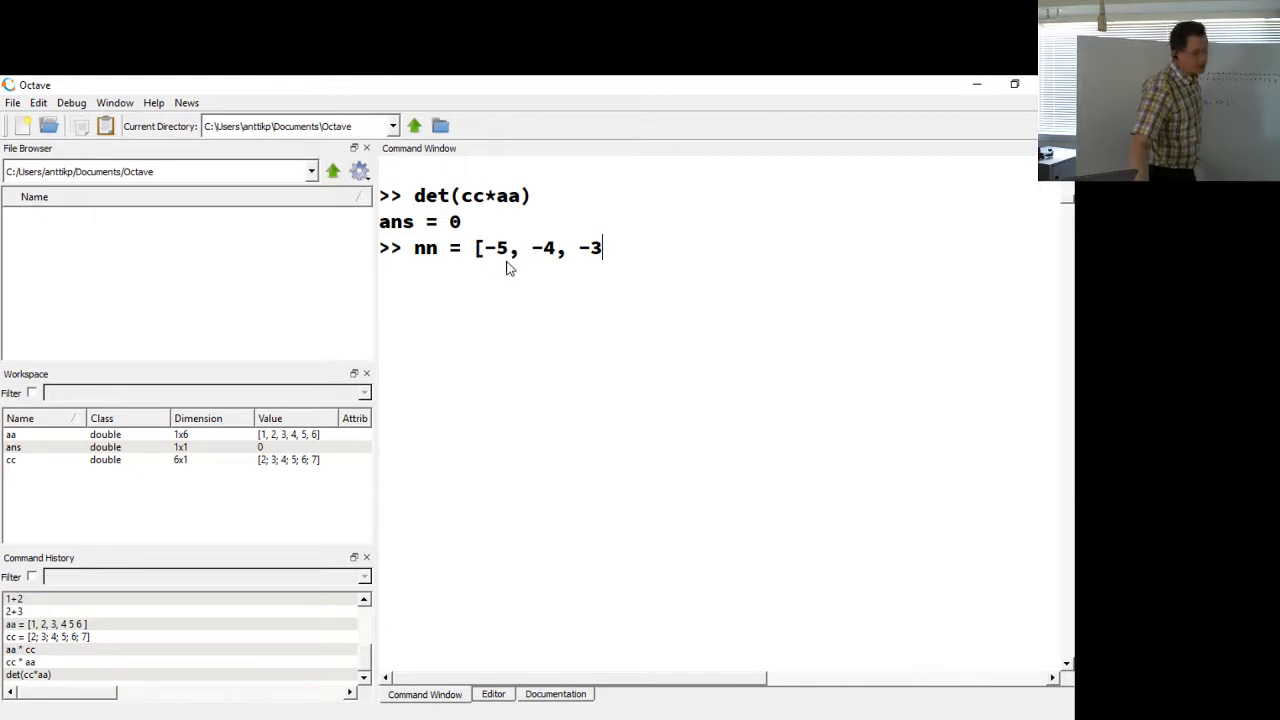
pyautogui.press('backspace')
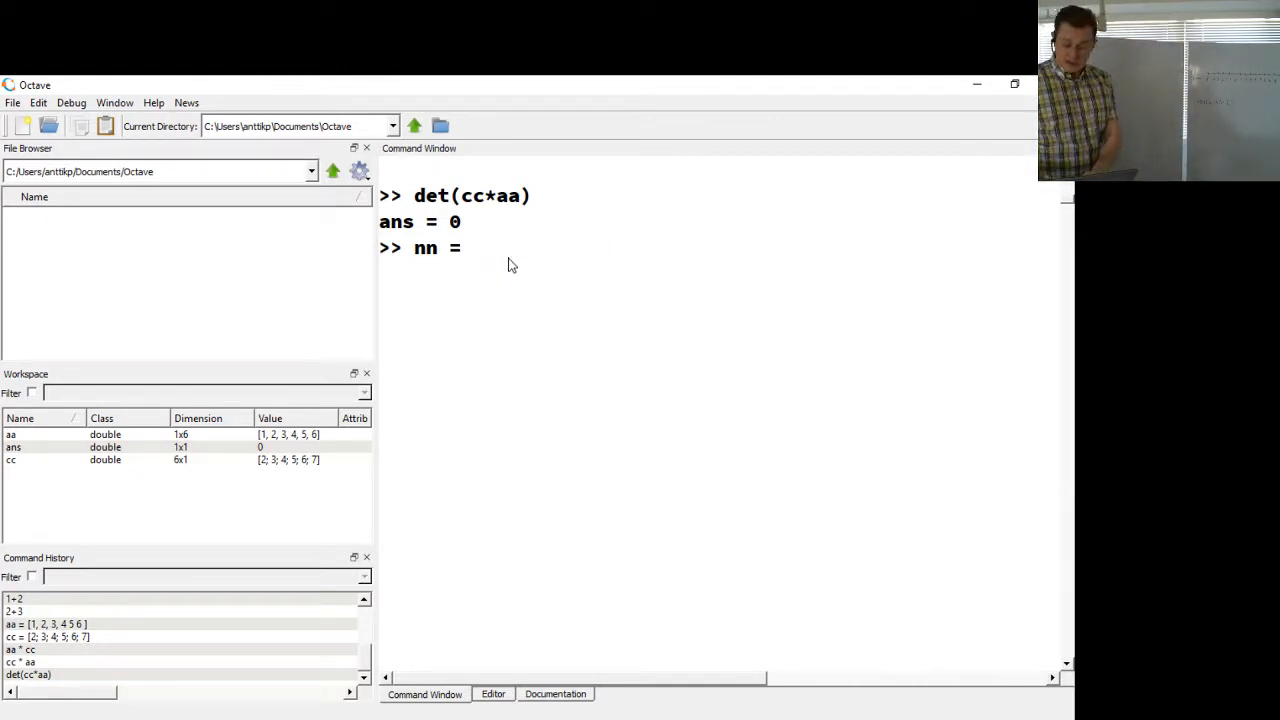
# Step: Create nn = -5:8, a 1x14 row vector of integers from -5 to 8
pyautogui.write('-5')
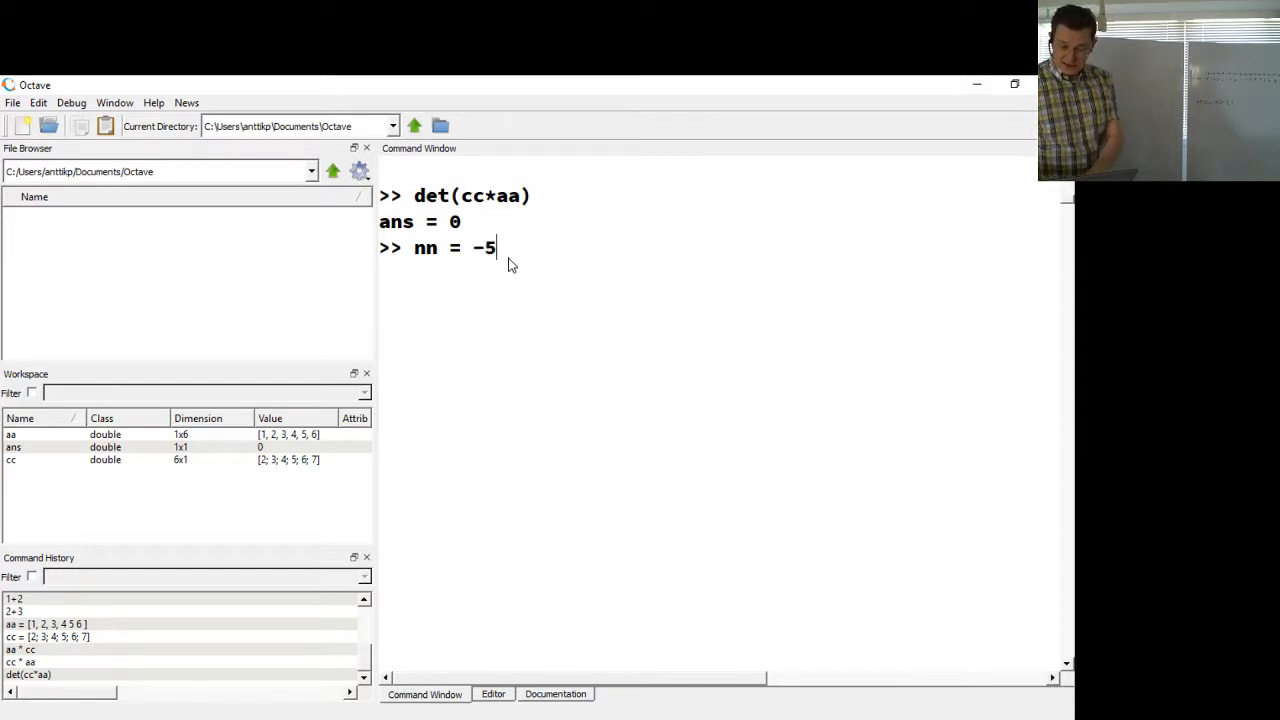
pyautogui.write(':')
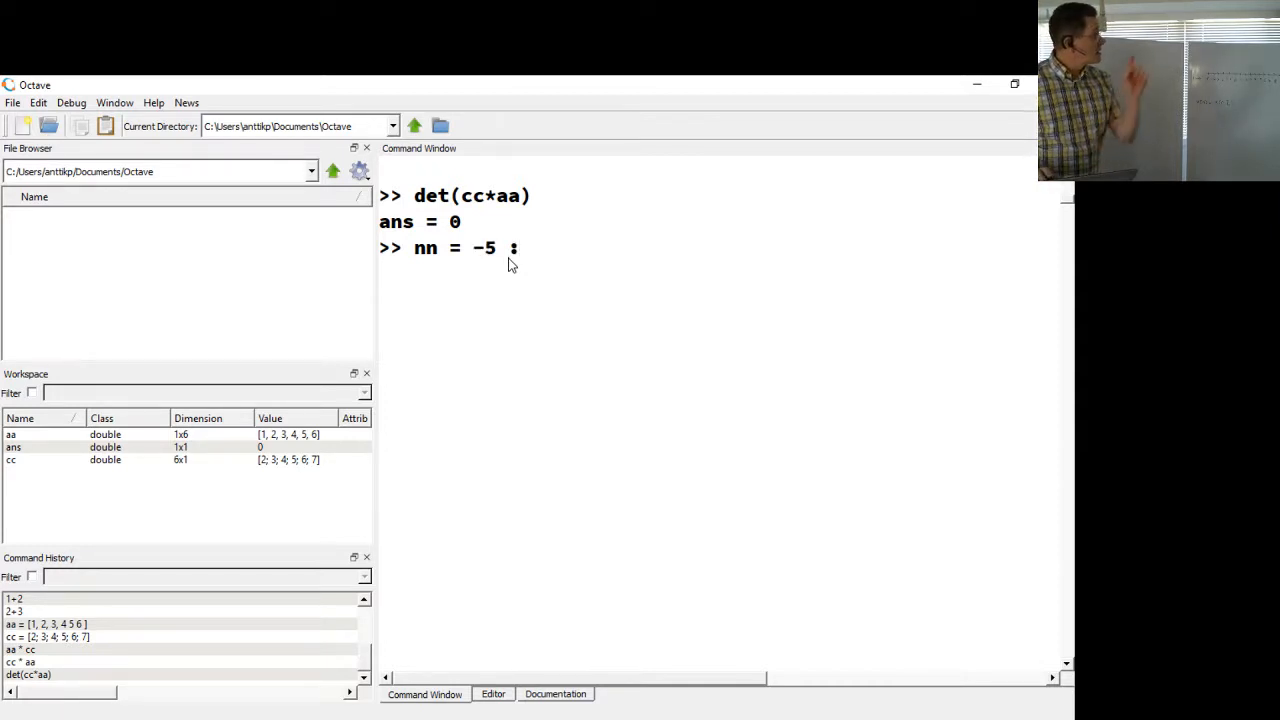
pyautogui.write('8')
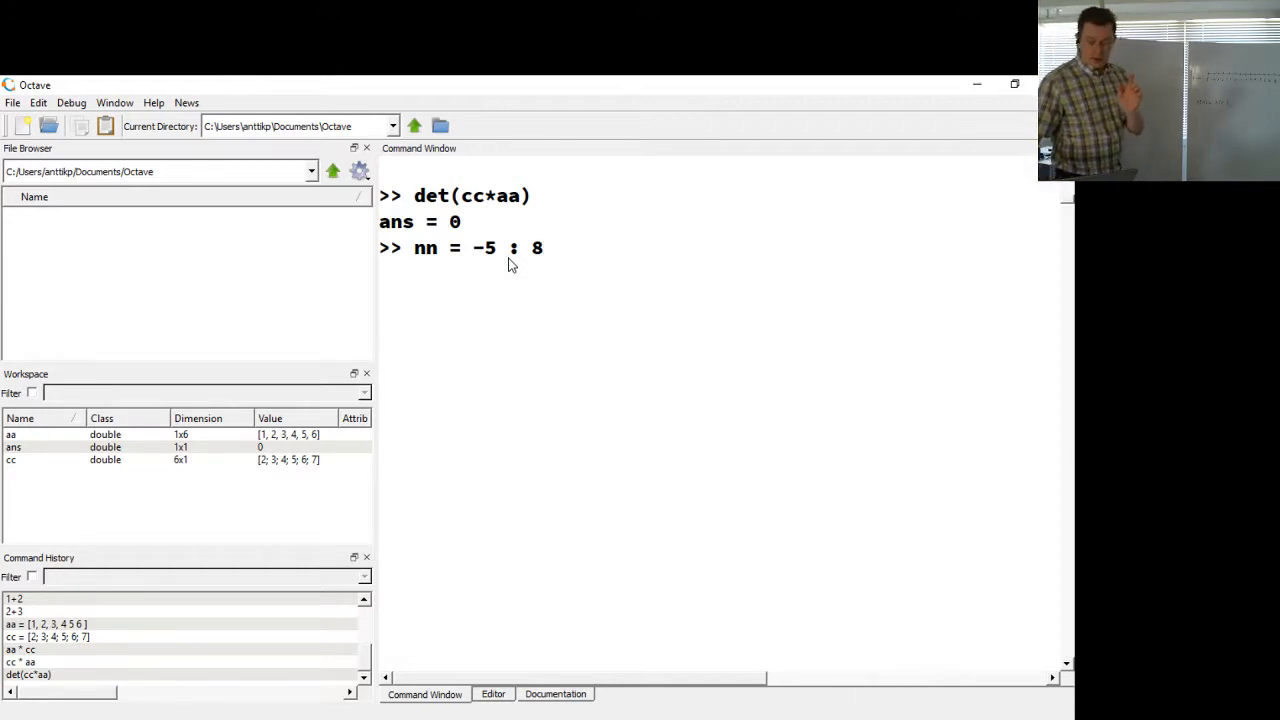
pyautogui.press('Return')
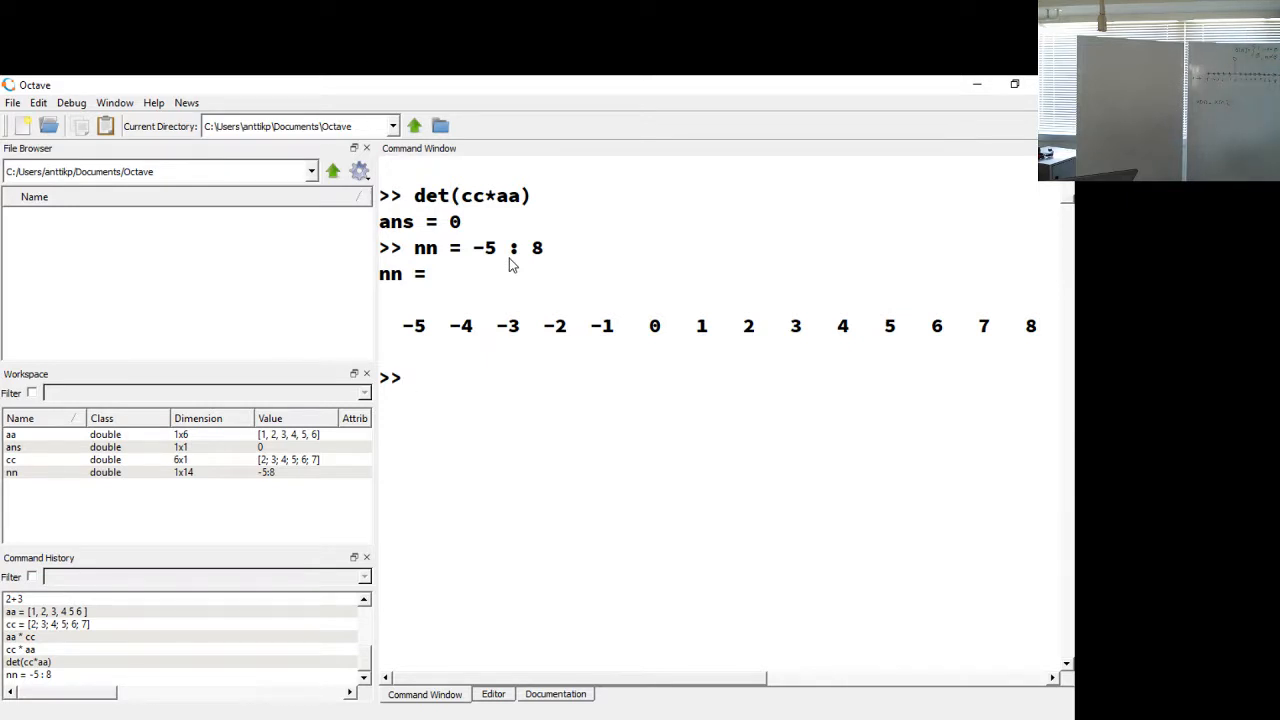
pyautogui.moveTo(512, 252)
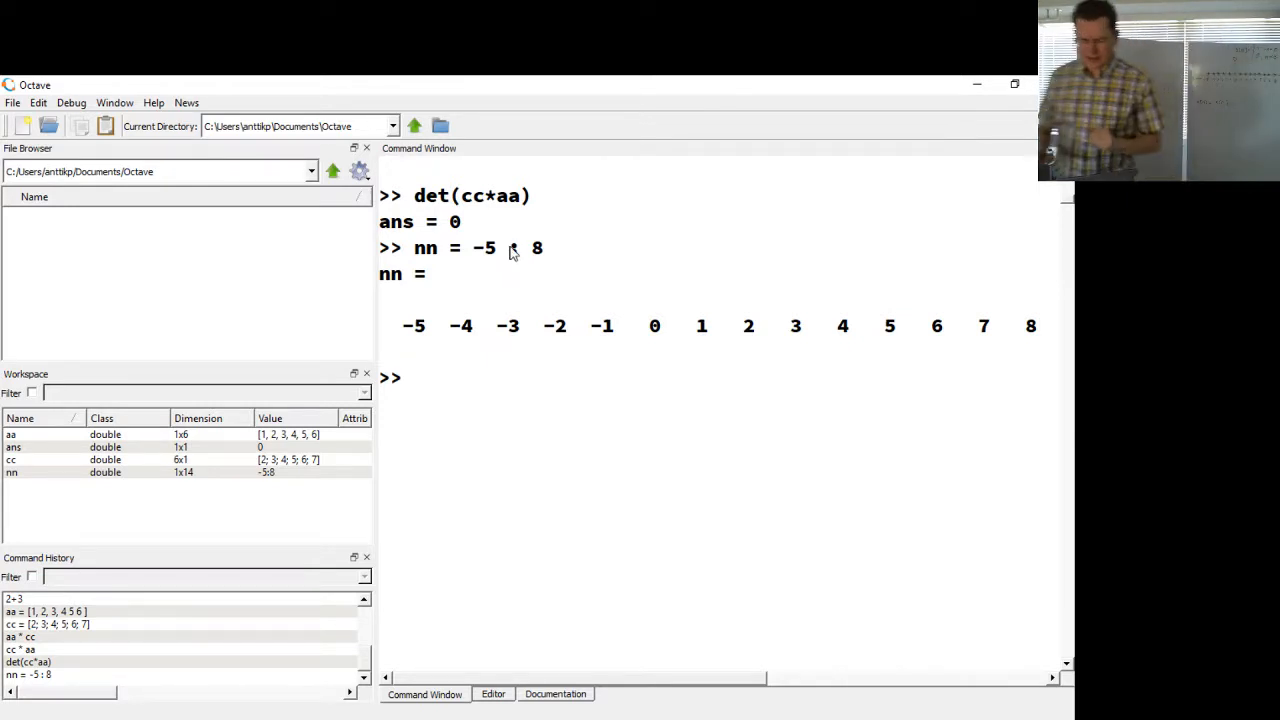
# Step: Write dd = (nn == 0), a logical vector marking where nn is zero
pyautogui.write('dd =')
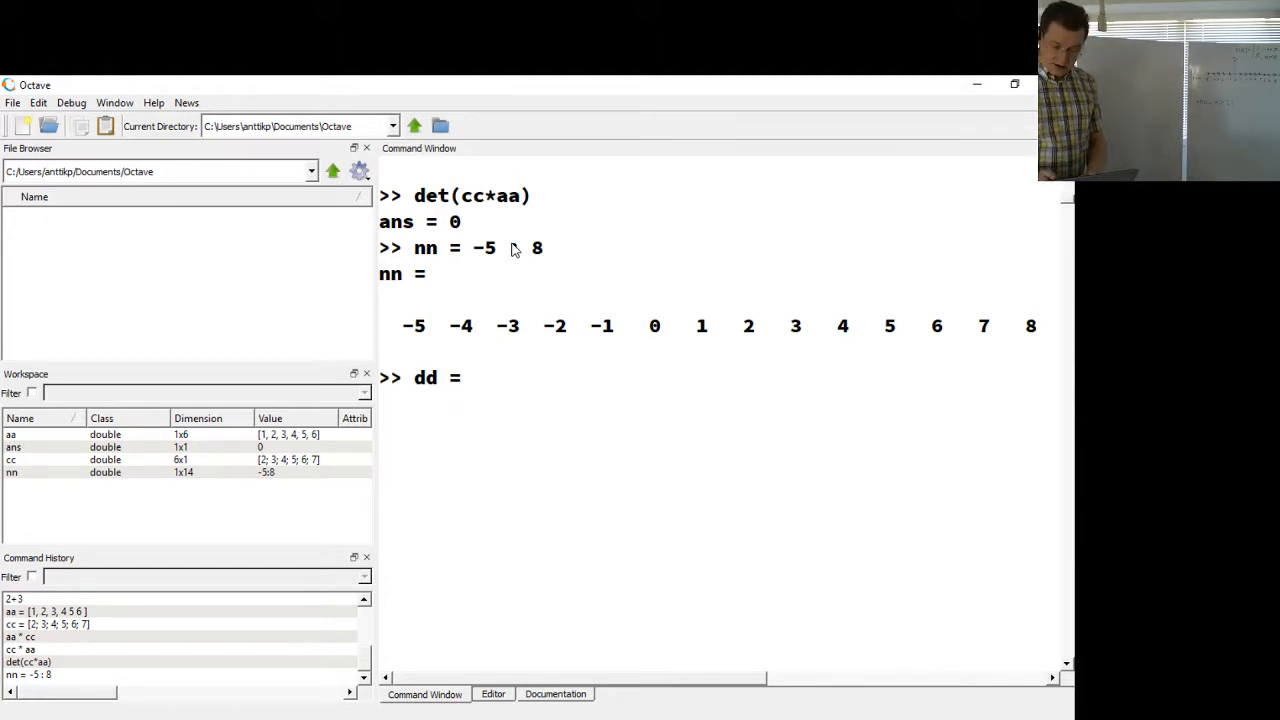
pyautogui.write('(')
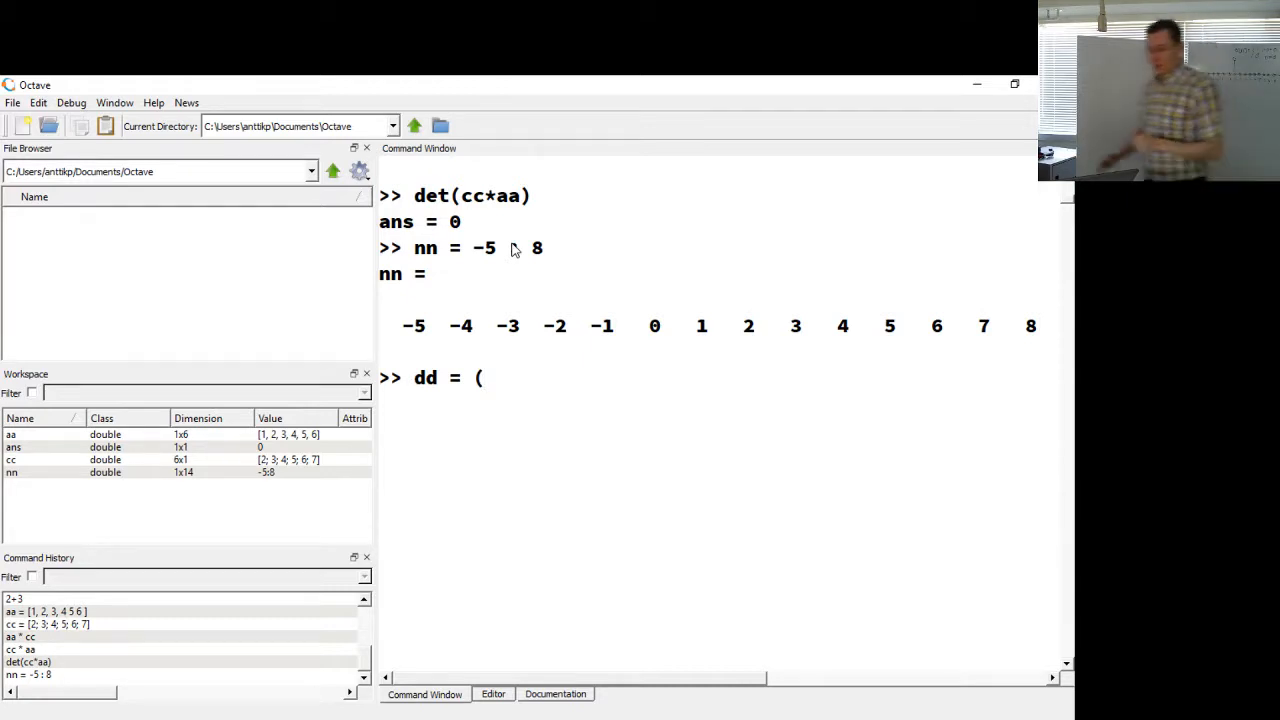
pyautogui.write('nn')
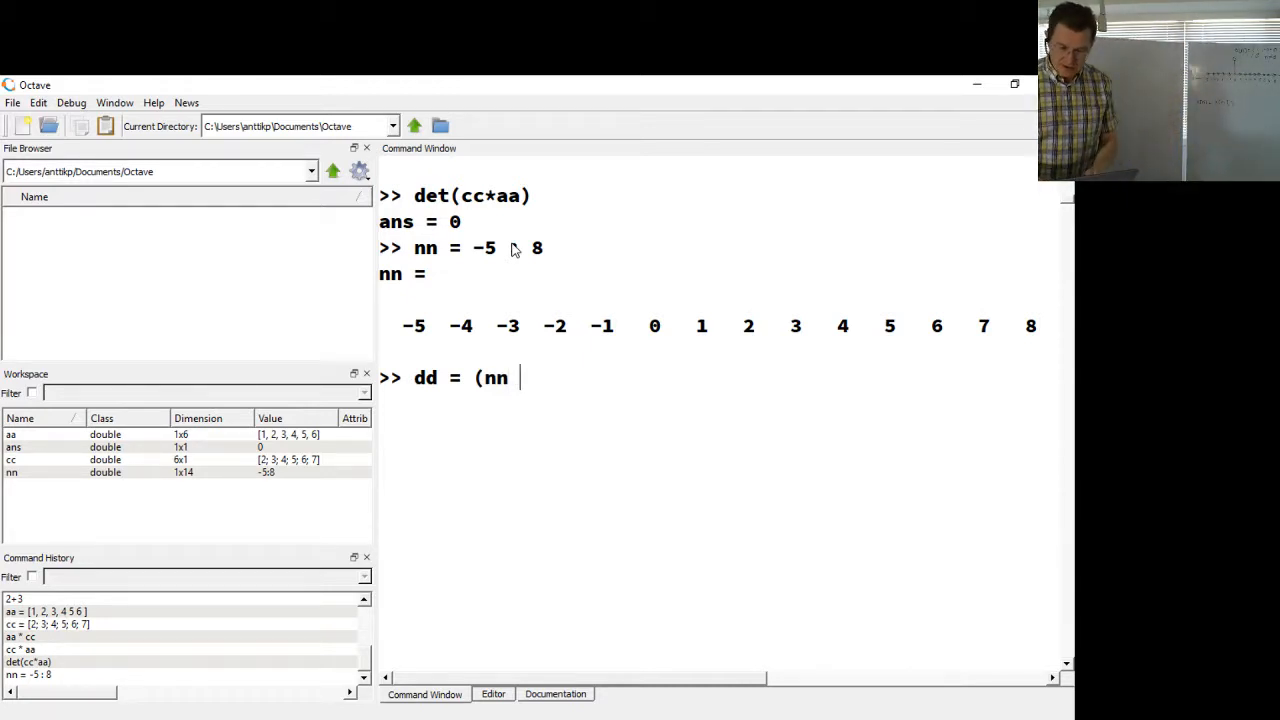
pyautogui.write('==')
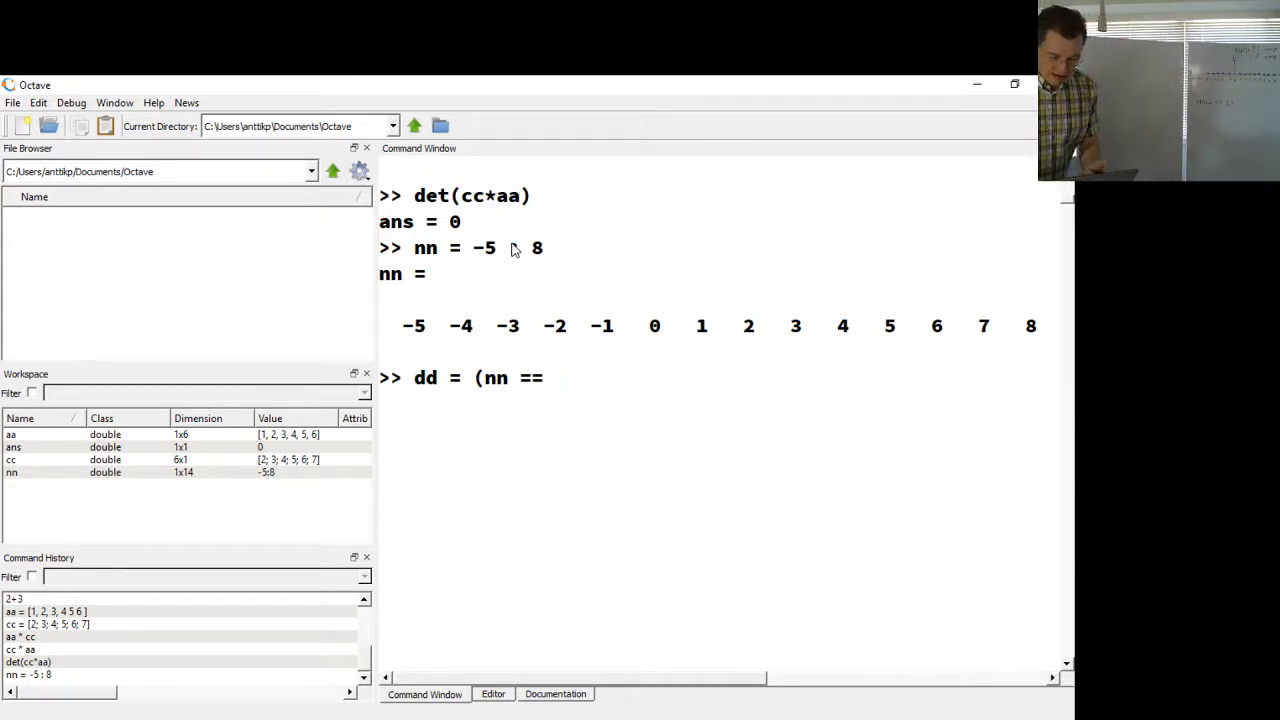
pyautogui.write('0')
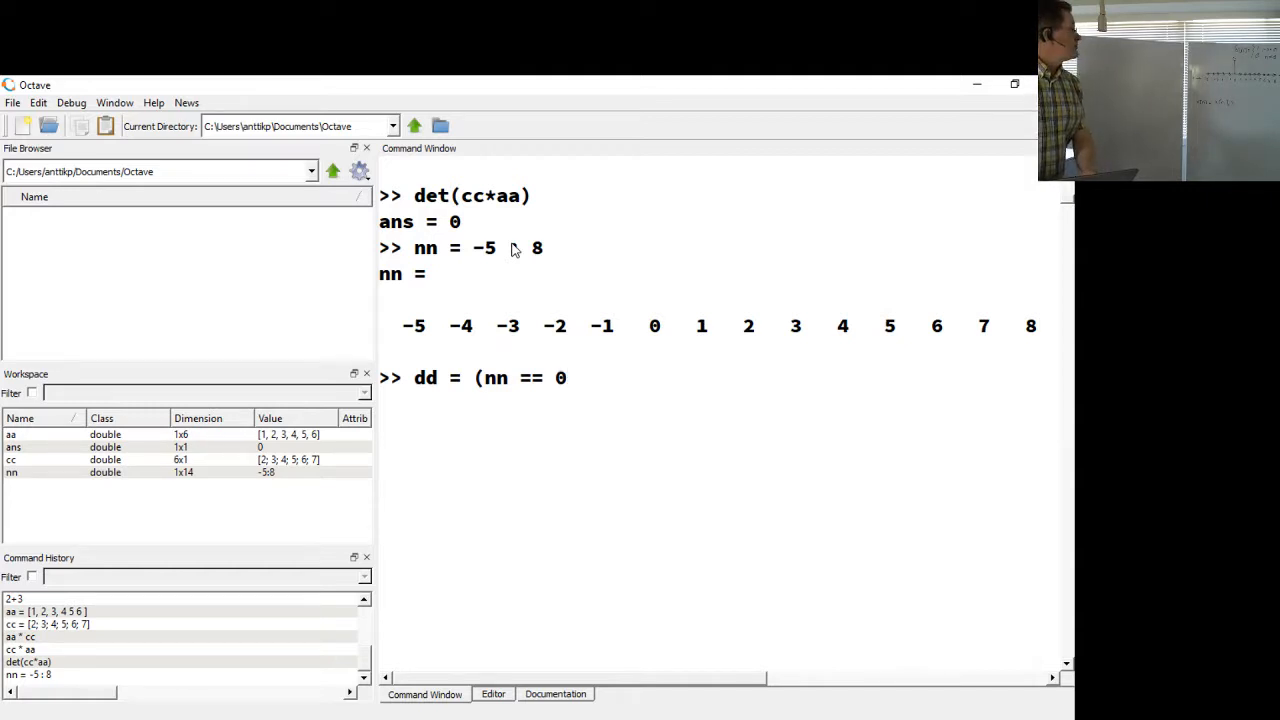
pyautogui.write(')')
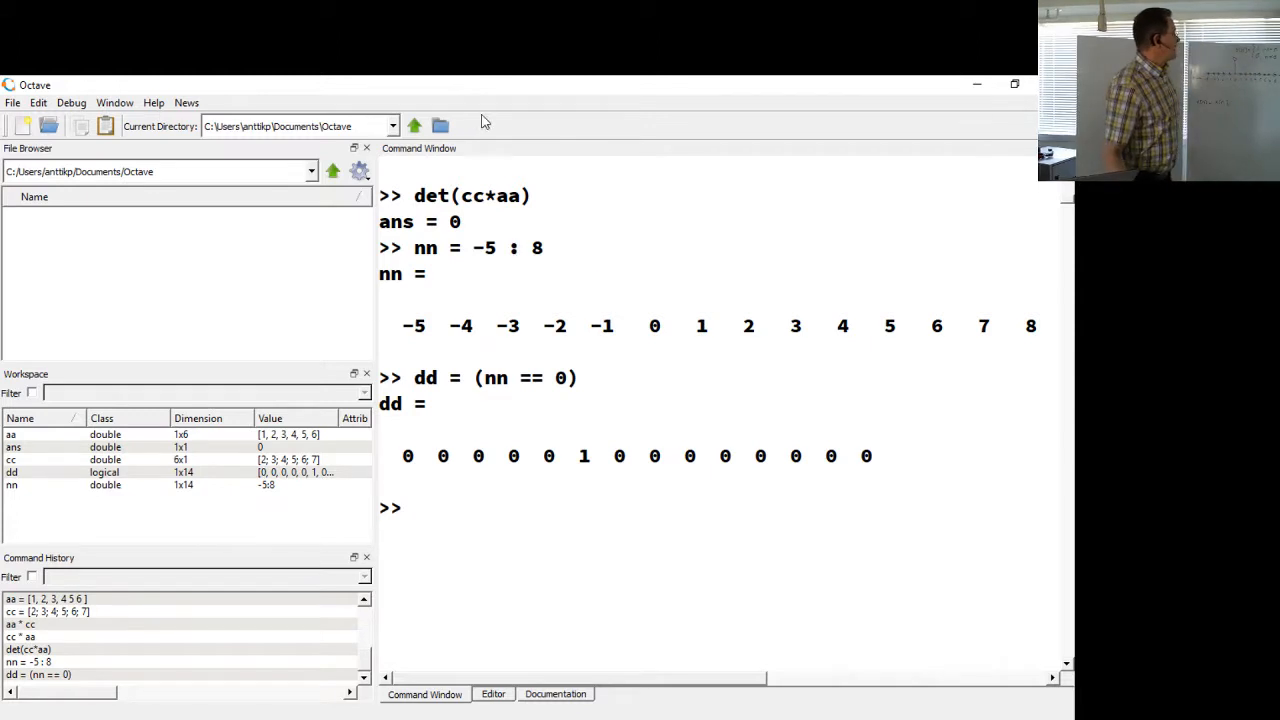
pyautogui.moveTo(490, 506)
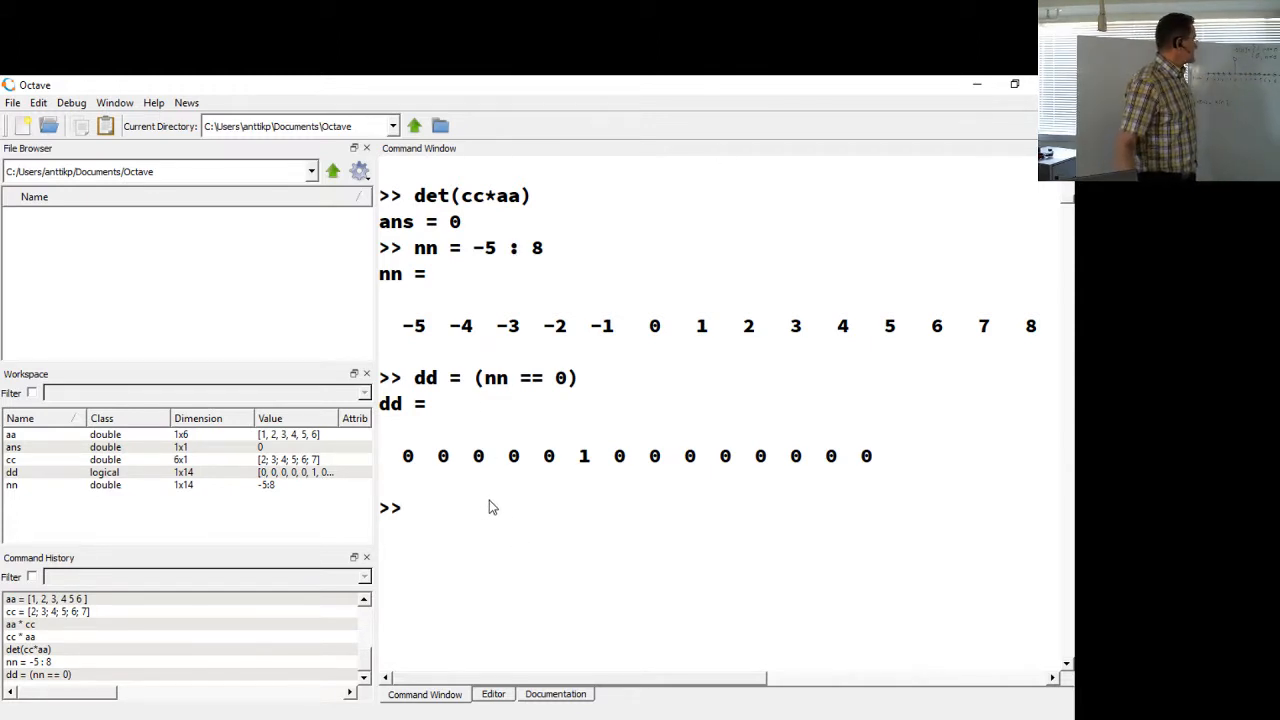
# Step: Rerun dd as double(nn == 0) with output suppressed, making it a numeric vector
pyautogui.write('dd = (nn == 0)')
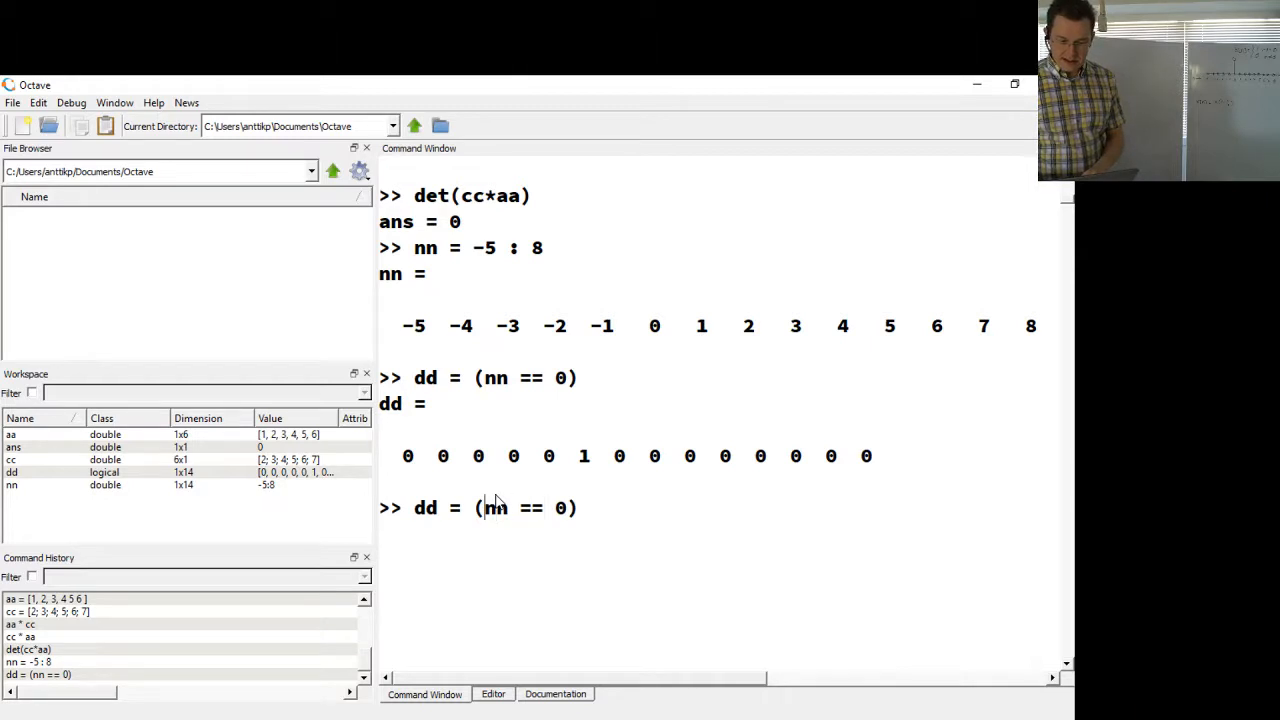
pyautogui.write('doub')
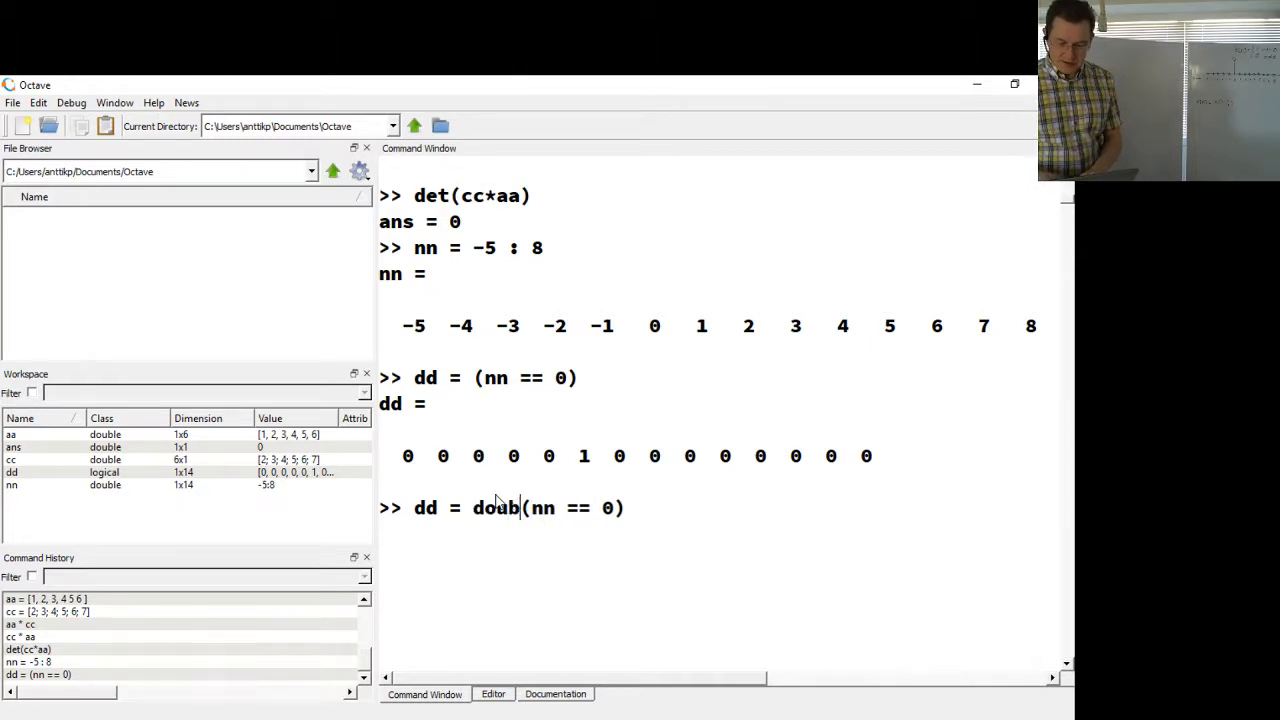
pyautogui.write('le')
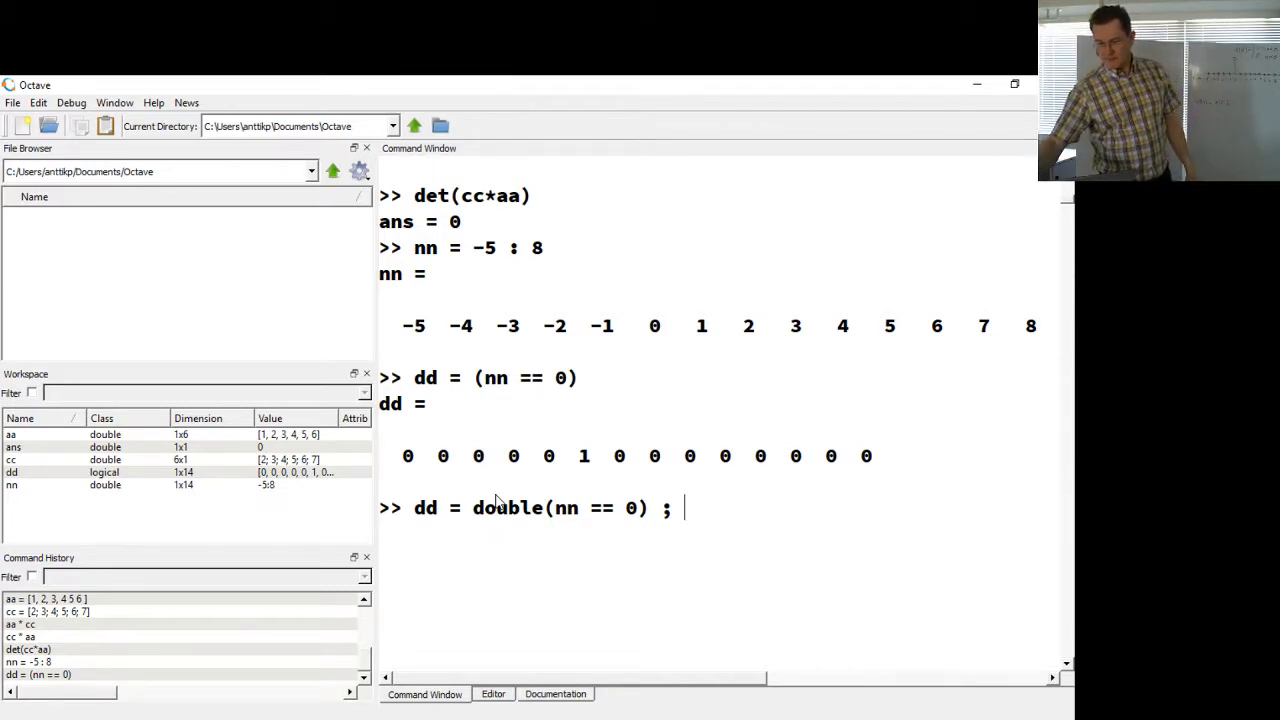
pyautogui.press('Return')
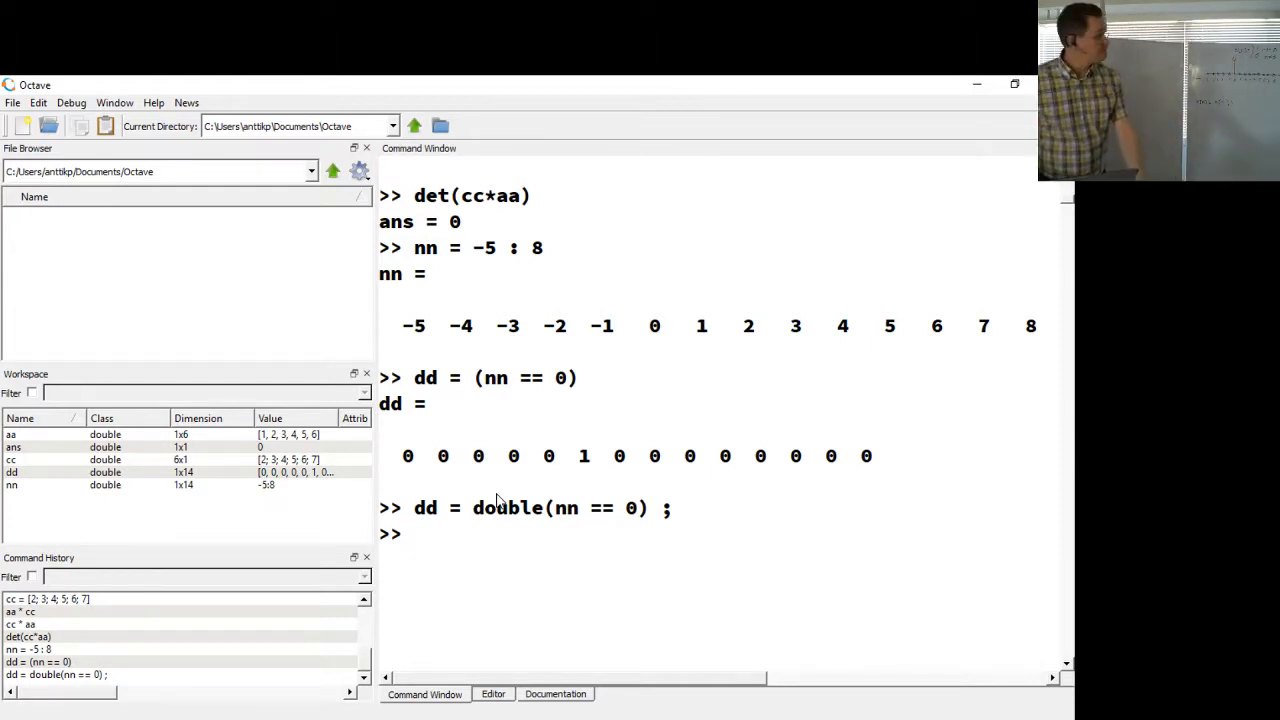
pyautogui.moveTo(508, 488)
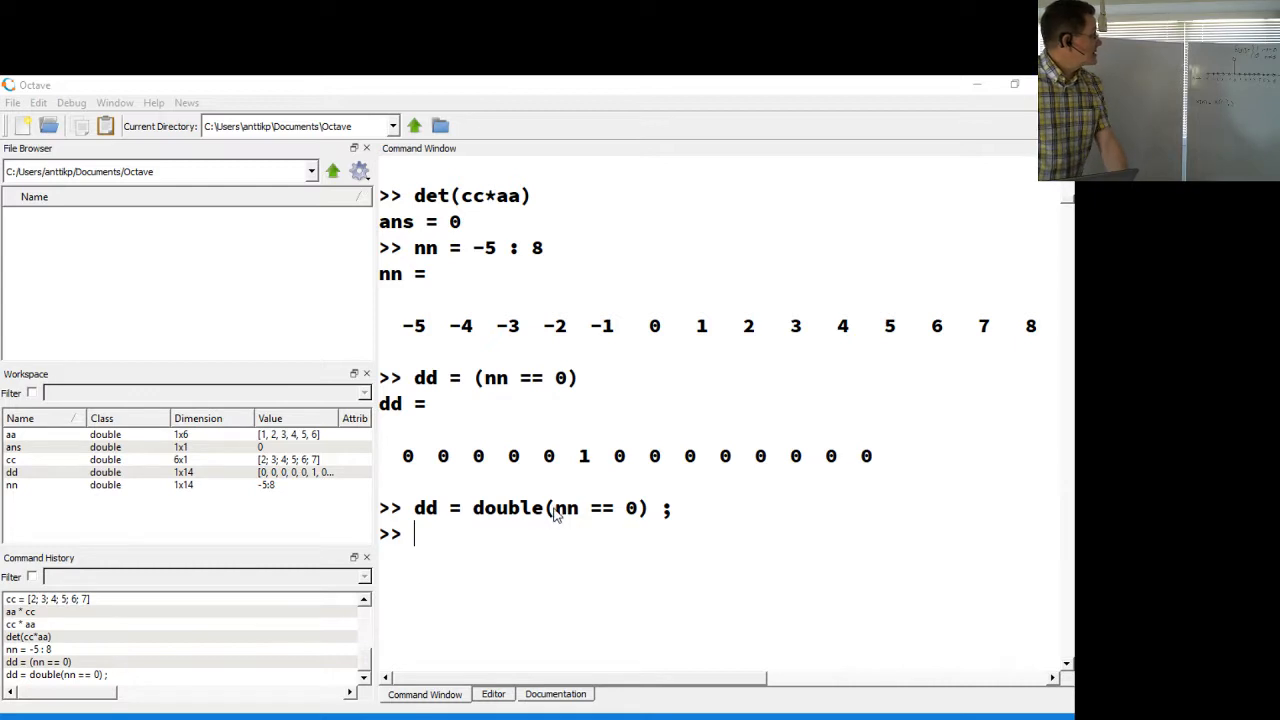
# Step: Run stem(nn, dd) to plot the unit impulse dd against nn
pyautogui.write('stem')
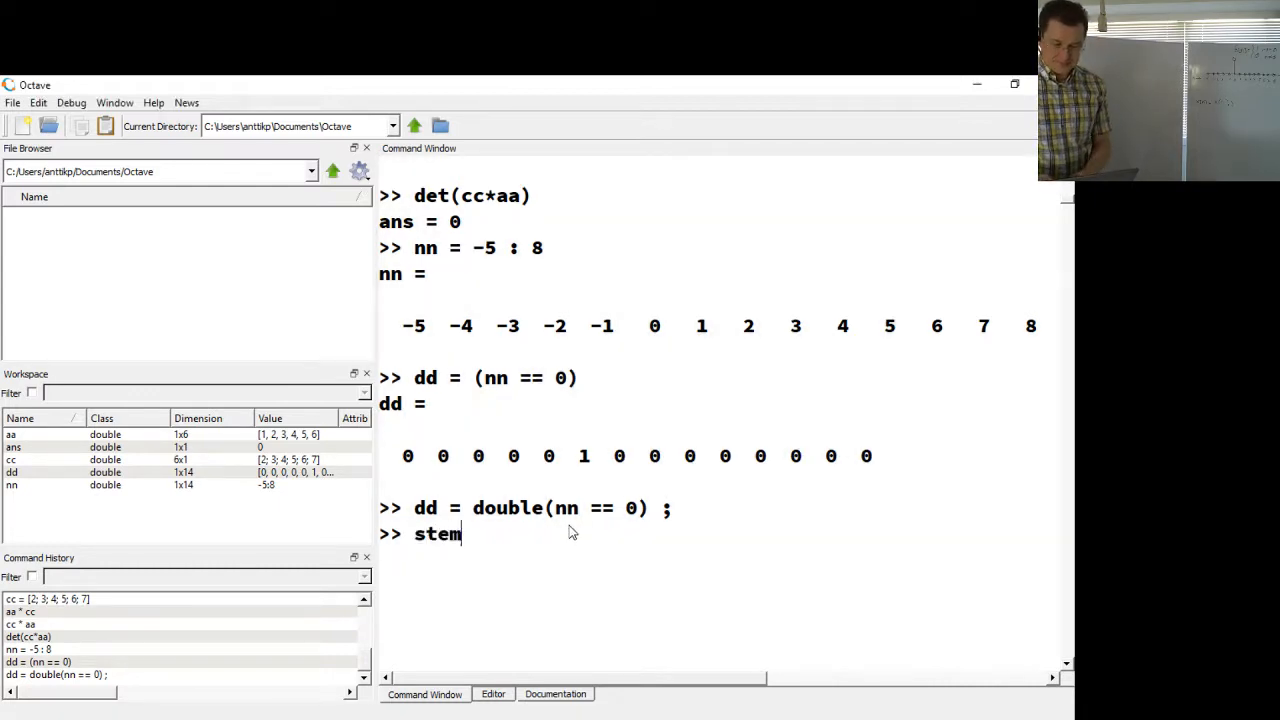
pyautogui.write('(/')
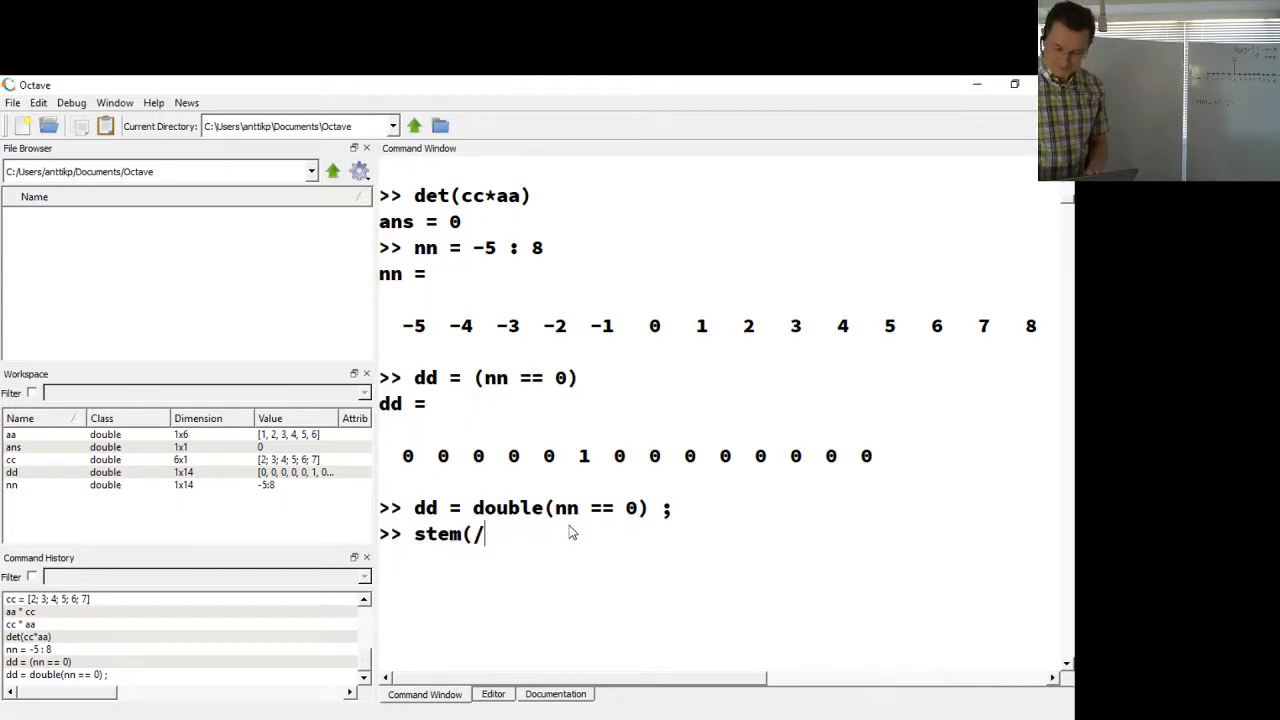
pyautogui.press('Backspace')
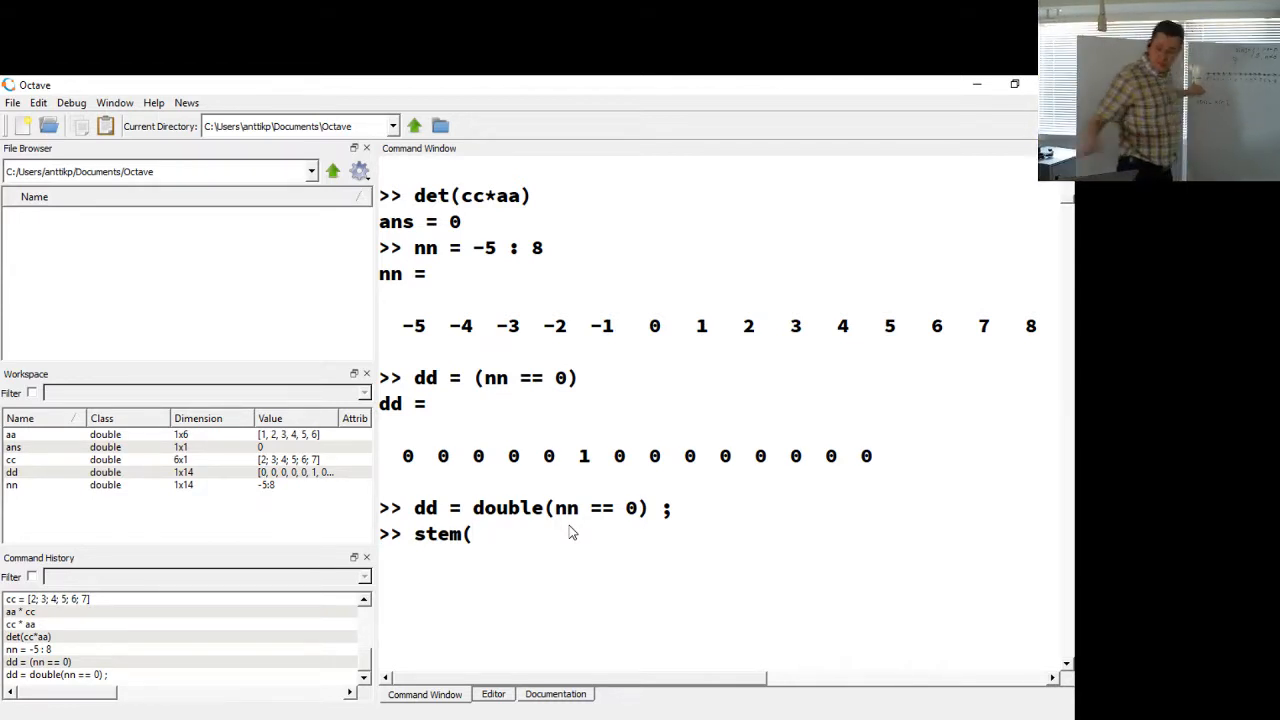
pyautogui.write('nn')
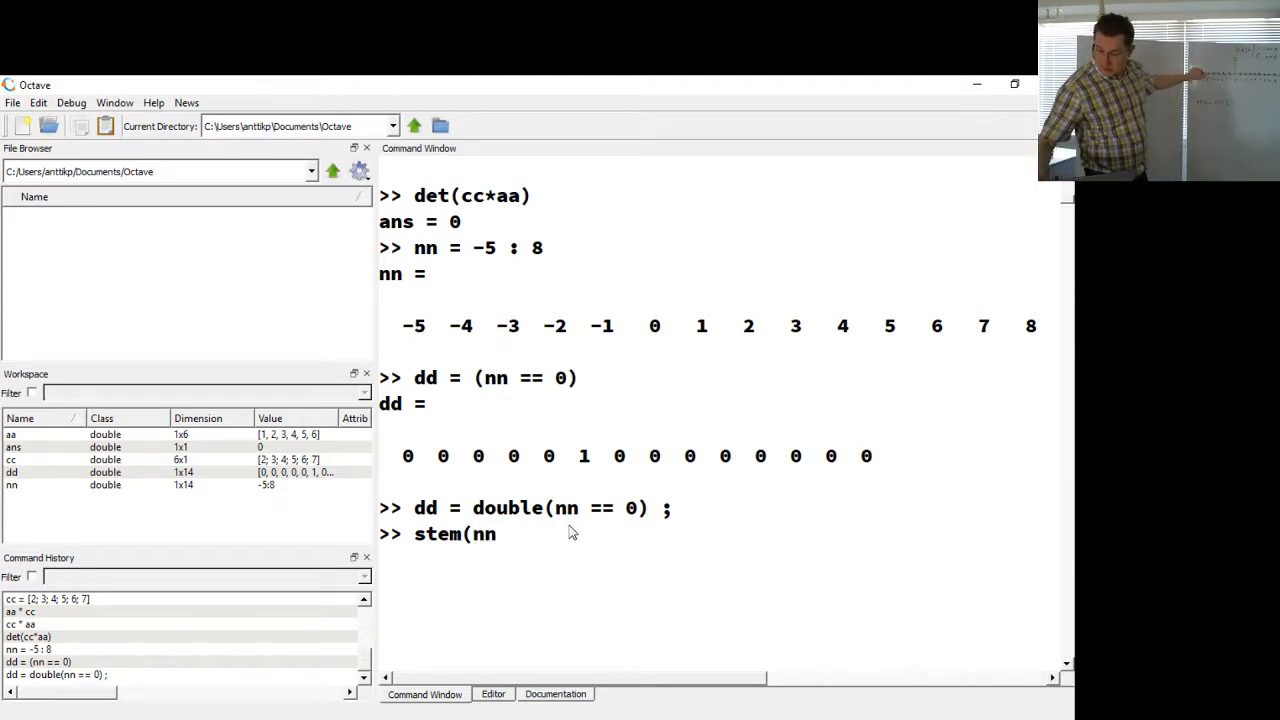
pyautogui.write(',')
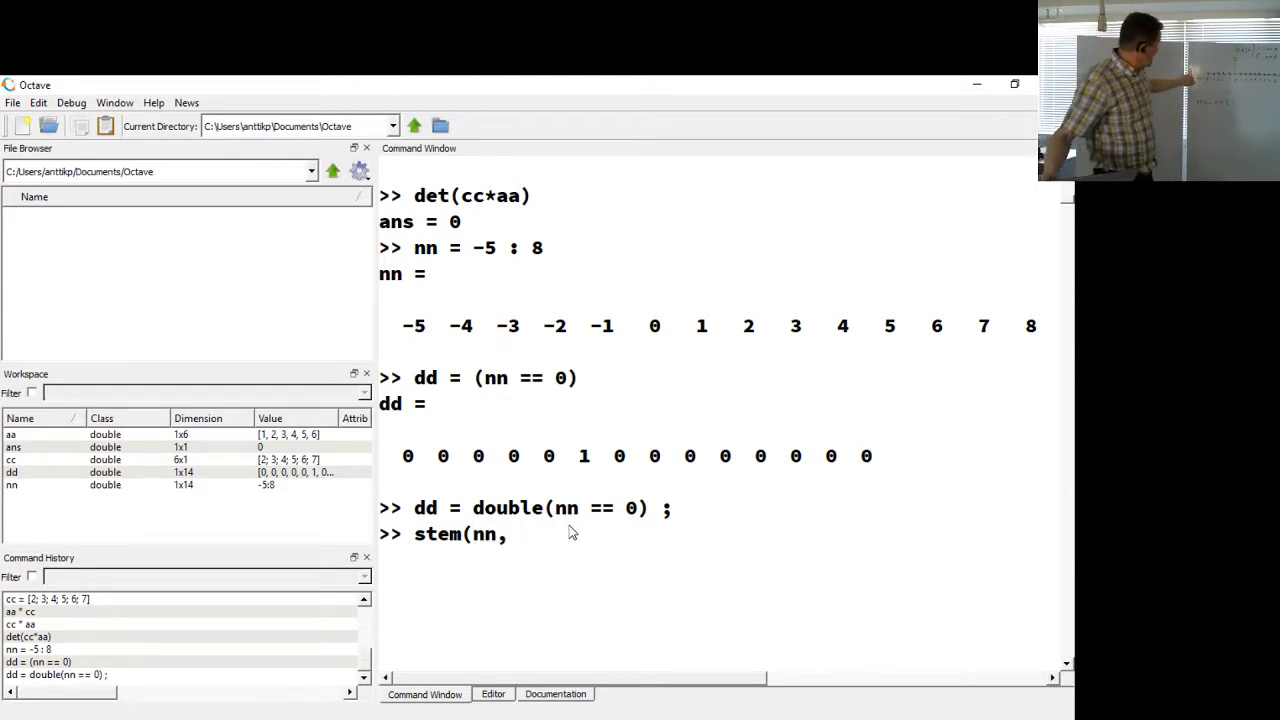
pyautogui.write('d')
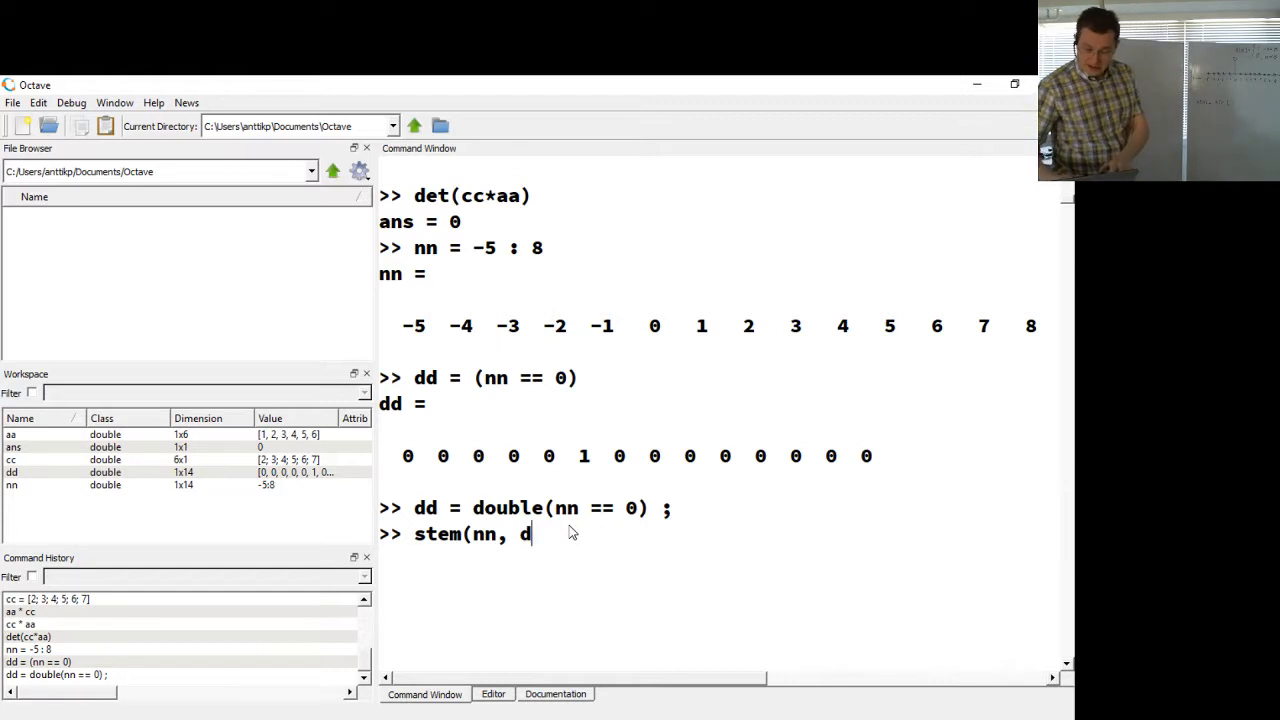
pyautogui.write('d)')
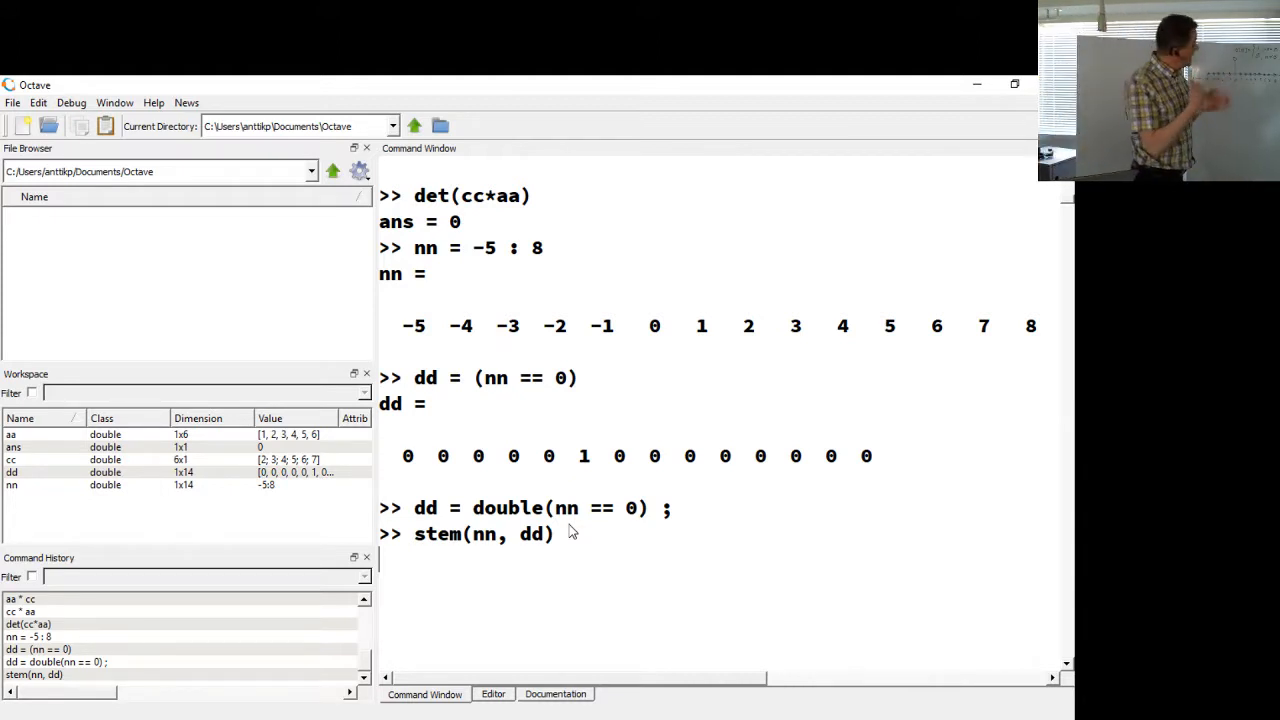
pyautogui.press('Return')
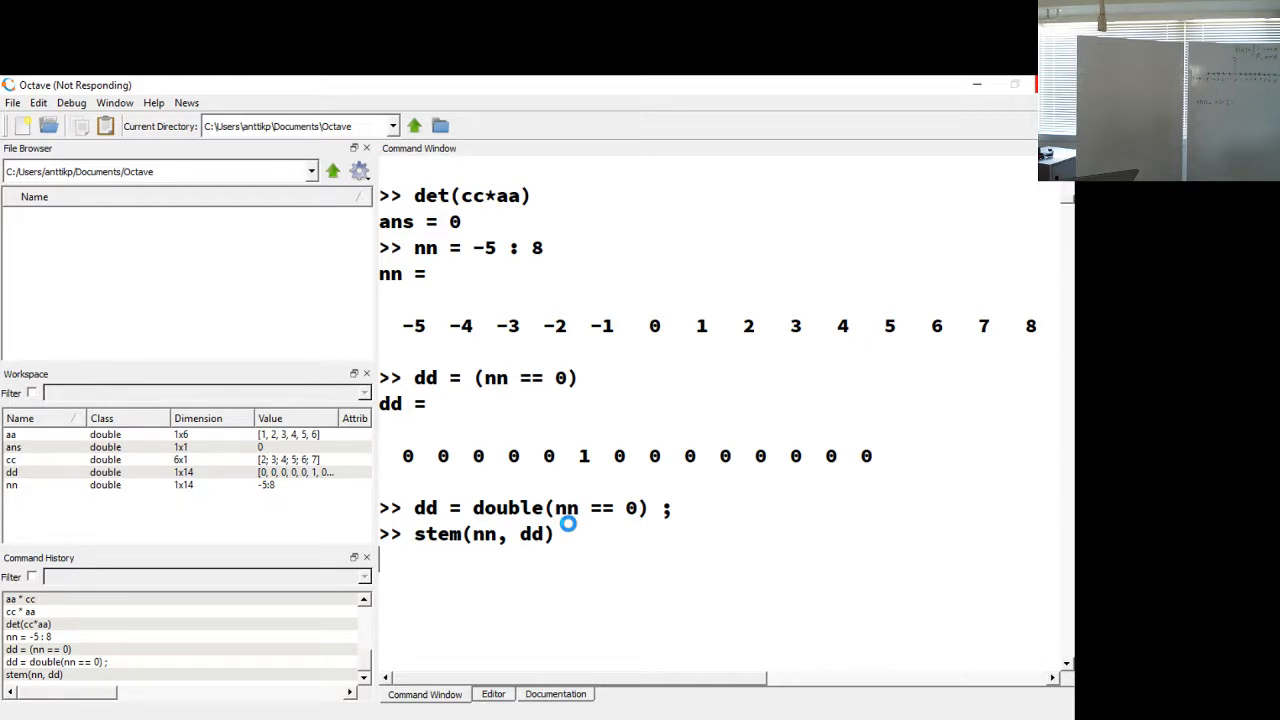
pyautogui.press('Return')
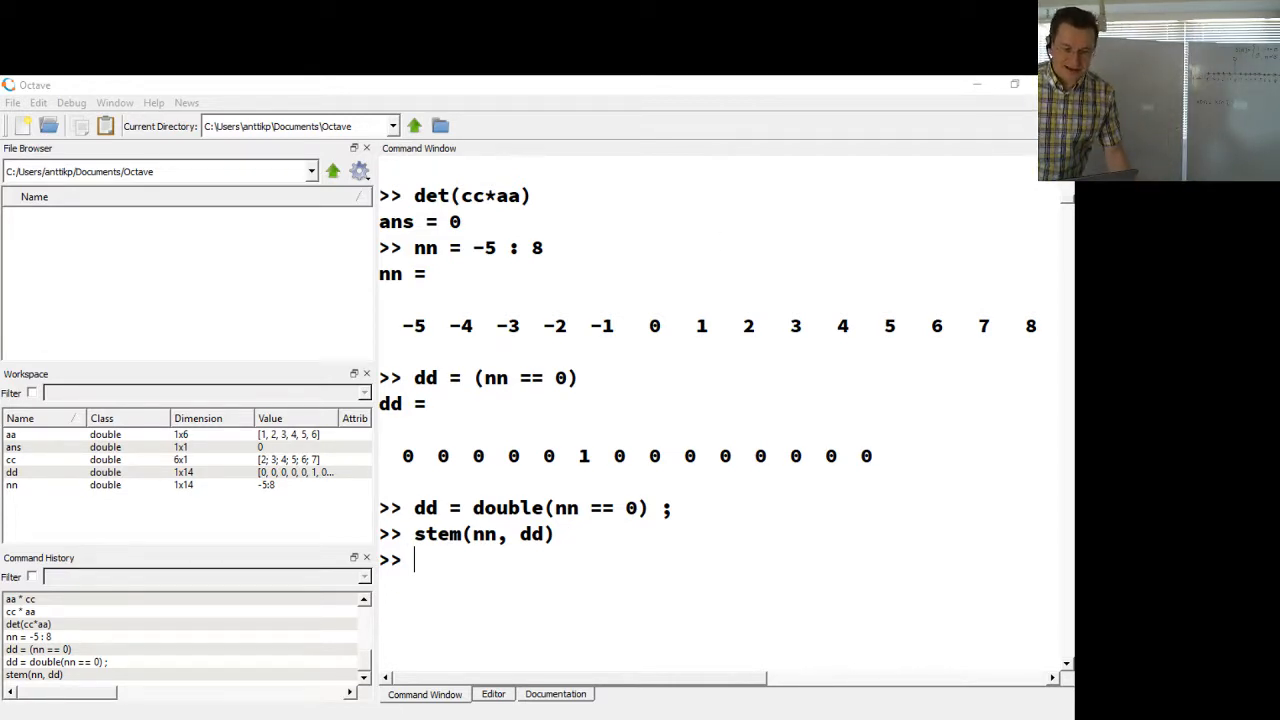
# Step: Move the Figure 1 window aside to inspect the single impulse at n = 0
pyautogui.press('Return')
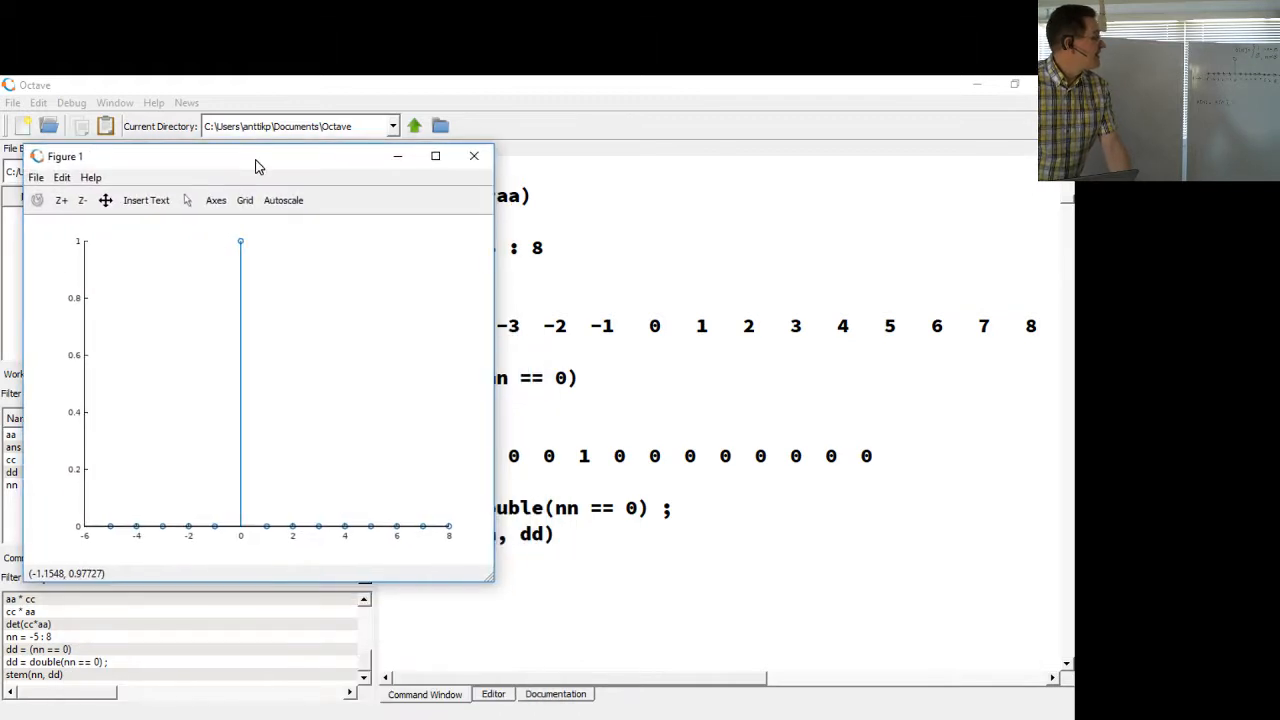
pyautogui.moveTo(256, 156); pyautogui.dragTo(250, 102)
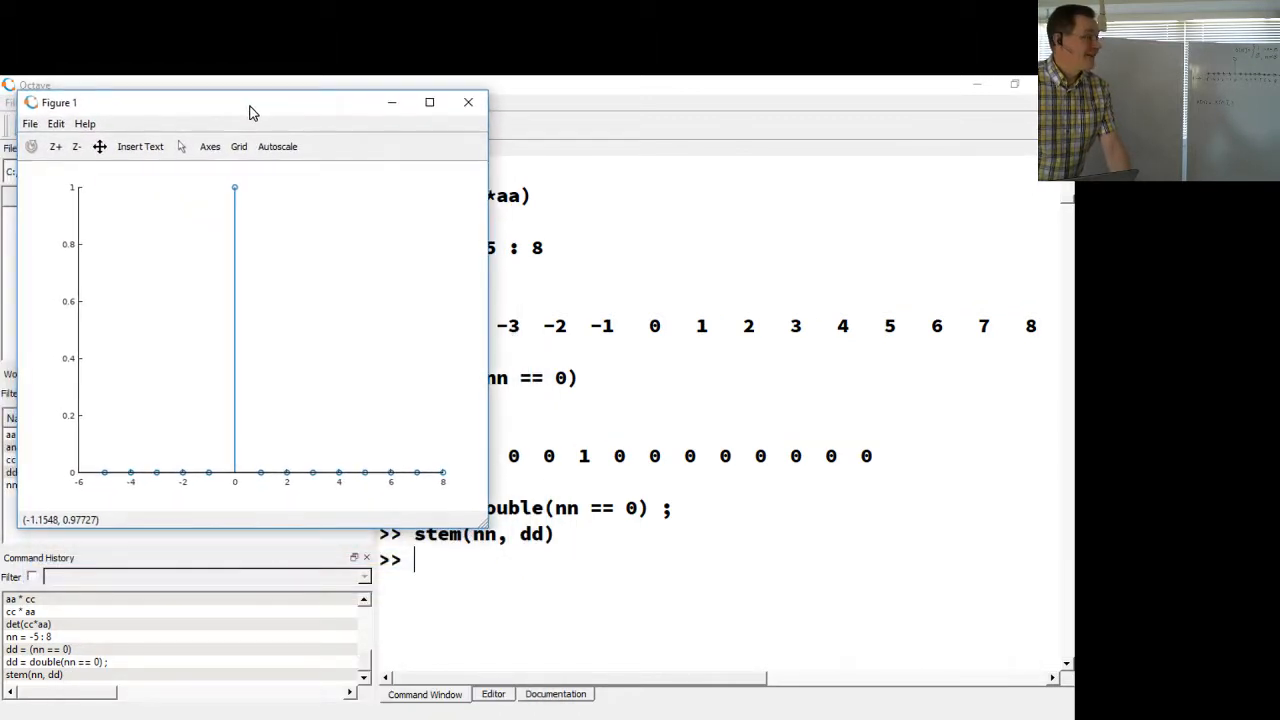
pyautogui.moveTo(510, 478)
pyautogui.write('ex')
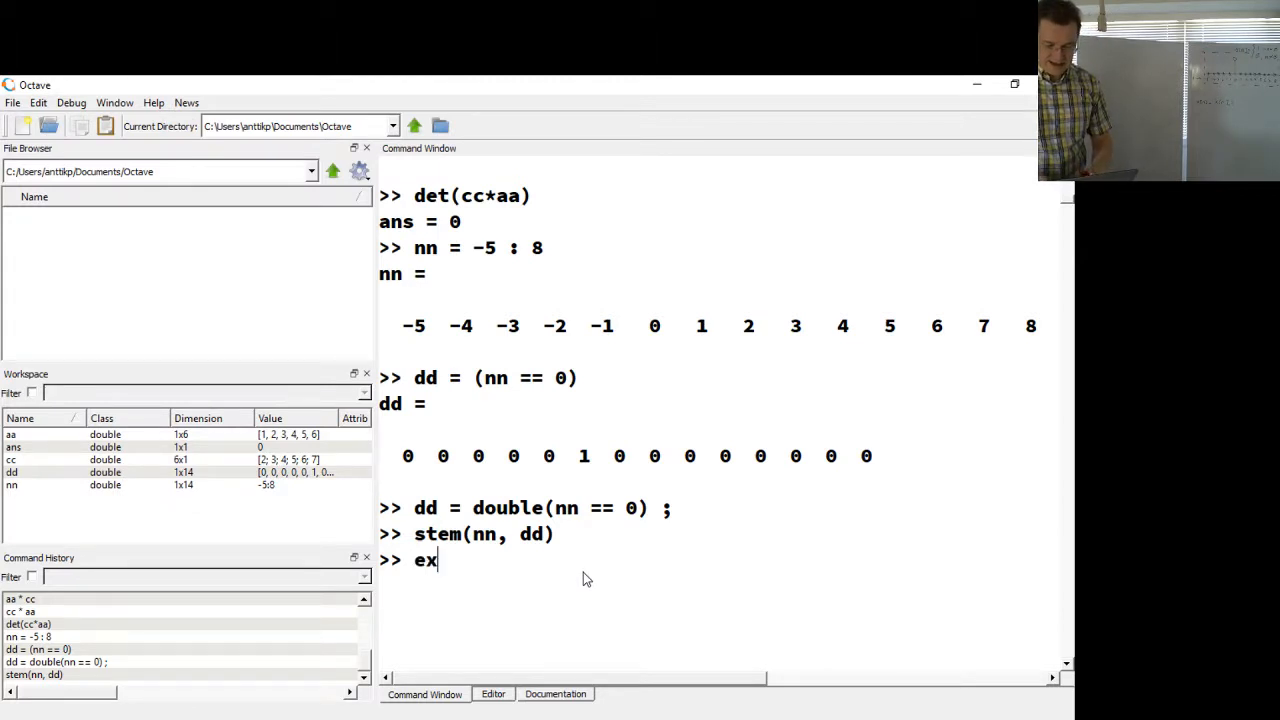
# Step: Run axis([-6,9,-0.1,1.1]) to set the impulse plot limits, correcting the mistyped exis
pyautogui.write('is([')
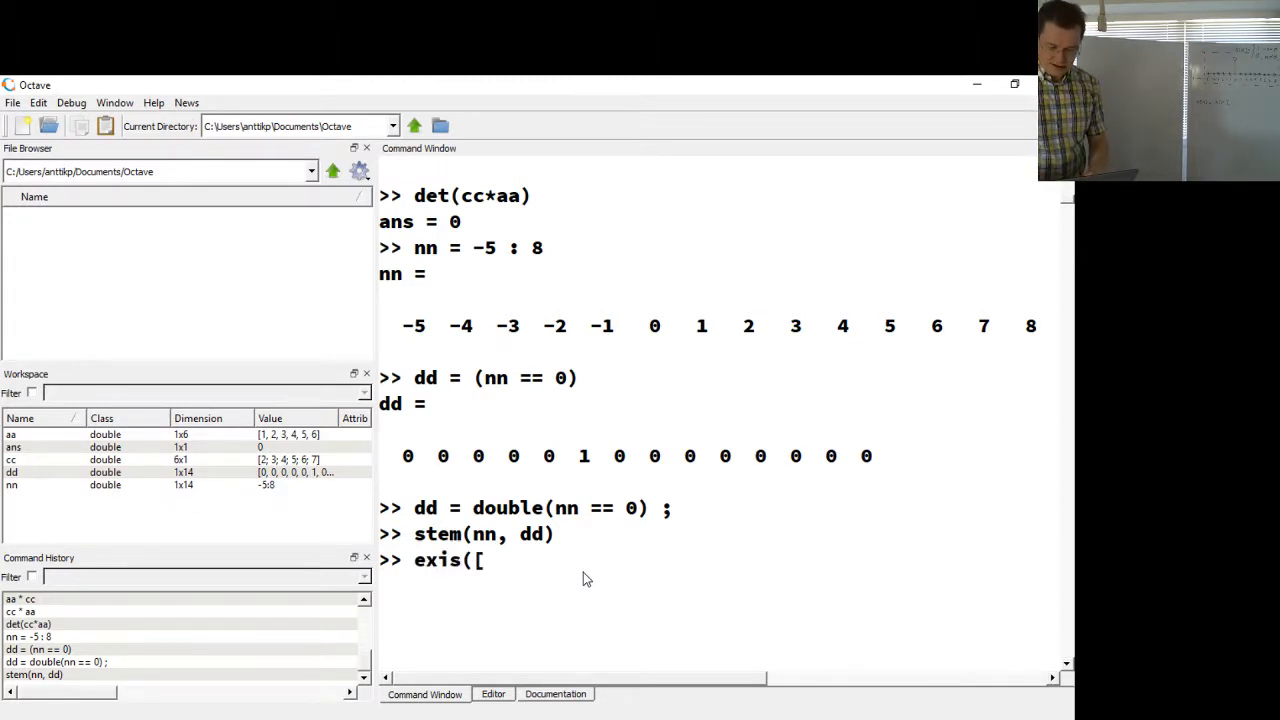
pyautogui.write('-')
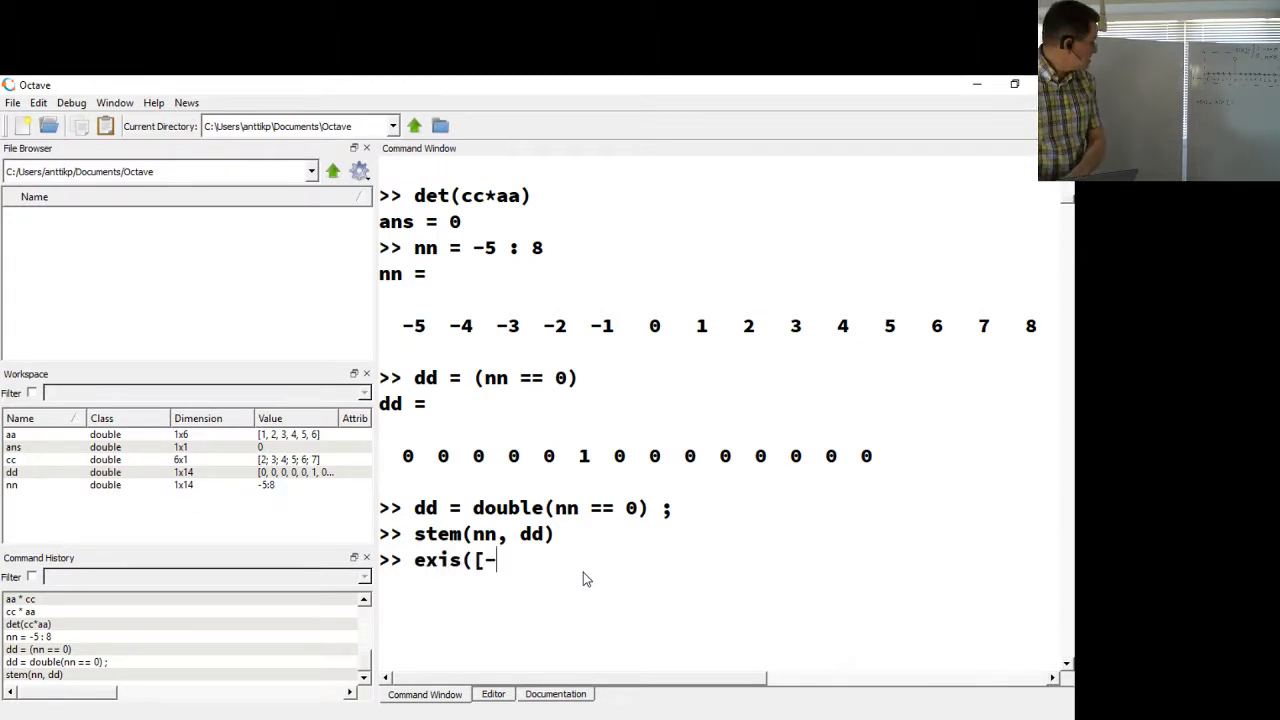
pyautogui.write('6,')
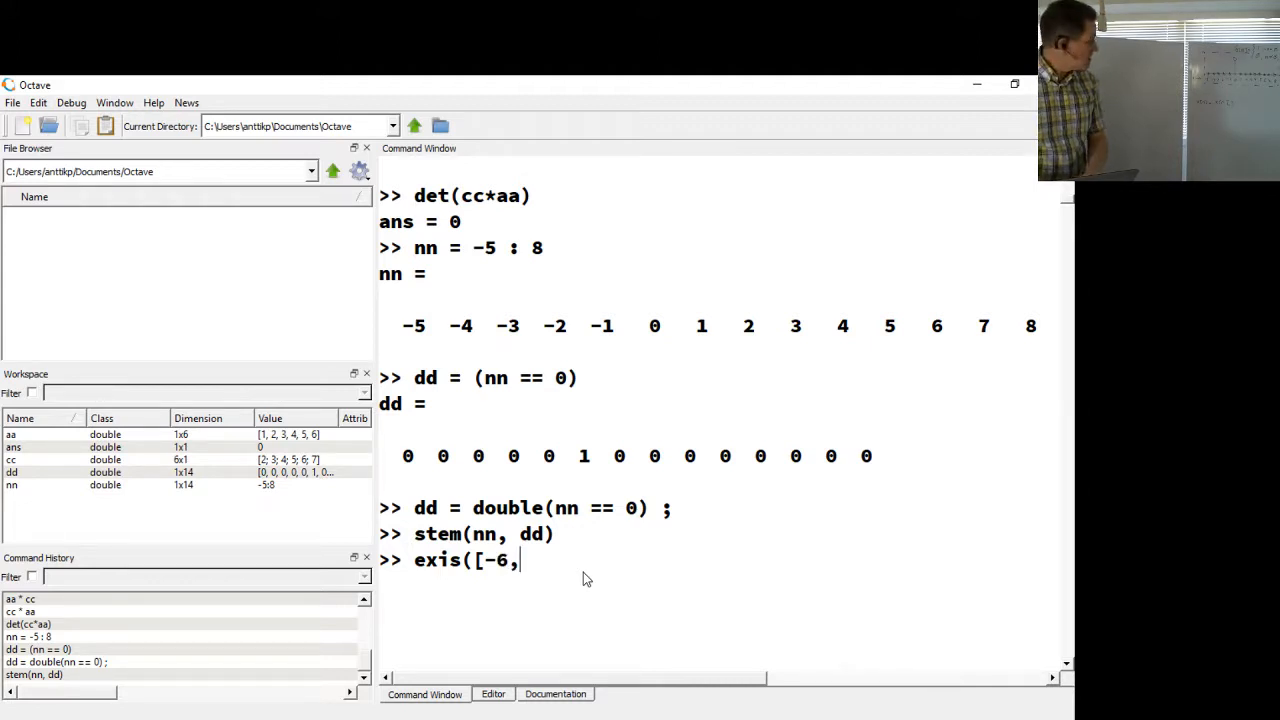
pyautogui.write('9,')
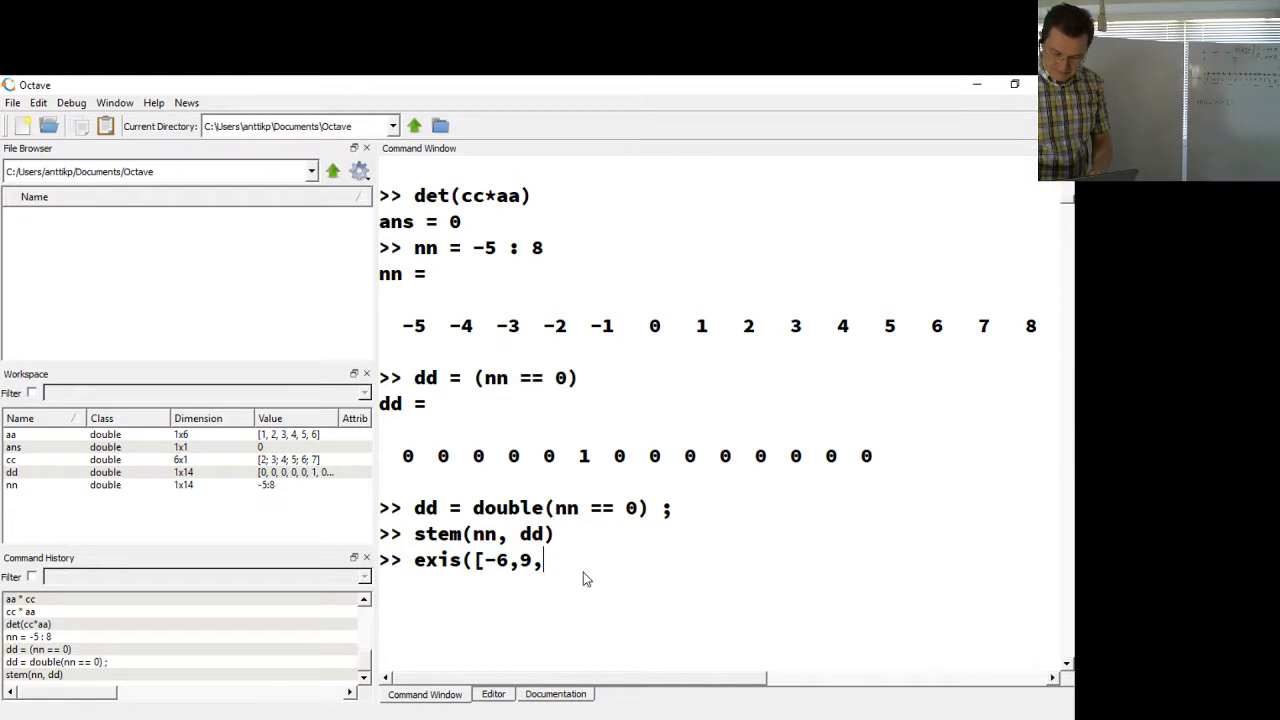
pyautogui.write('-0.1')
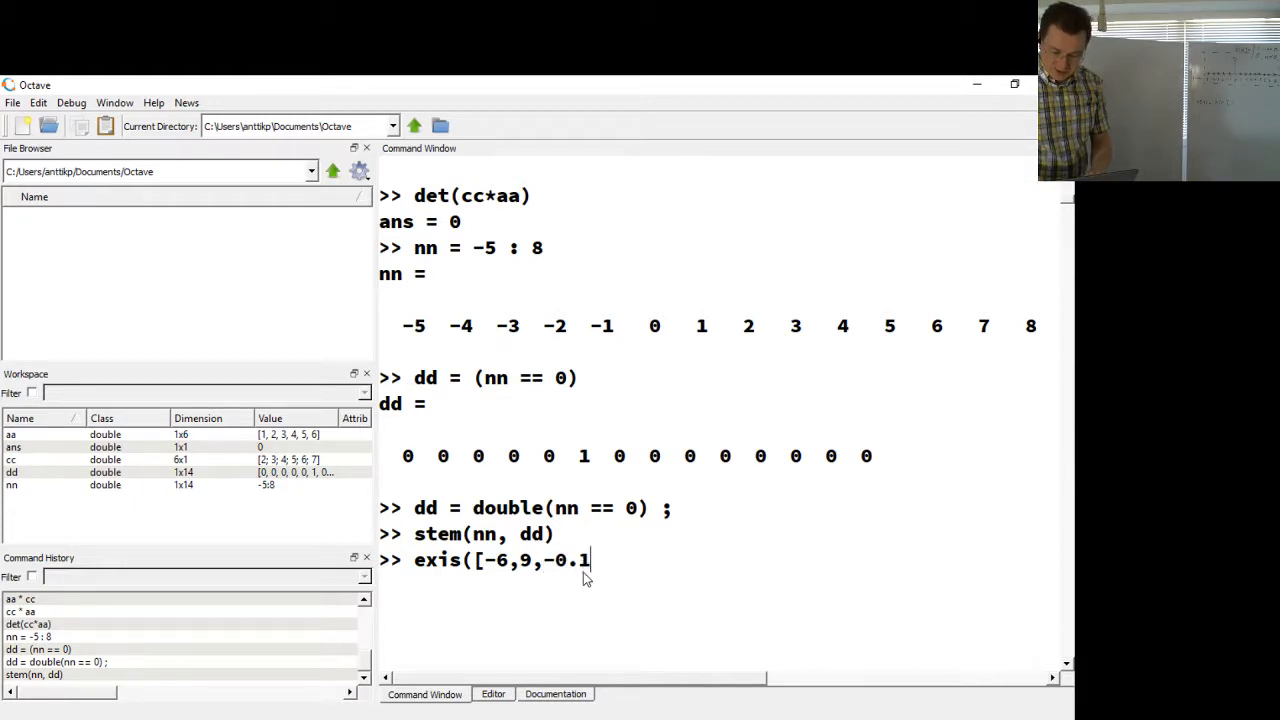
pyautogui.write(',1.1')
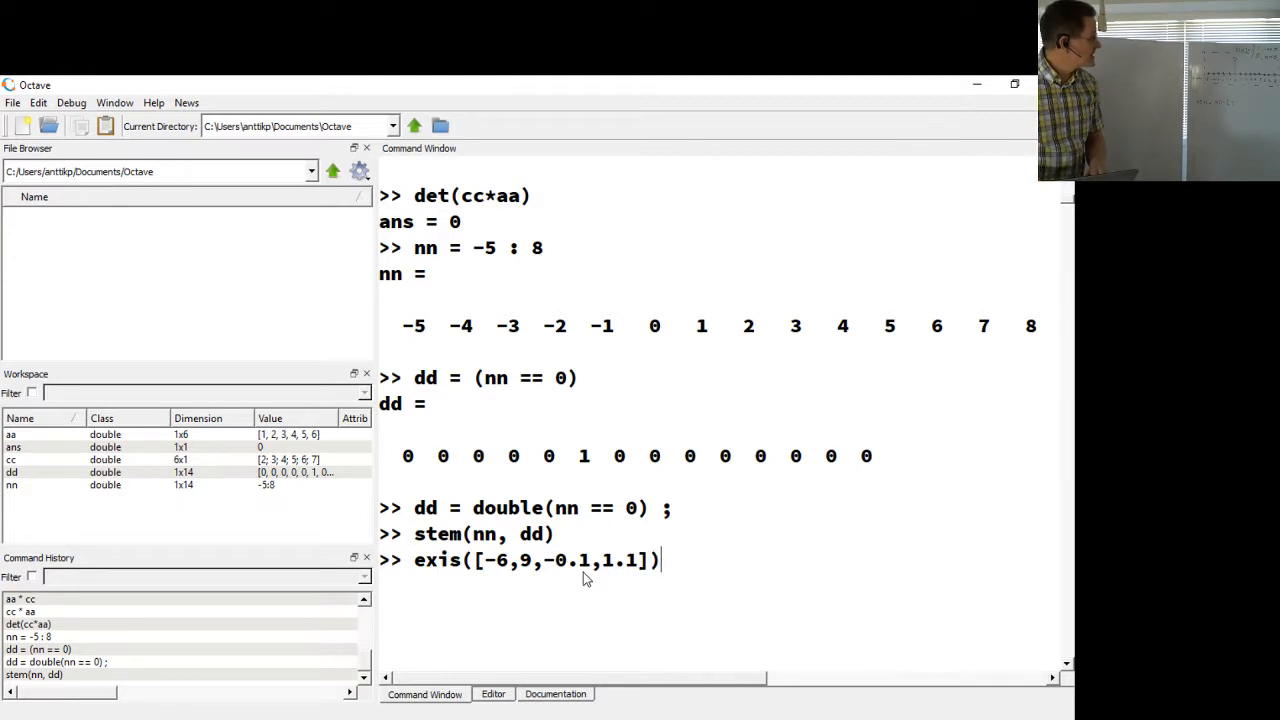
pyautogui.press('Return')
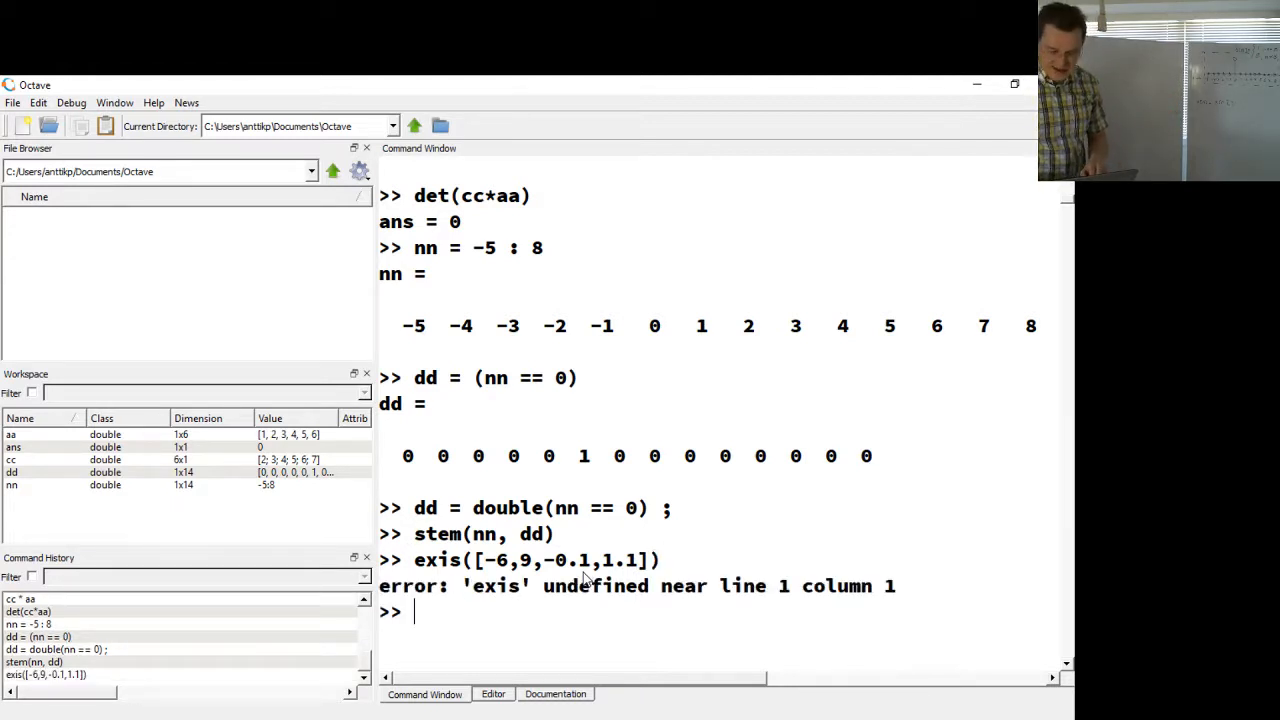
pyautogui.write('exis([-6,9,-0.1,1.1])')
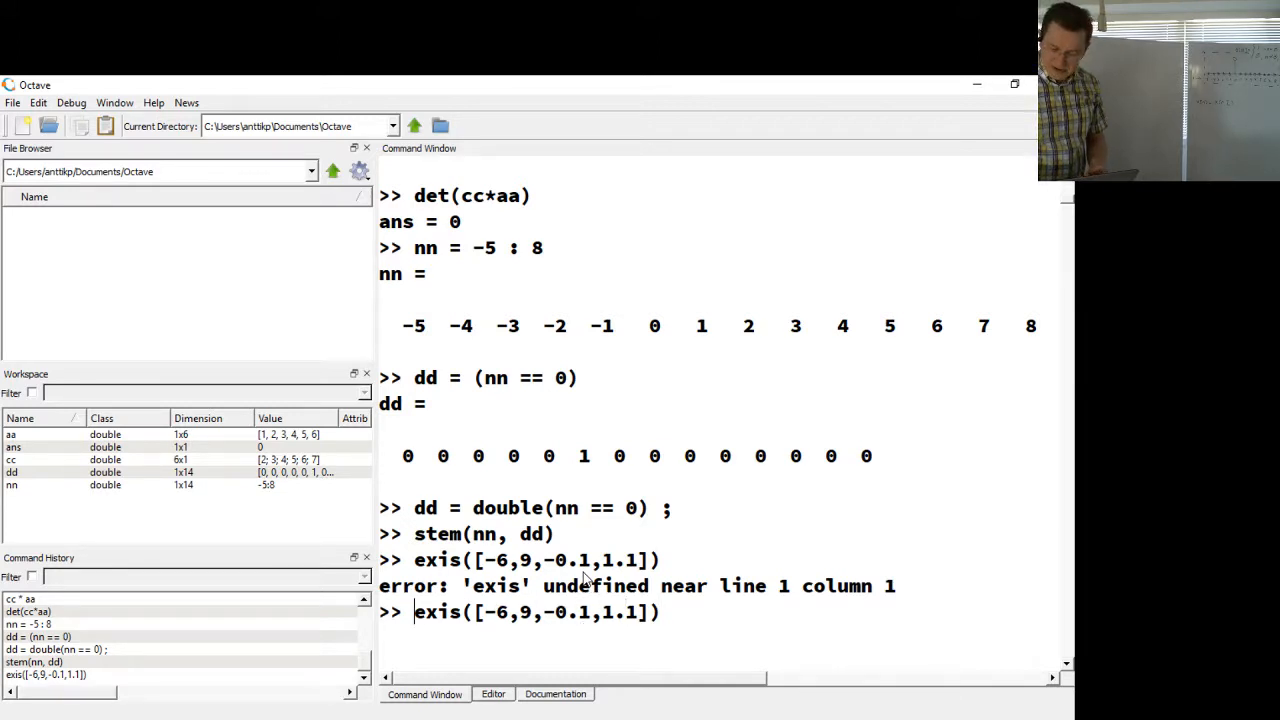
pyautogui.write('axis')
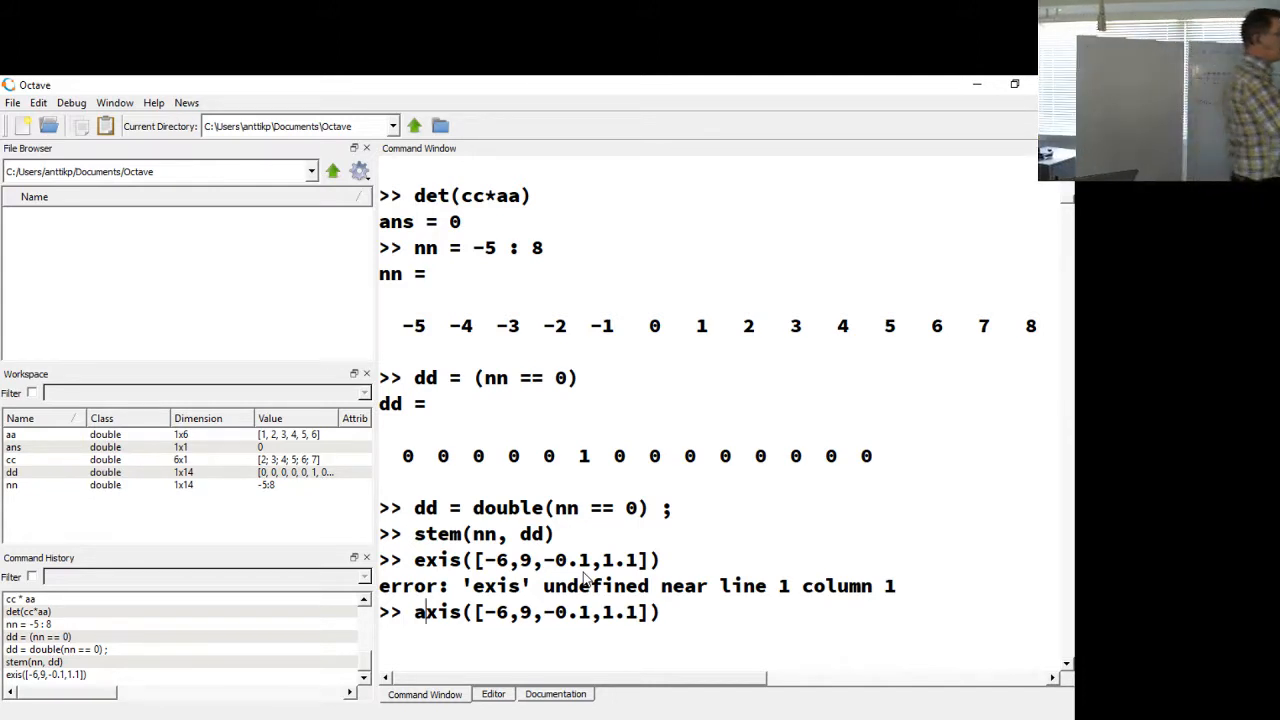
pyautogui.press('Return')
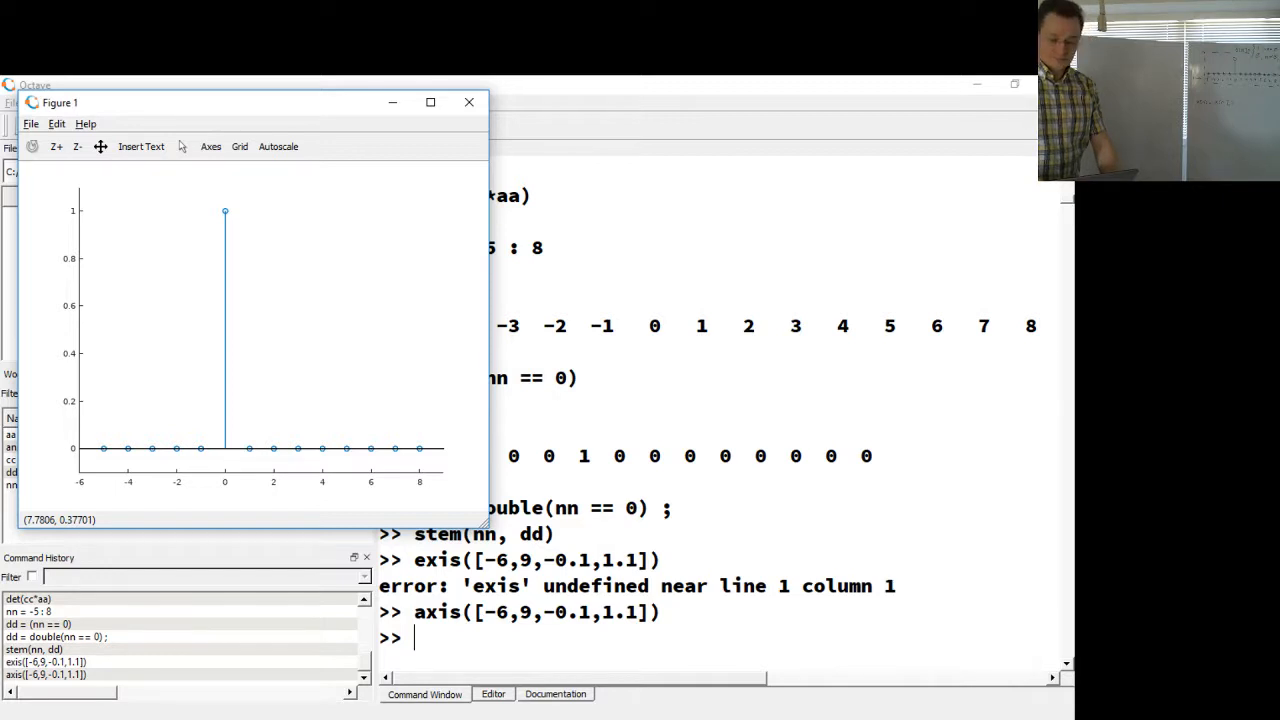
pyautogui.moveTo(388, 118)
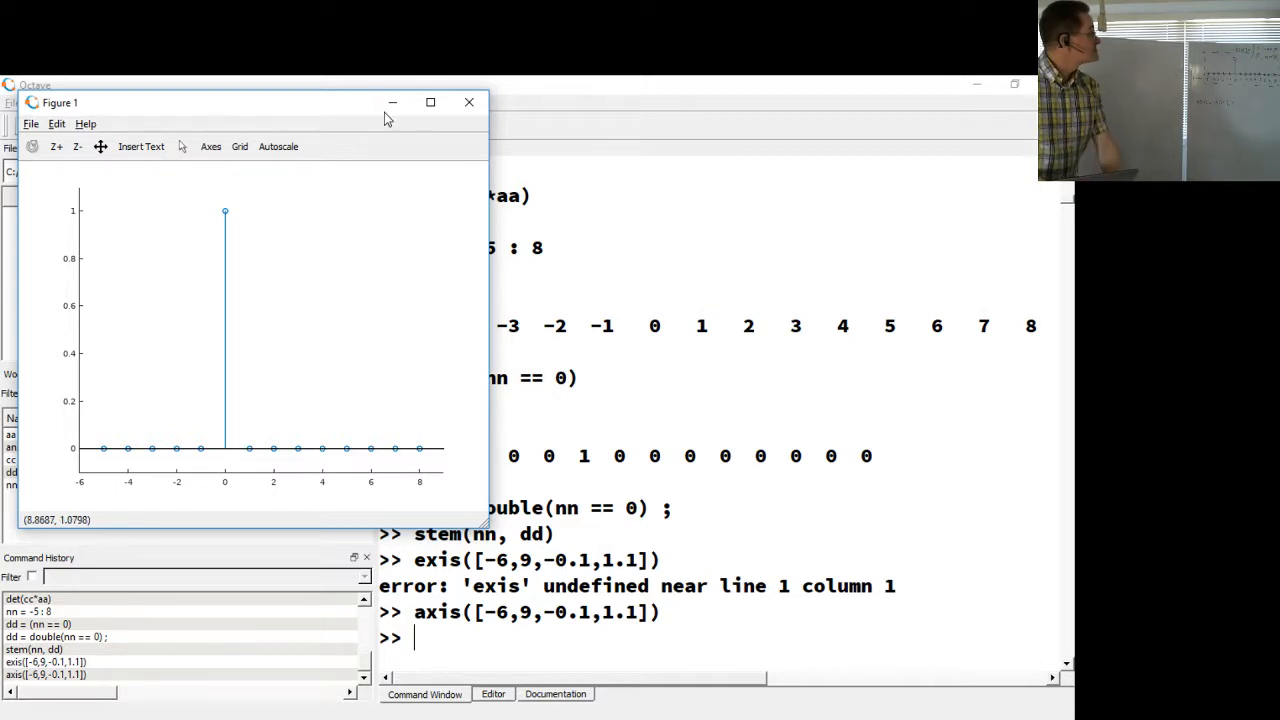
# Step: Shrink and reposition the Octave main window so the Command Window sits in front of Figure 1
pyautogui.click(468, 102)
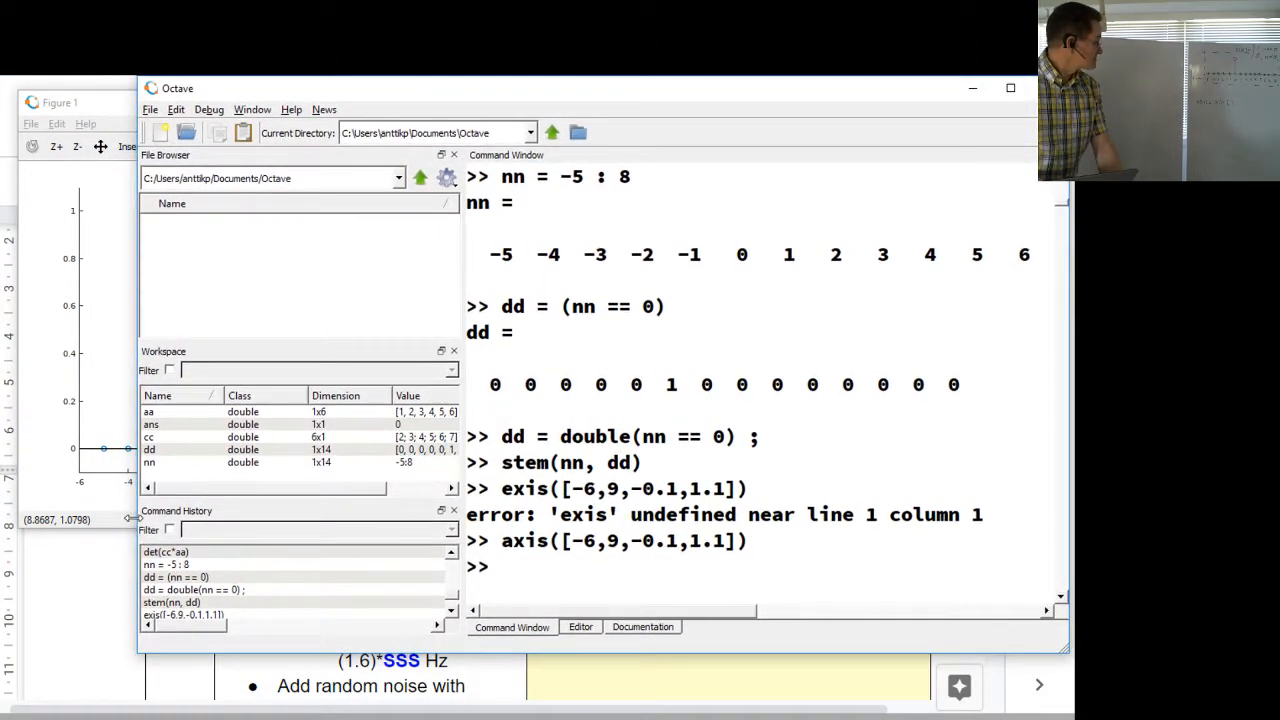
pyautogui.click(60, 102)
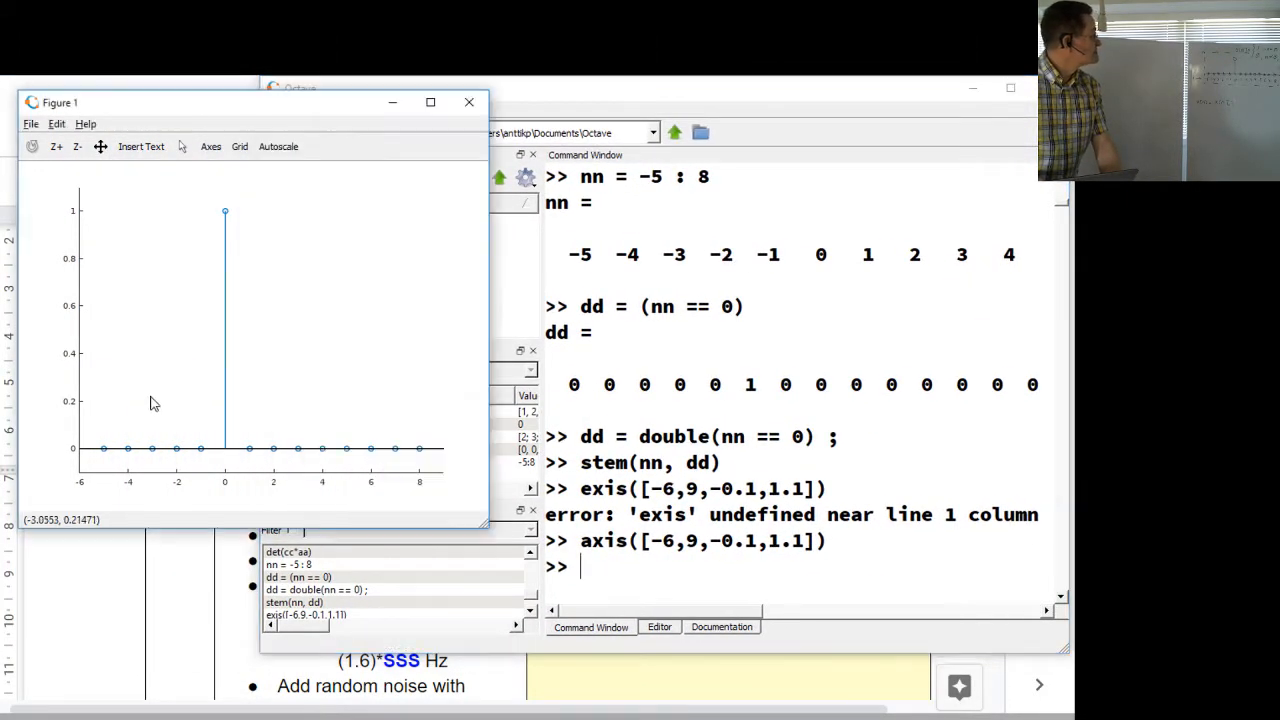
pyautogui.moveTo(250, 102); pyautogui.dragTo(164, 94)
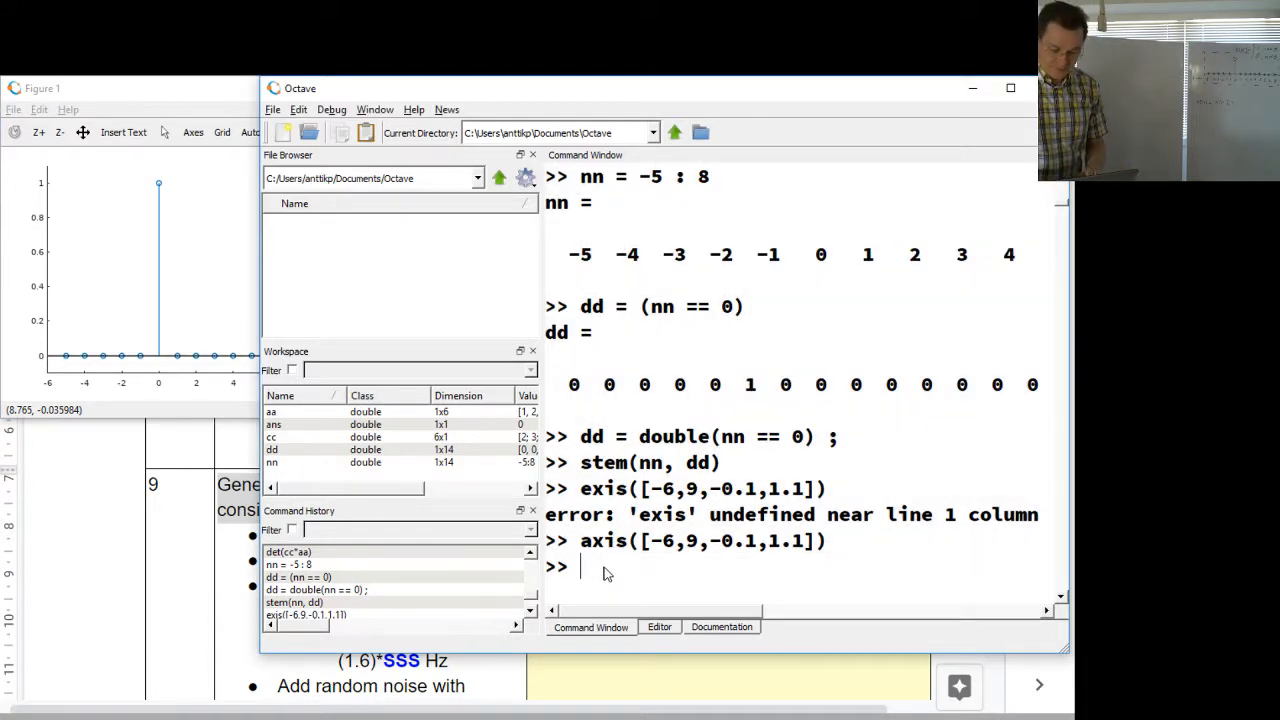
# Step: Label the horizontal axis 'index' with xlabel('index')
pyautogui.write('xlabel')
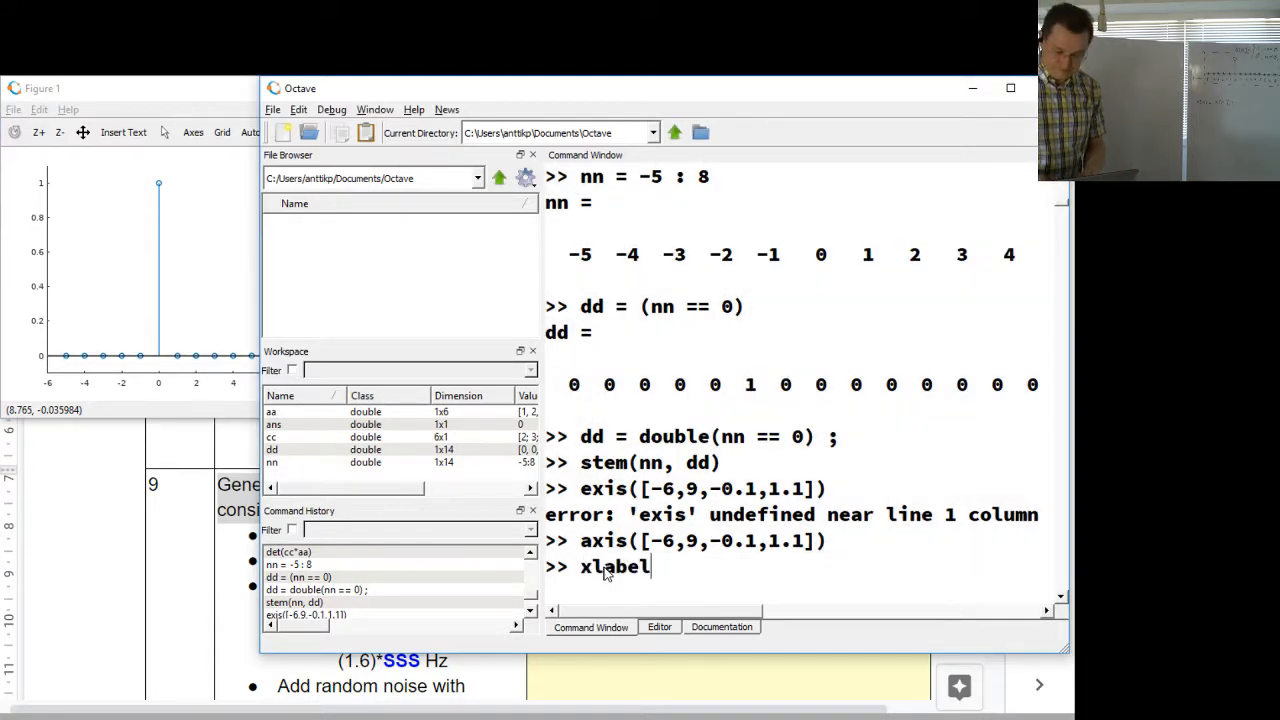
pyautogui.write("('")
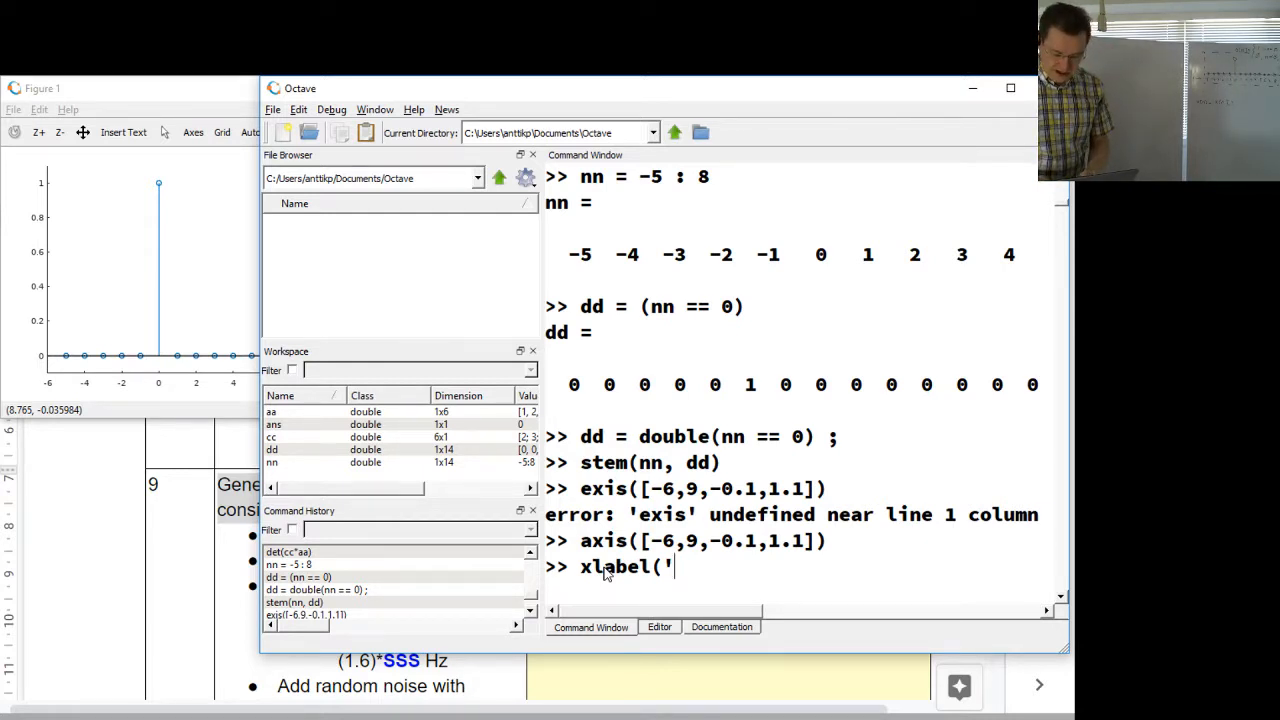
pyautogui.write('index')
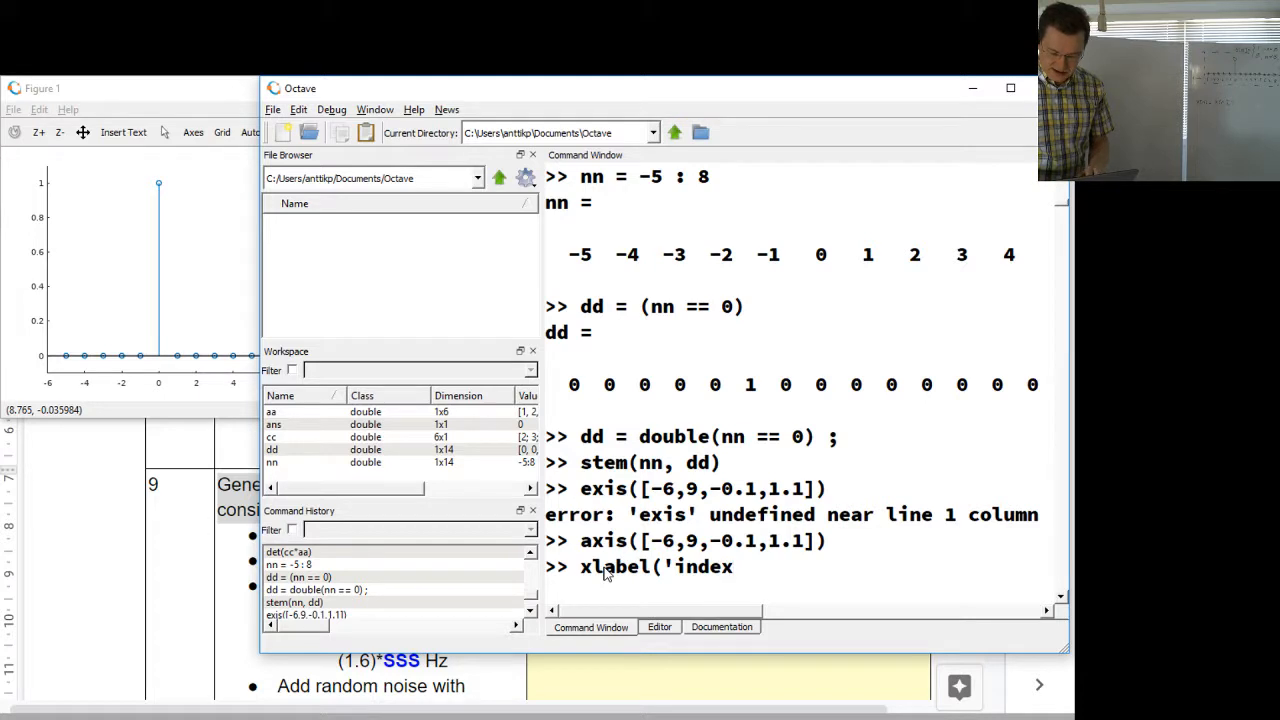
pyautogui.write("')")
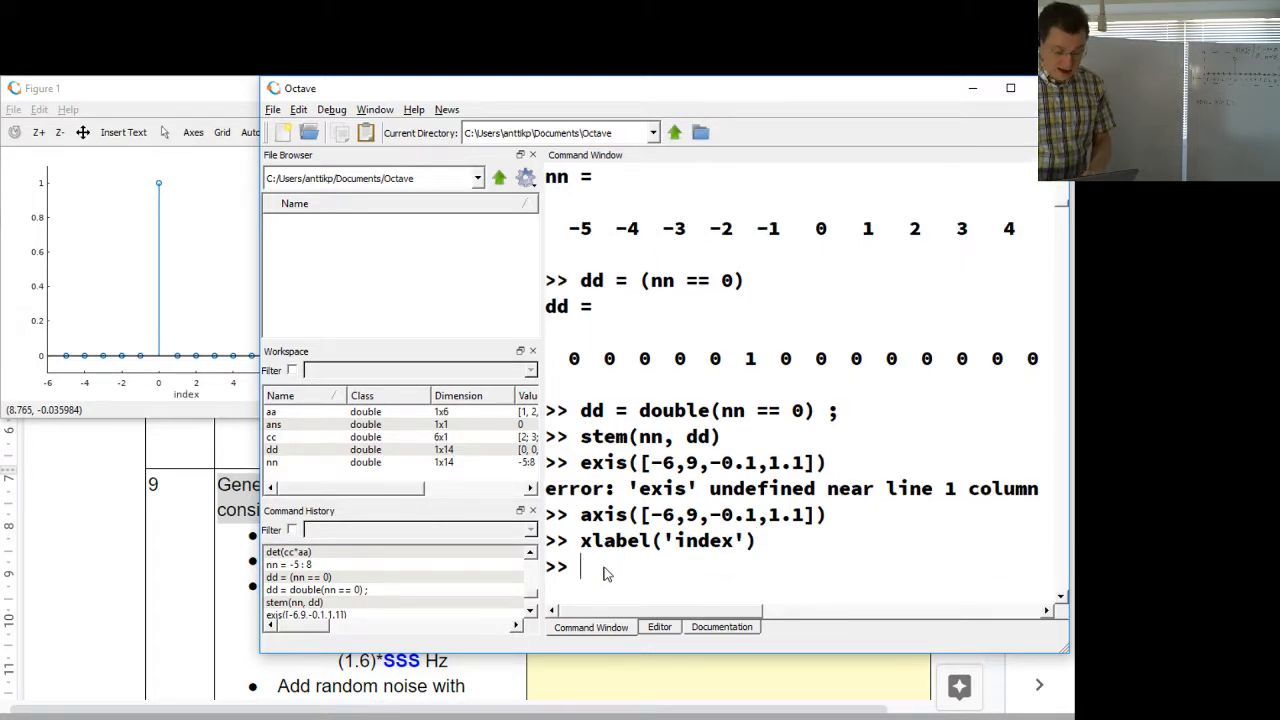
# Step: Label the vertical axis 'value' with ylabel('value') after the yaxis attempt errors
pyautogui.write('y')
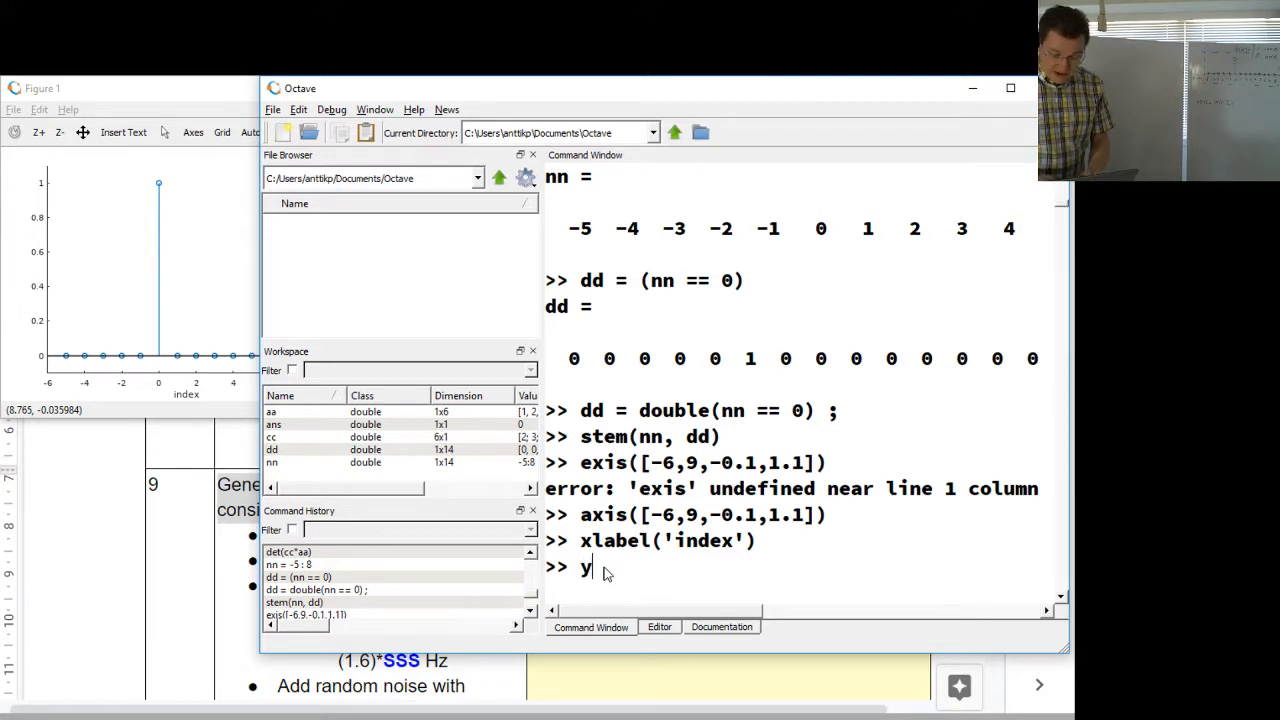
pyautogui.write('axis(')
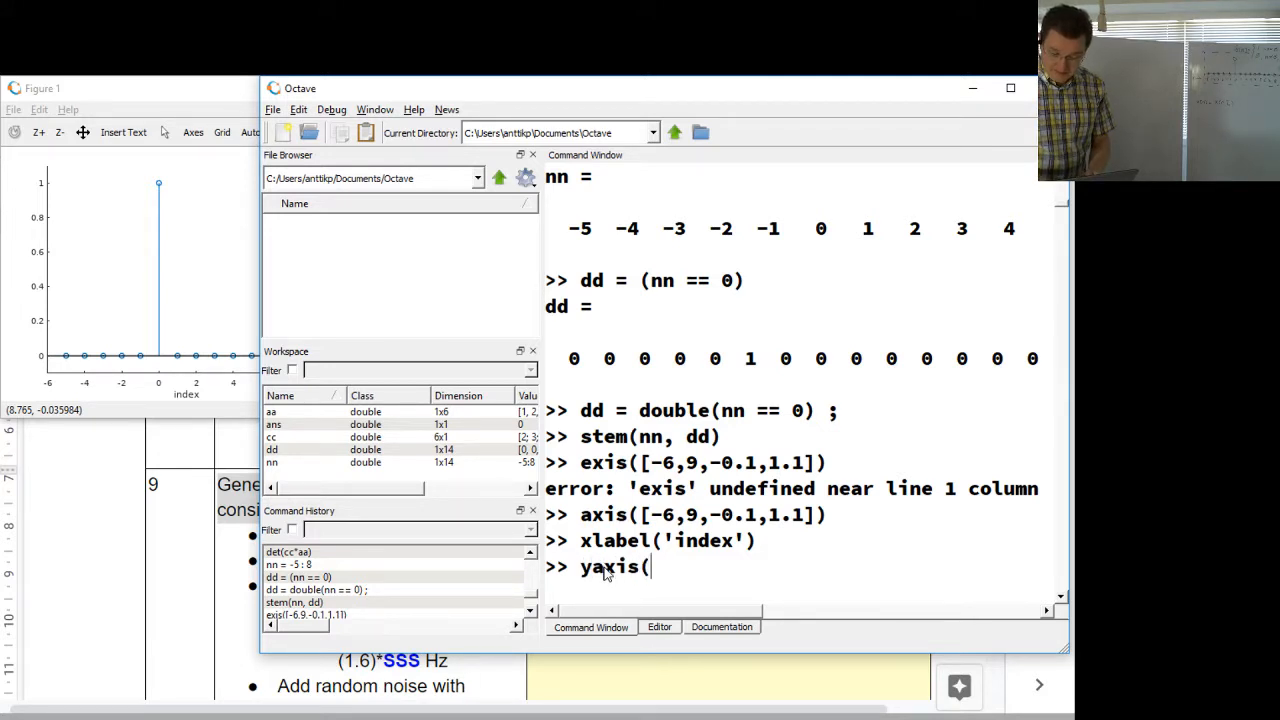
pyautogui.write("'va")
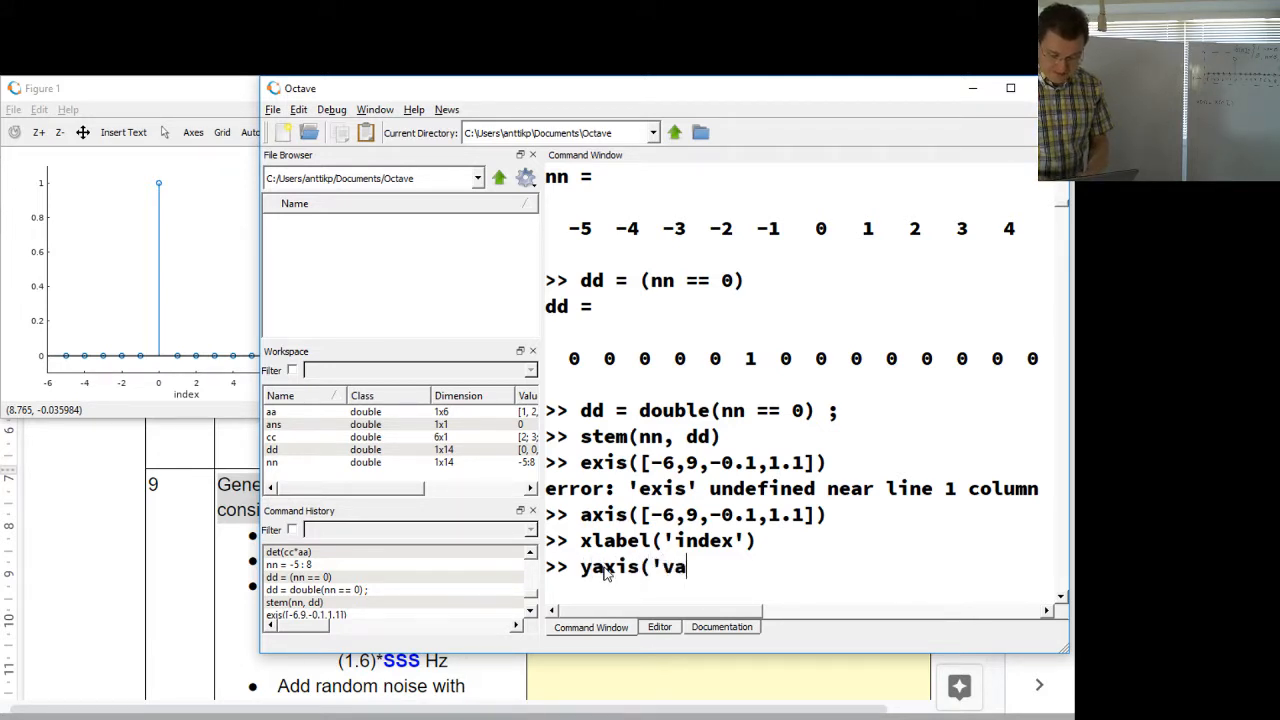
pyautogui.write("lue')")
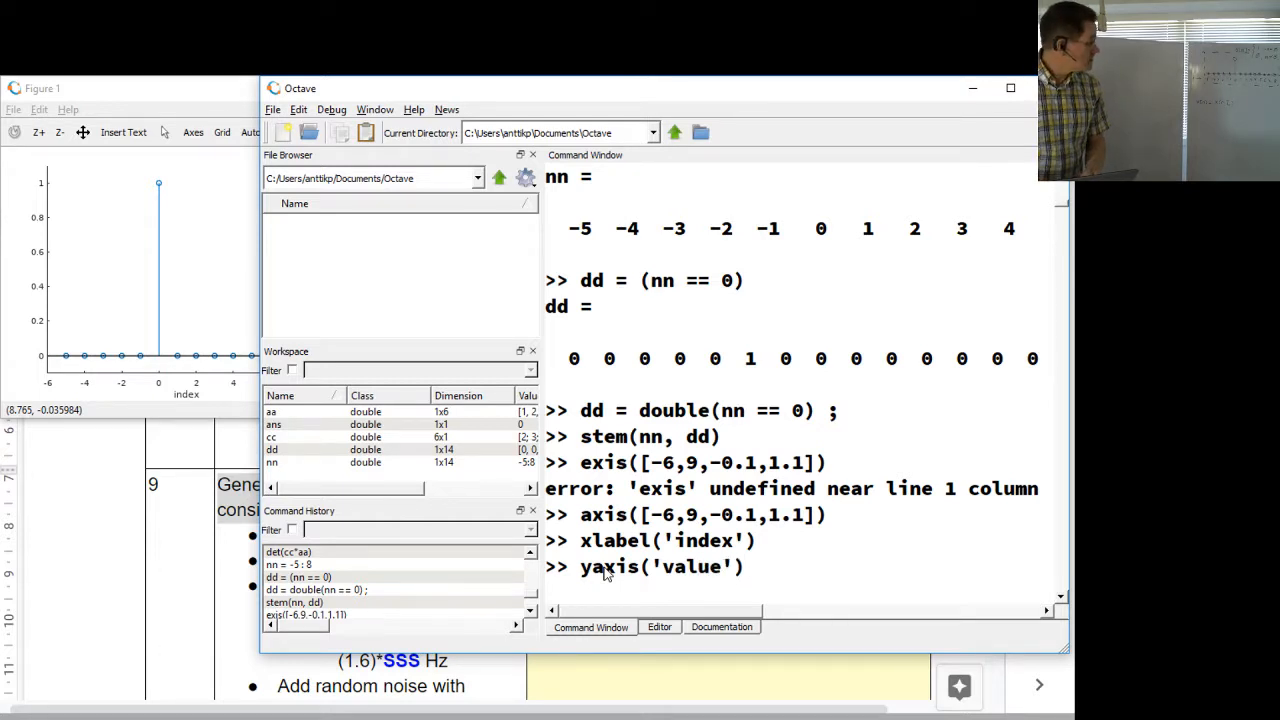
pyautogui.press('Return')
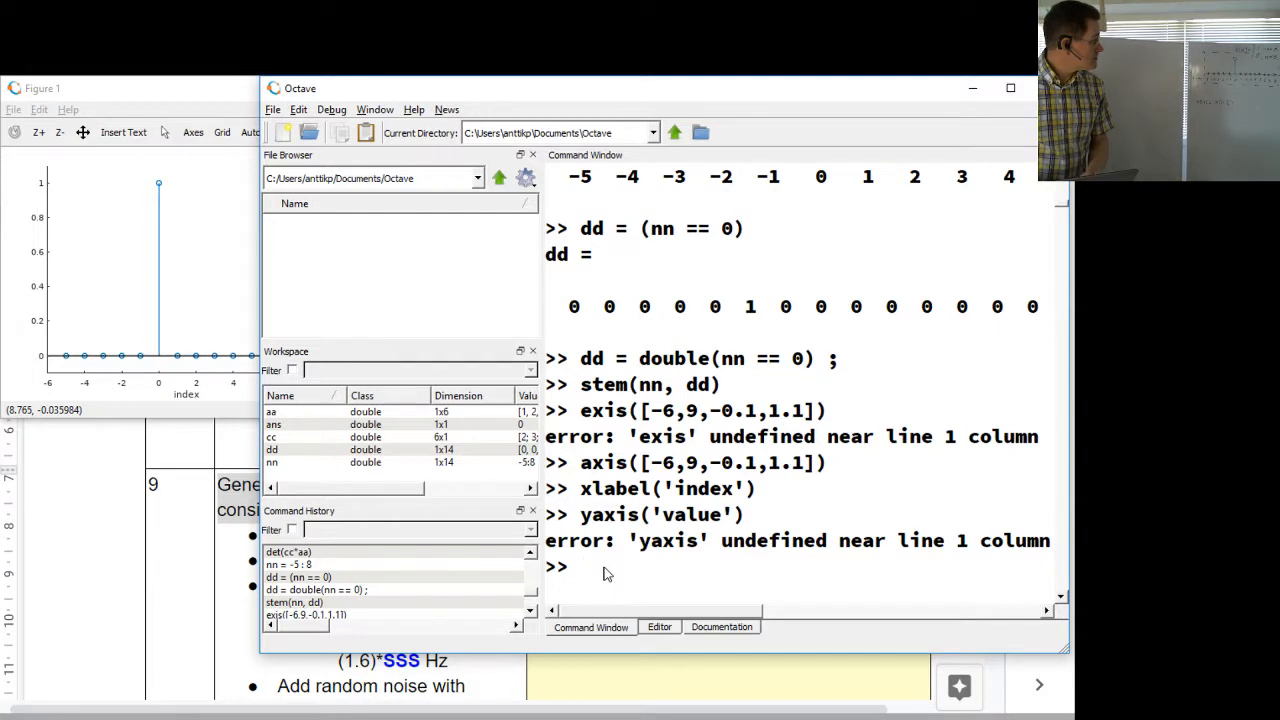
pyautogui.write("yaxis('value')")
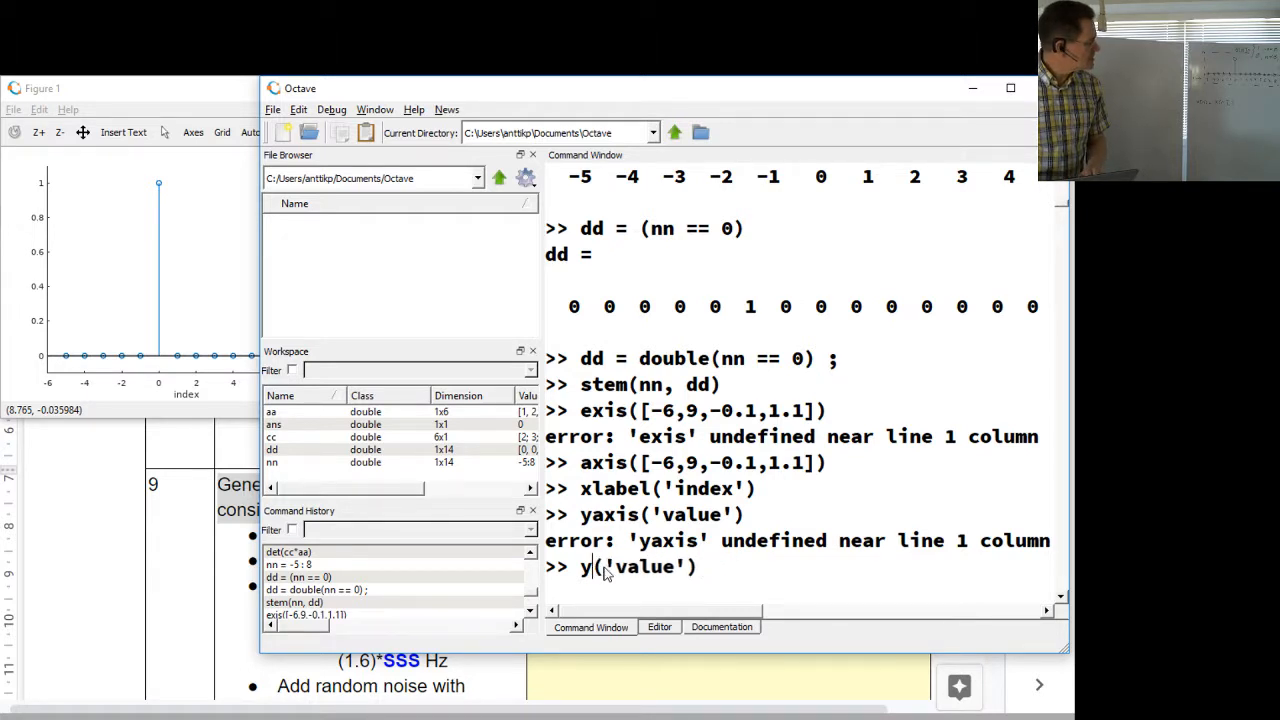
pyautogui.write('label')
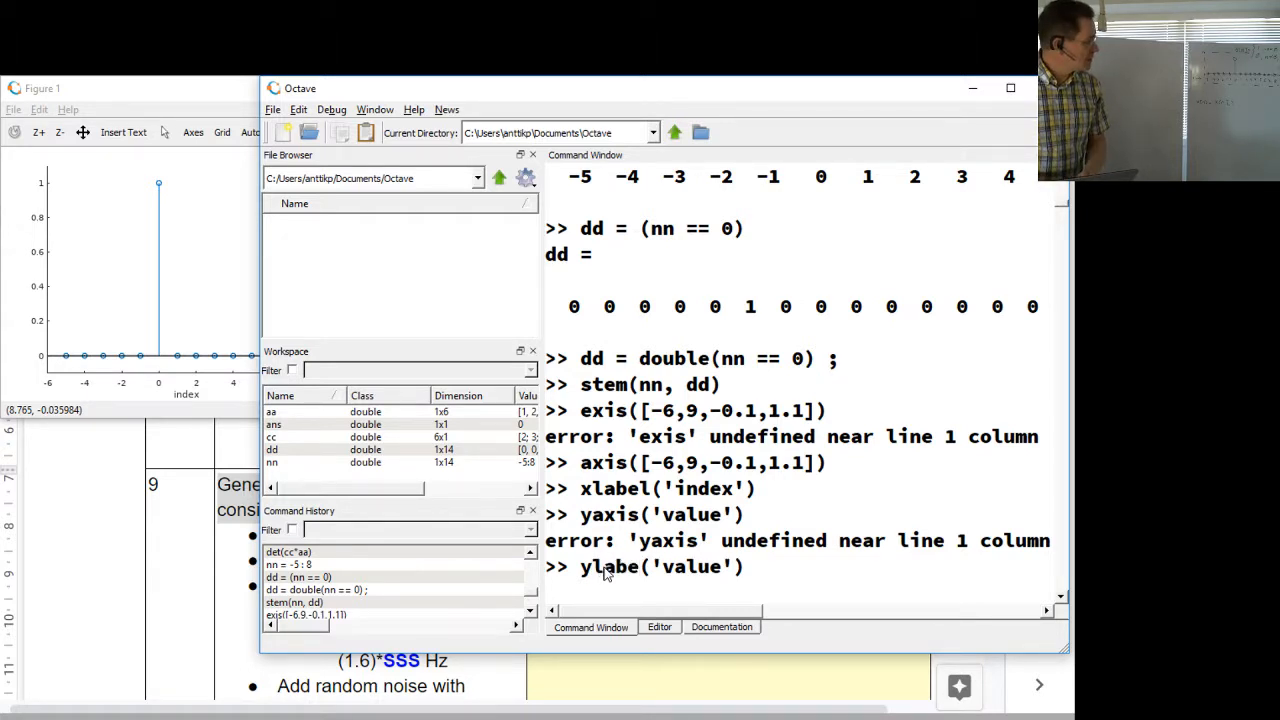
pyautogui.press('Return')
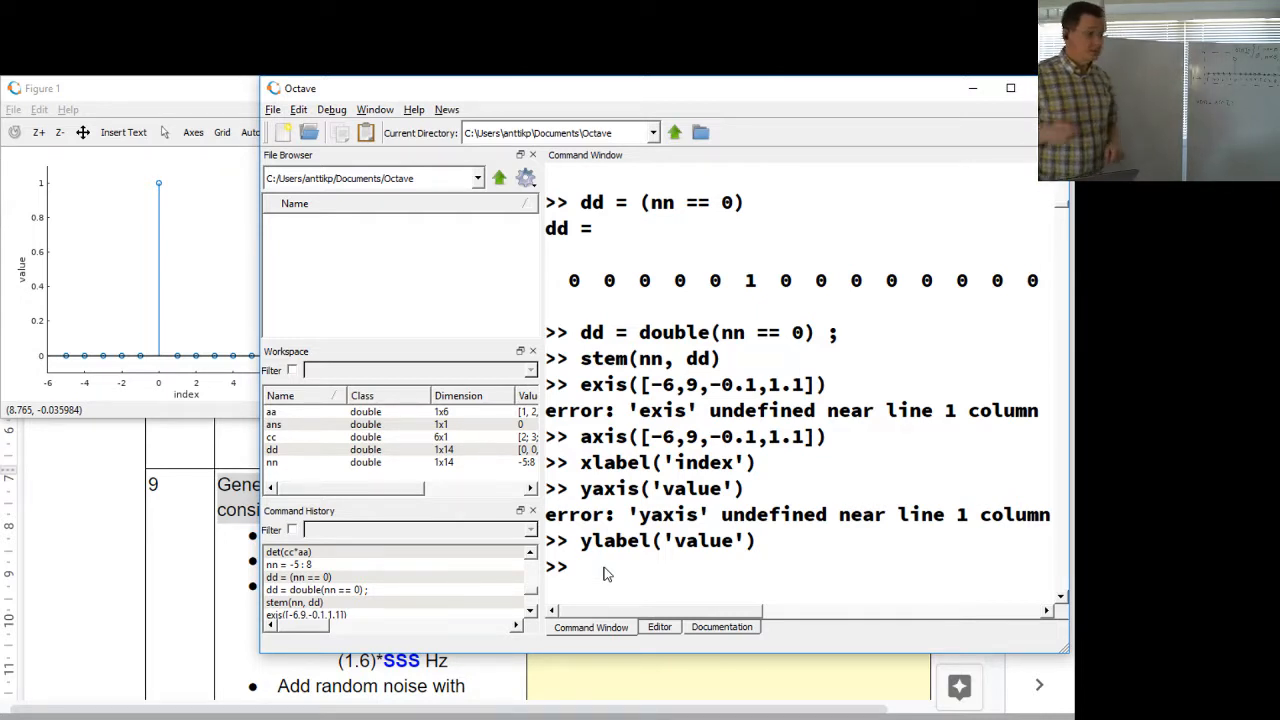
# Step: Run title('Impulse function \delta[n]') to title the impulse plot with a TeX delta
pyautogui.write('til')
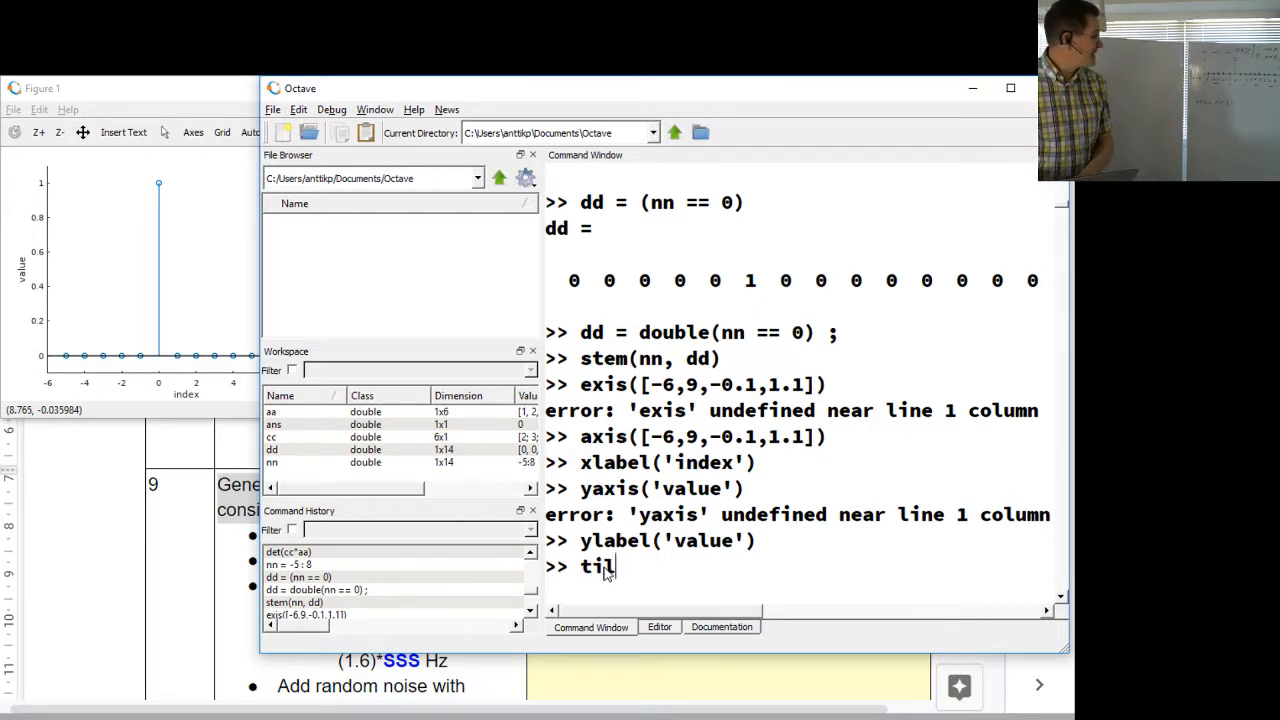
pyautogui.write('tle(')
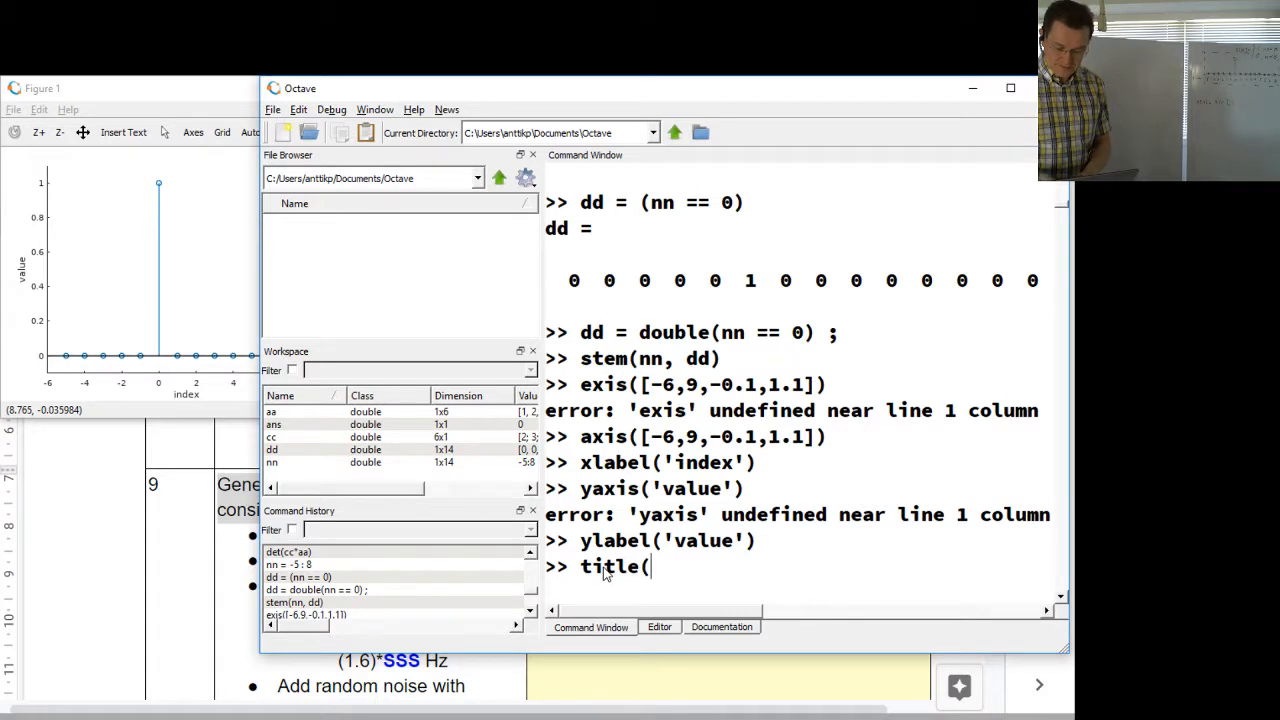
pyautogui.write("'")
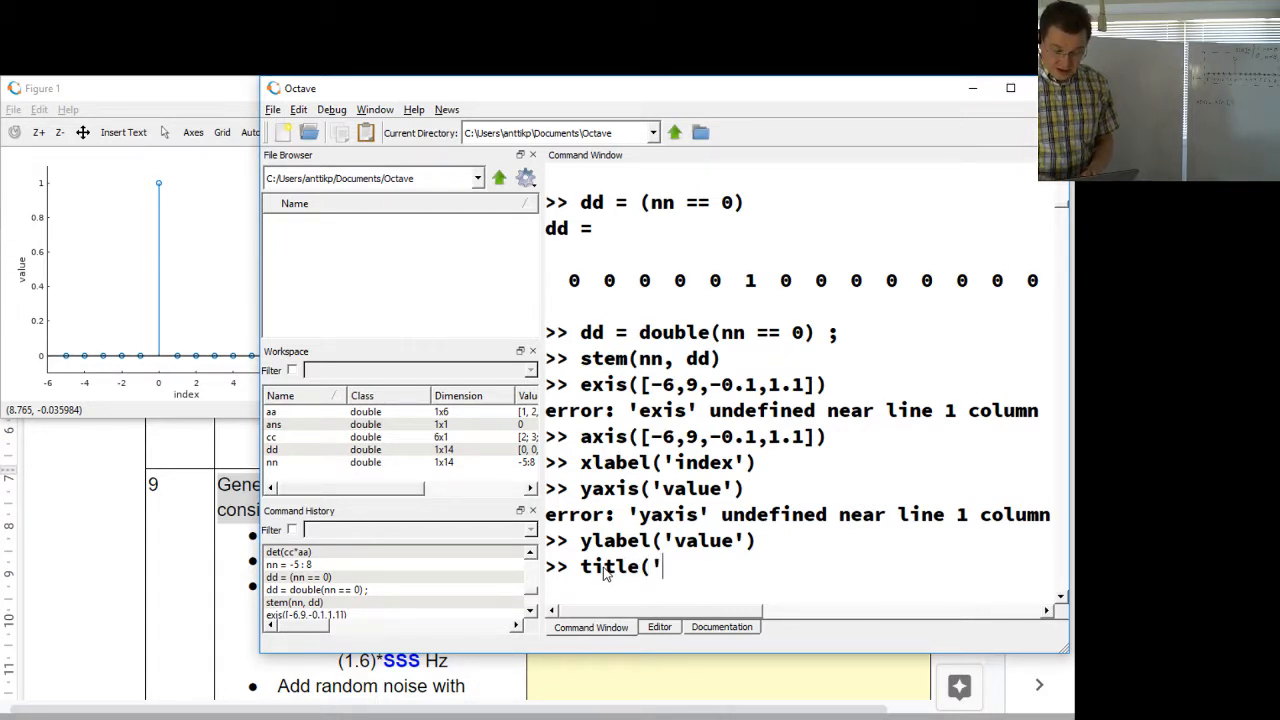
pyautogui.write('Impulse func')
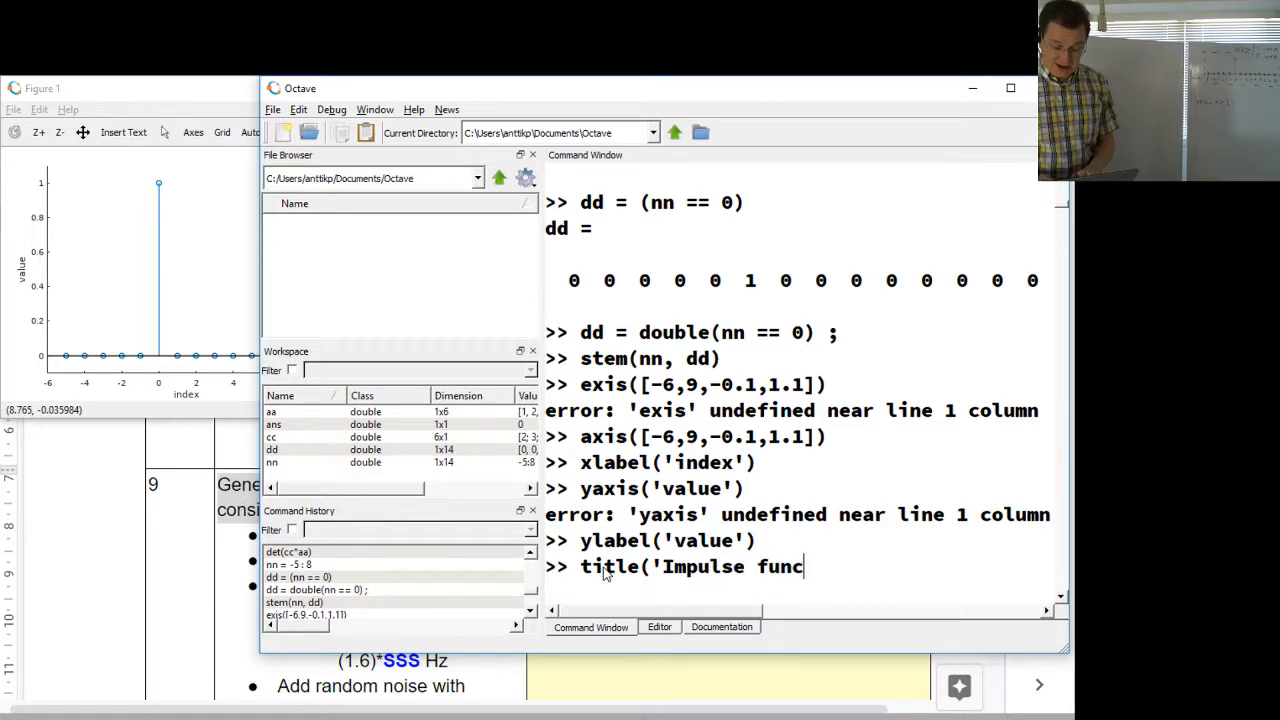
pyautogui.write('tion')
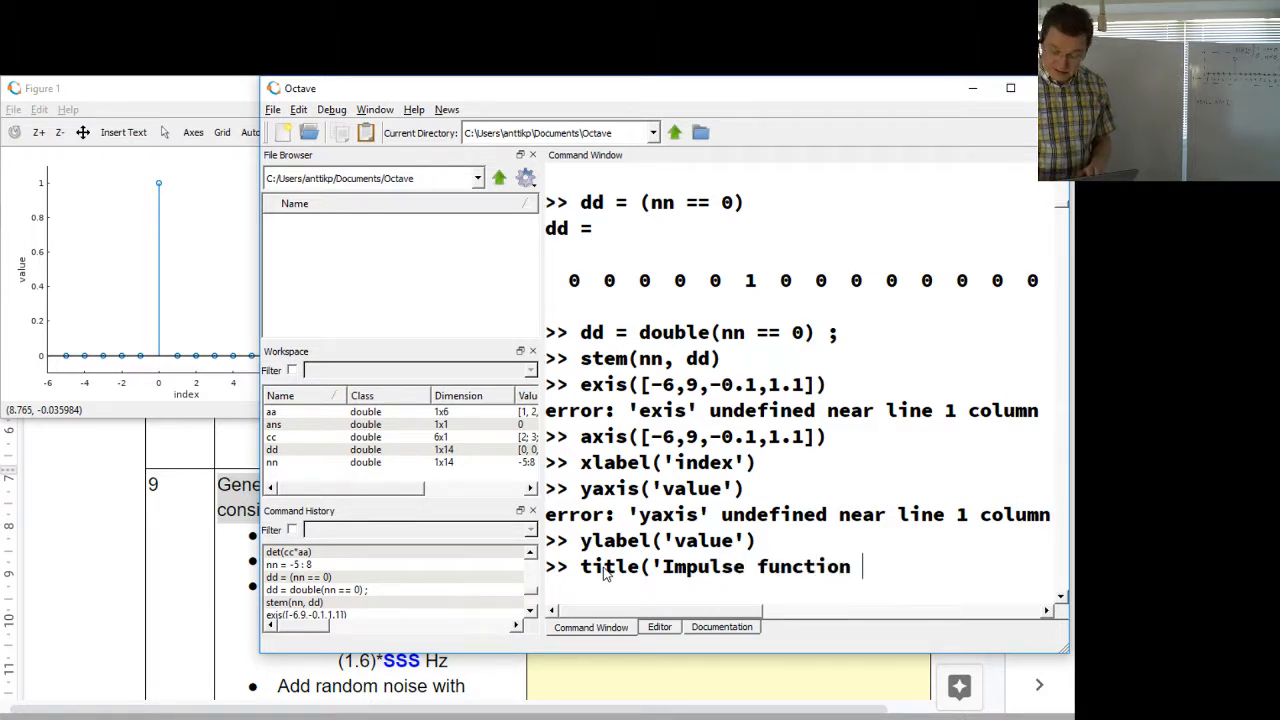
pyautogui.write('\\d')
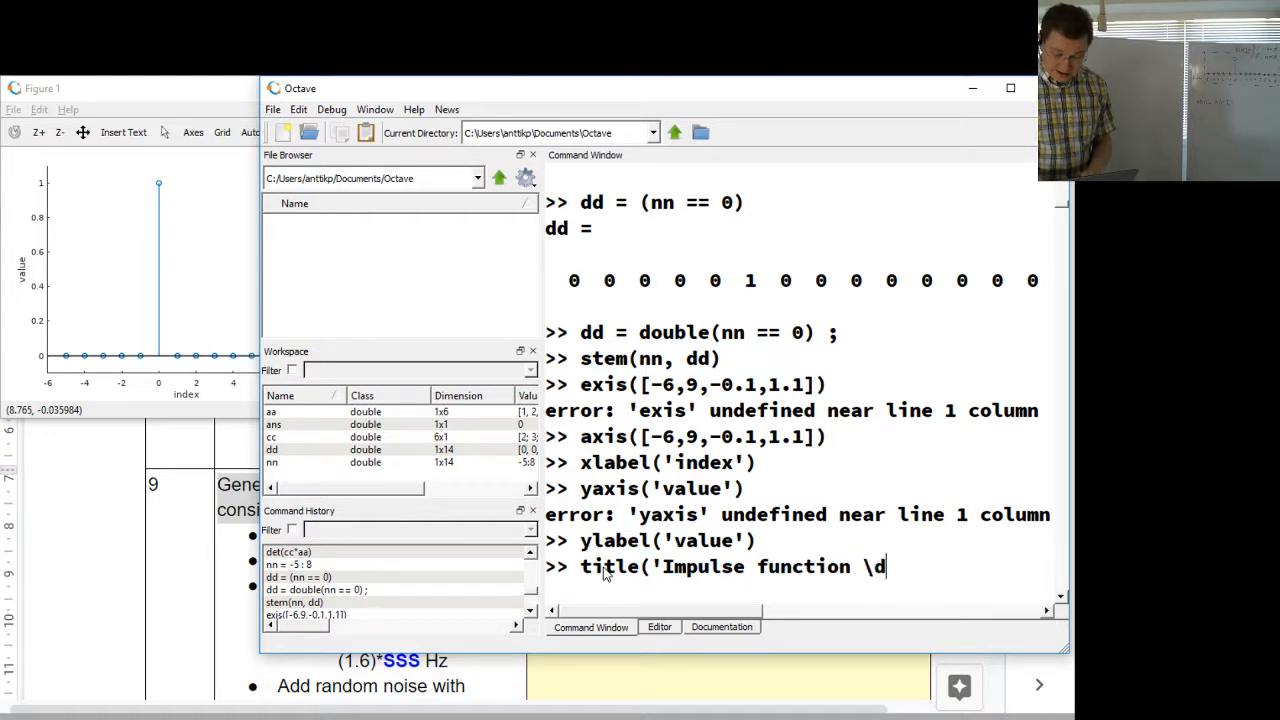
pyautogui.write('elta')
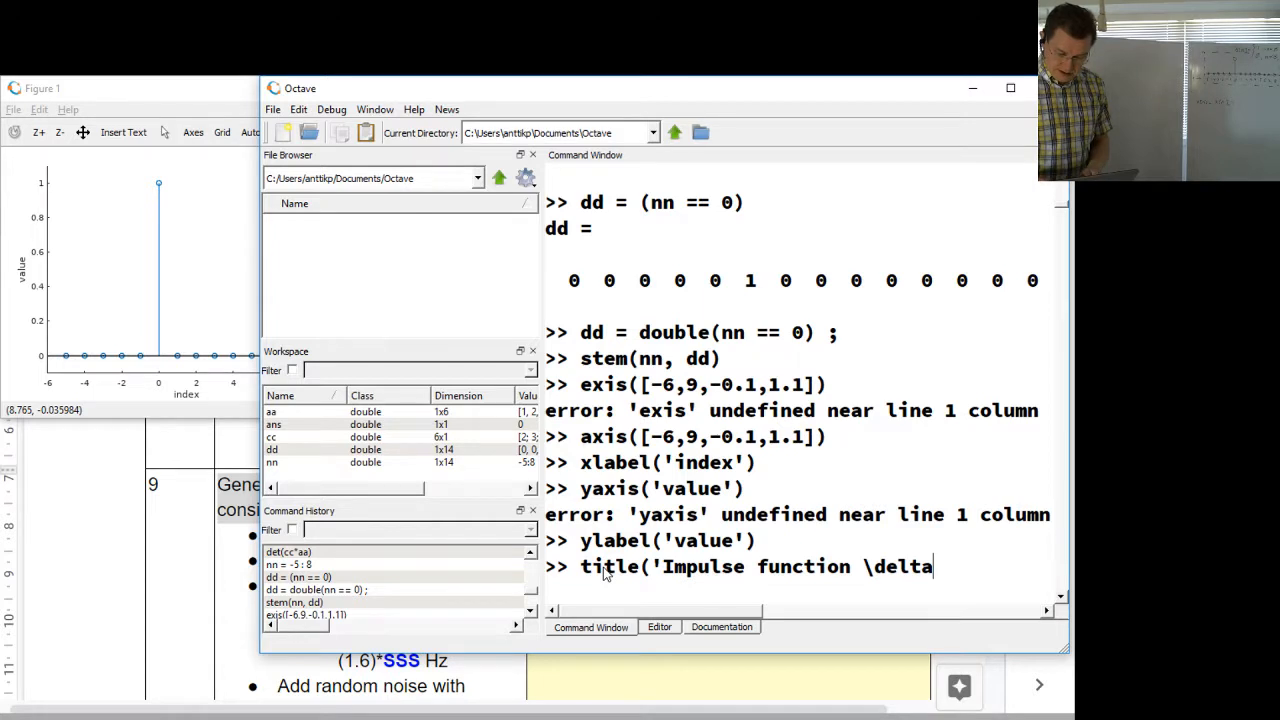
pyautogui.write("[n]'")
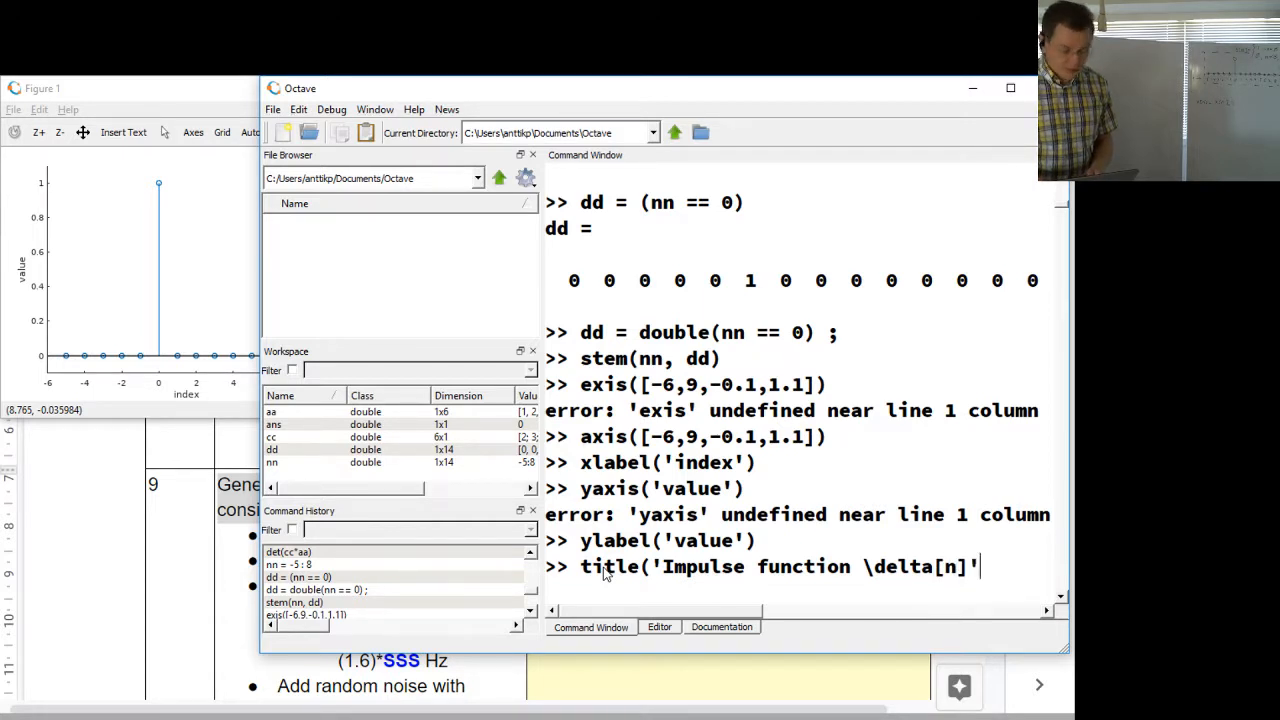
pyautogui.press('Return')
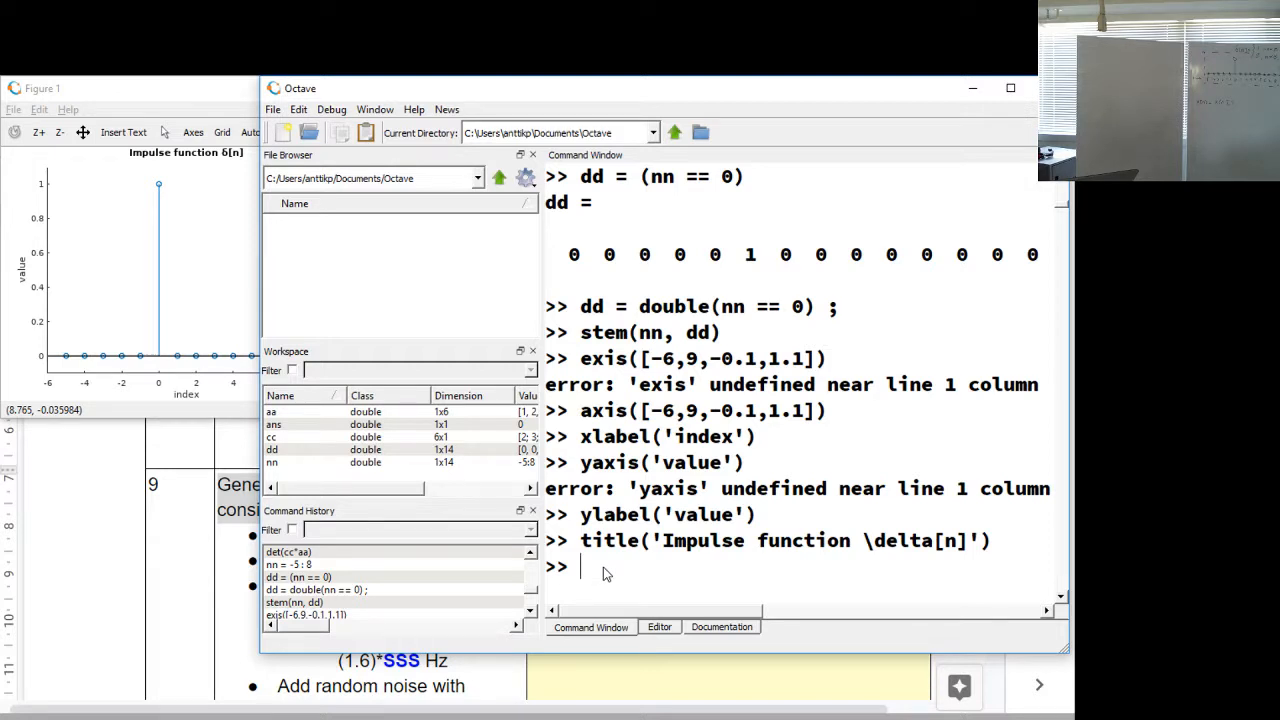
pyautogui.moveTo(452, 488)
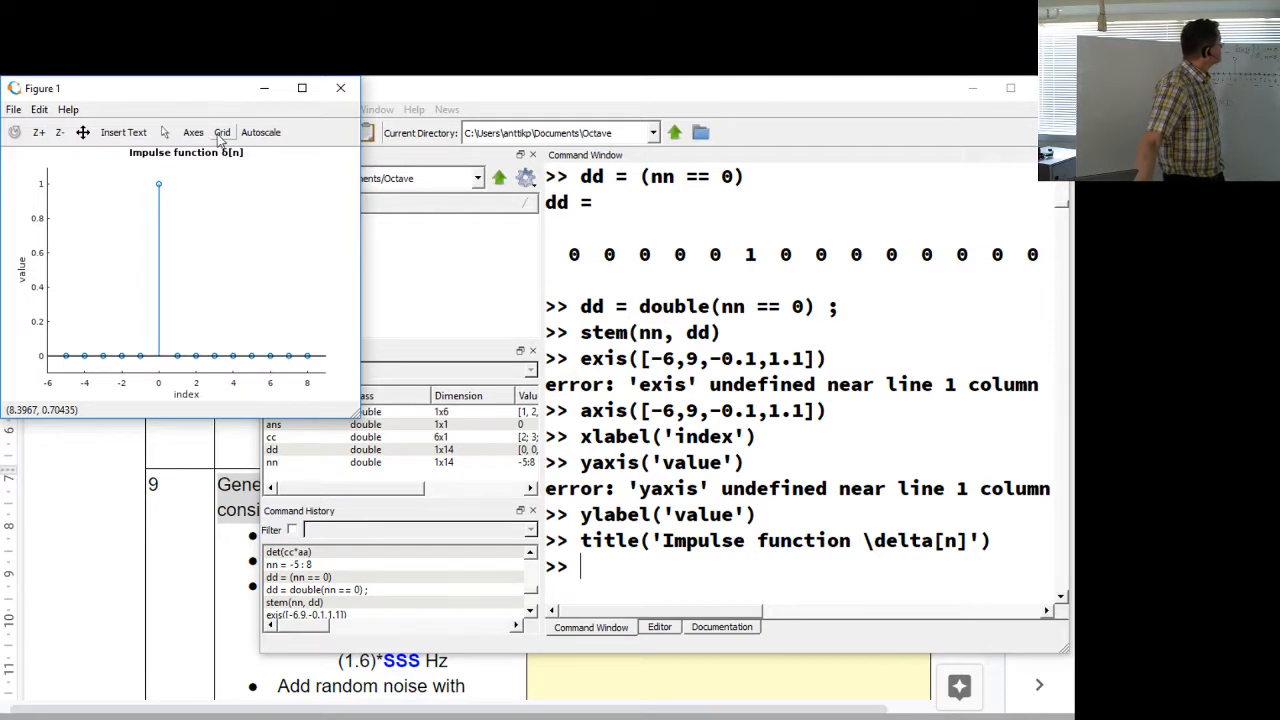
# Step: Raise the Figure 1 window and reach its File menu
pyautogui.click(222, 132)
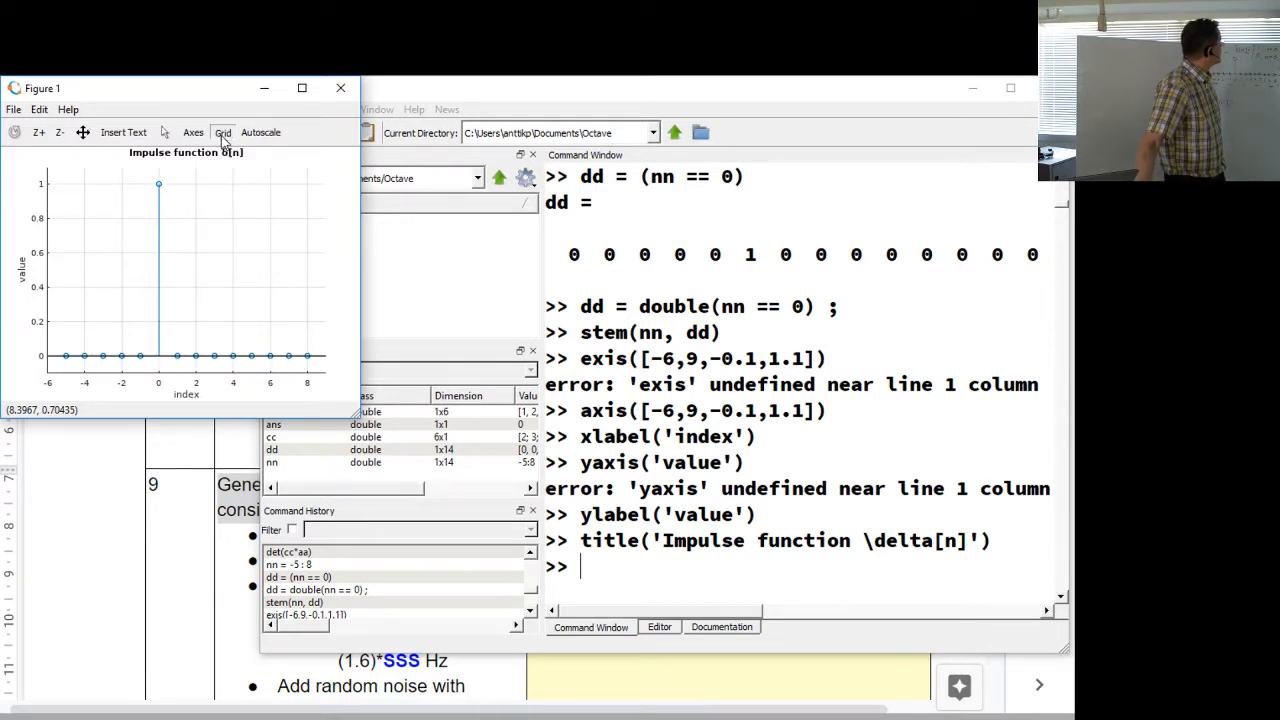
pyautogui.click(14, 108)
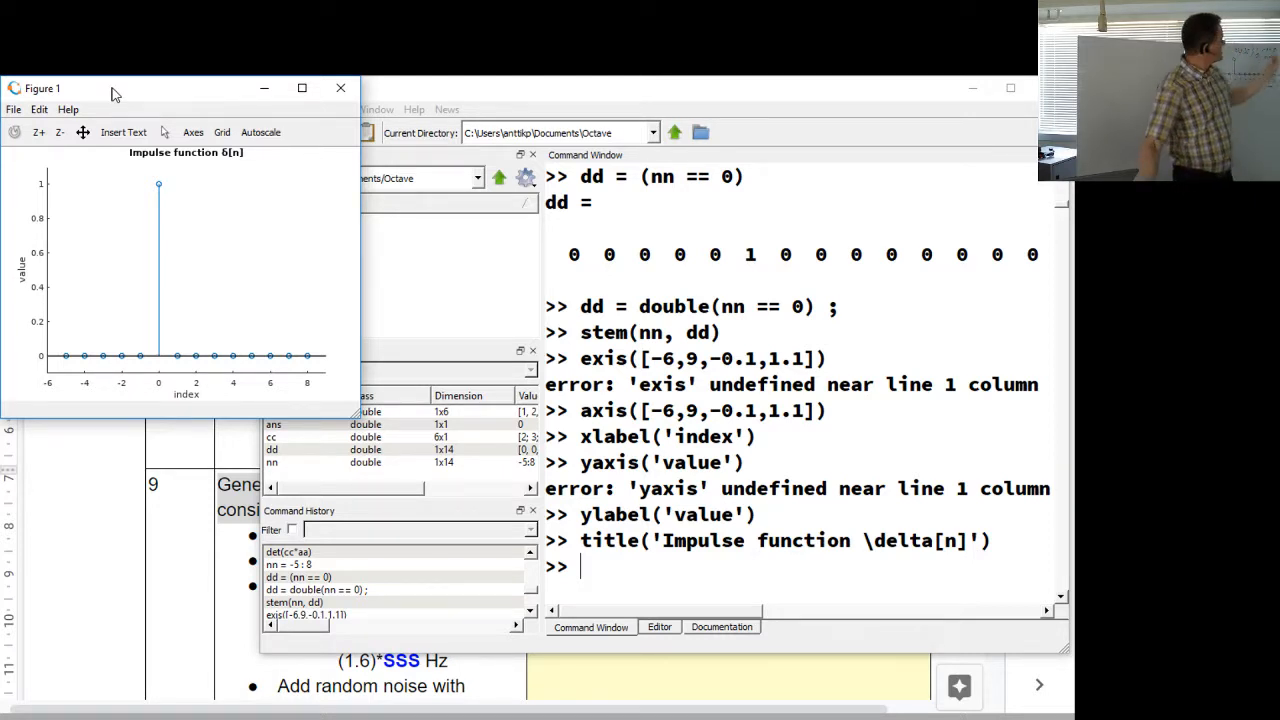
# Step: Choose File > Save As in the figure window, bringing up Save Figure As with untitled.pdf
pyautogui.click(14, 108)
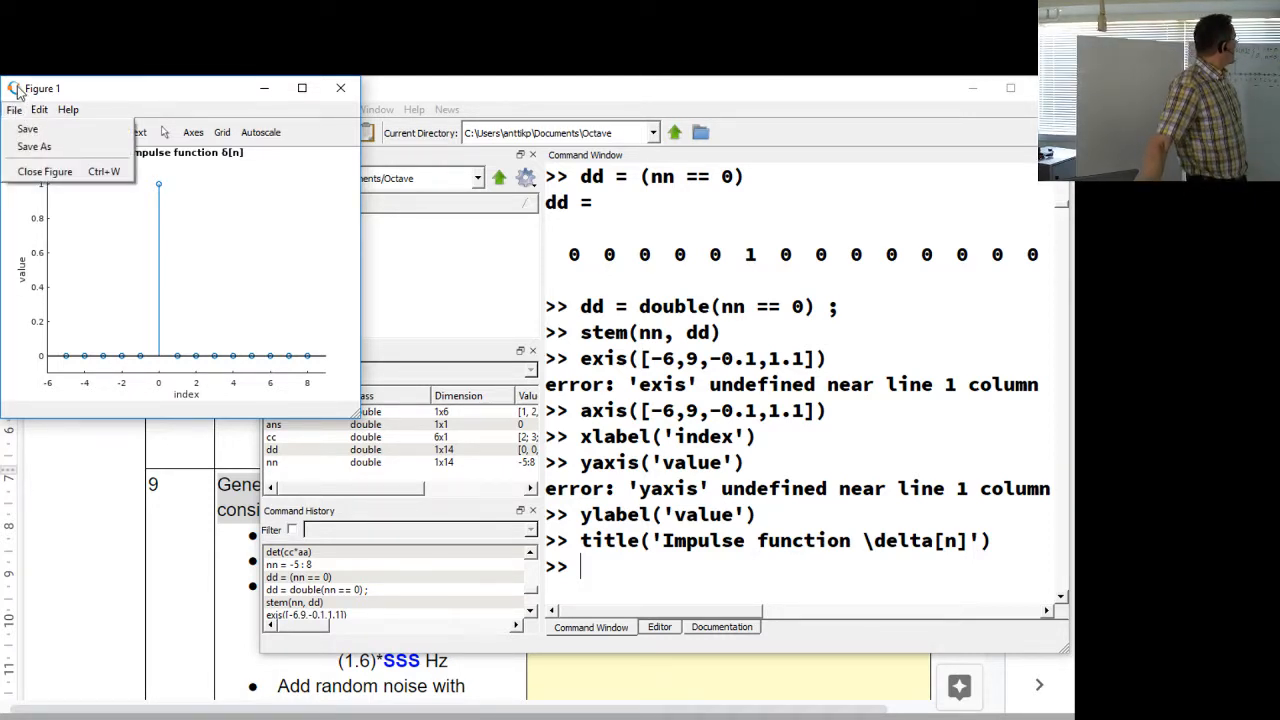
pyautogui.click(34, 146)
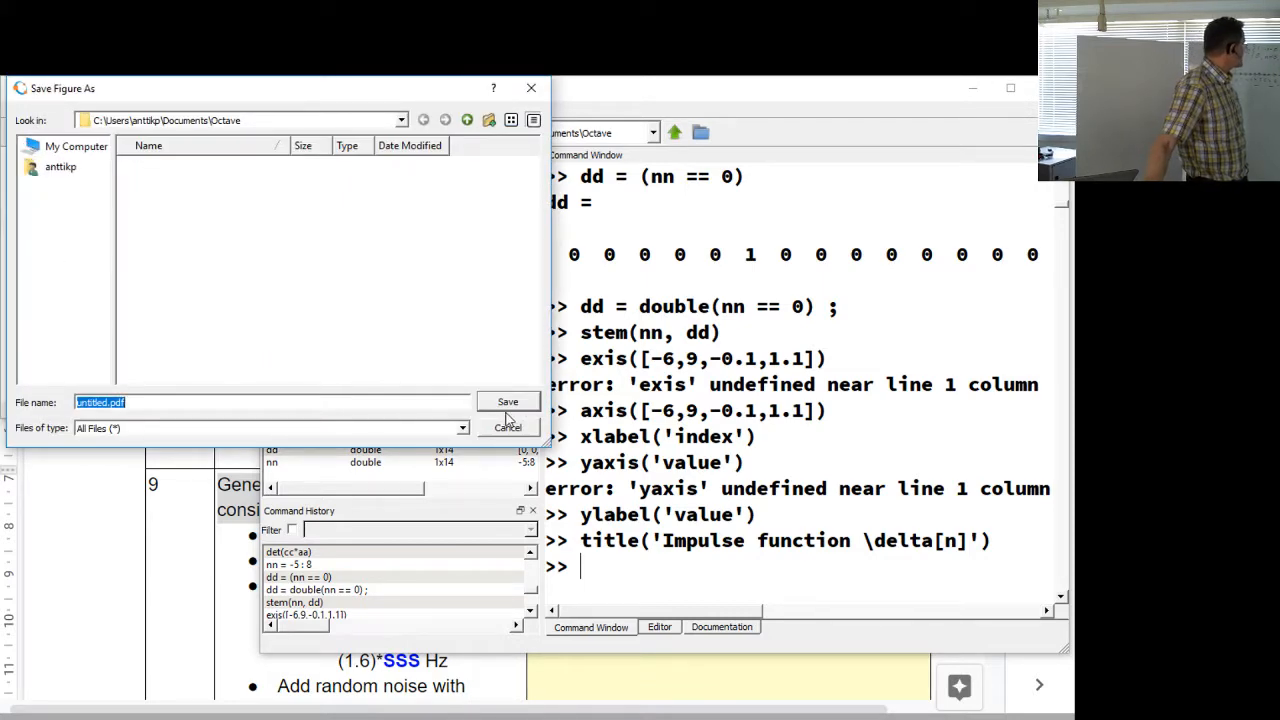
pyautogui.click(270, 428)
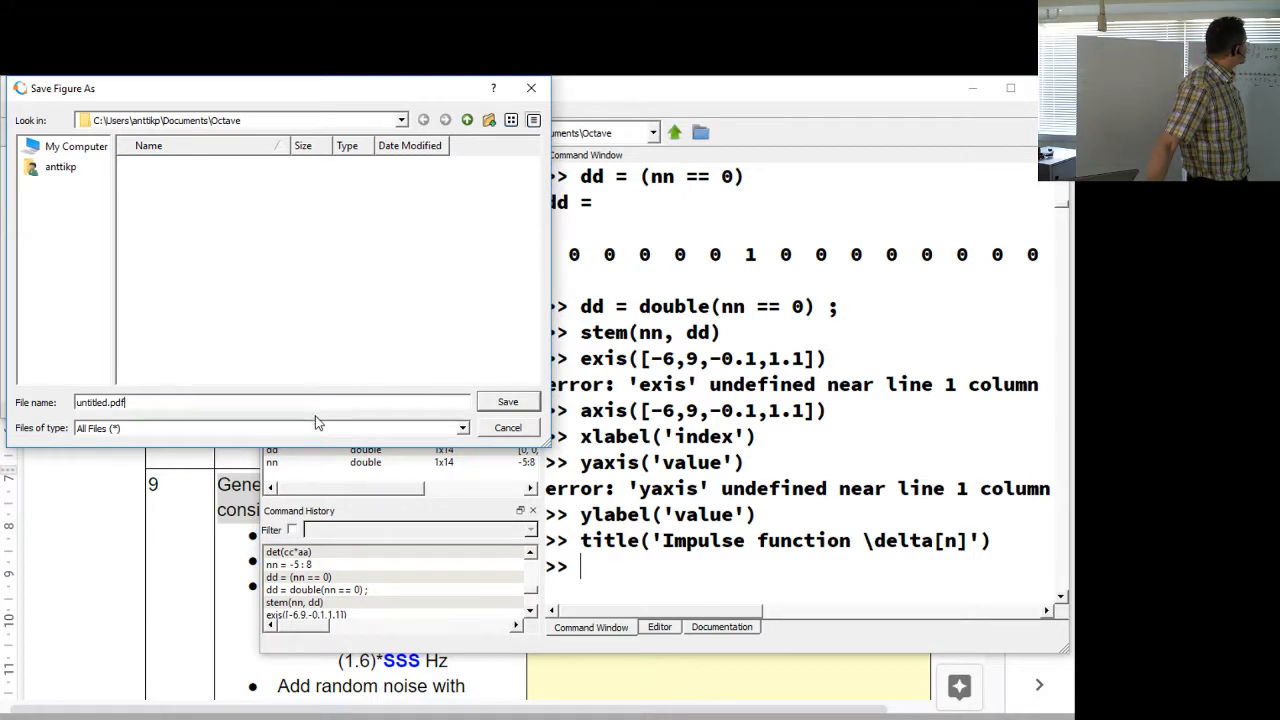
pyautogui.moveTo(500, 436)
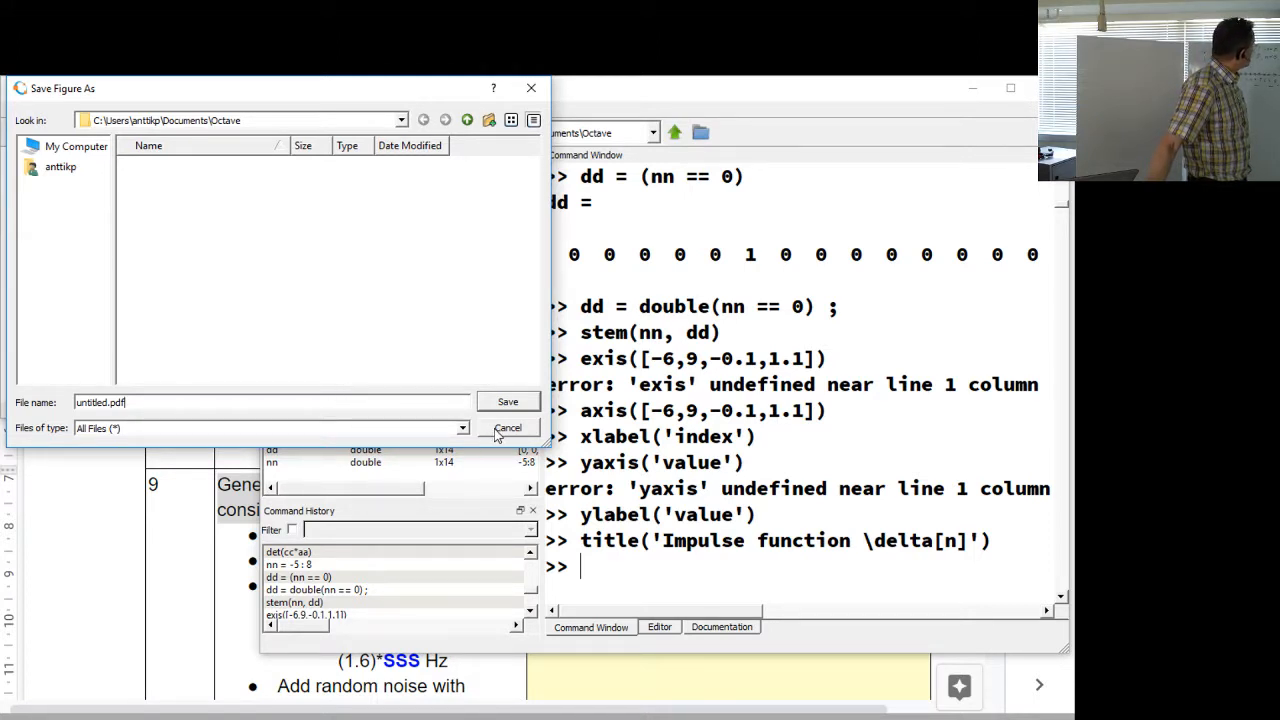
# Step: Cancel Save Figure As, then browse the figure's Help and Edit menus to reach Copy
pyautogui.click(508, 428)
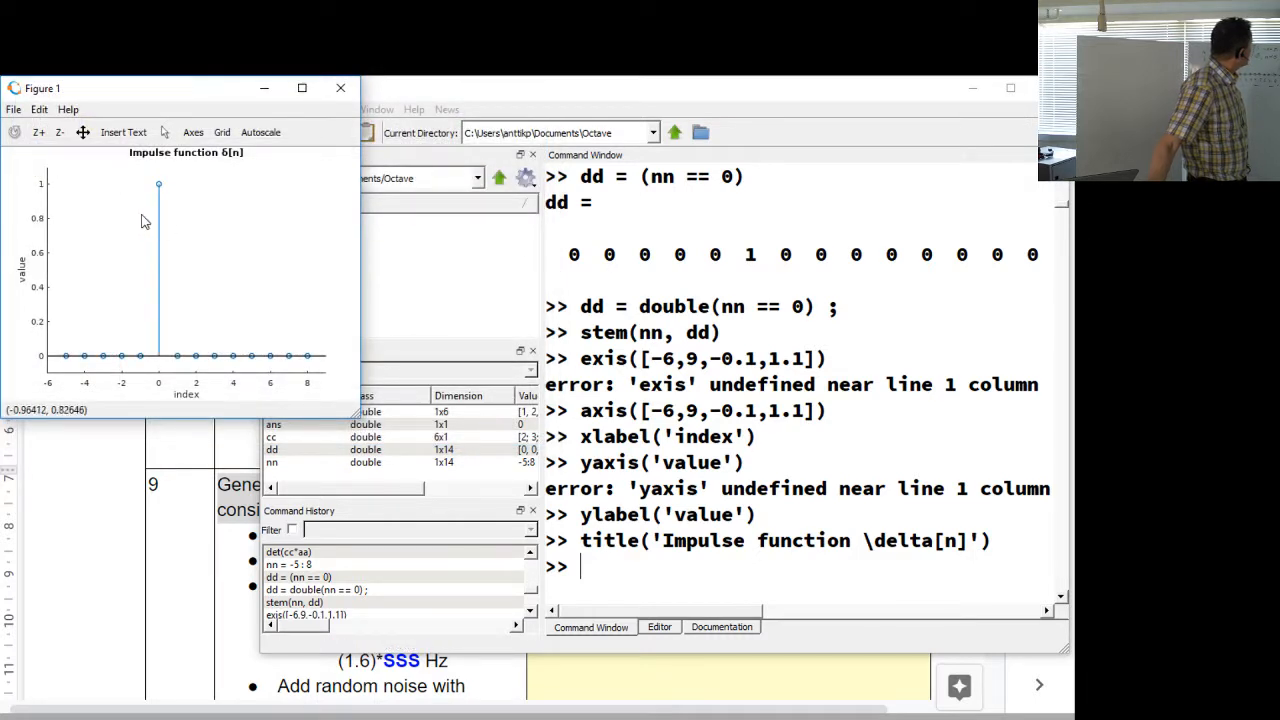
pyautogui.click(68, 108)
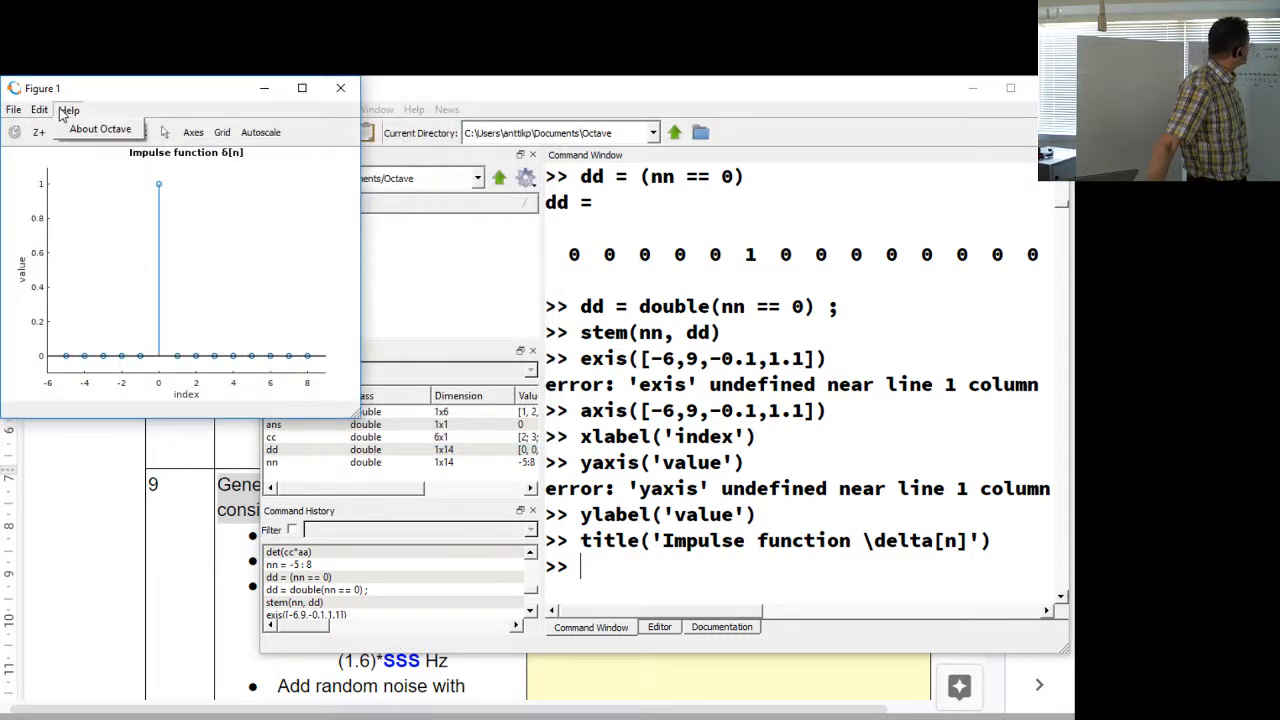
pyautogui.click(40, 108)
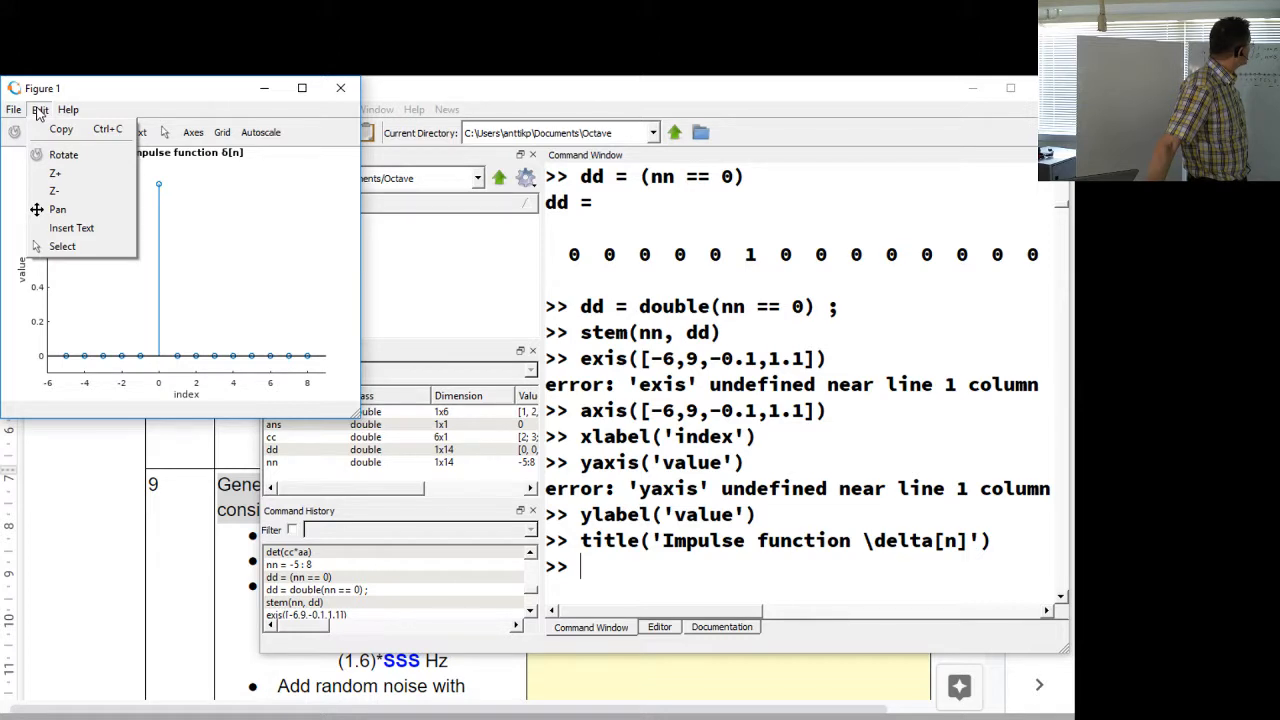
pyautogui.moveTo(60, 128)
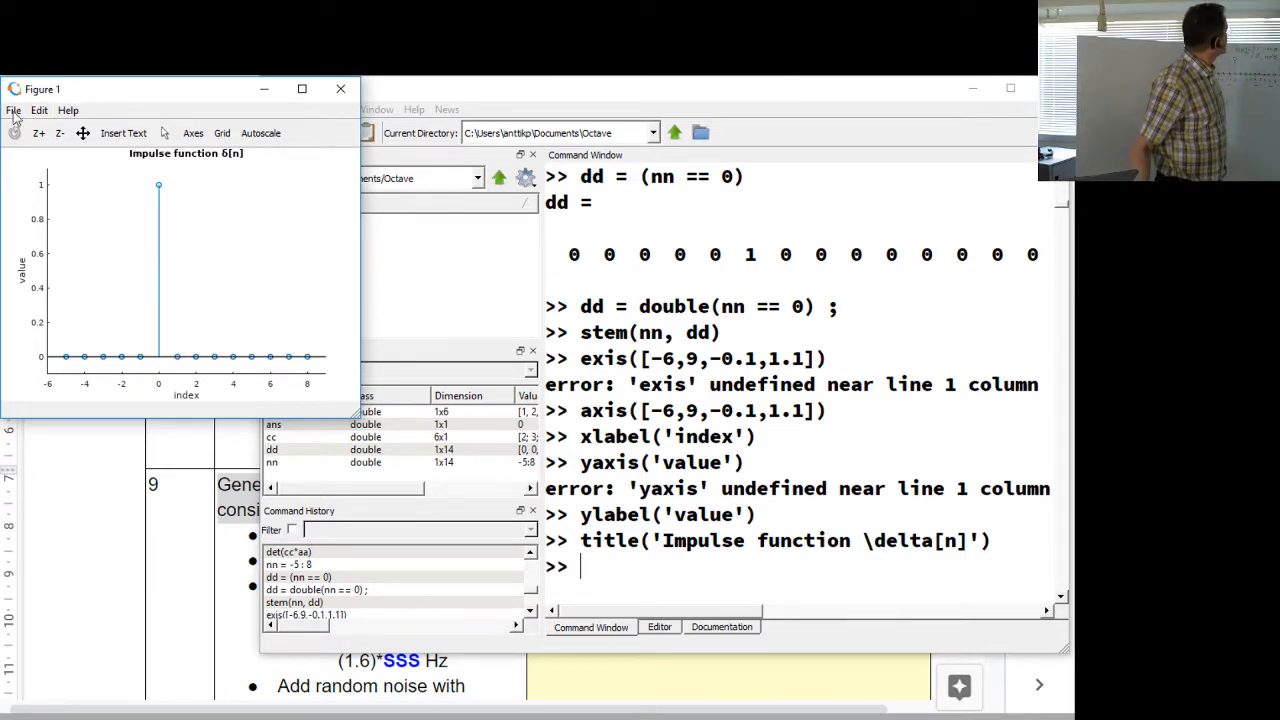
pyautogui.click(40, 110)
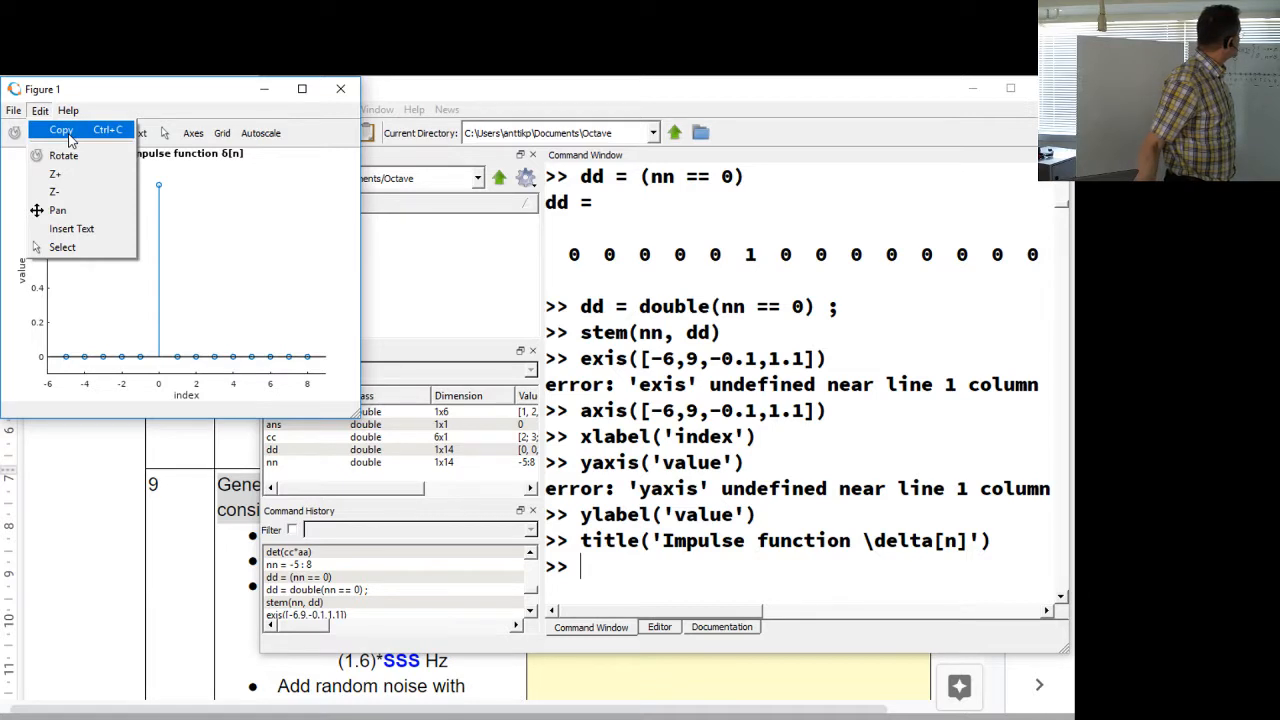
pyautogui.moveTo(64, 156)
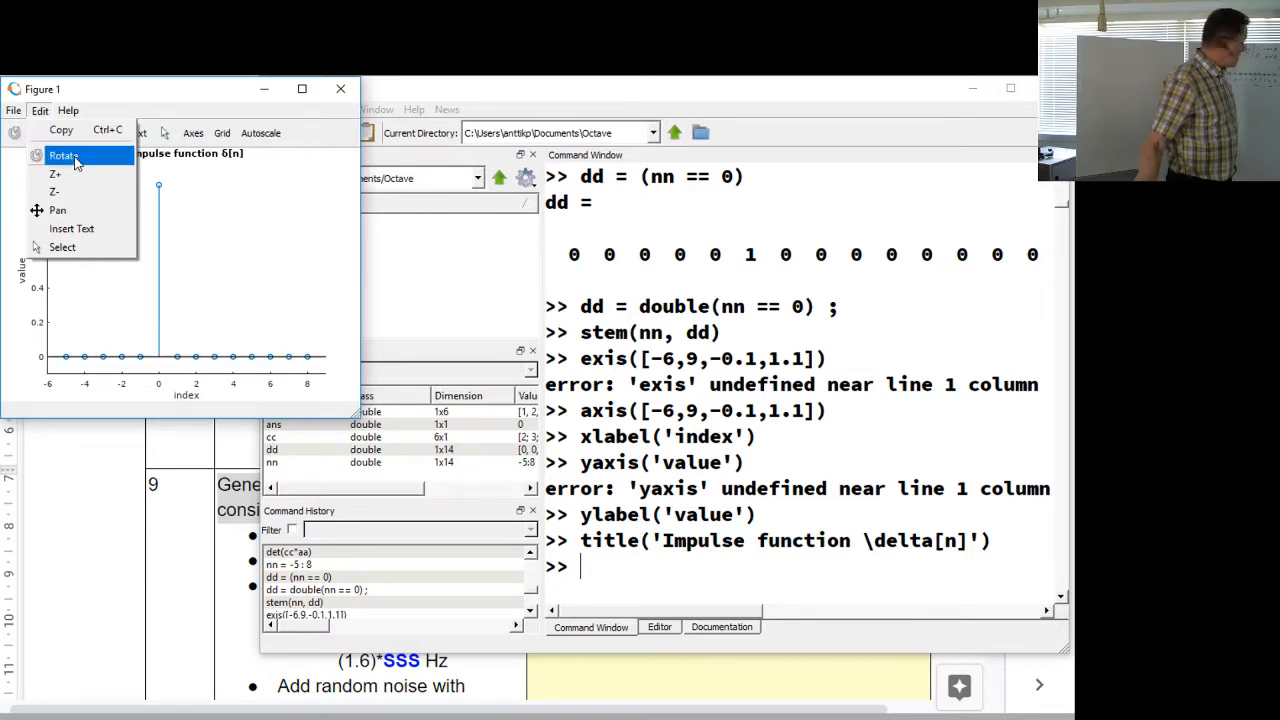
pyautogui.moveTo(64, 156)
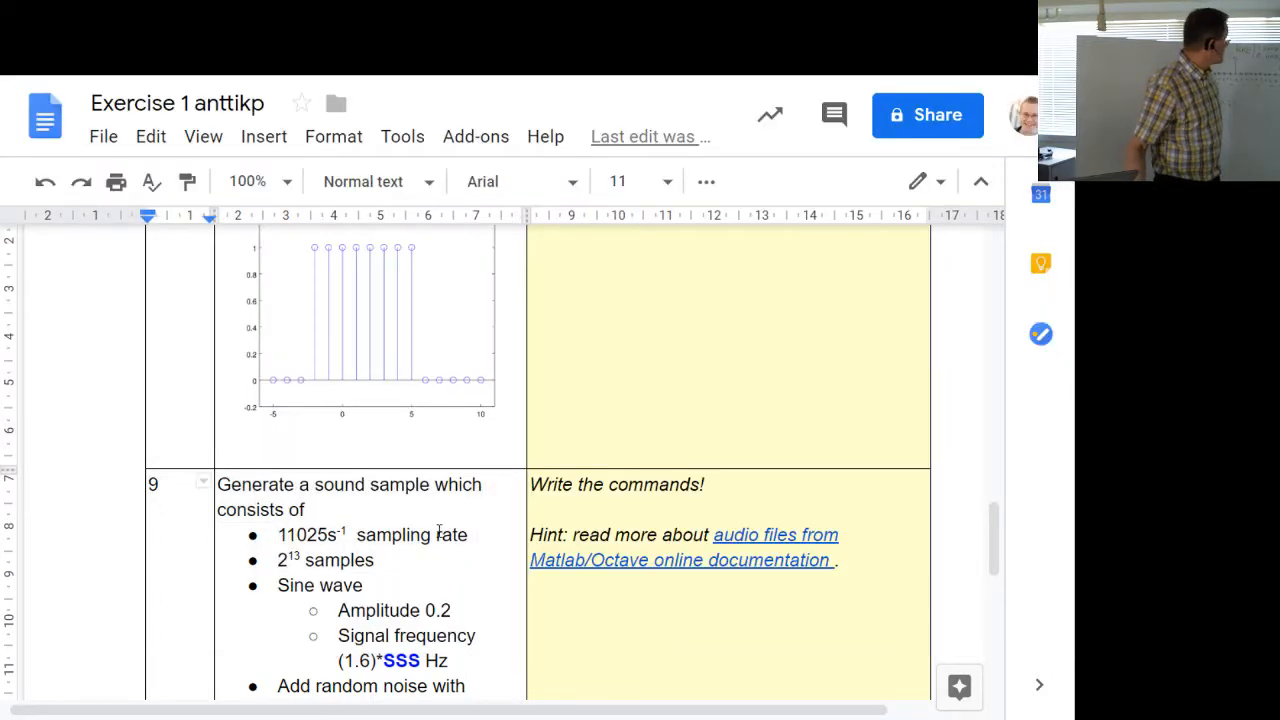
# Step: Scroll the Google Doc to the answer cell holding the pasted impulse plot
pyautogui.scroll(3)
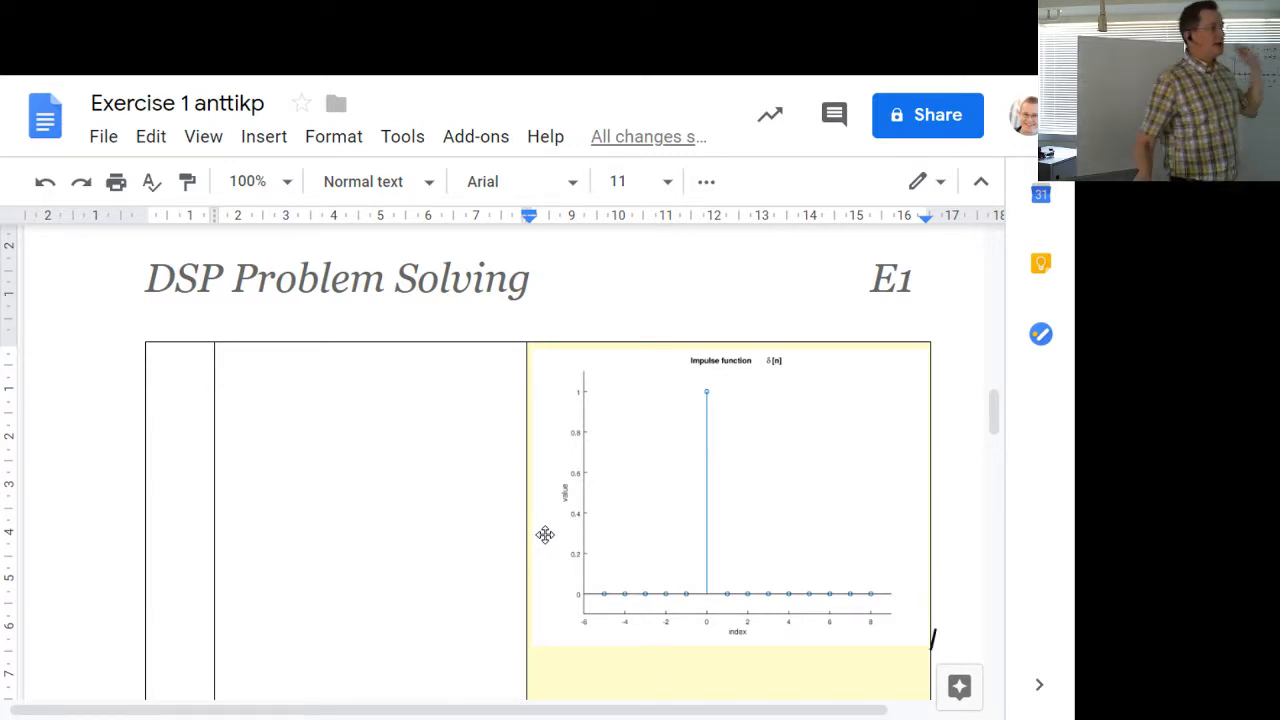
pyautogui.moveTo(576, 530)
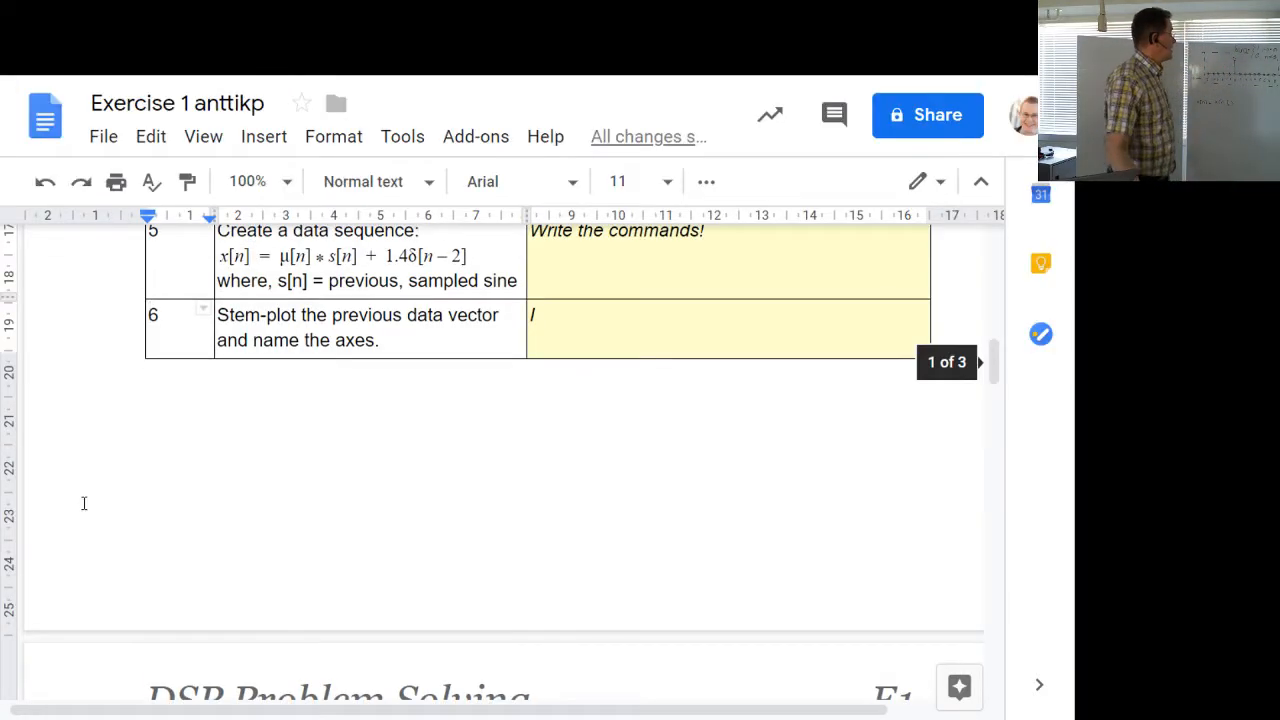
# Step: Scroll the exercise table up and down to review questions 0–8 around the pasted plot
pyautogui.scroll(3)
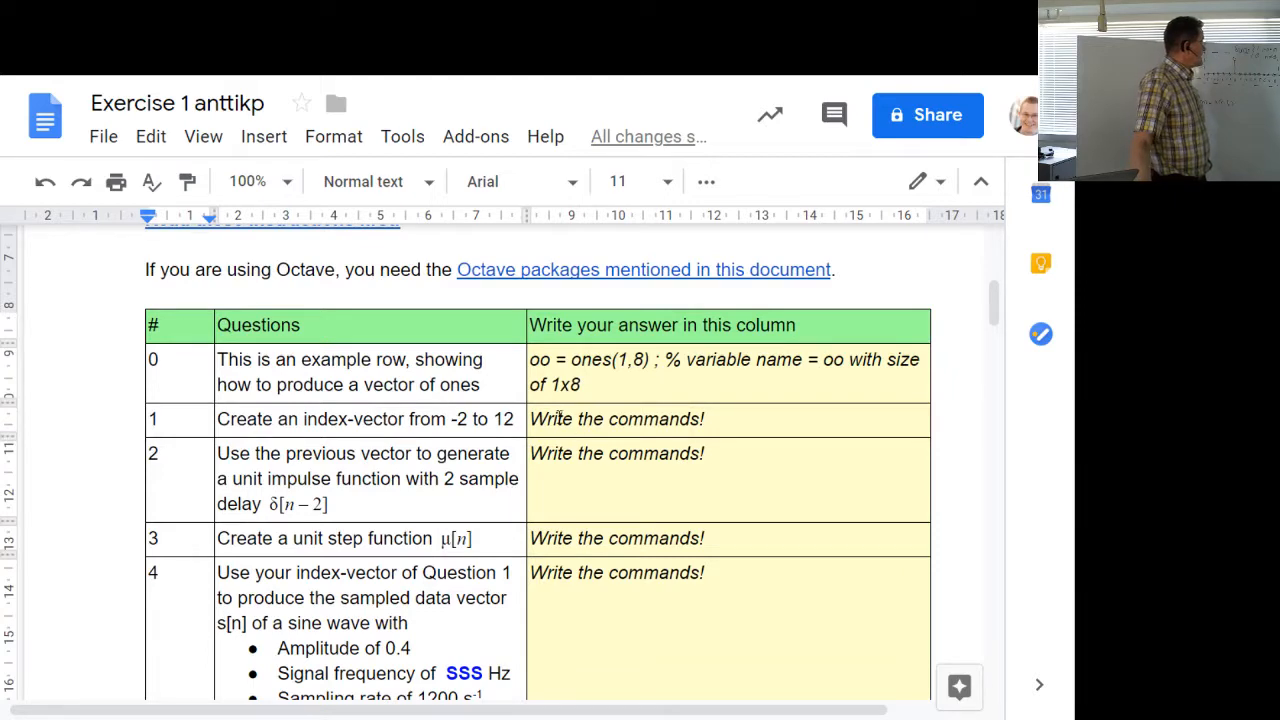
pyautogui.scroll(-3)
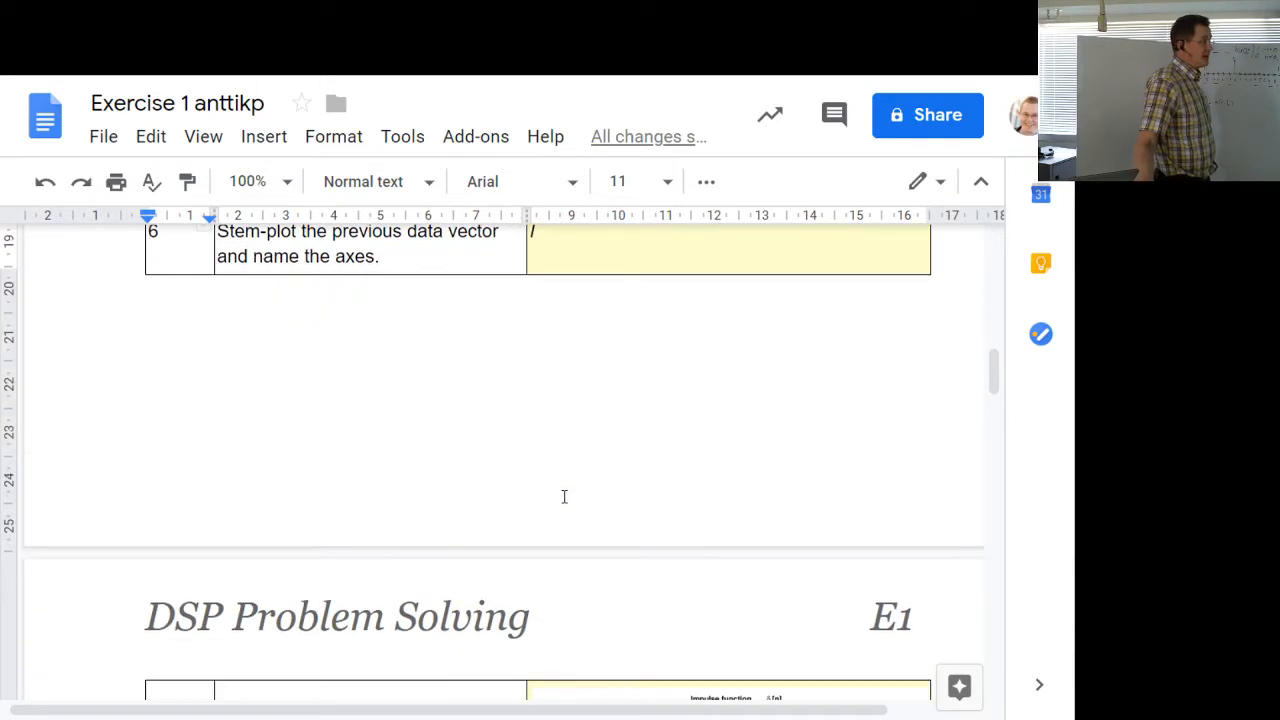
pyautogui.scroll(3)
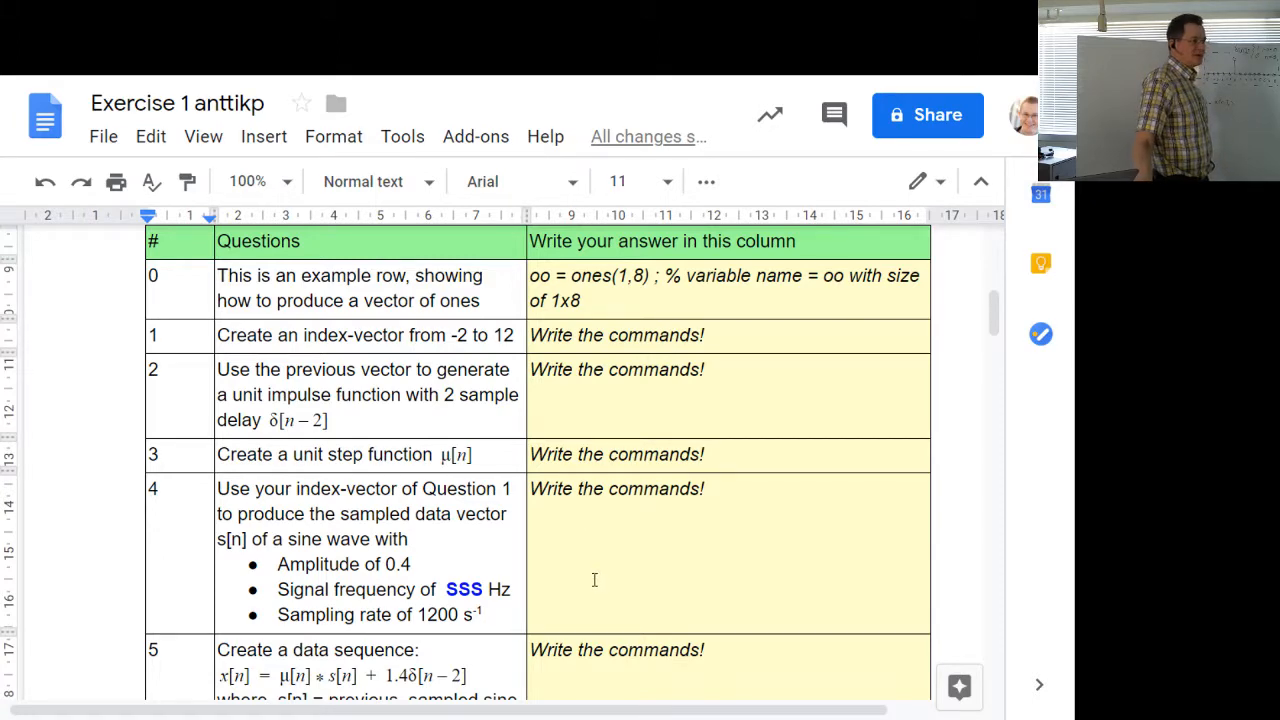
pyautogui.scroll(-3)
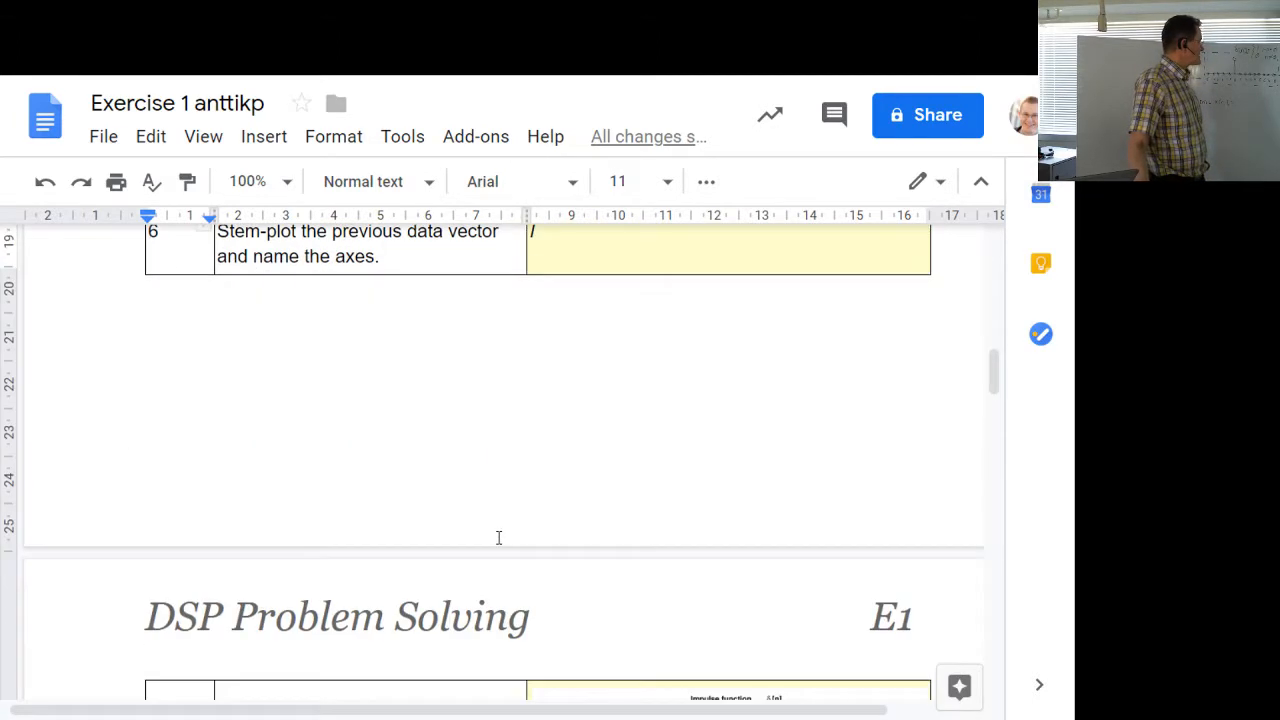
pyautogui.scroll(-3)
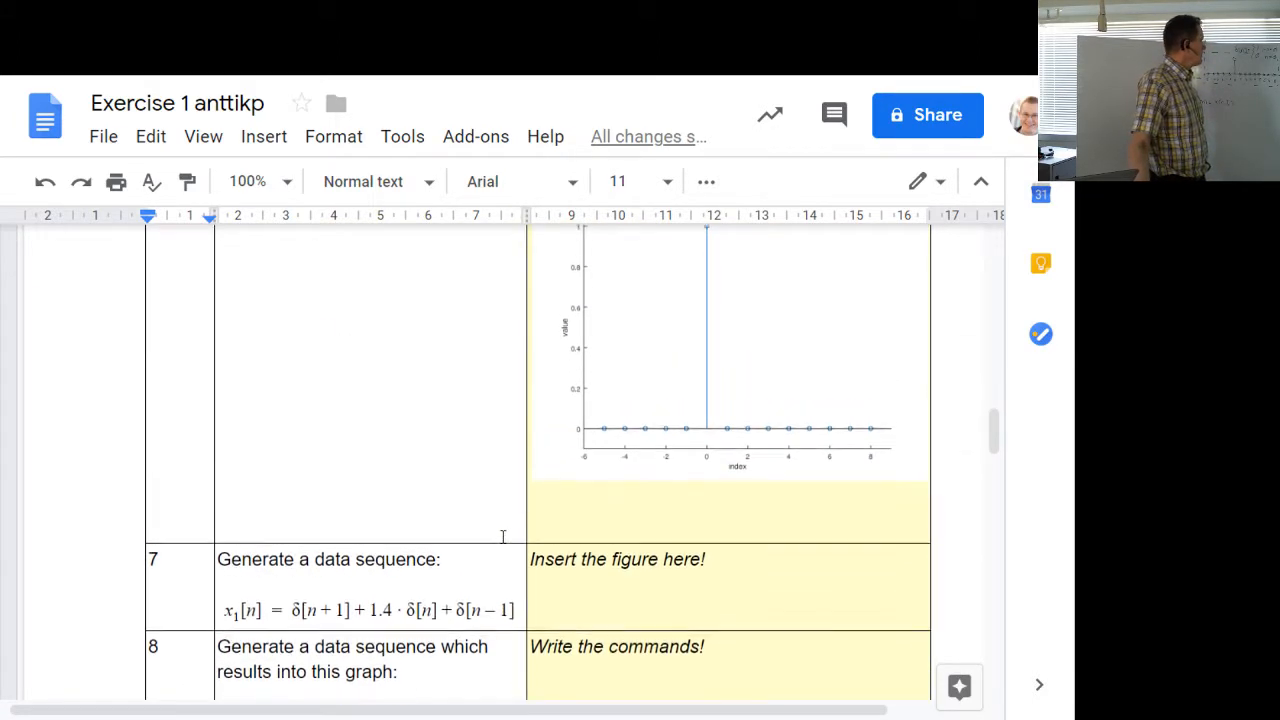
pyautogui.scroll(3)
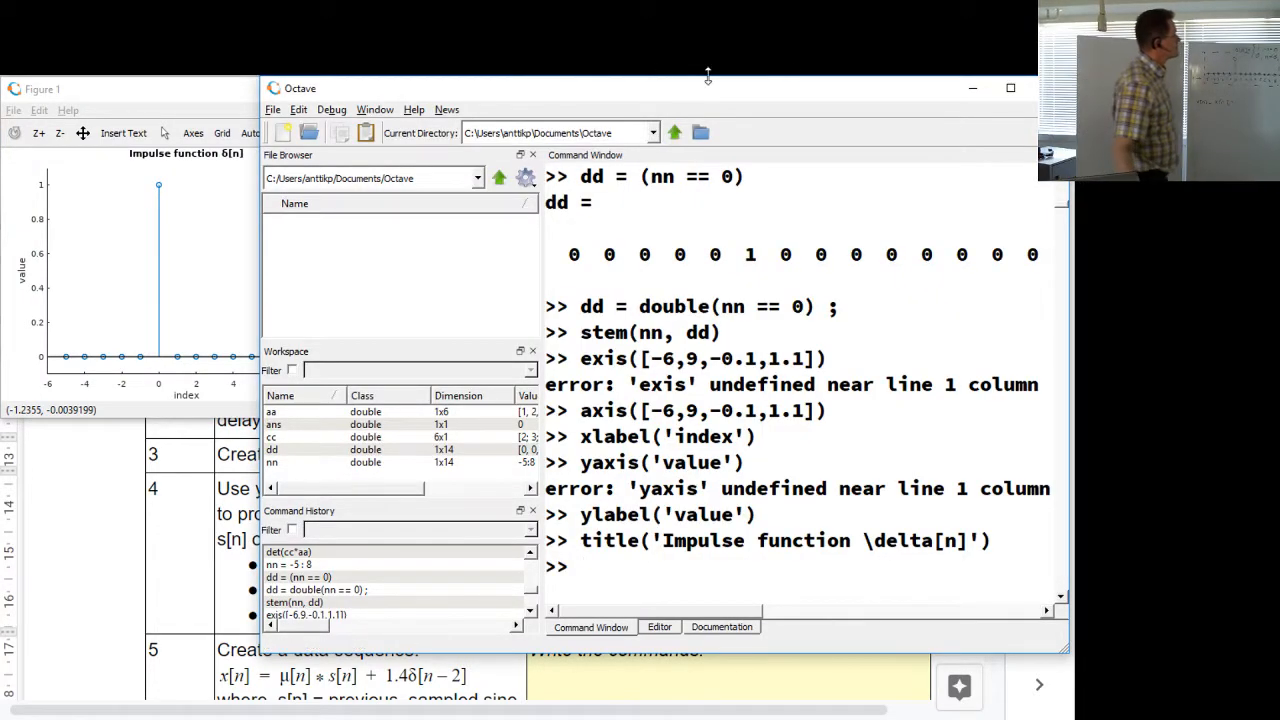
# Step: Maximize the Octave main window, hiding the figure behind it
pyautogui.click(1010, 88)
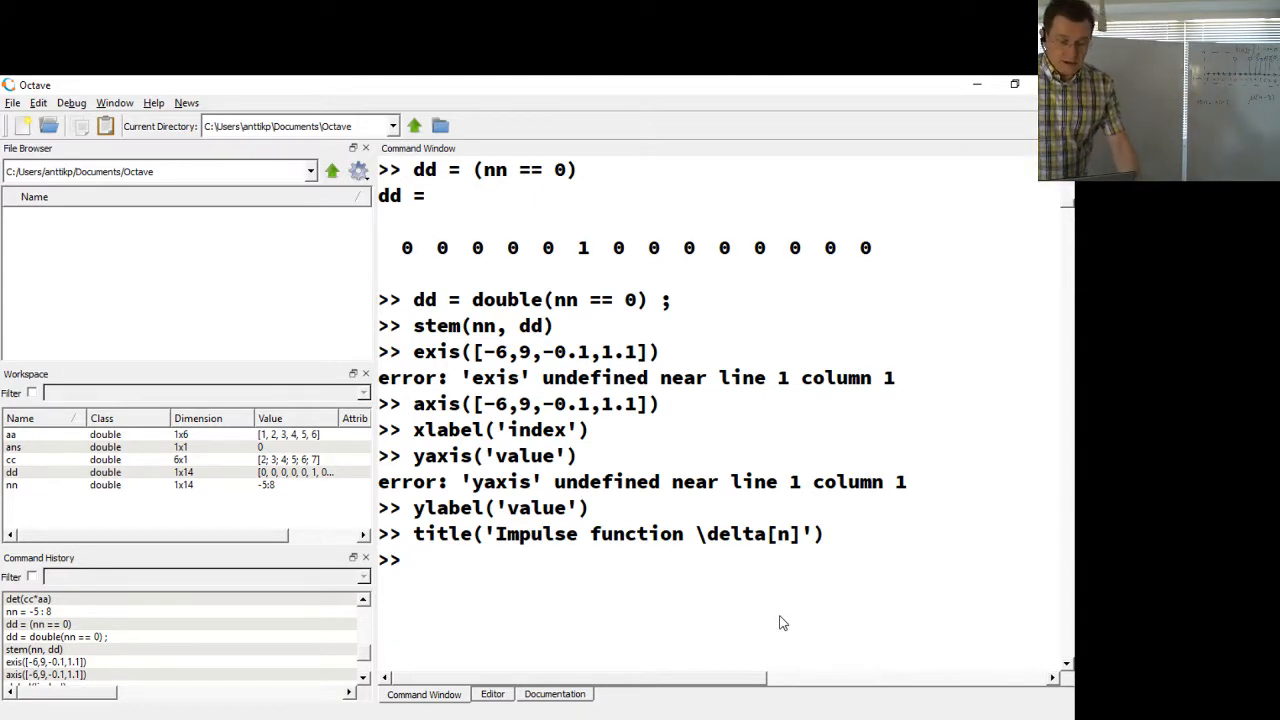
pyautogui.moveTo(544, 600)
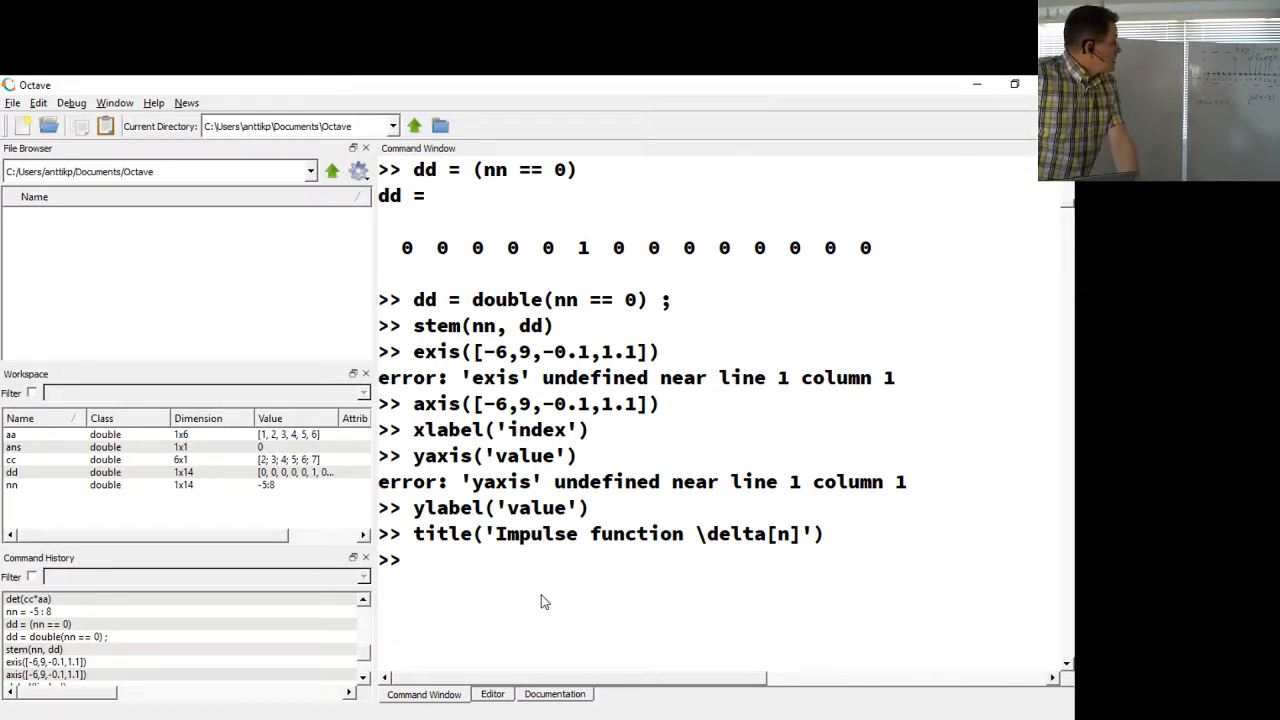
# Step: Enter the comment line '% unit step with delay... of 3' in the Command Window
pyautogui.write('% u')
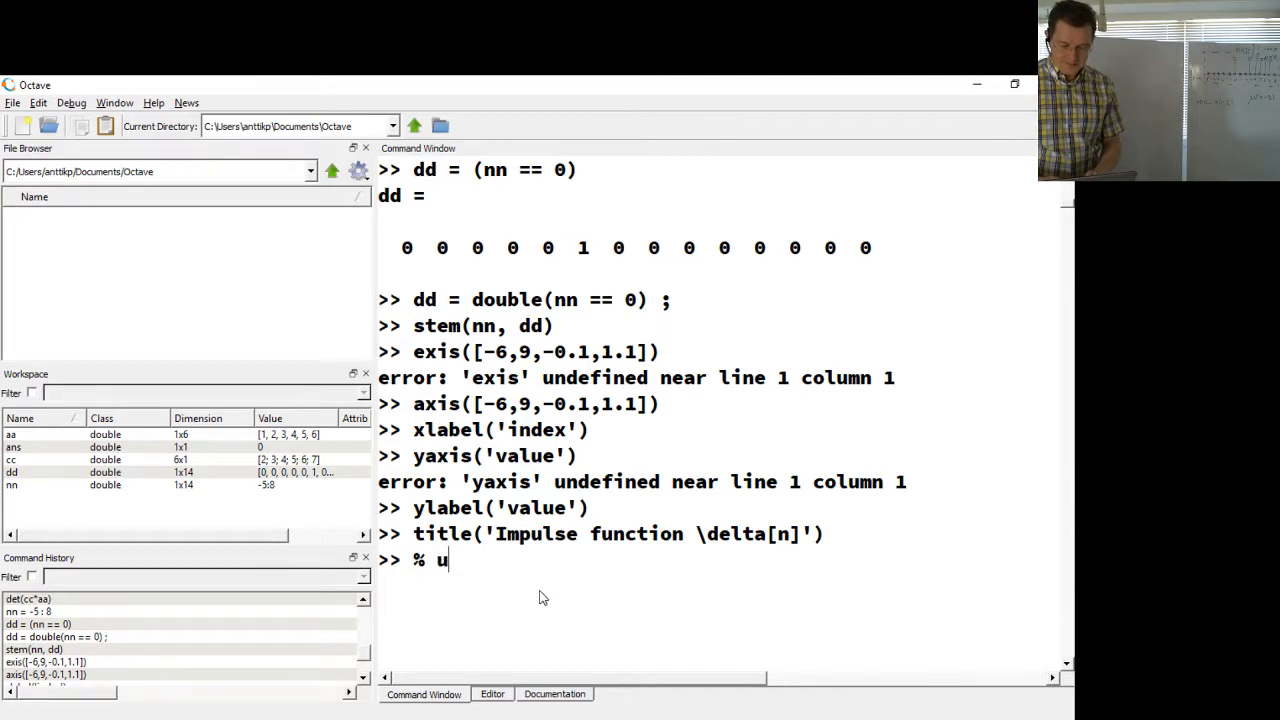
pyautogui.write('nit step wi')
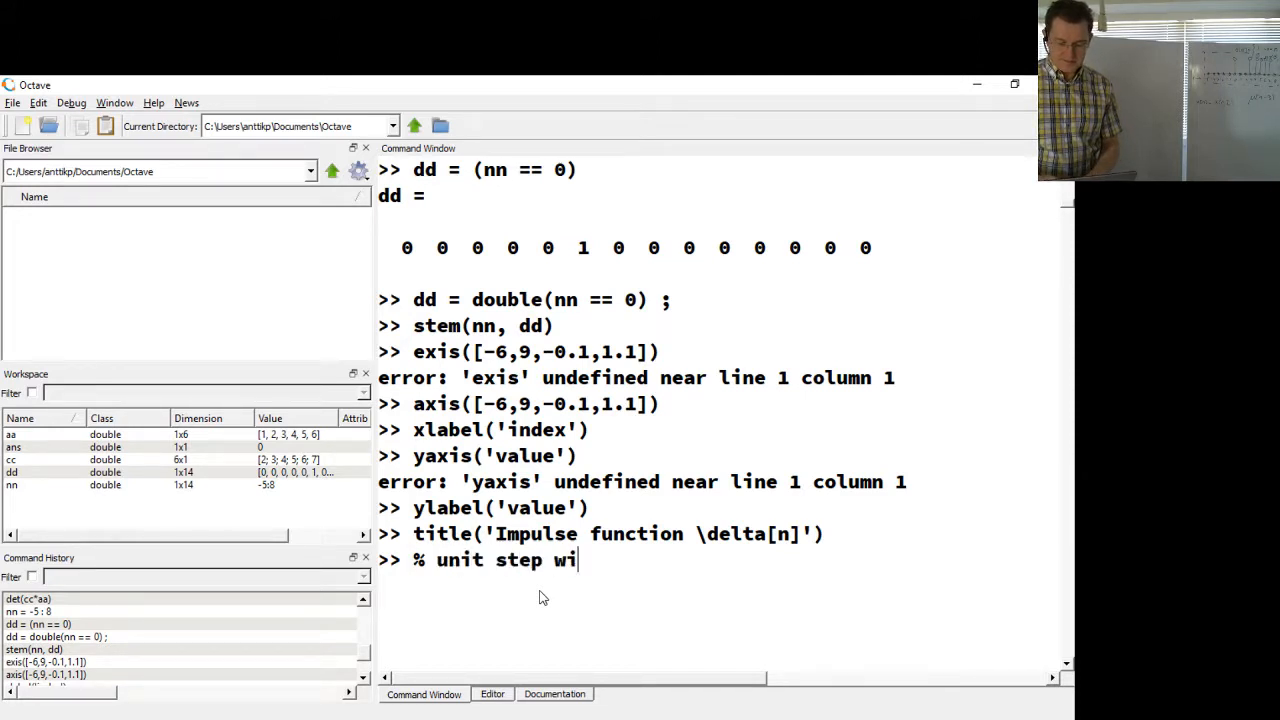
pyautogui.write('th delay...')
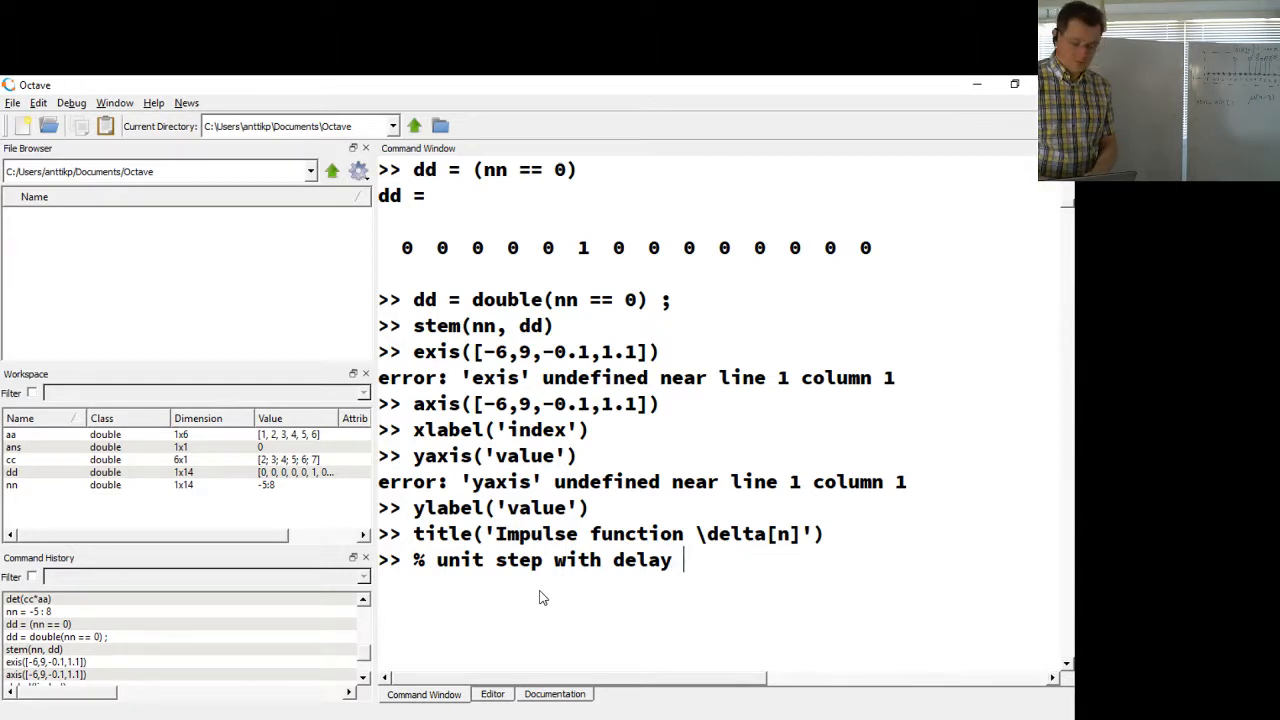
pyautogui.write('of 3')
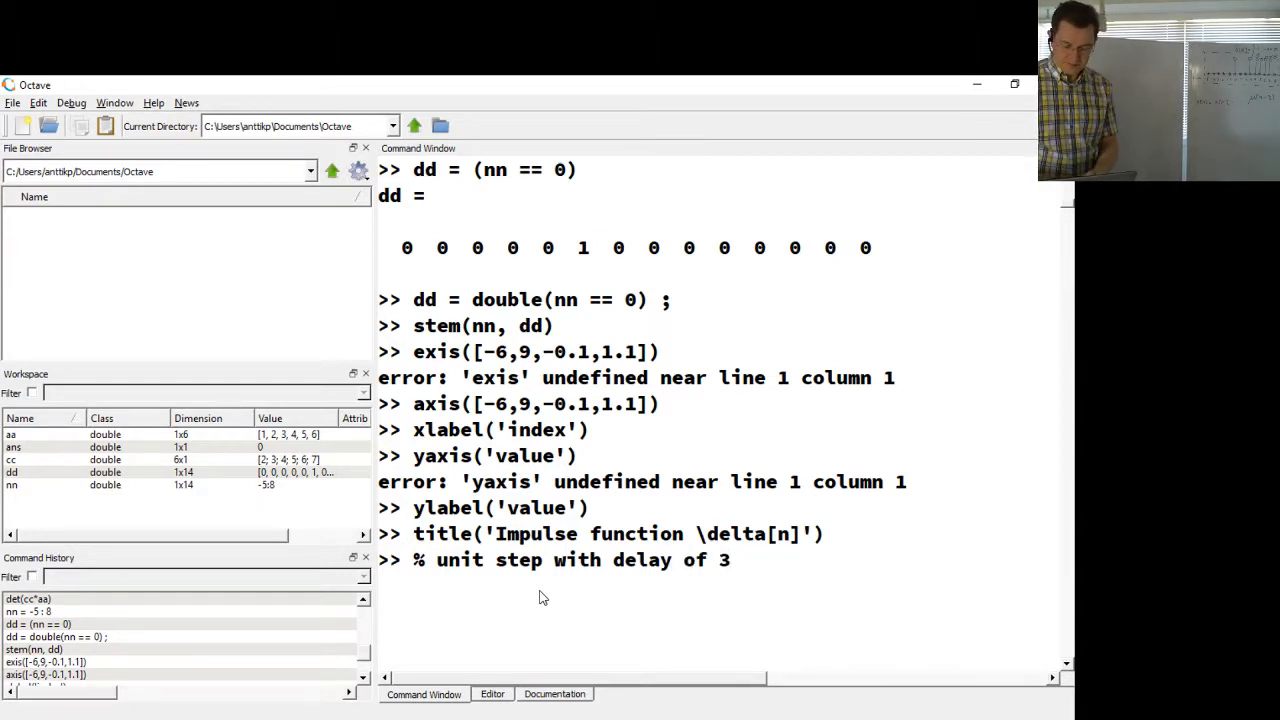
pyautogui.press('Return')
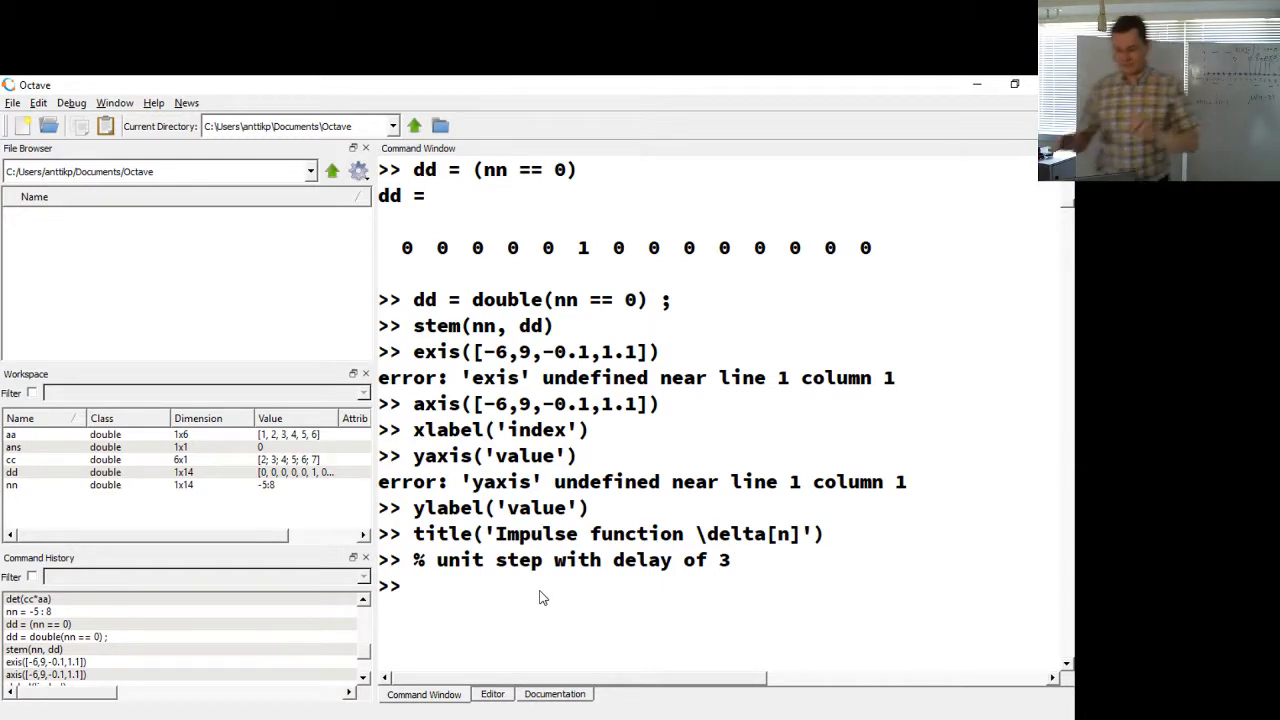
# Step: Create the delayed unit step uu3 = double( nn - 3 >= 0 );
pyautogui.write('u')
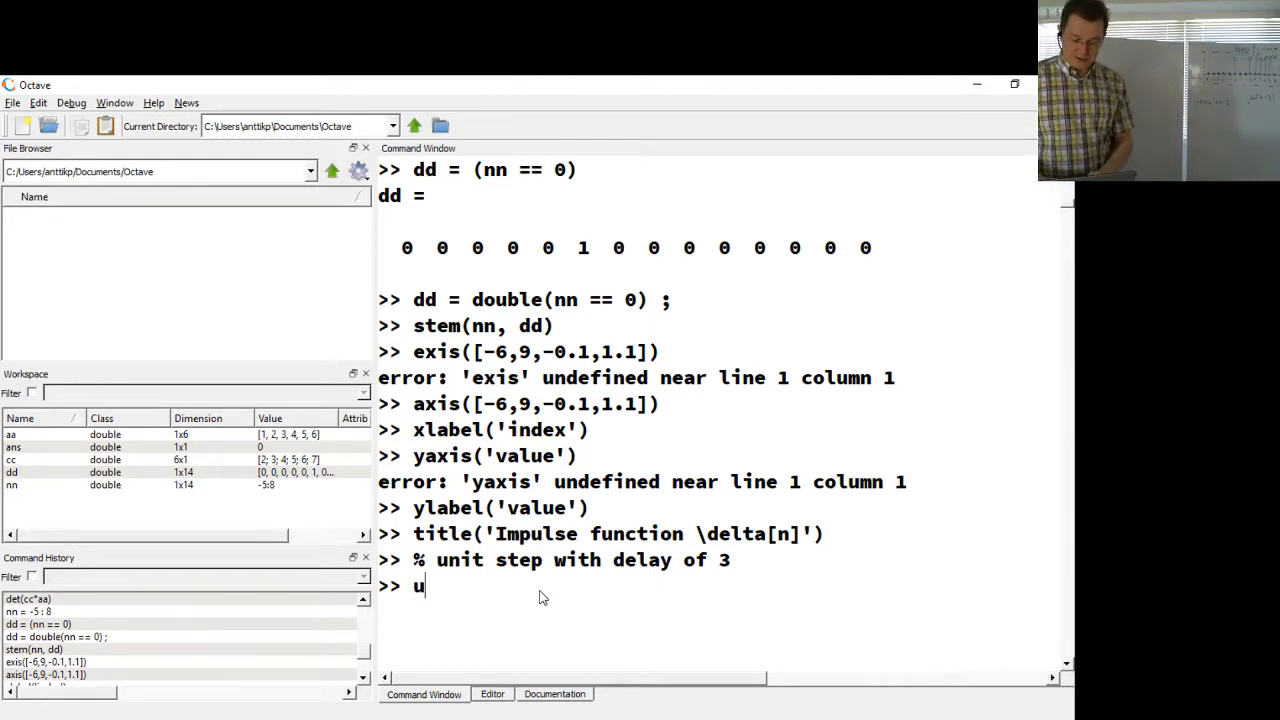
pyautogui.write('u3 =')
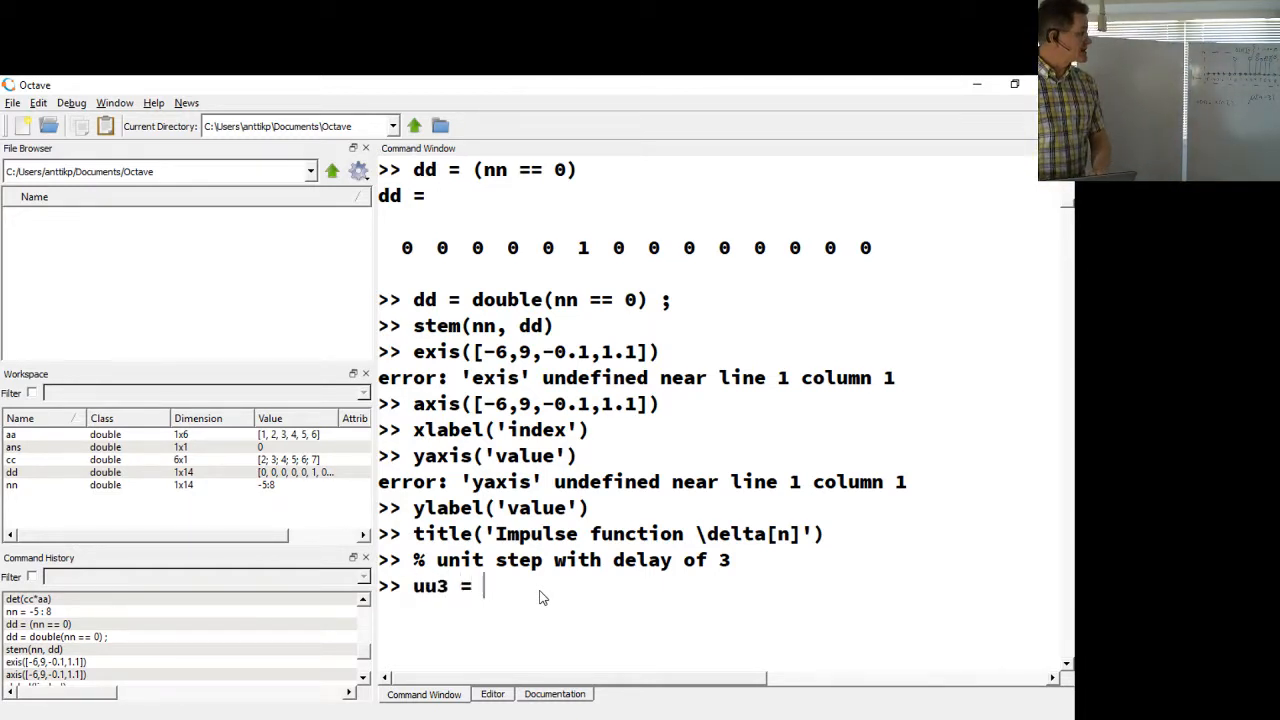
pyautogui.write('doubl')
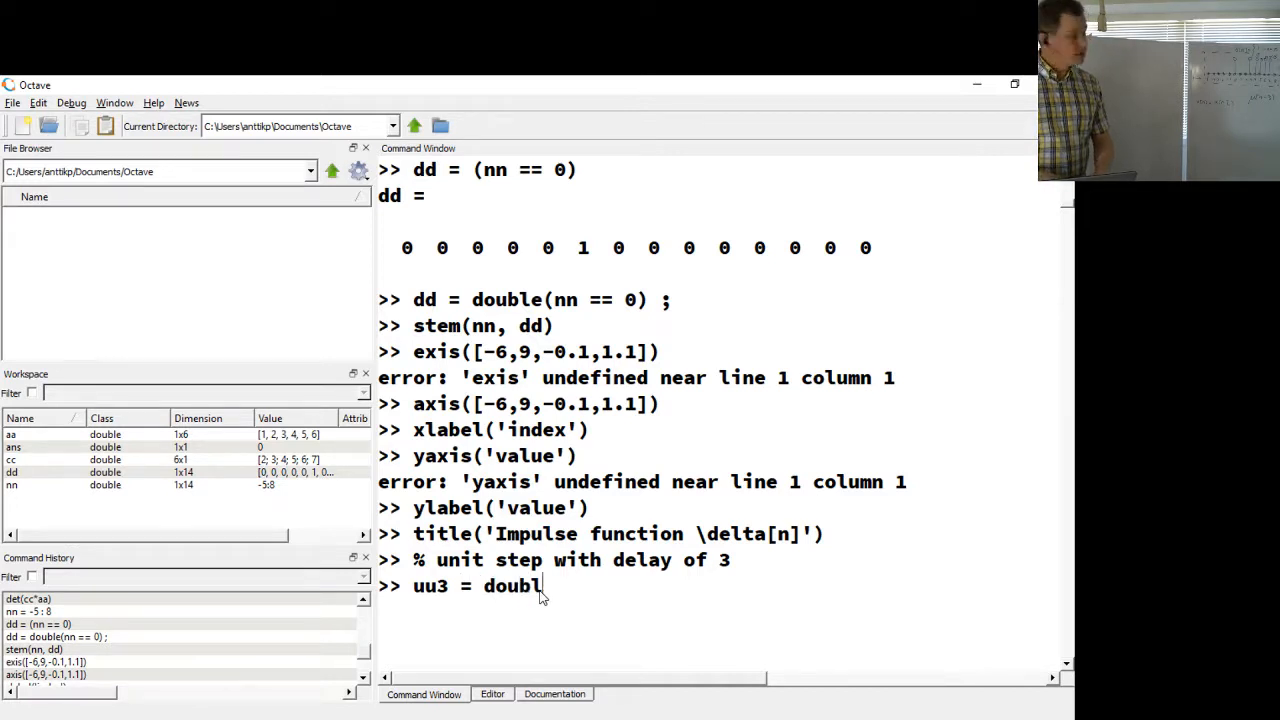
pyautogui.write('e(')
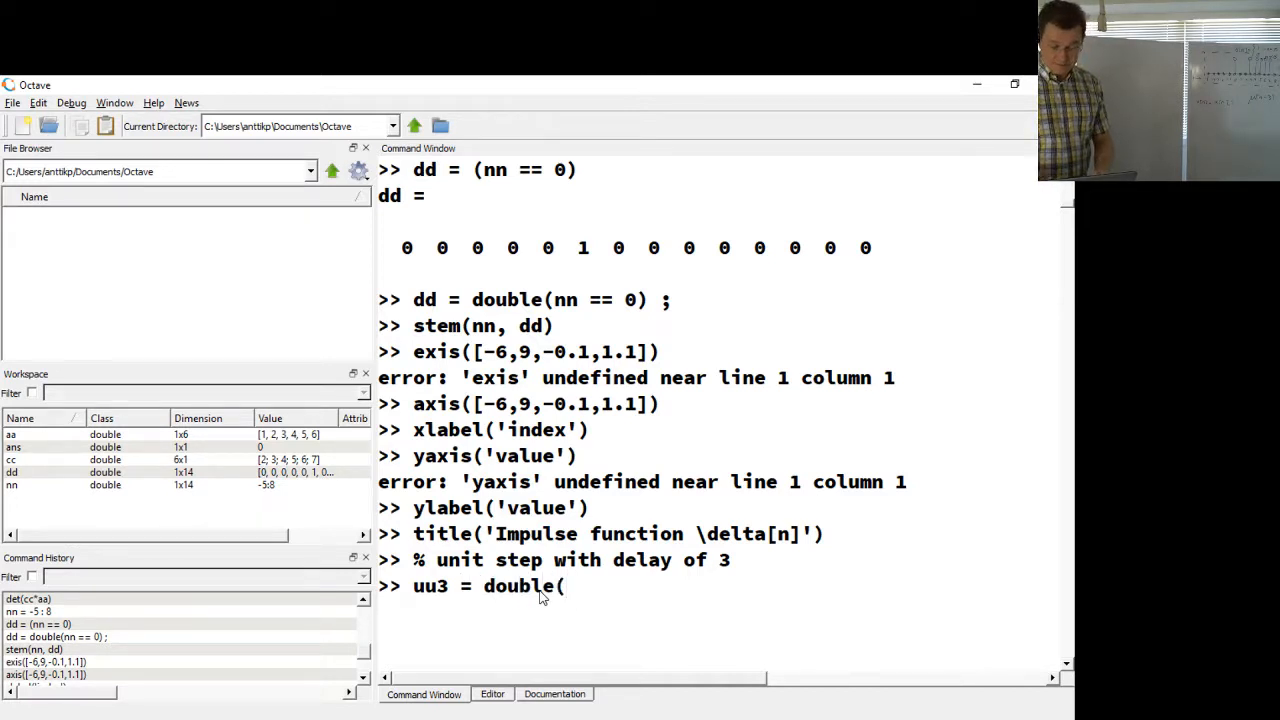
pyautogui.write('nn')
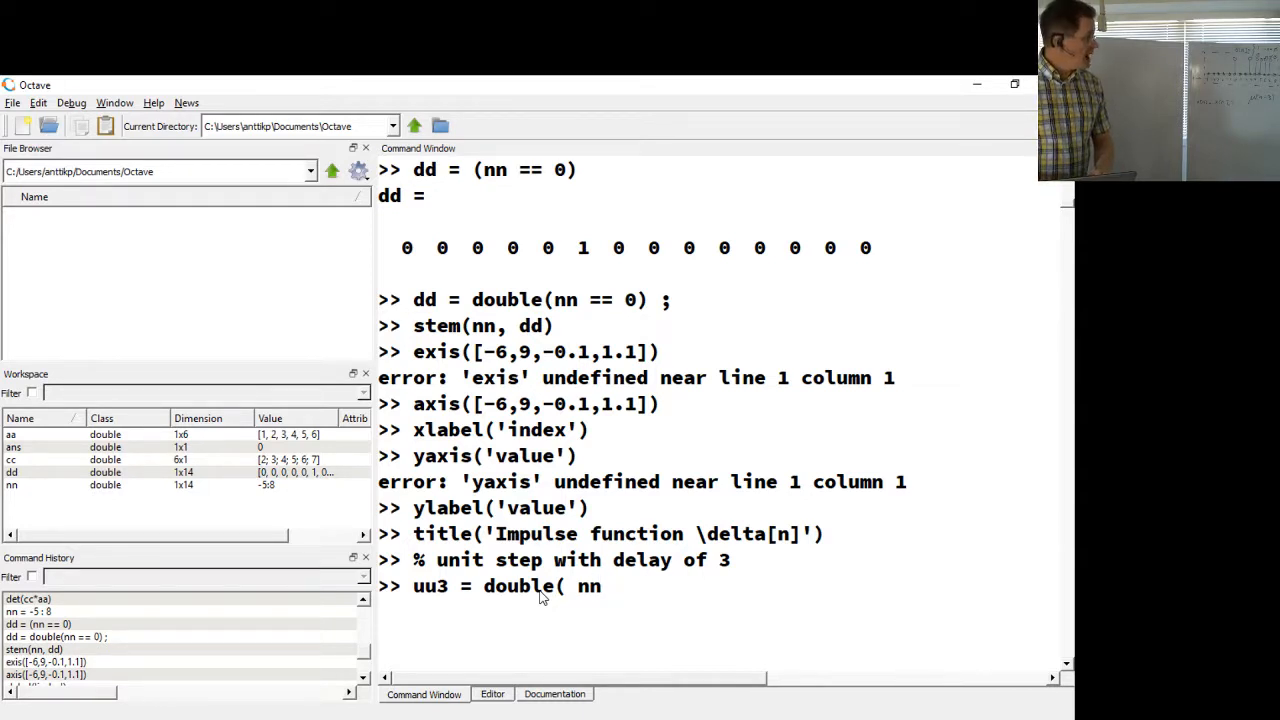
pyautogui.write('- 3')
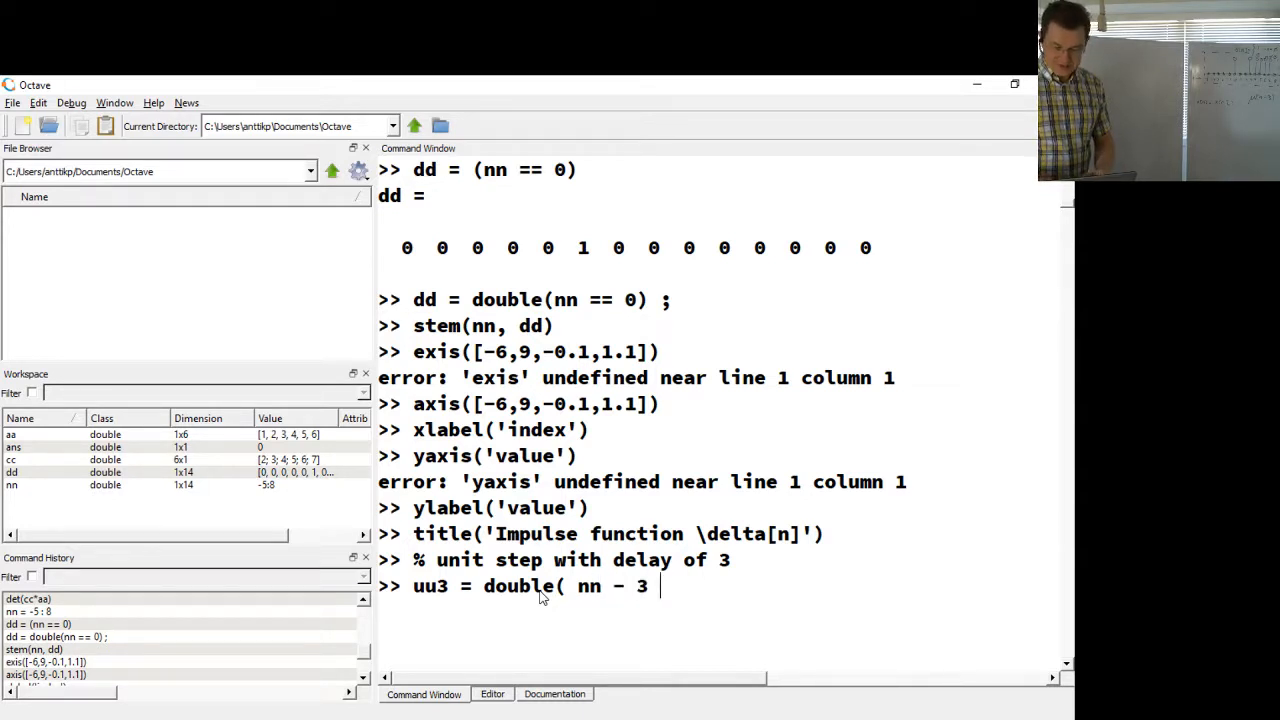
pyautogui.write('>= 0')
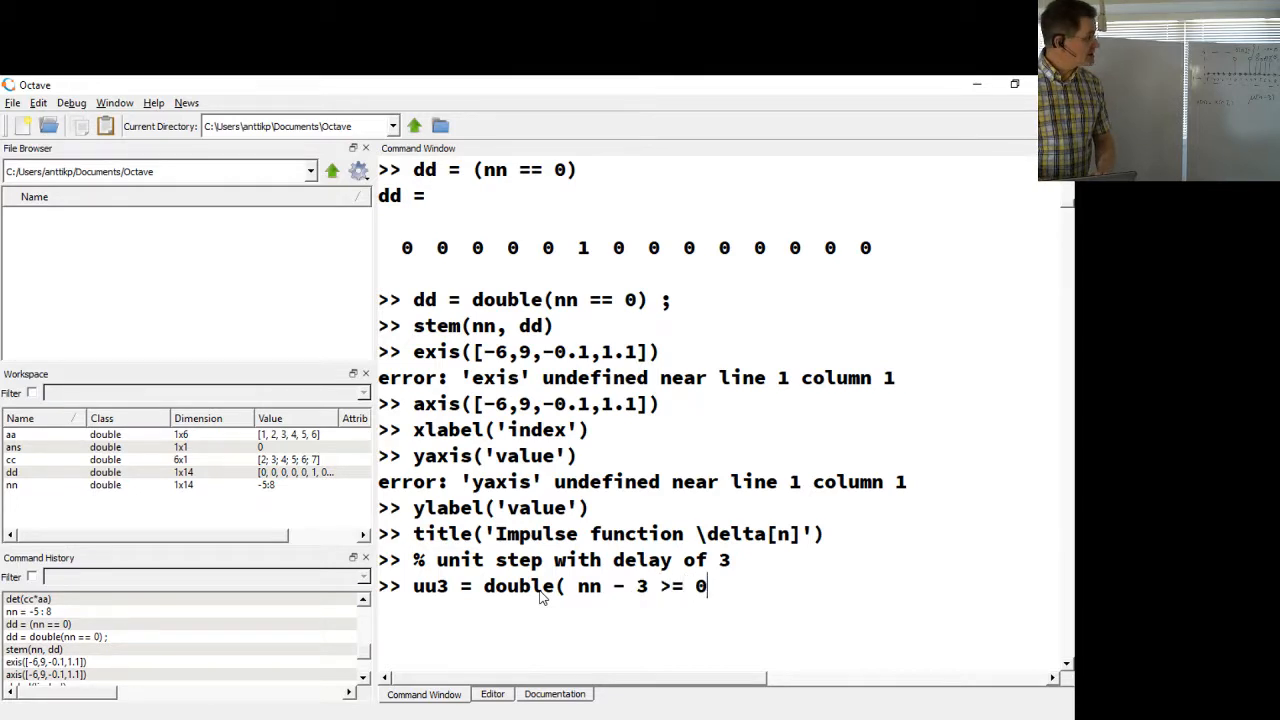
pyautogui.write(';')
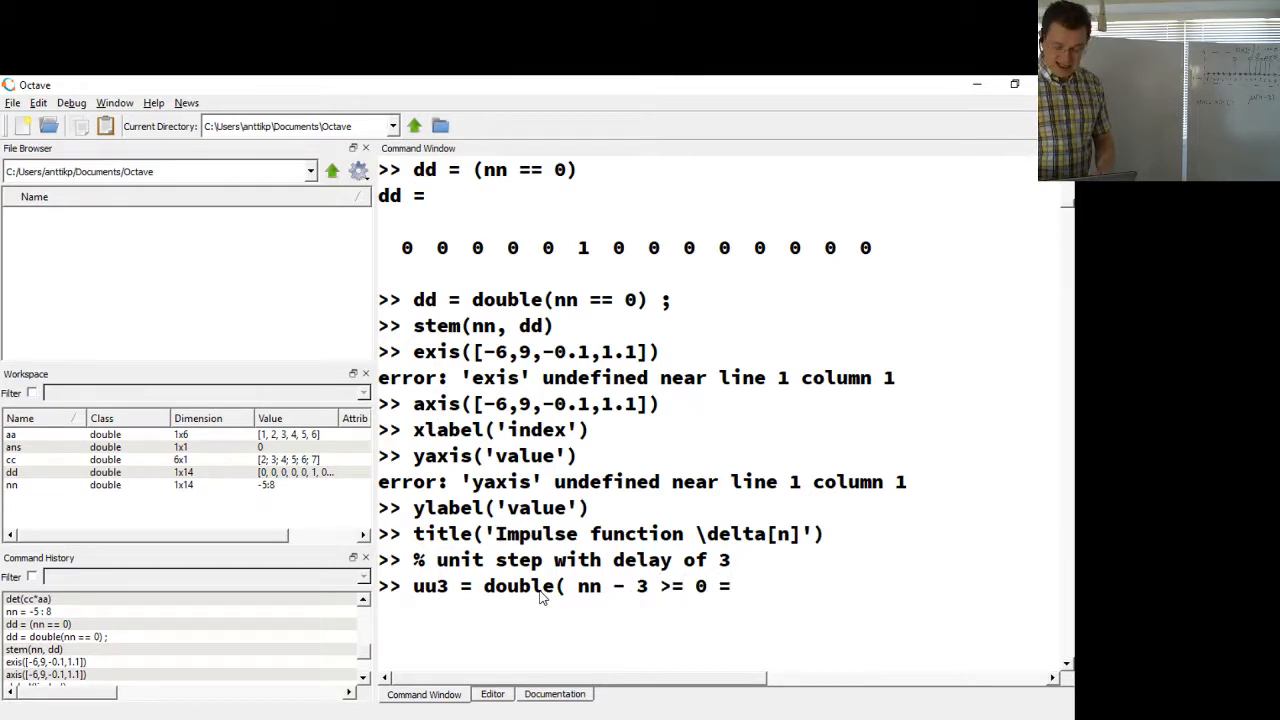
pyautogui.write(');')
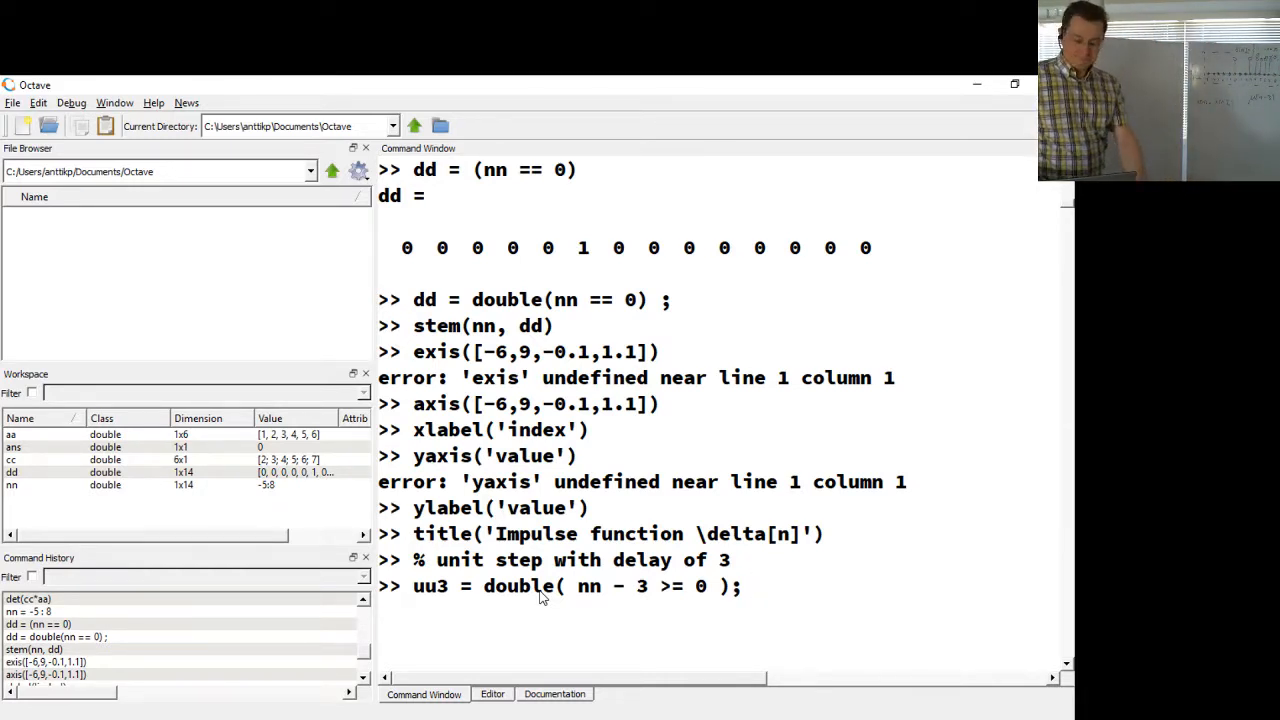
pyautogui.press('Return')
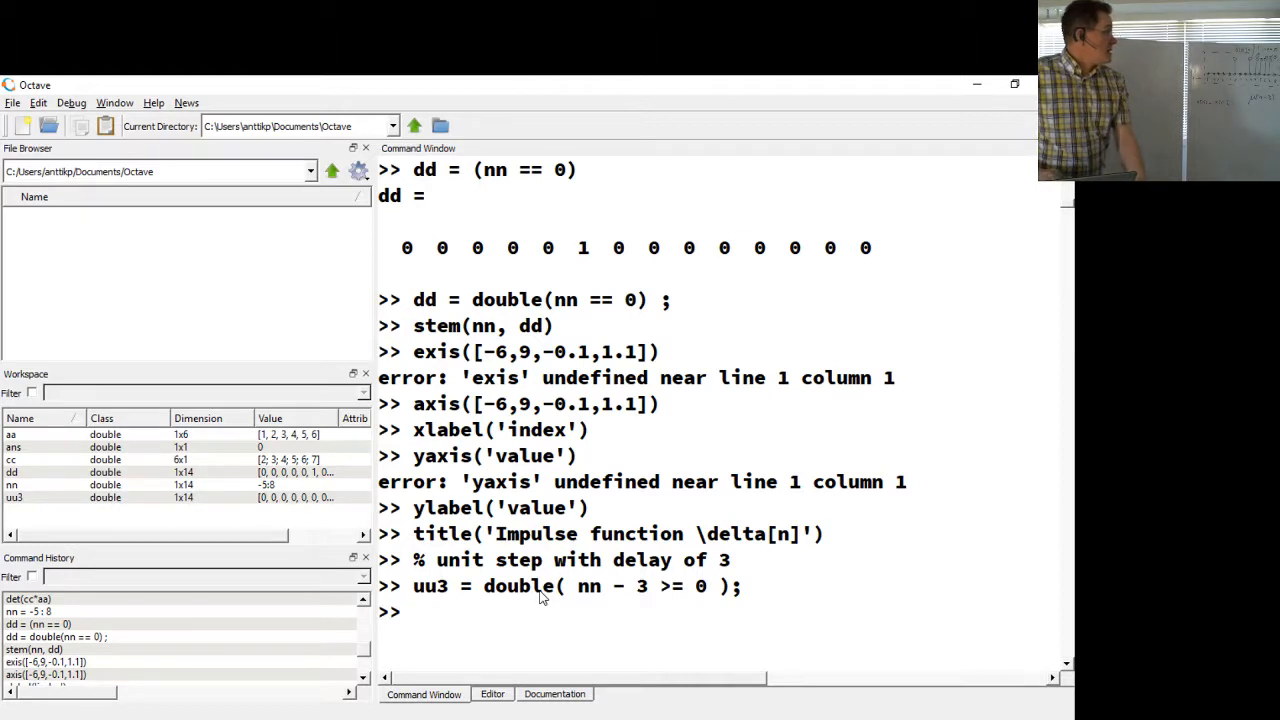
# Step: Plot the delayed unit step with stem(nn,uu3)
pyautogui.write('stem')
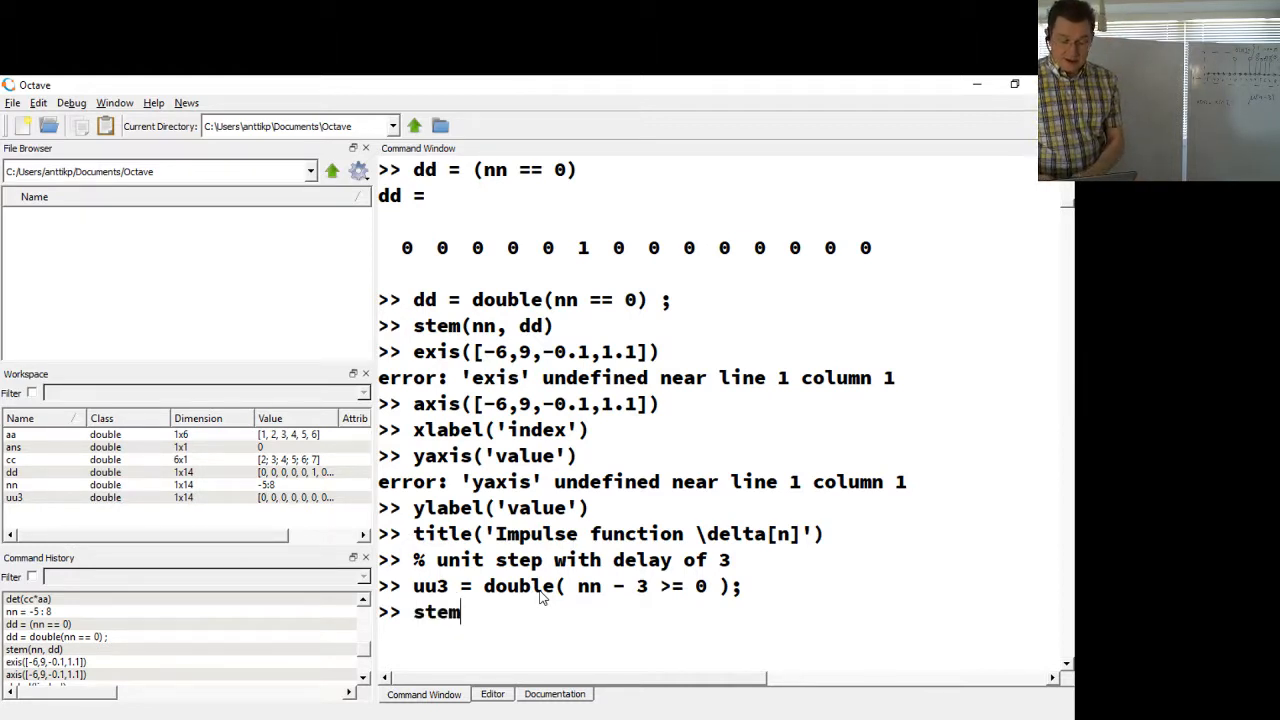
pyautogui.write('(')
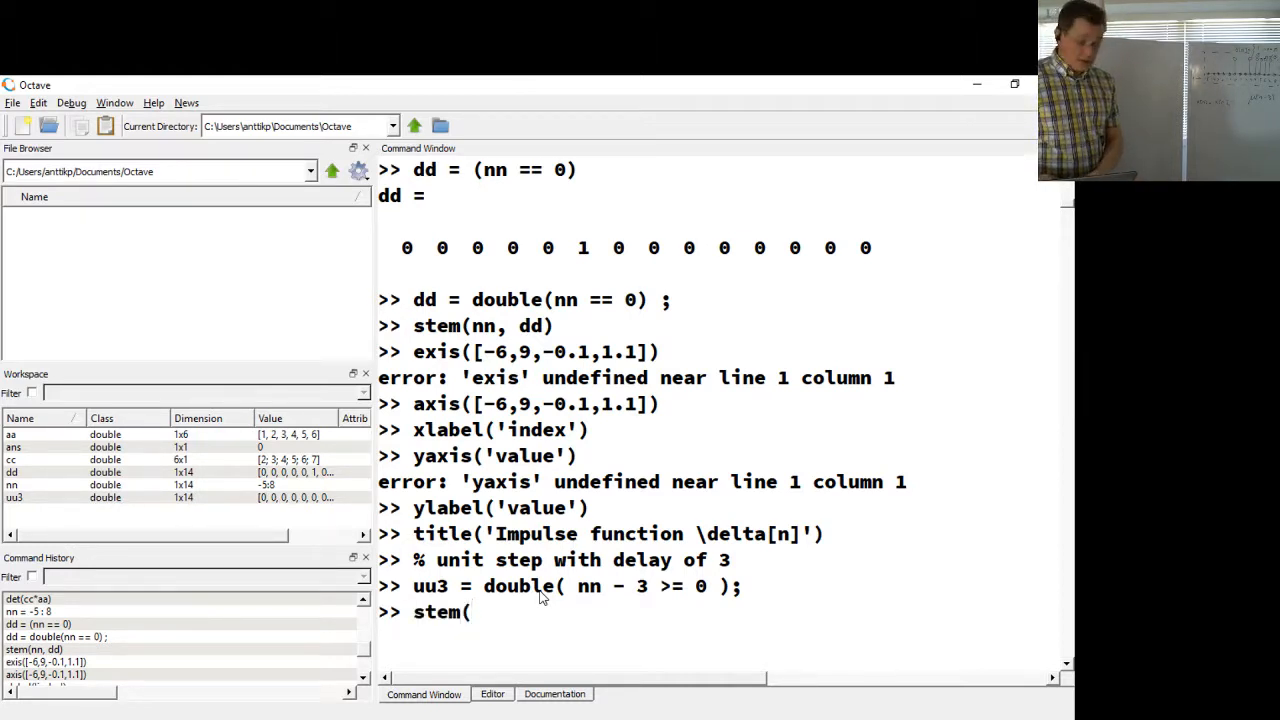
pyautogui.write('nn,')
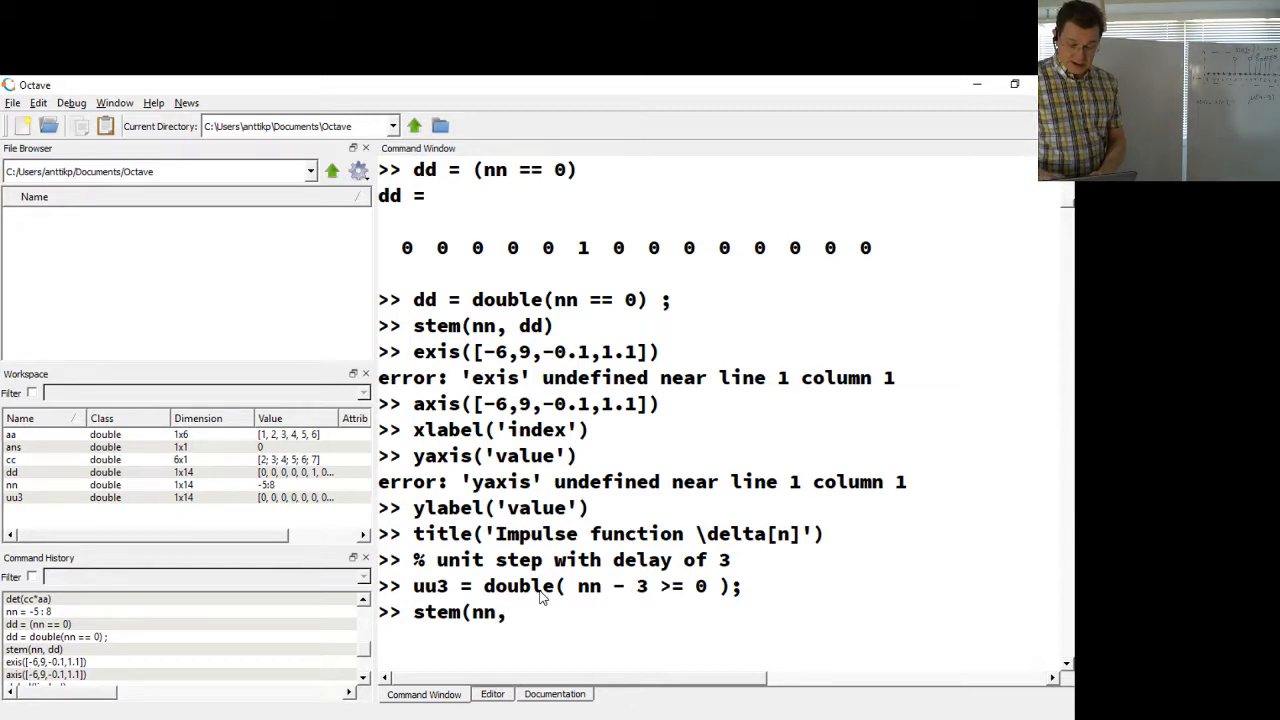
pyautogui.write('uu3)')
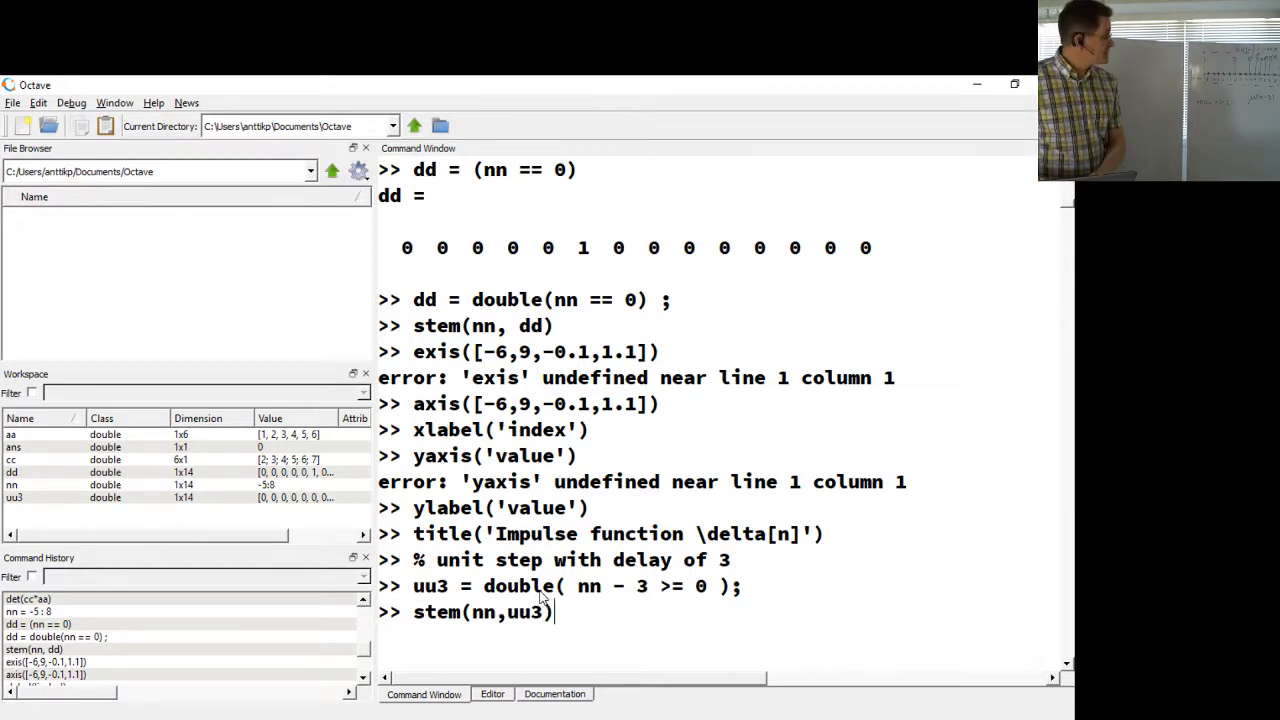
pyautogui.press('Return')
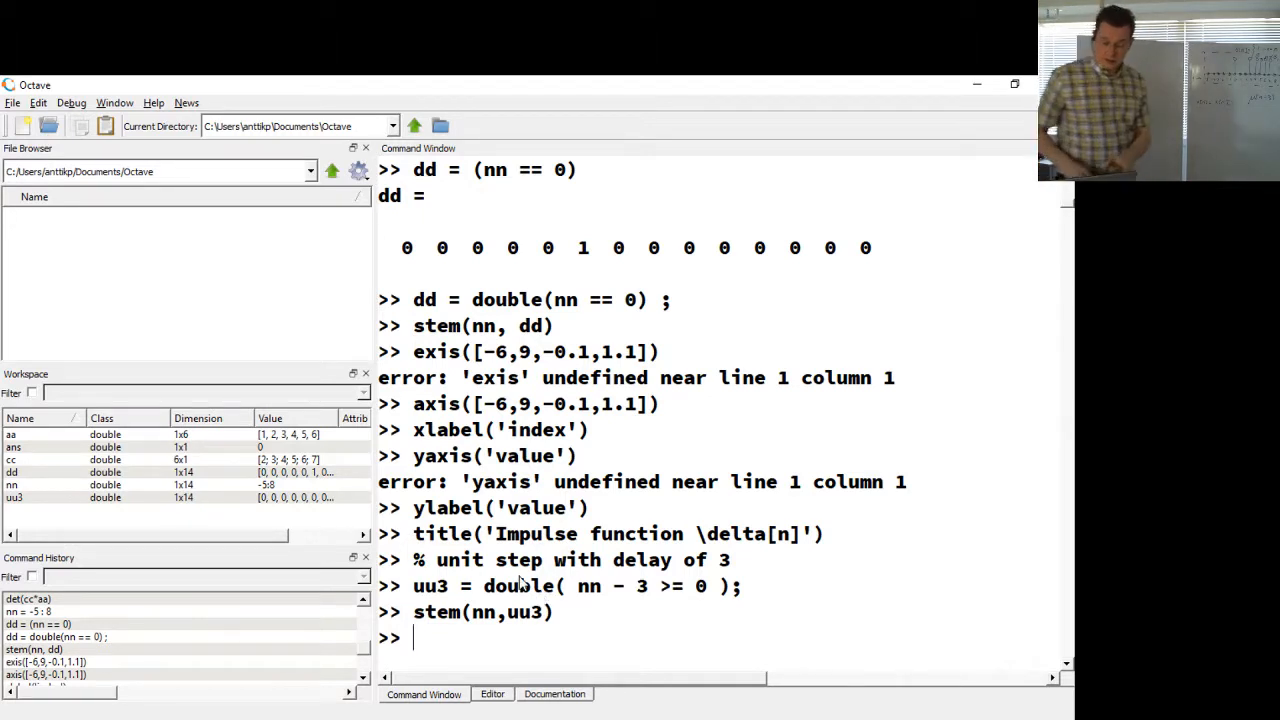
pyautogui.press('Return')
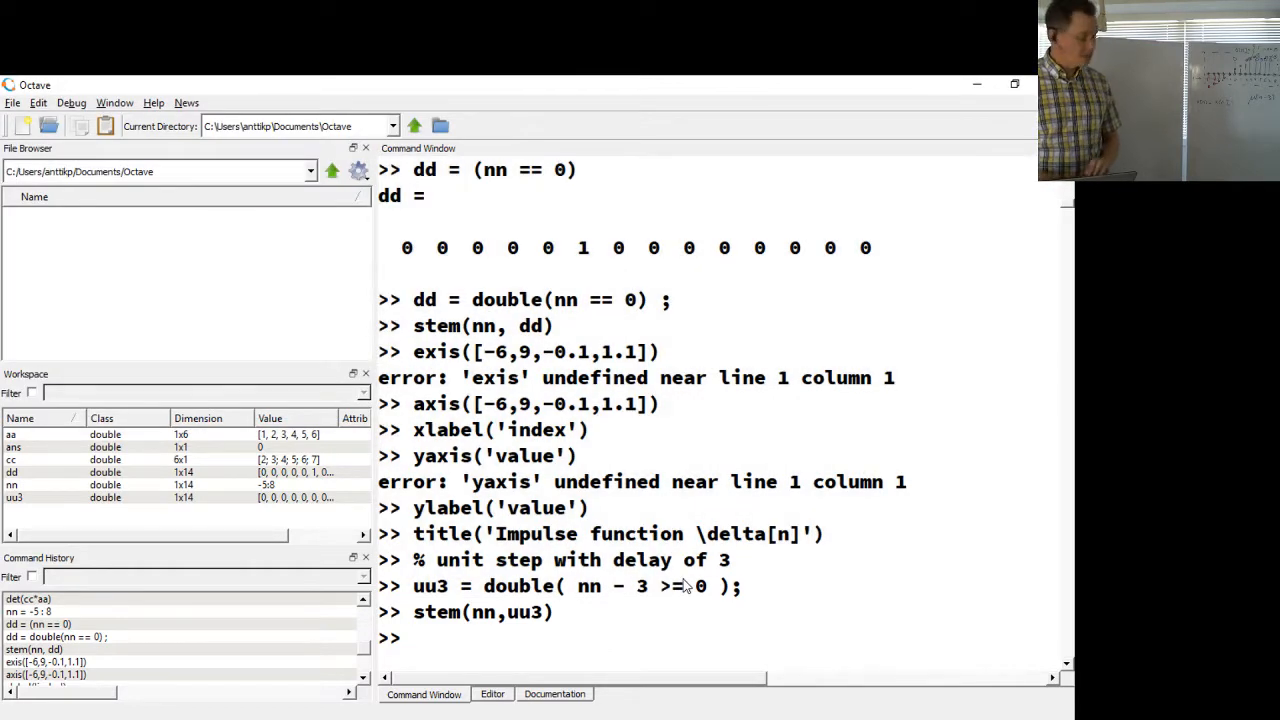
# Step: Enter the comment '%sampled sinusoid' to introduce the next example
pyautogui.write('%')
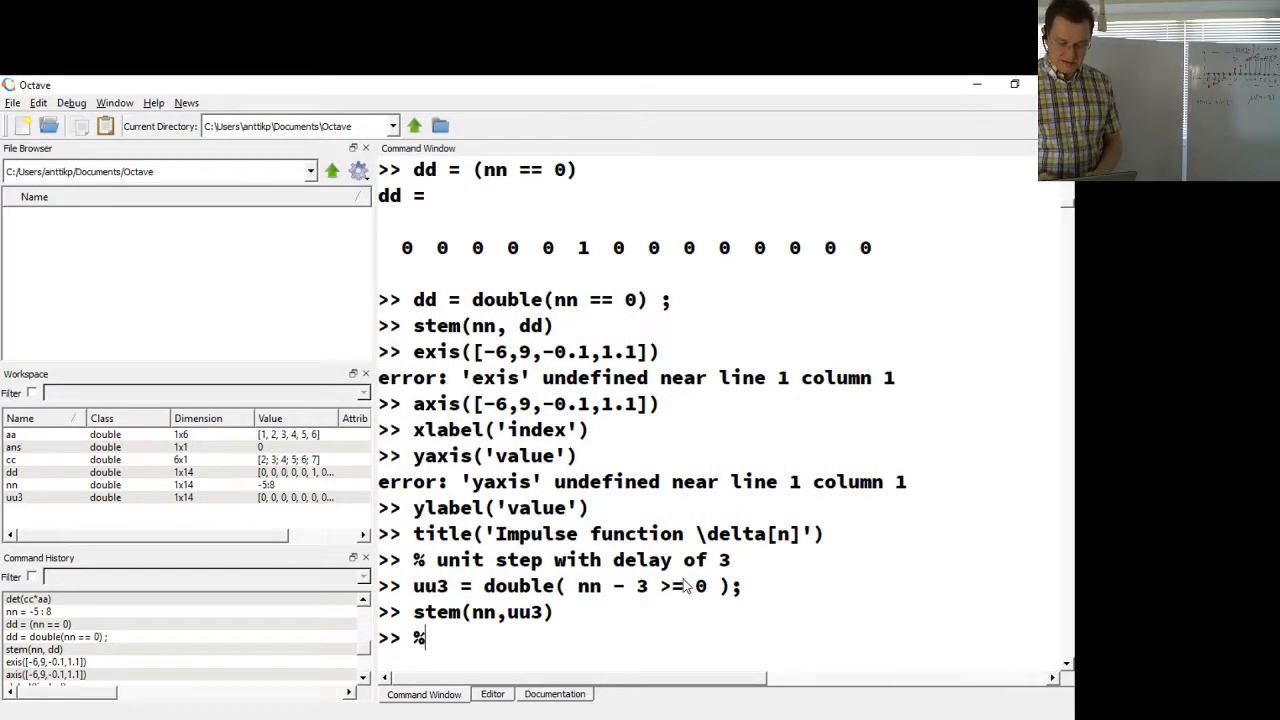
pyautogui.write('sampled')
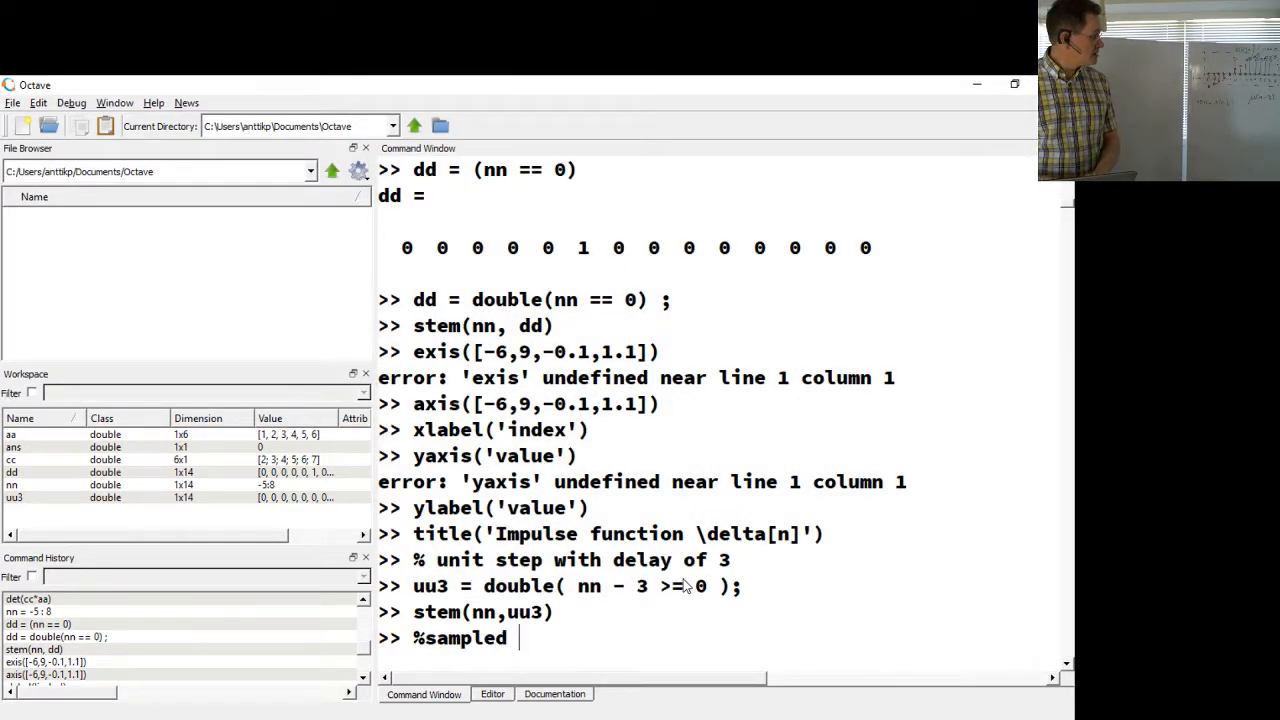
pyautogui.write('so')
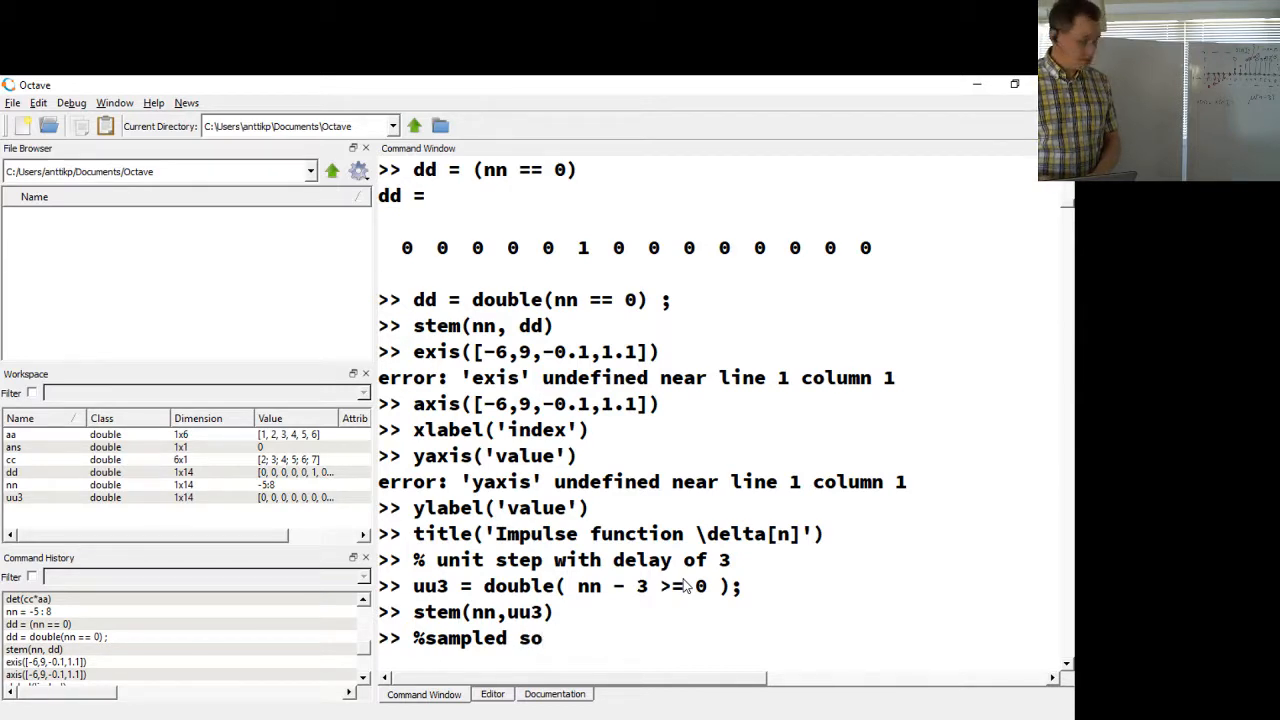
pyautogui.write('sinusoid')
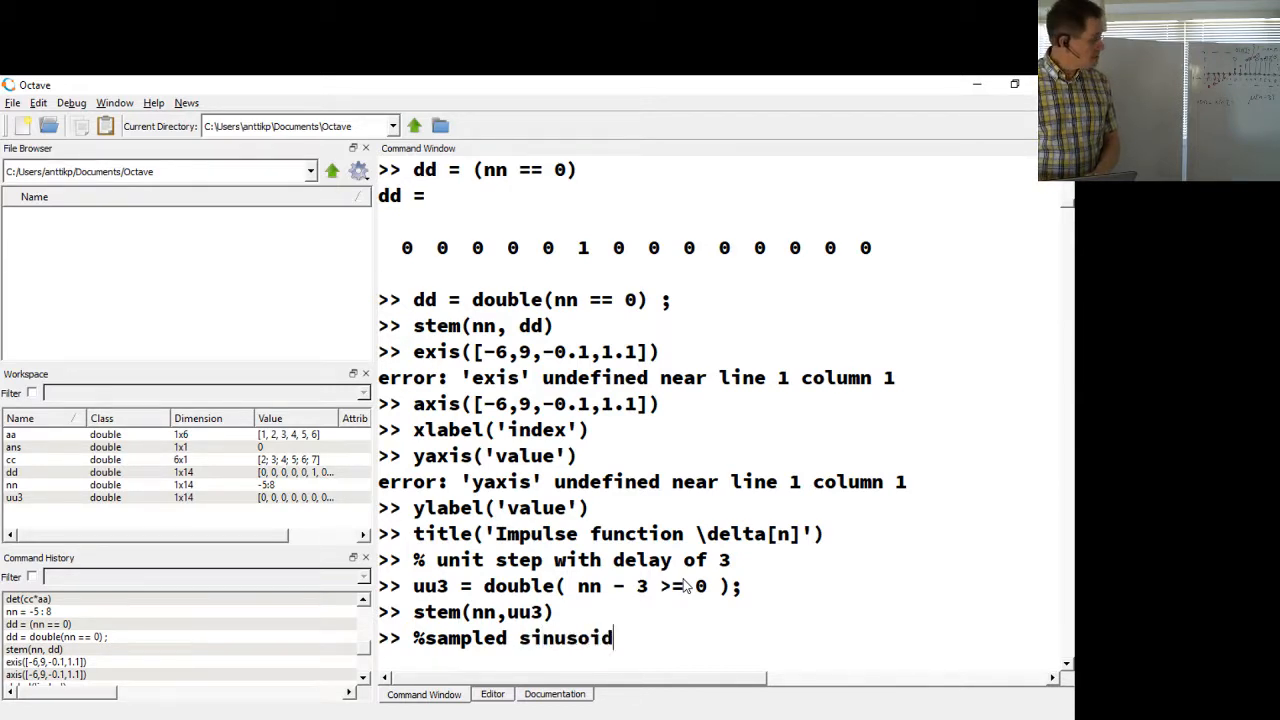
pyautogui.press('Return')
pyautogui.write('yy =')
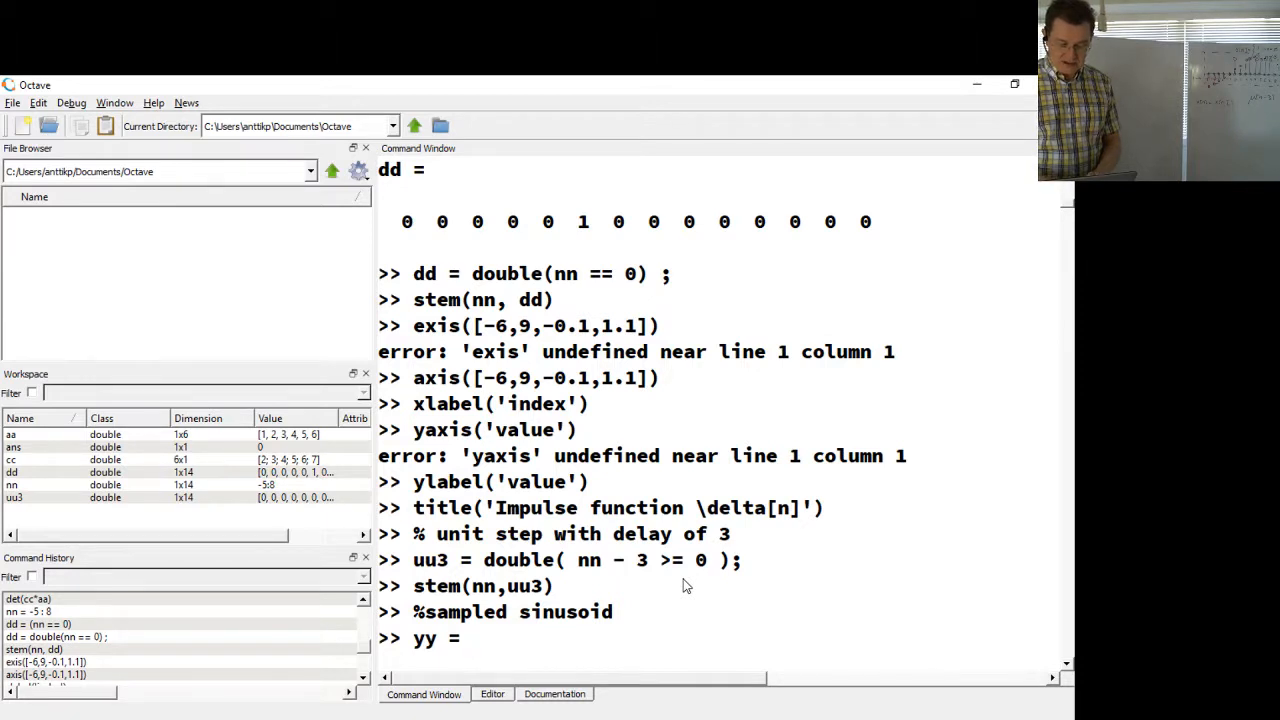
# Step: Begin the sinusoid formula 0.5 * sin(2*pi*... and abandon it unfinished
pyautogui.write('0.5')
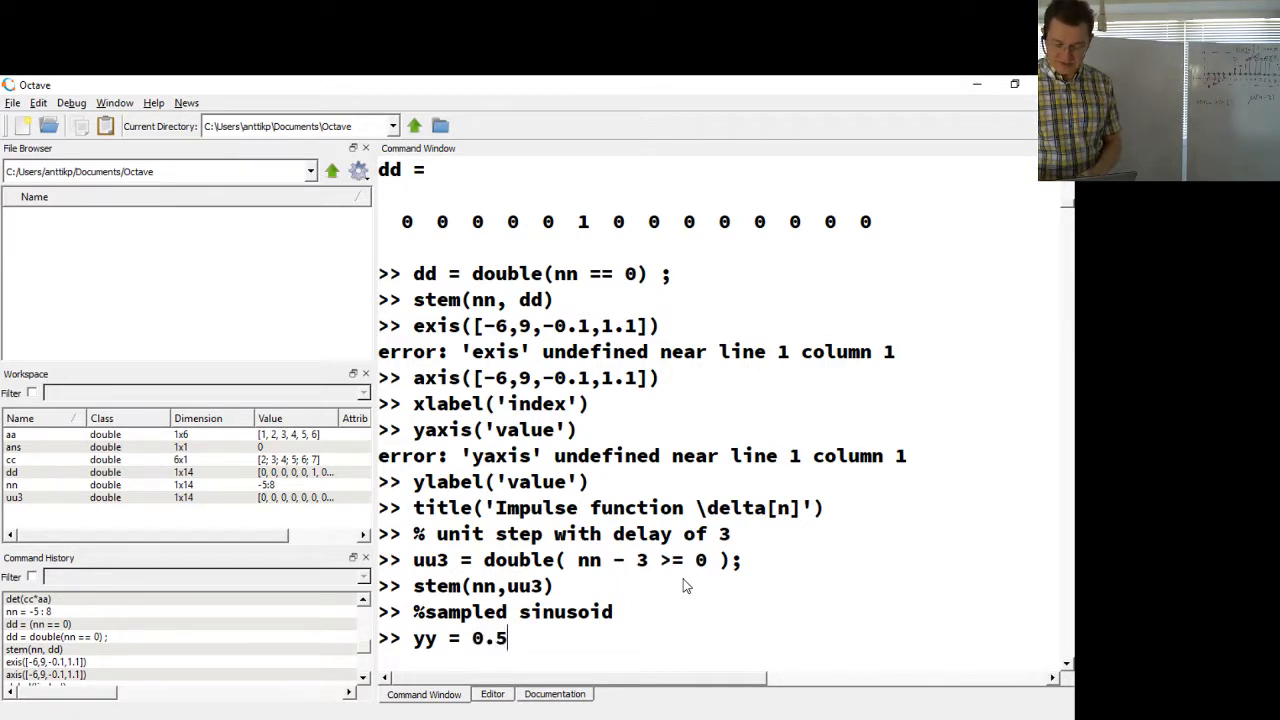
pyautogui.write('* sin(')
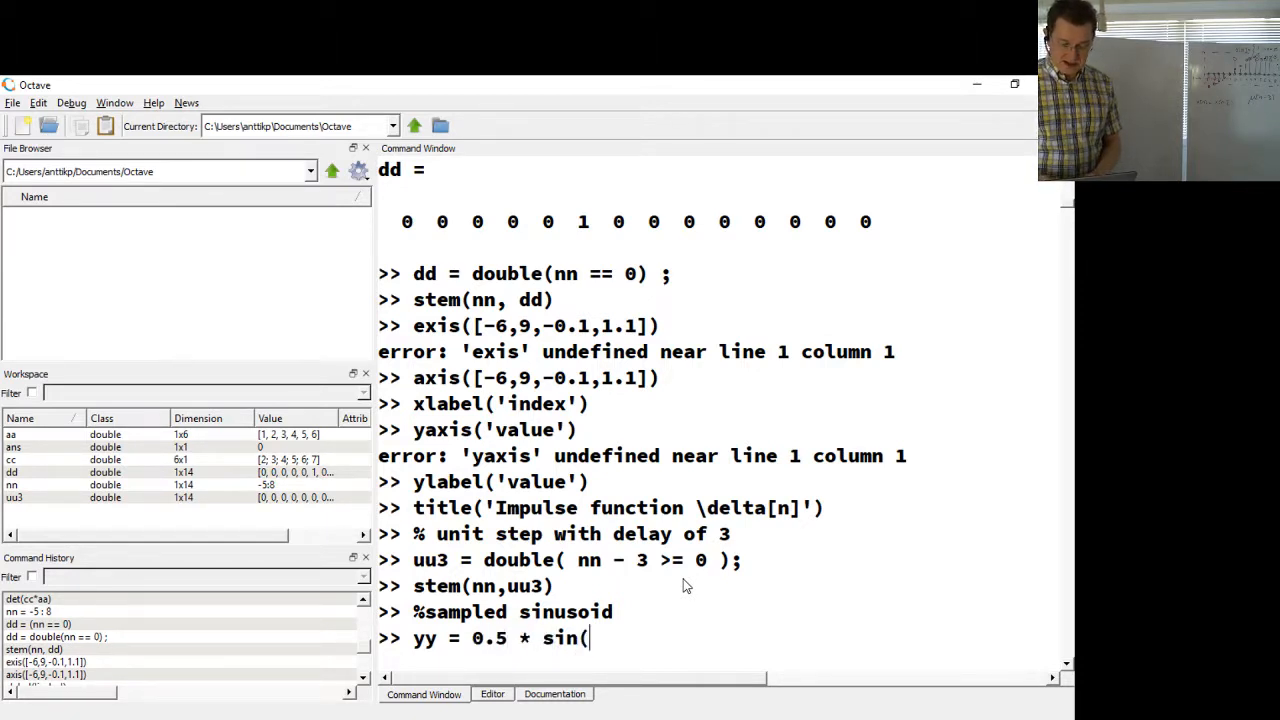
pyautogui.write('2*pi*')
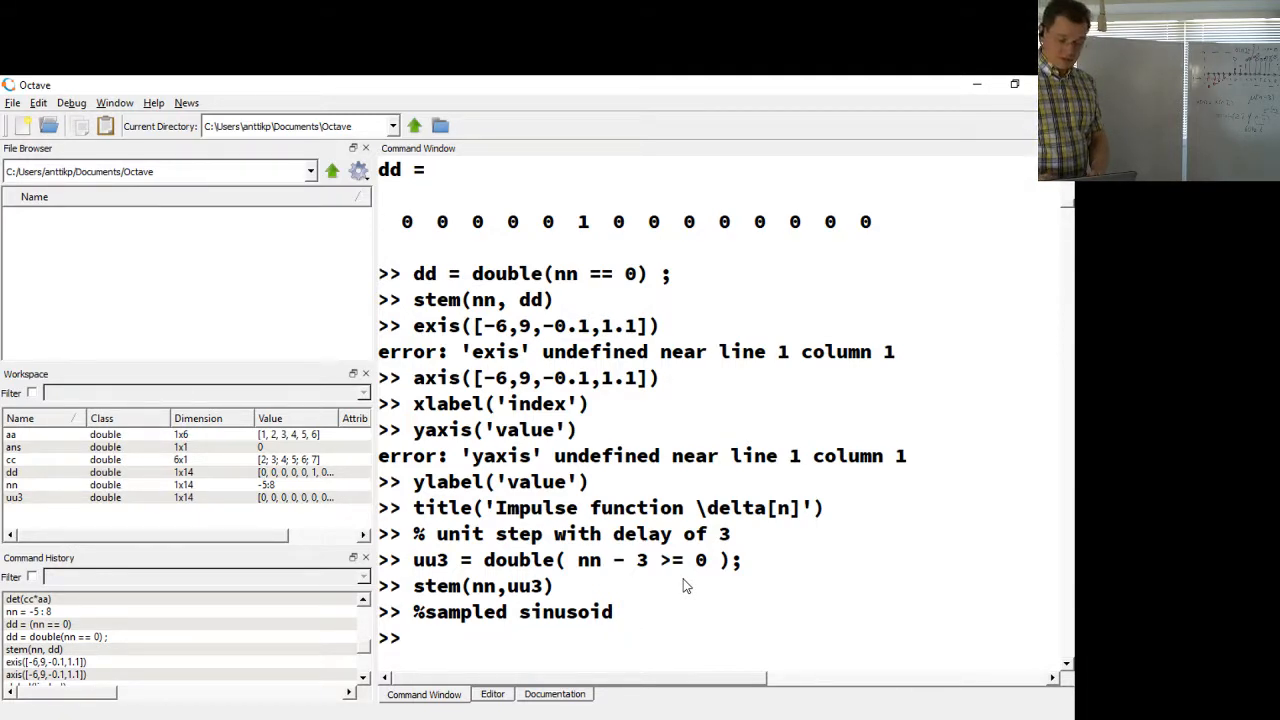
# Step: Set the sampling period Ts = 1e-3 and the signal frequency fsig = 60
pyautogui.write('Ts = 1e-3;')
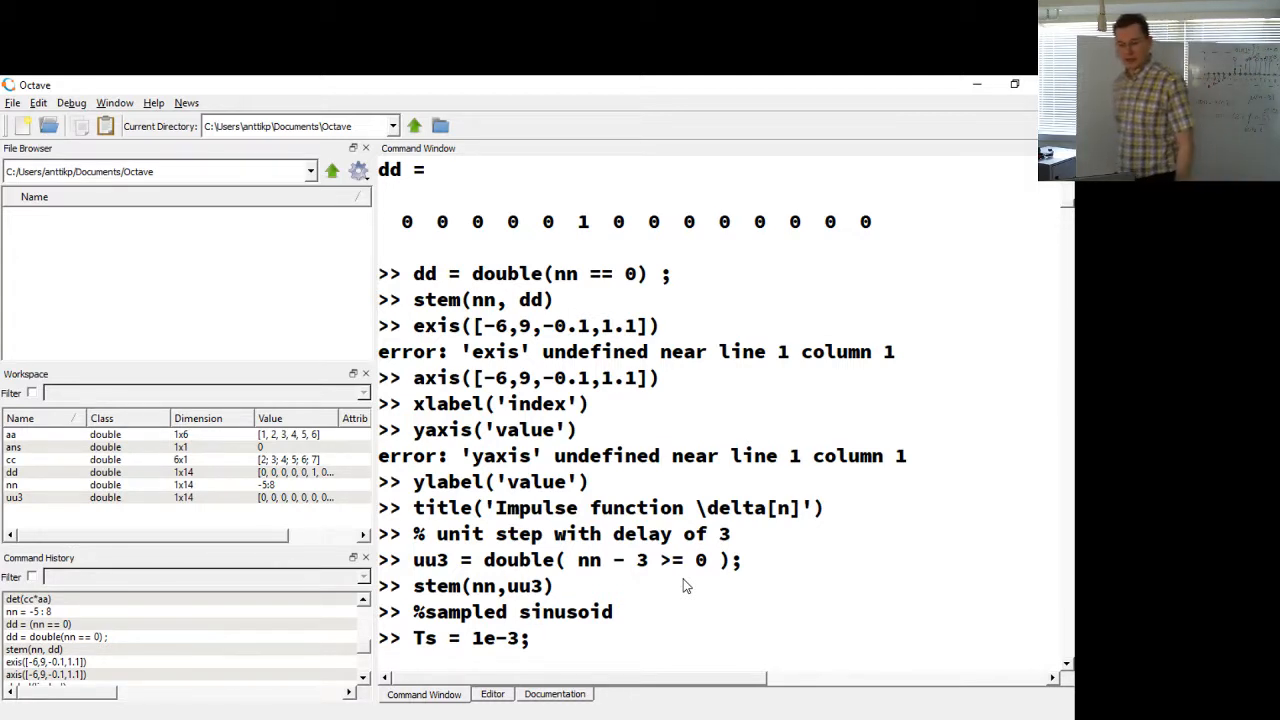
pyautogui.press('Return')
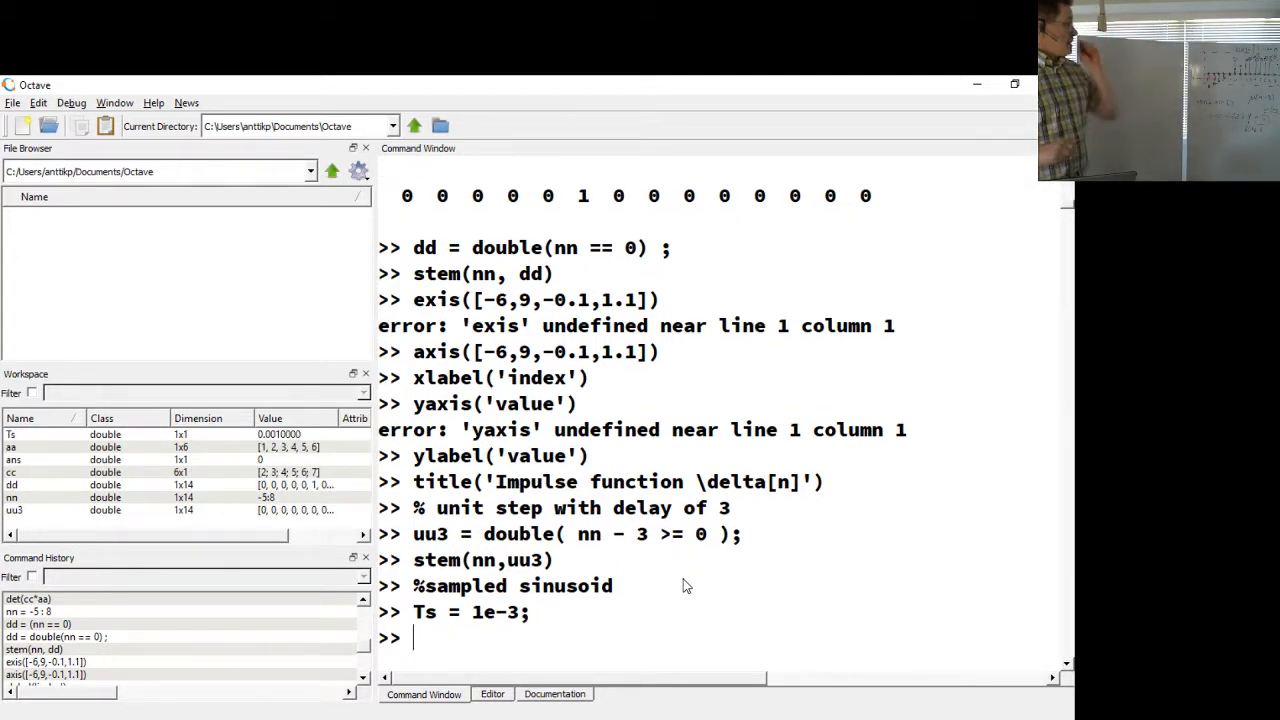
pyautogui.write('fs')
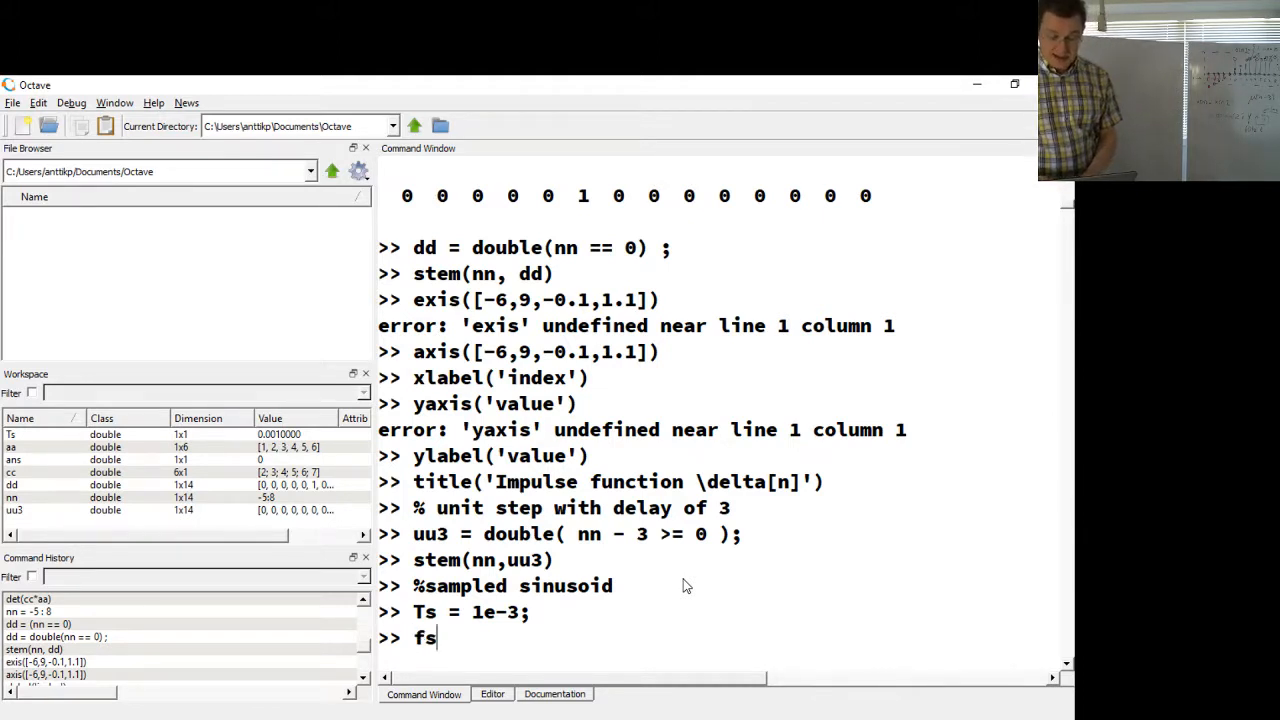
pyautogui.write('ig = 60')
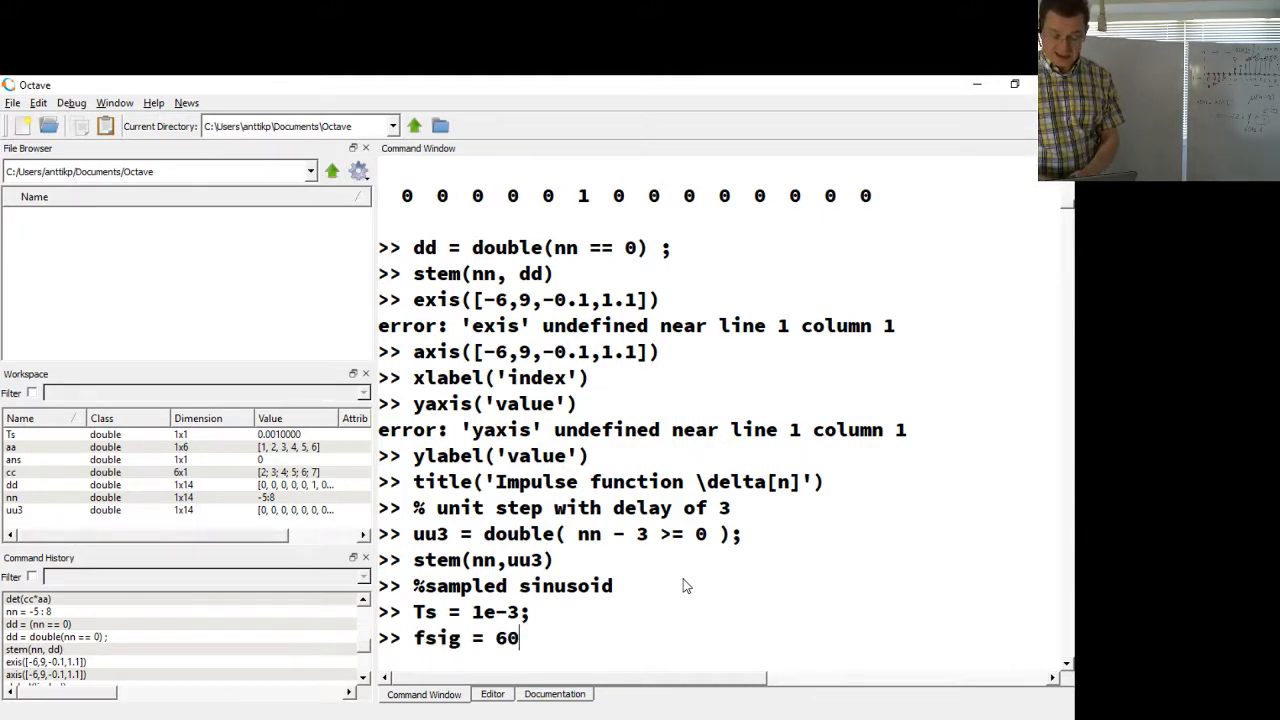
pyautogui.press('Return')
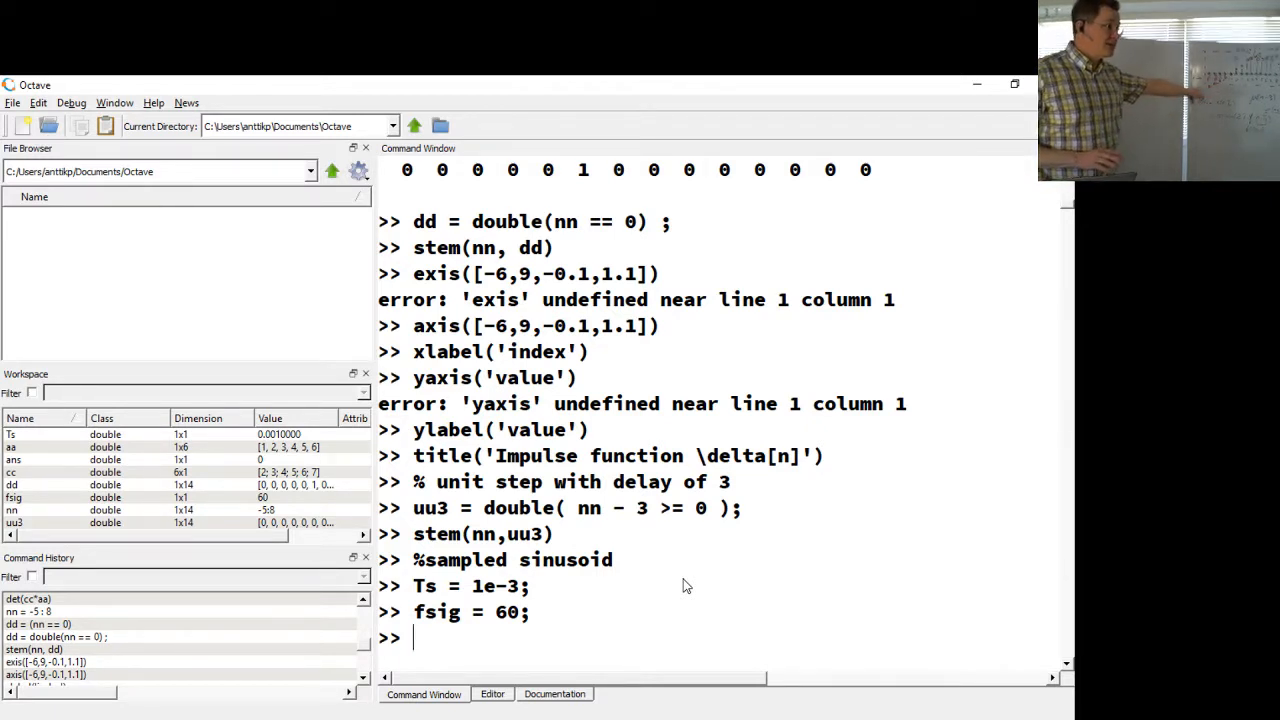
# Step: Define yy = 0.5*sin(2*pi*fsig*nn*Ts); as the sampled sinusoid
pyautogui.write('y')
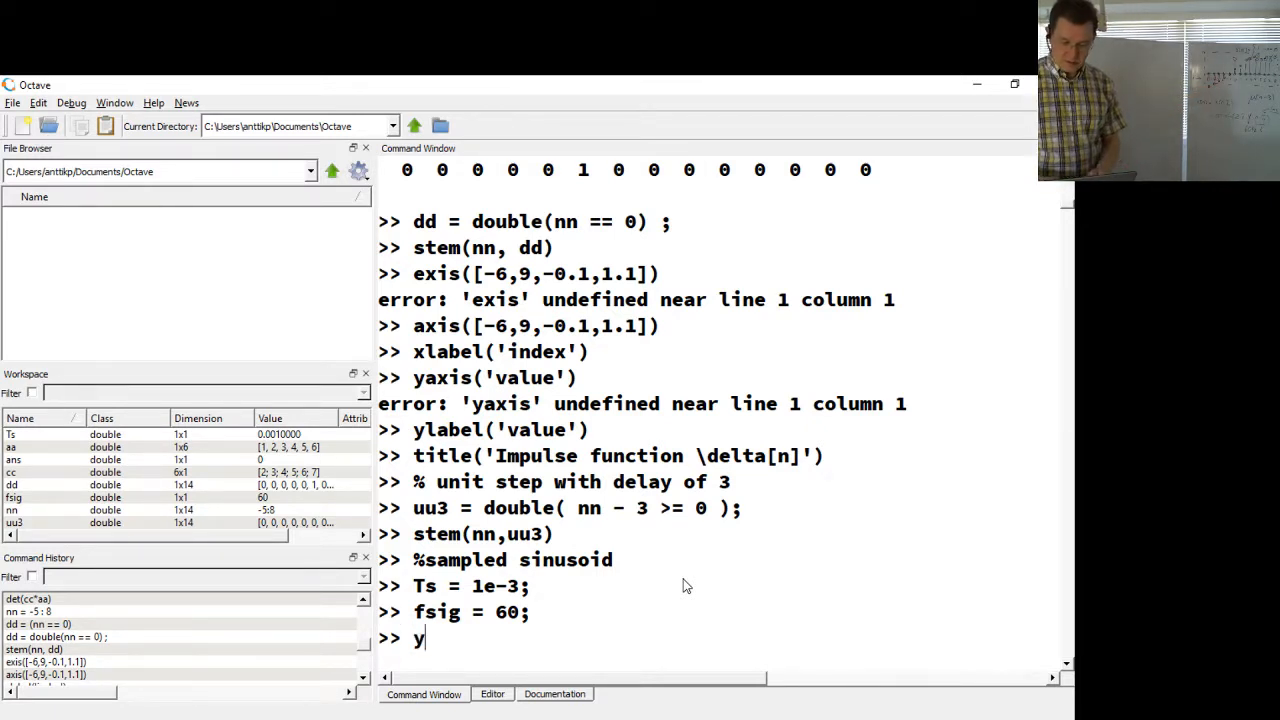
pyautogui.write('y 0')
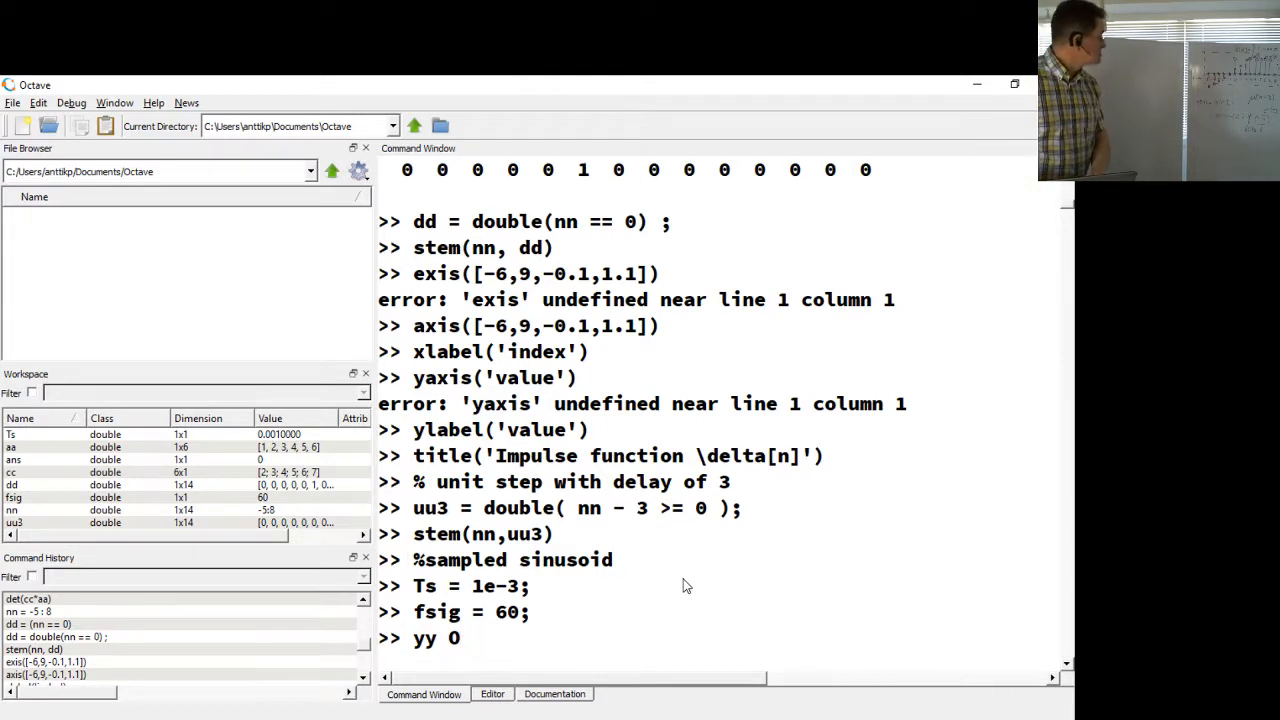
pyautogui.write('=')
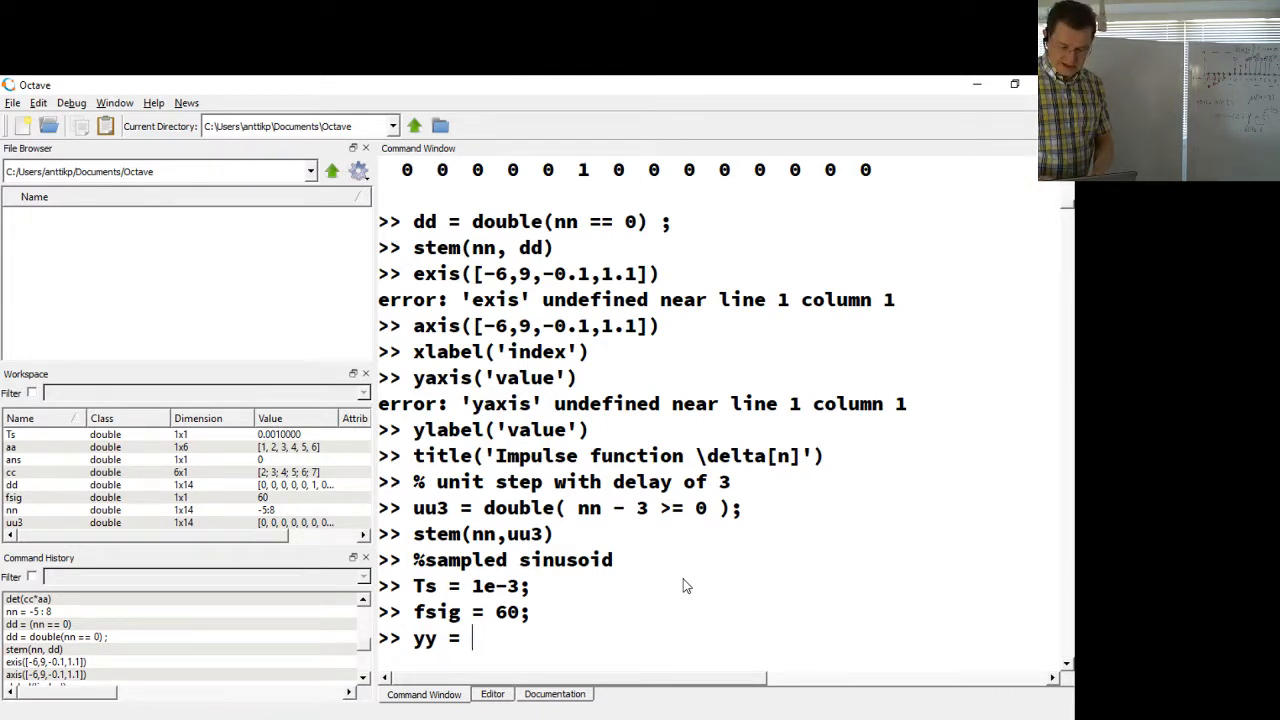
pyautogui.write('0.5')
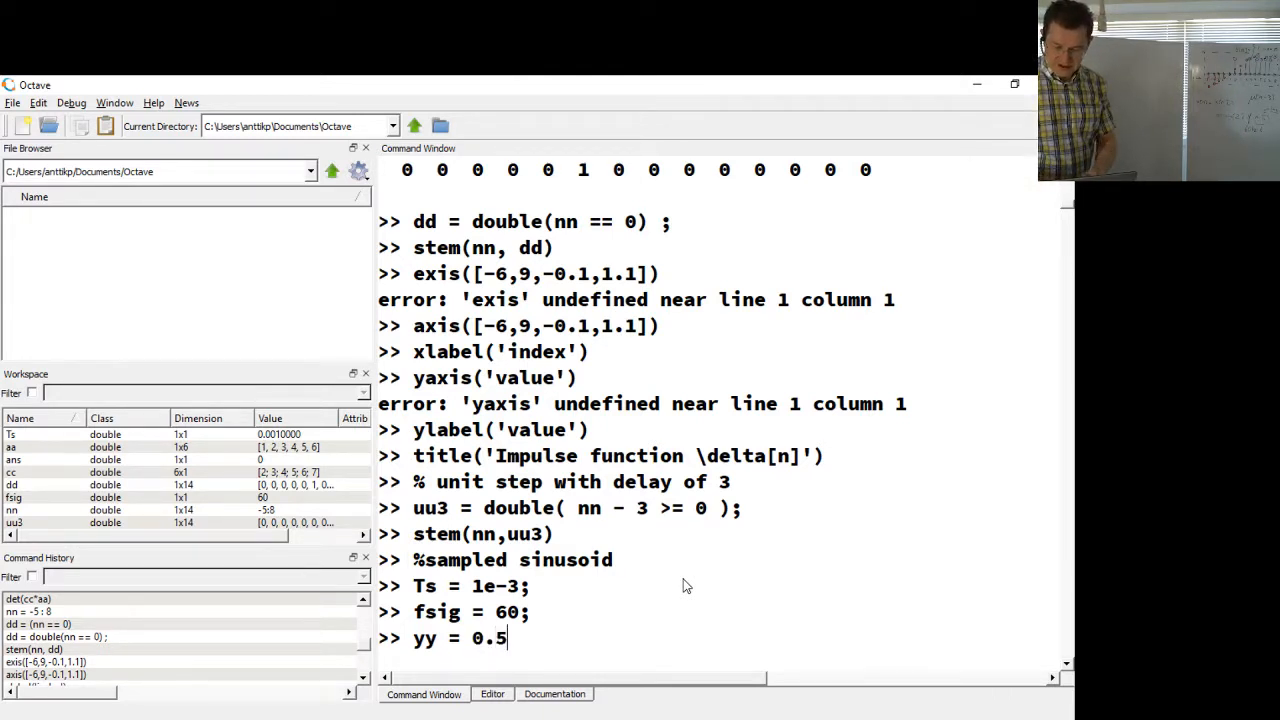
pyautogui.write('*sin(')
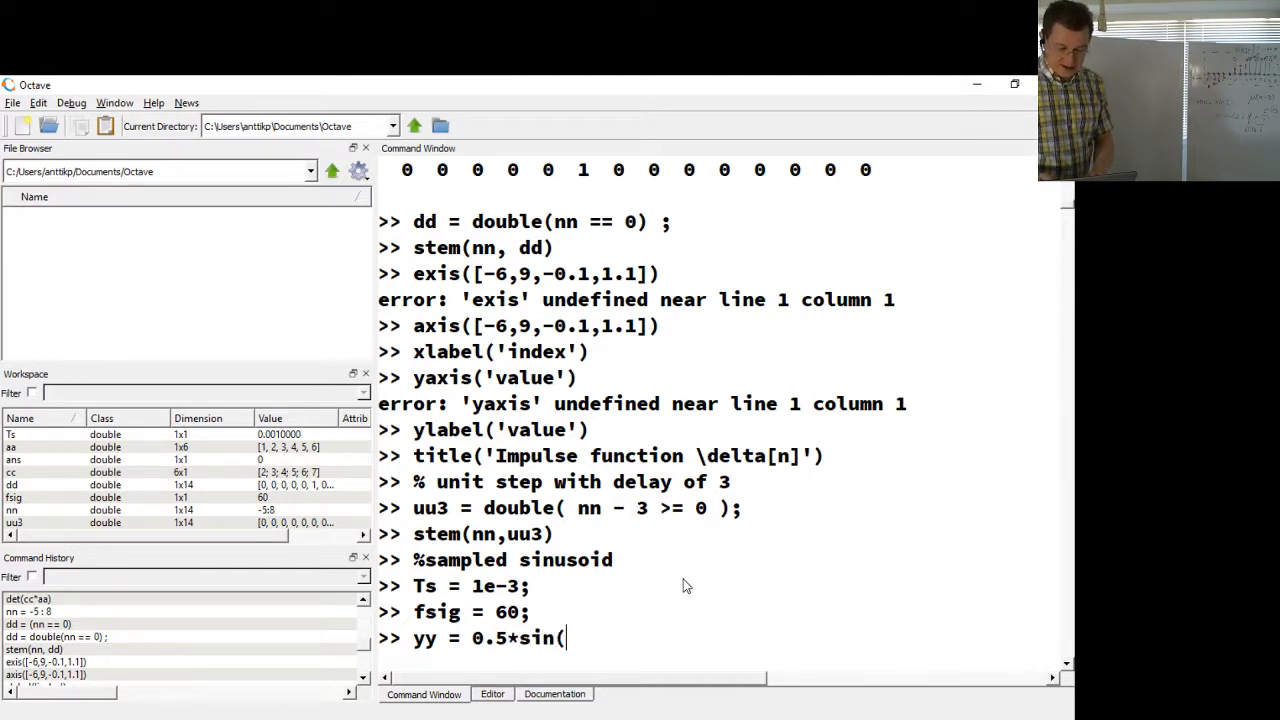
pyautogui.write('2*pi*')
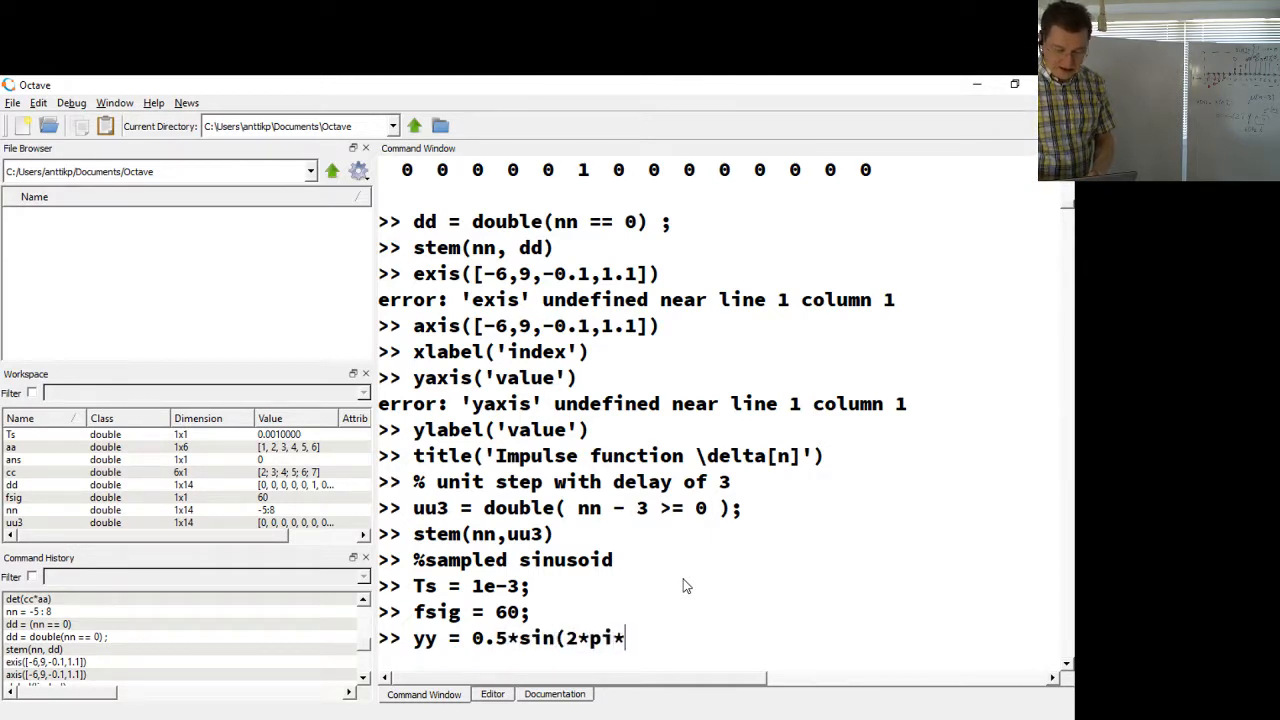
pyautogui.write('fsig*nn')
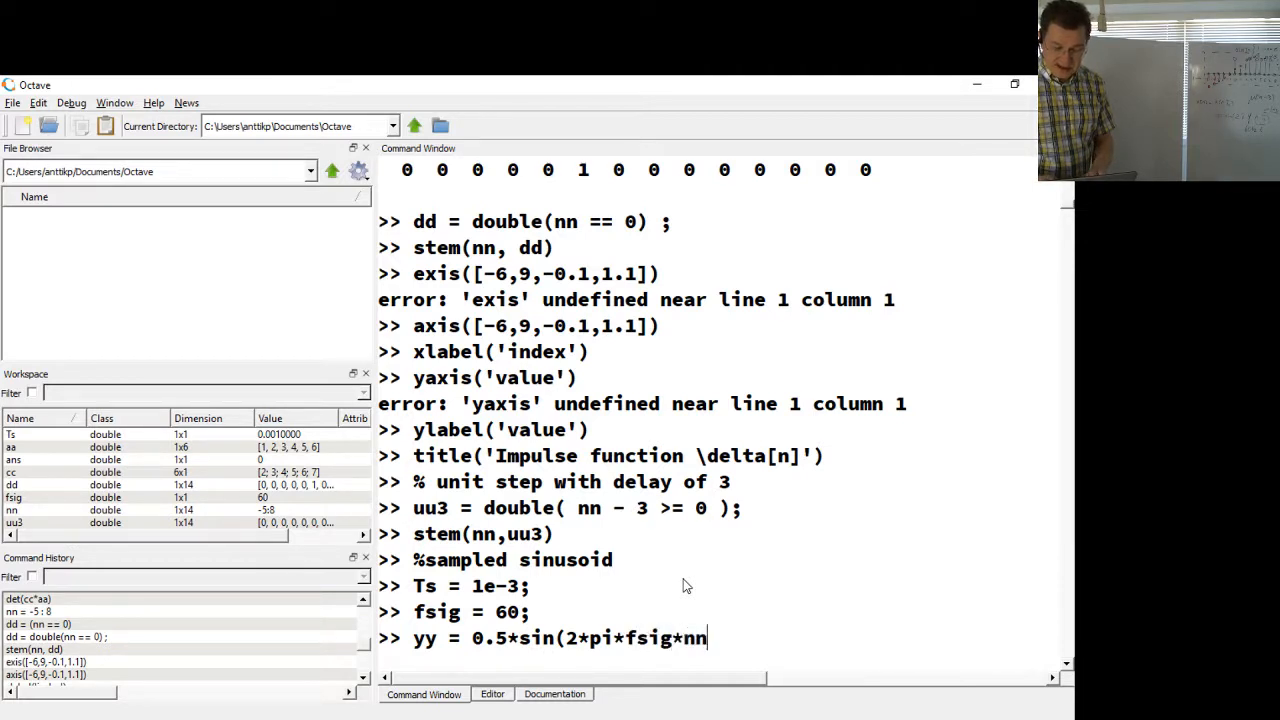
pyautogui.write('*Ts)')
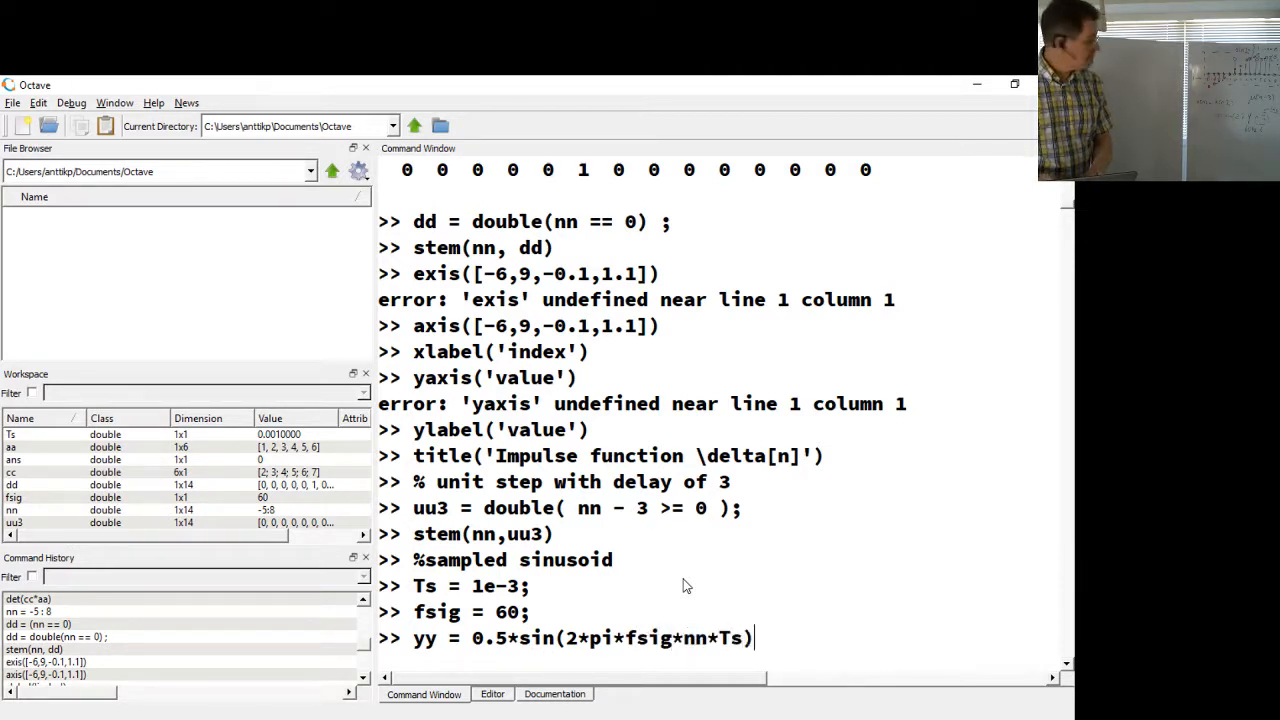
pyautogui.write(';')
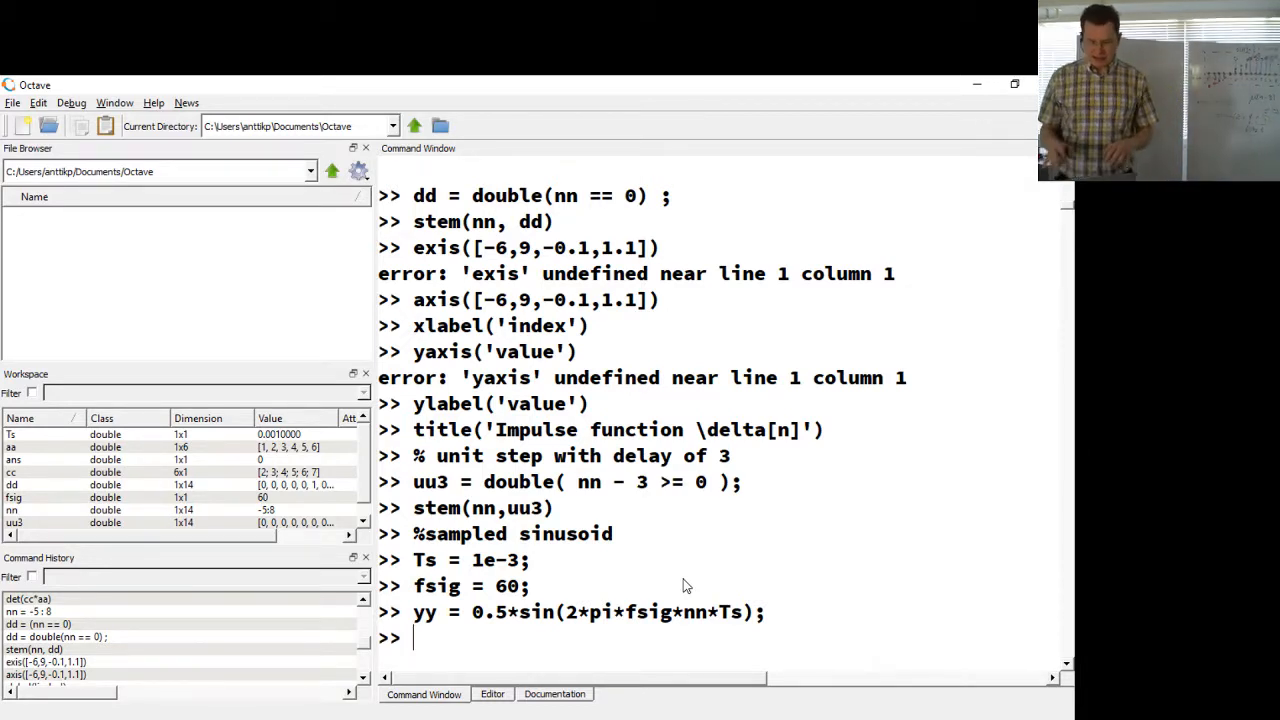
# Step: Run stem(nn,yy) to plot the sampled sinusoid against nn
pyautogui.write('ste')
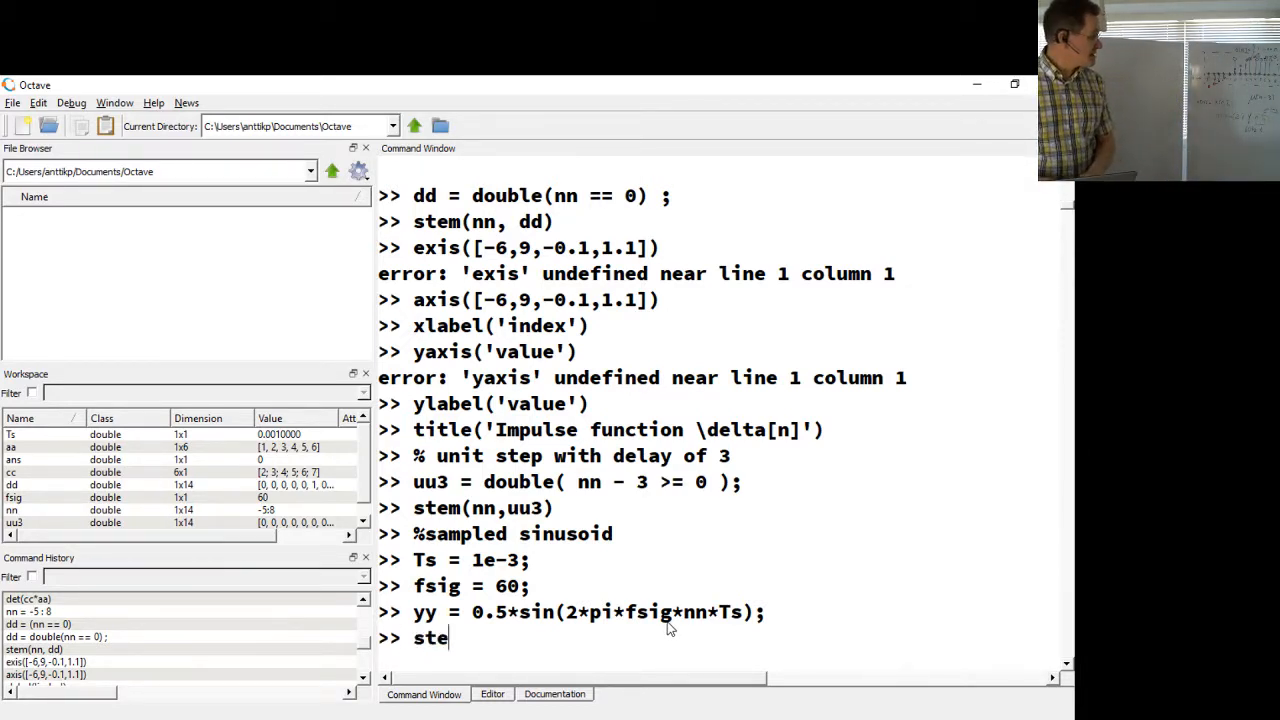
pyautogui.write('m(')
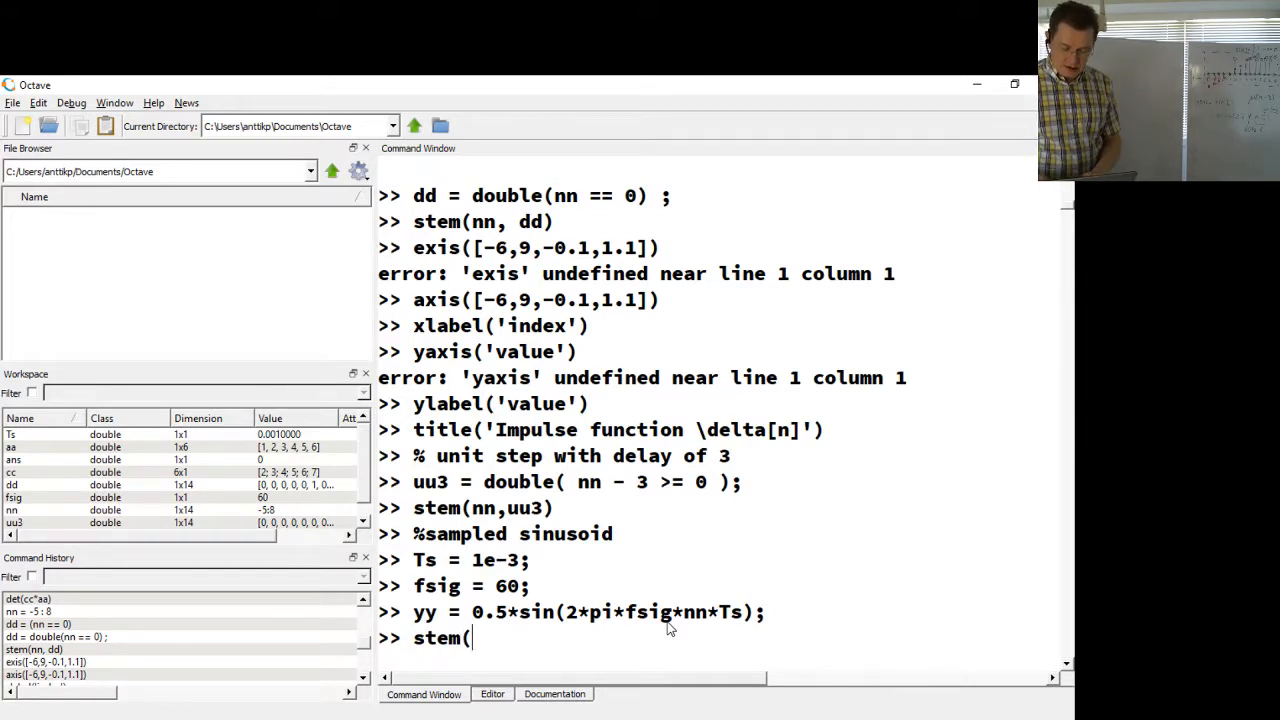
pyautogui.write('nn')
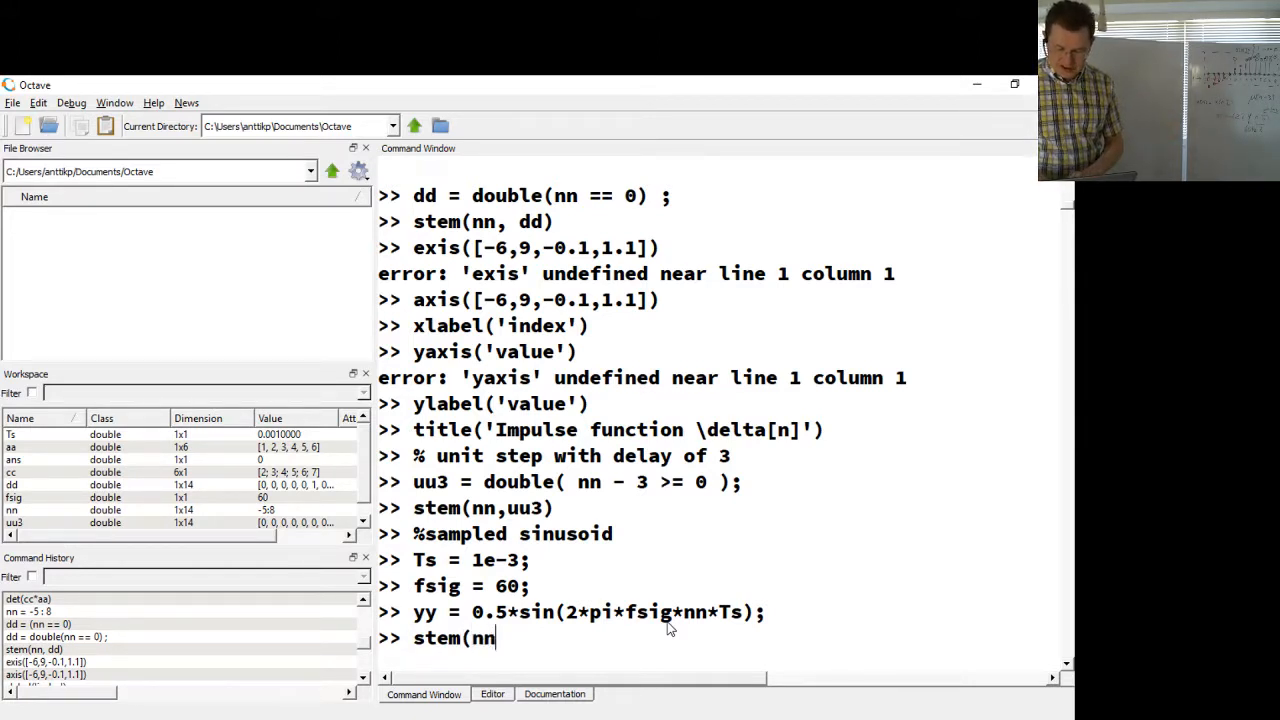
pyautogui.write(',yy')
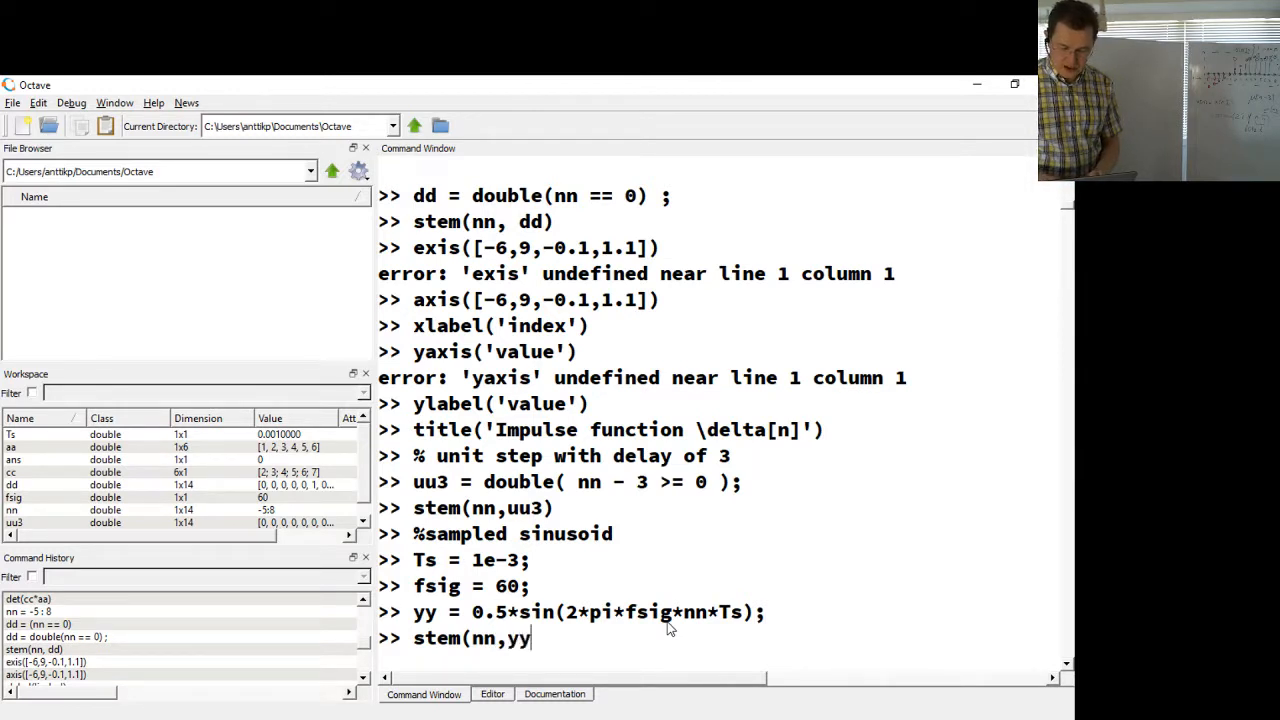
pyautogui.press('Return')
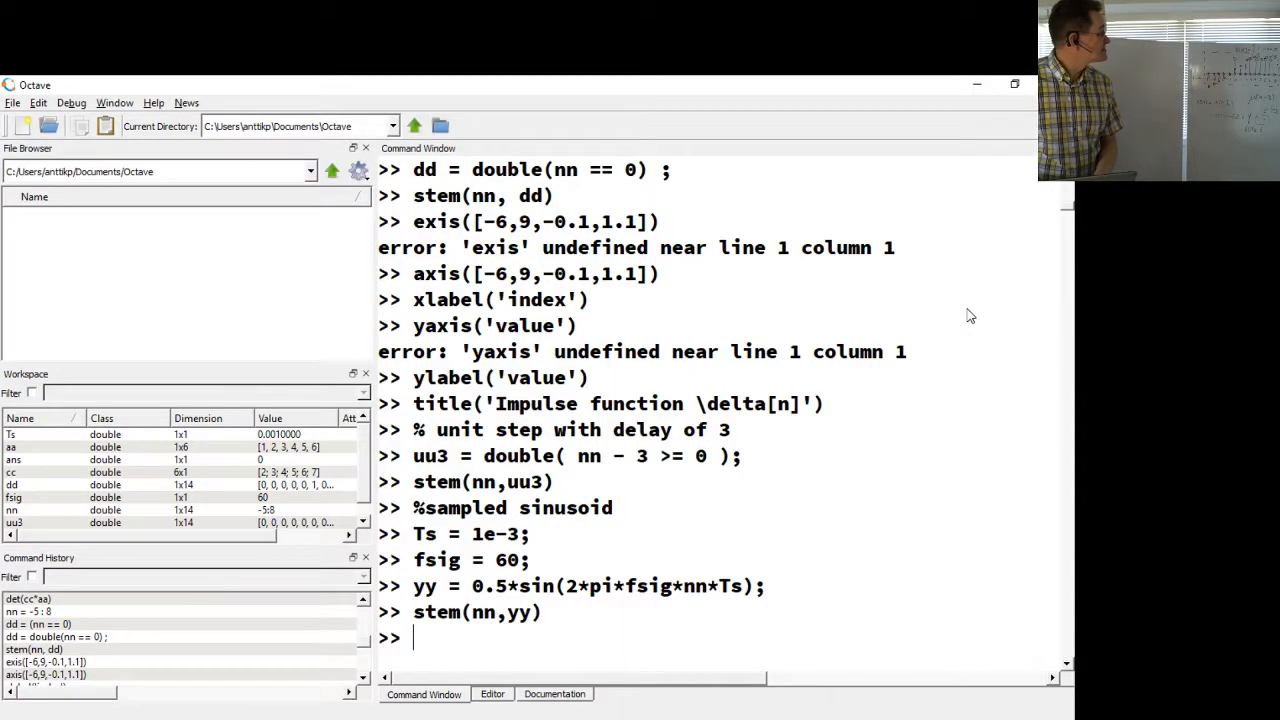
pyautogui.click(540, 612)
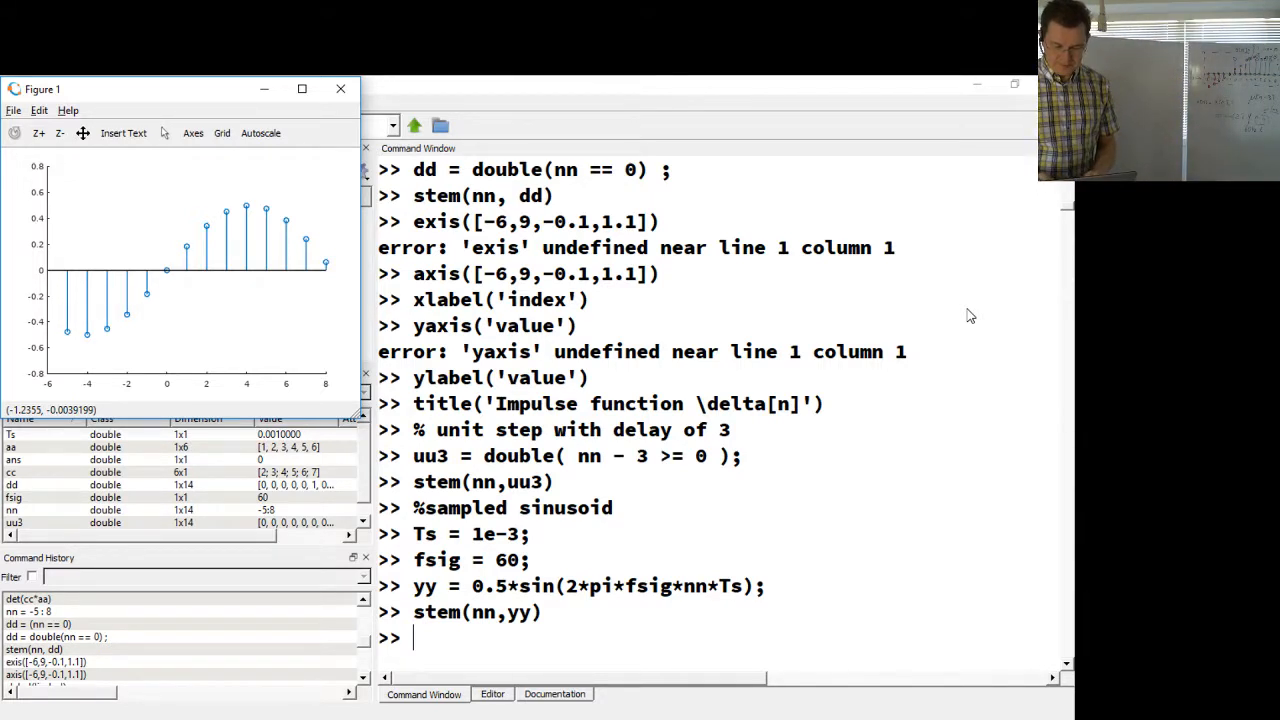
pyautogui.click(40, 110)
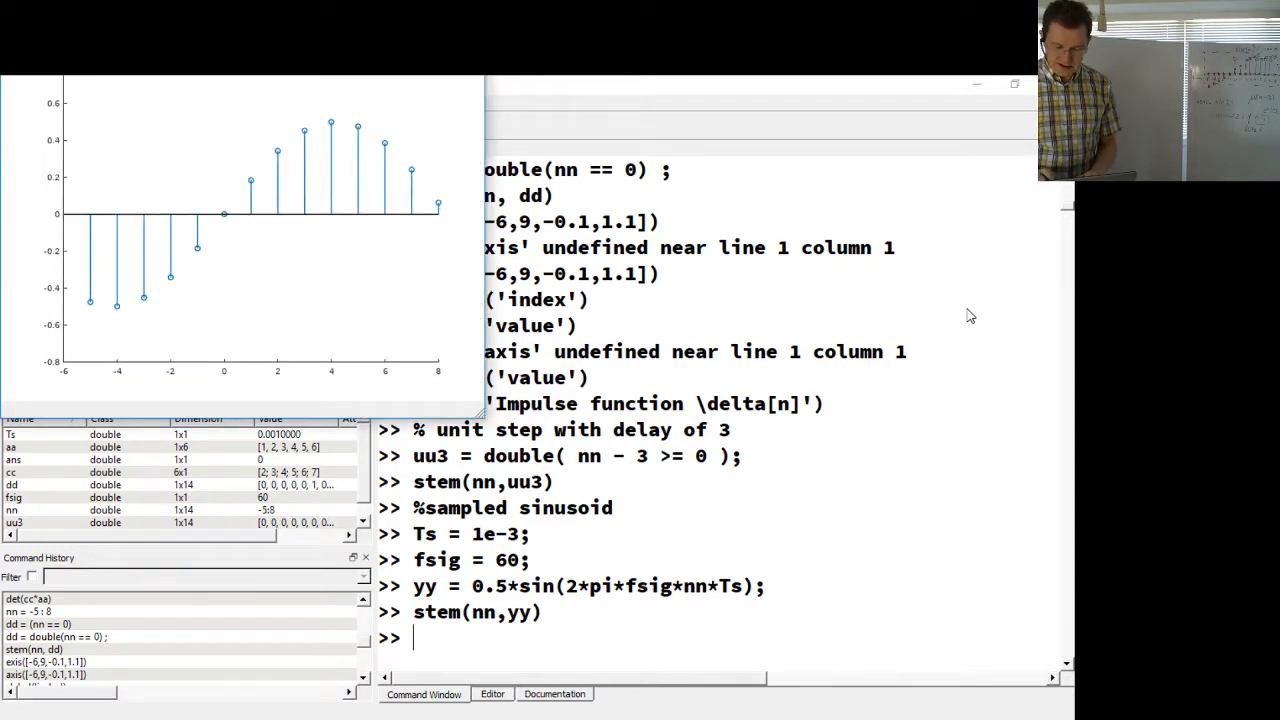
pyautogui.click(40, 110)
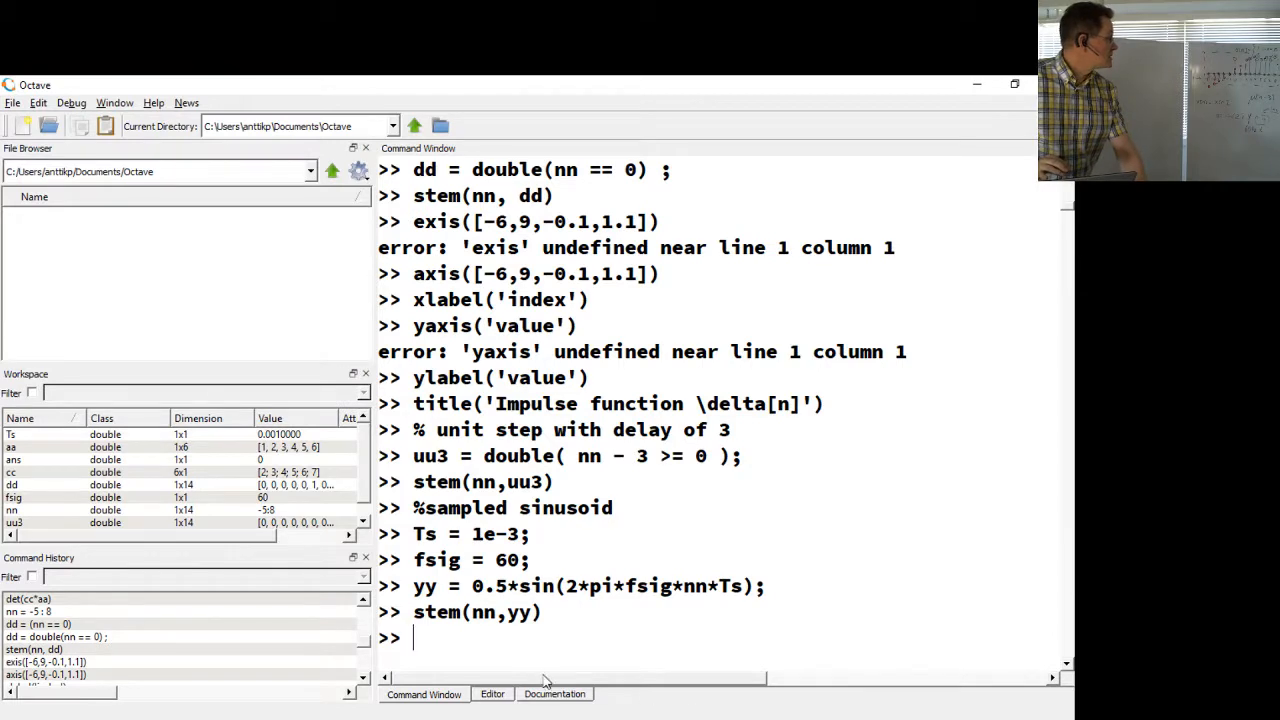
# Step: Enter a comment that the cell-by-cell product means mixing of signals
pyautogui.write('%')
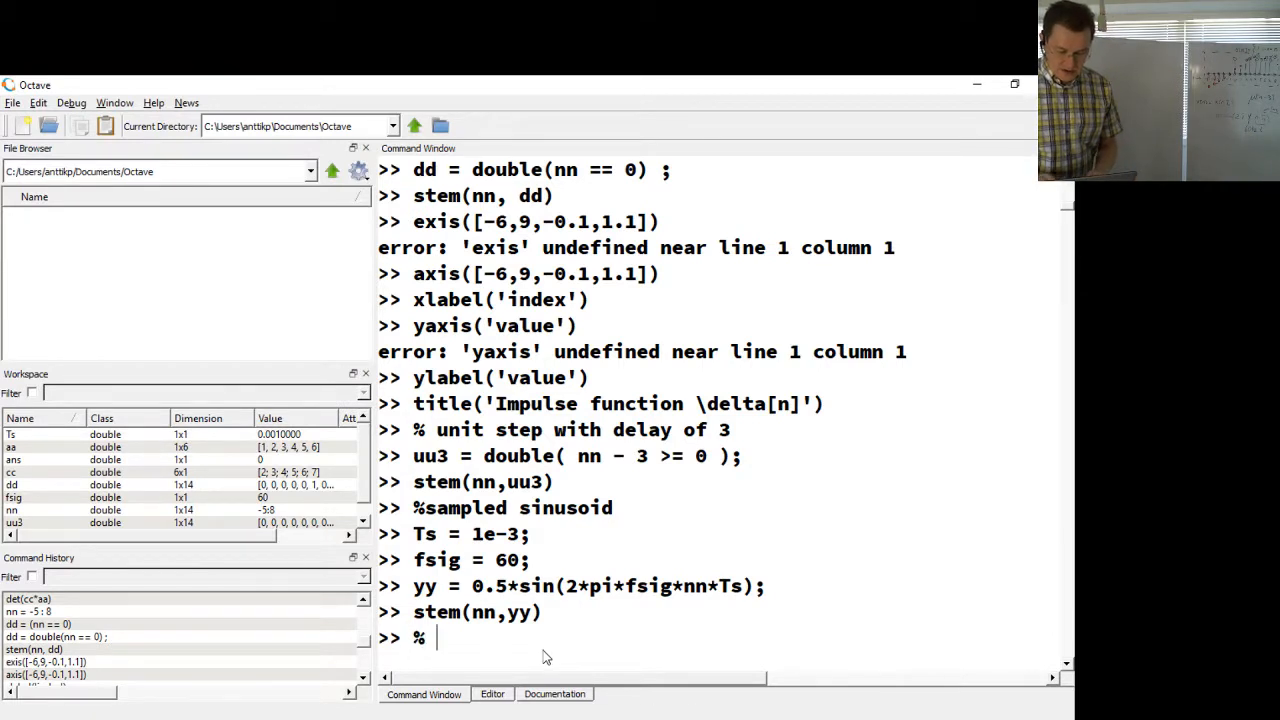
pyautogui.write('cell by')
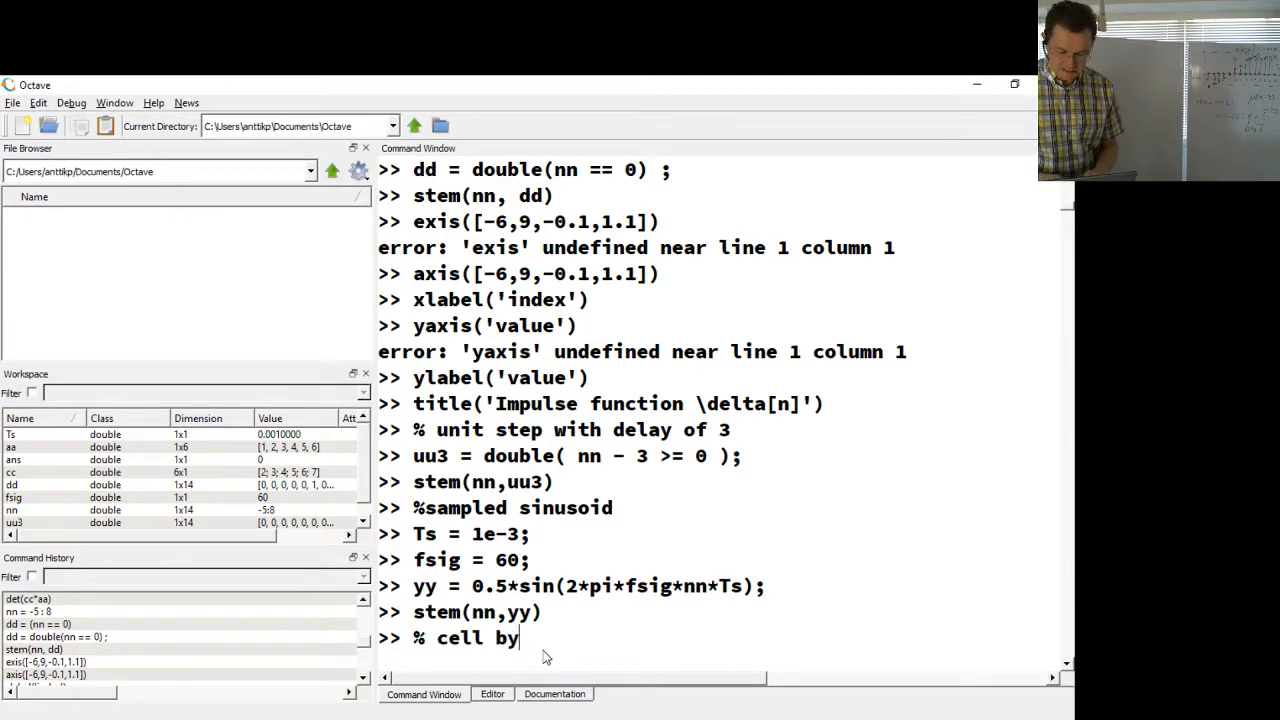
pyautogui.write('cell prod')
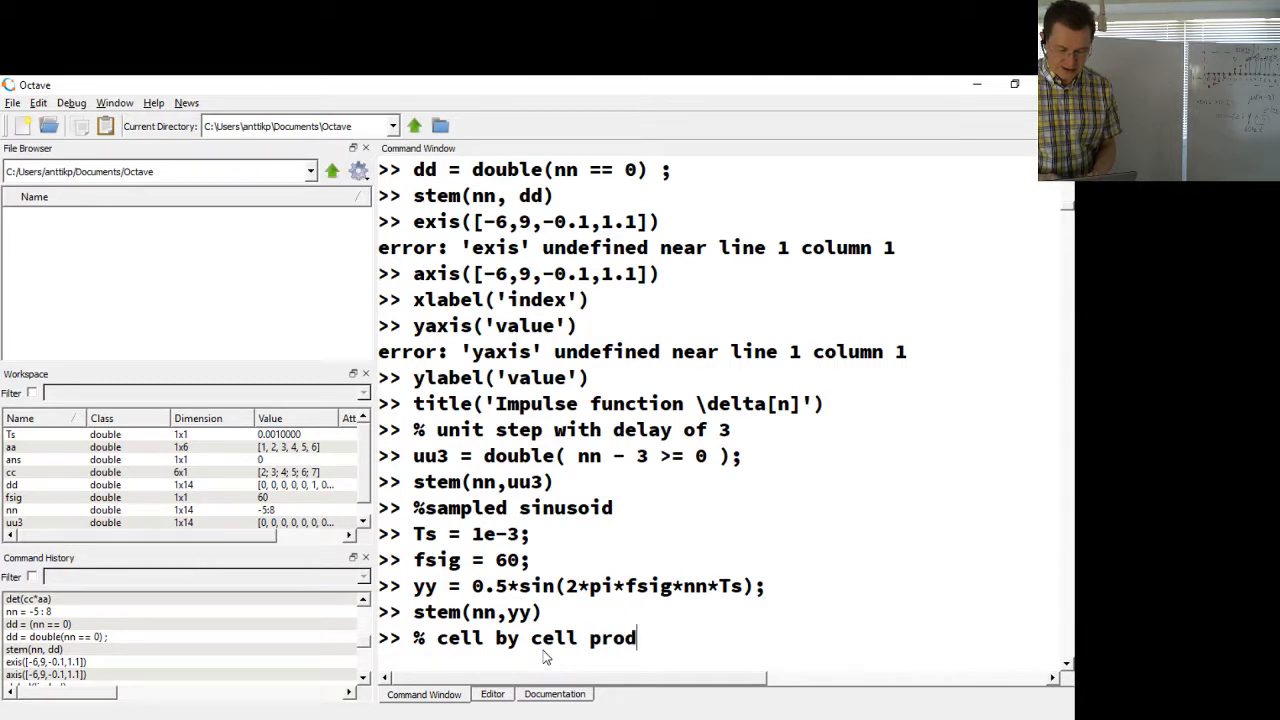
pyautogui.write('uct')
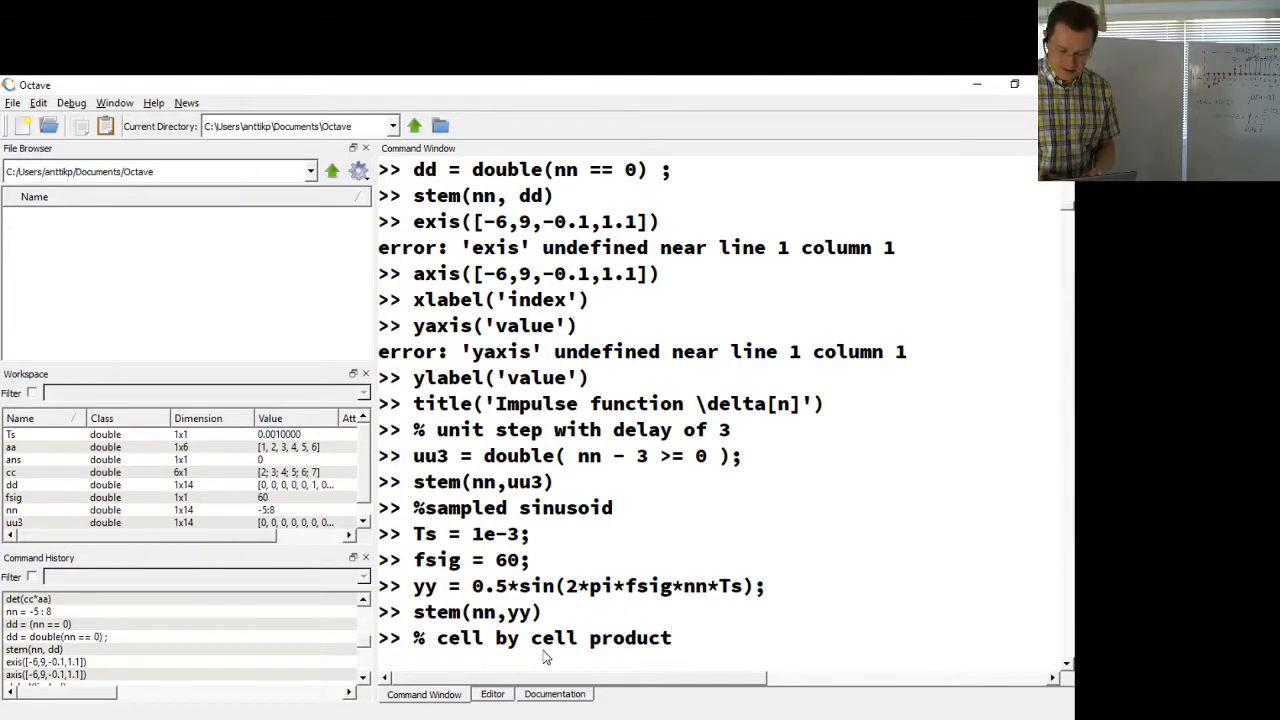
pyautogui.write('=')
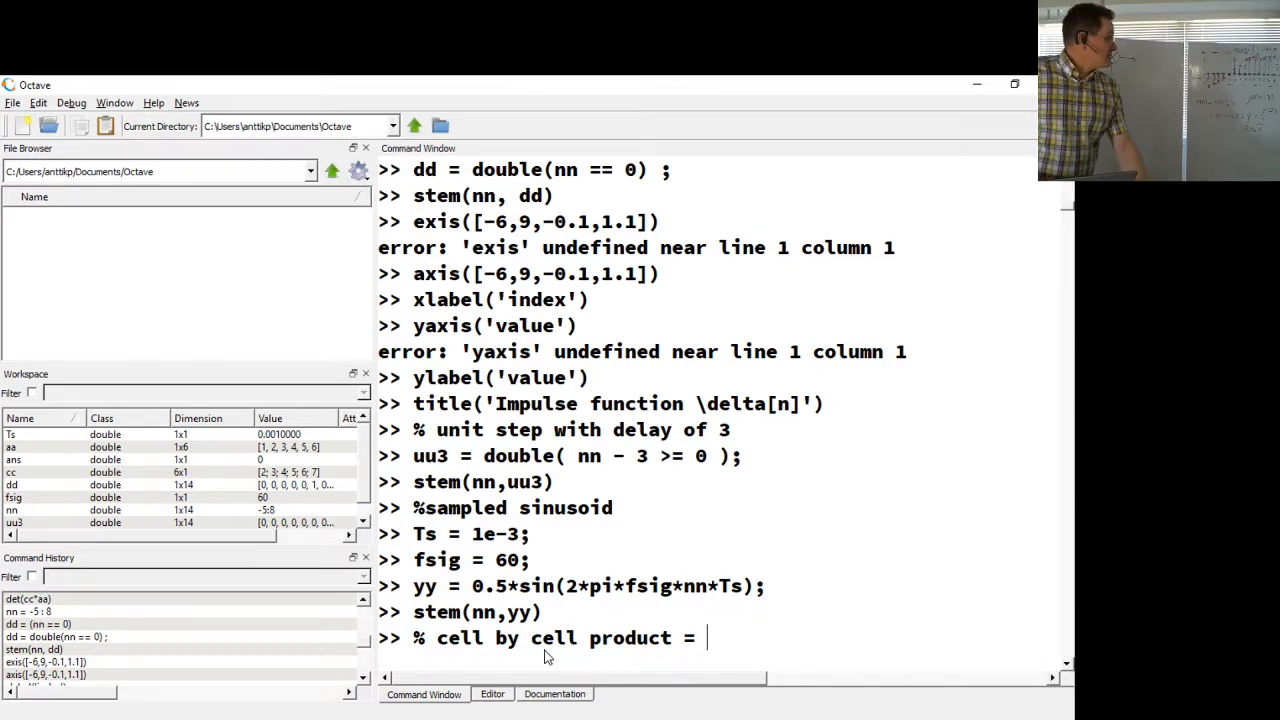
pyautogui.write('mixing of')
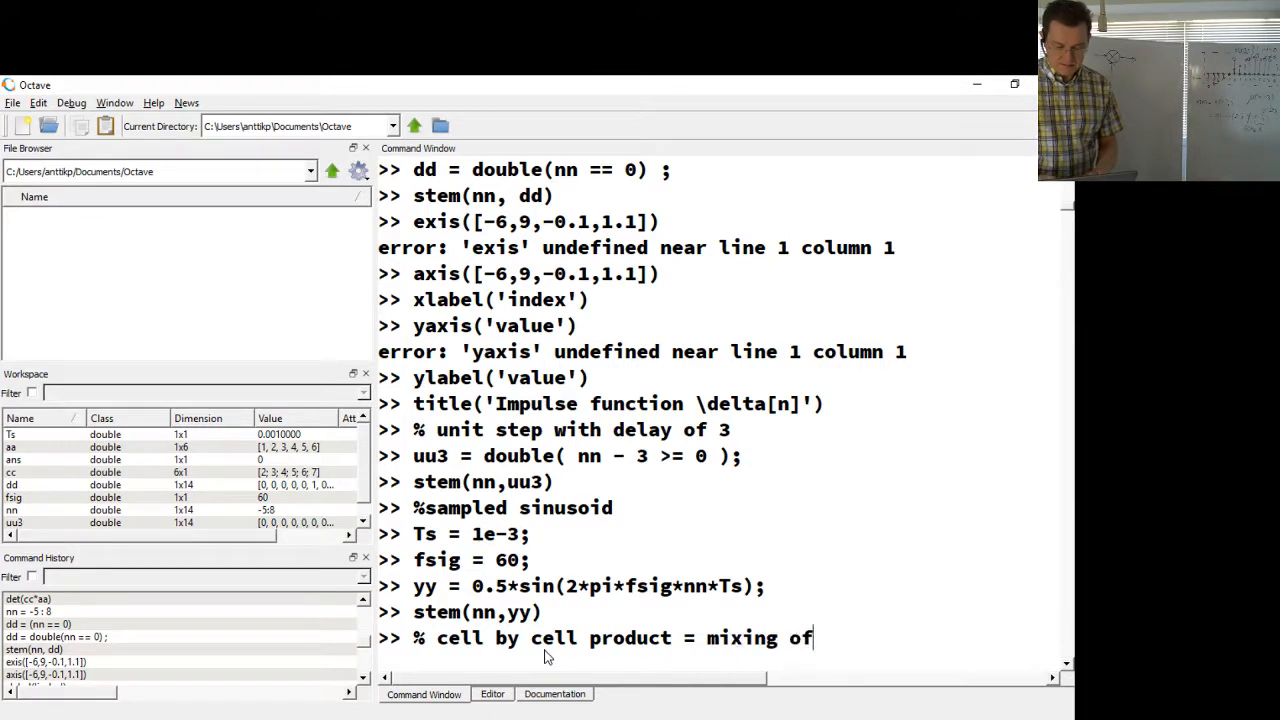
pyautogui.write('signals')
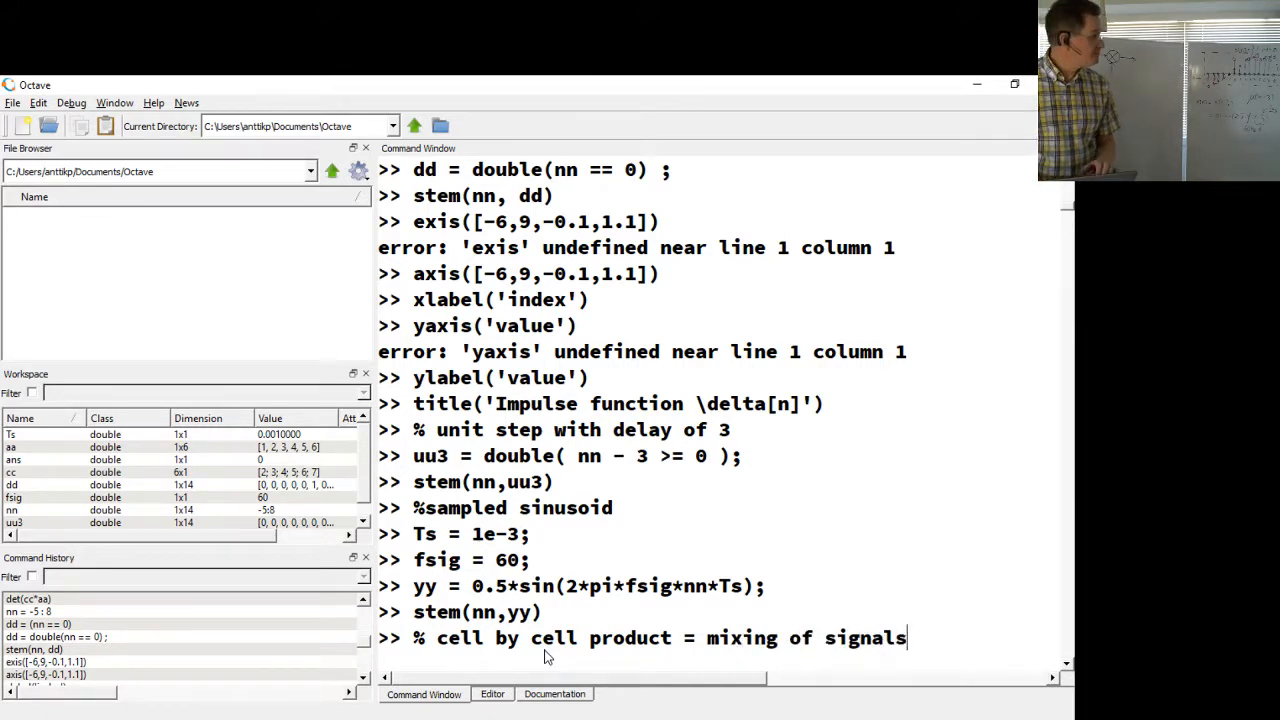
pyautogui.press('Return')
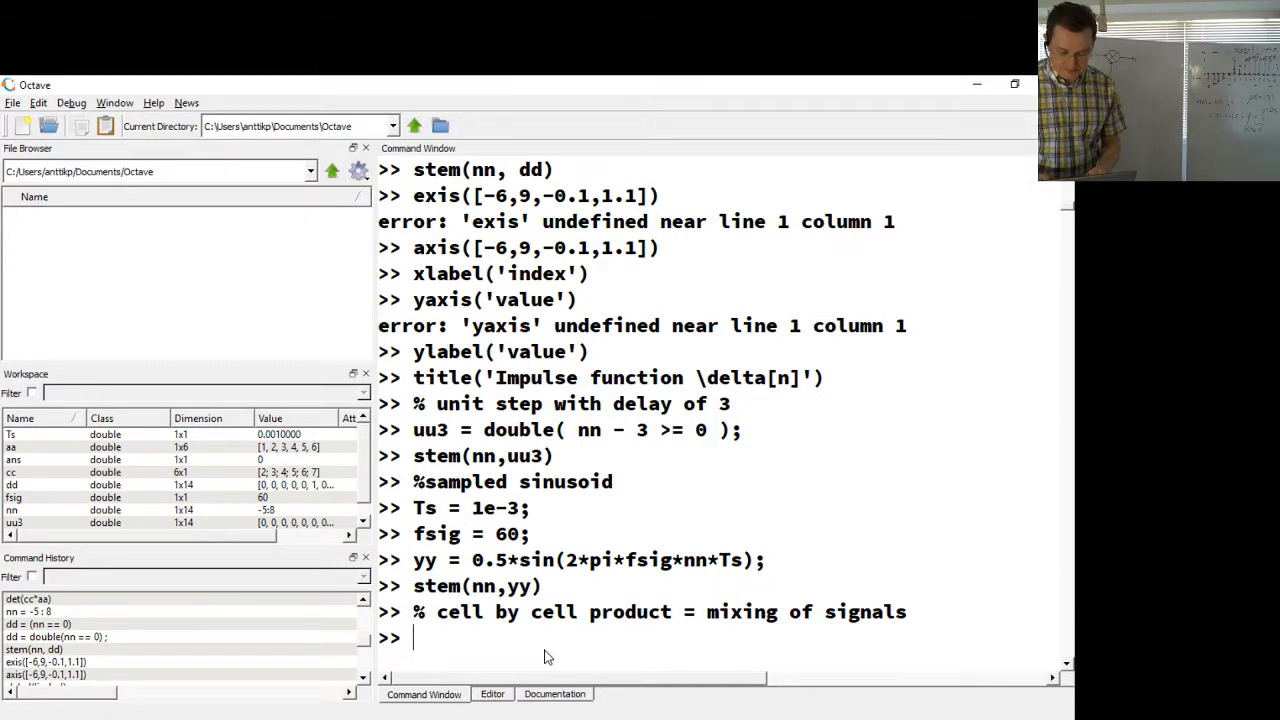
# Step: Define mm = yy .* uu3; and run stem(nn,mm) to plot the gated sinusoid
pyautogui.write('mm =')
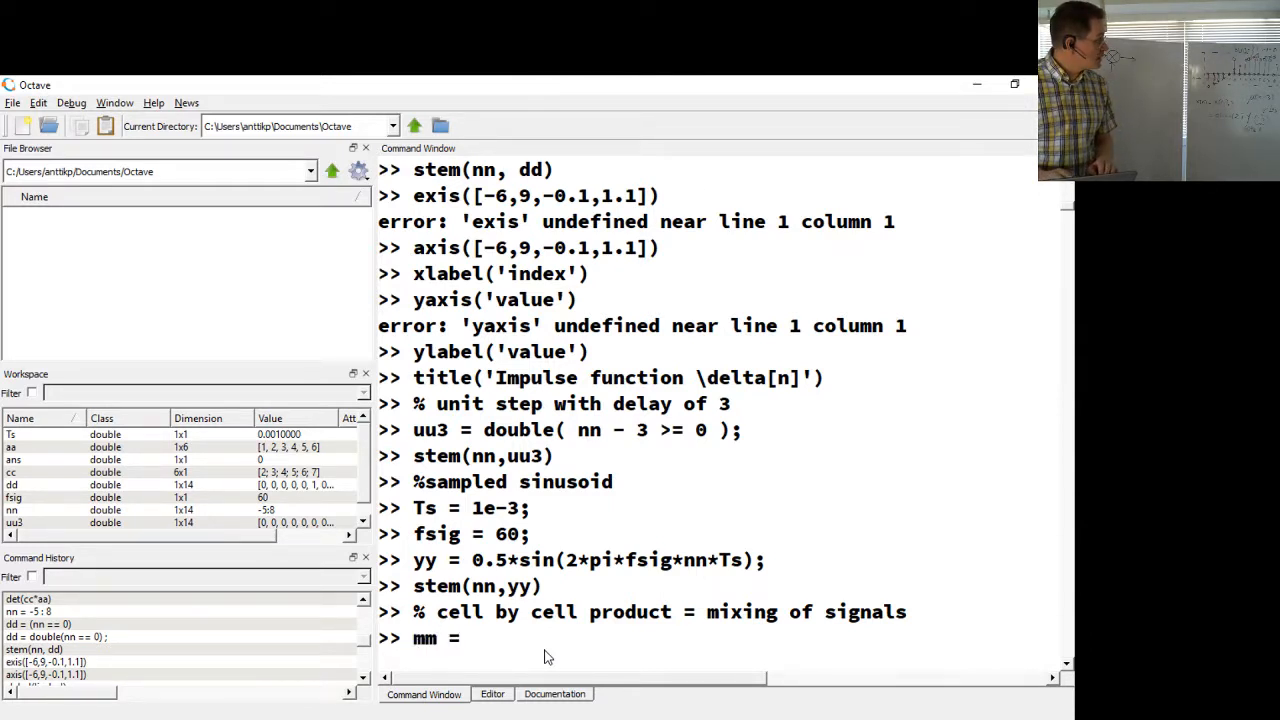
pyautogui.write('yy')
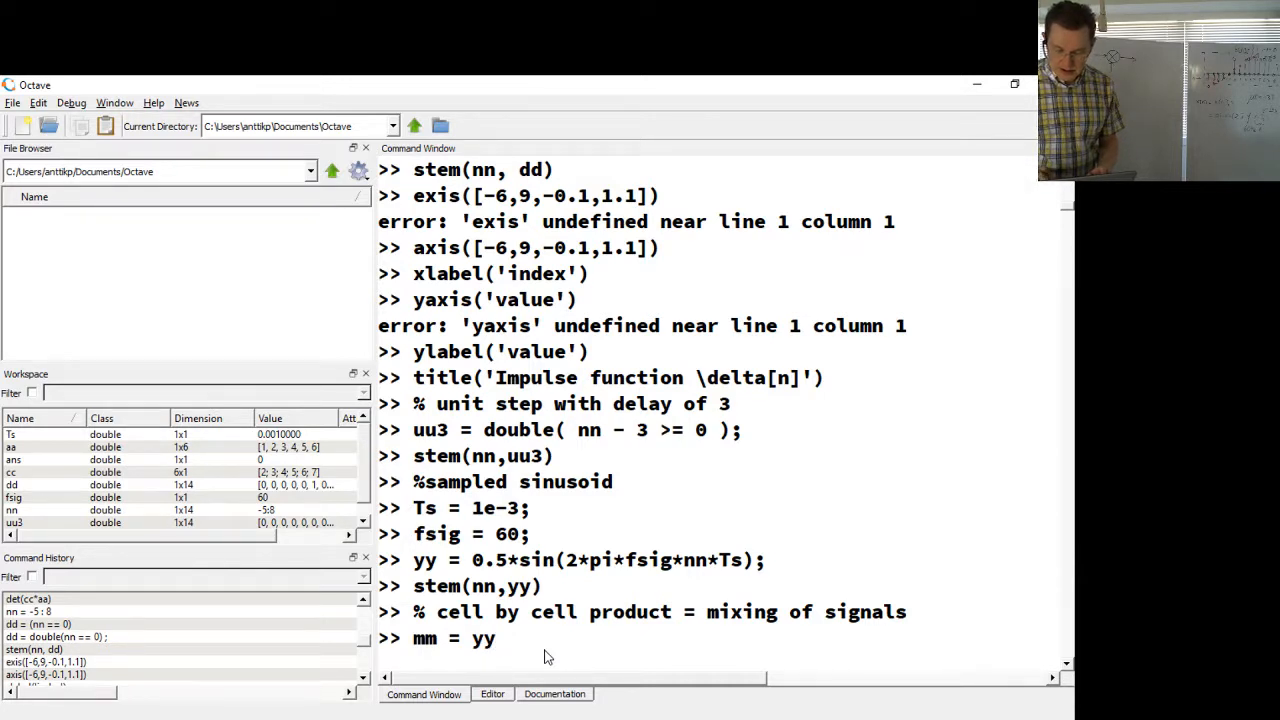
pyautogui.write('.*')
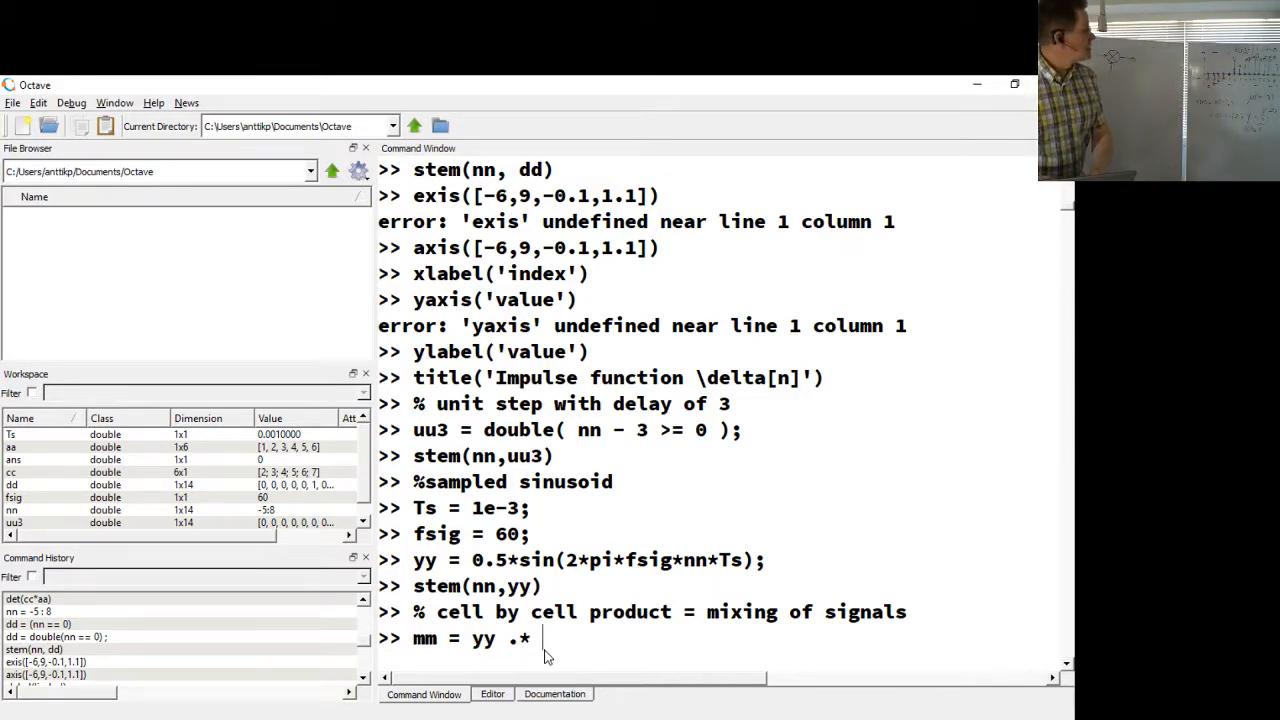
pyautogui.write('u')
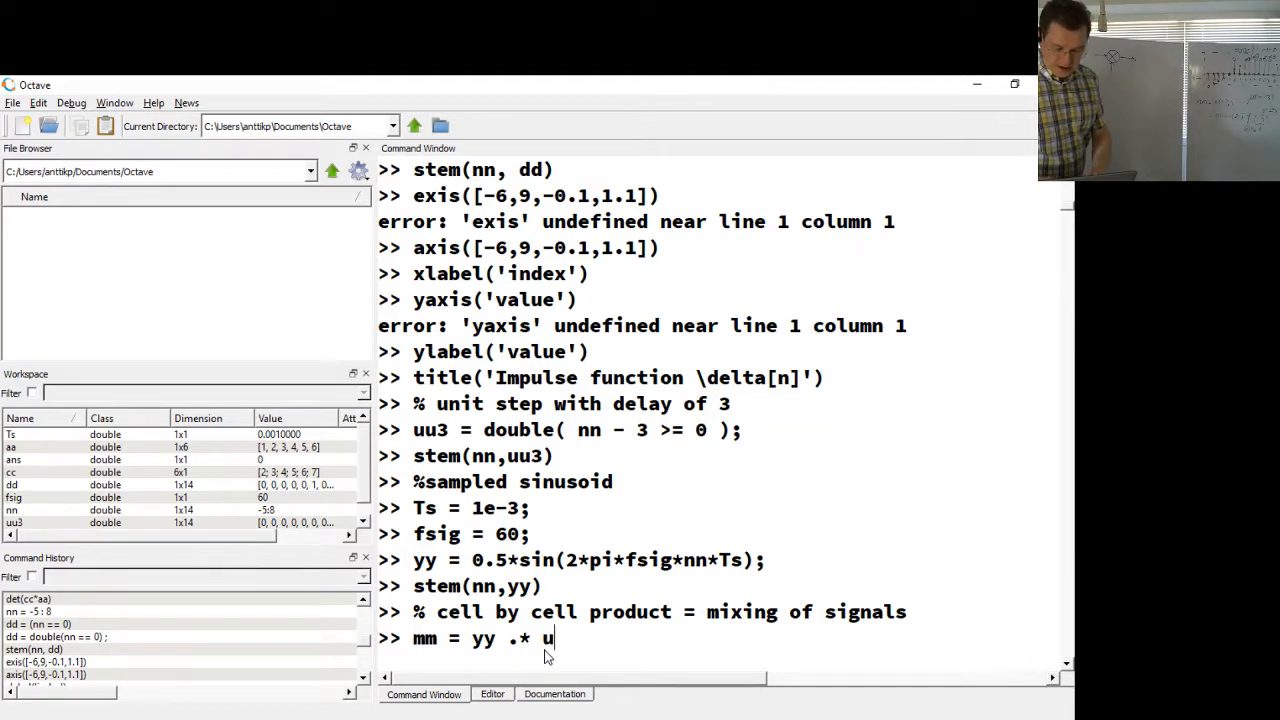
pyautogui.write('u3;')
pyautogui.write('s')
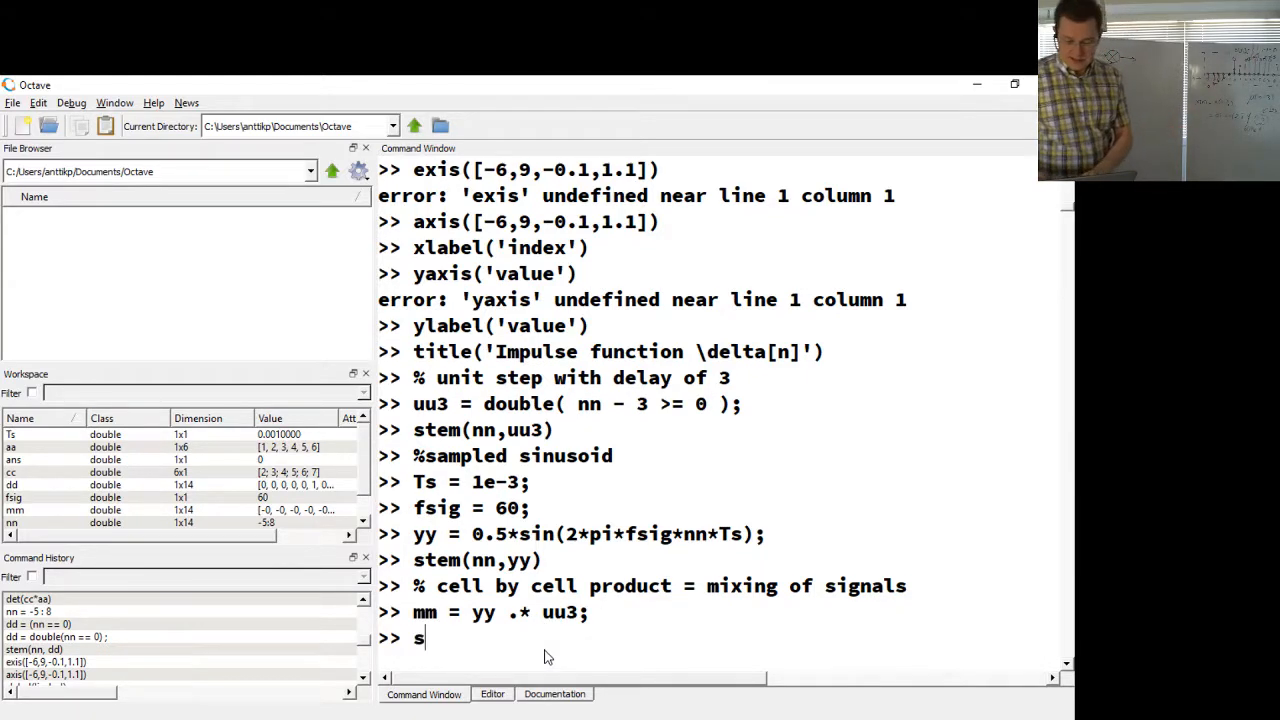
pyautogui.write('tem(')
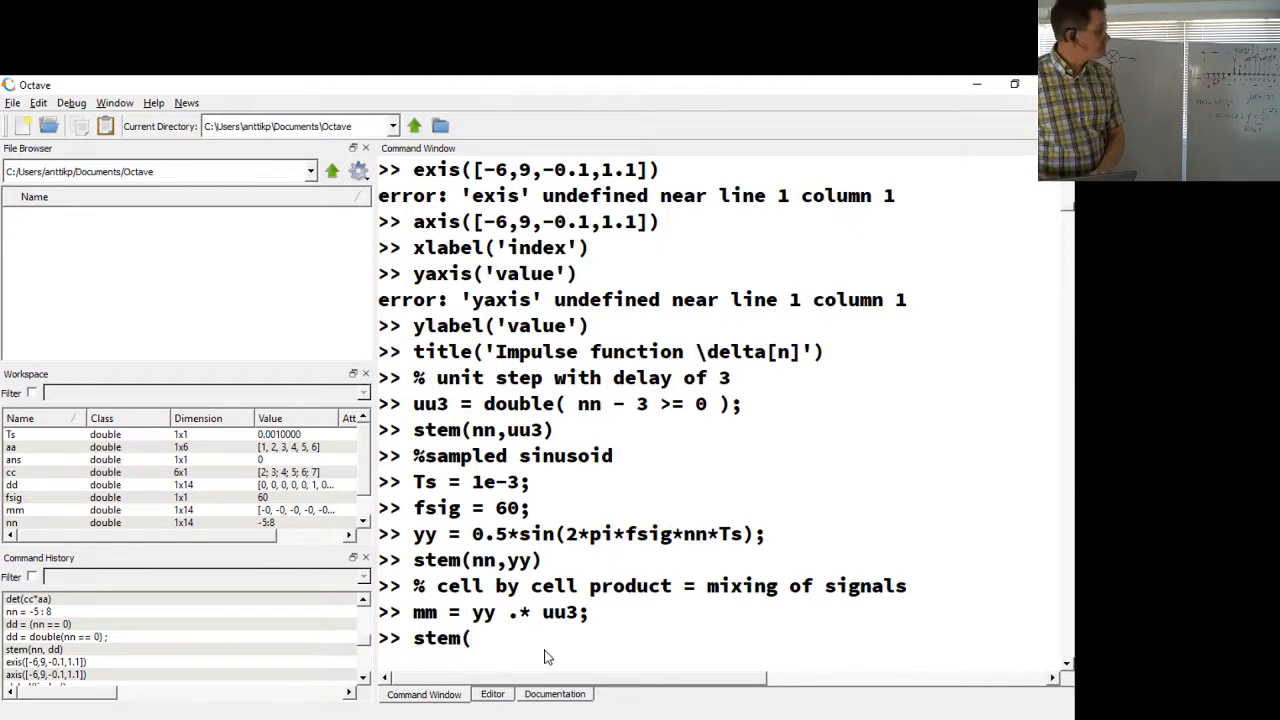
pyautogui.write('nn')
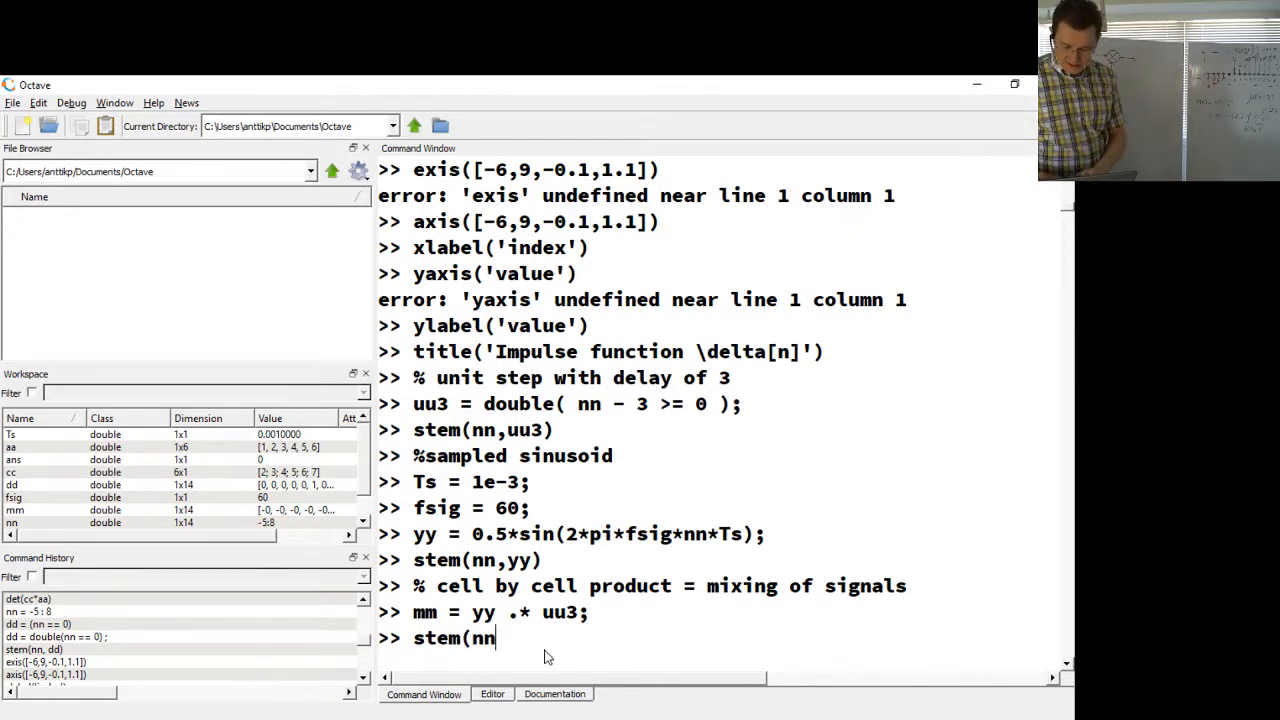
pyautogui.press('Return')
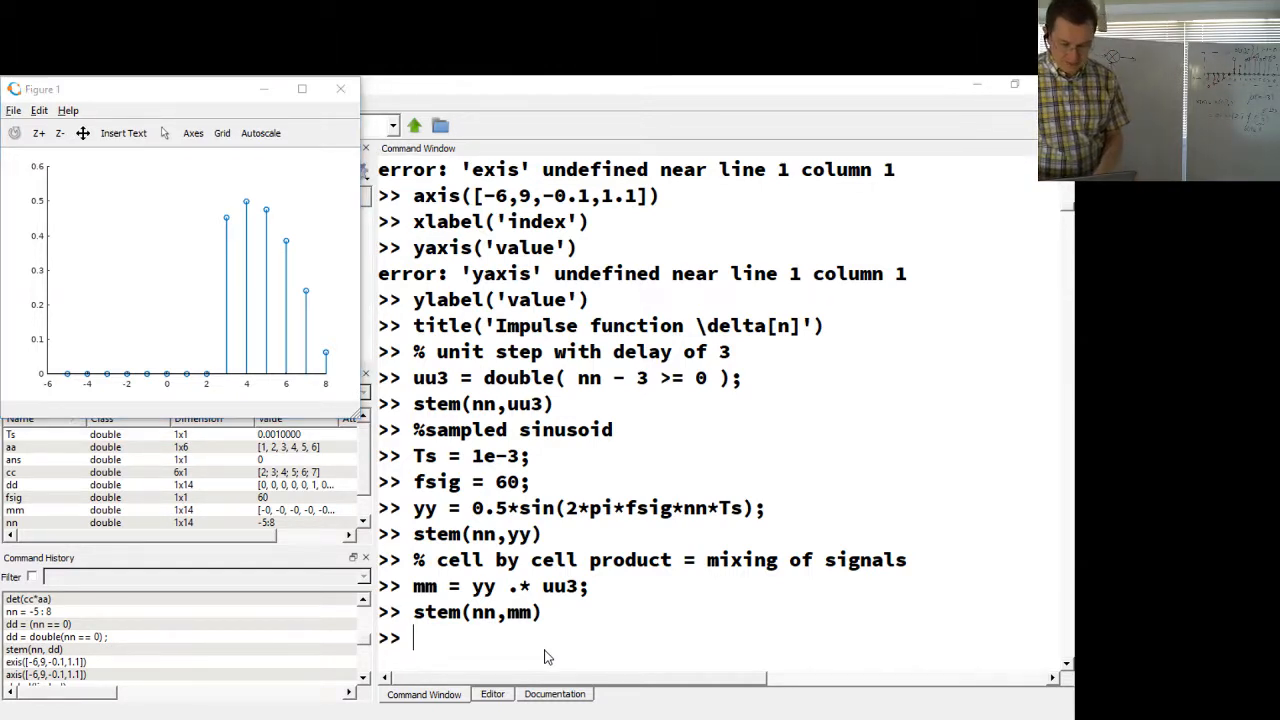
# Step: Run stem(nn, mm + dd) to plot the mixed signal with the impulse added
pyautogui.click(340, 88)
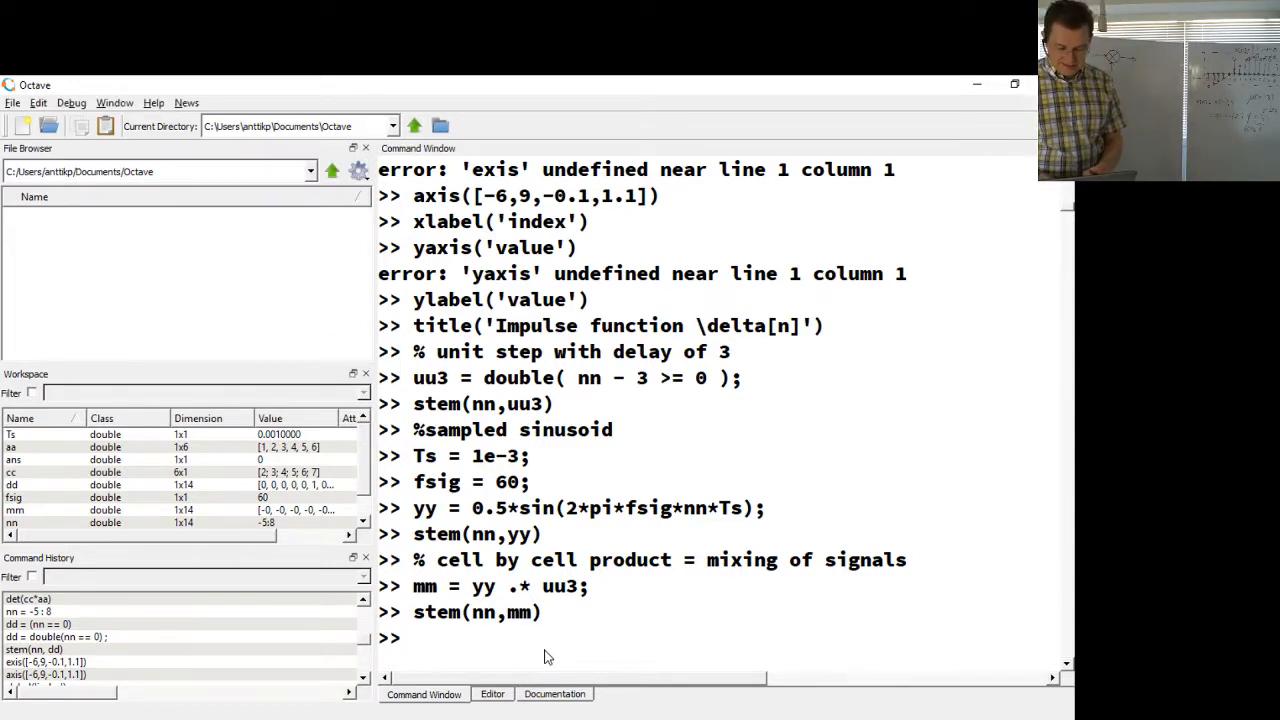
pyautogui.write('stem(')
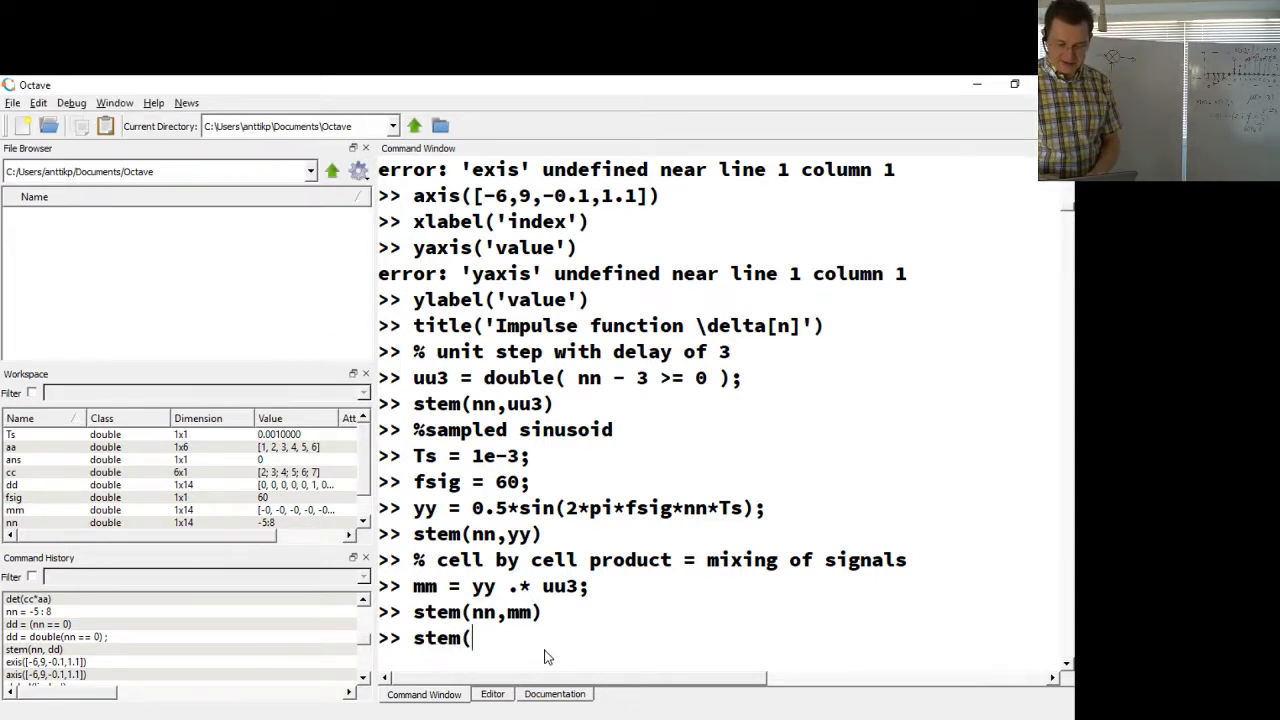
pyautogui.write('nn')
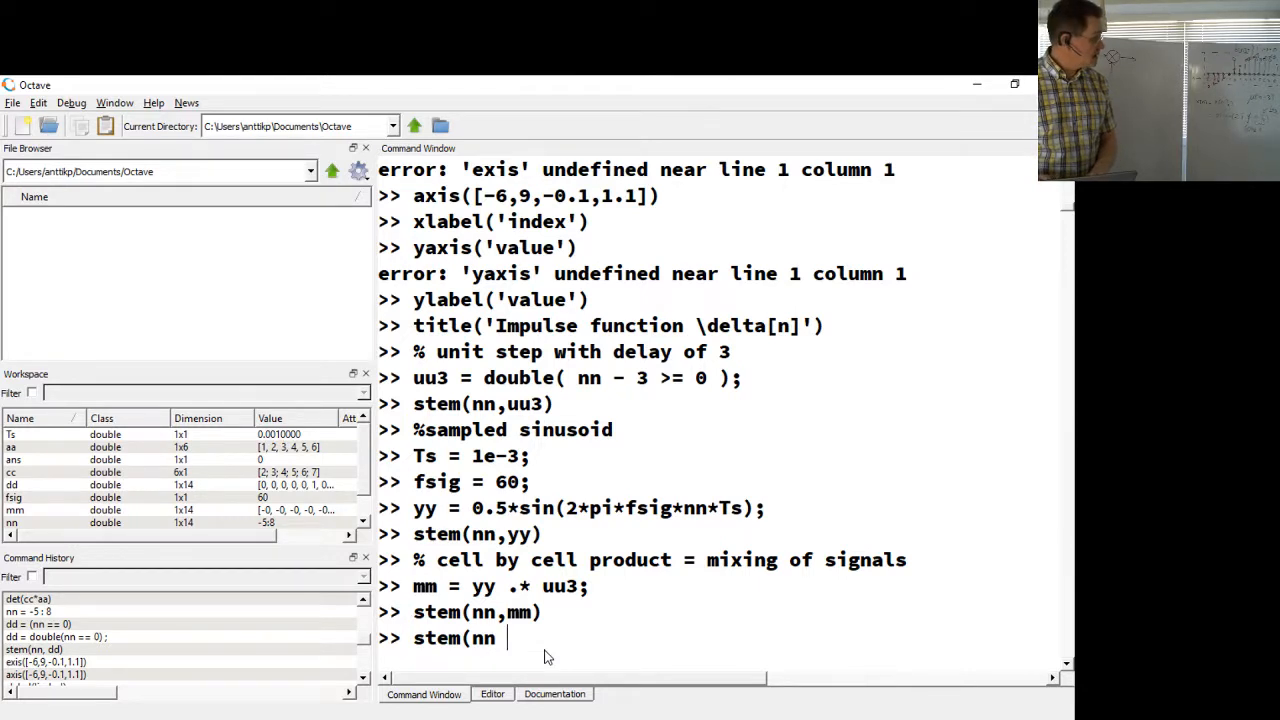
pyautogui.write(', m')
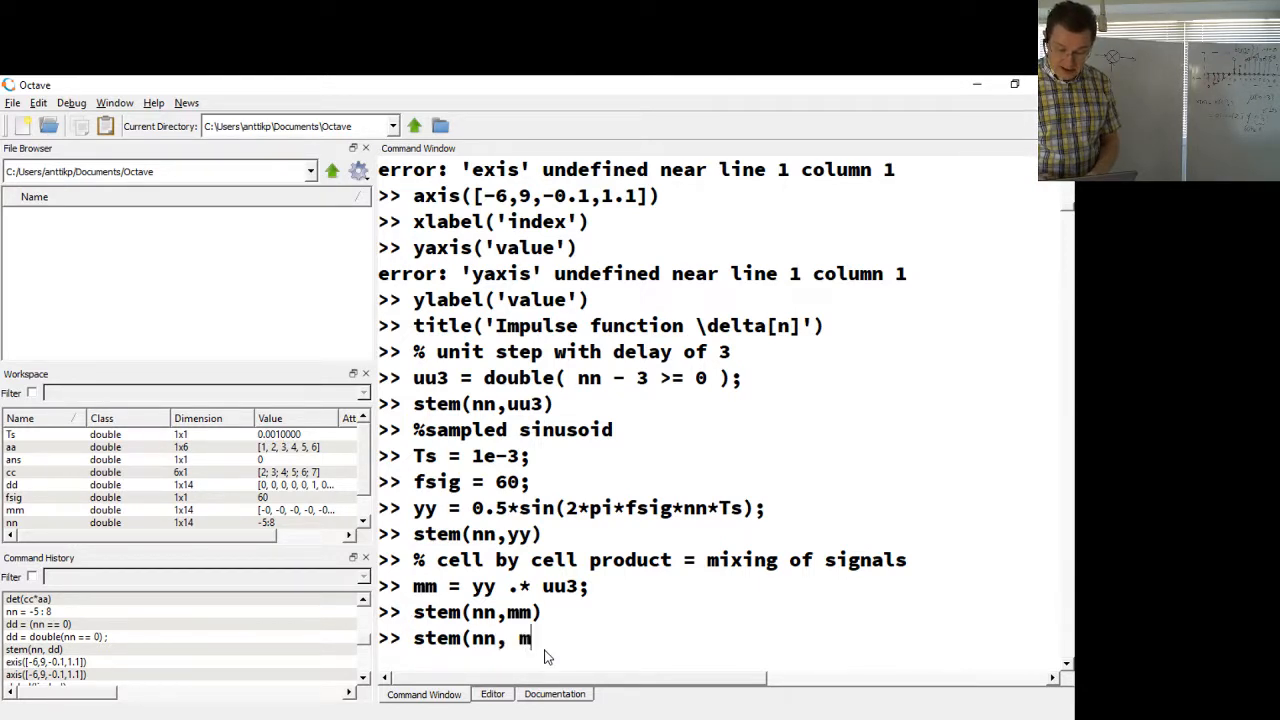
pyautogui.write('m')
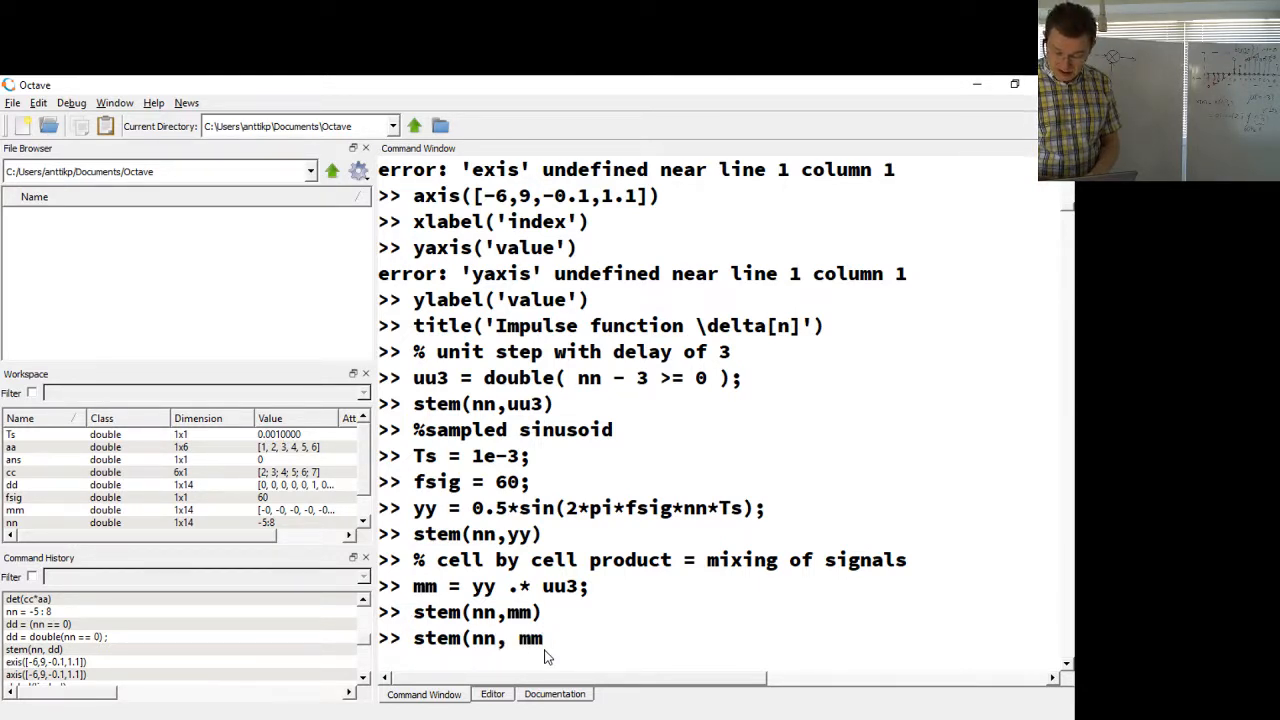
pyautogui.write('+')
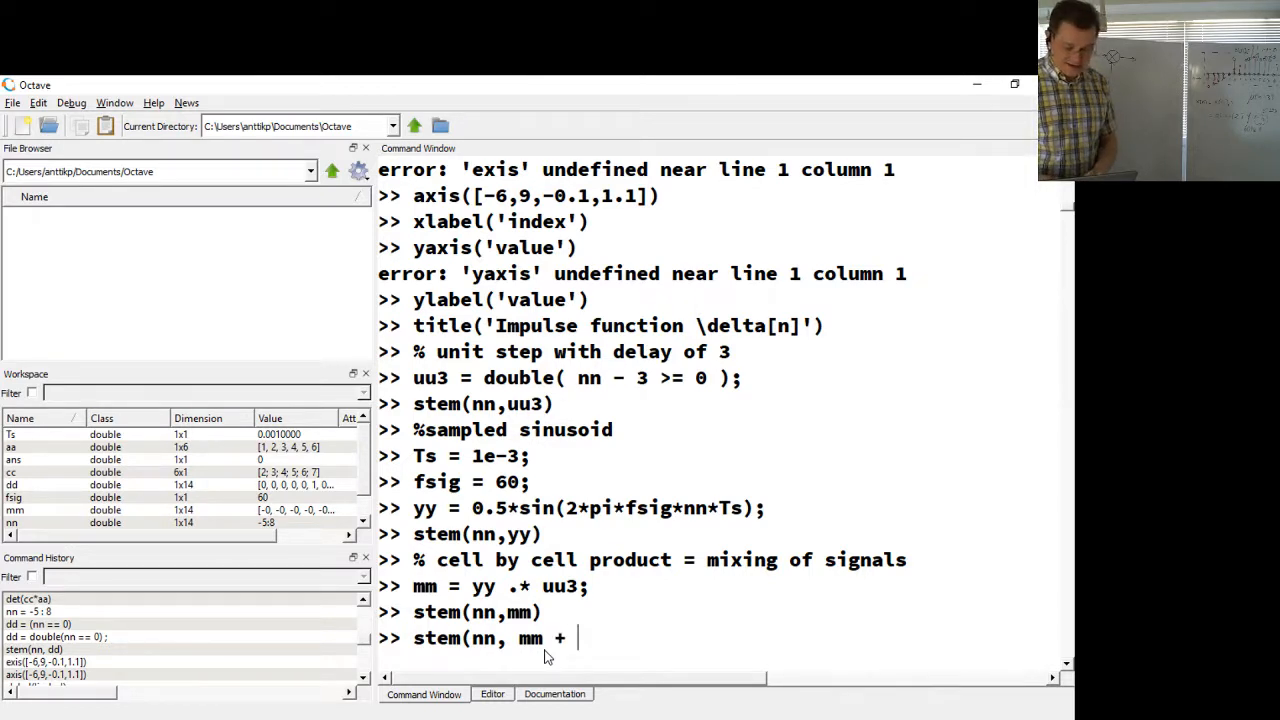
pyautogui.write('dd)')
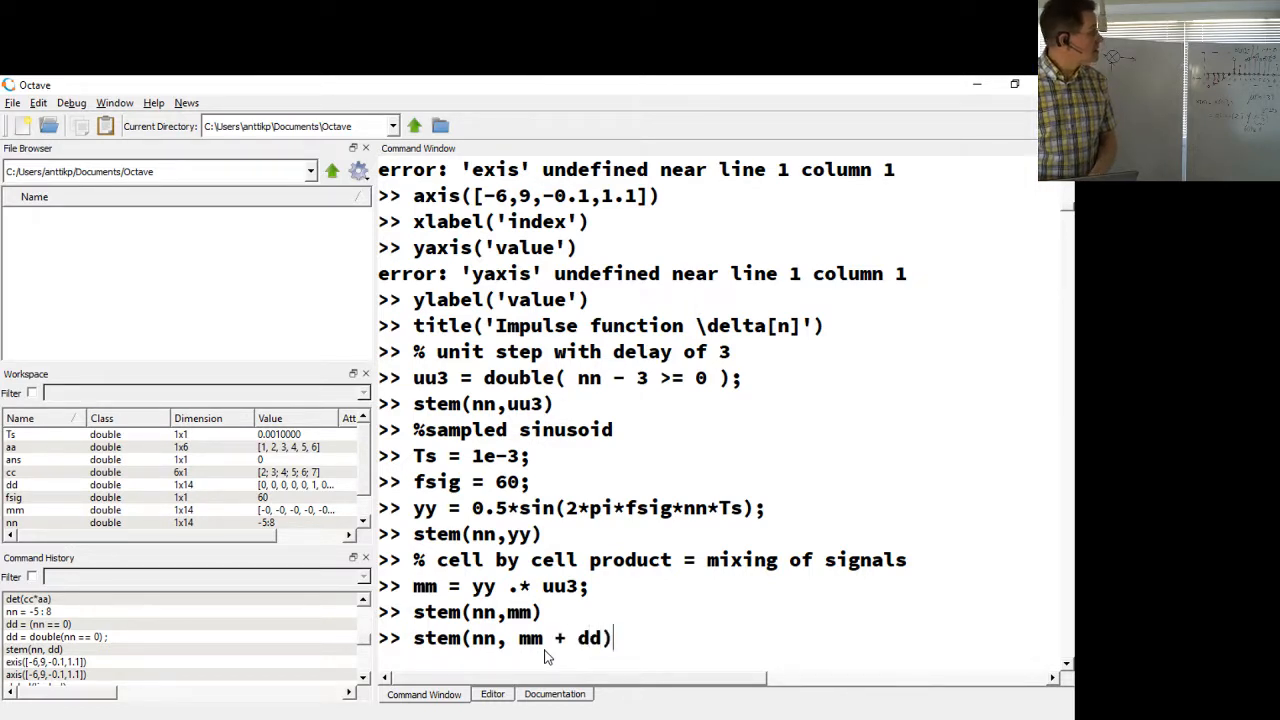
pyautogui.press('Return')
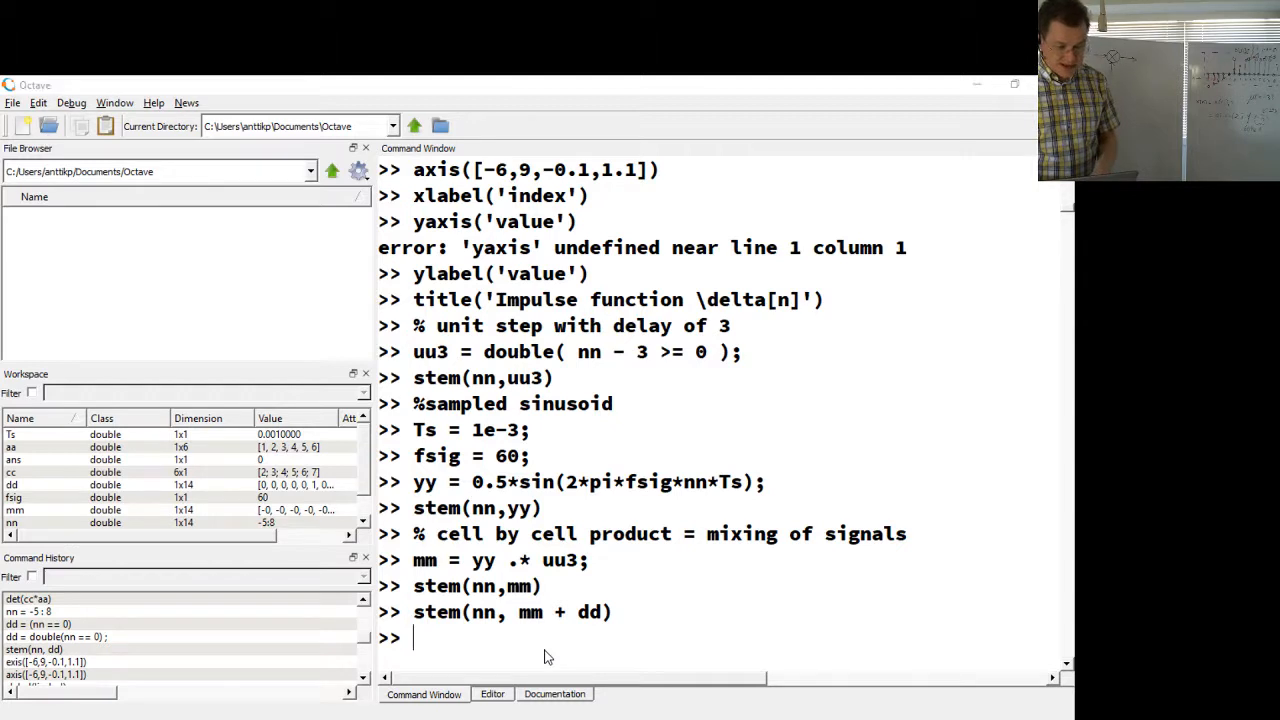
pyautogui.press('Return')
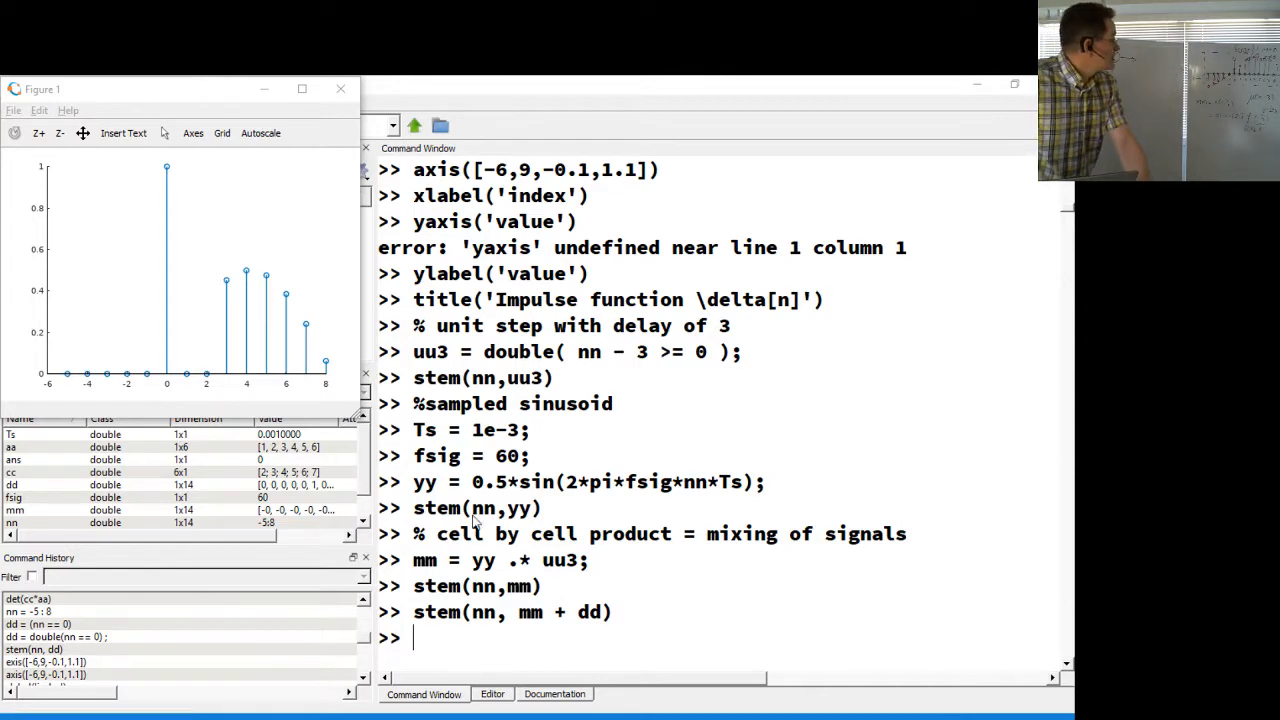
# Step: Enter the section comment '%% voices and noises', correcting the typo in noises
pyautogui.click(340, 88)
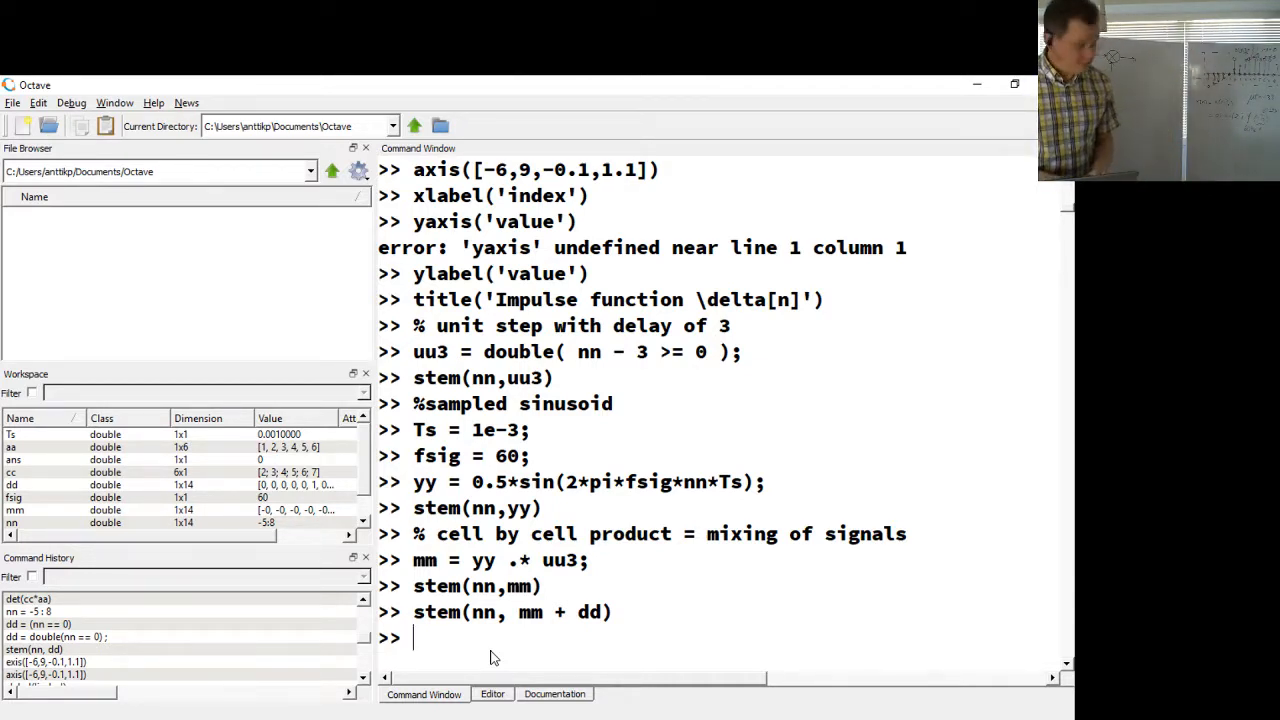
pyautogui.write('%% voi')
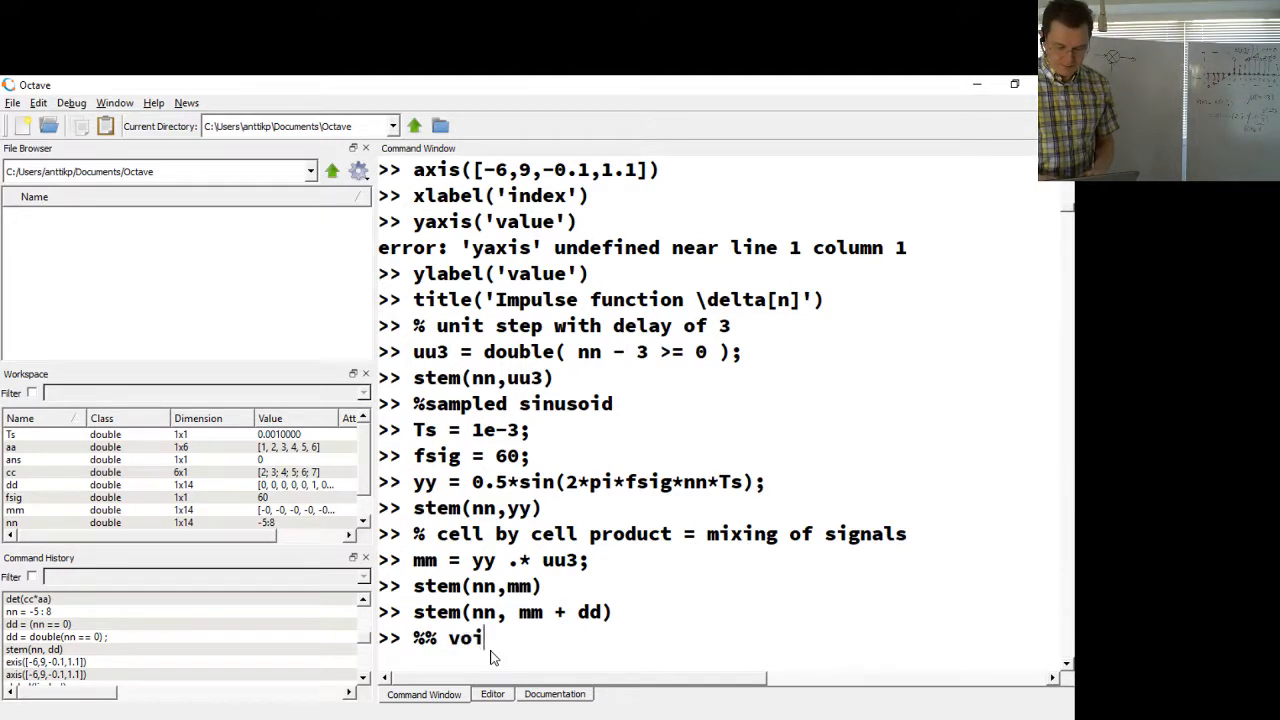
pyautogui.write('ces and noi')
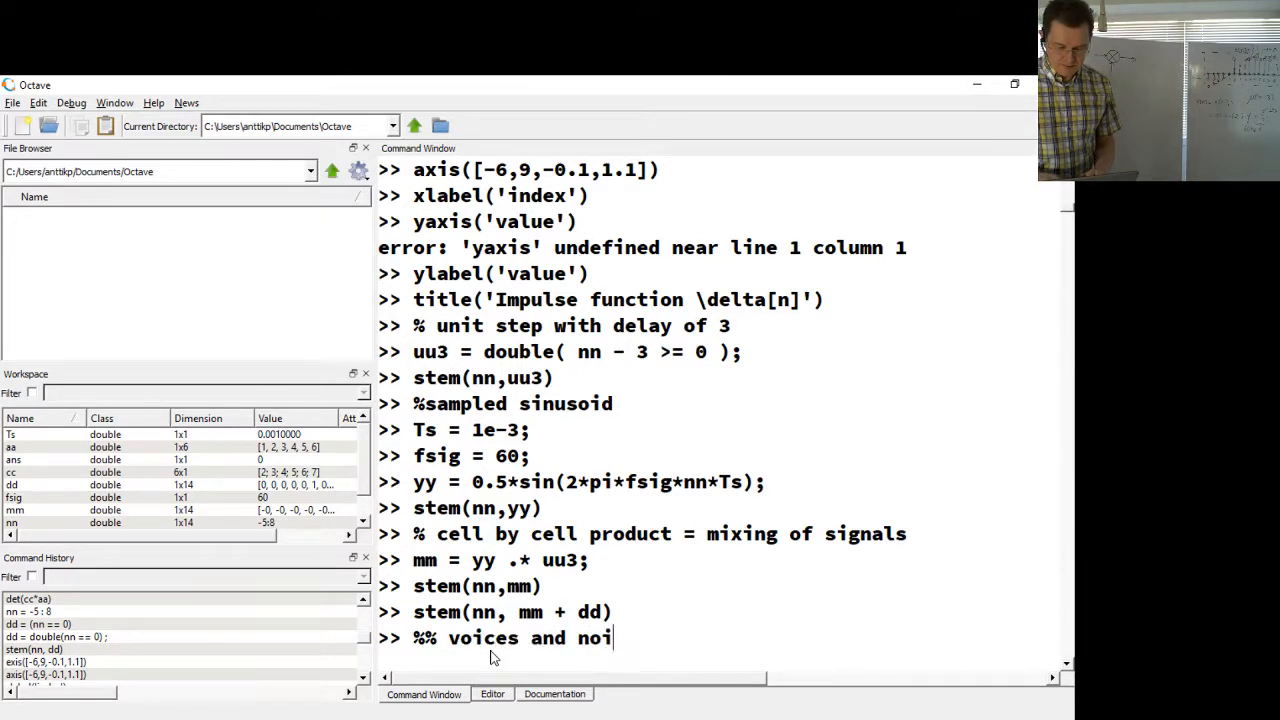
pyautogui.write('szes')
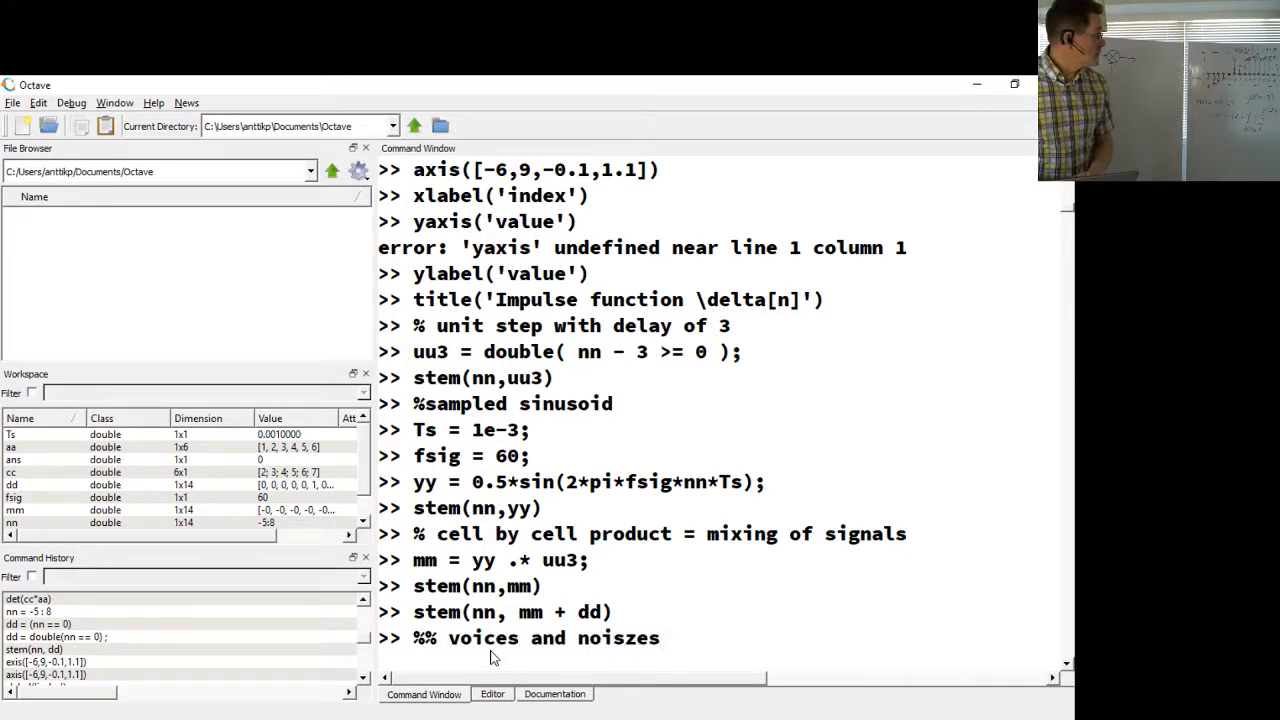
pyautogui.press('BackSpace')
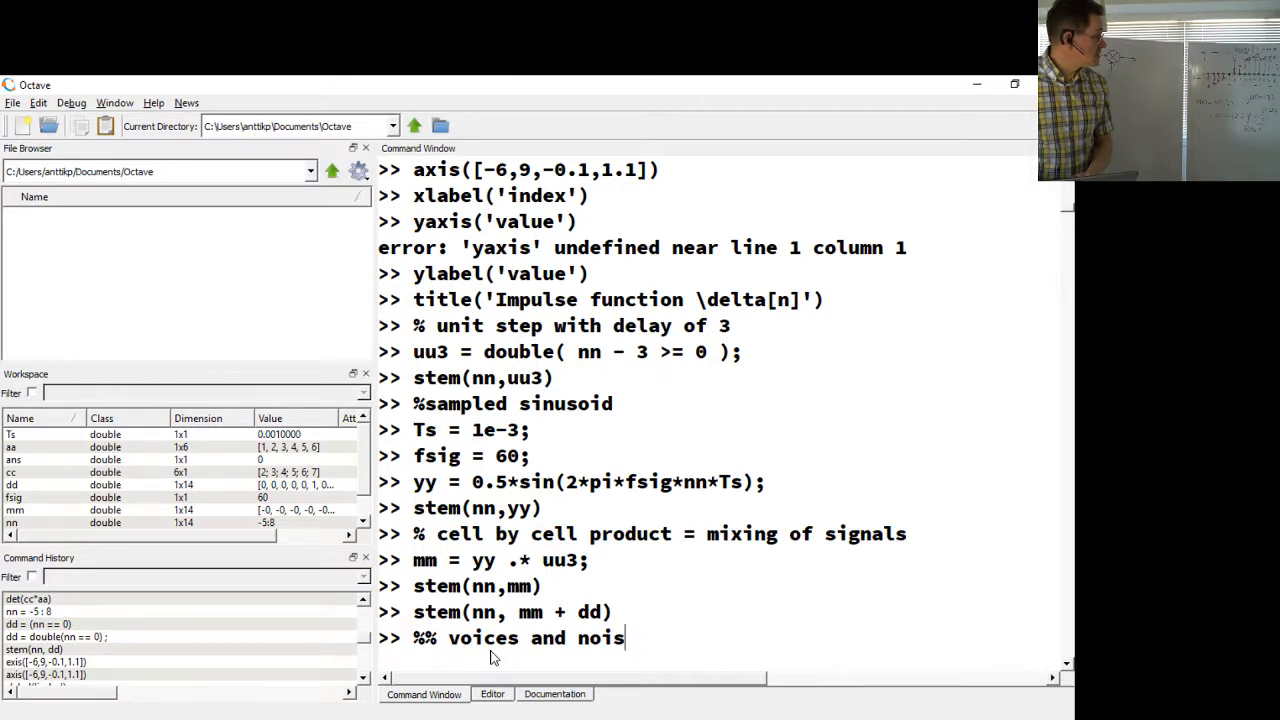
pyautogui.write('es')
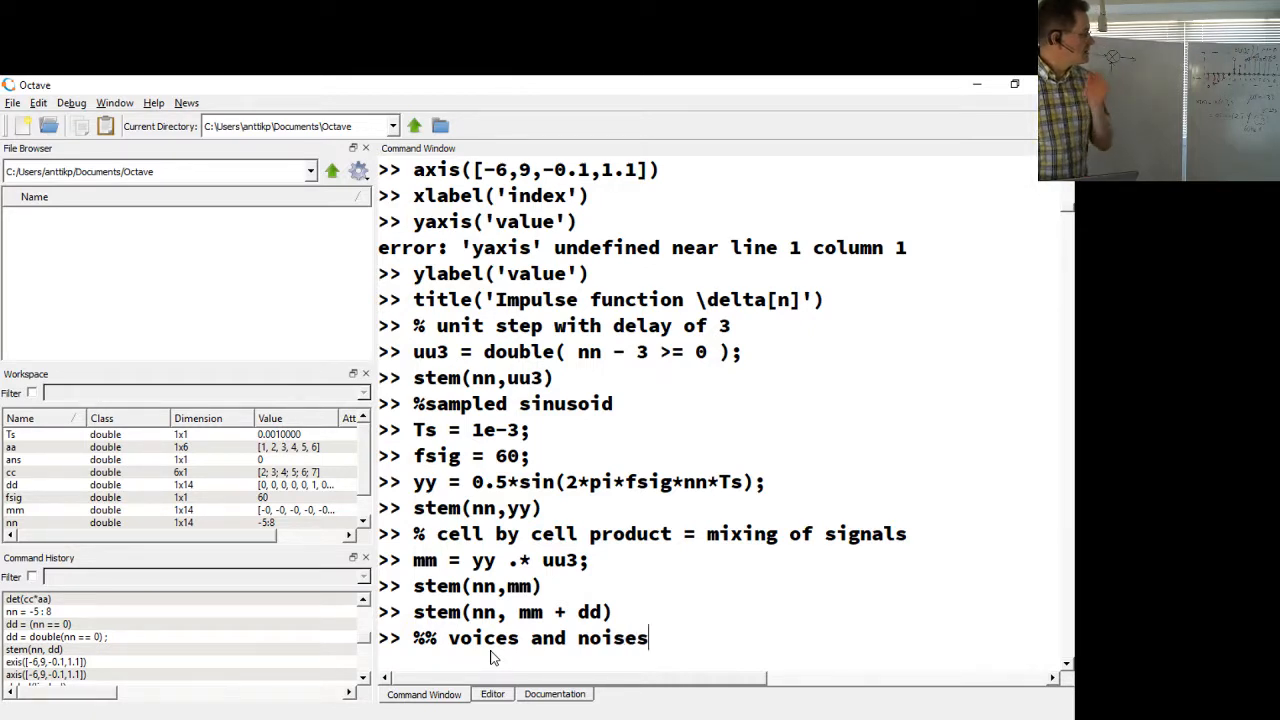
pyautogui.press('Return')
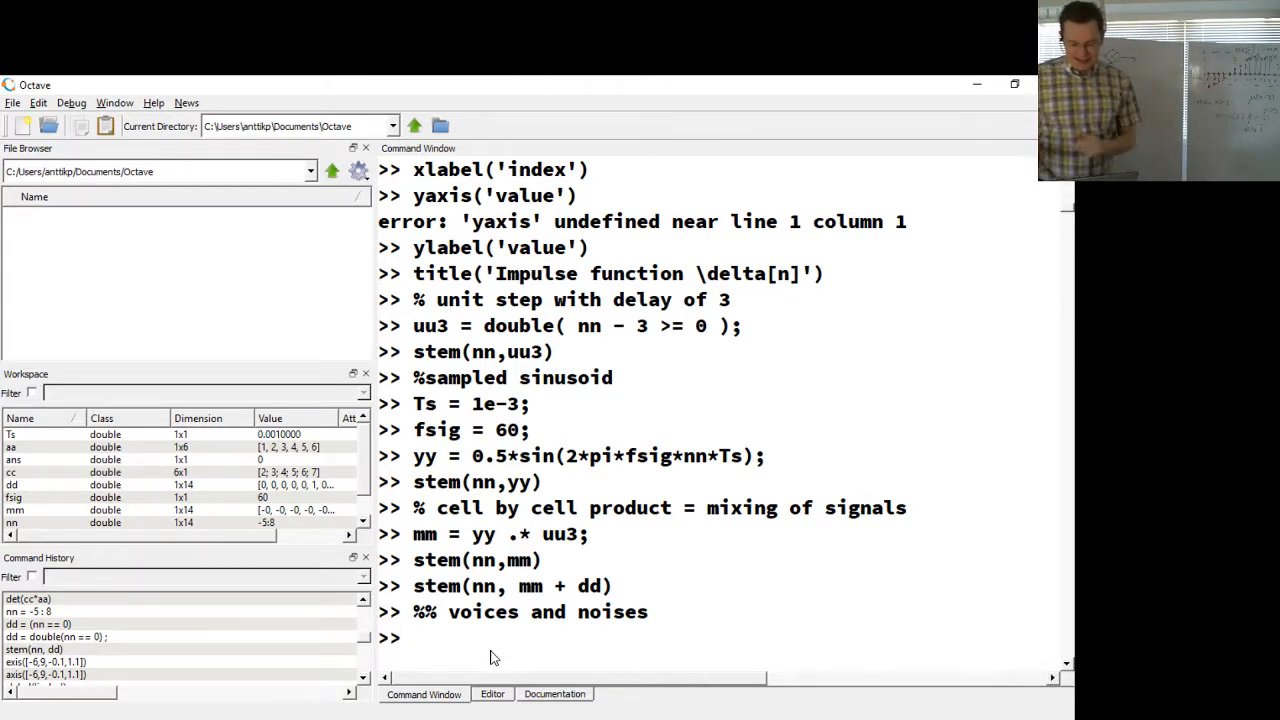
# Step: Enter the comment '% basic note A = 440Hz'
pyautogui.write('%')
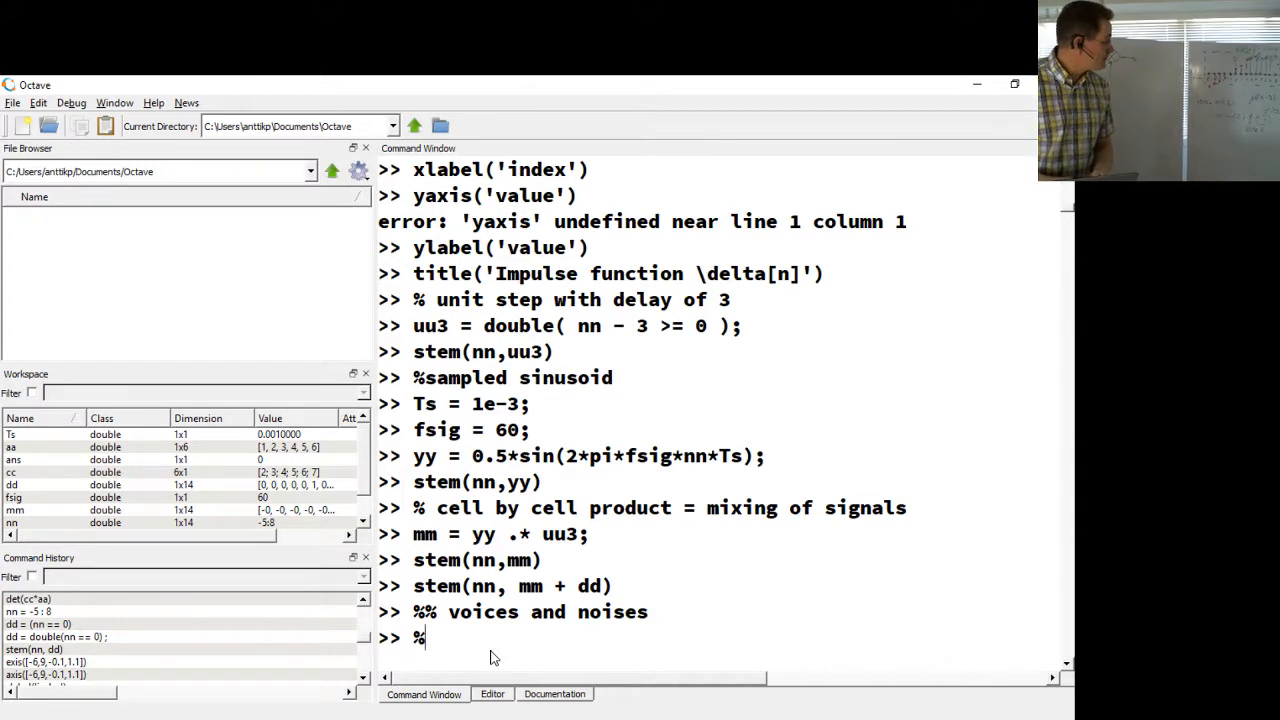
pyautogui.write('b')
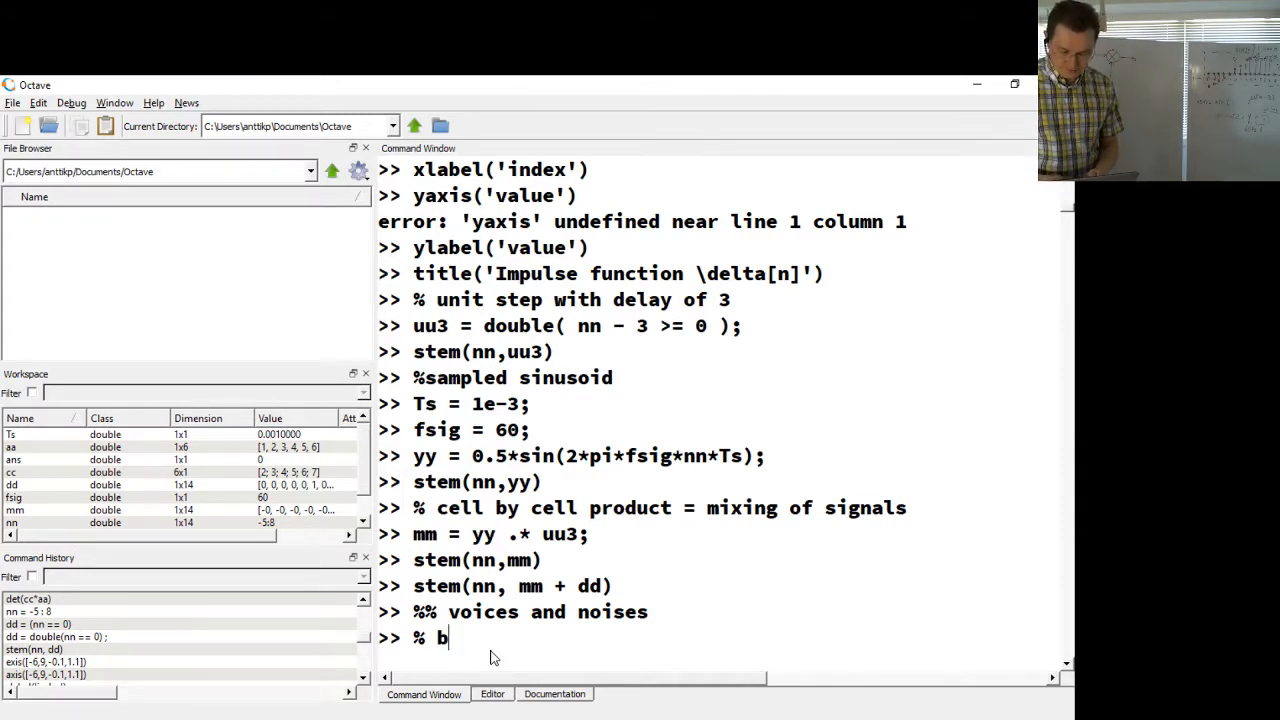
pyautogui.write('asic note')
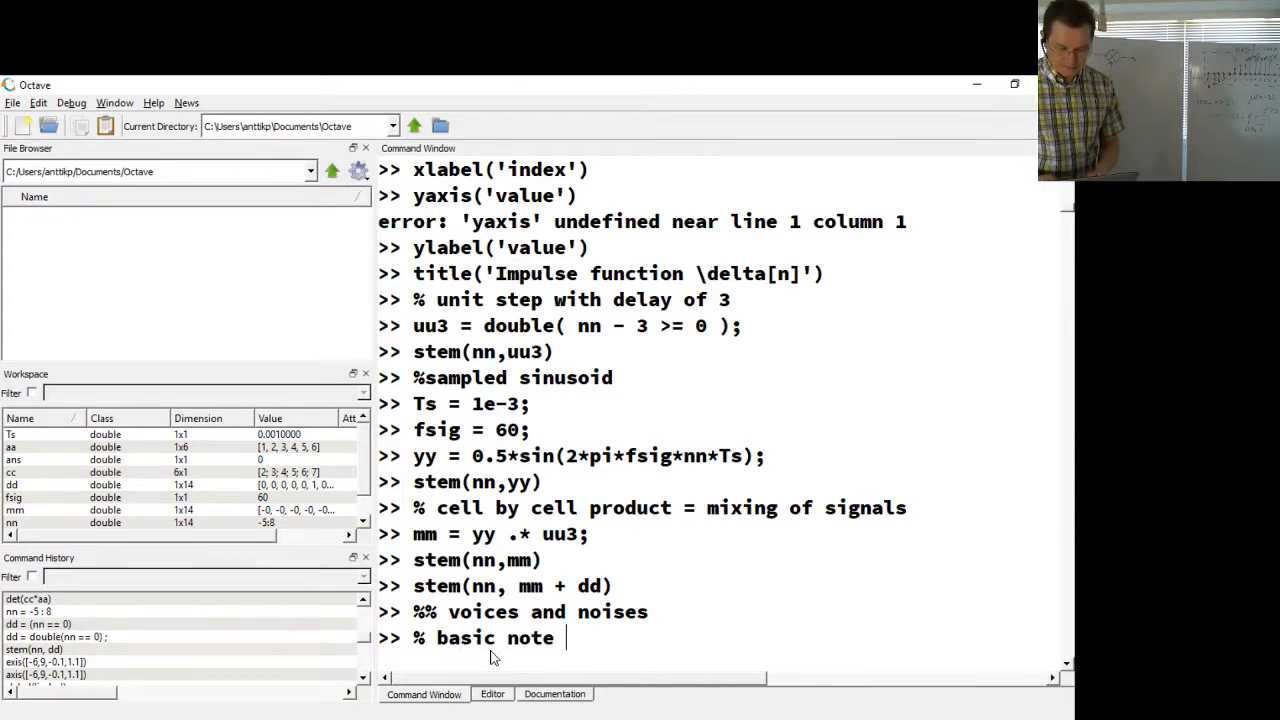
pyautogui.write('A =')
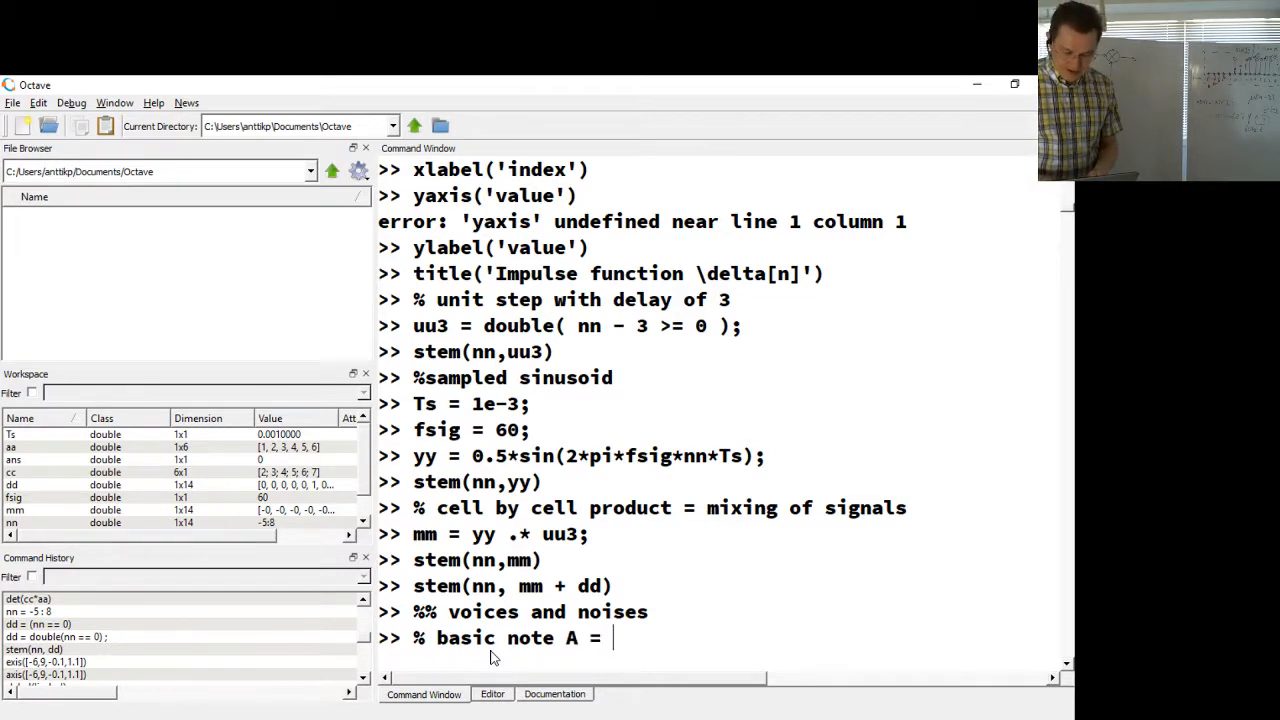
pyautogui.write('440Hz')
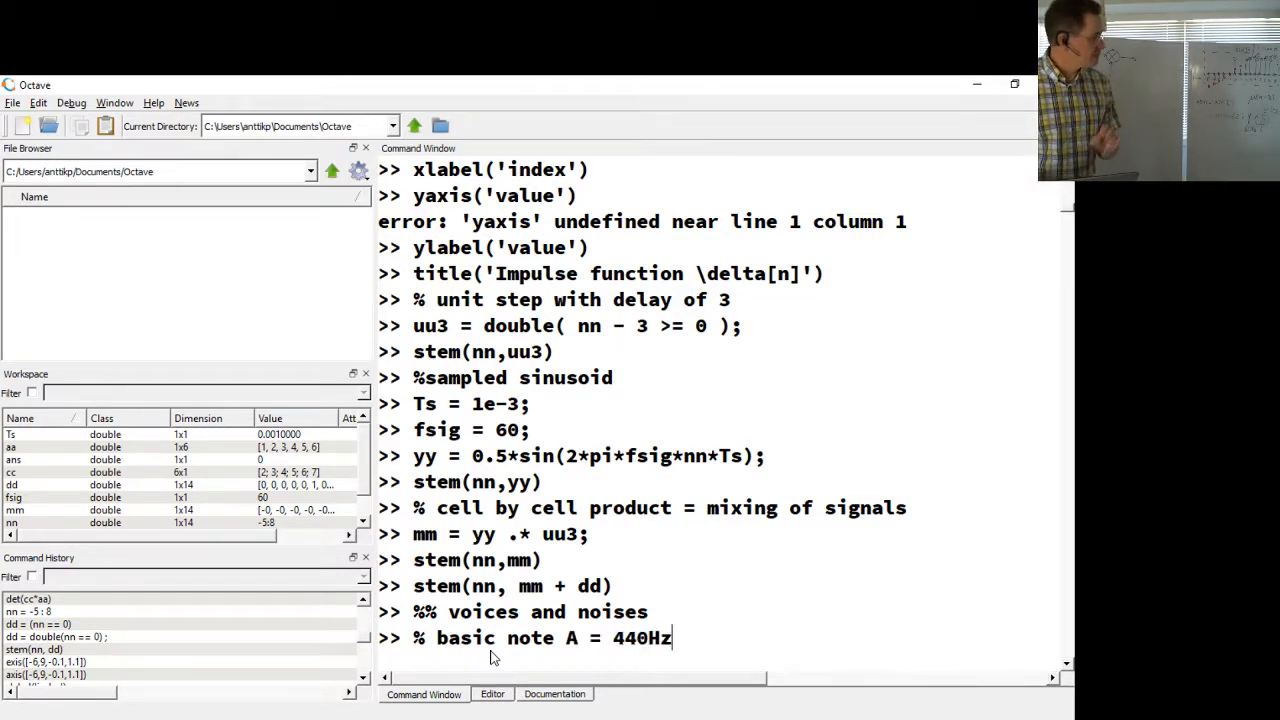
pyautogui.press('Return')
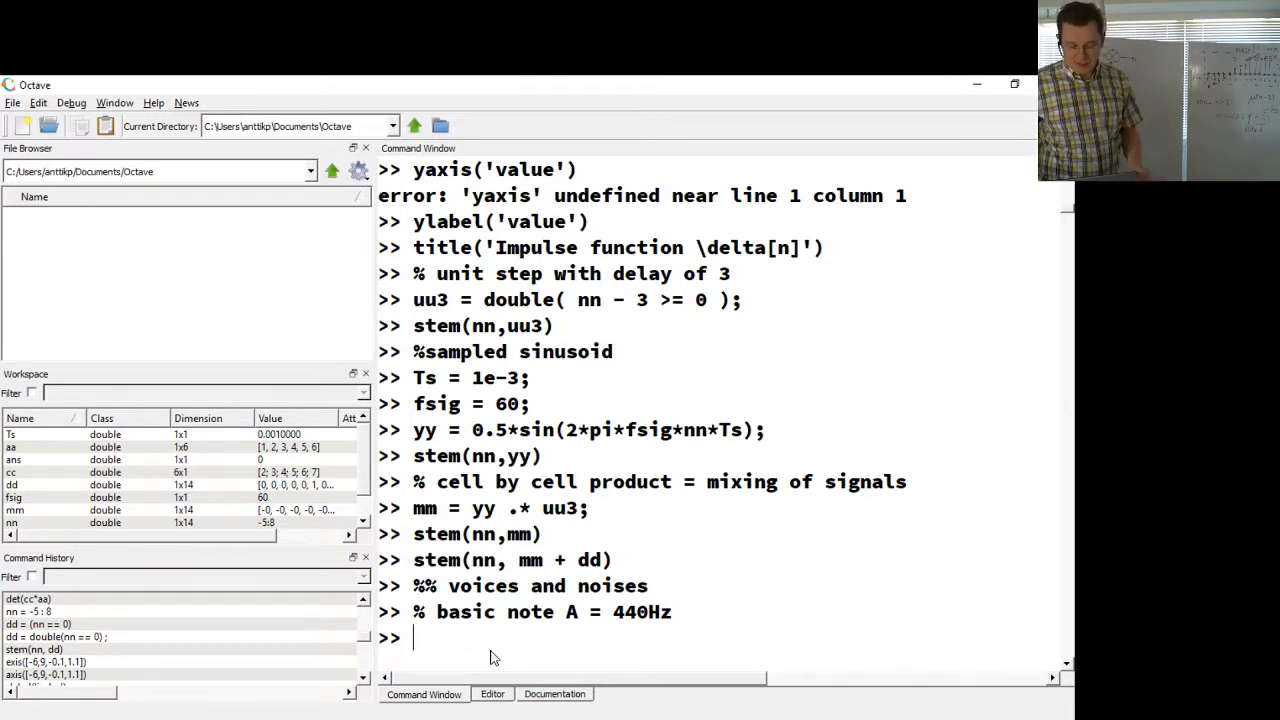
# Step: Recall the earlier yy = 0.5*sin(2*pi*fsig*nn*Ts); line and move the cursor left in it
pyautogui.write('yy = 0.5*sin(2*pi*fsig*nn*Ts);')
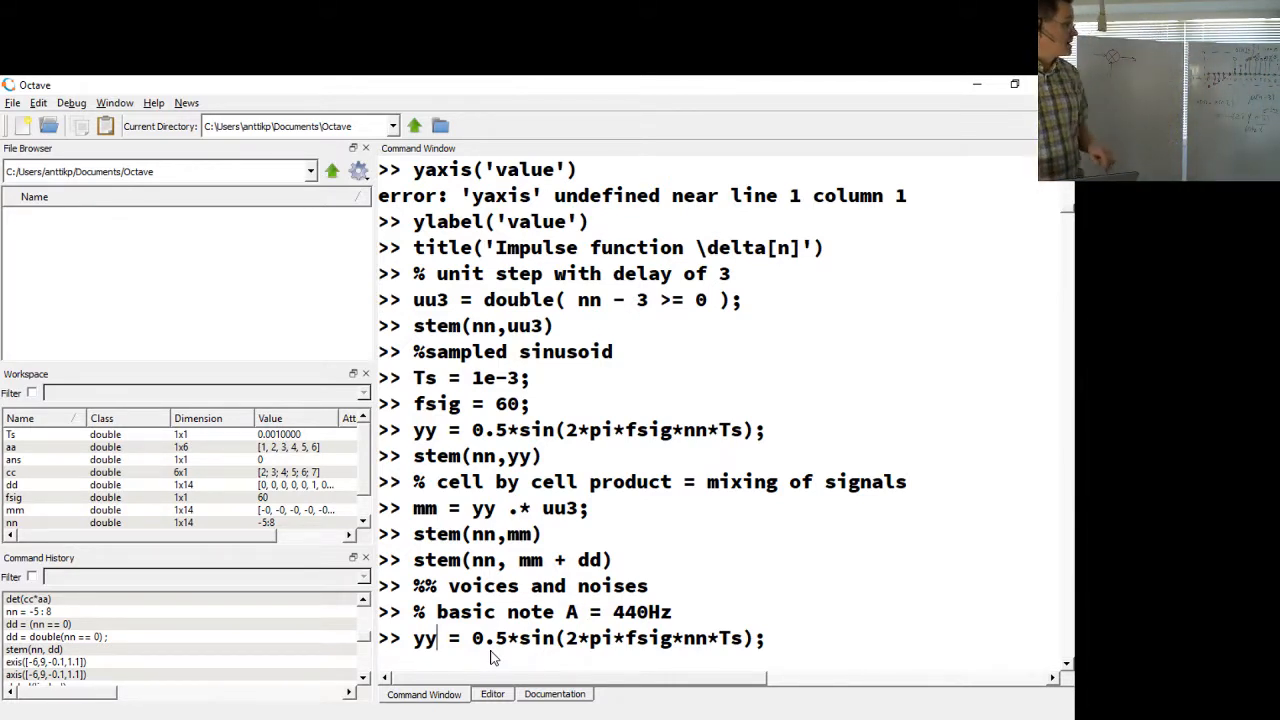
pyautogui.write('[D')
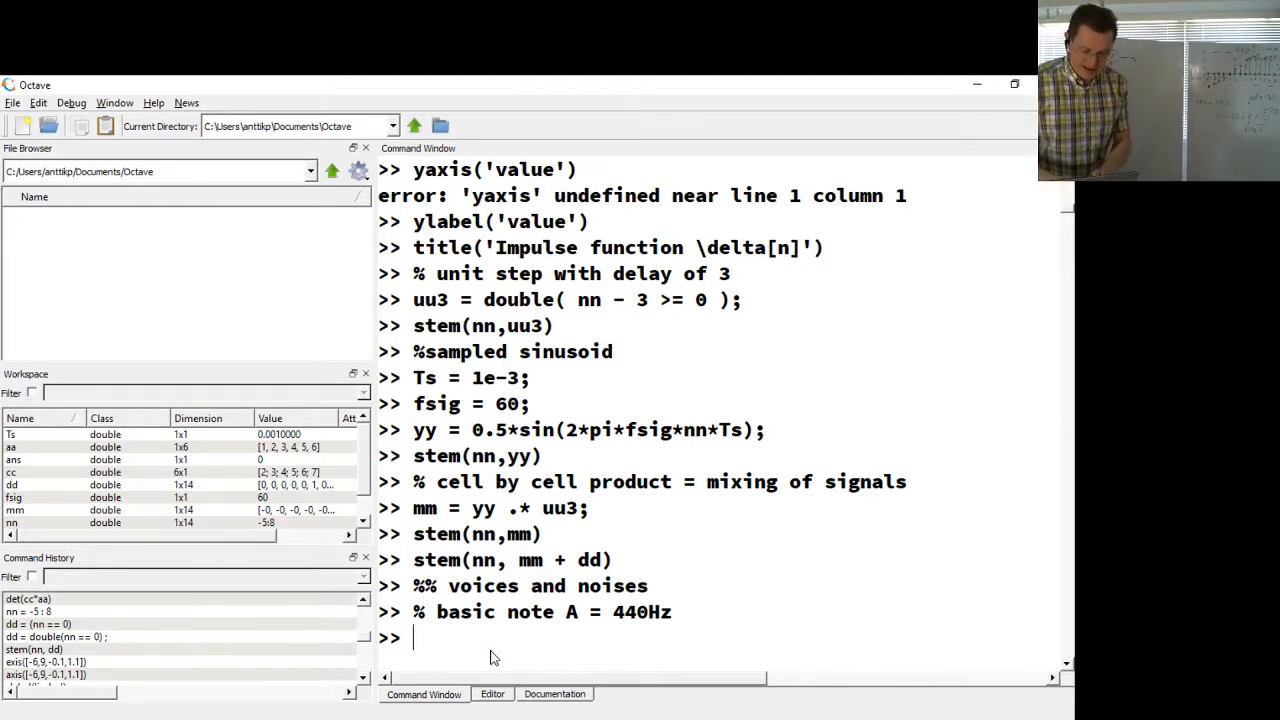
# Step: Set Fs = 44100; with the comment '% CD-quality sample rate'
pyautogui.write('Fs = 4')
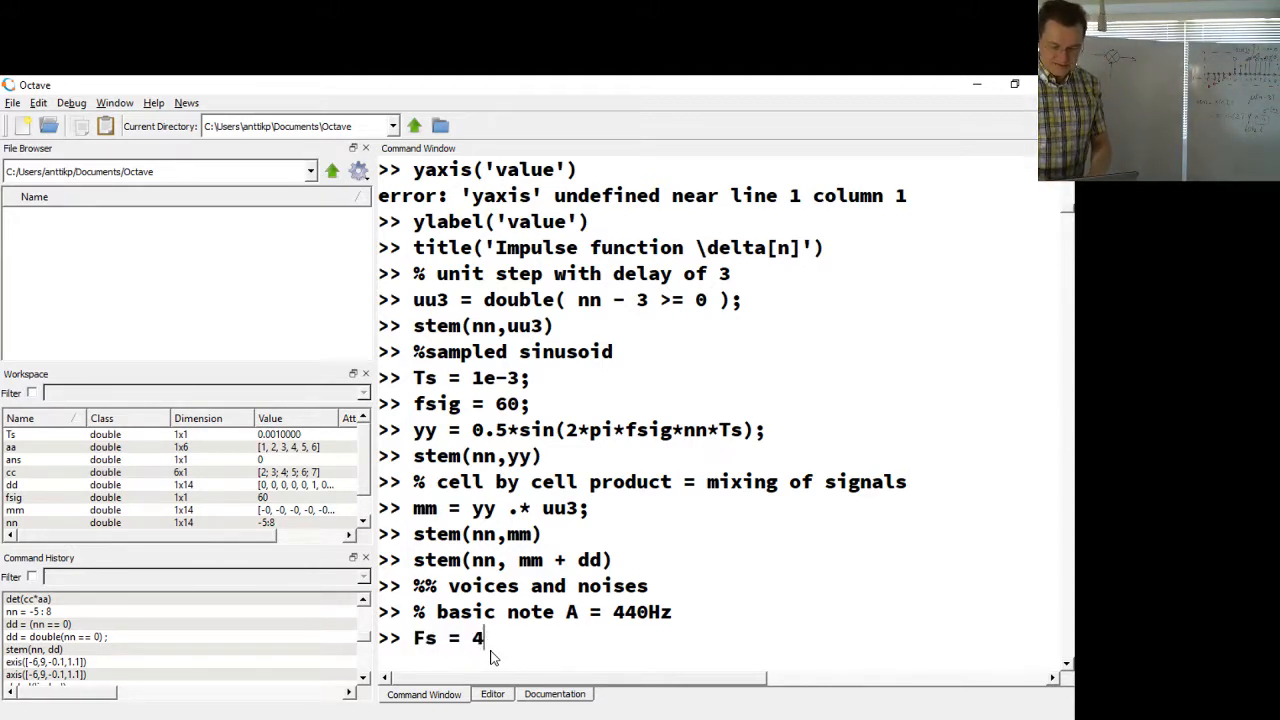
pyautogui.write('4100')
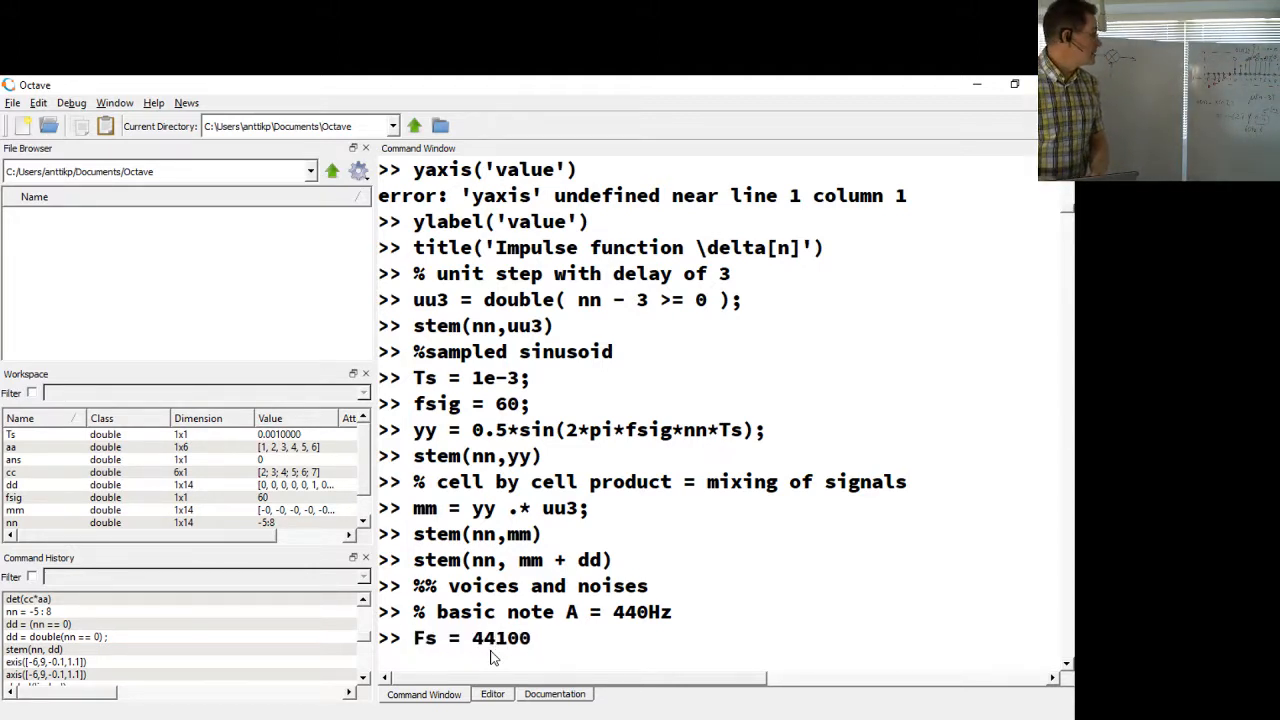
pyautogui.write('; %')
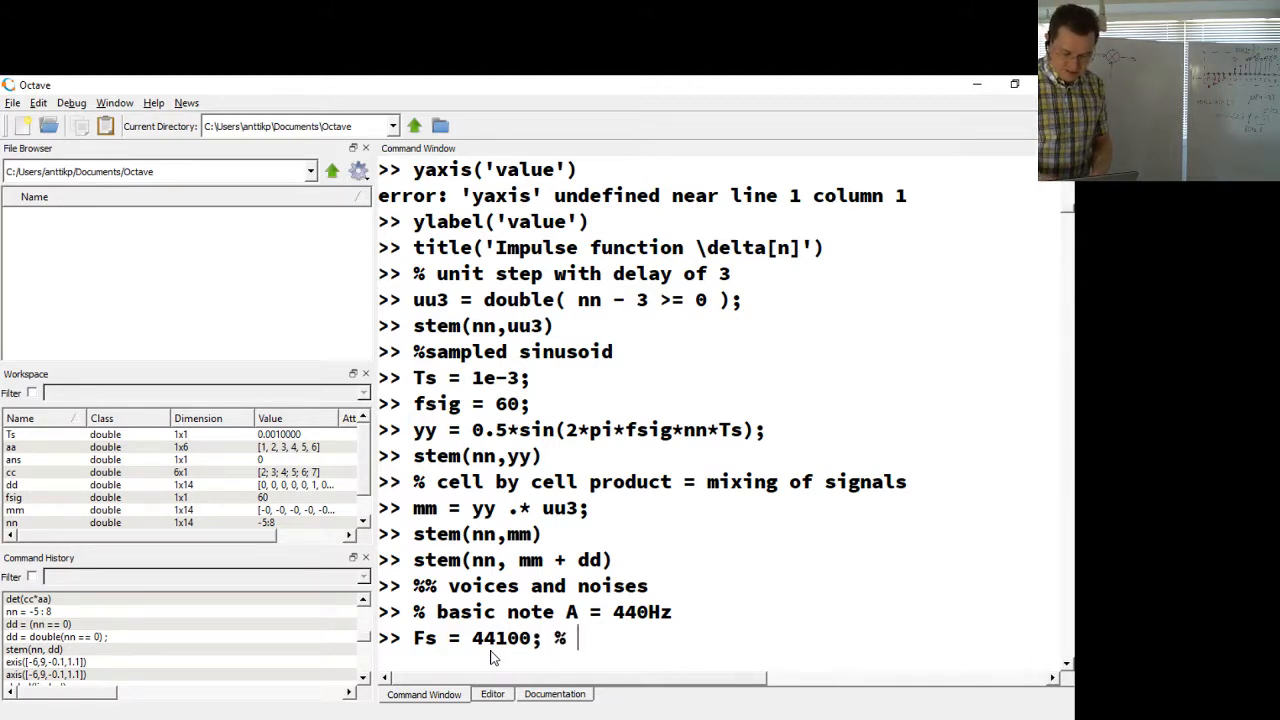
pyautogui.write('CD-qual')
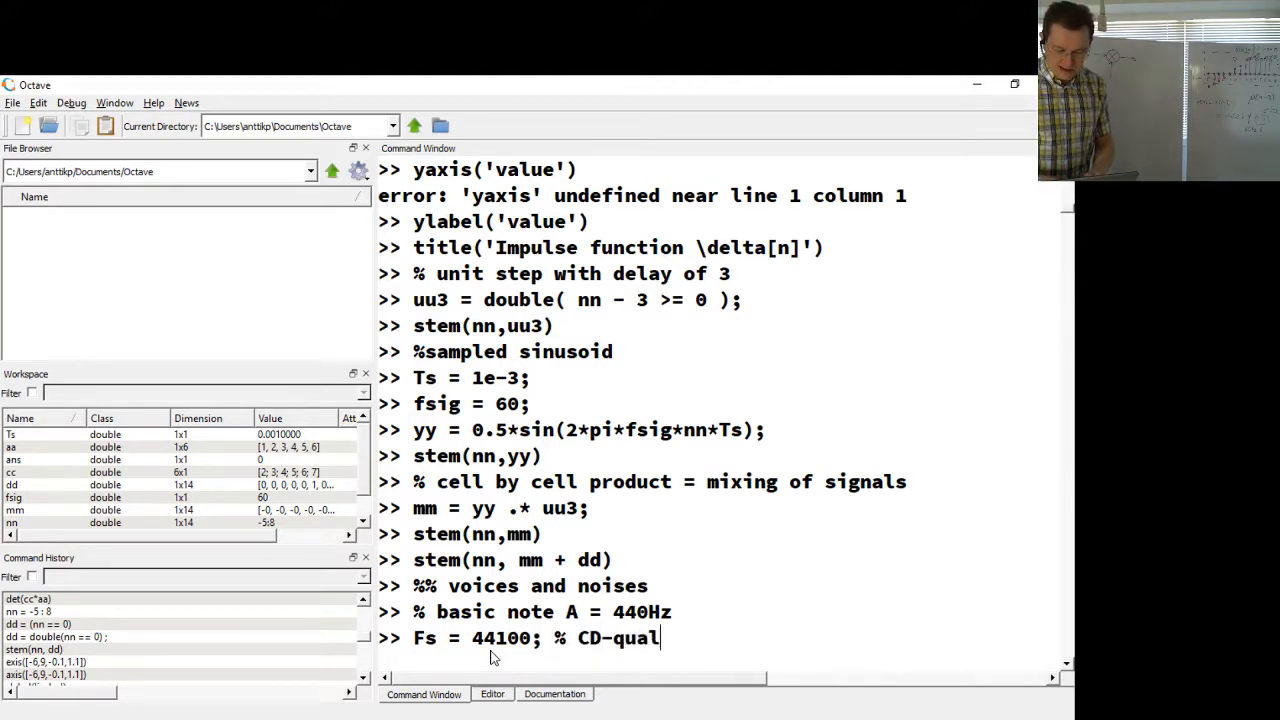
pyautogui.write('ity')
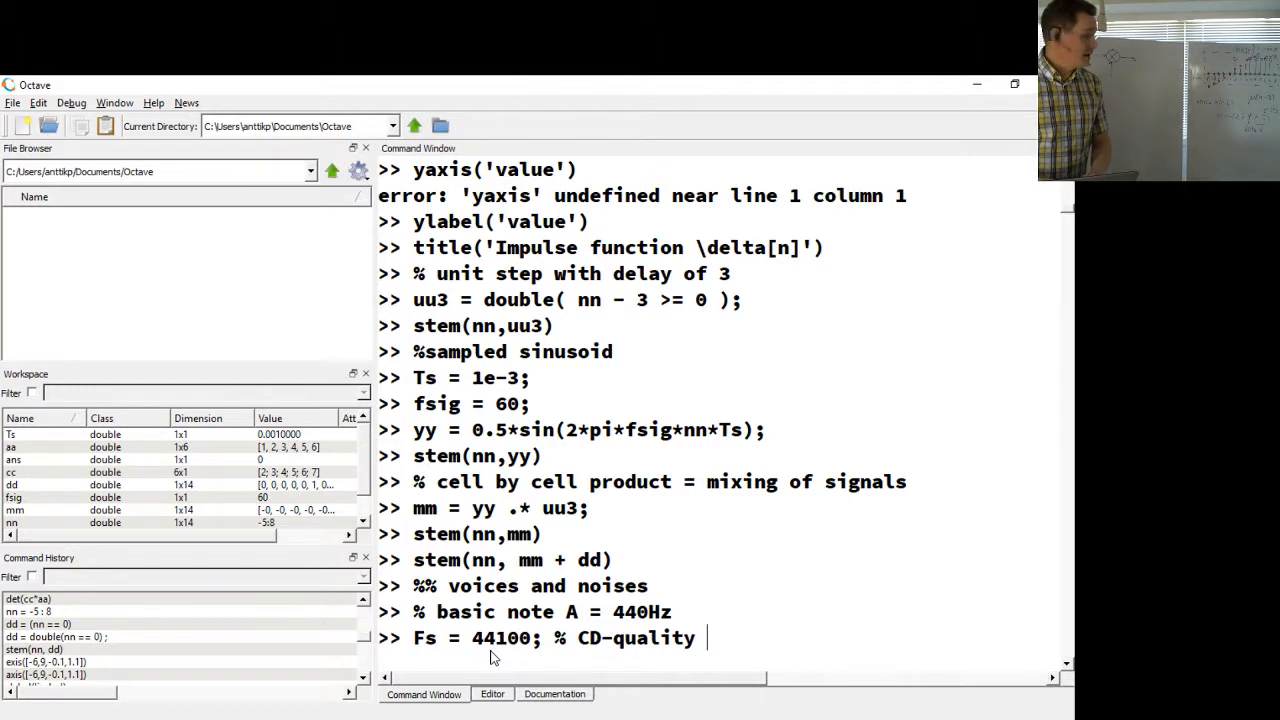
pyautogui.write('sample')
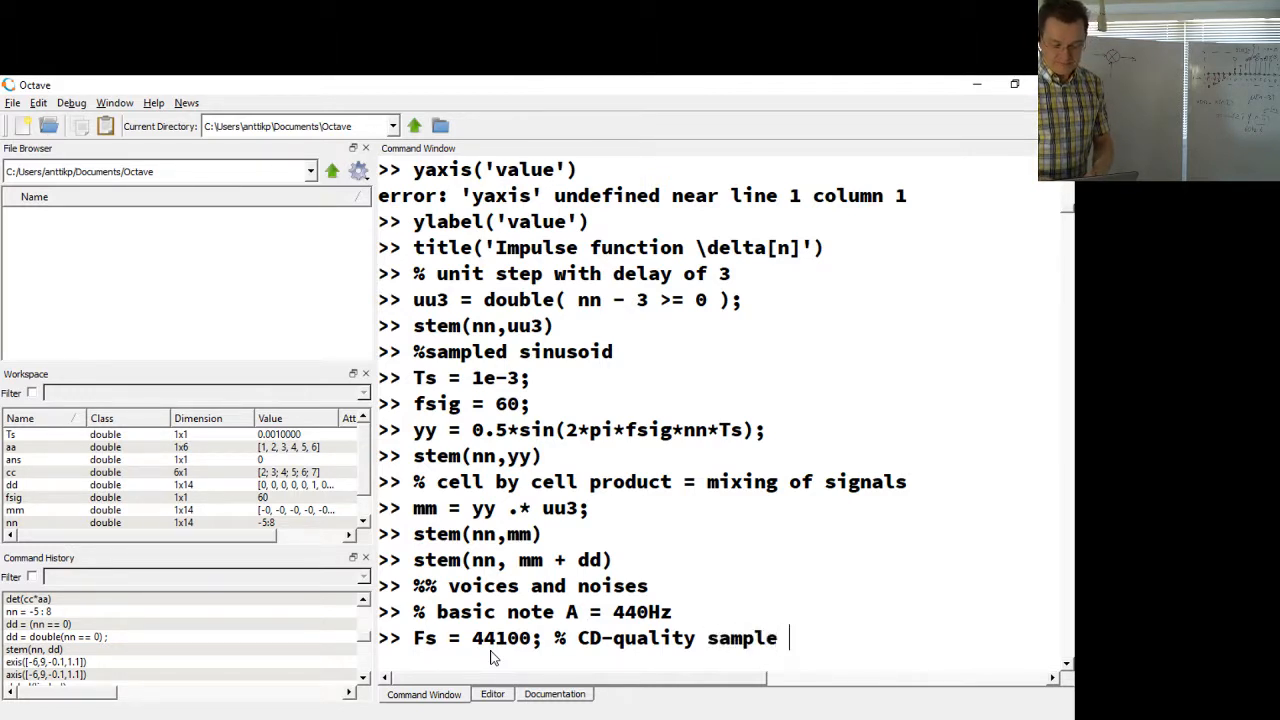
pyautogui.press('Return')
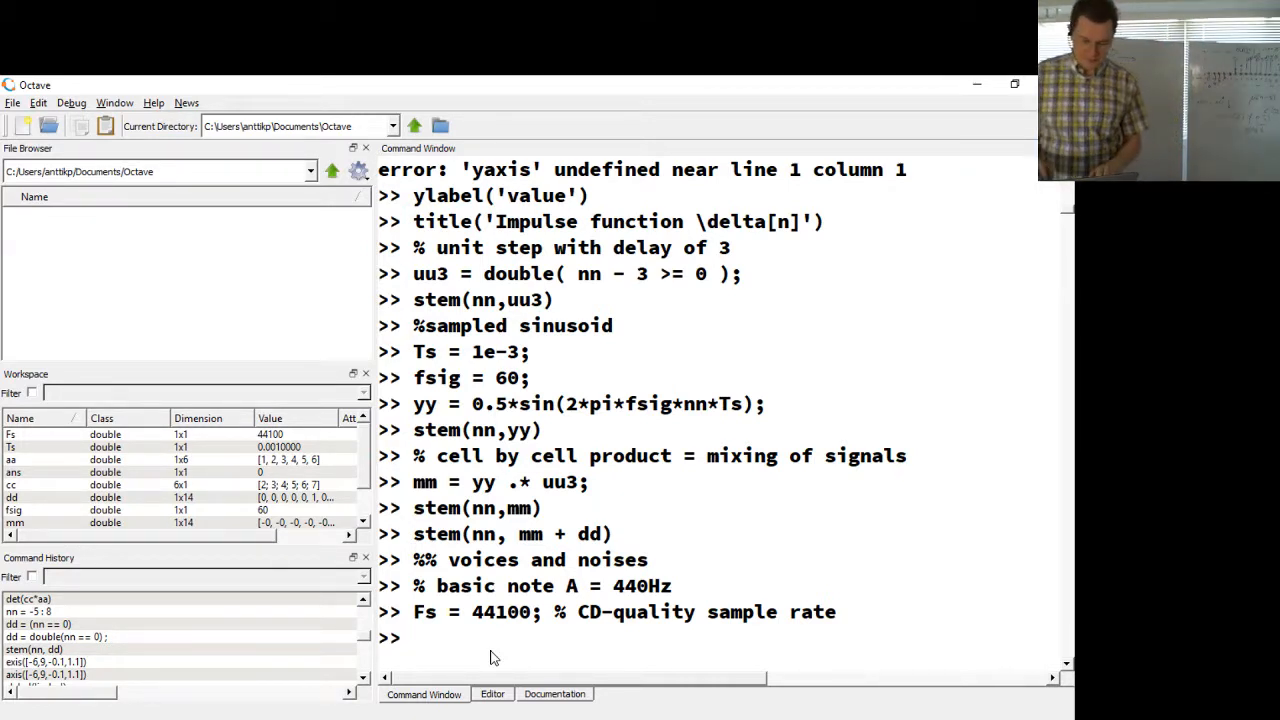
# Step: Set Ts = 1/Fs; with the comment '% sample time'
pyautogui.write('Ts = 1')
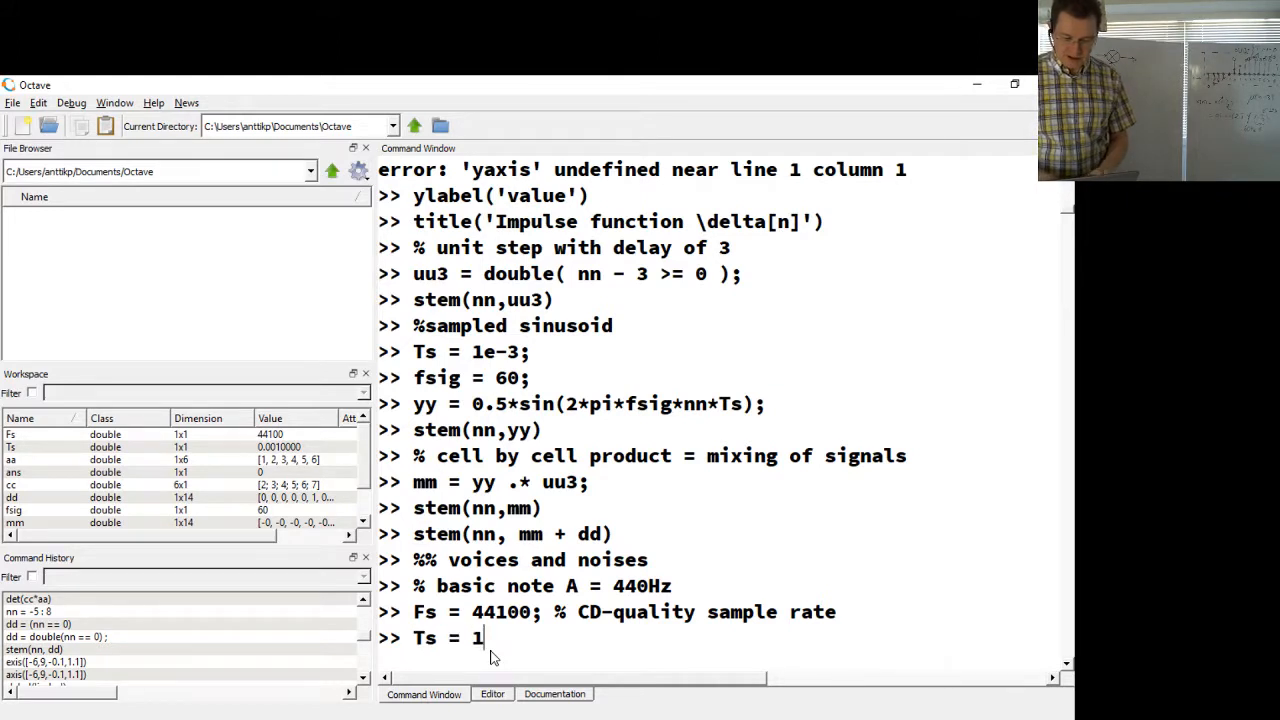
pyautogui.write('/Fs; %')
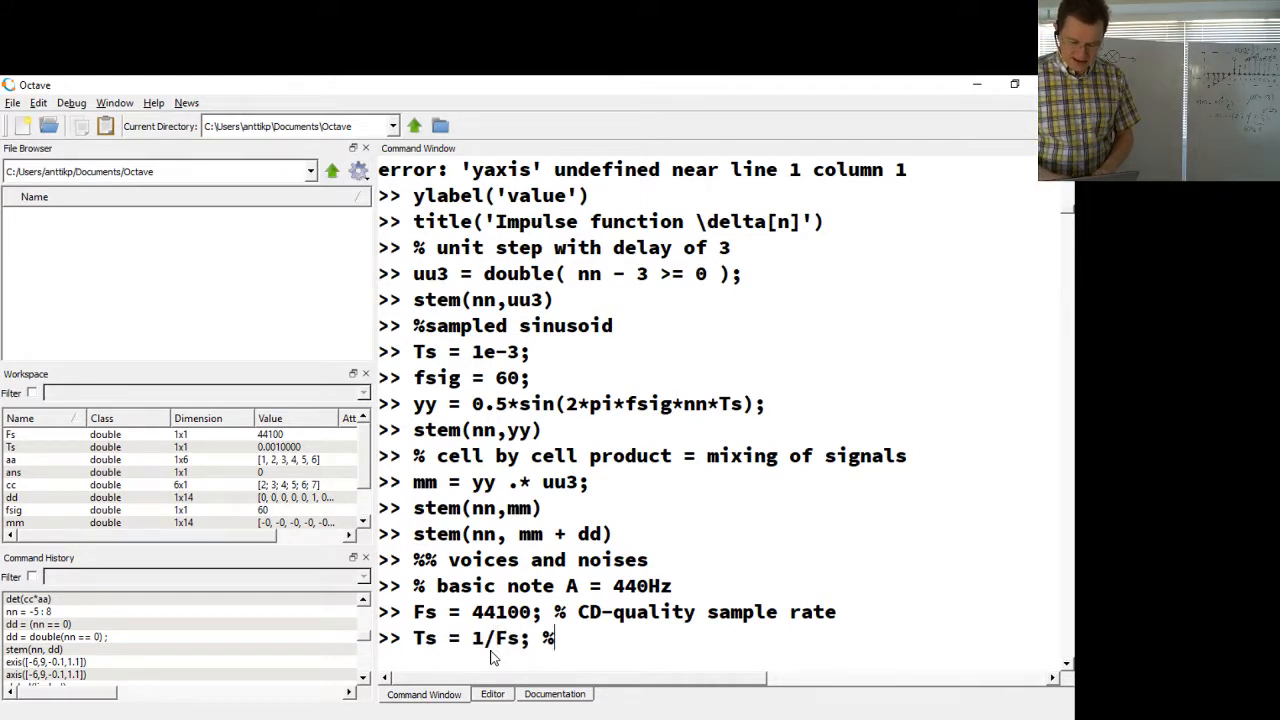
pyautogui.write('sample')
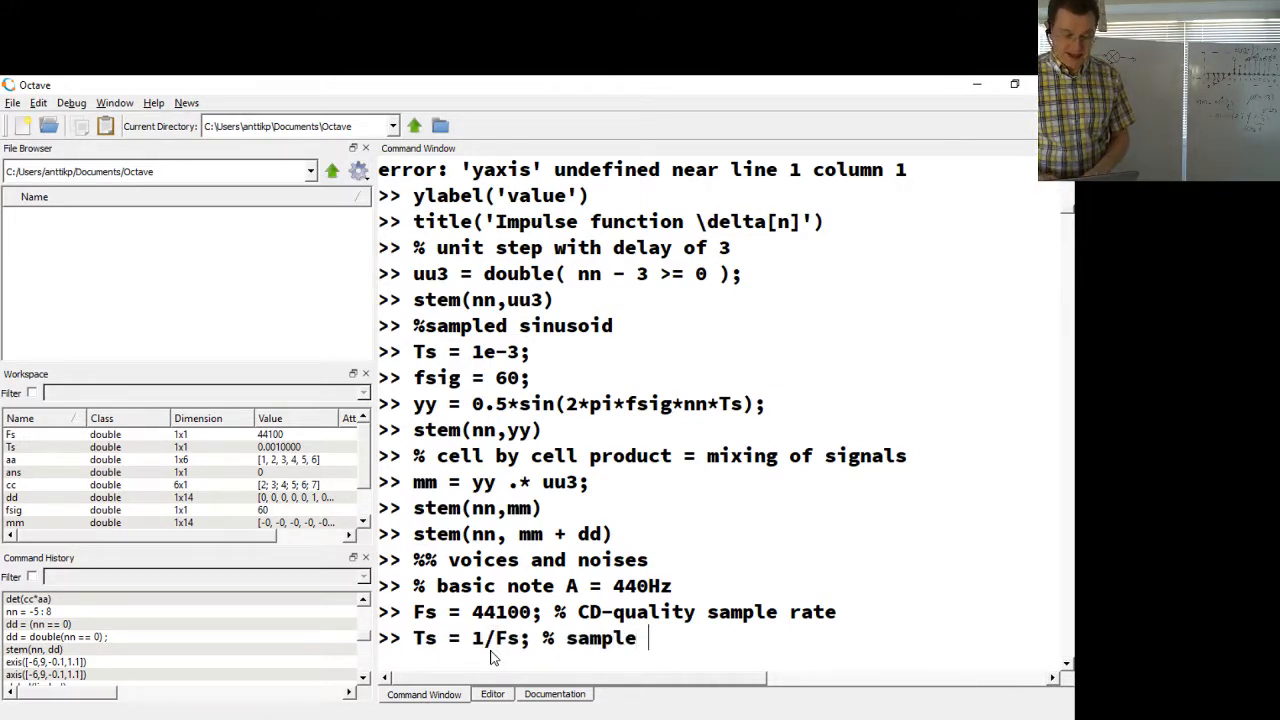
pyautogui.write('time')
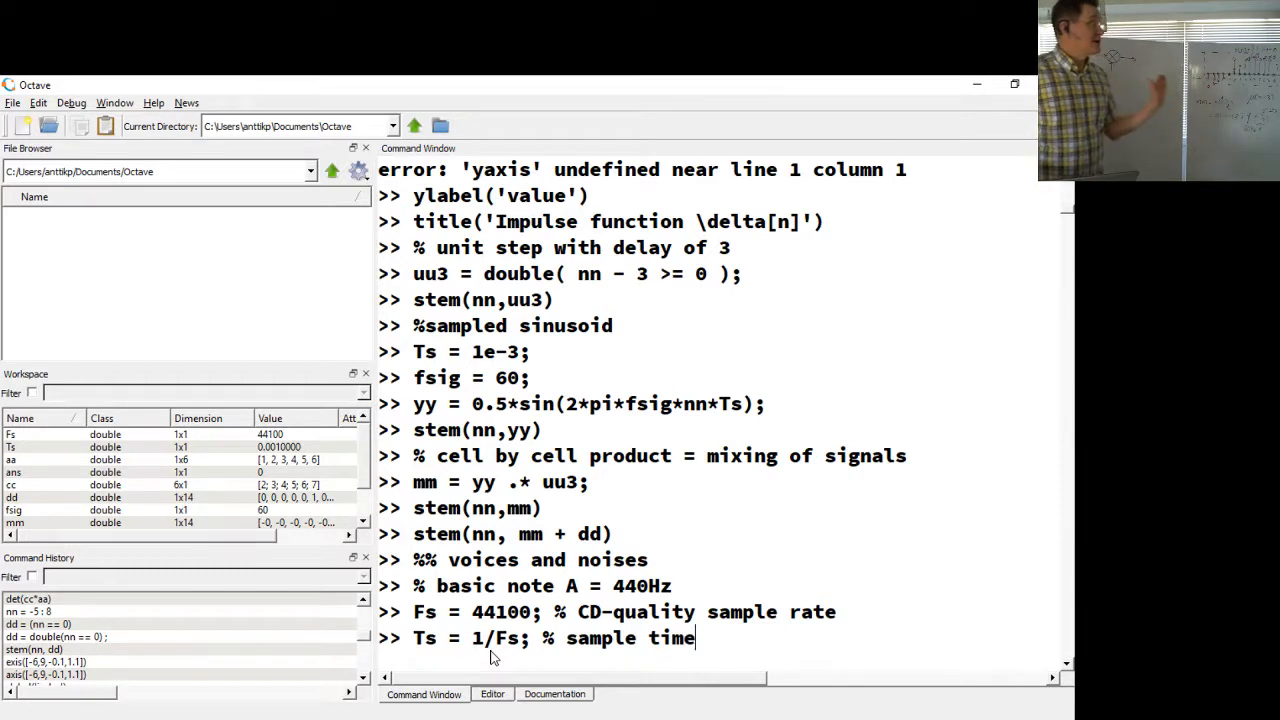
pyautogui.press('Return')
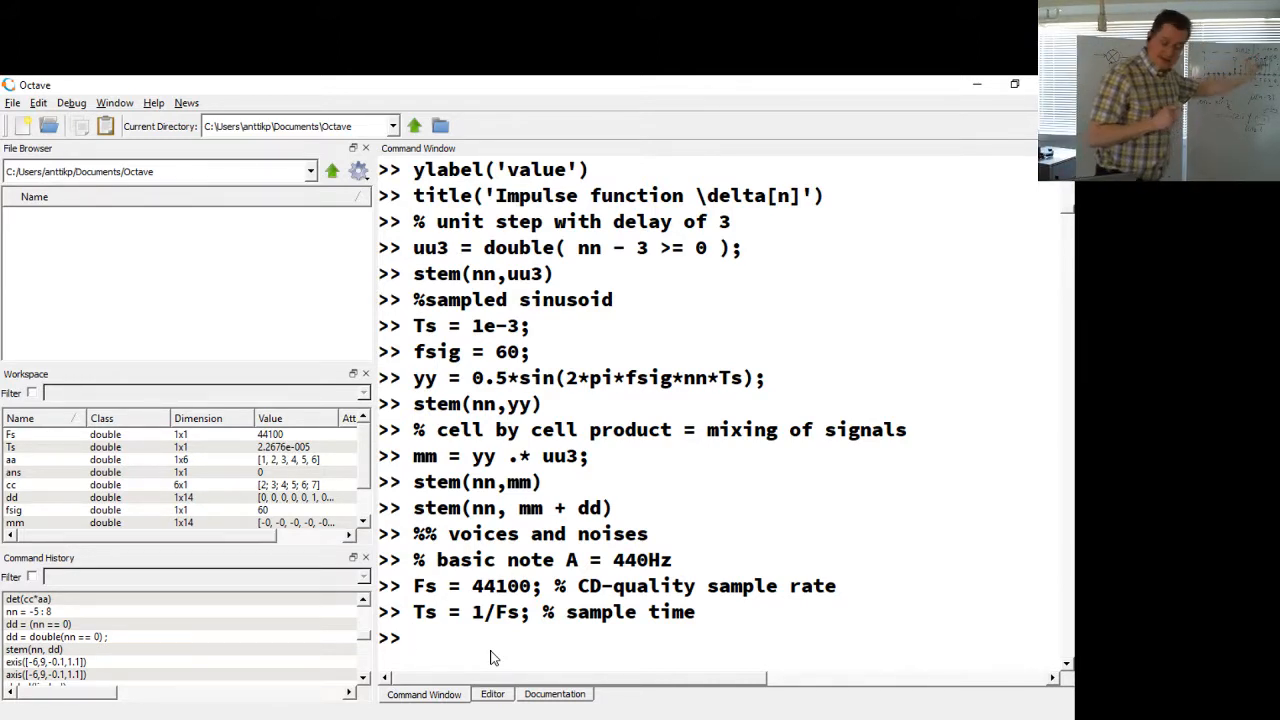
# Step: Create tt = 0 : Ts : 1; commented '% from 0 with step size Ts to 1'
pyautogui.write('tt')
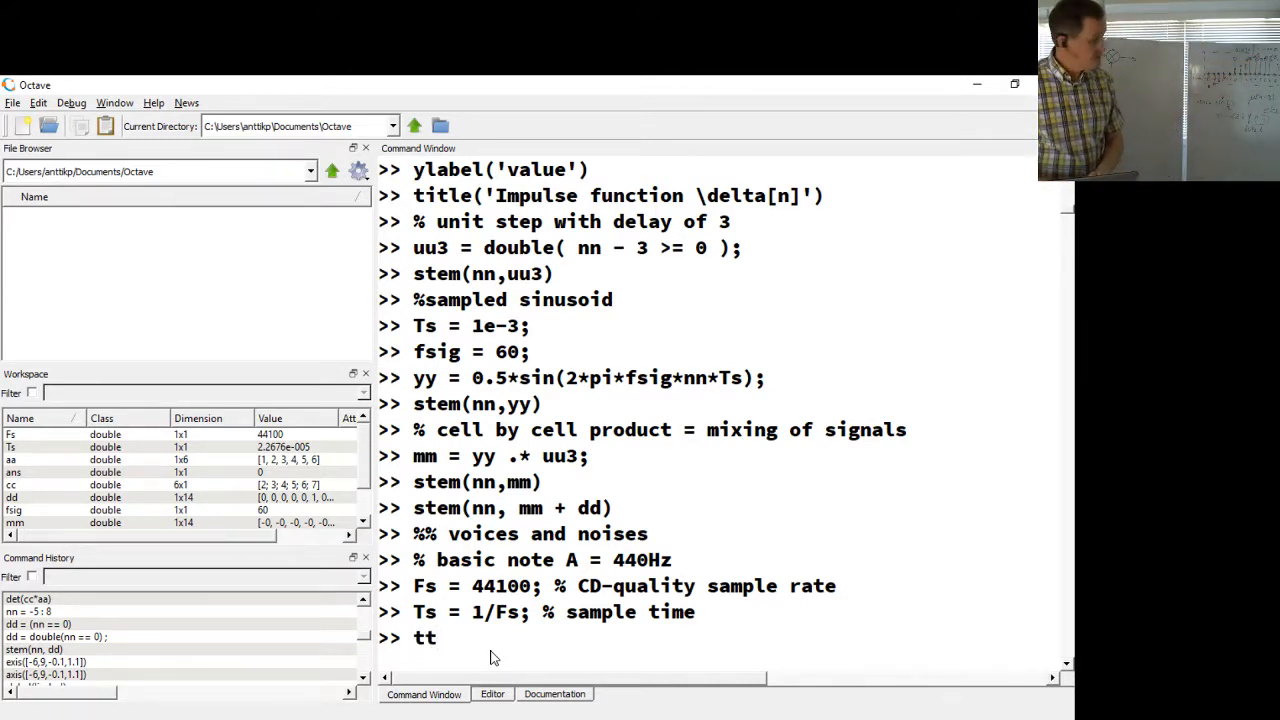
pyautogui.write('=')
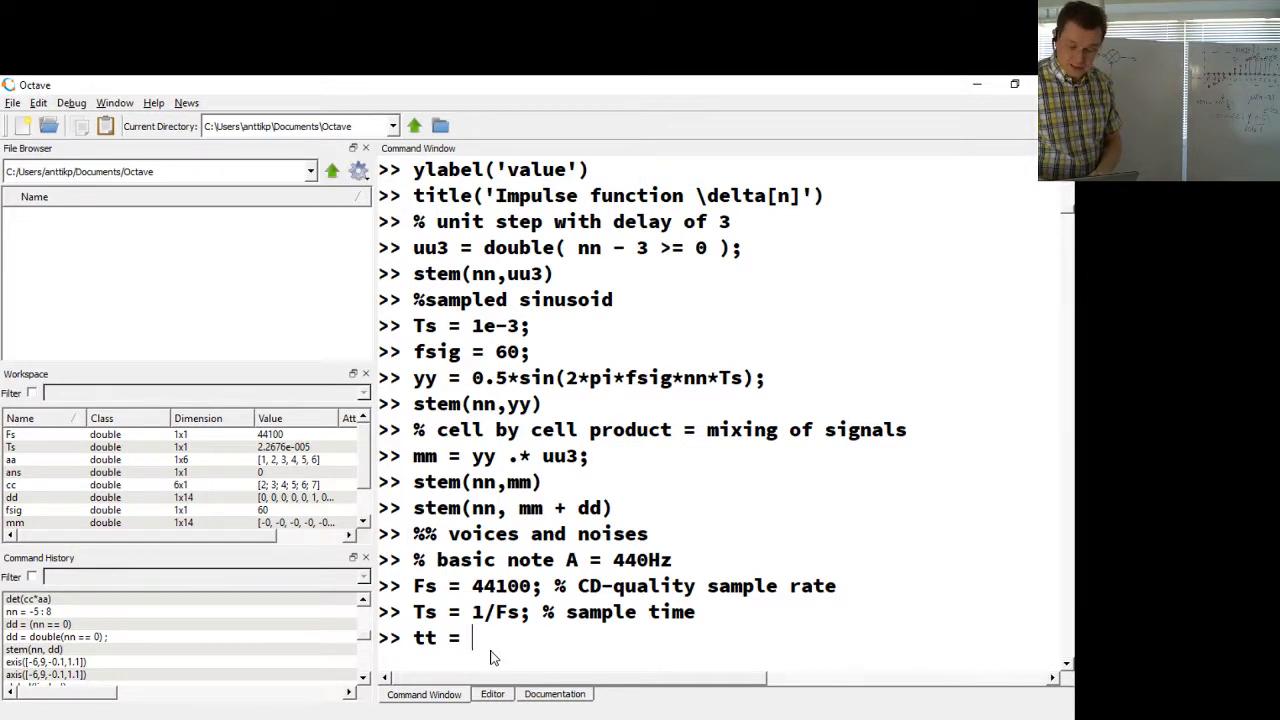
pyautogui.write('0')
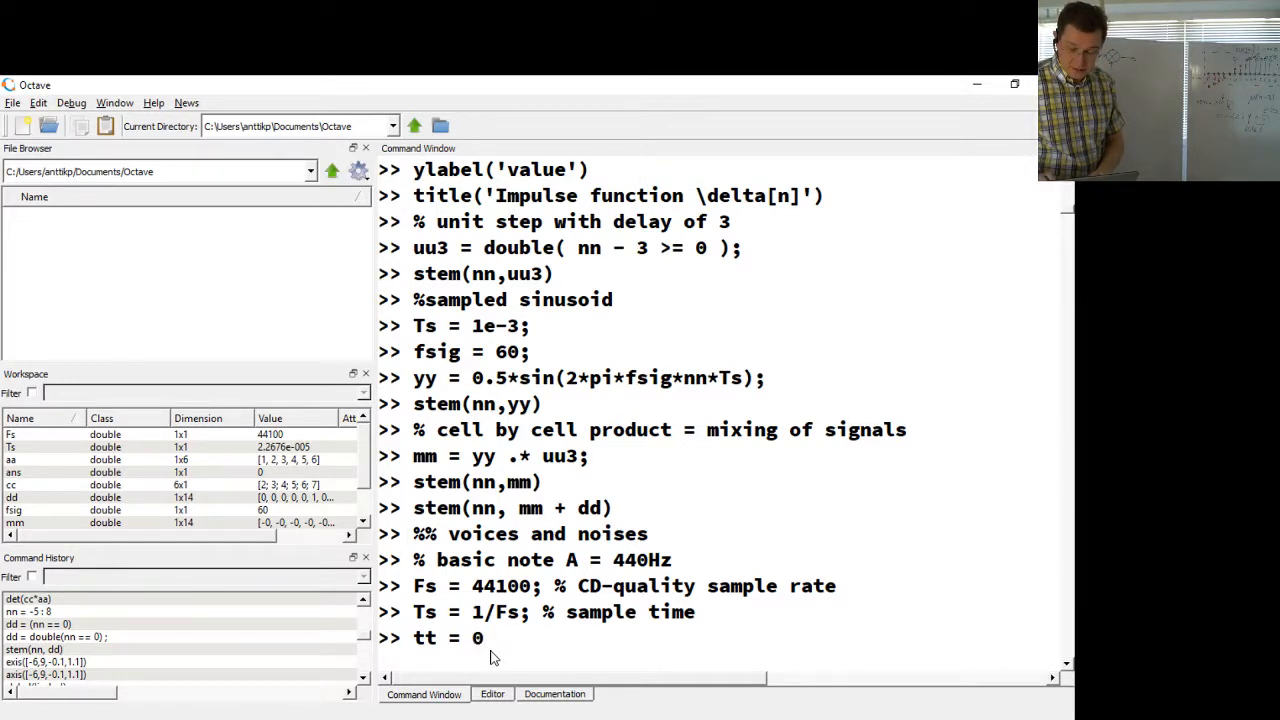
pyautogui.write(':')
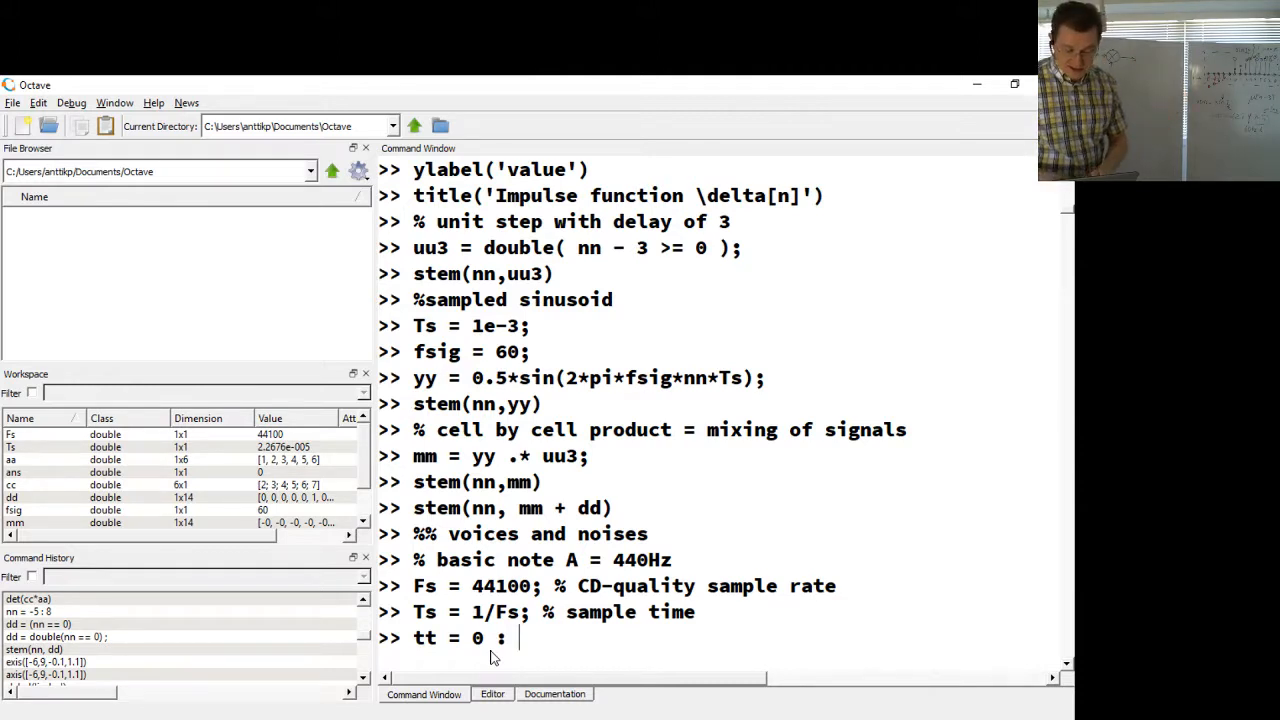
pyautogui.write('Ts :')
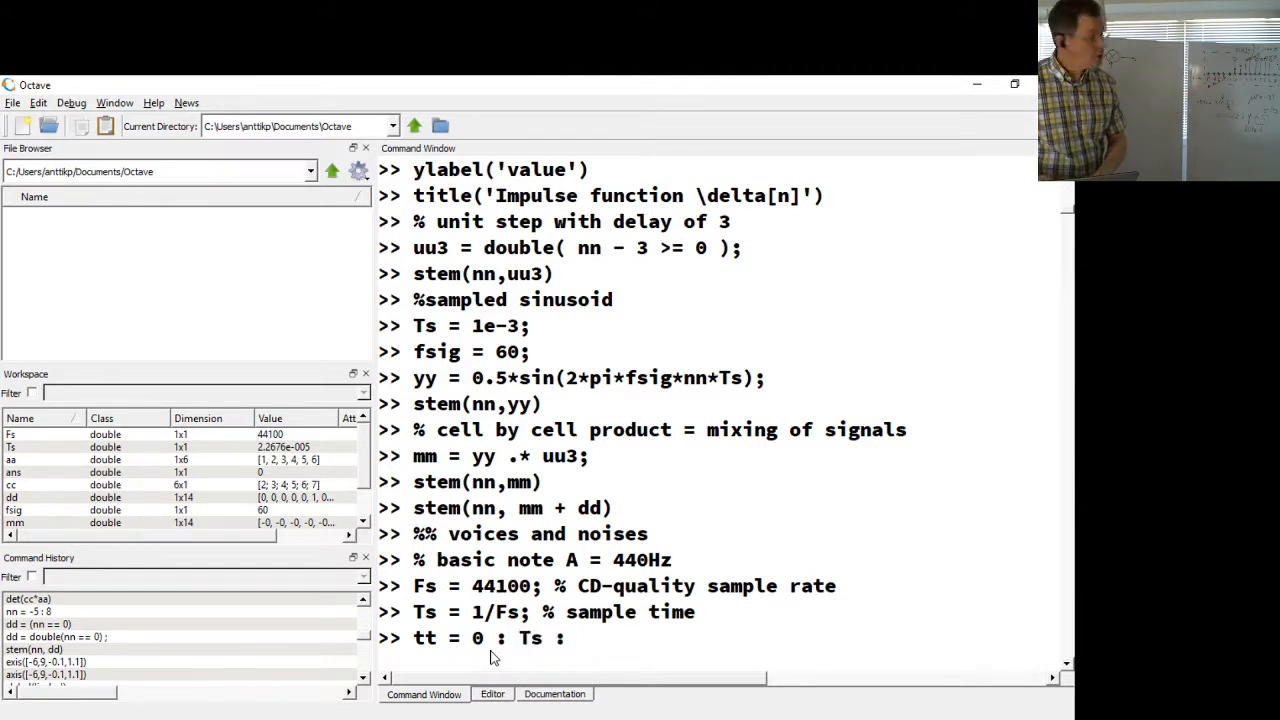
pyautogui.write('1')
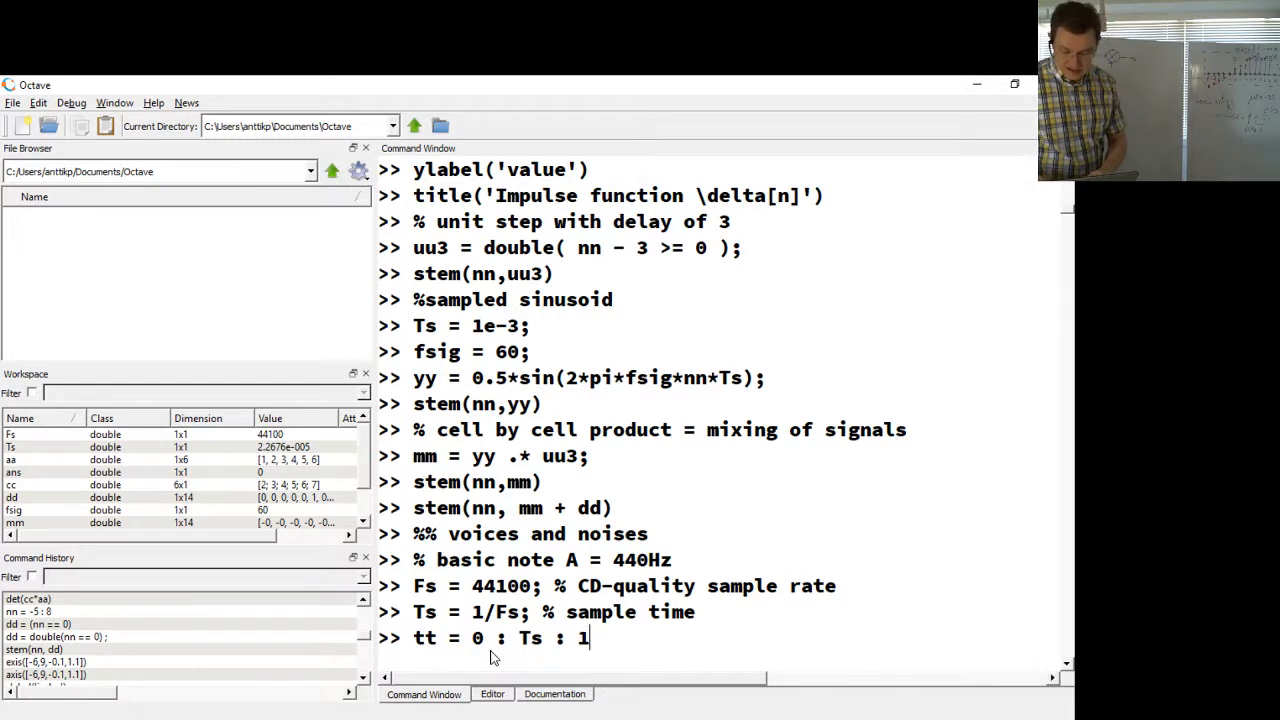
pyautogui.write(';')
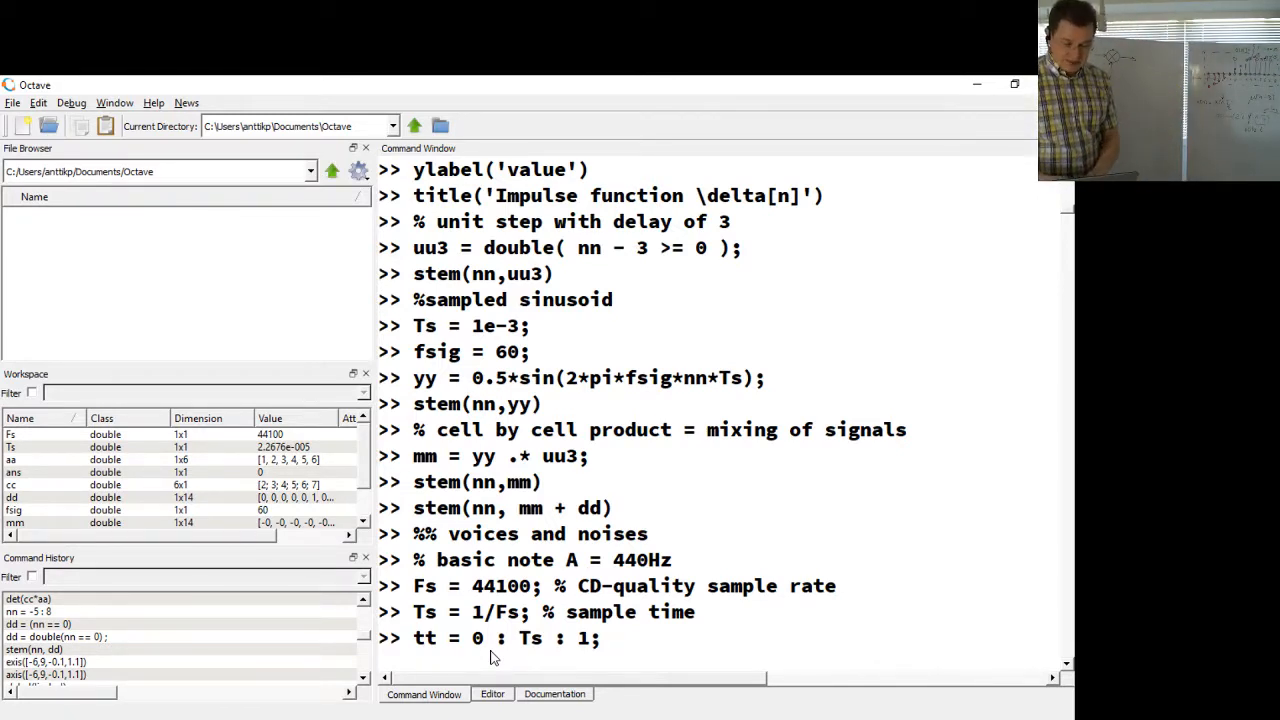
pyautogui.write('%')
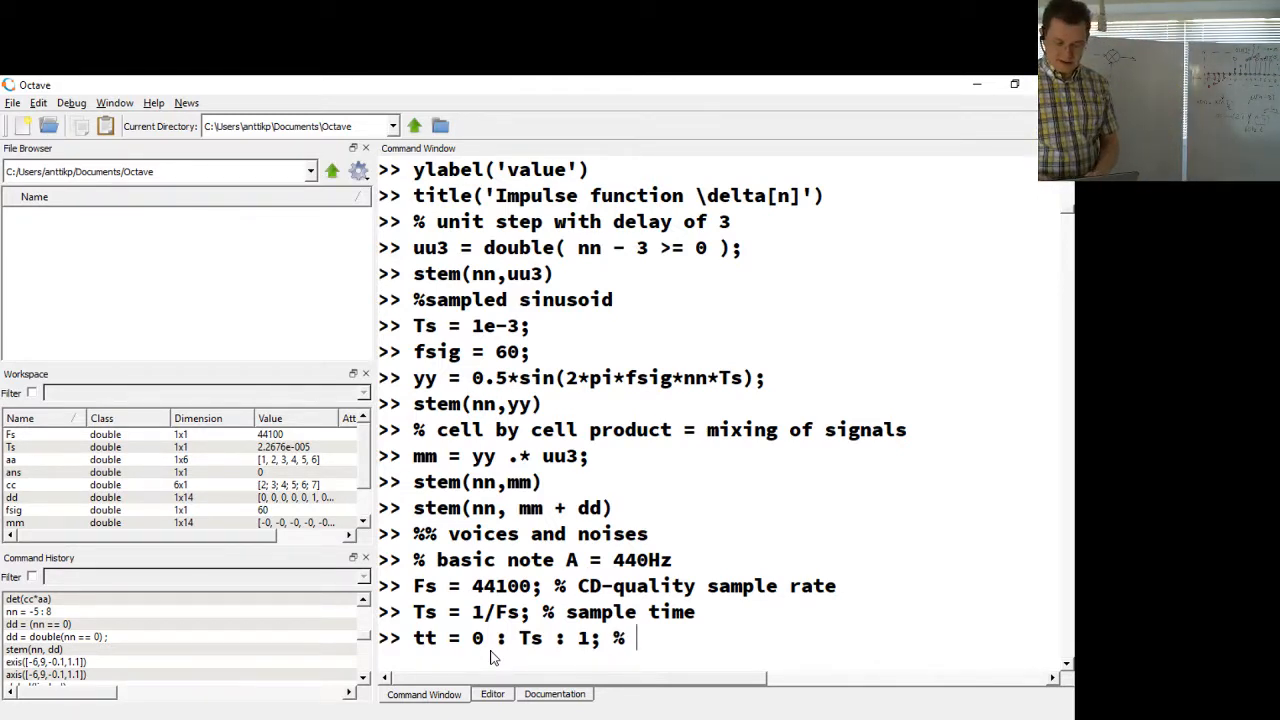
pyautogui.write('from 0 wit')
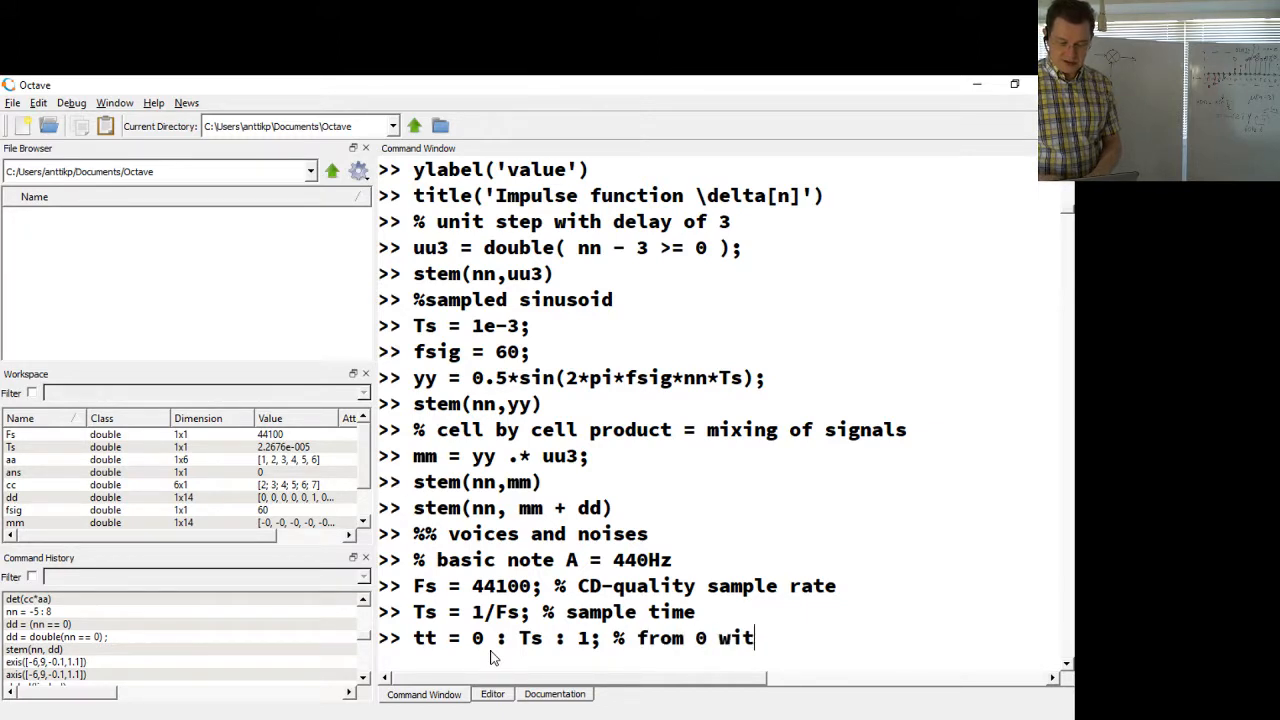
pyautogui.write('h step size')
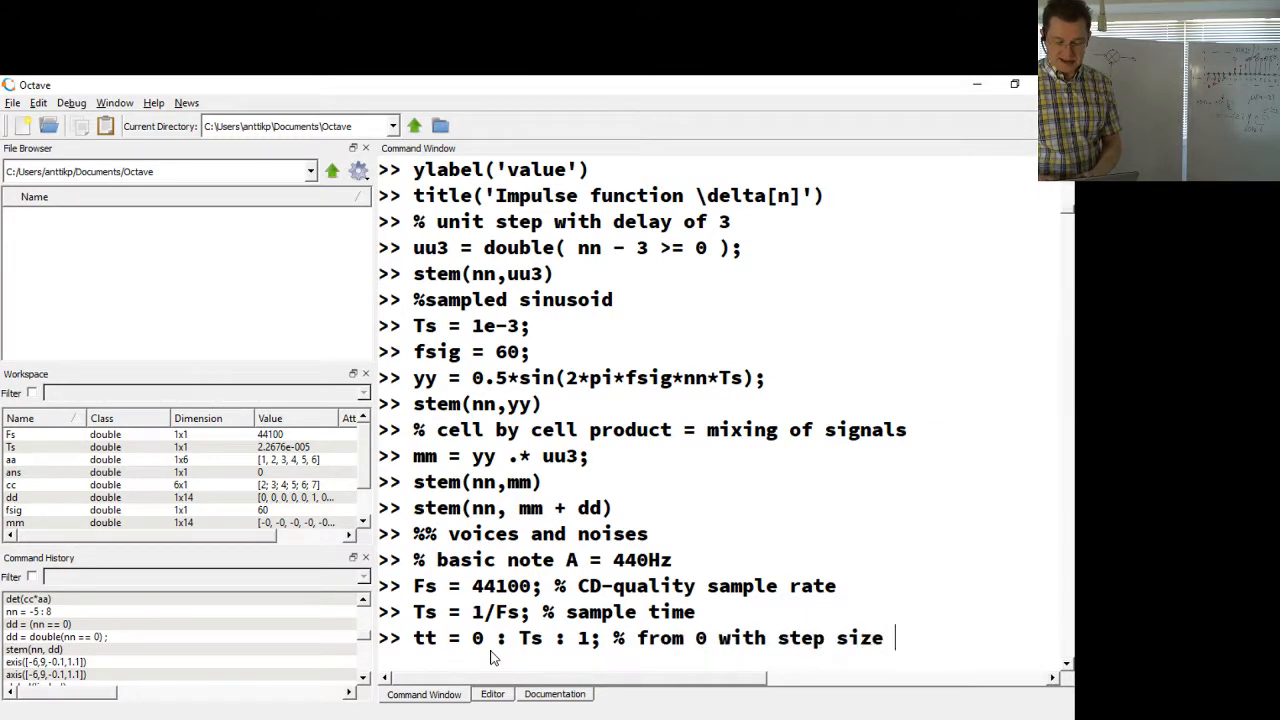
pyautogui.write('Ts to 1')
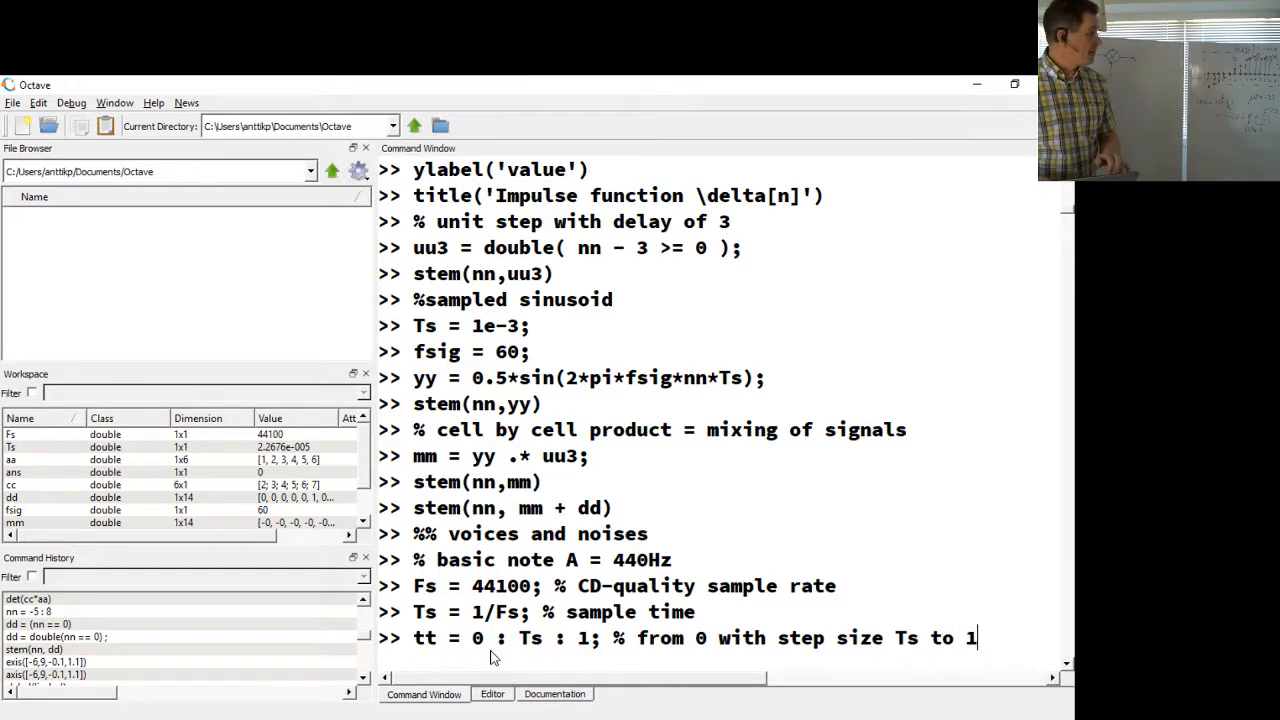
pyautogui.press('Return')
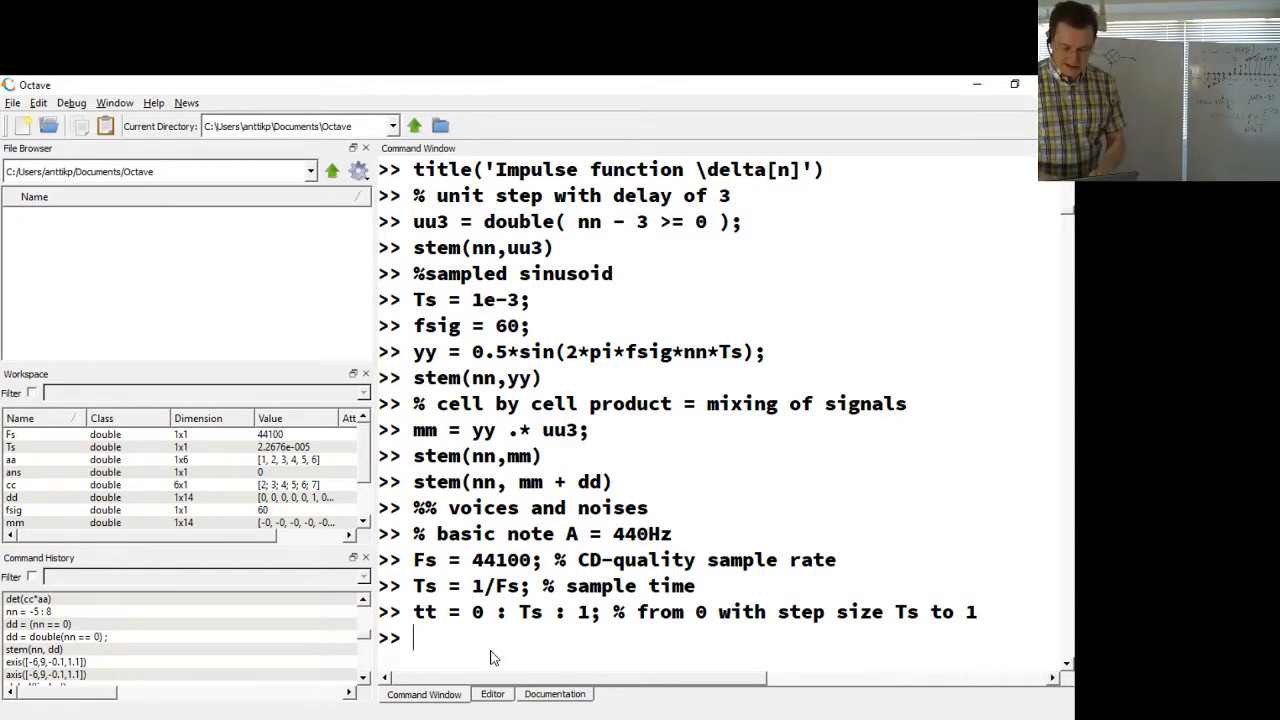
# Step: Enter ss = 0.3*sin(2*pi*440*tt); for a 440 Hz tone of amplitude 0.3 over tt
pyautogui.write('ss')
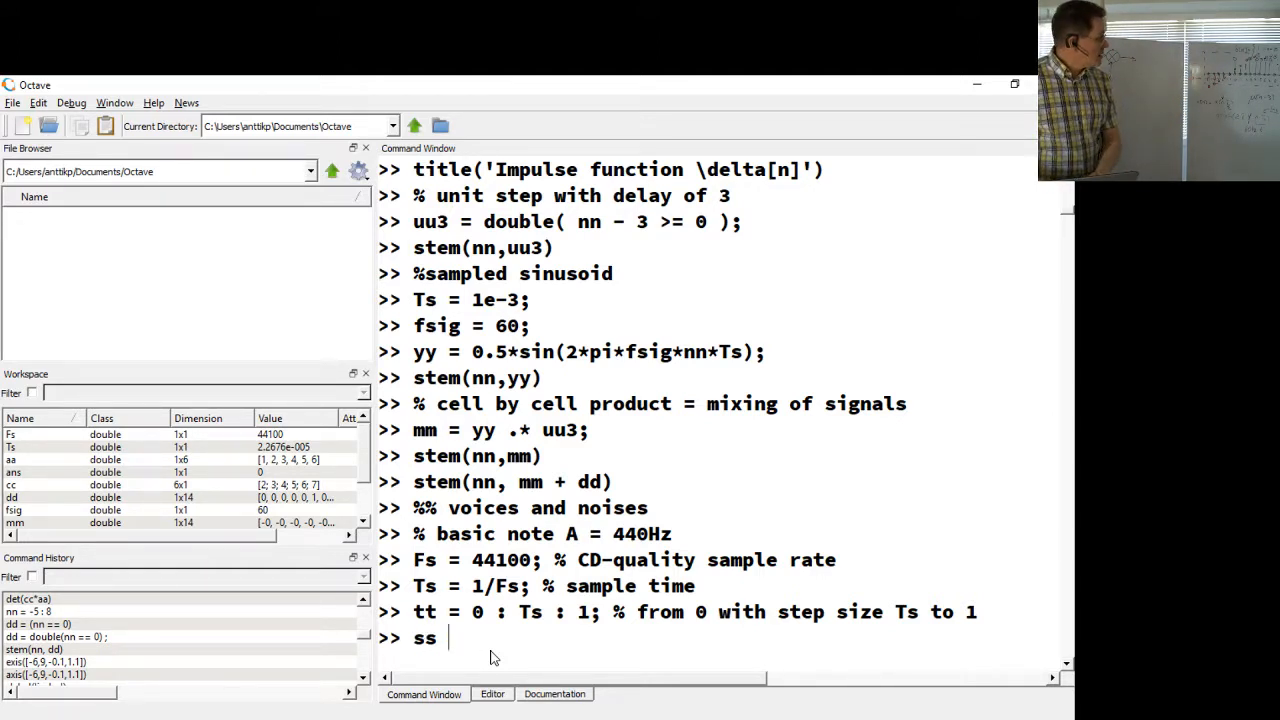
pyautogui.write('=')
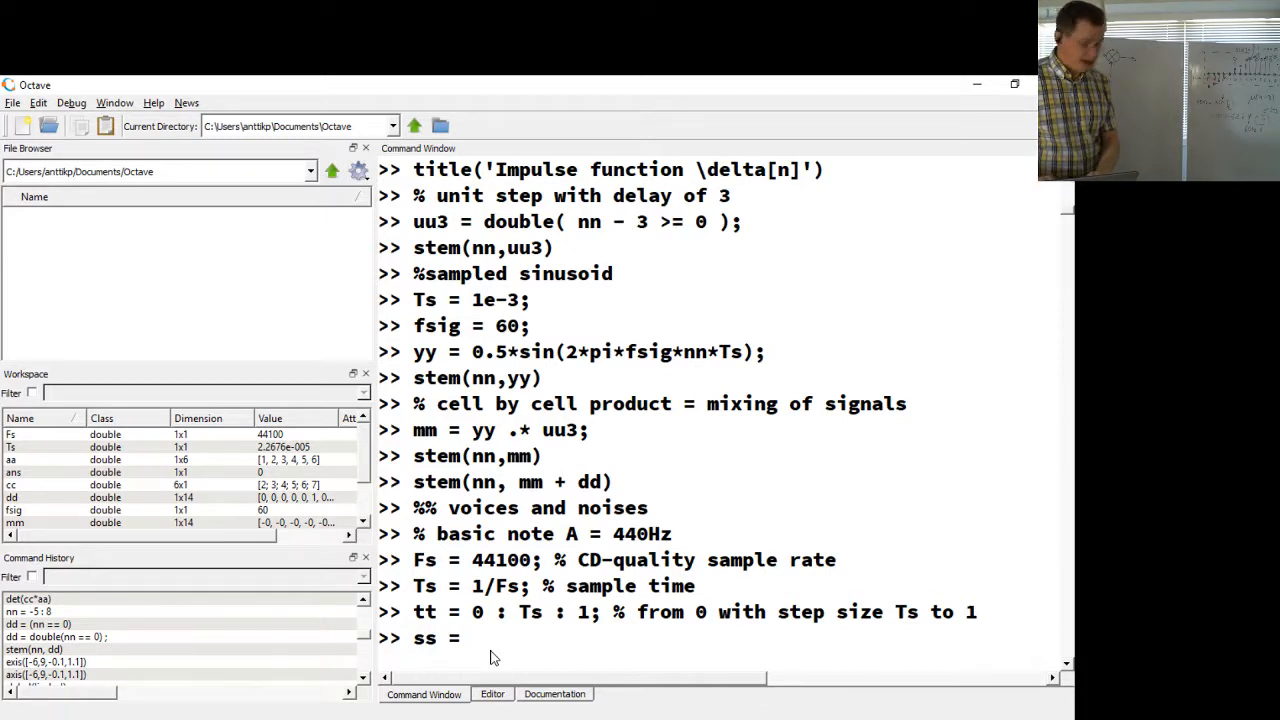
pyautogui.write('0.3')
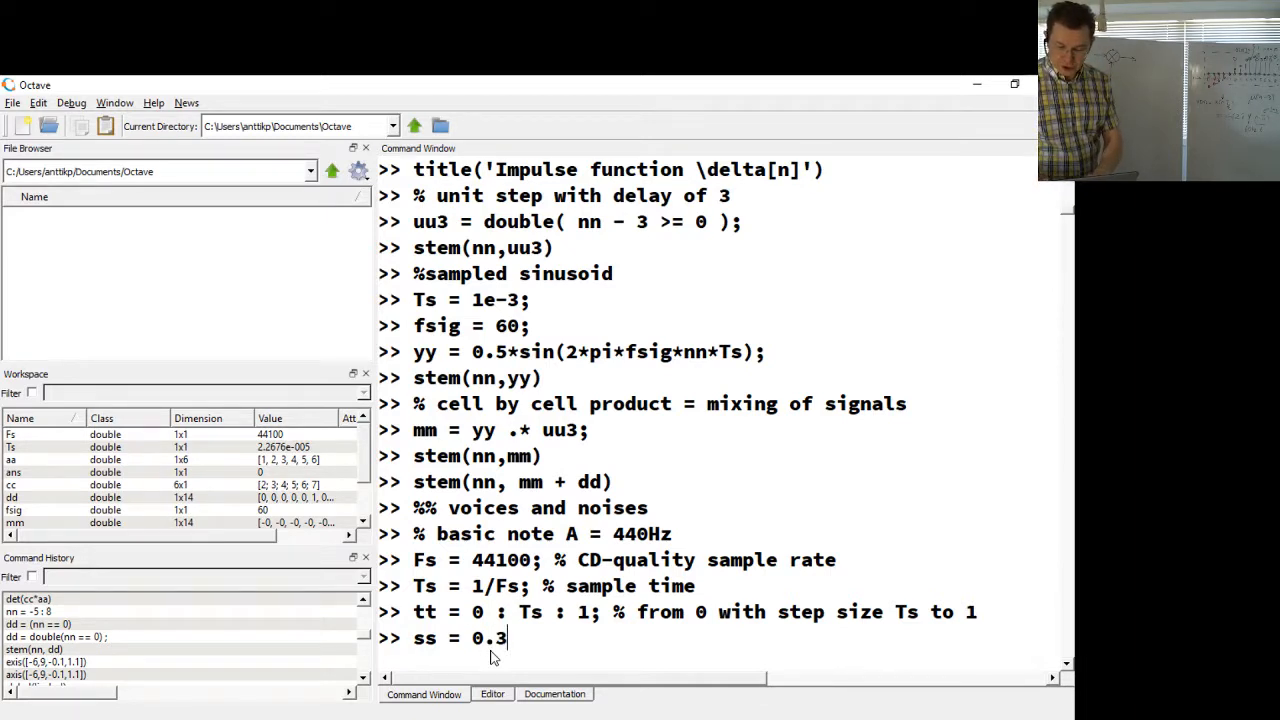
pyautogui.write('*sin(')
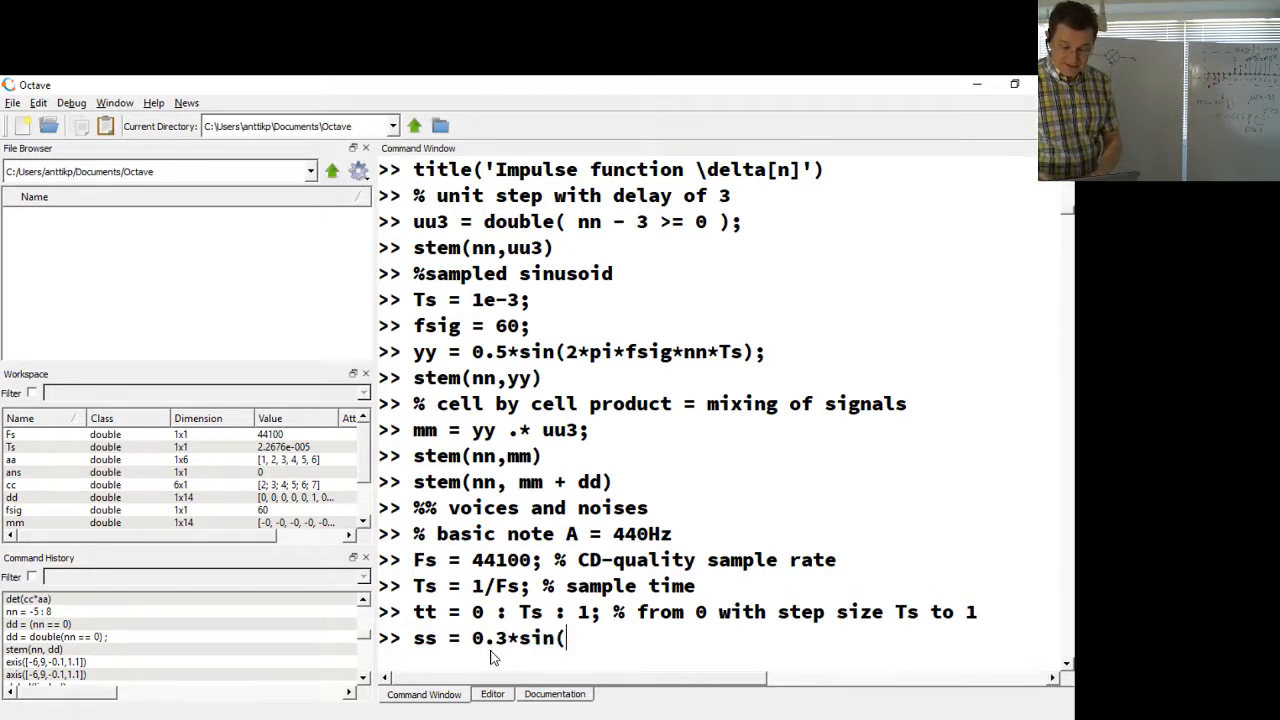
pyautogui.write('2*pi*')
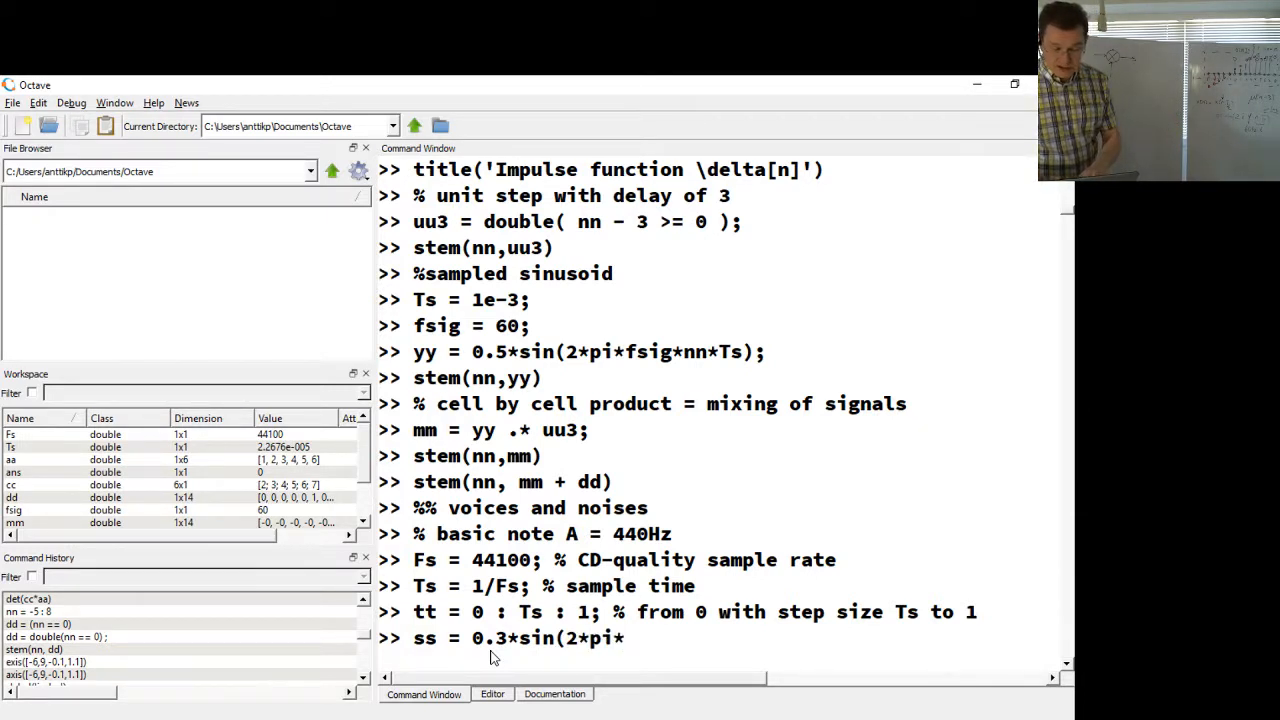
pyautogui.write('440')
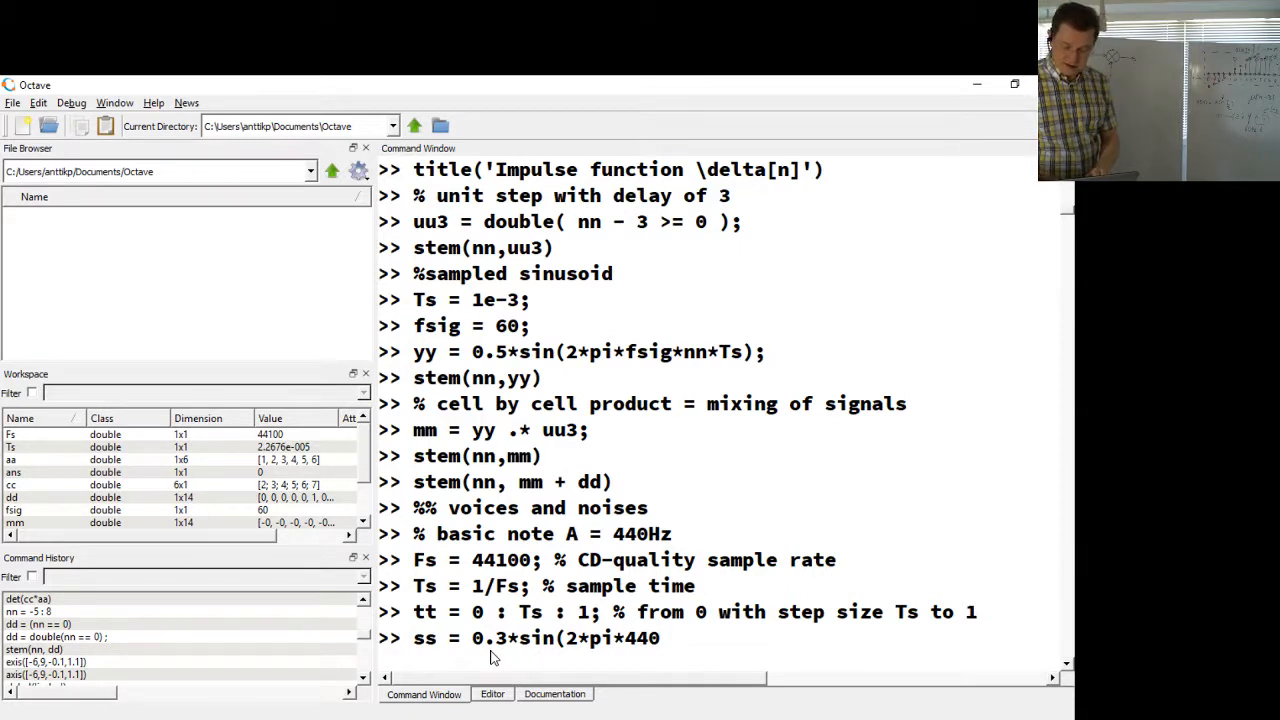
pyautogui.write('*')
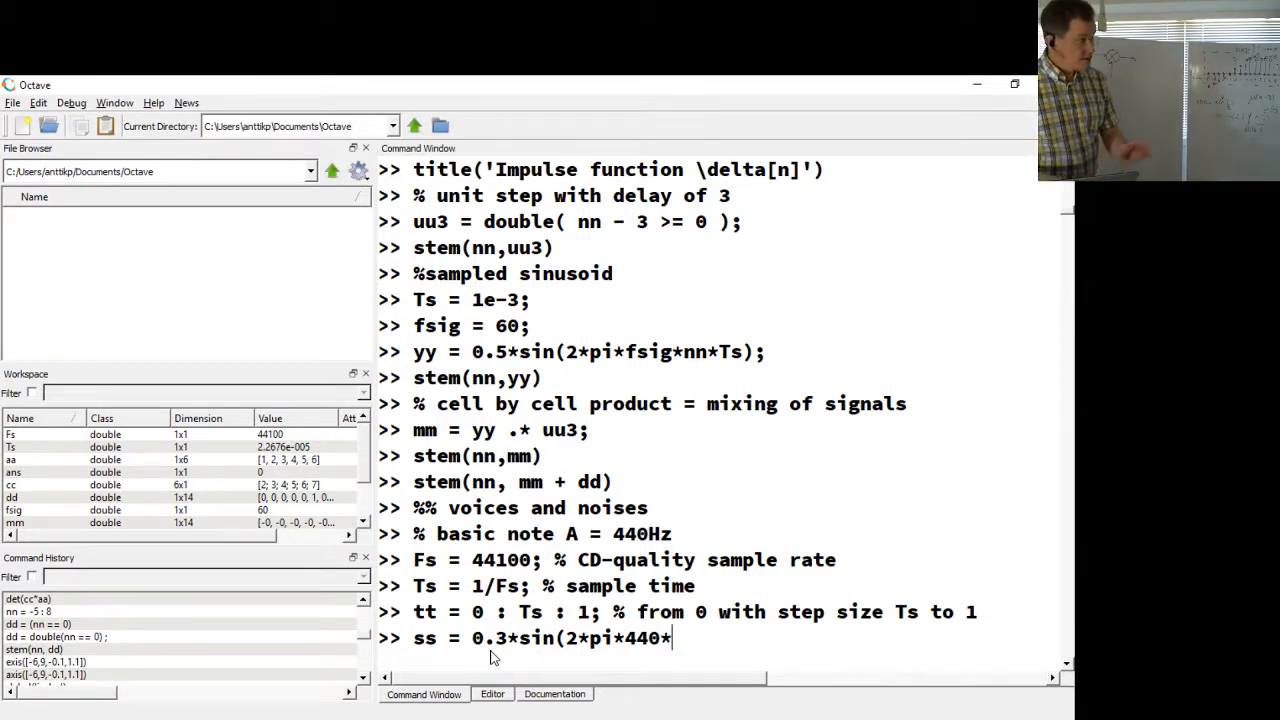
pyautogui.write('tt)')
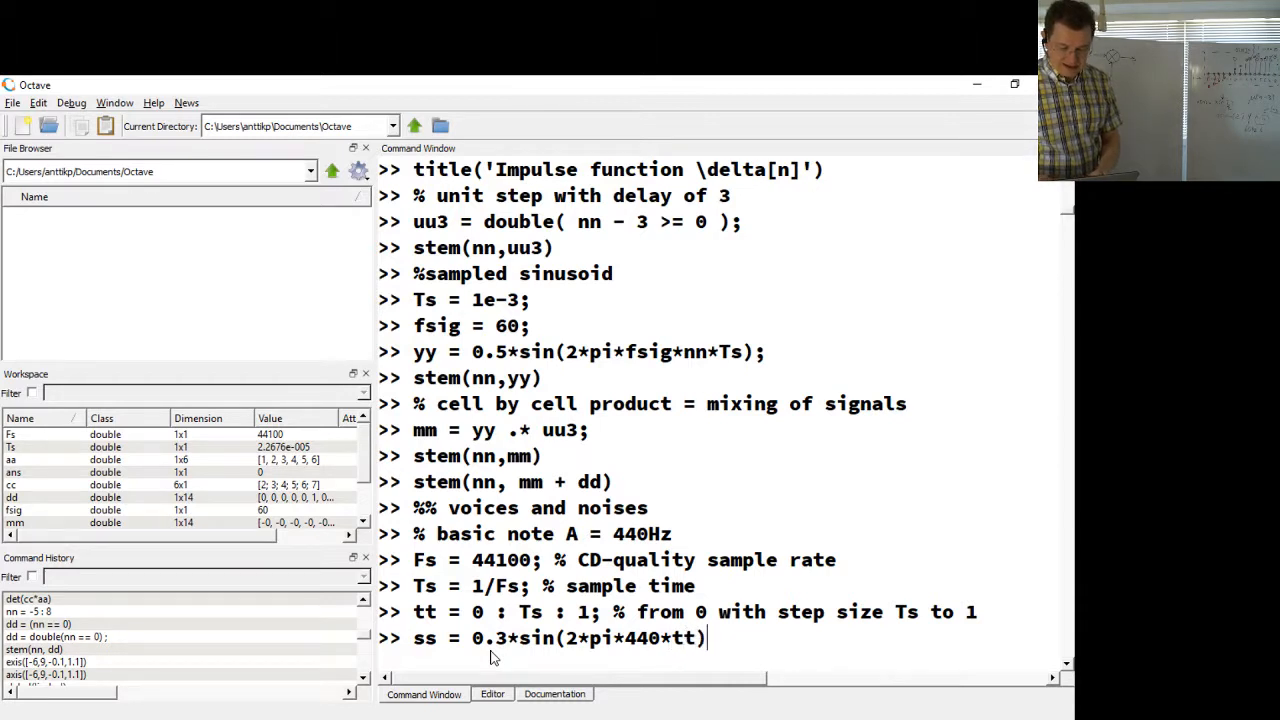
pyautogui.write(';')
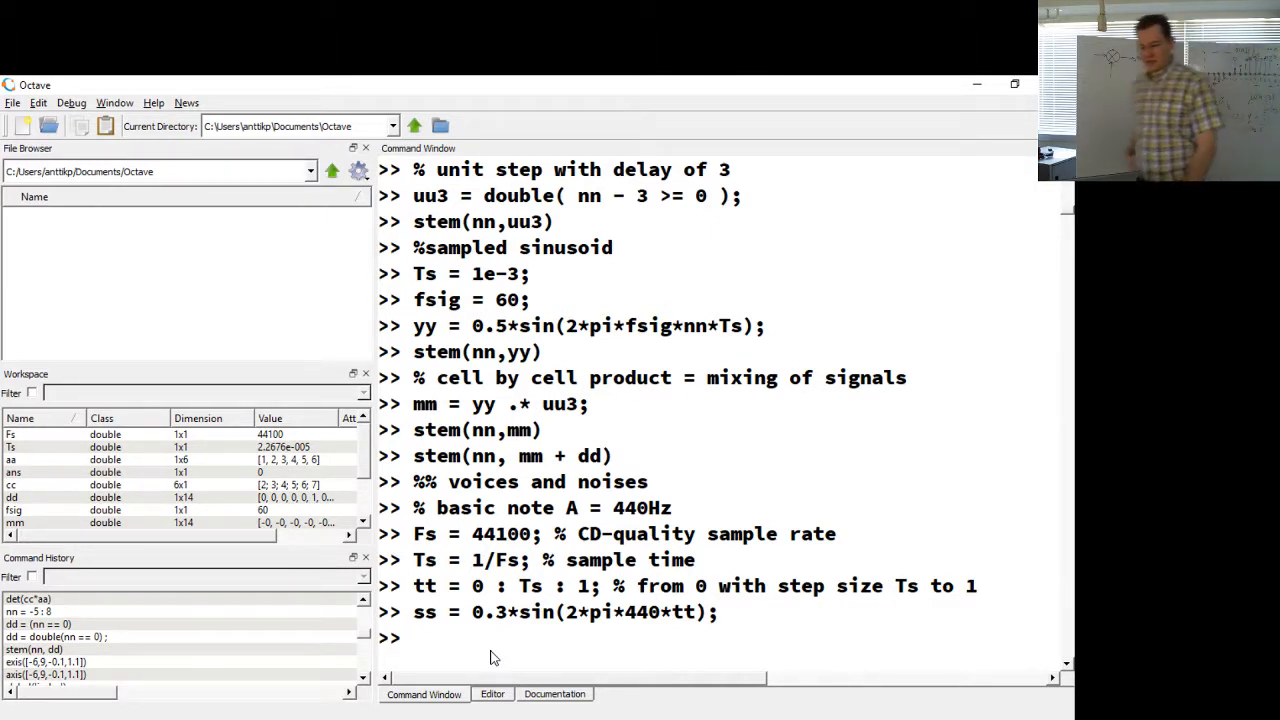
# Step: Run sound(ss,Fs) to play the 440 Hz tone at the CD sample rate
pyautogui.write('sou')
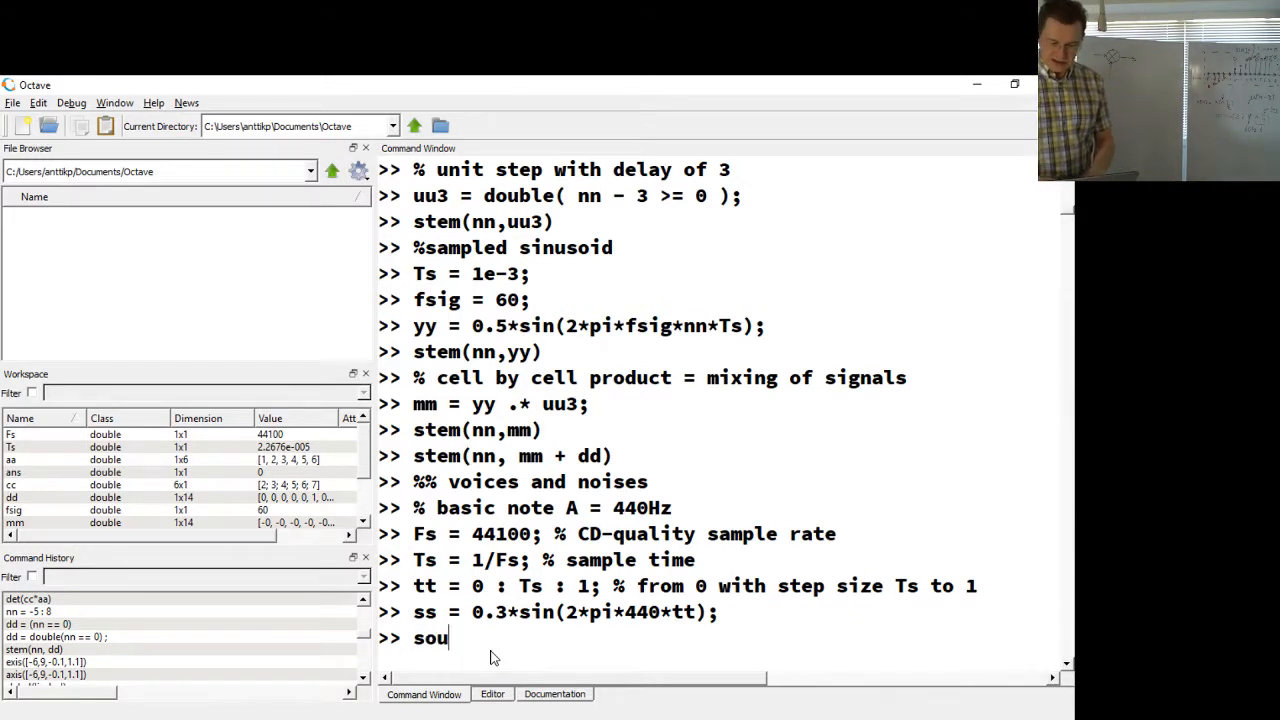
pyautogui.write('nd(')
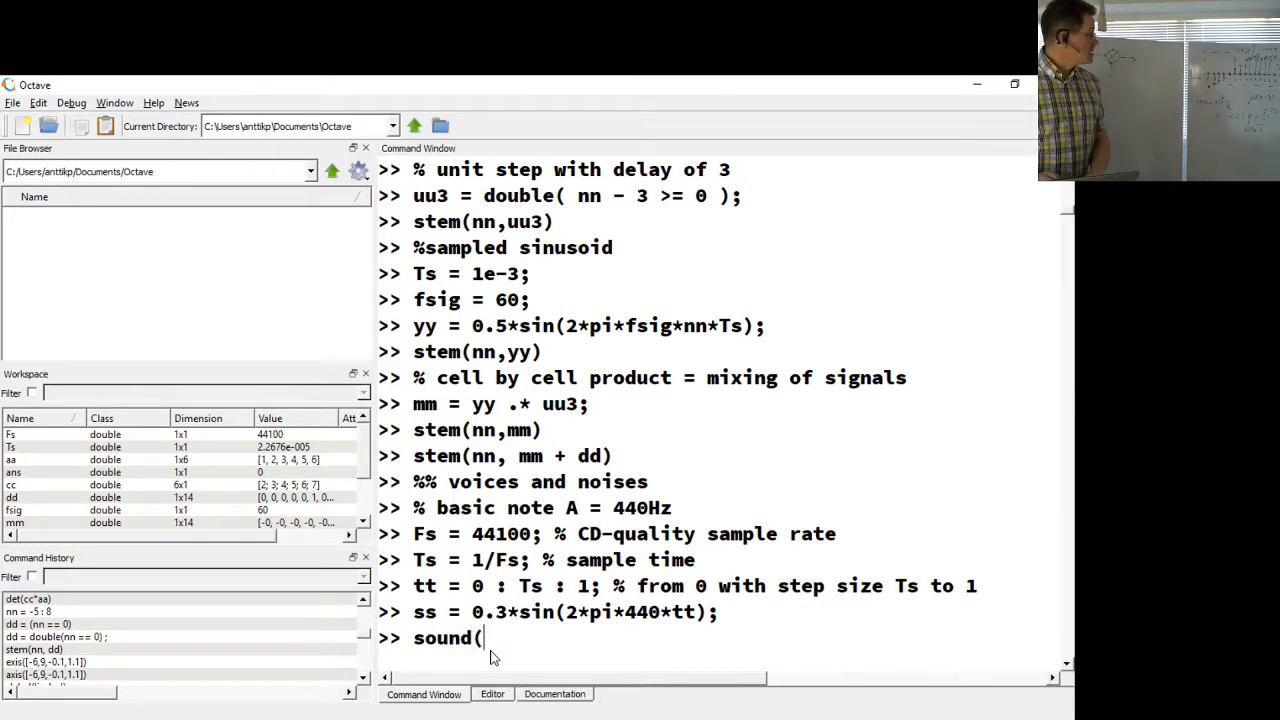
pyautogui.write('ss')
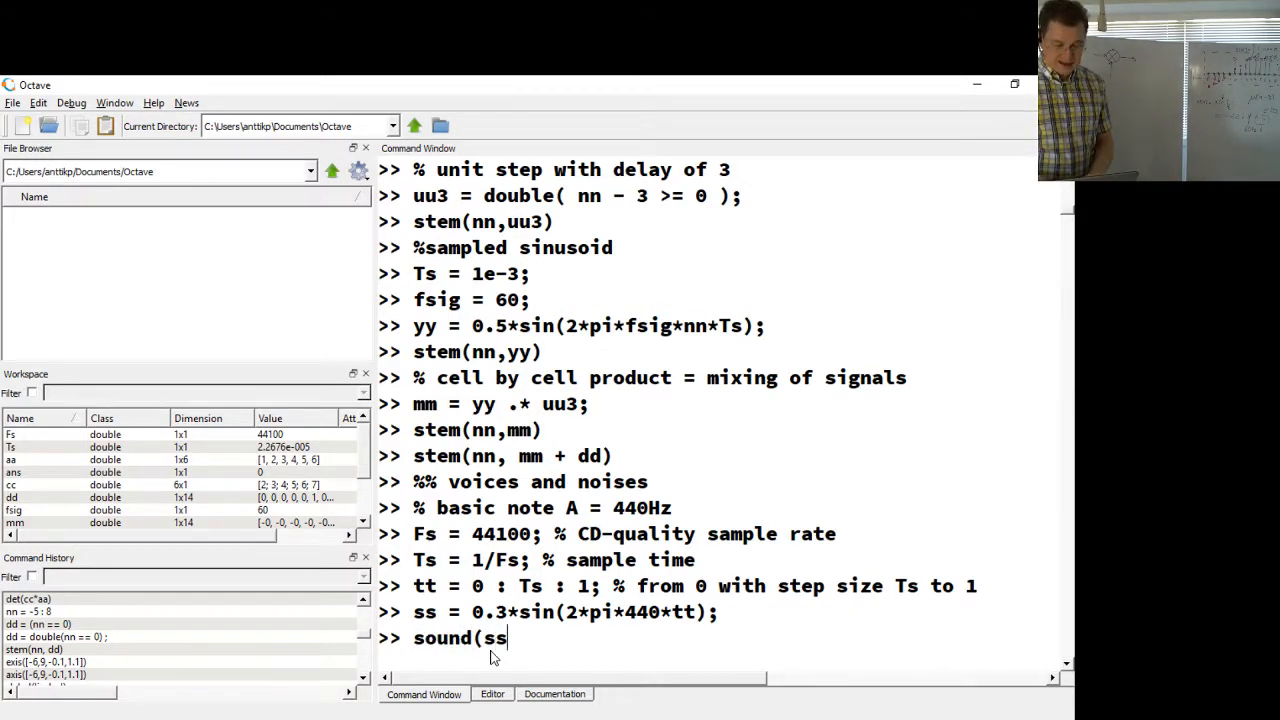
pyautogui.write(',')
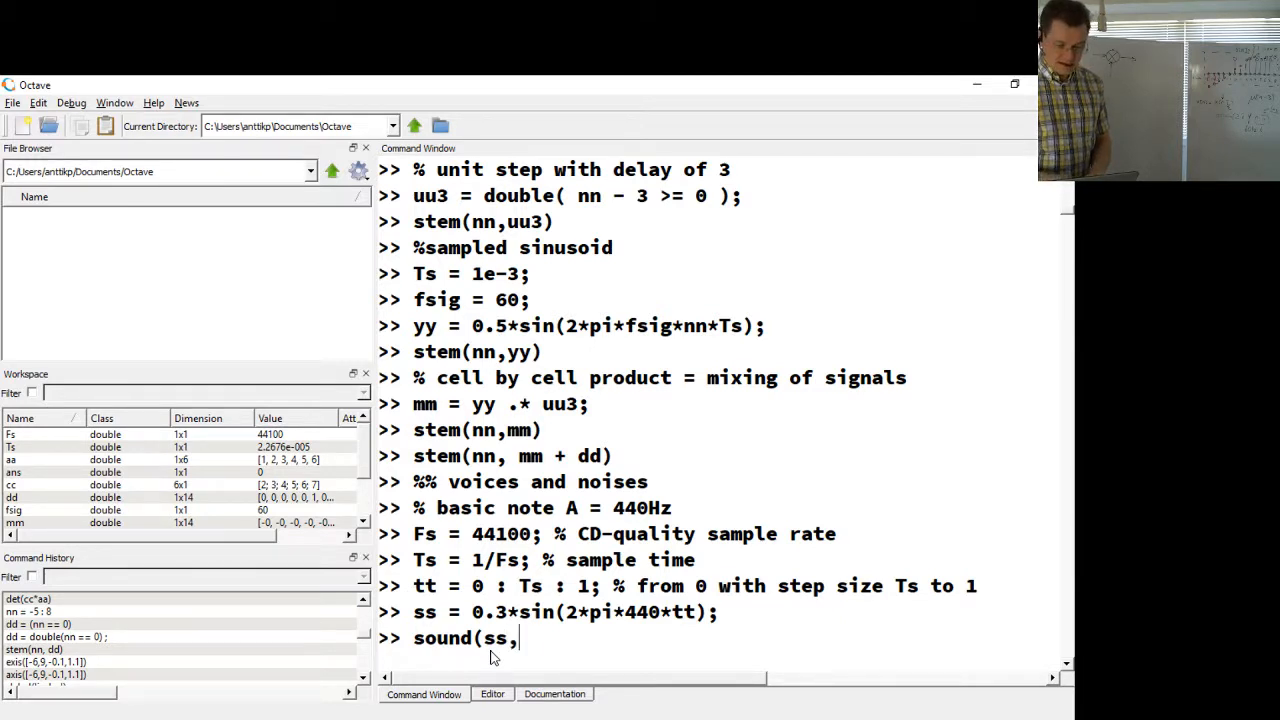
pyautogui.write('Fs)')
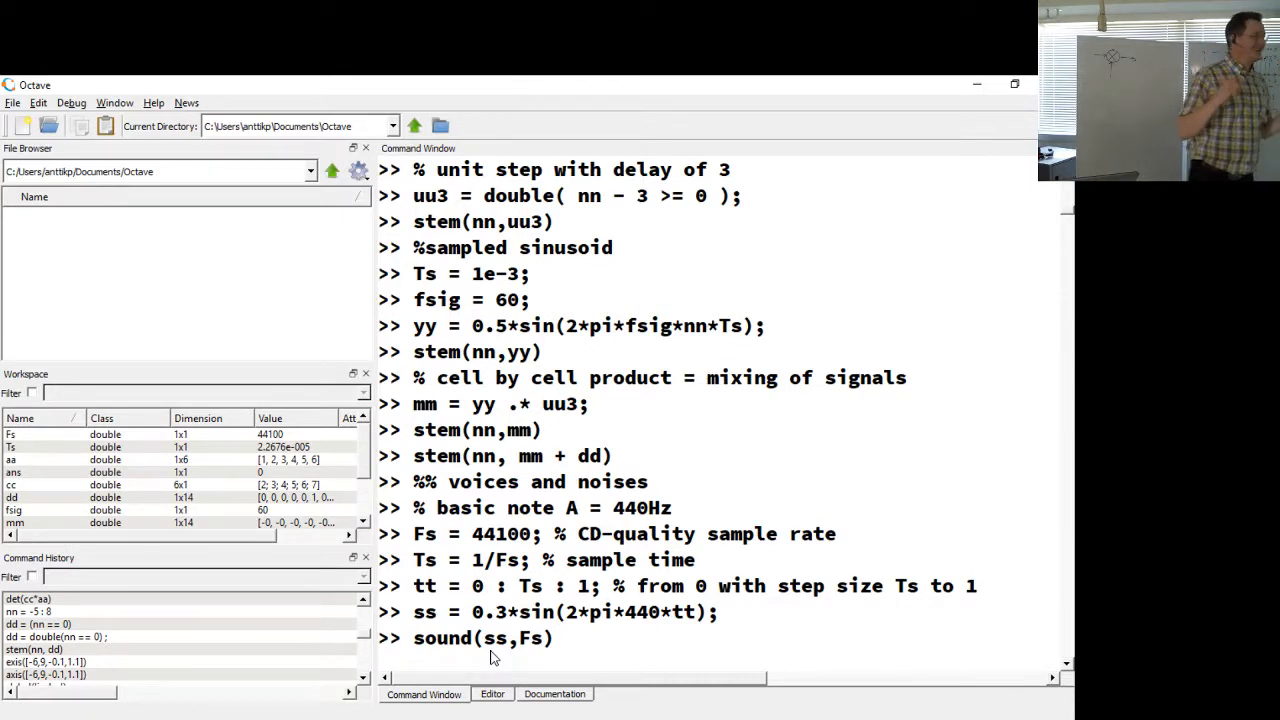
pyautogui.scroll(3)
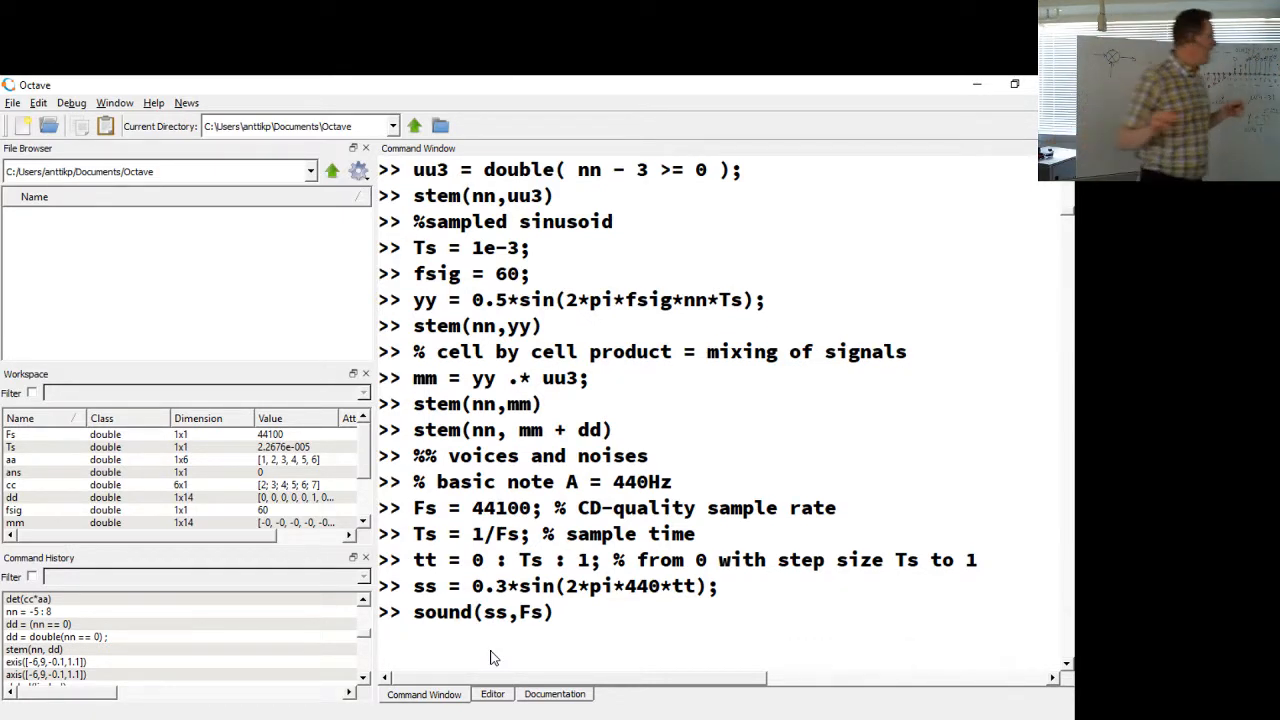
pyautogui.press('Return')
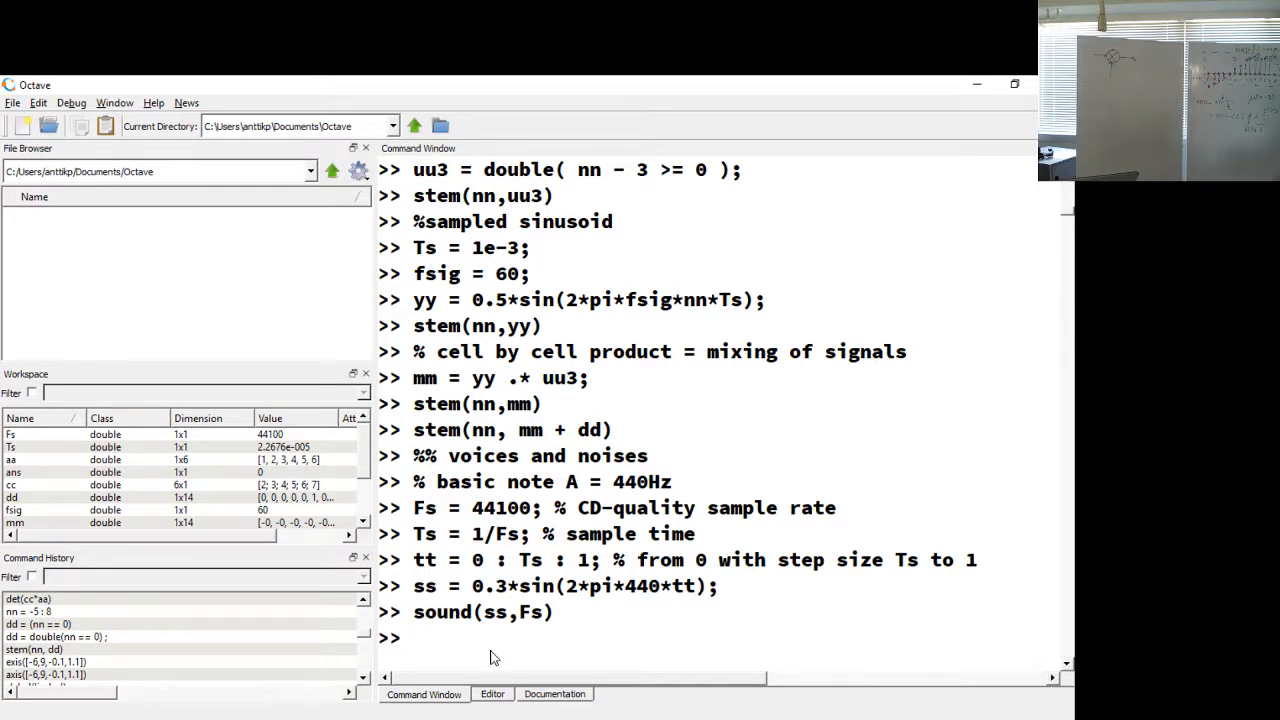
# Step: Recall the ss definition from history and rerun it as 0.3*sin(2*pi*2*440*tt), an 880 Hz tone
pyautogui.press('Return')
pyautogui.write('sound(ss,Fs)')
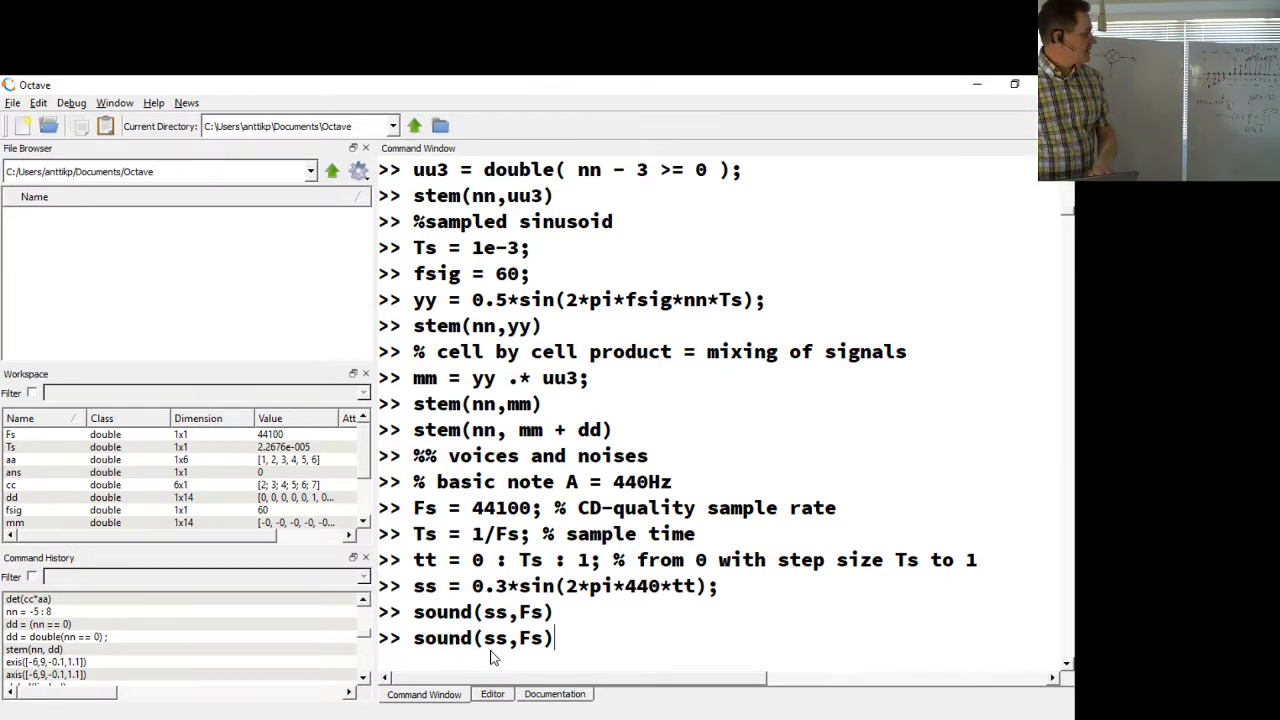
pyautogui.press('Return')
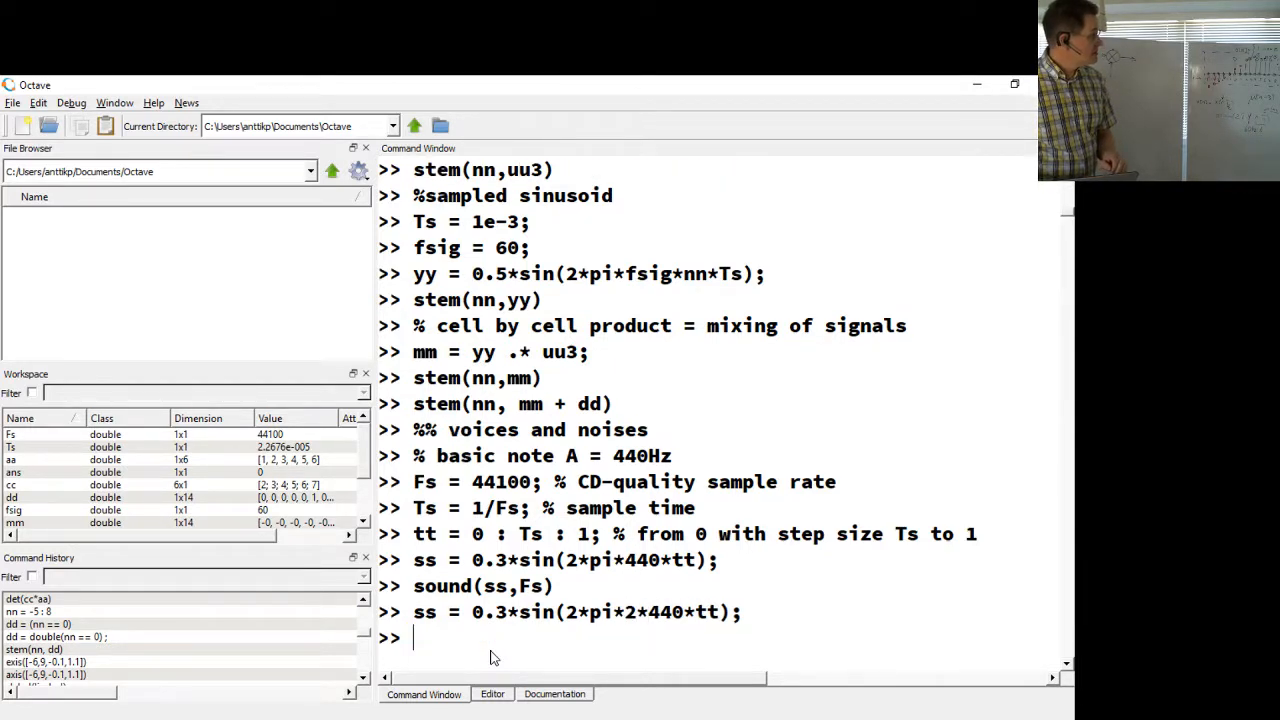
pyautogui.write('ss = 0.3*sin(2*pi*440*tt);')
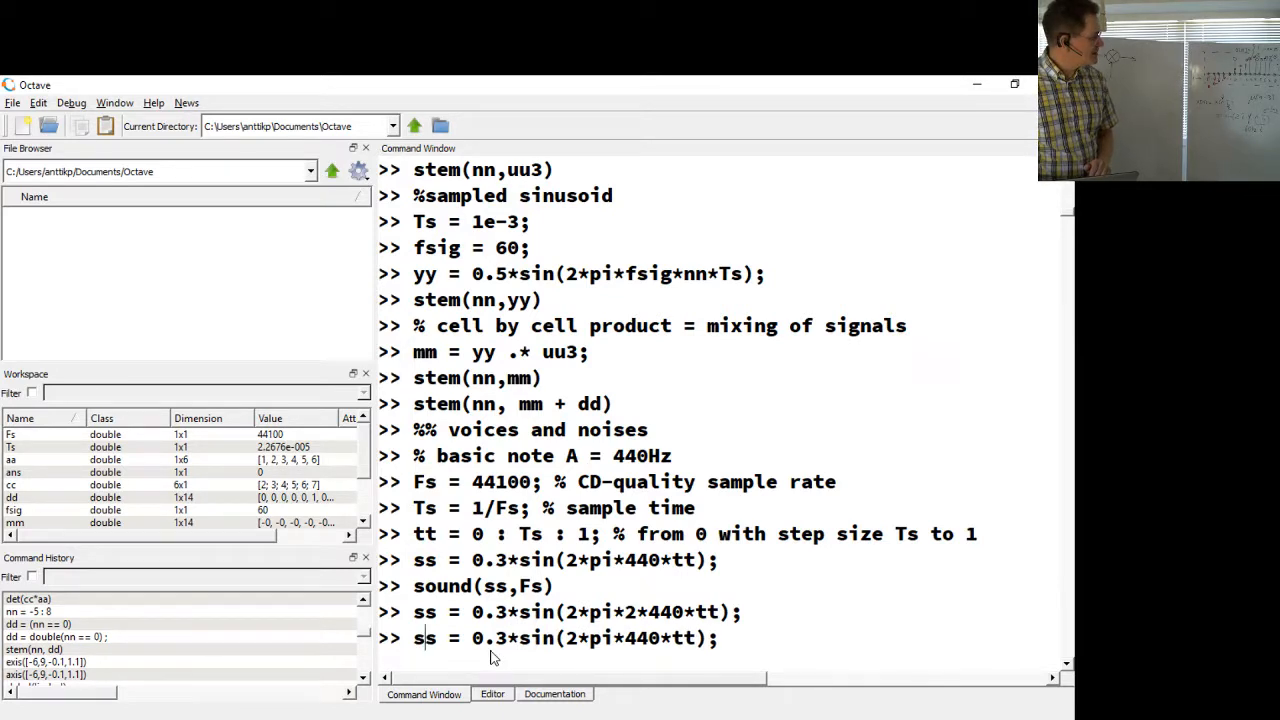
pyautogui.press('Return')
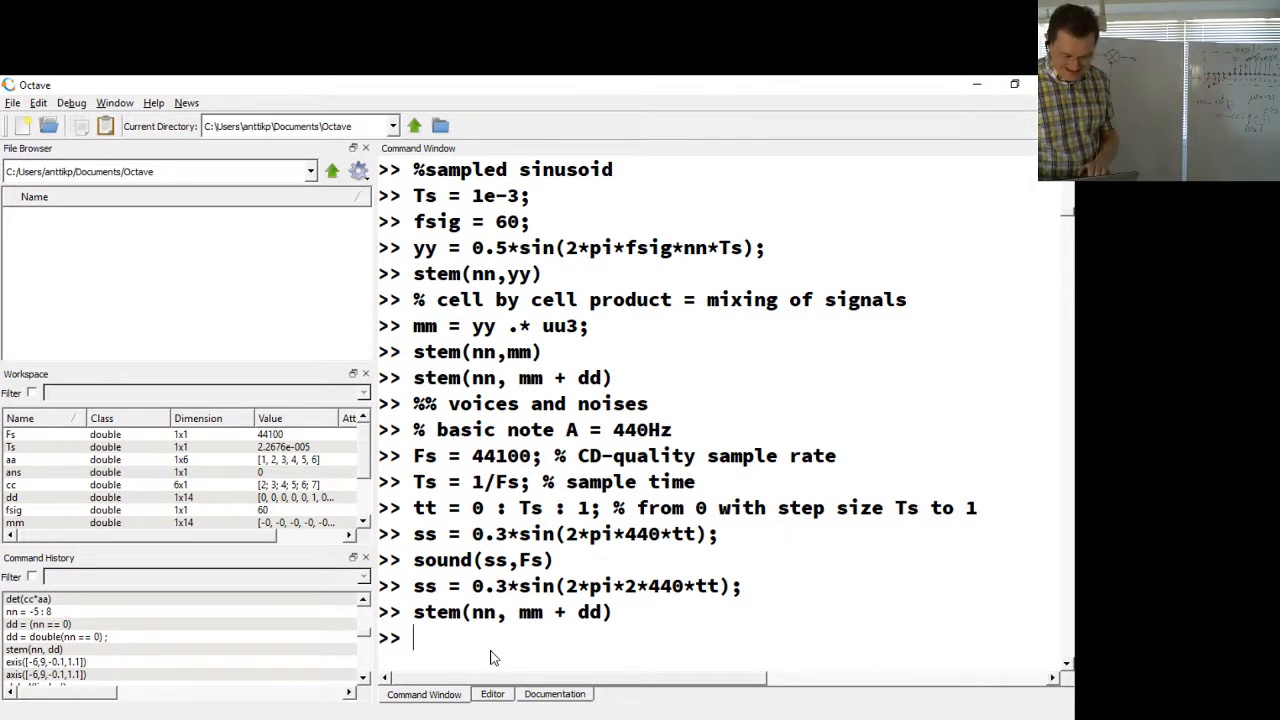
# Step: Run sound(ss,Fs) to play the doubled-frequency 880 Hz tone
pyautogui.write('so')
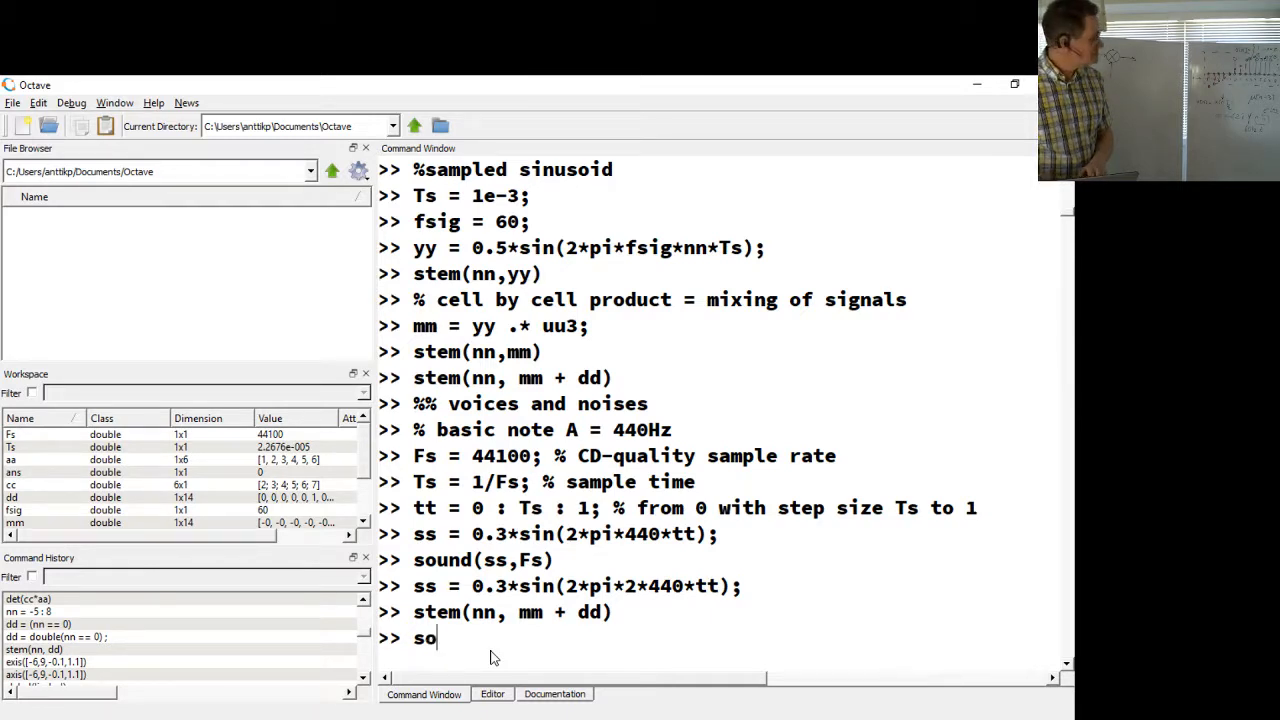
pyautogui.press('Backspace')
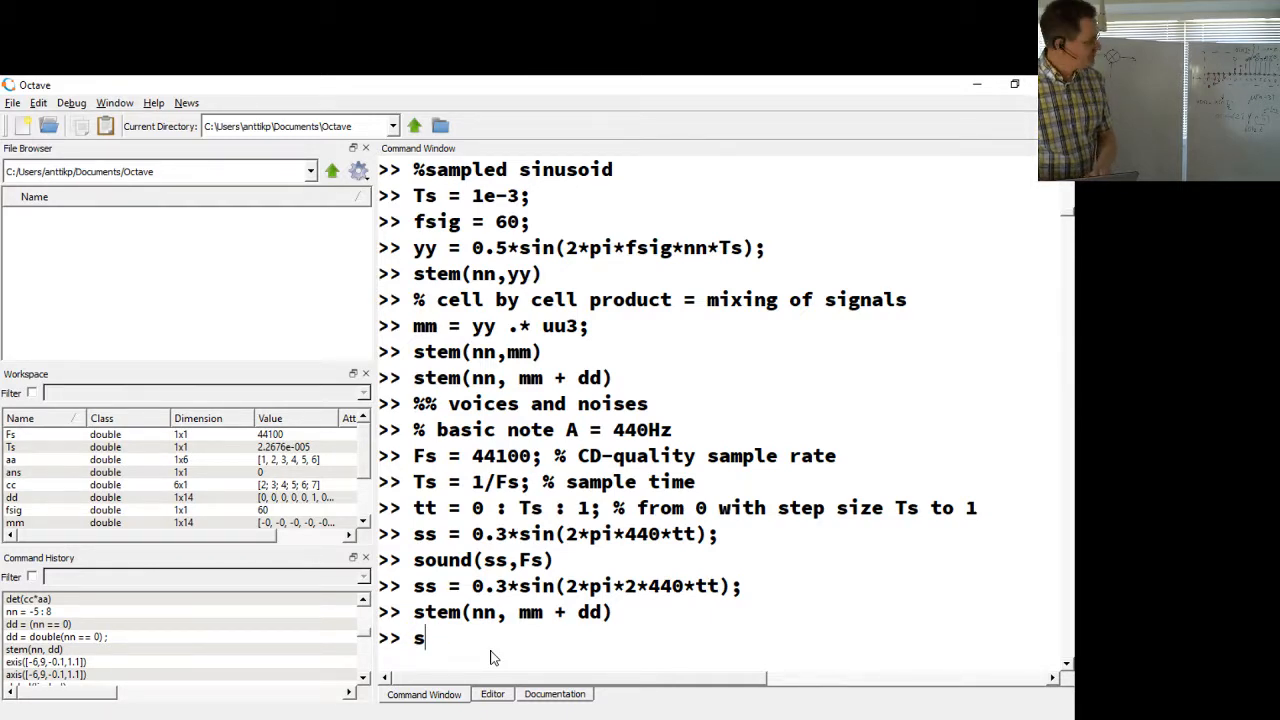
pyautogui.write('ound(')
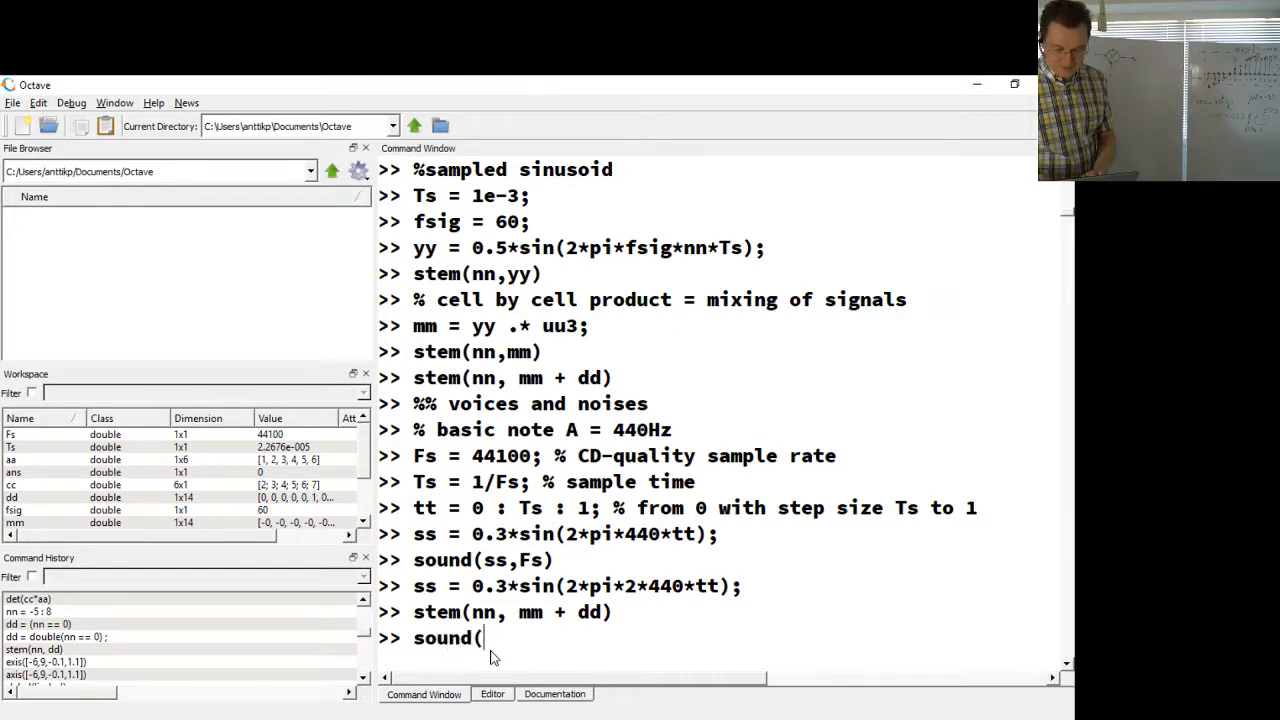
pyautogui.write('ss,')
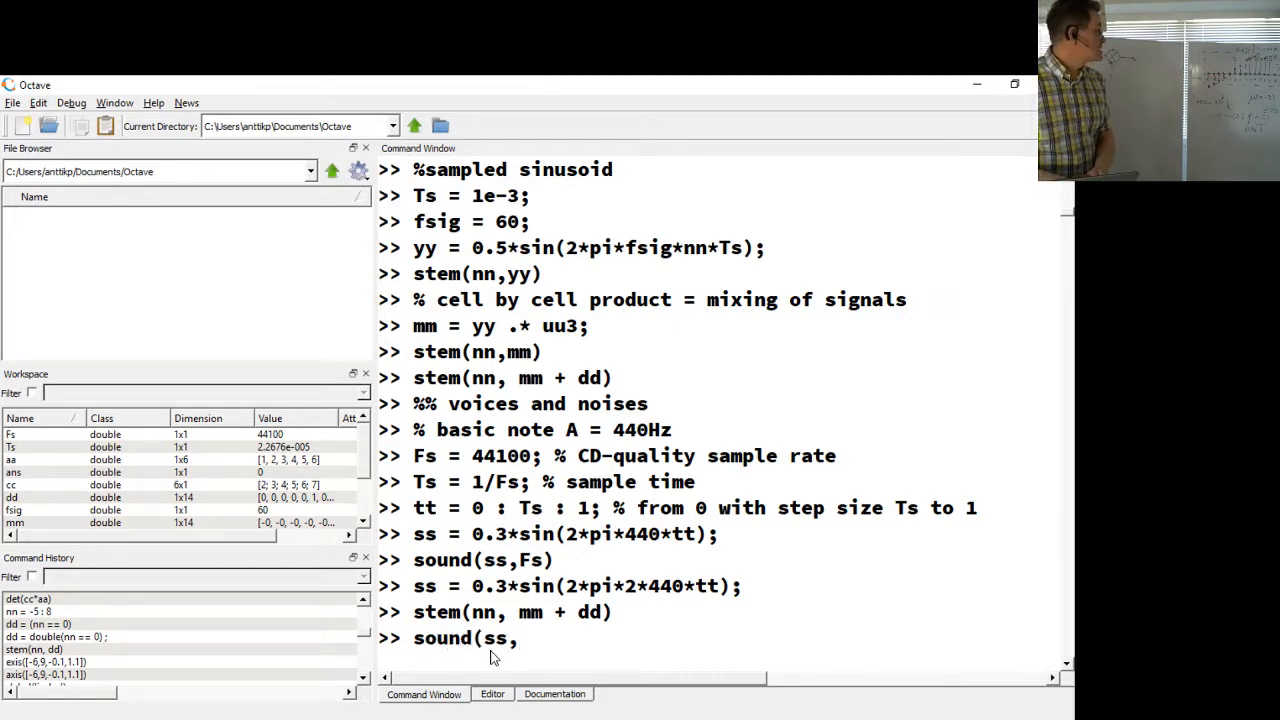
pyautogui.write('Fs)')
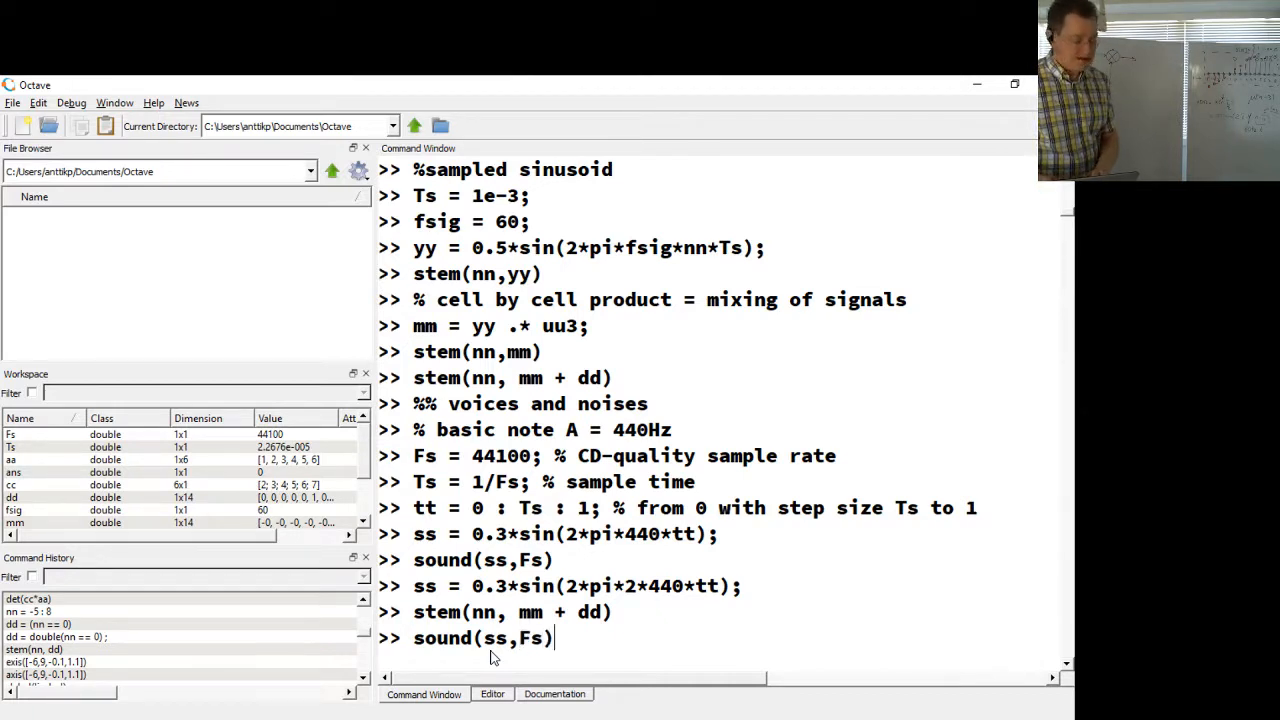
pyautogui.press('Return')
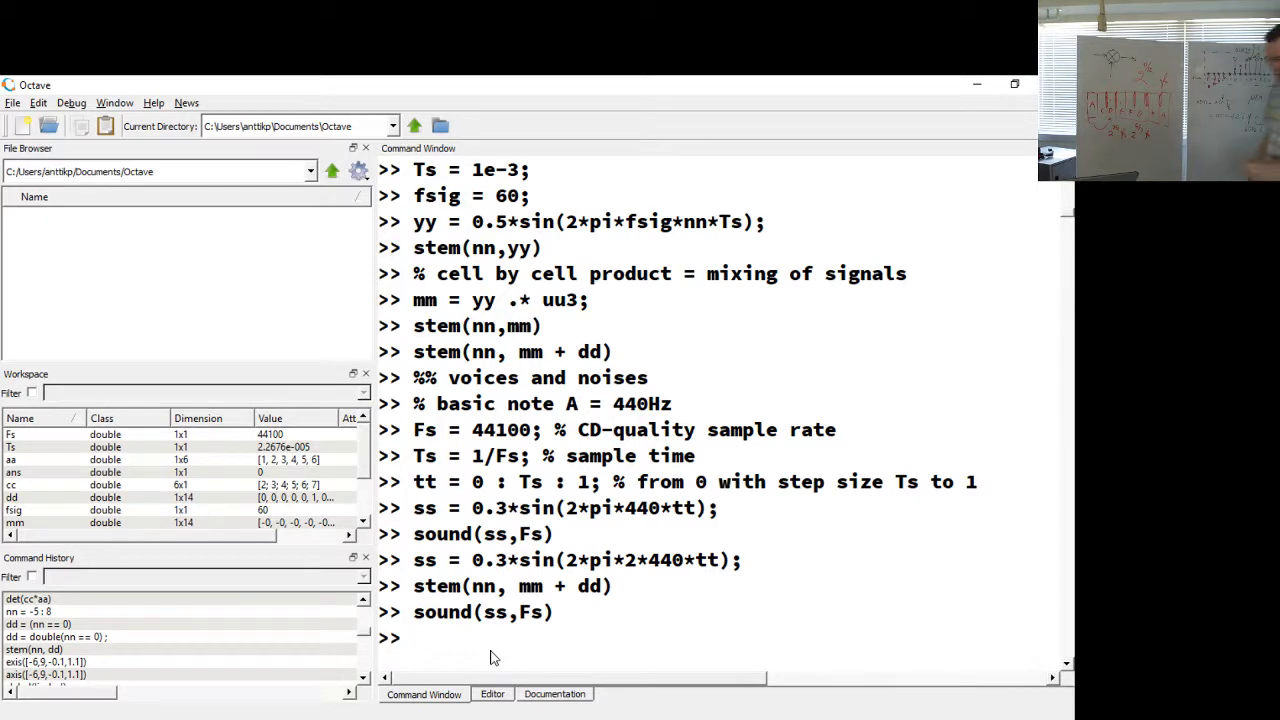
pyautogui.moveTo(416, 368)
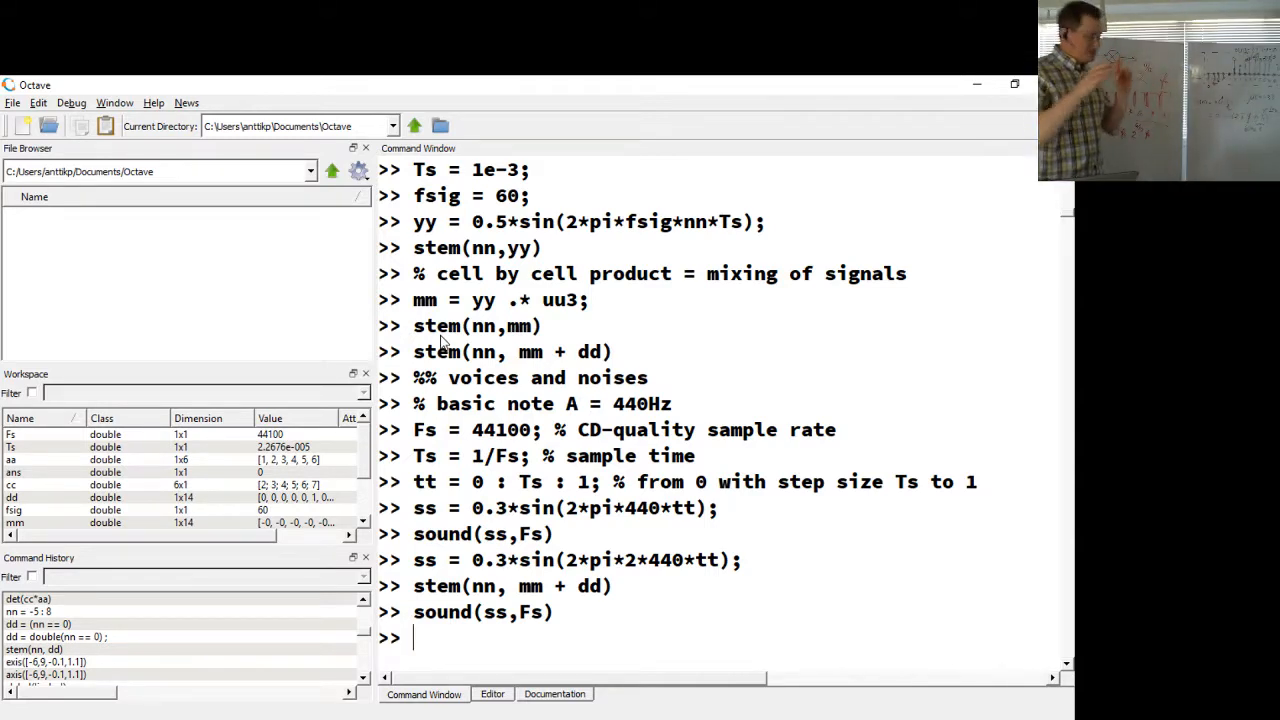
# Step: Rerun the original 440 Hz ss definition and edit the recalled line with a 2* factor for ss2
pyautogui.write('yy')
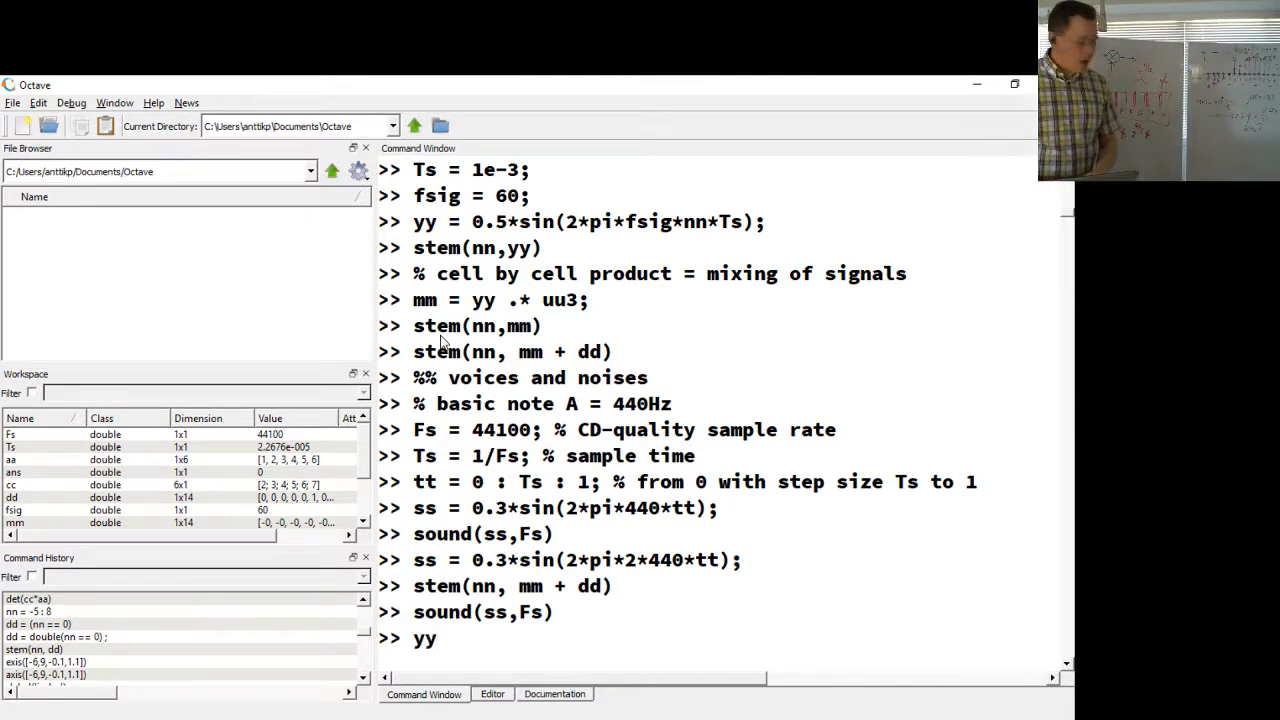
pyautogui.write('ss = 0.3*sin(2*pi*440*tt);')
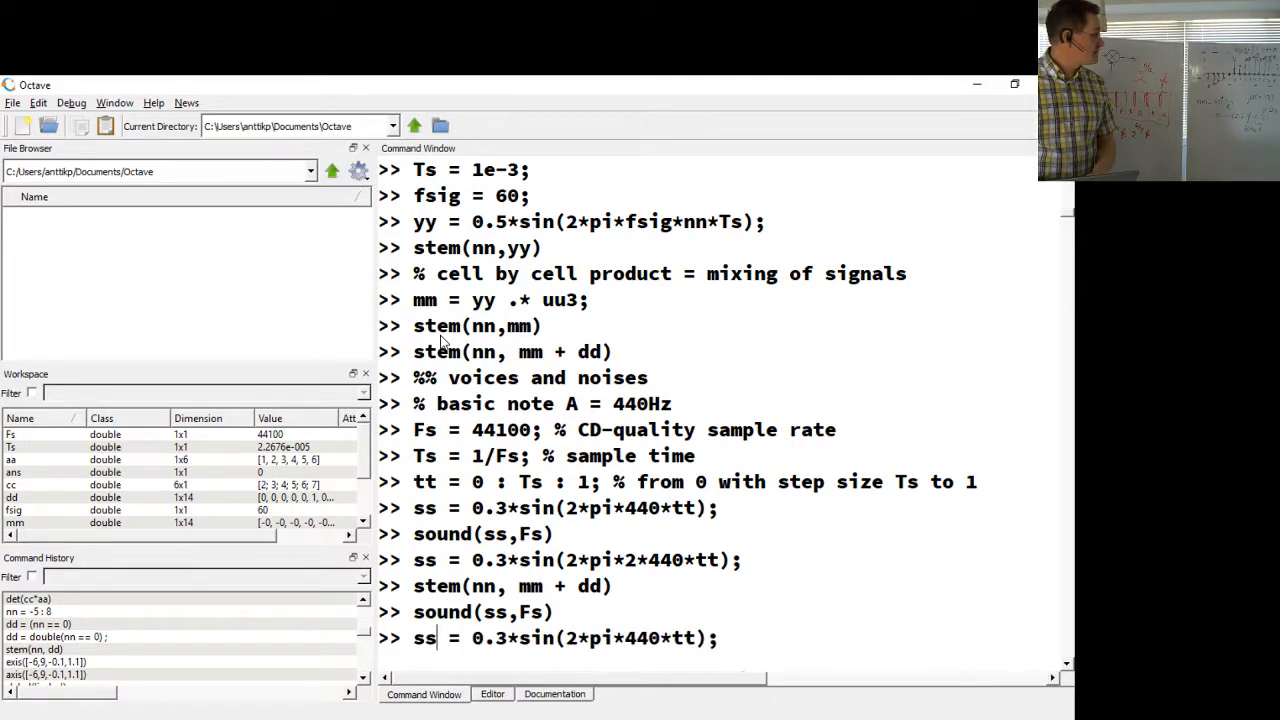
pyautogui.press('Return')
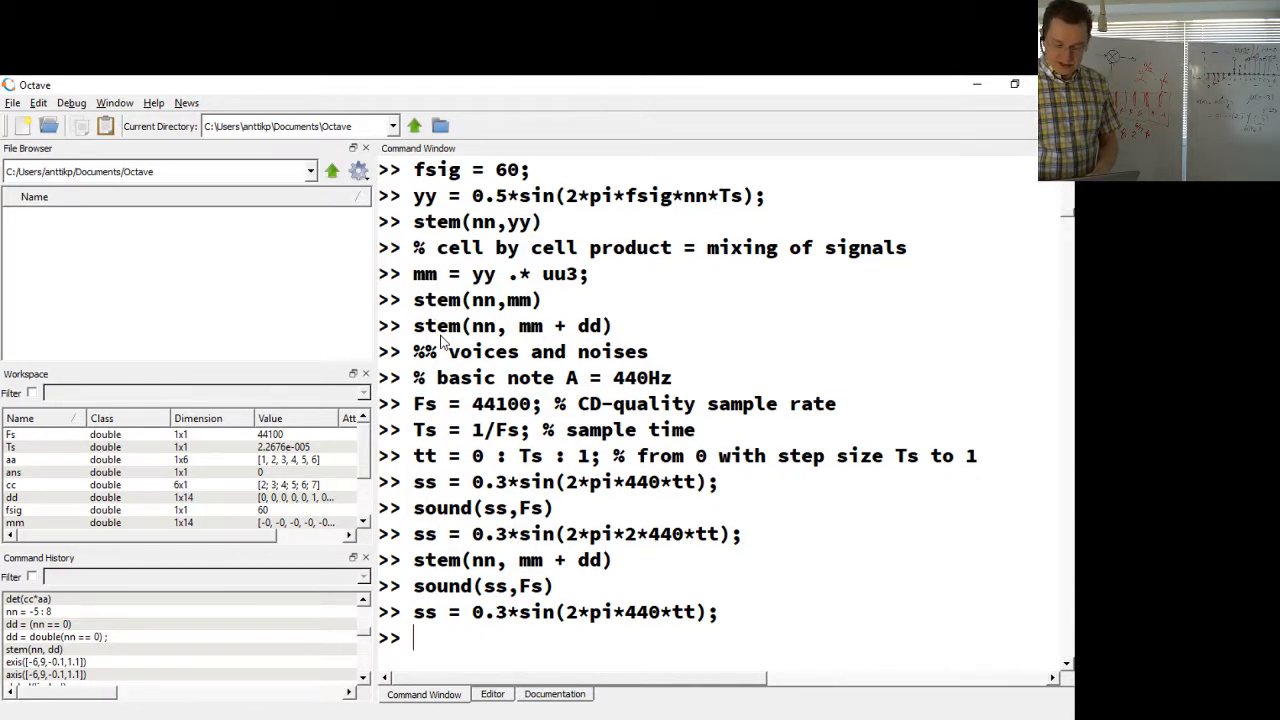
pyautogui.press('Return')
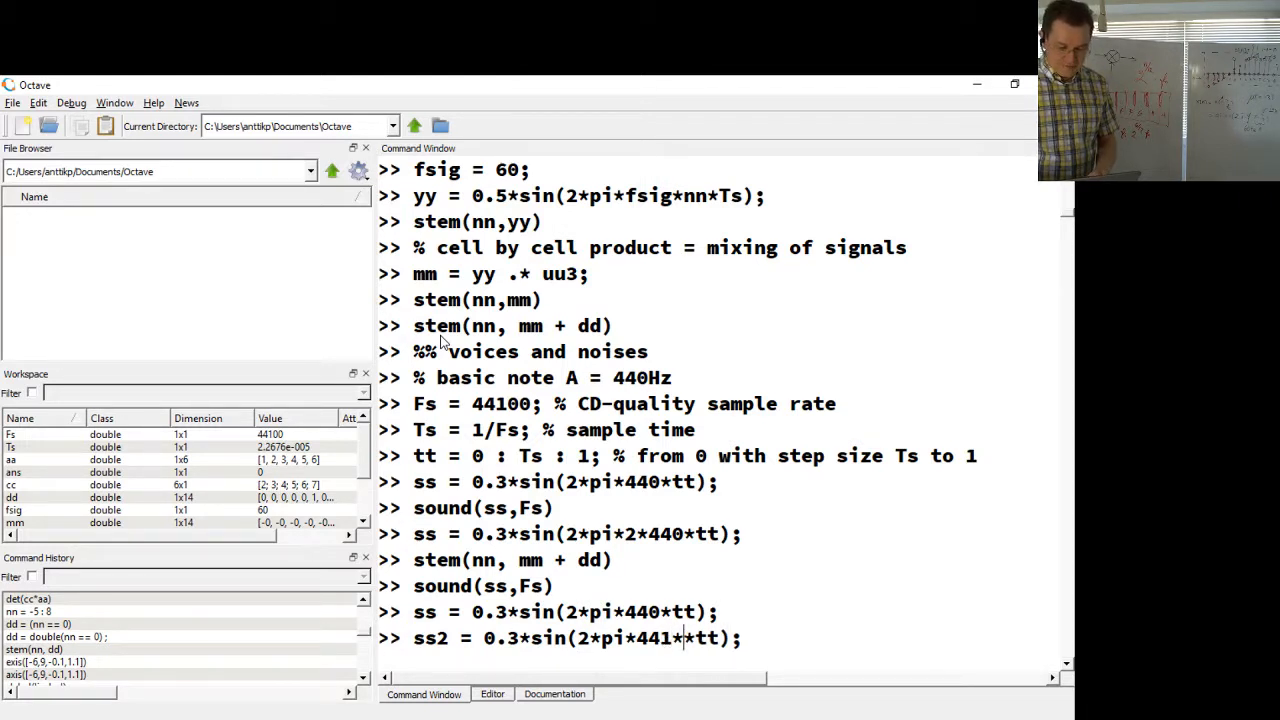
pyautogui.write('2*')
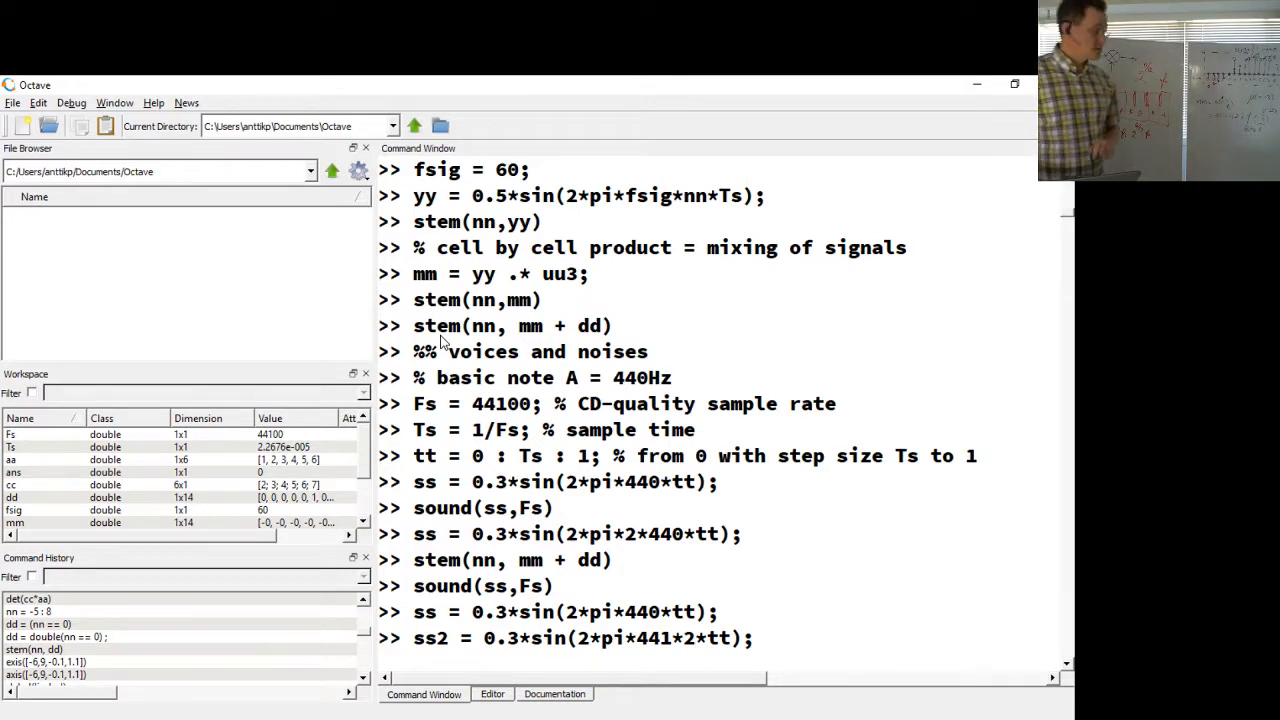
# Step: Enter sound(ss+ss2,Fs) to play the two tones summed together
pyautogui.write('sound')
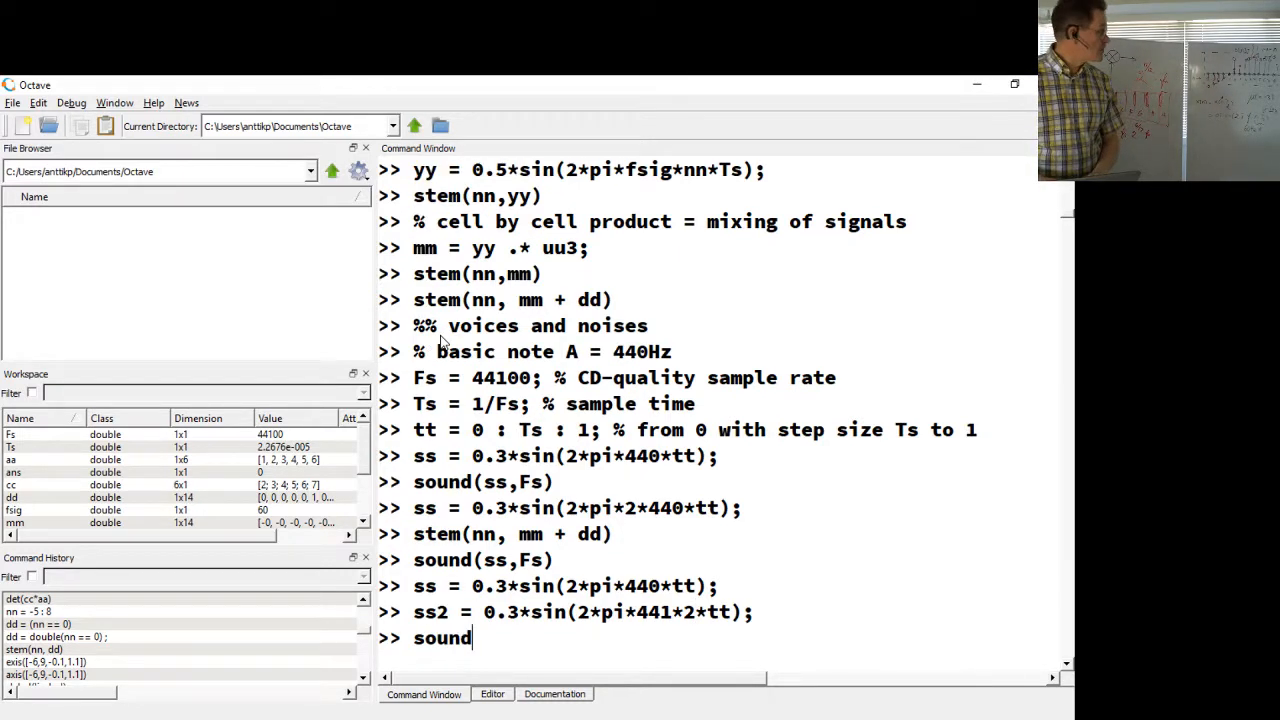
pyautogui.write("(ss'")
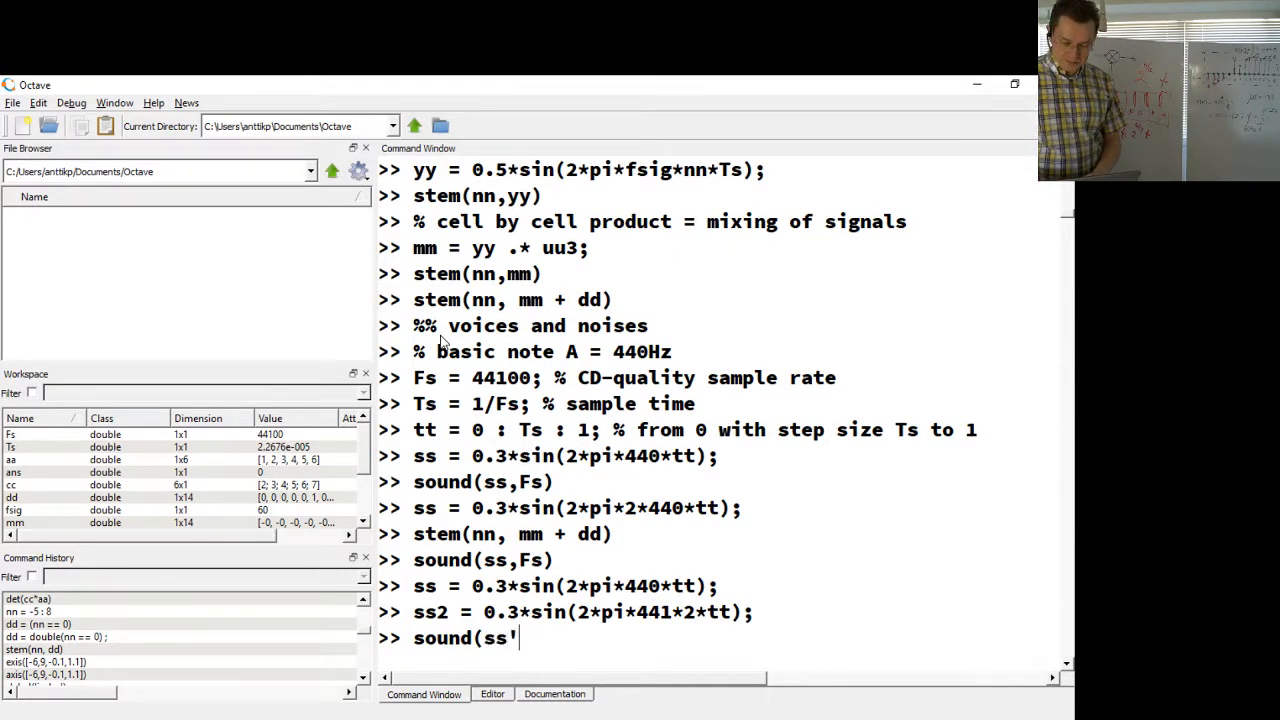
pyautogui.write('+ss2')
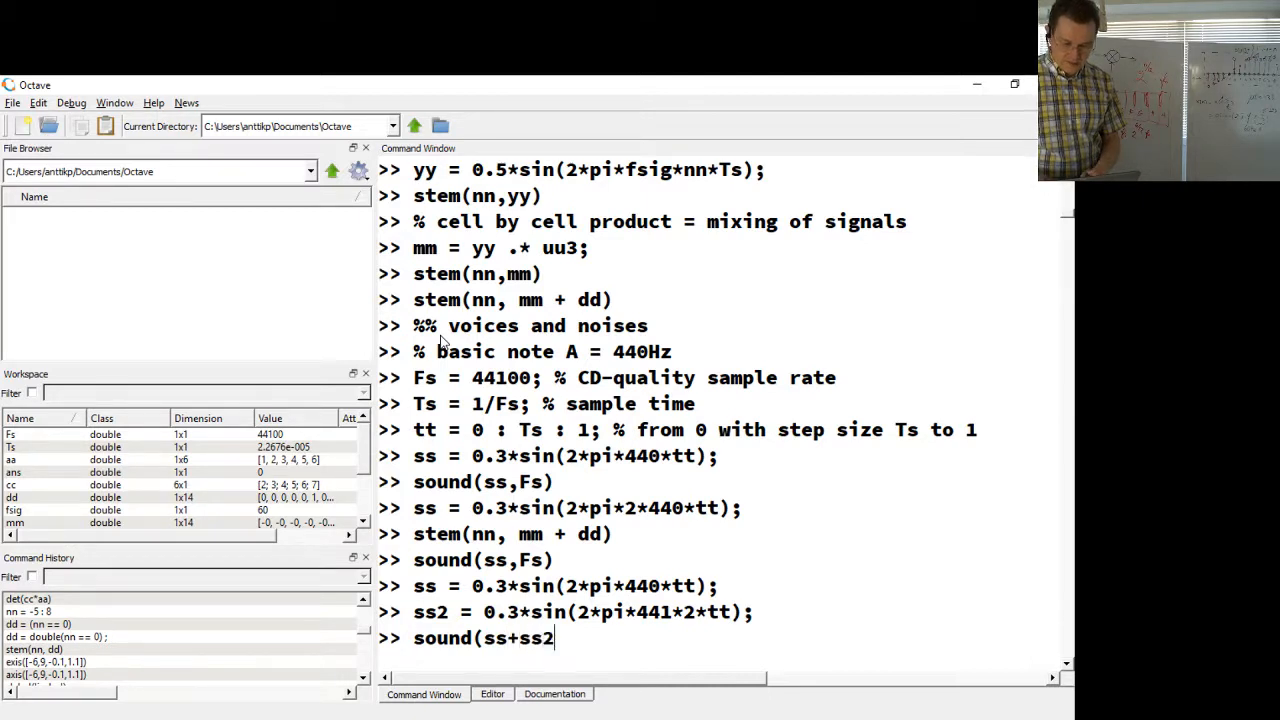
pyautogui.write(',')
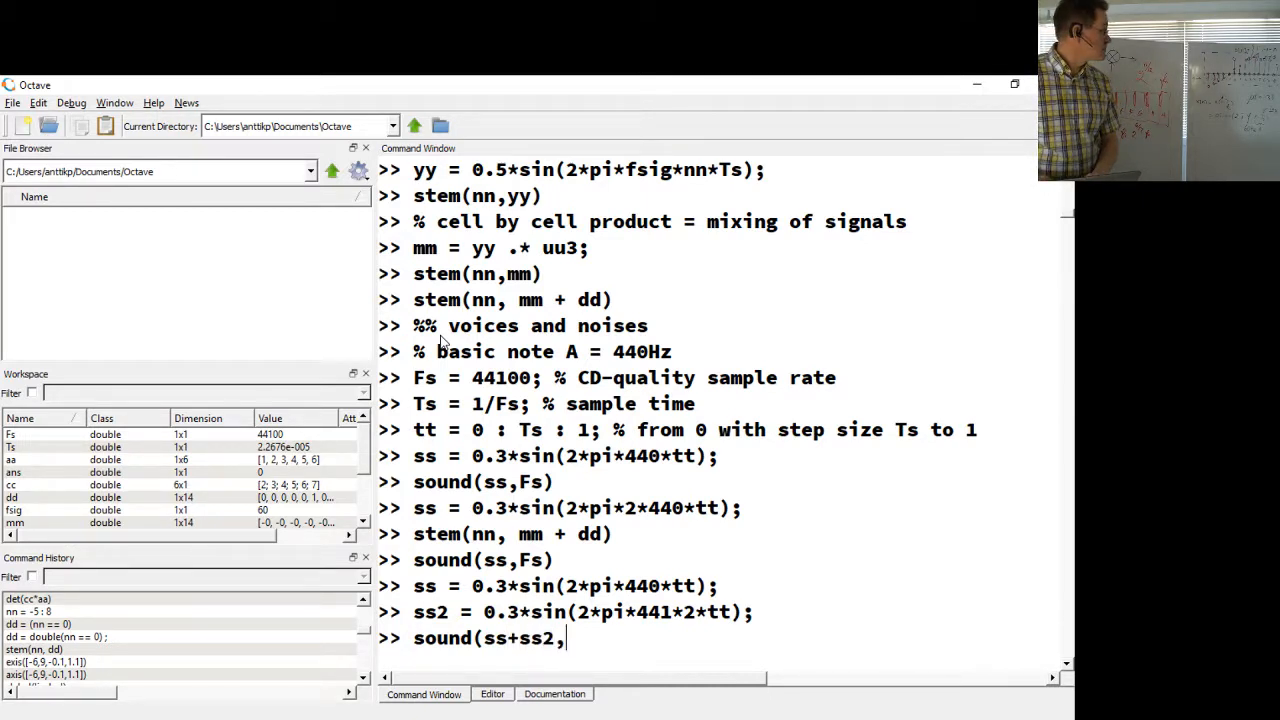
pyautogui.write('Fs)')
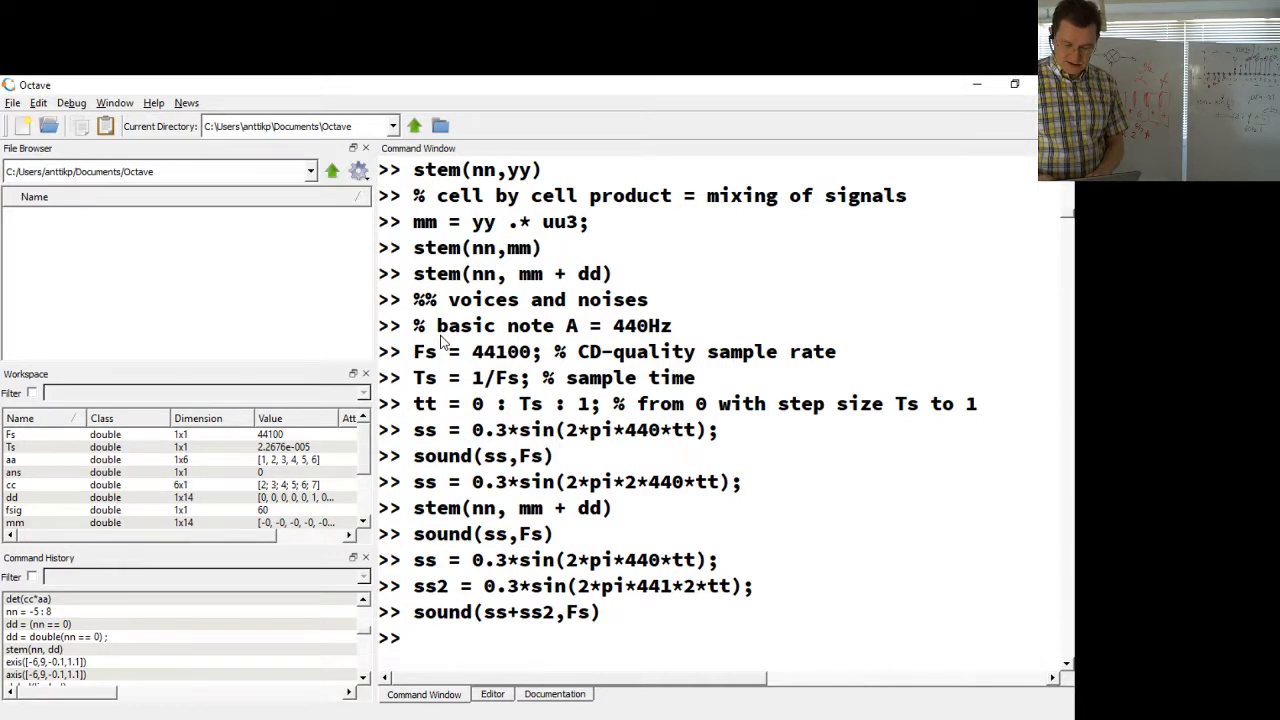
# Step: Enter sx = ss+ss2; to store the summed two-tone signal as sx
pyautogui.write('ss')
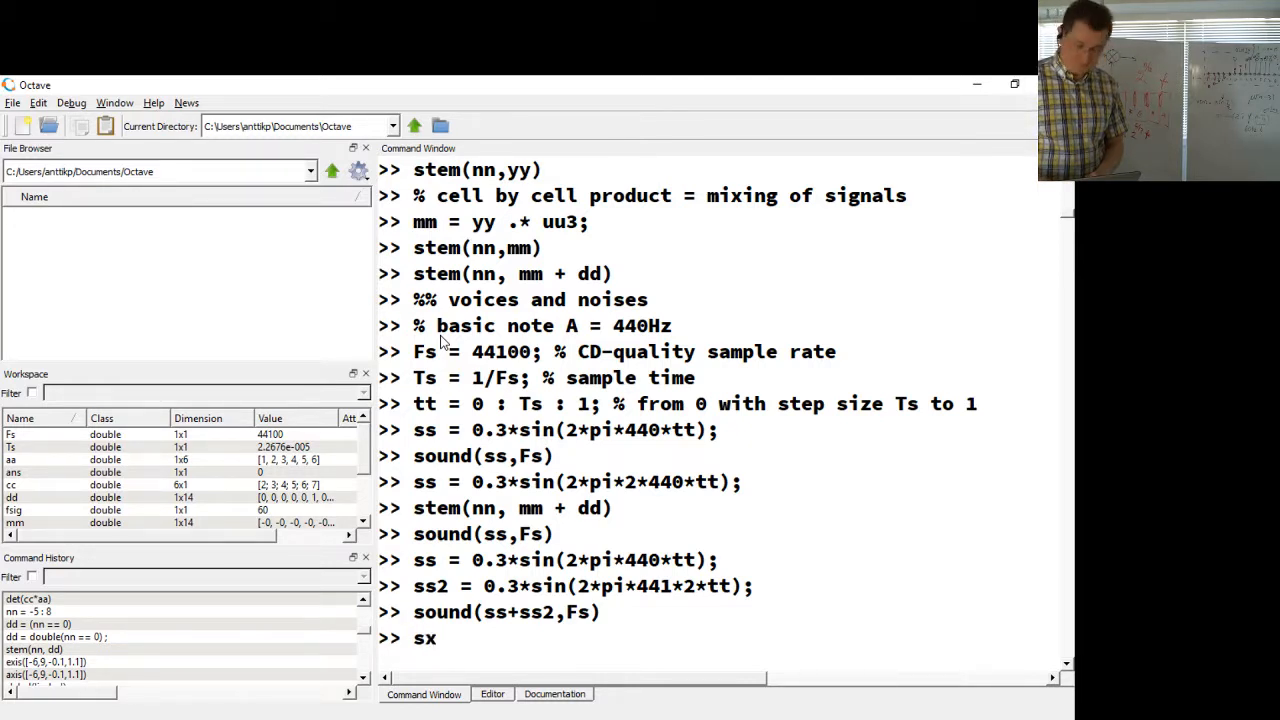
pyautogui.write('= ss')
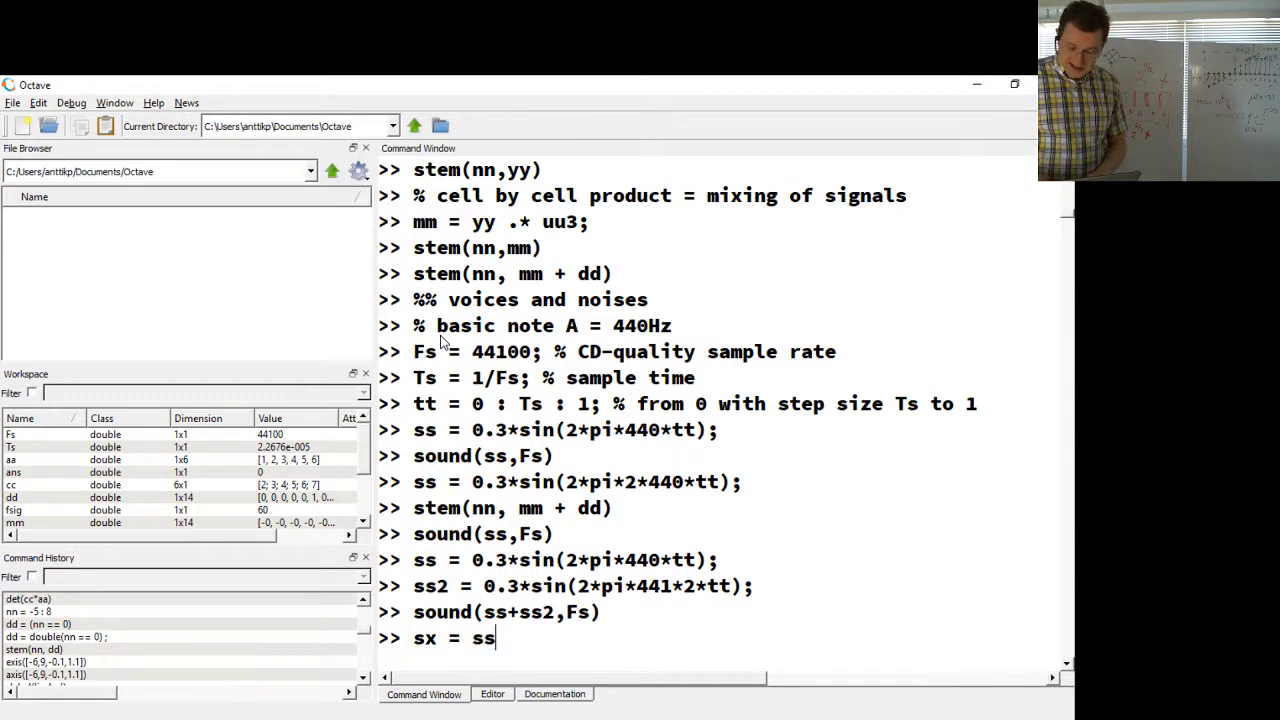
pyautogui.write('+ss2;')
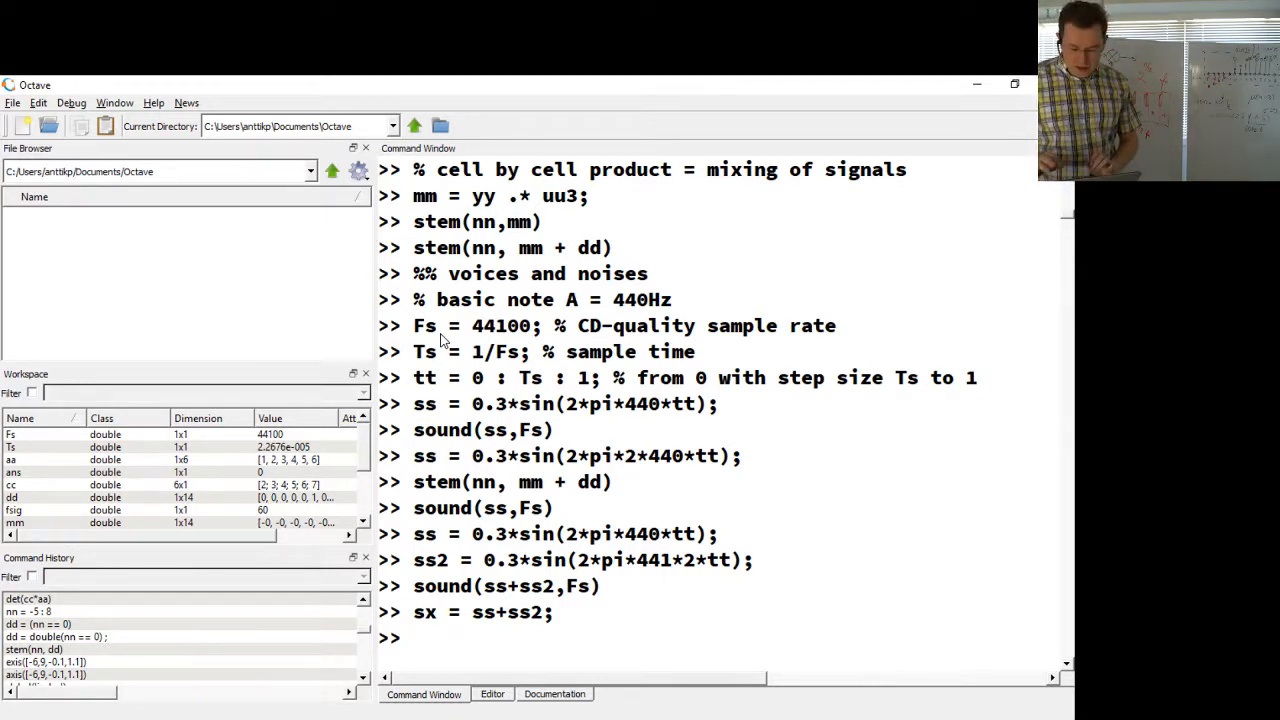
# Step: Enter no = 0.3*randn(size(sx)); for a scaled random-noise vector matching sx
pyautogui.write('nn')
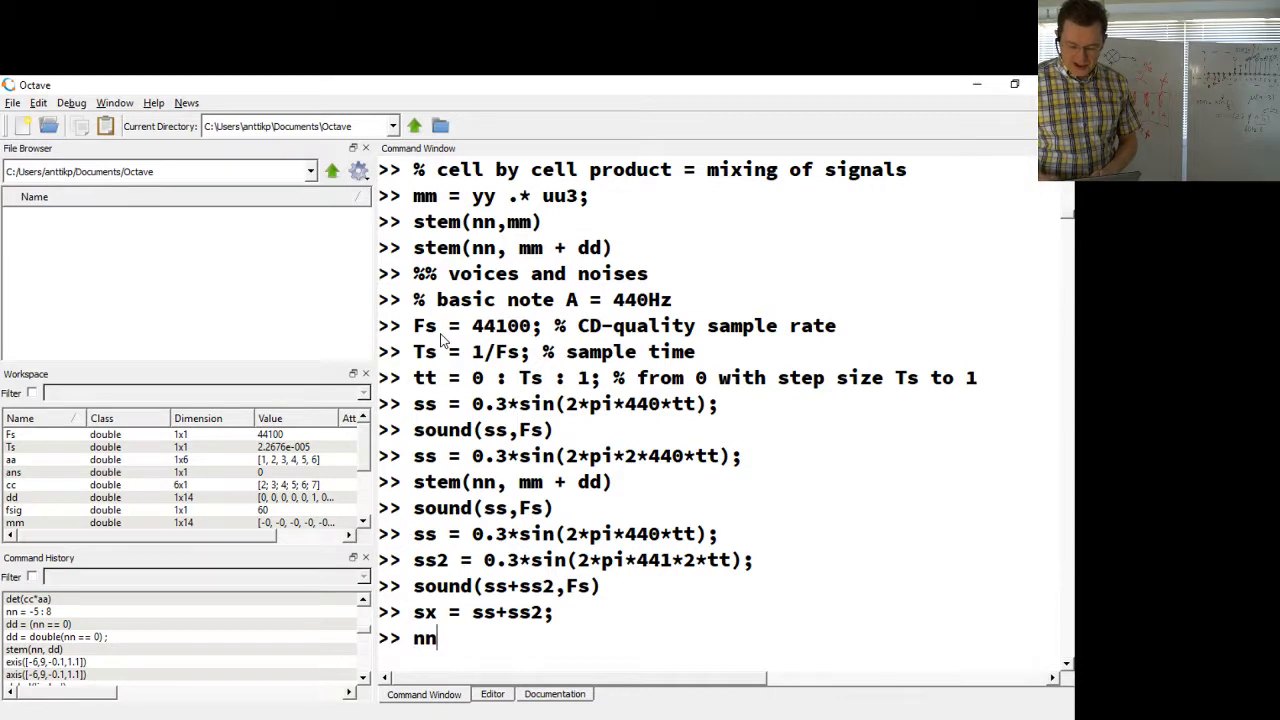
pyautogui.press('Backspace')
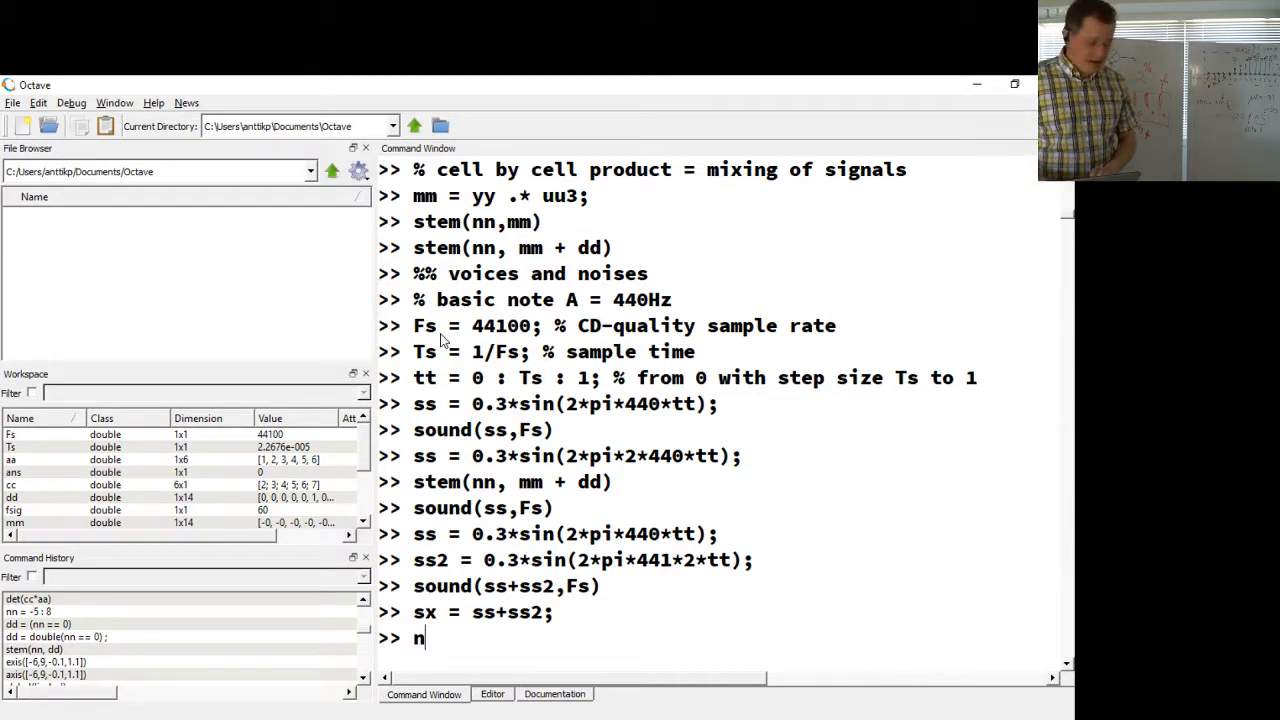
pyautogui.write('o')
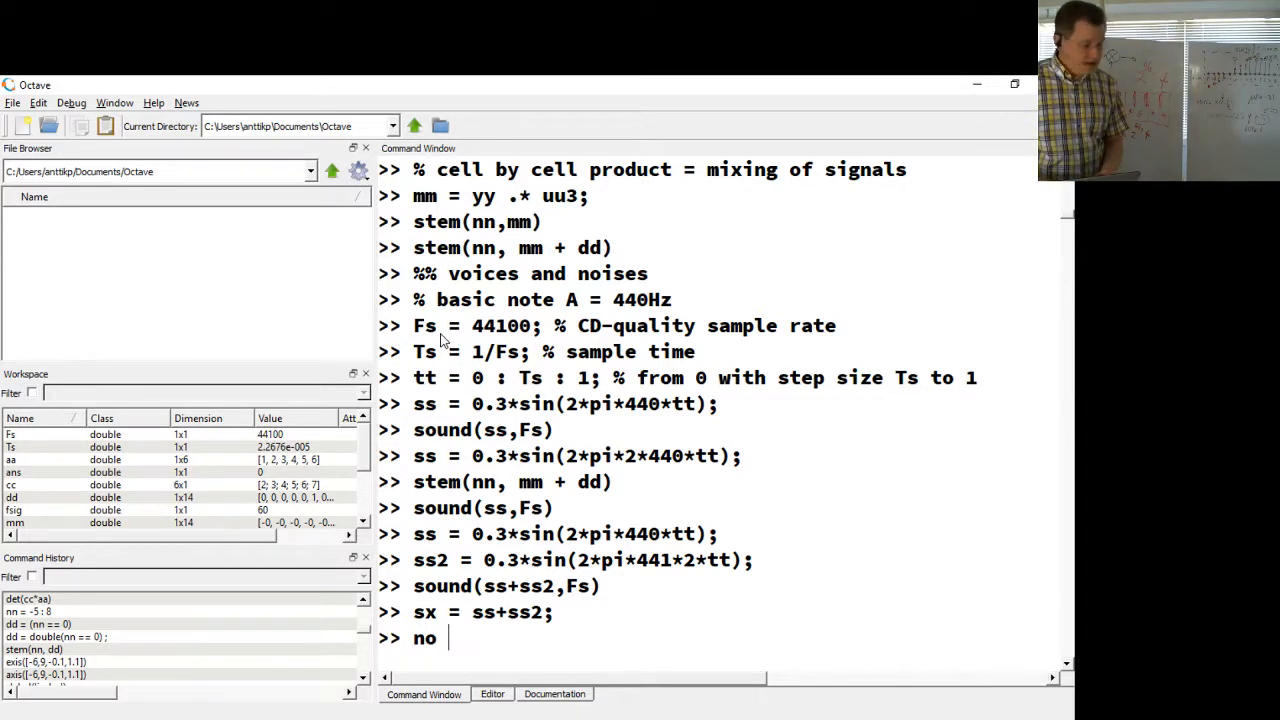
pyautogui.write('= randn')
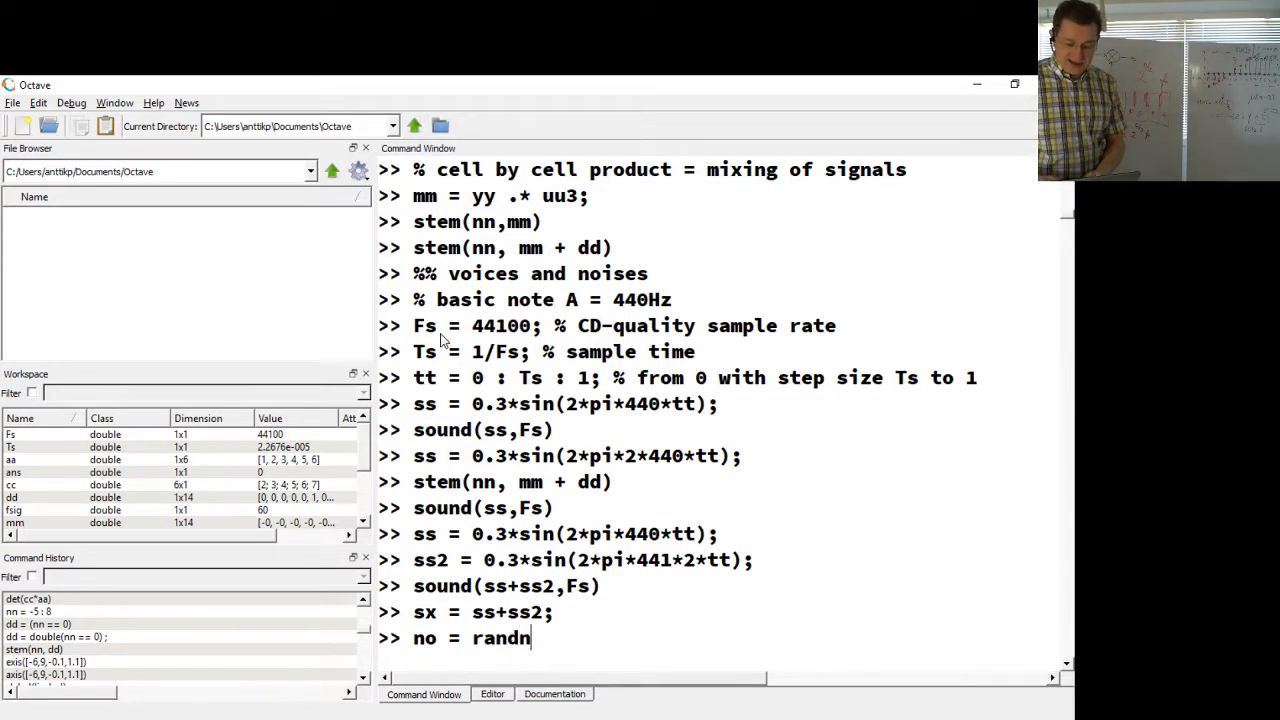
pyautogui.write('(')
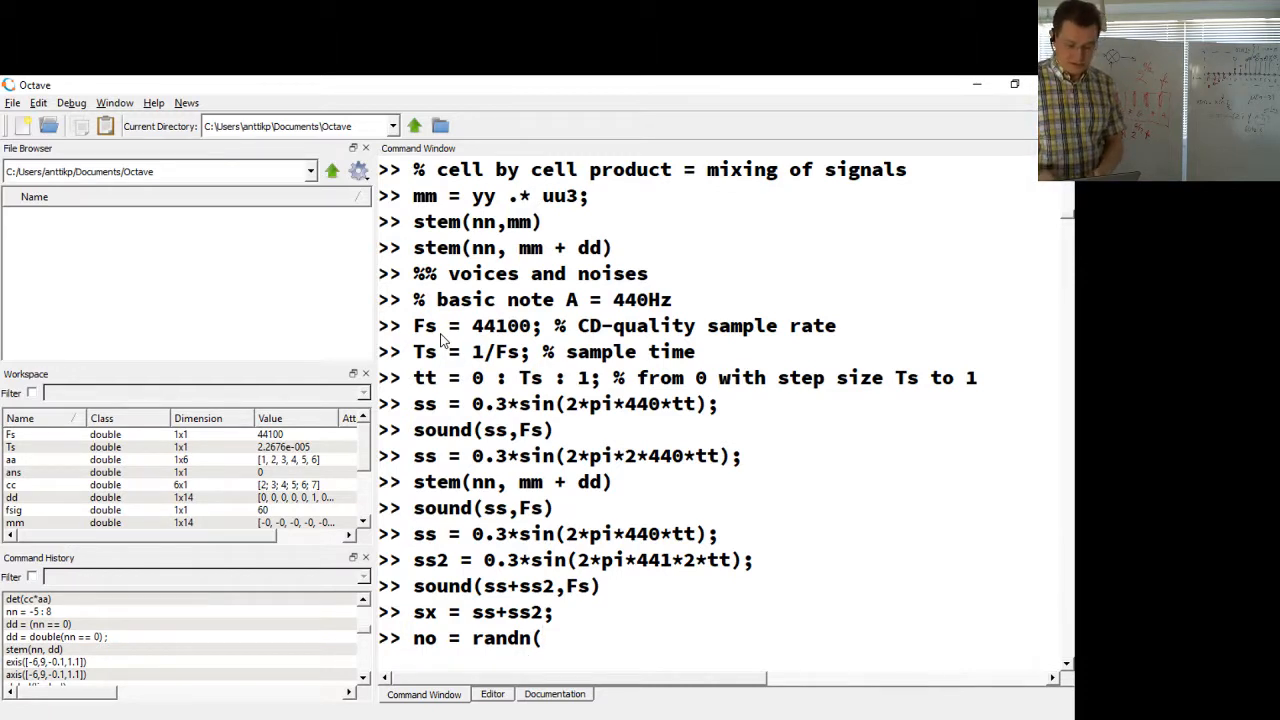
pyautogui.write('size(')
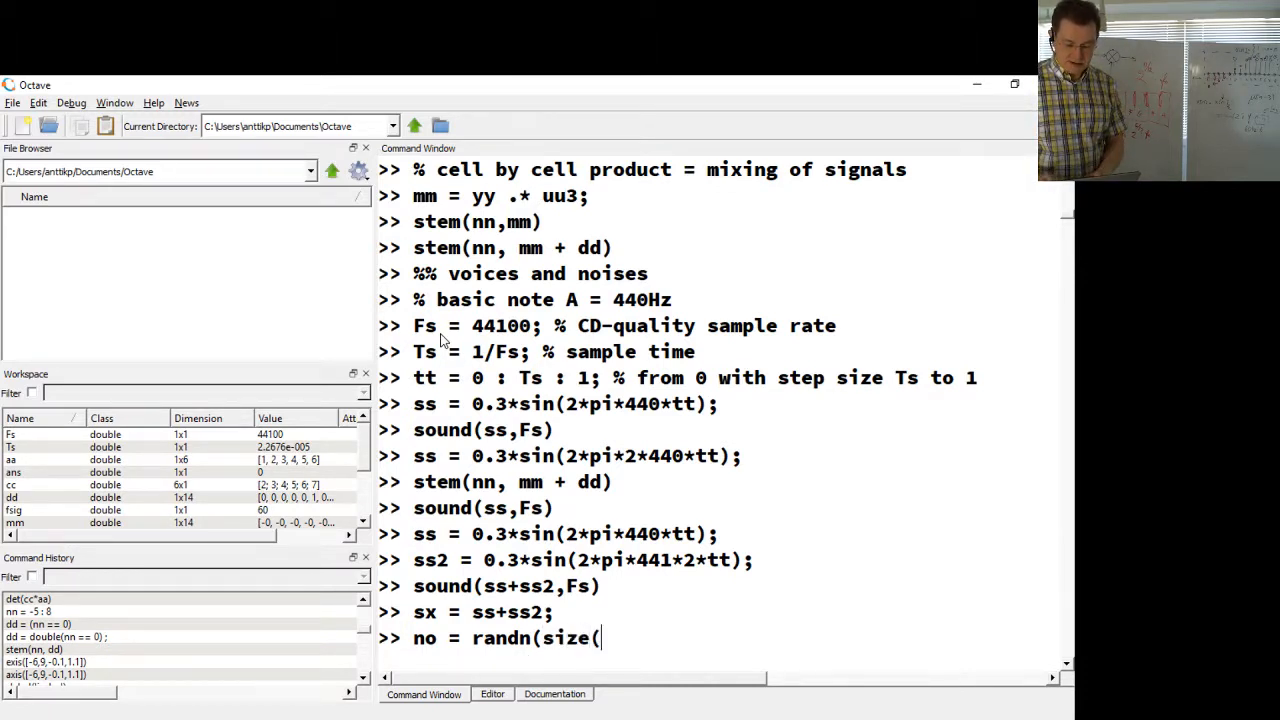
pyautogui.write('sx')
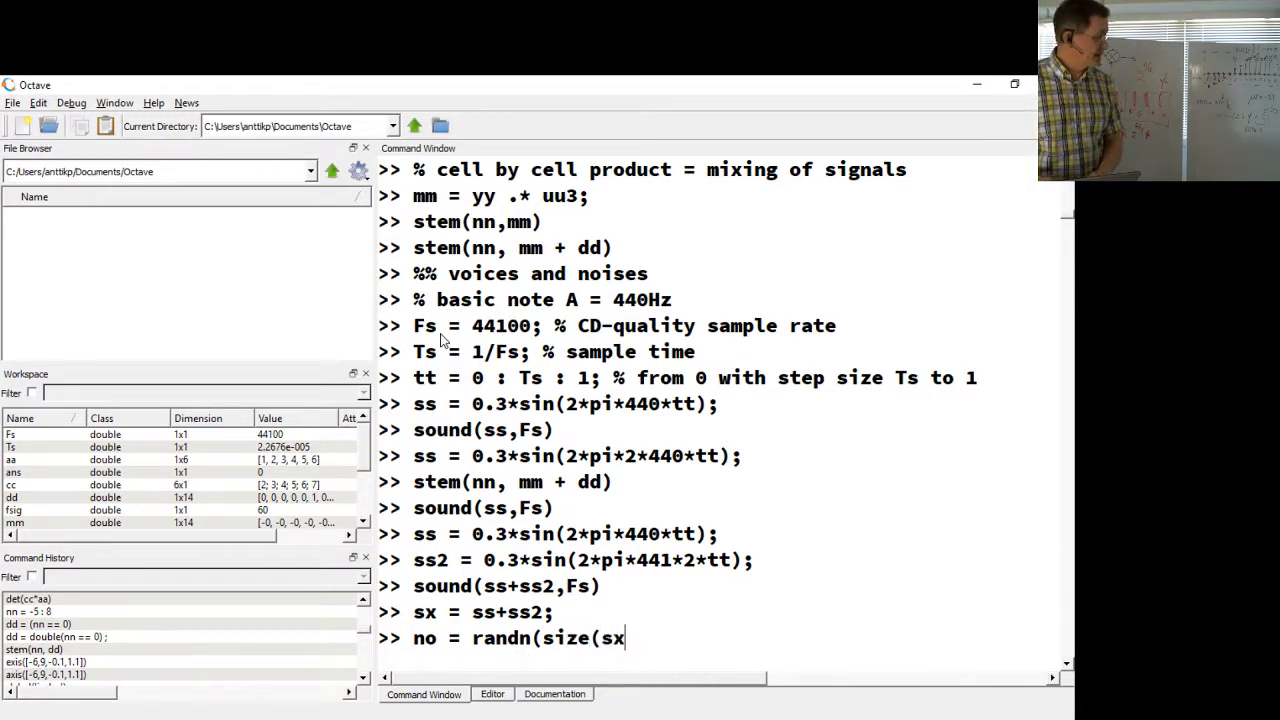
pyautogui.write(')')
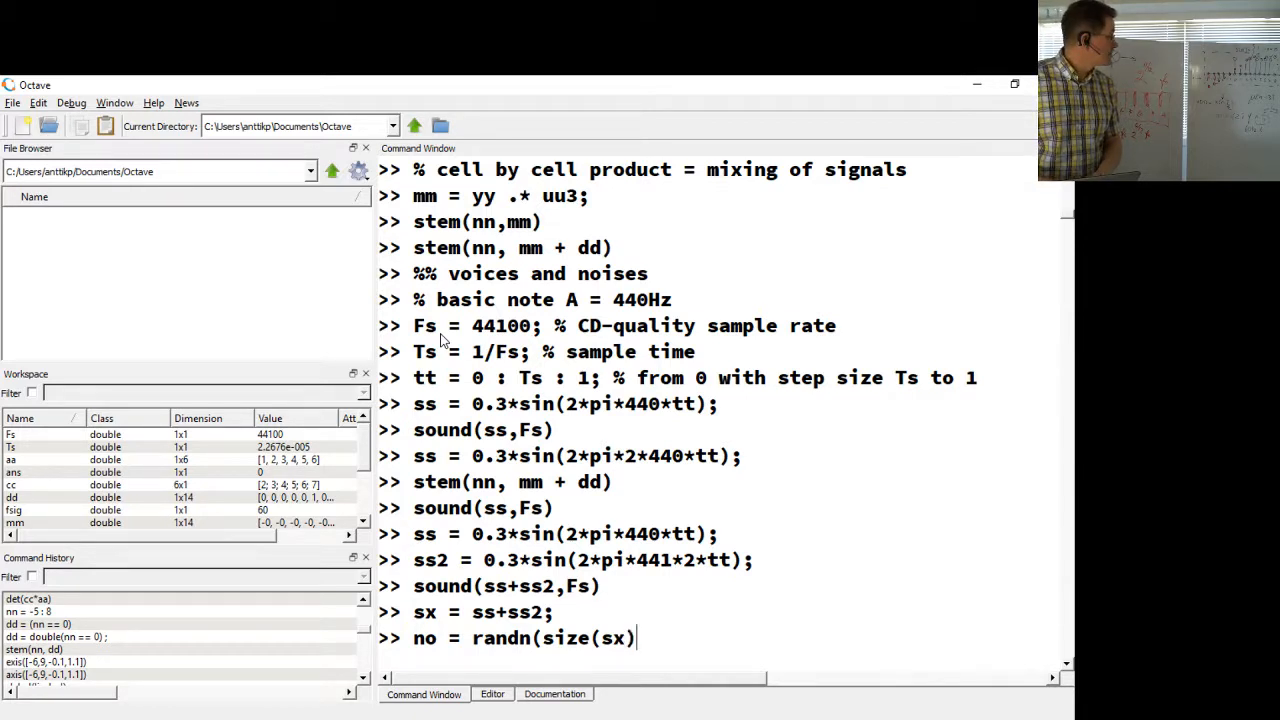
pyautogui.write(');')
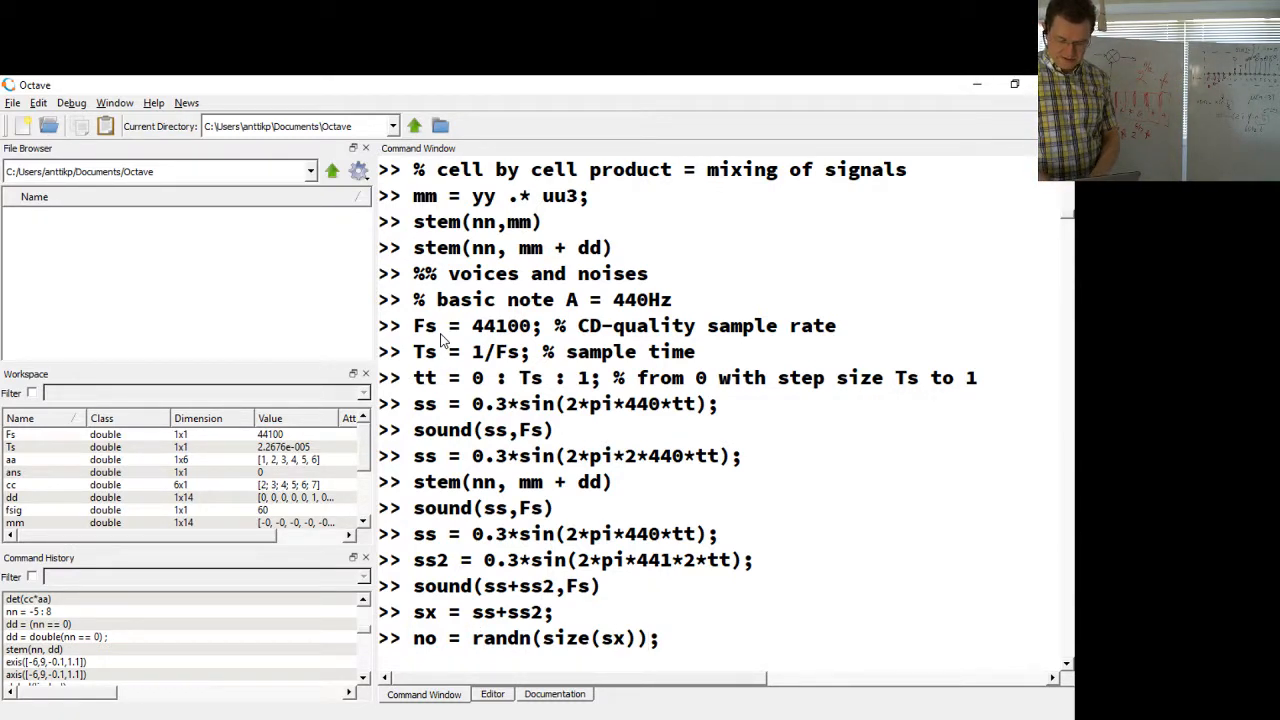
pyautogui.write('03*')
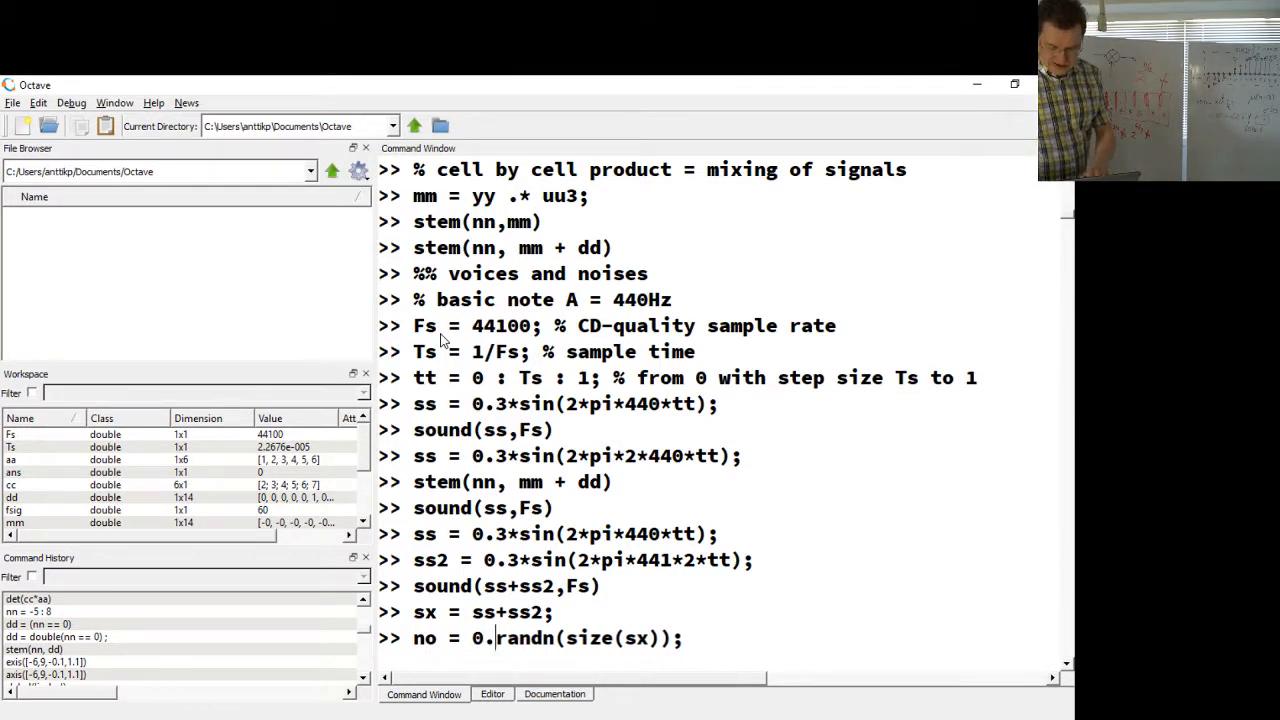
pyautogui.write('3*')
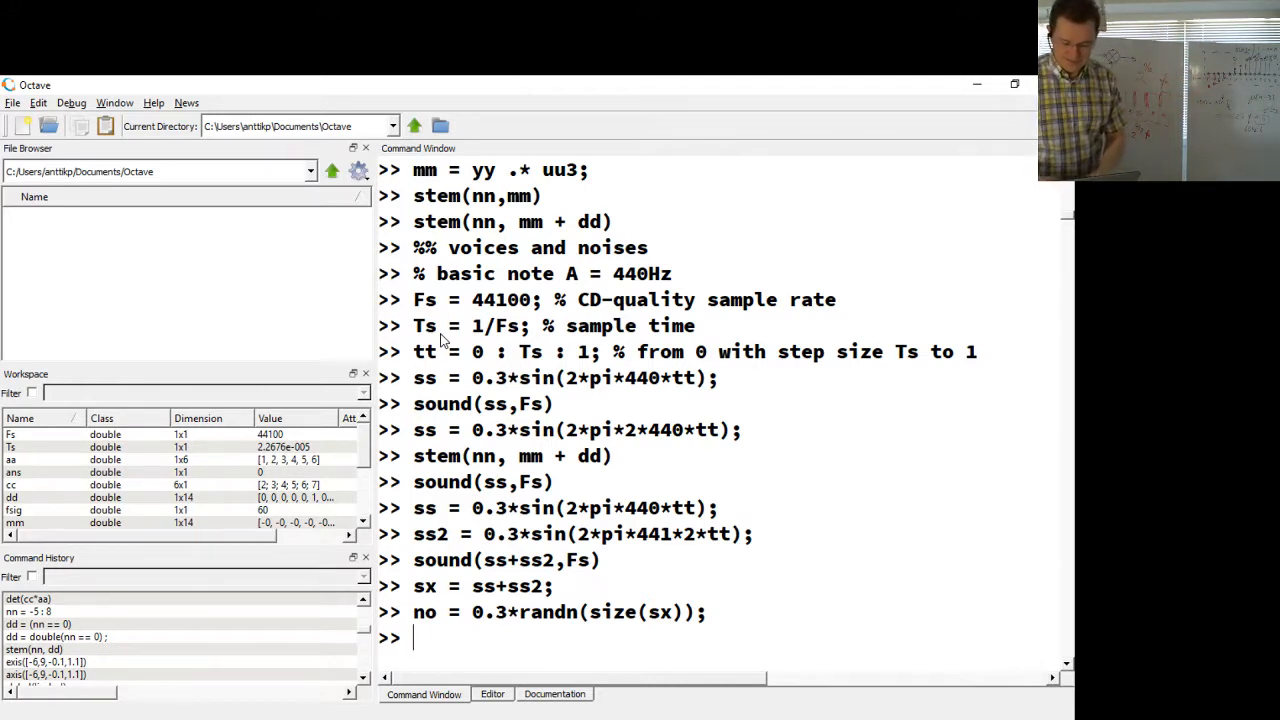
# Step: Run sound(no,Fs) to play the noise on its own
pyautogui.write('soudn(n')
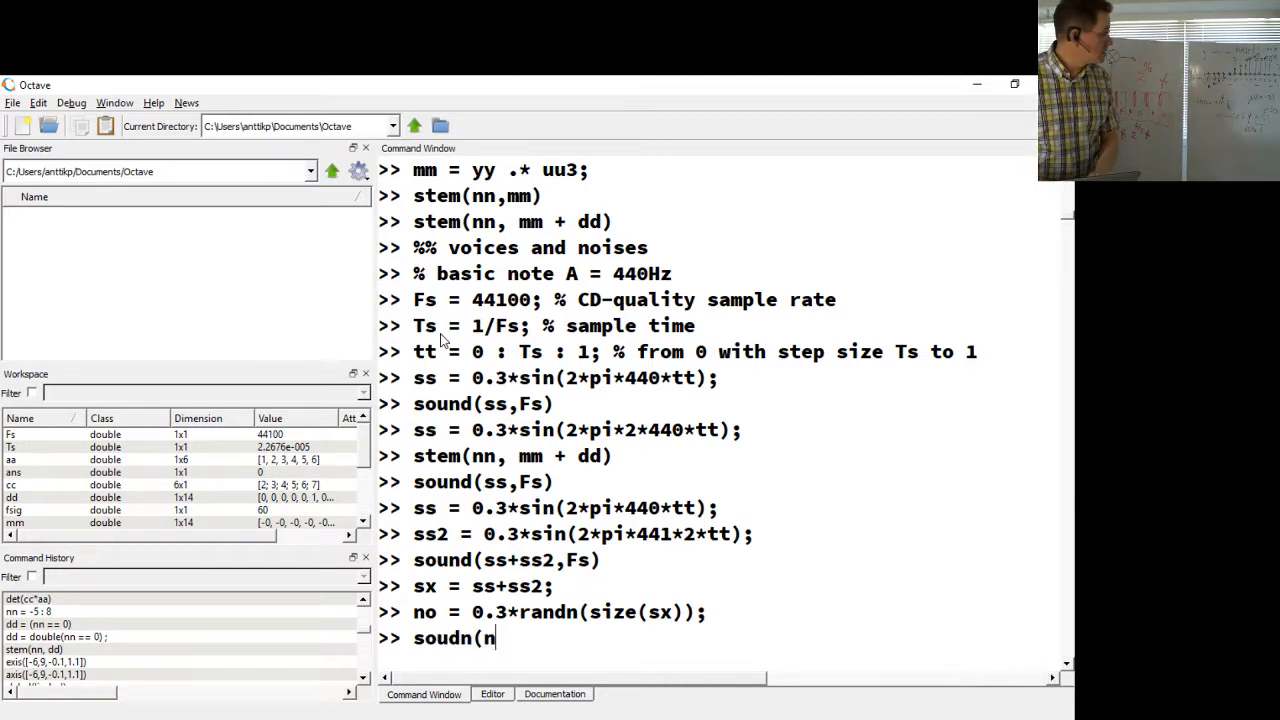
pyautogui.press('backspace')
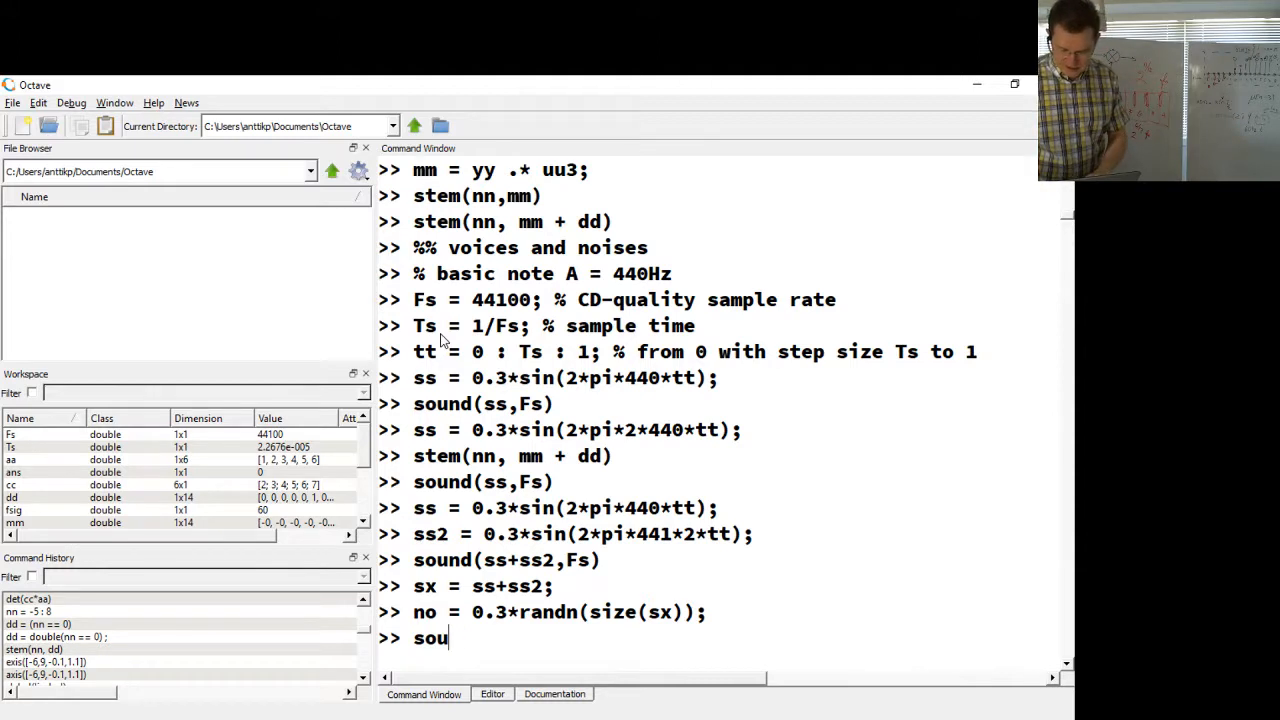
pyautogui.write('nd(no,Fs')
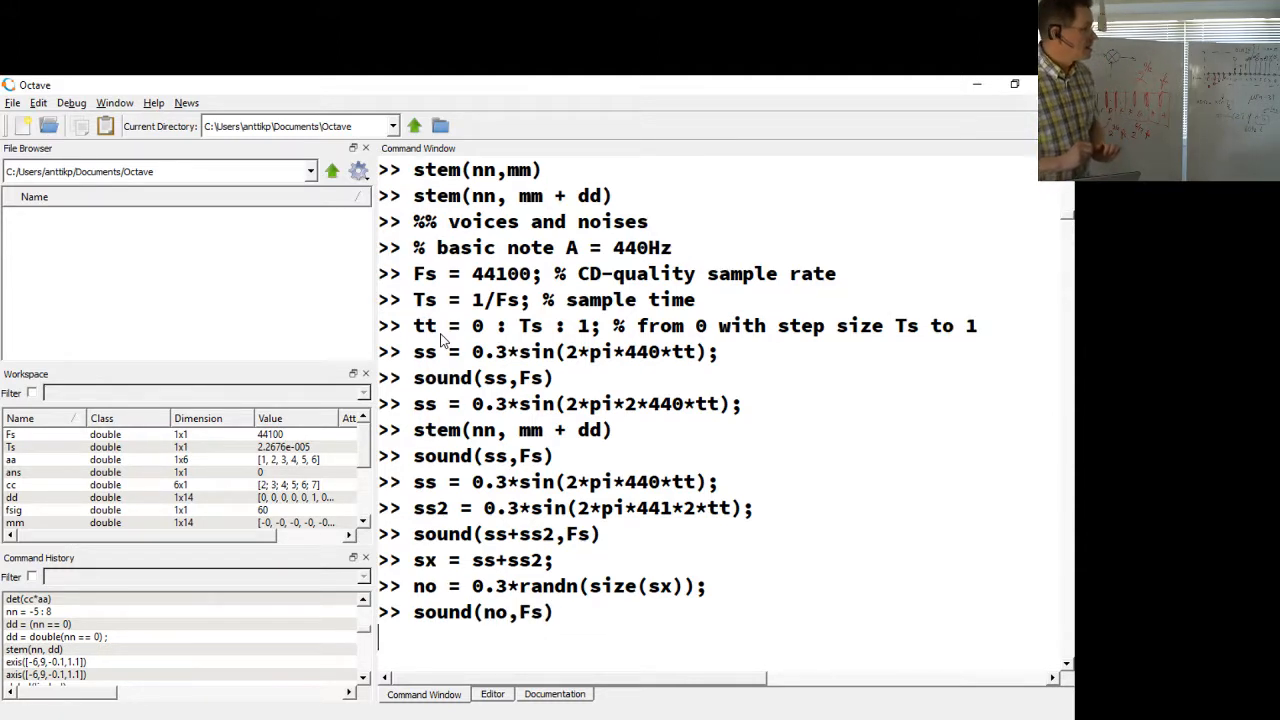
pyautogui.press('Return')
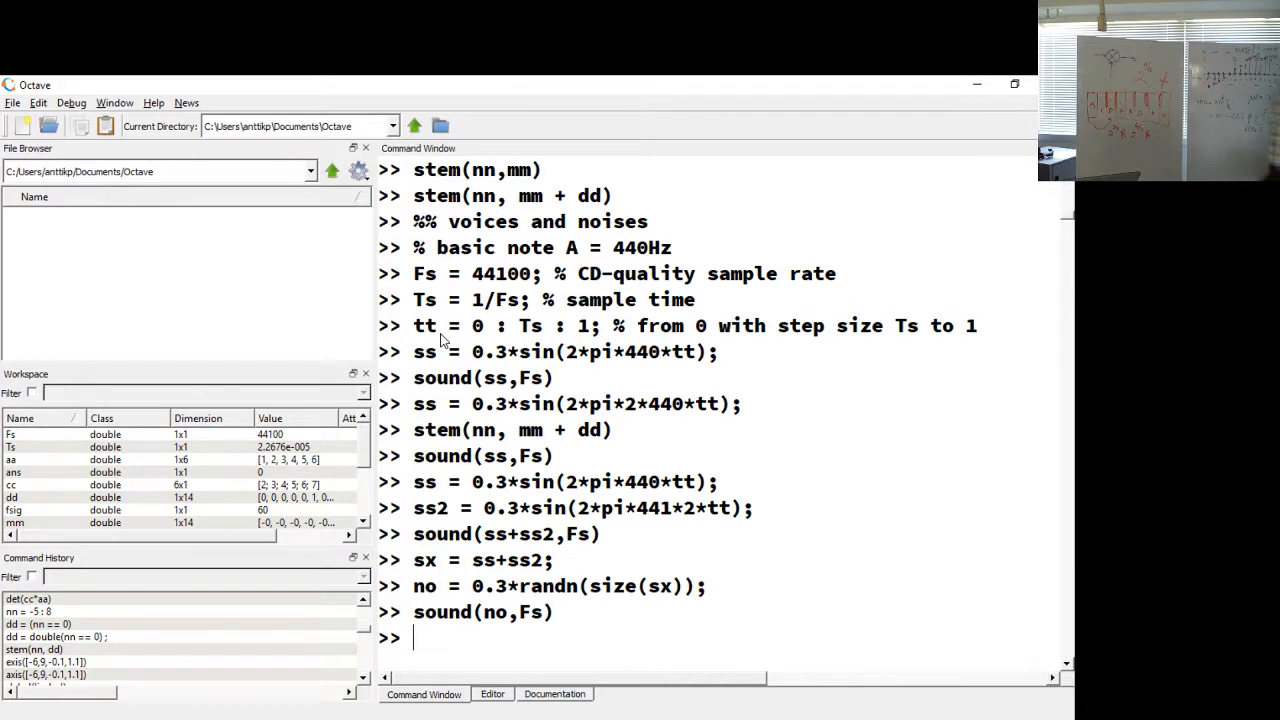
# Step: Enter sound(sx+no,Fs) to play the two-tone signal with the noise added
pyautogui.write('sound(no,Fs)')
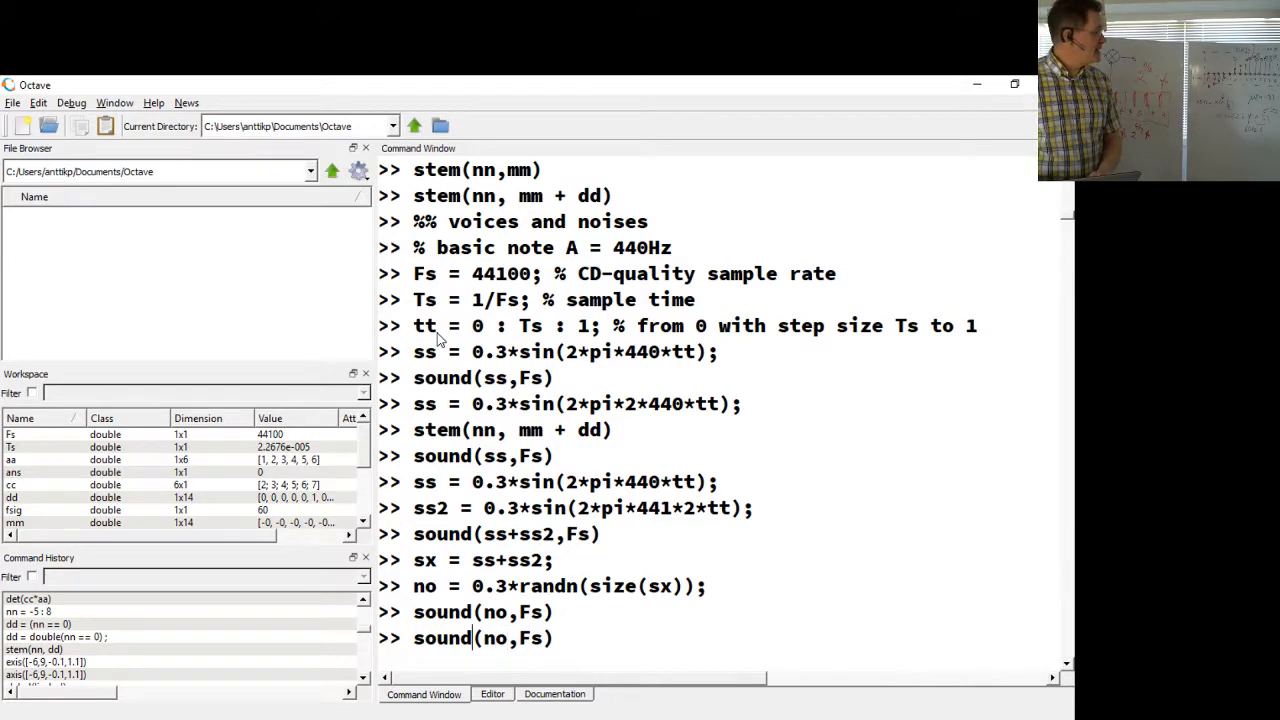
pyautogui.write('sx+')
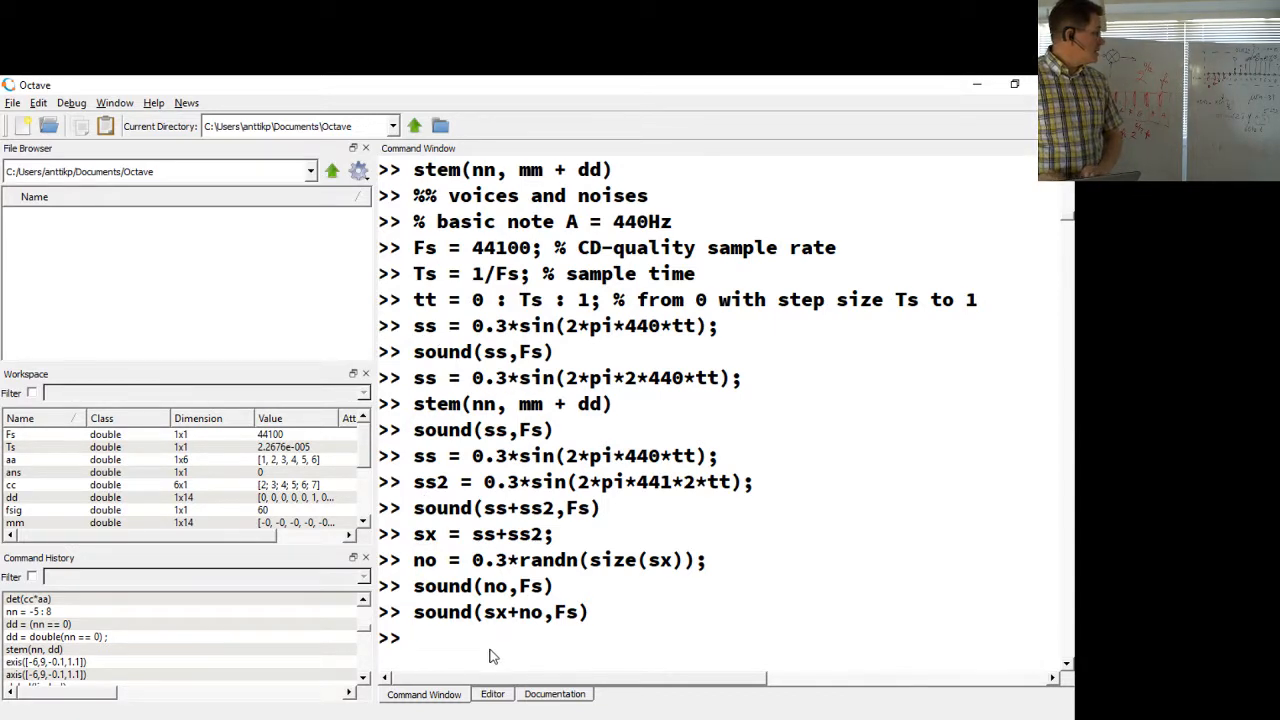
# Step: Compute snr = 10*log10(var(sx)/var(no)), giving 0.026017 dB
pyautogui.write('snr =')
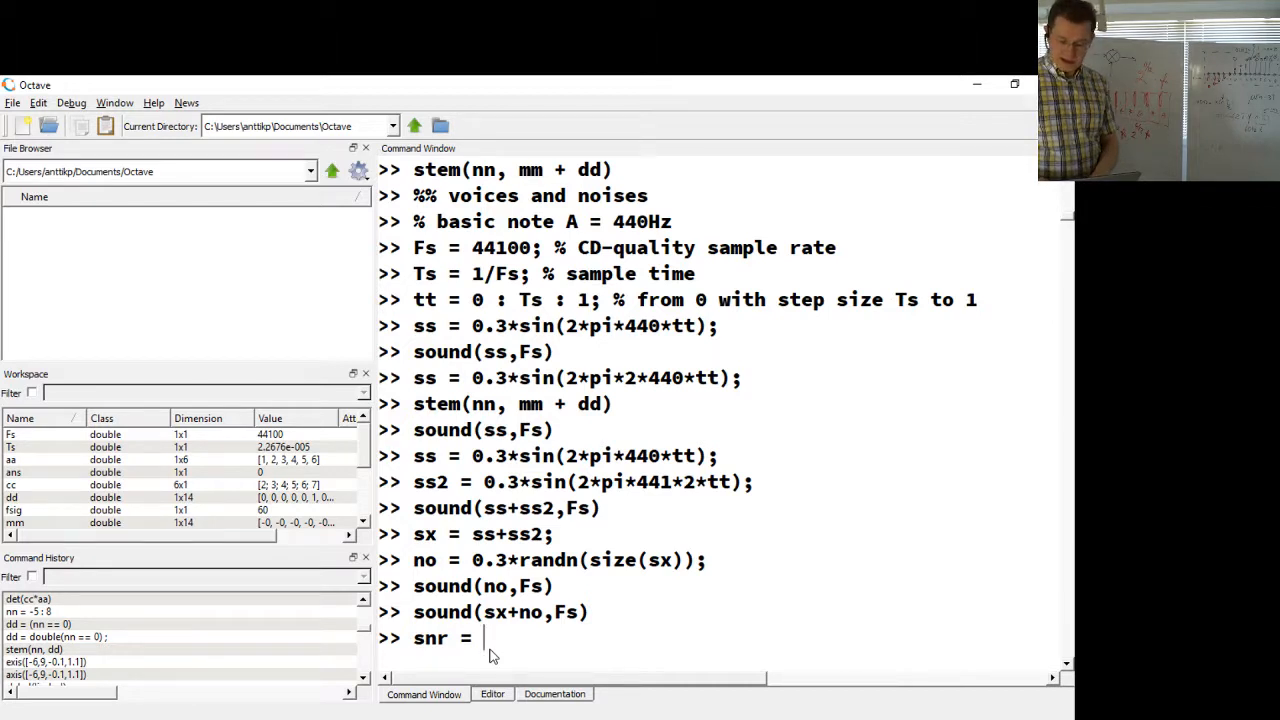
pyautogui.write('10*lo')
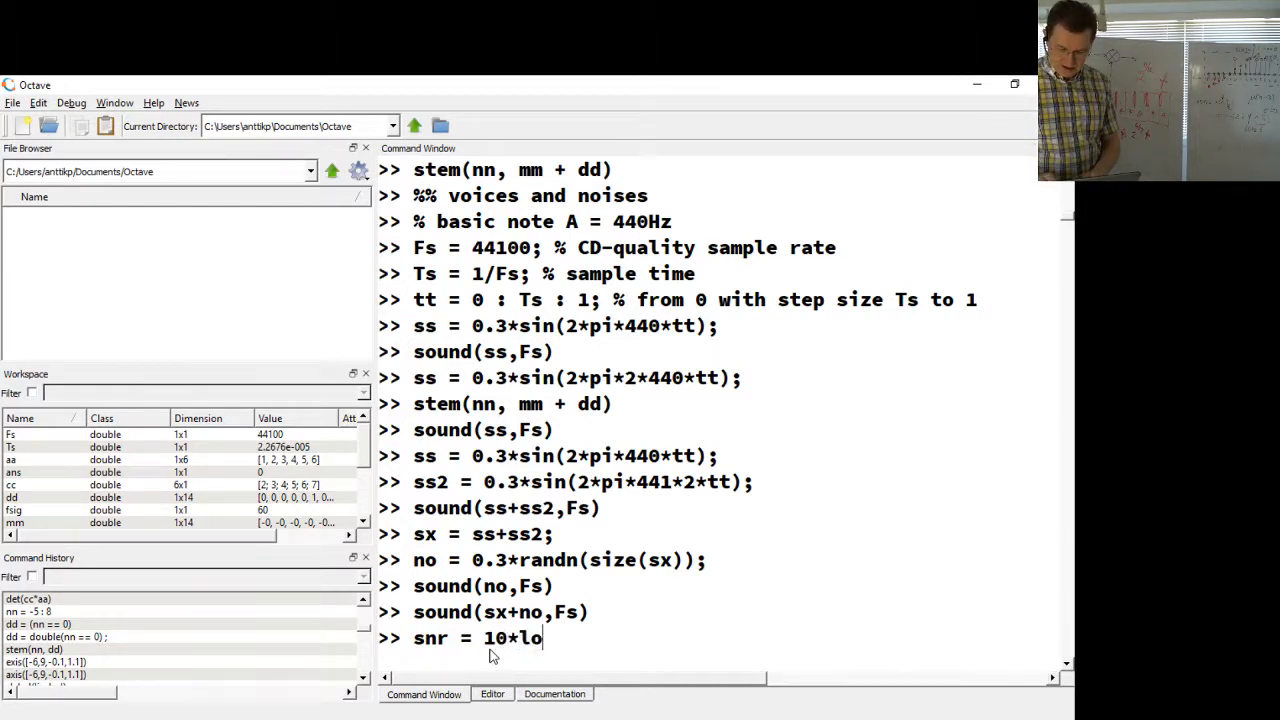
pyautogui.write('g10(')
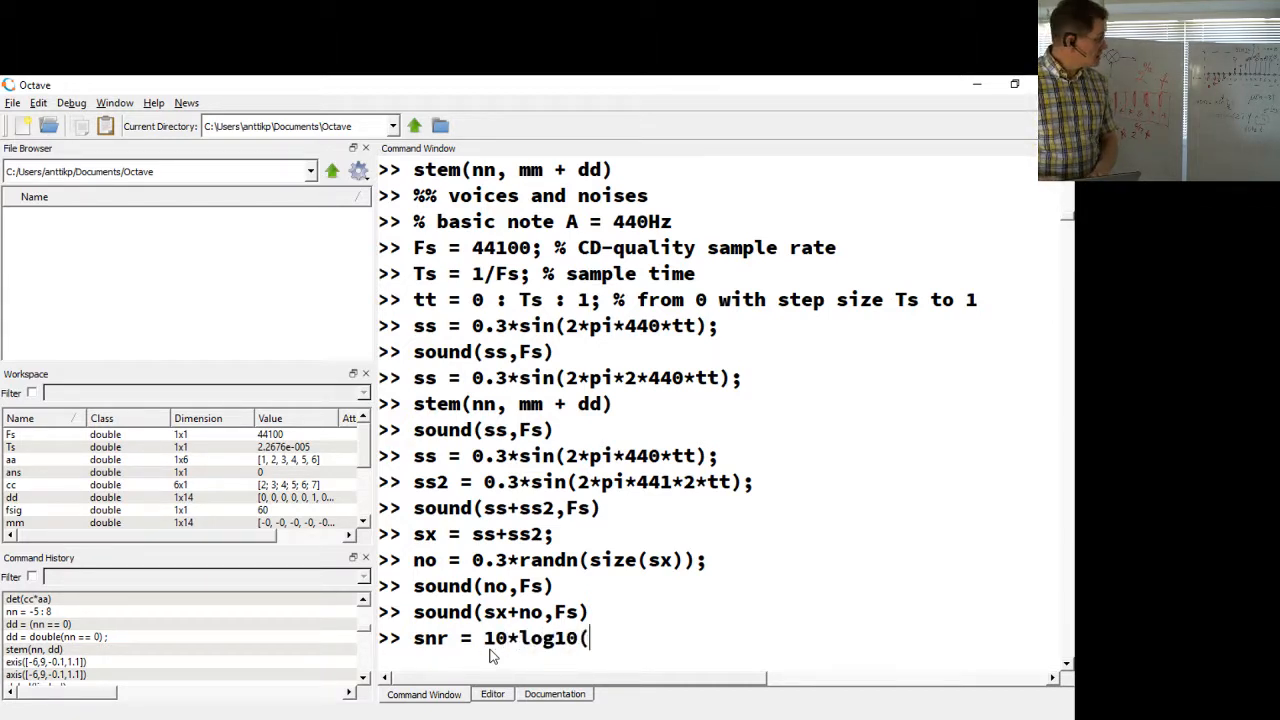
pyautogui.write('va')
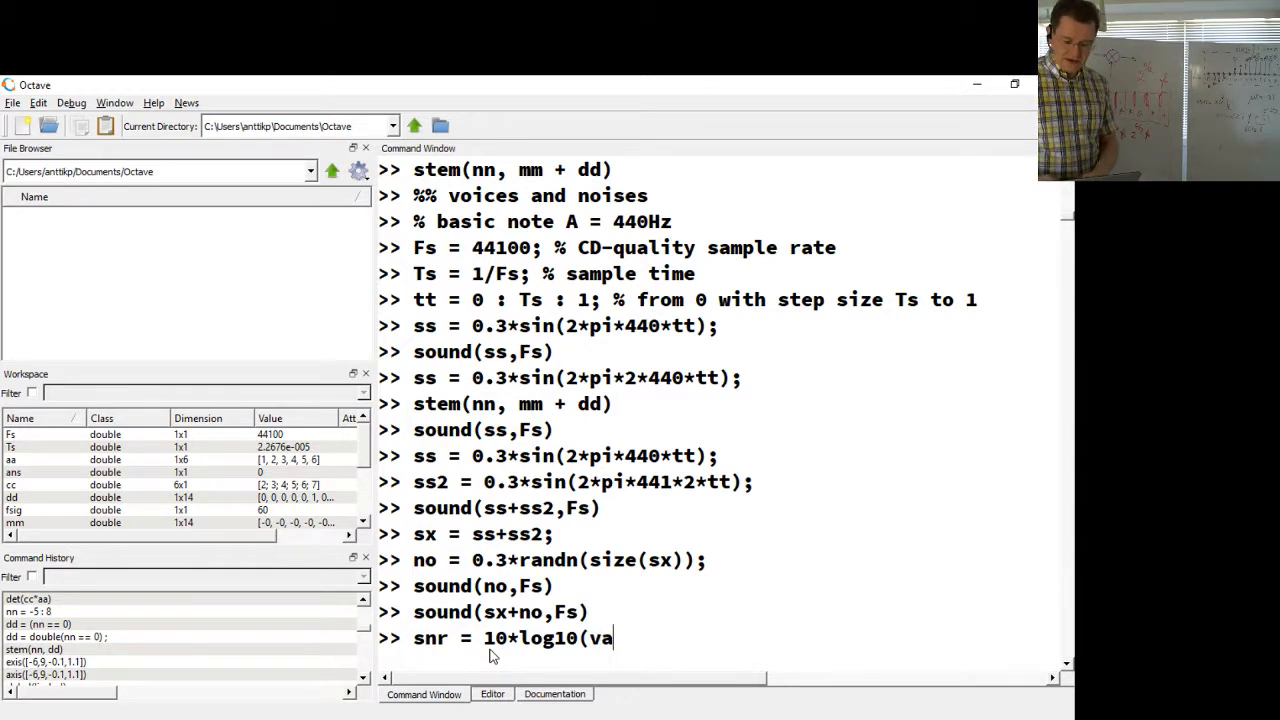
pyautogui.write('r(')
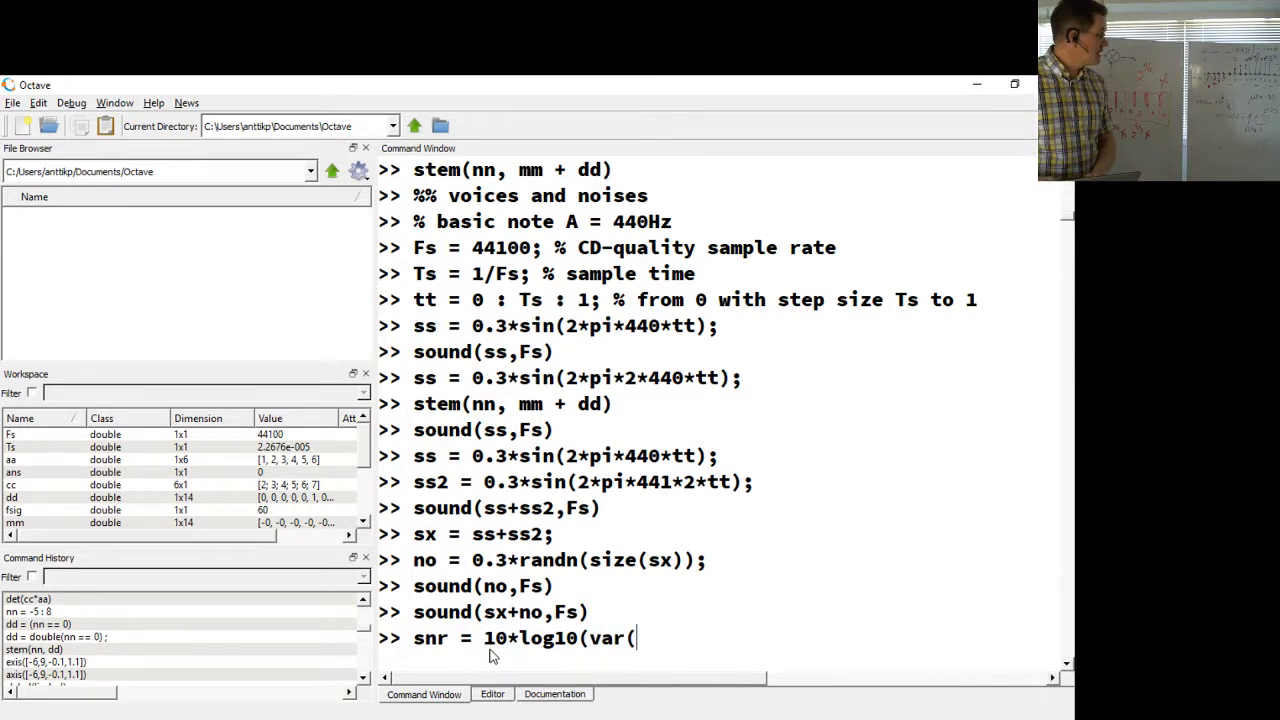
pyautogui.write('sx')
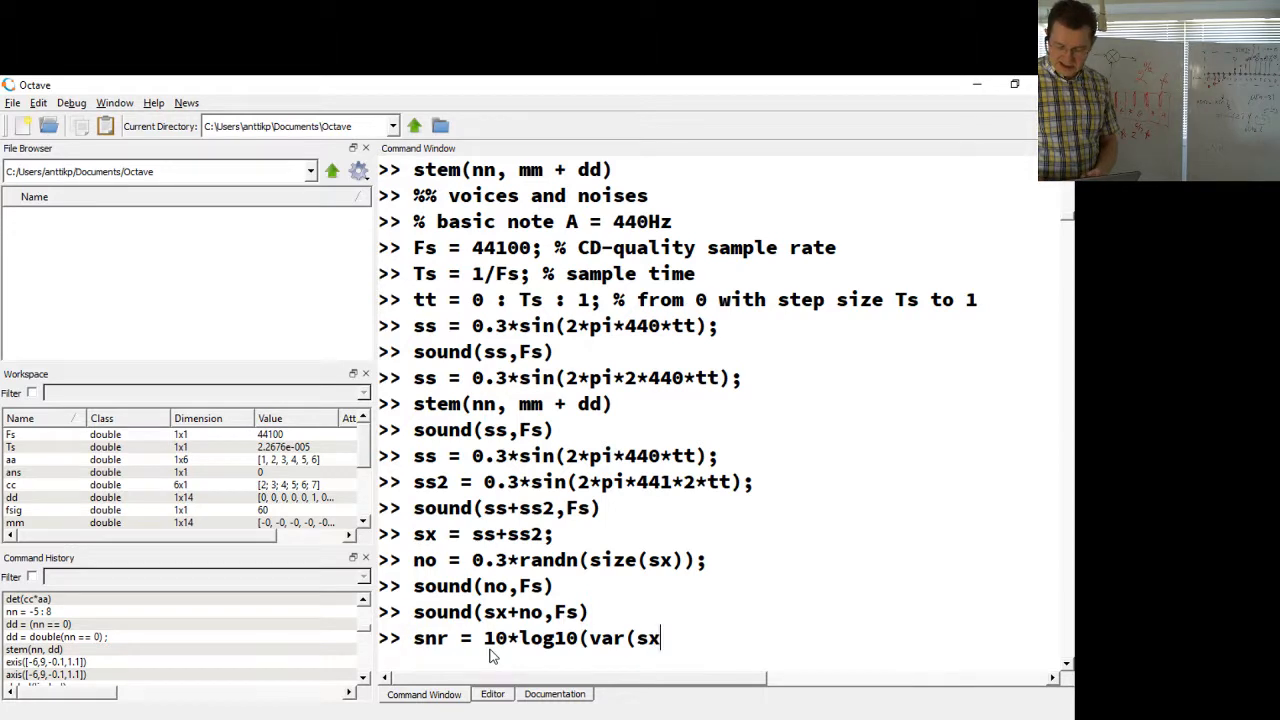
pyautogui.write(')/')
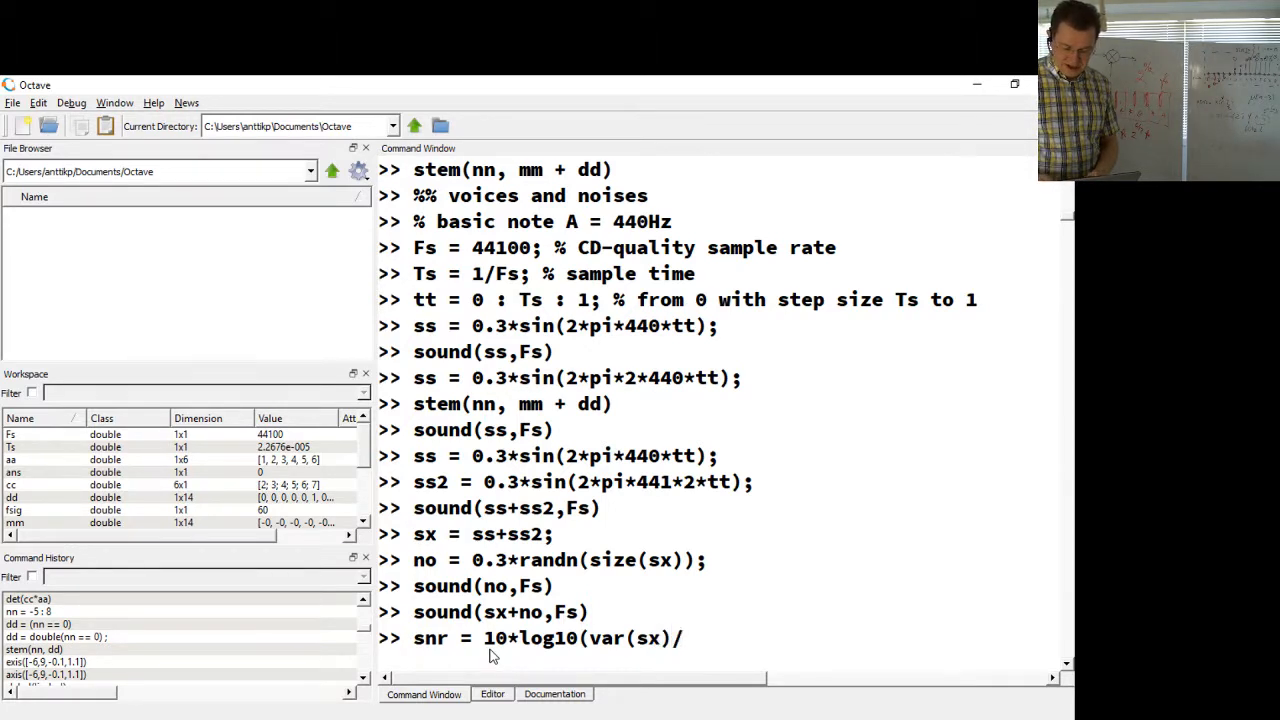
pyautogui.write('var(no')
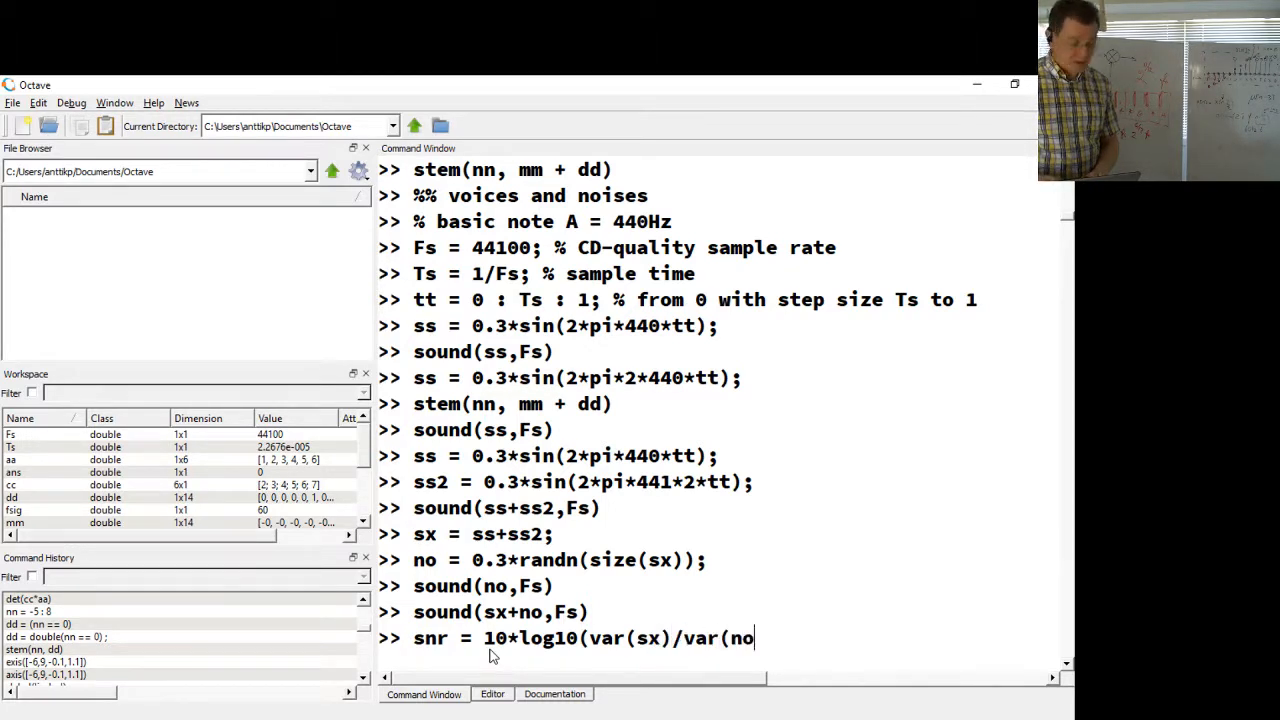
pyautogui.write('))')
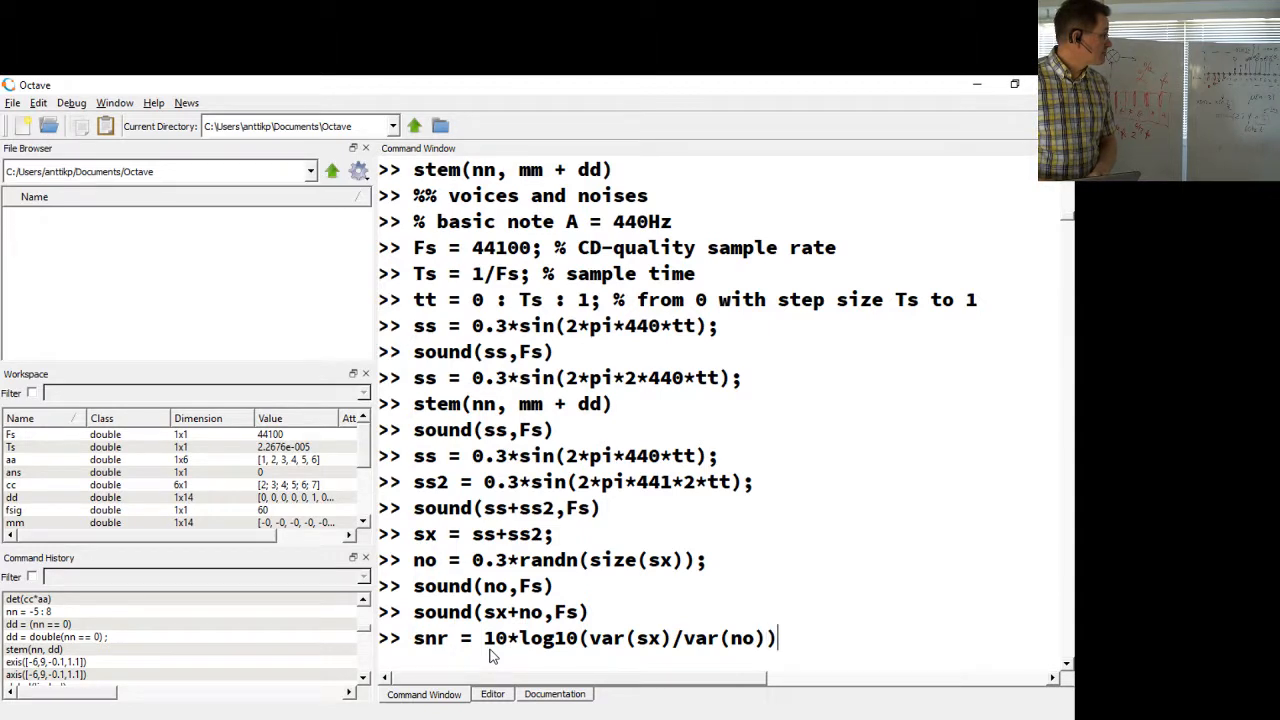
pyautogui.press('Return')
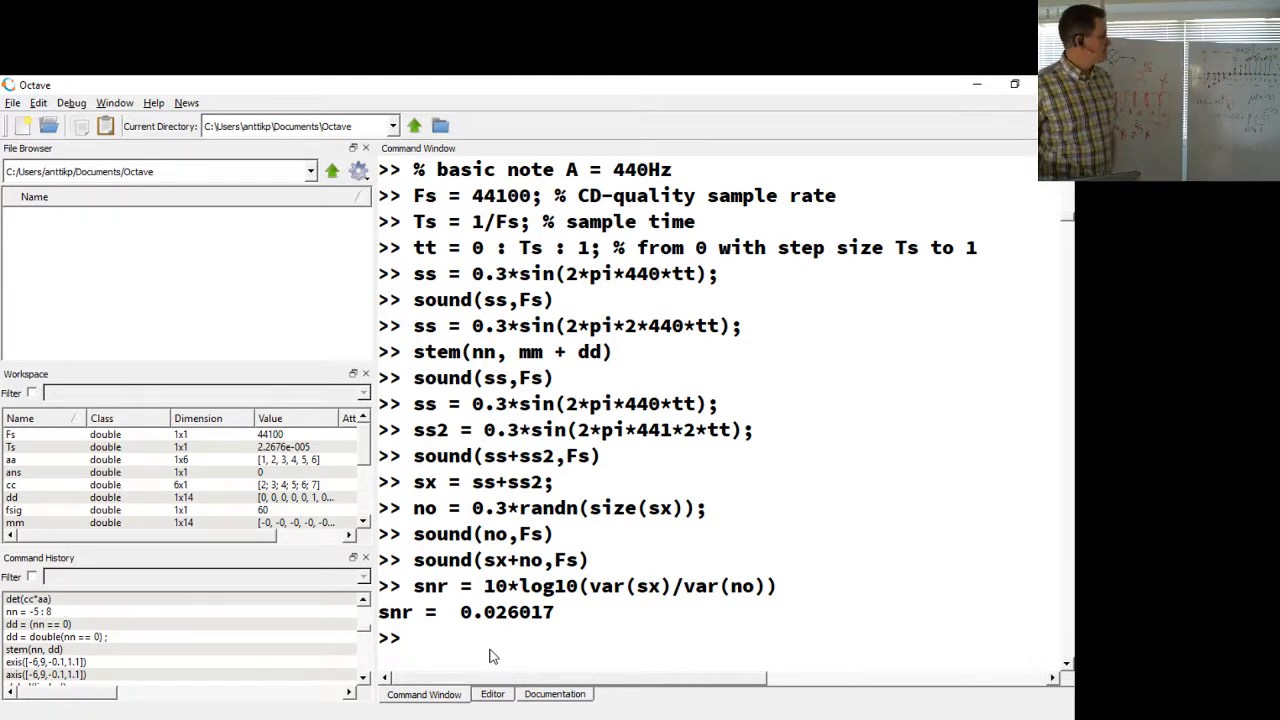
# Step: Run sound(sx+no,Fs) again to replay the noisy two-tone mixture
pyautogui.write('sound(sx+no,Fs)')
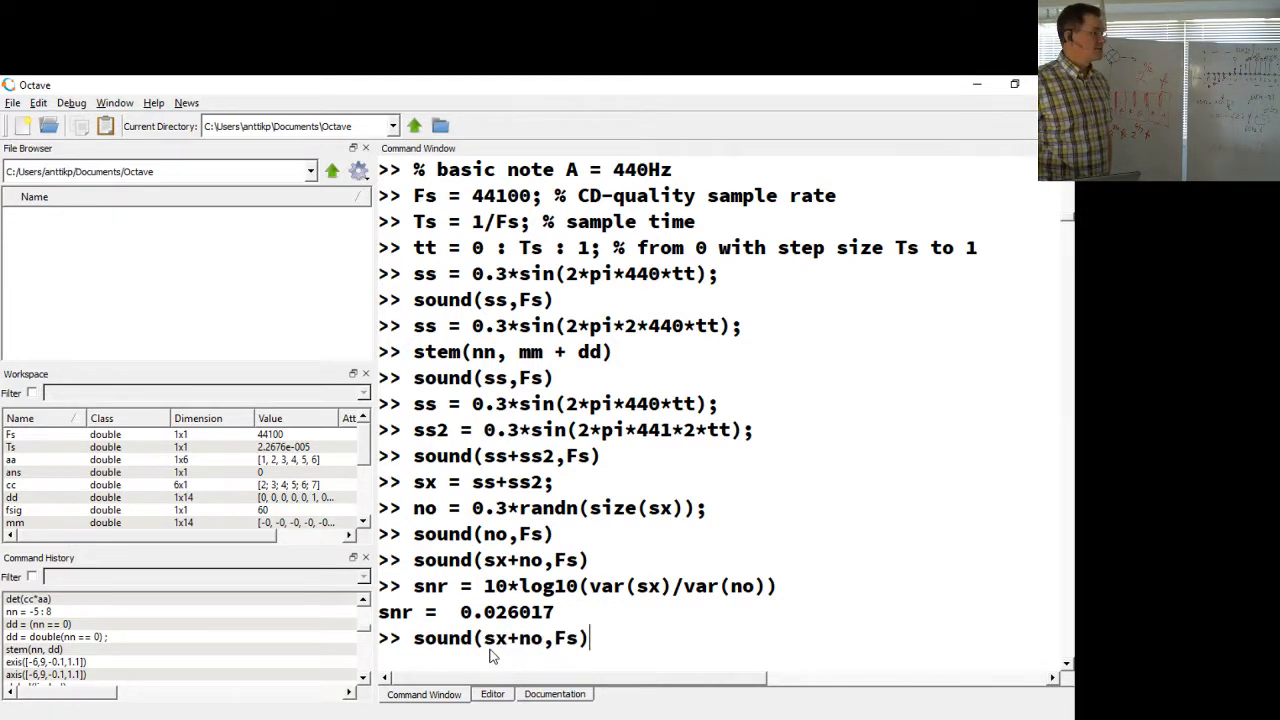
pyautogui.press('Return')
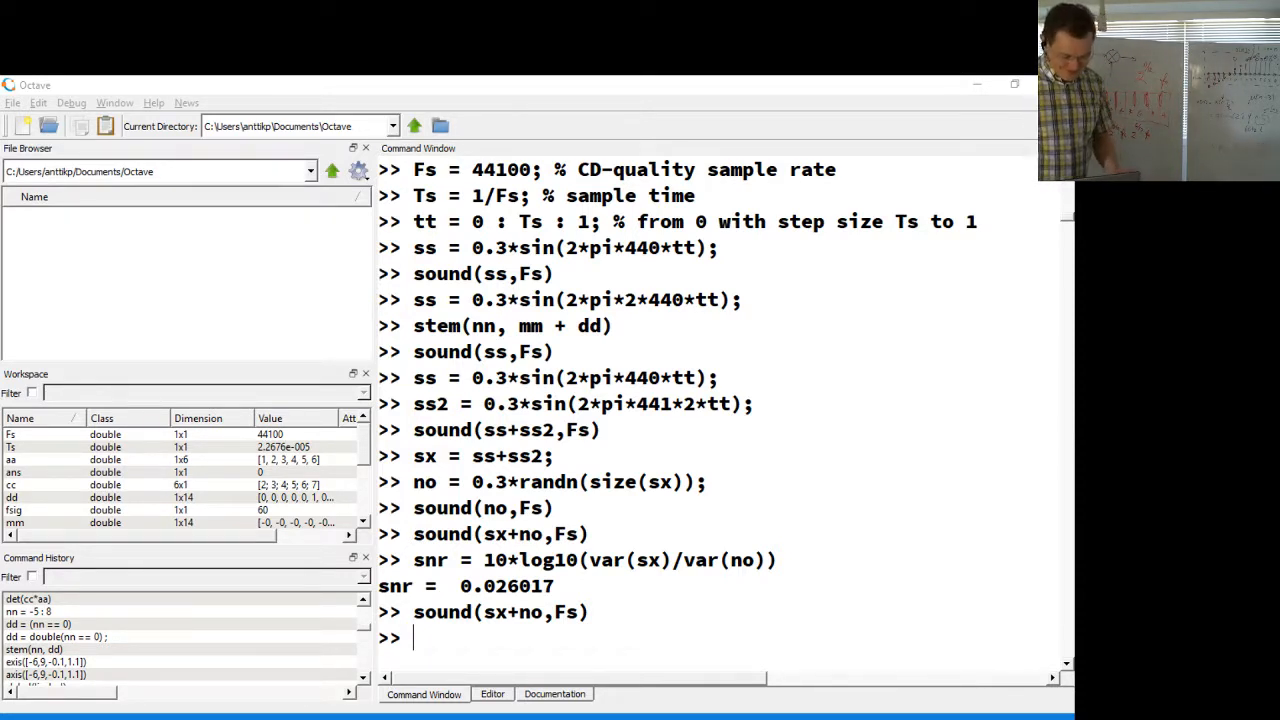
pyautogui.moveTo(400, 276)
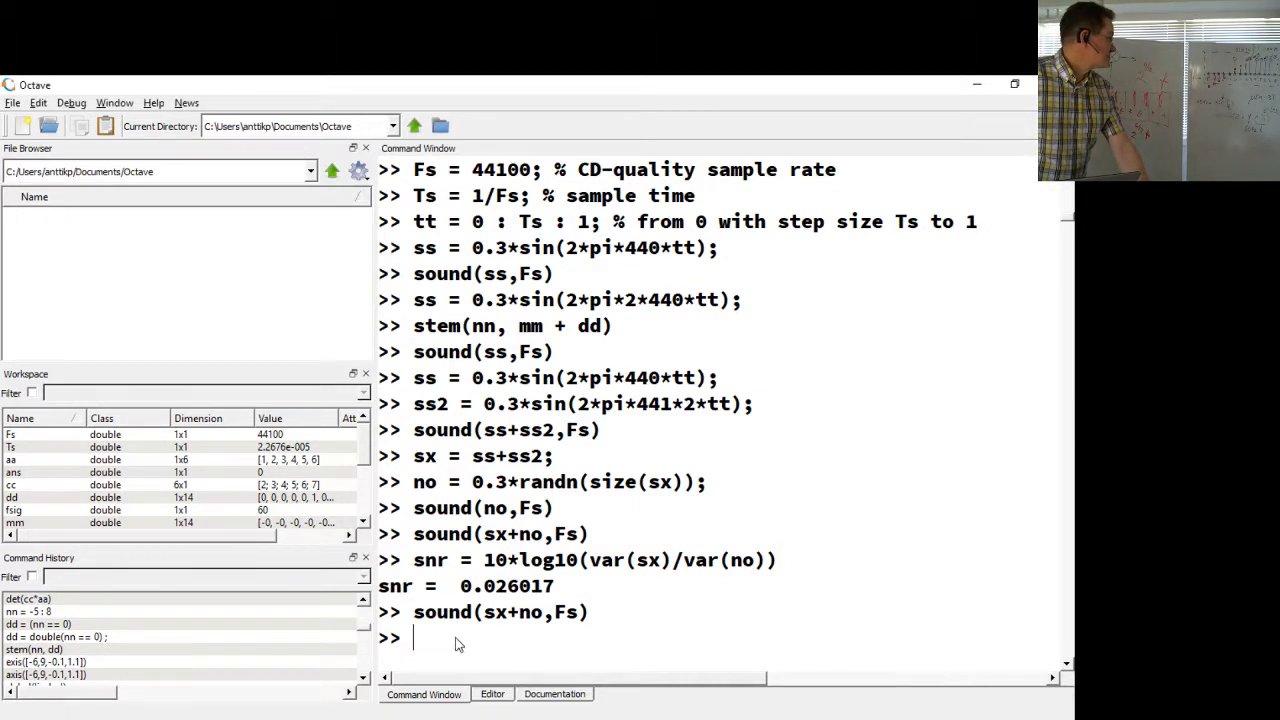
# Step: Run help wavwrite to show the wavwrite function's help text
pyautogui.write('he')
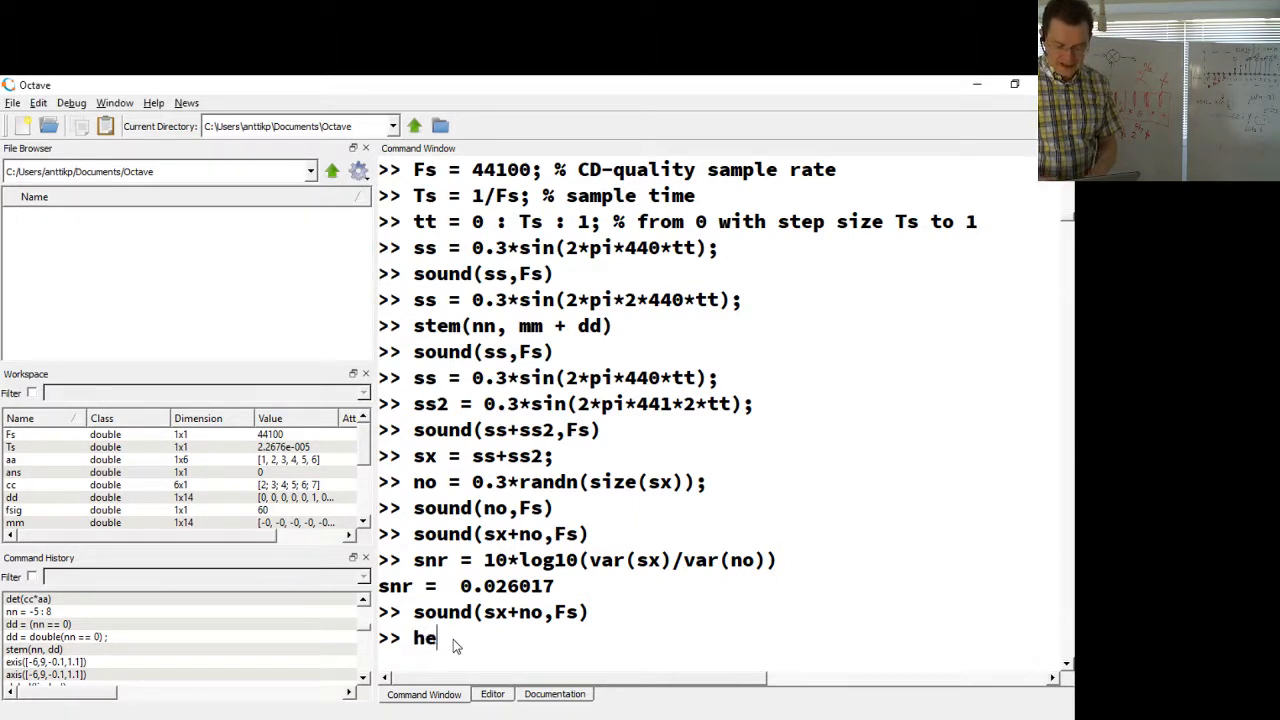
pyautogui.write('lp')
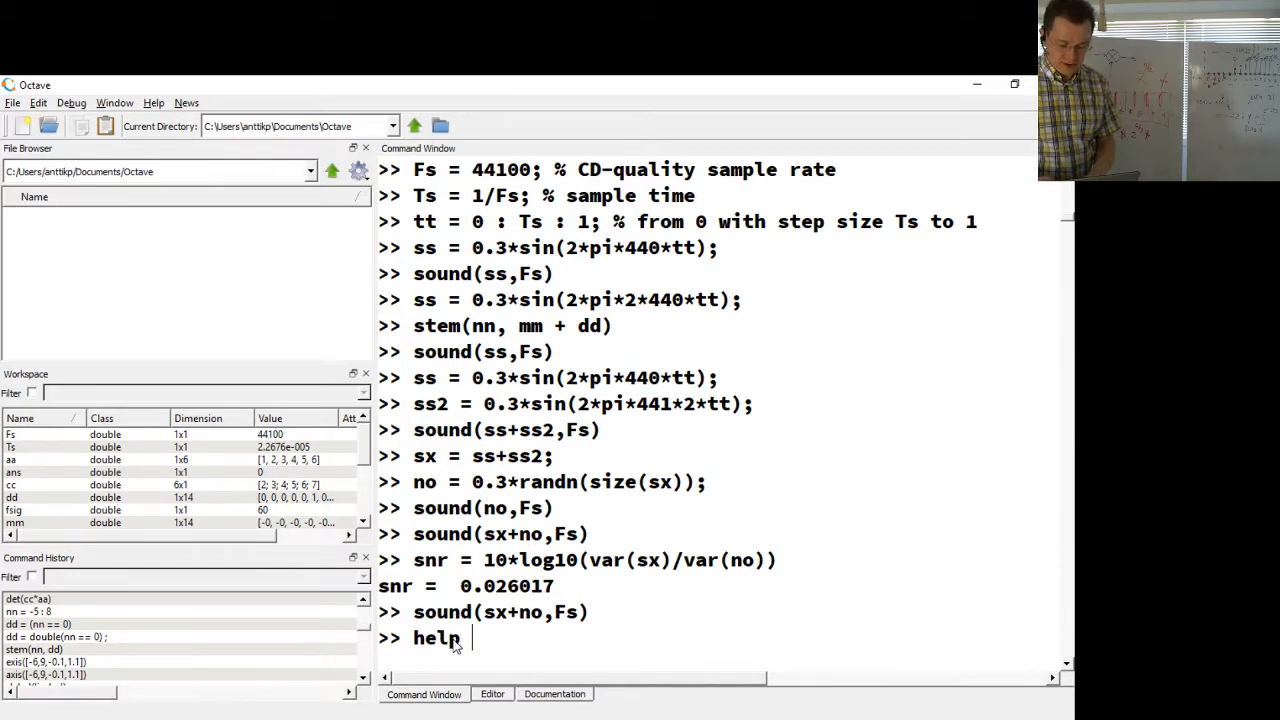
pyautogui.write('wa')
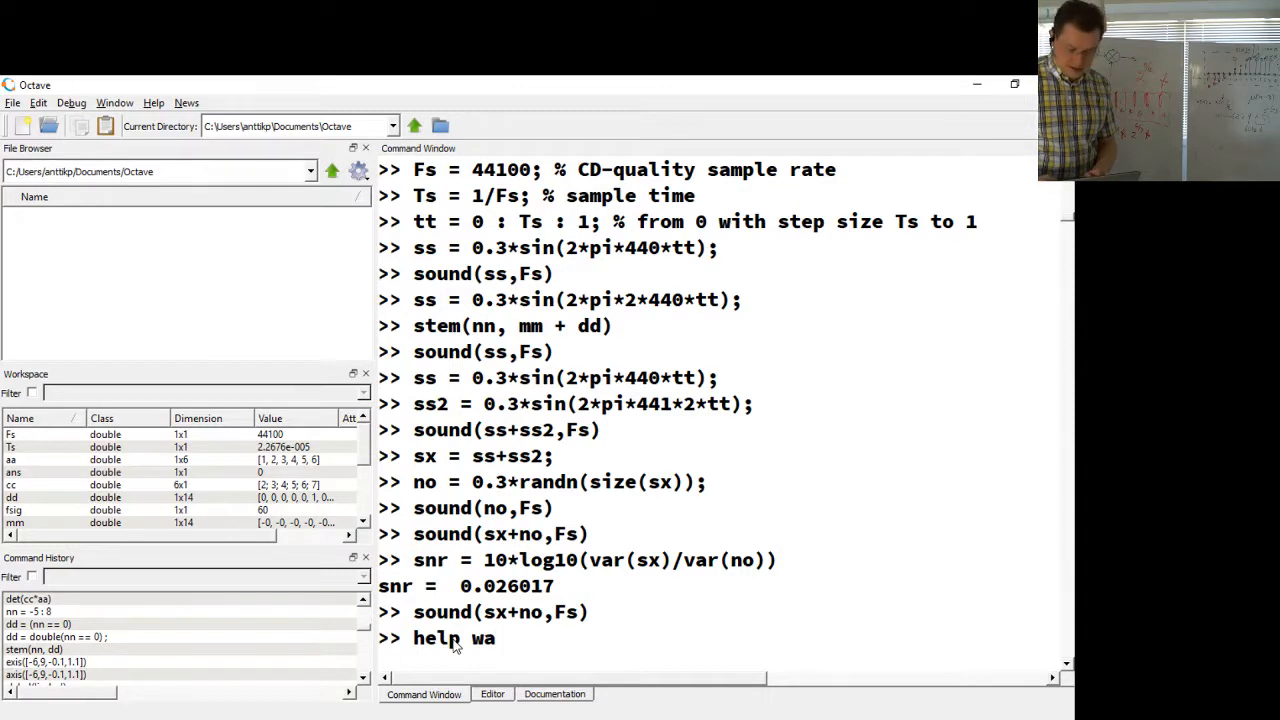
pyautogui.write('vwrit')
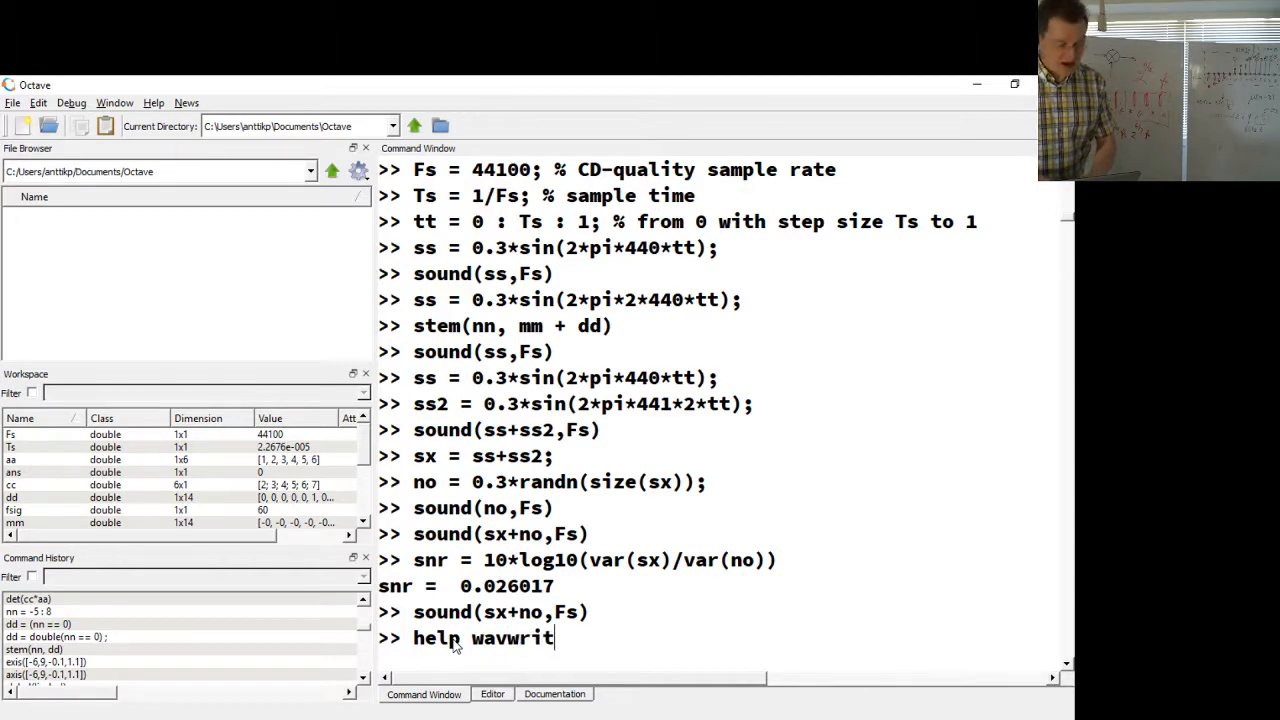
pyautogui.write('e')
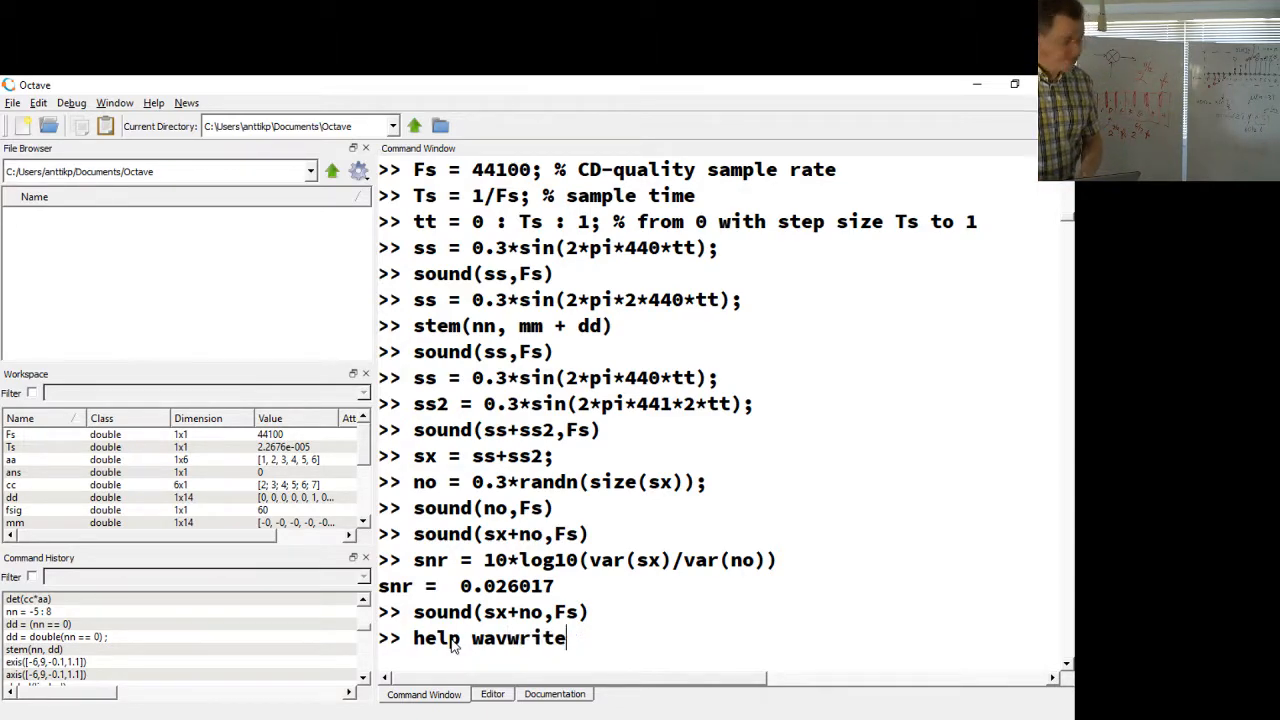
pyautogui.press('Return')
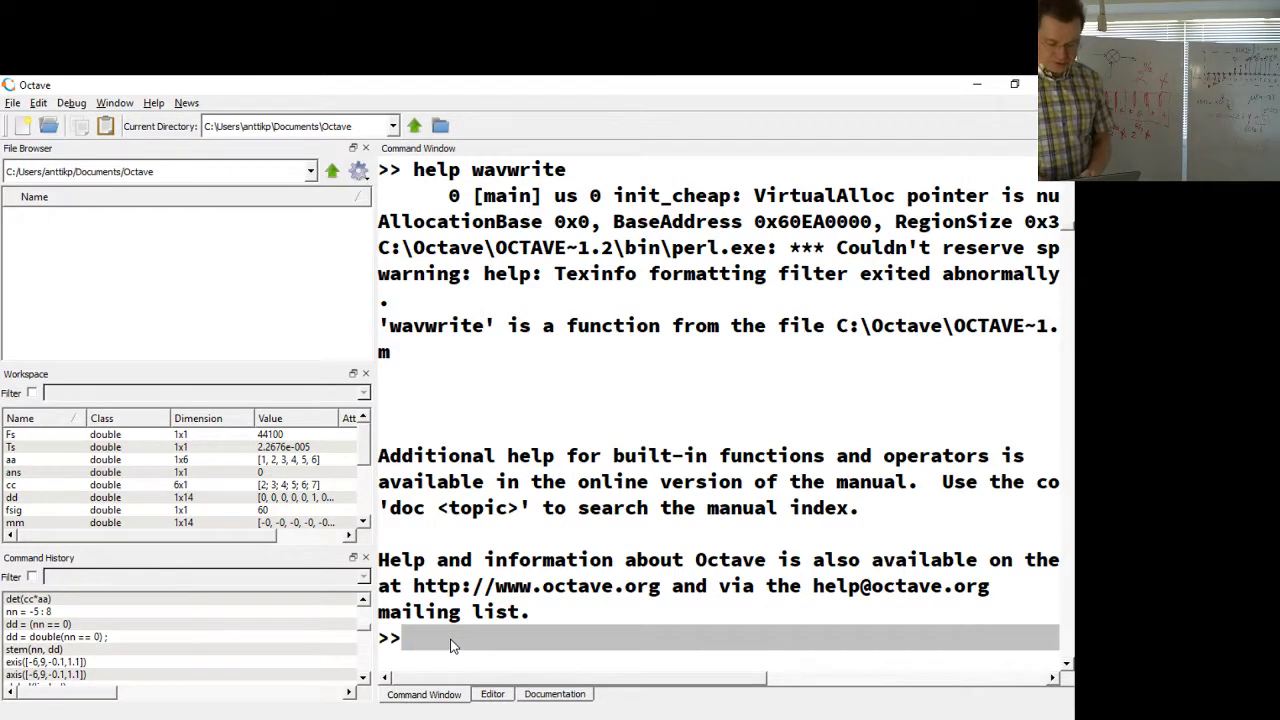
# Step: Run wawrite('foobar.wav',sx+no,Fs), which fails with an undefined-function error
pyautogui.write('write')
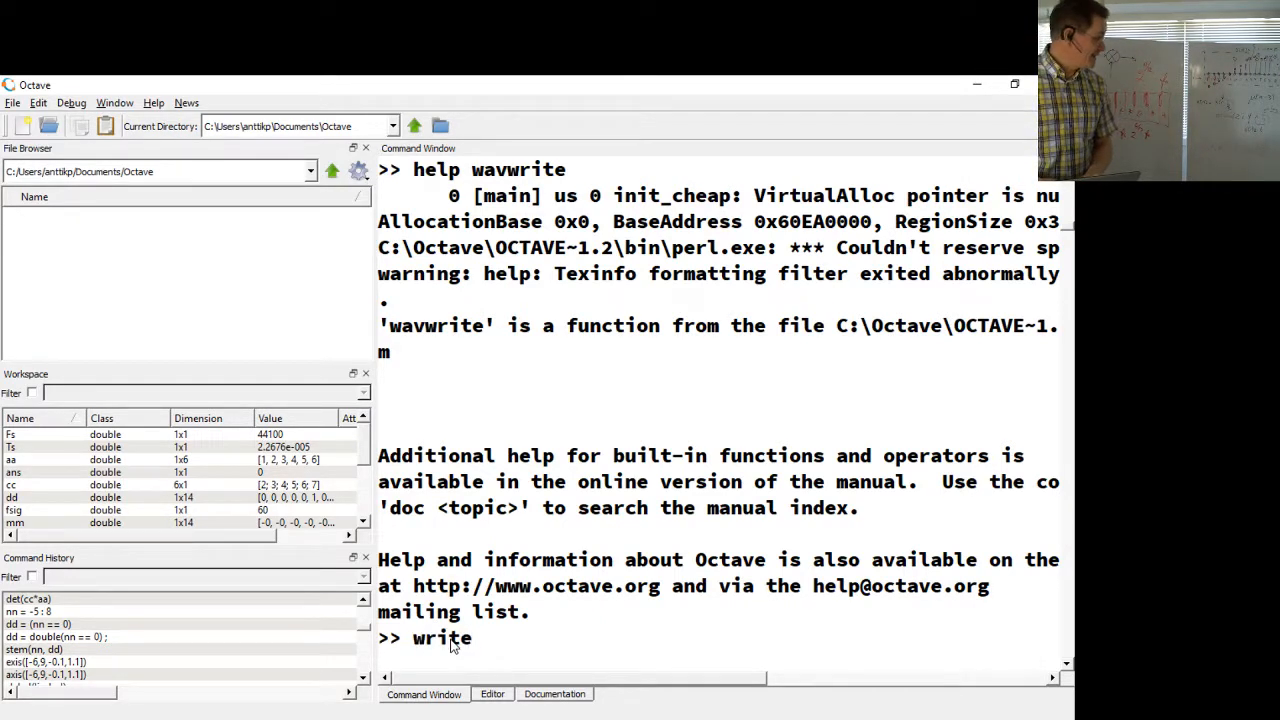
pyautogui.write('wa')
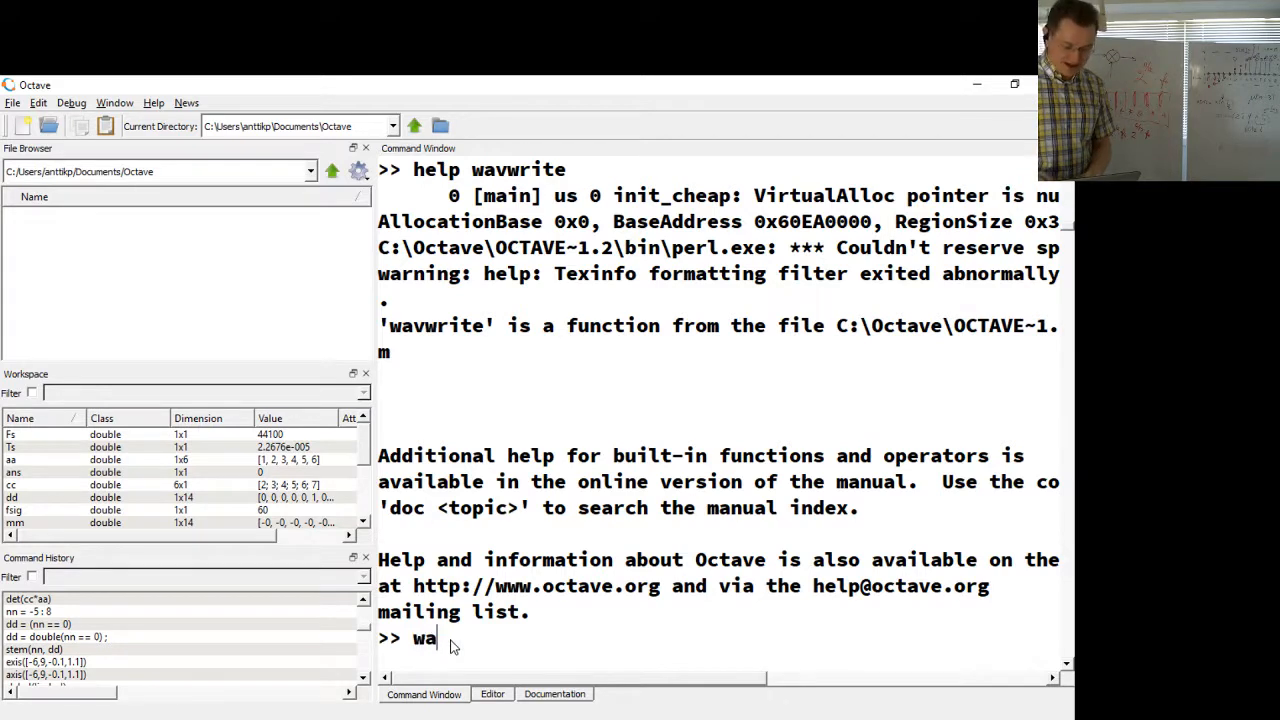
pyautogui.write('write')
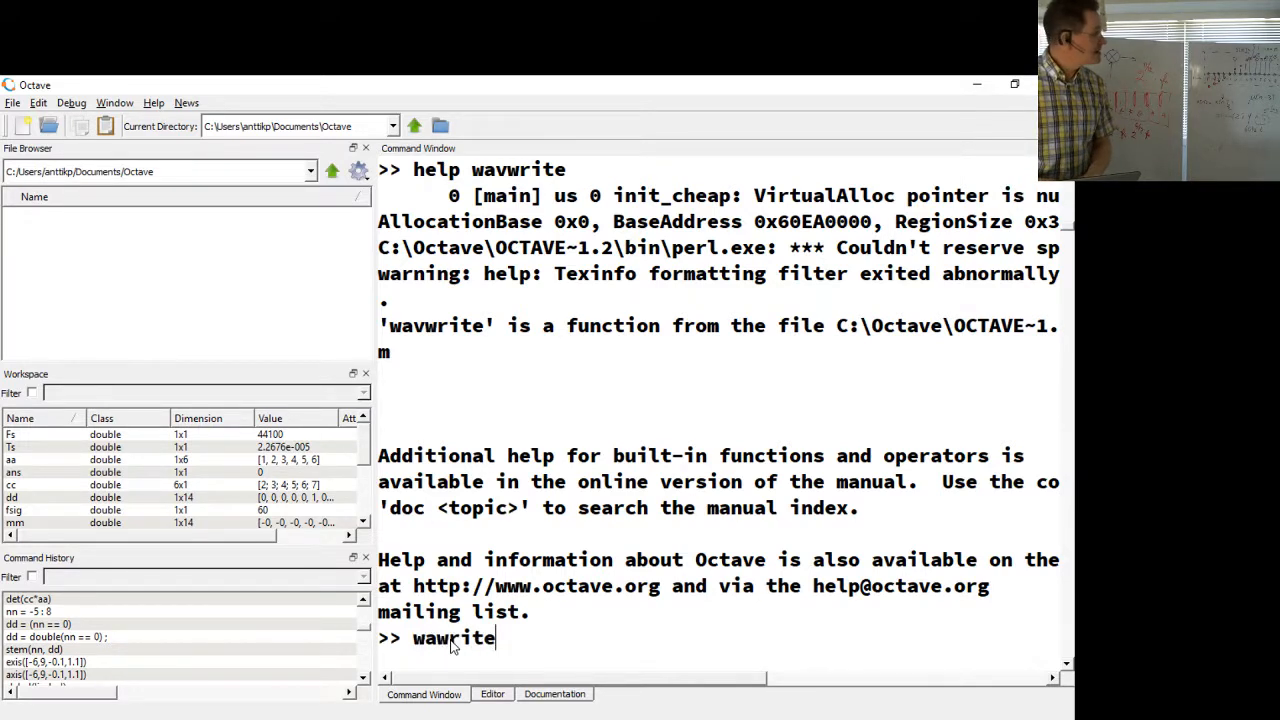
pyautogui.write('(')
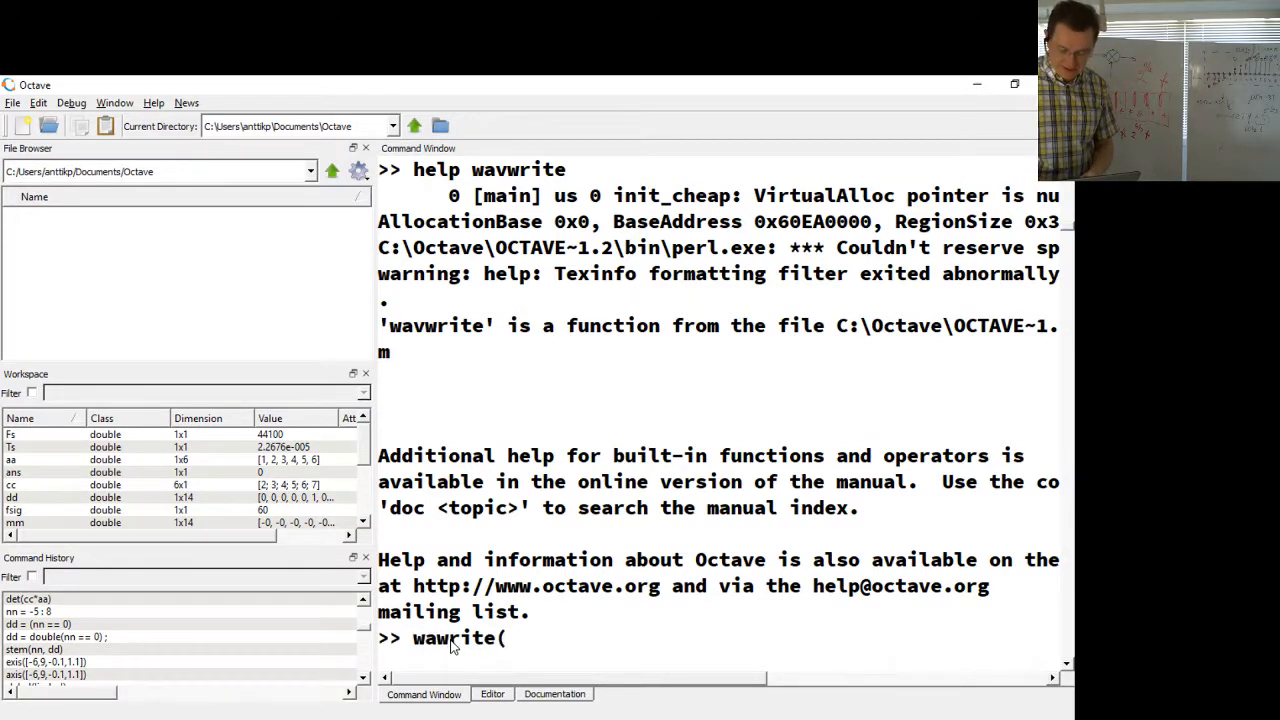
pyautogui.write("('")
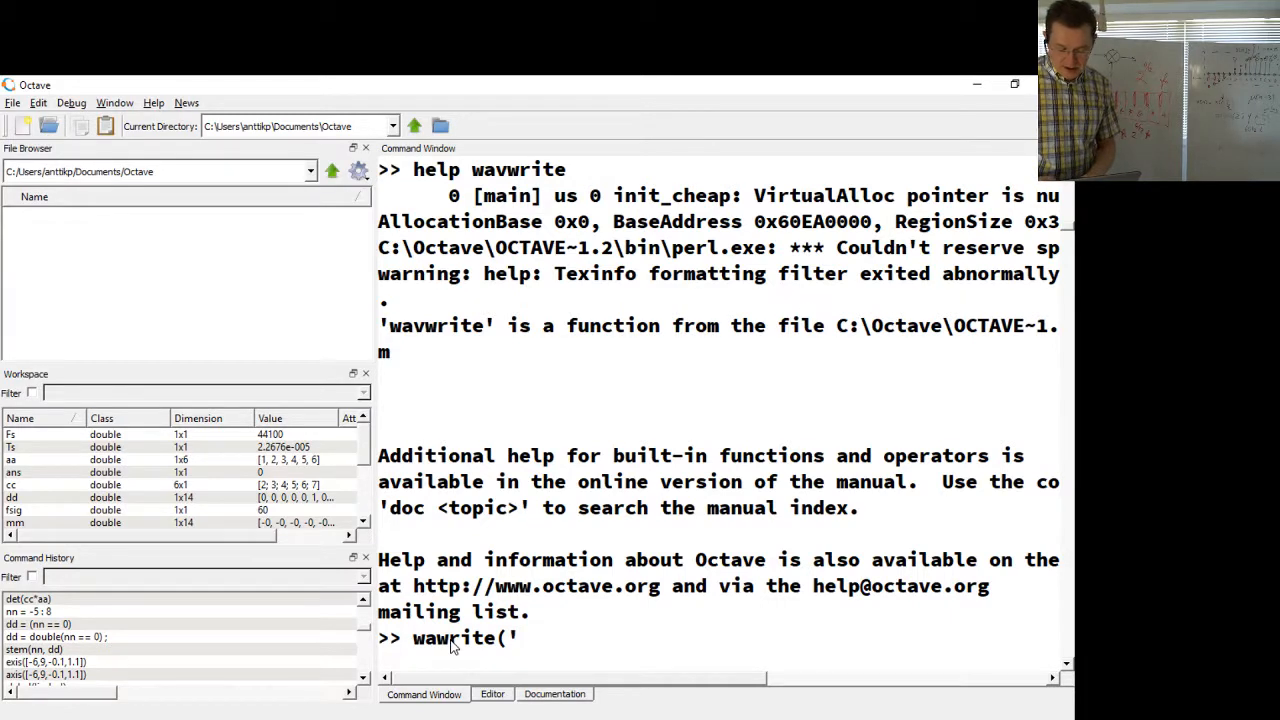
pyautogui.write('foobar.wa')
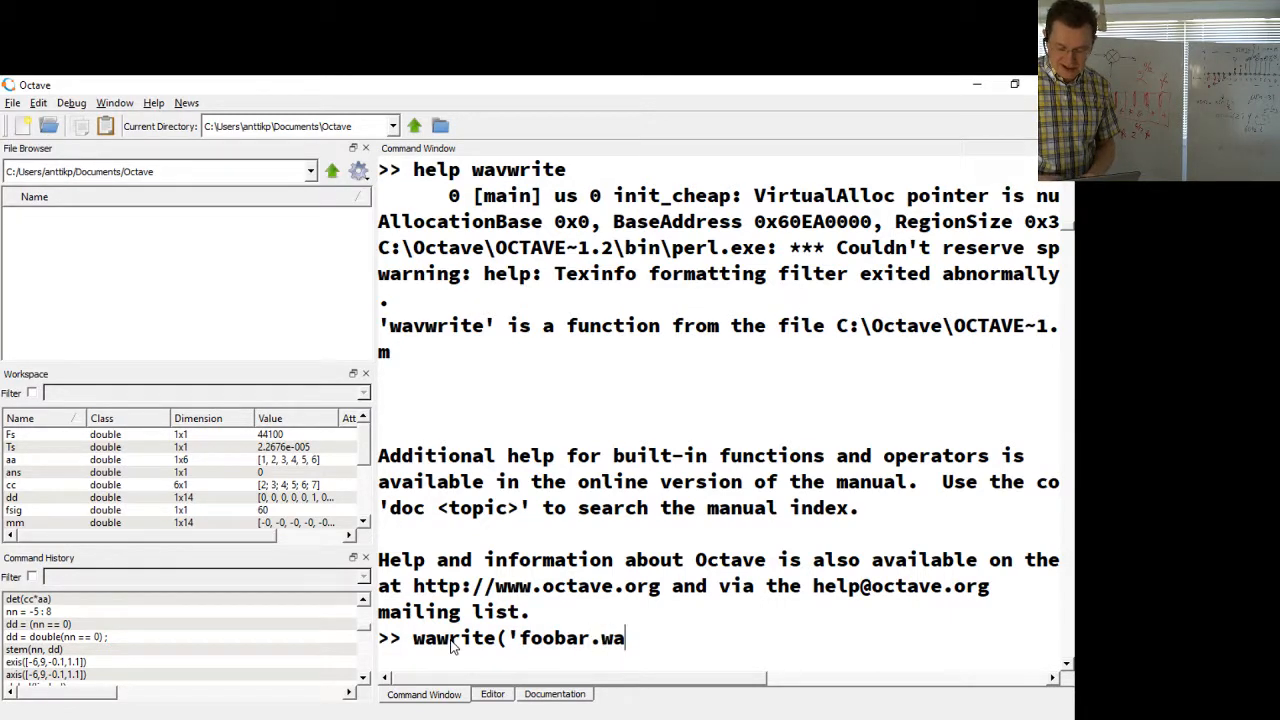
pyautogui.write("v',")
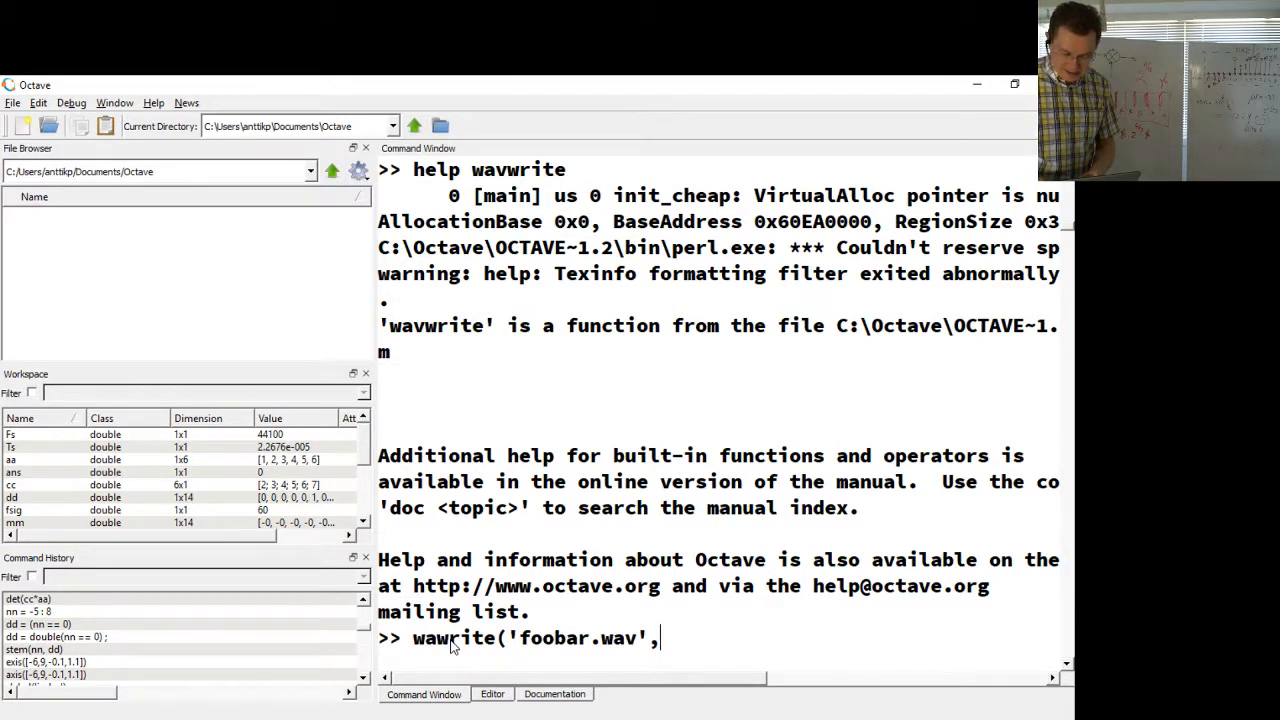
pyautogui.write('sx+')
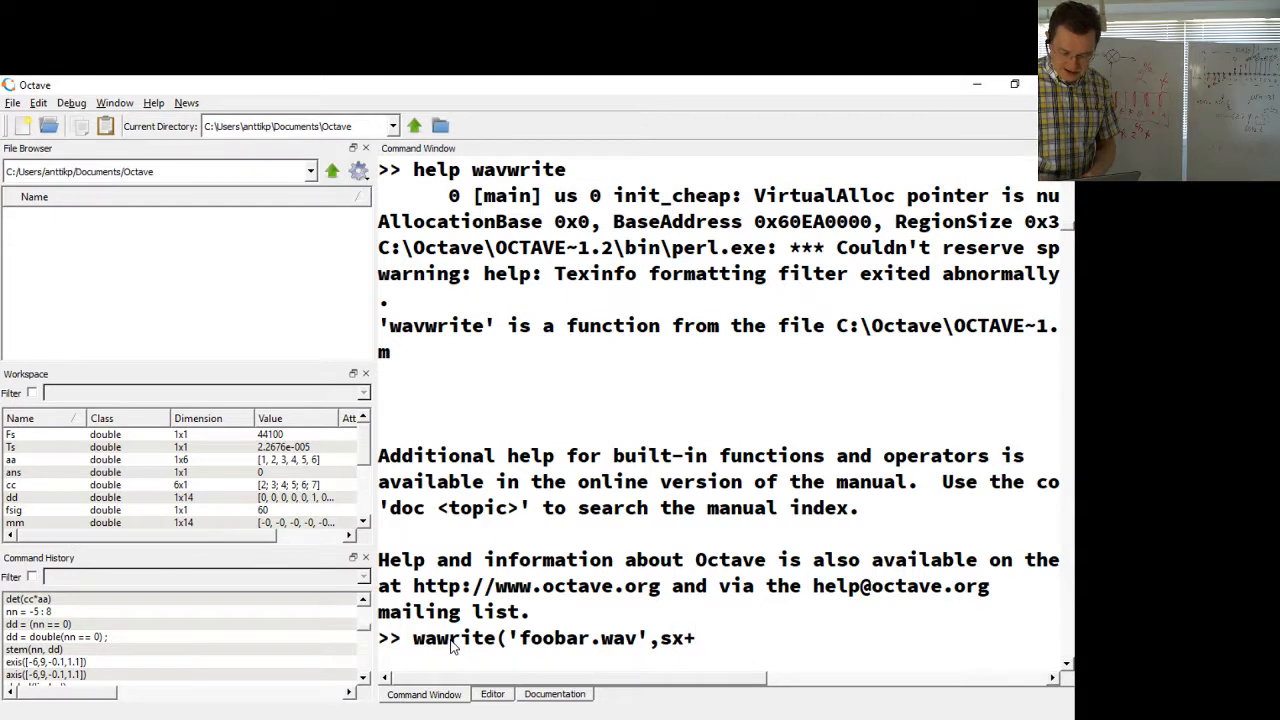
pyautogui.write('no,Fs')
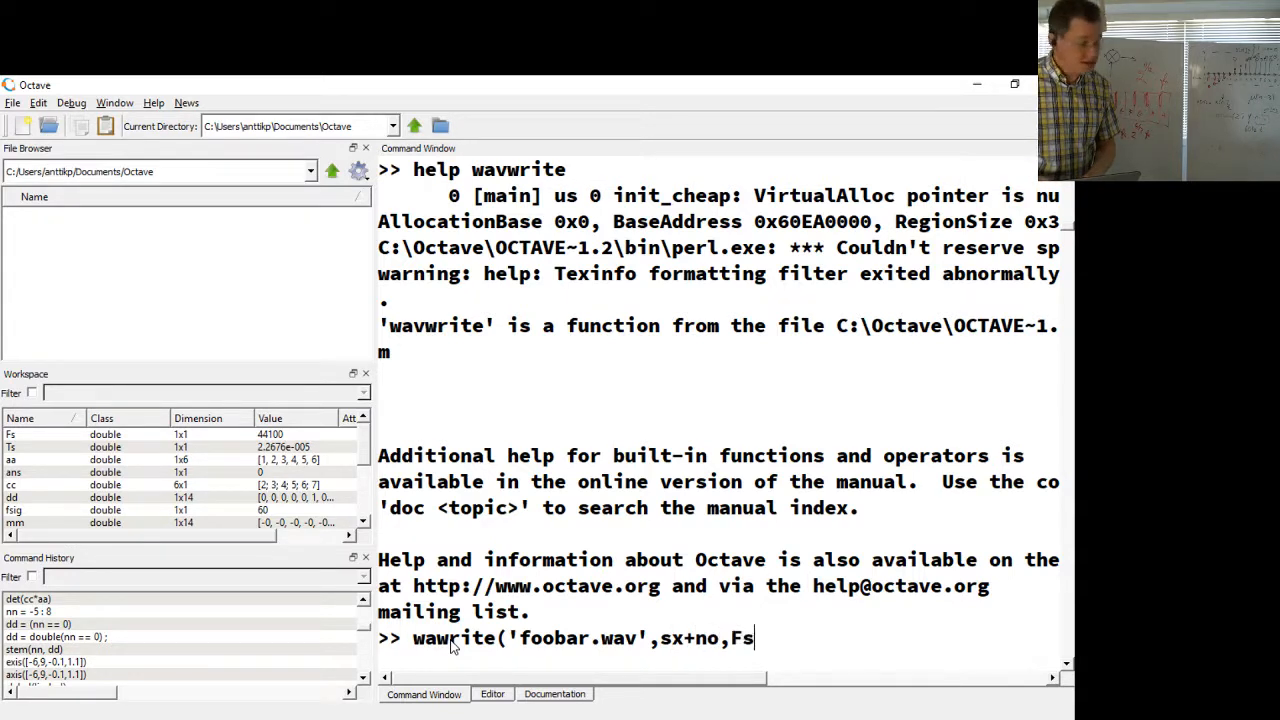
pyautogui.write(')')
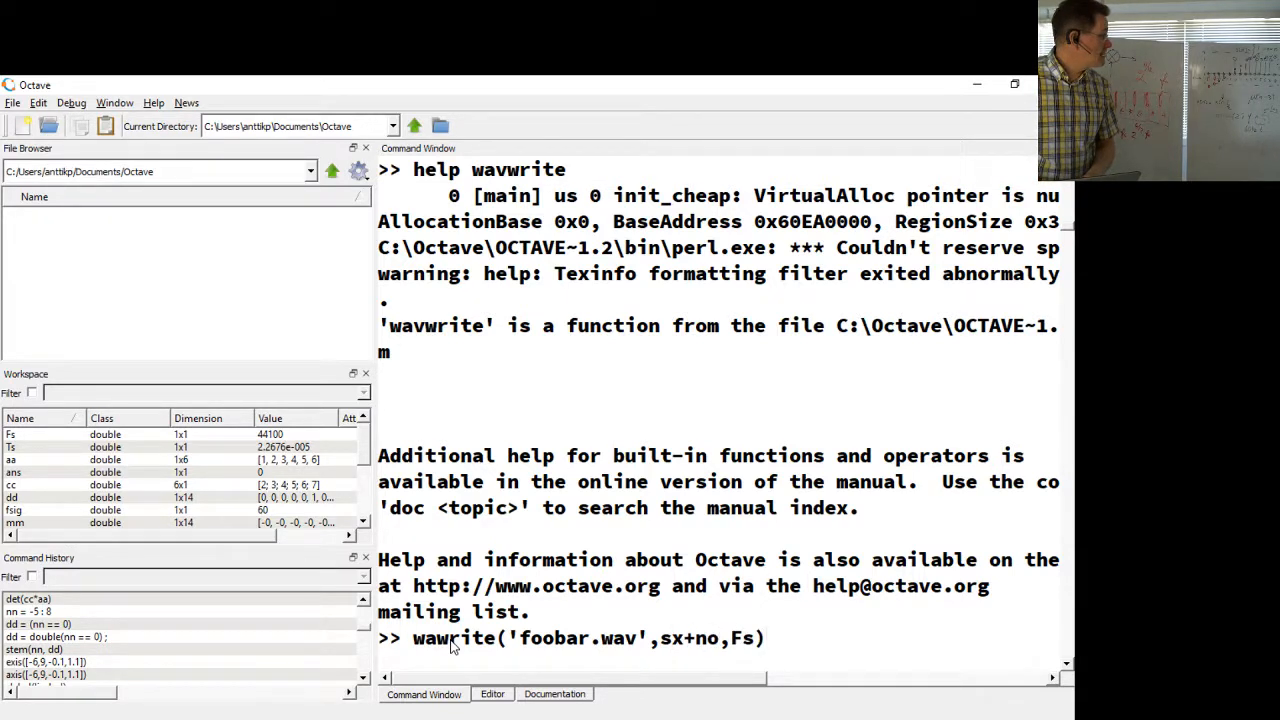
pyautogui.press('Return')
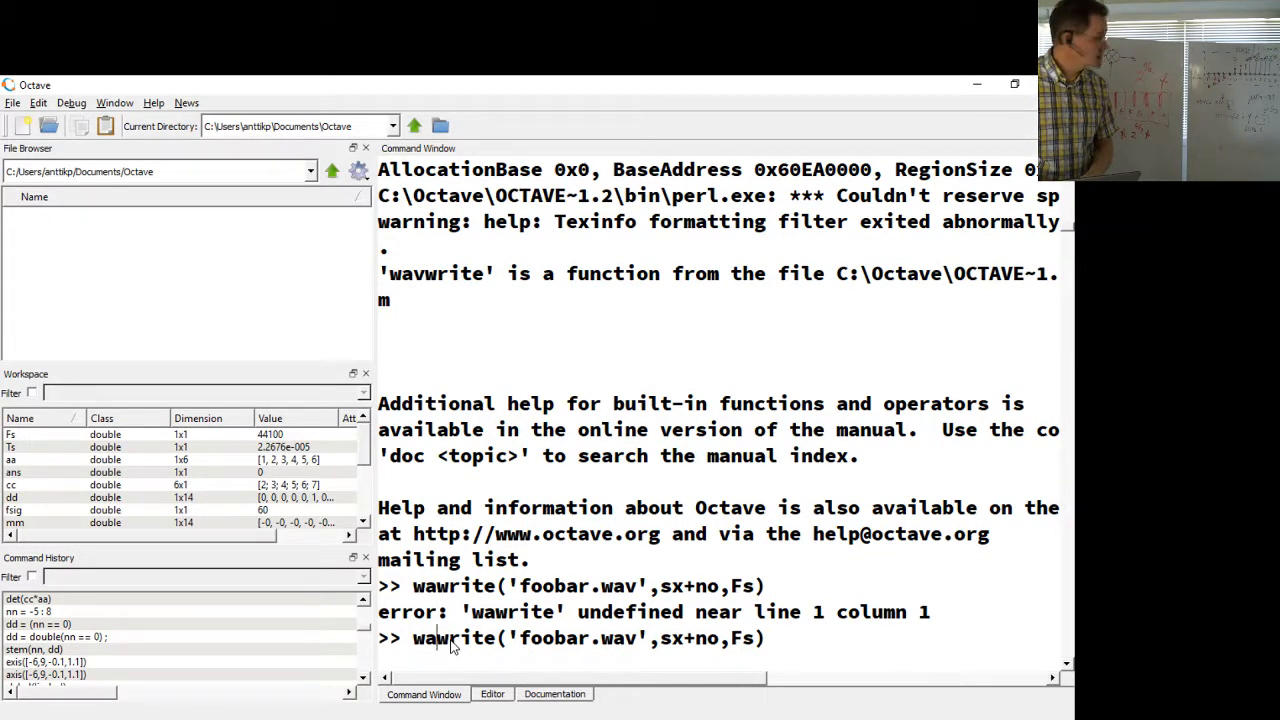
# Step: Run the corrected wavwrite('foobar.wav',sx+no,Fs), which rejects the sample rate
pyautogui.write('v')
pyautogui.press('Return')
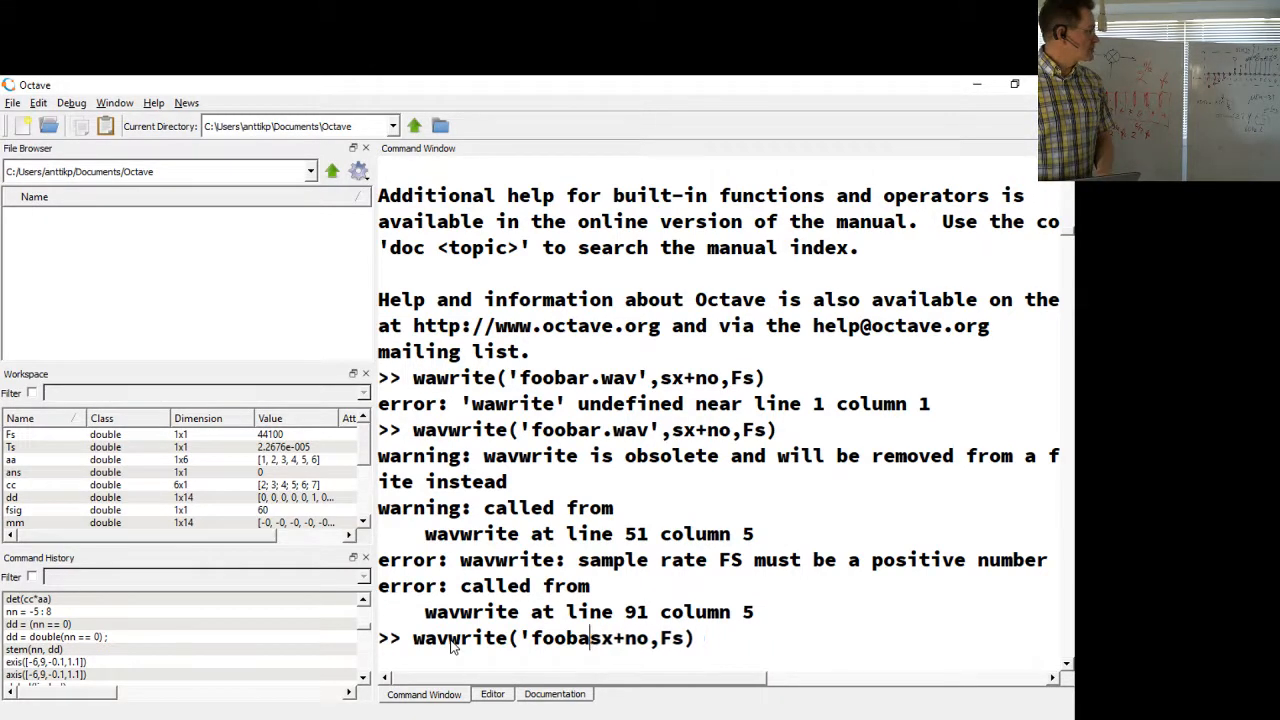
# Step: Reorder the call to wavwrite(sx+no,Fs,'foobar.wav') and run it successfully
pyautogui.write('~~')
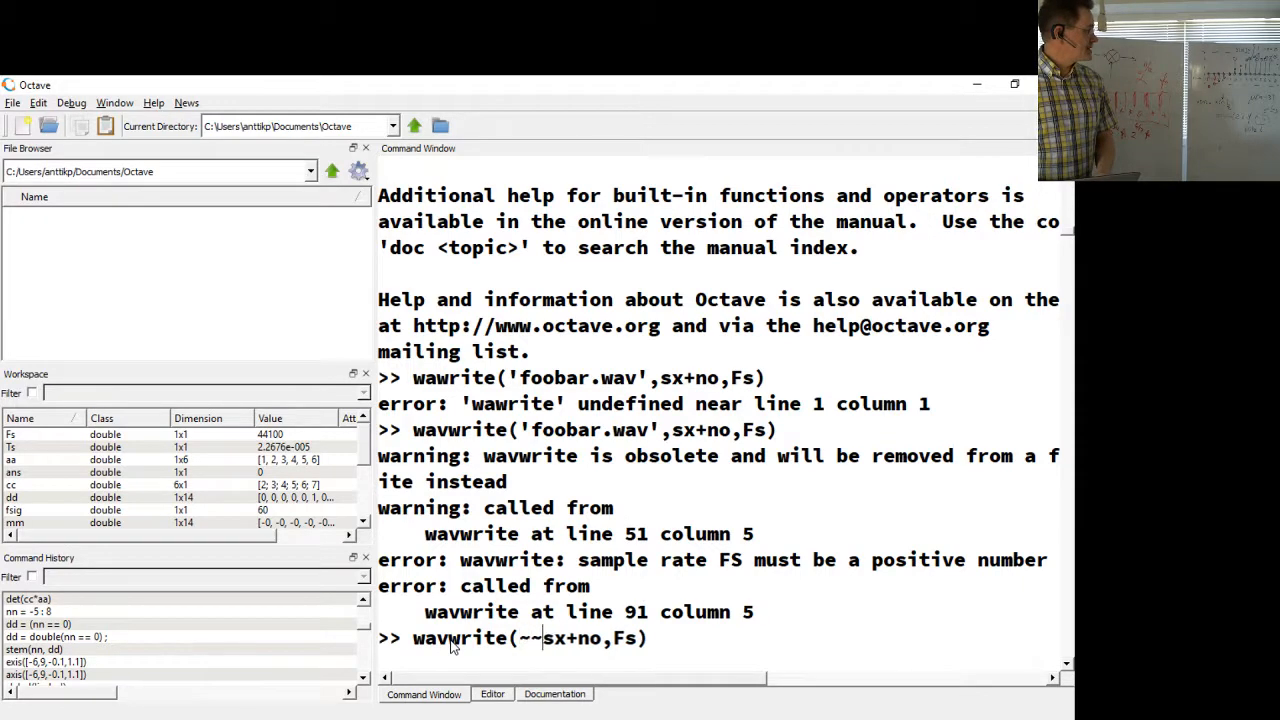
pyautogui.press('Backspace')
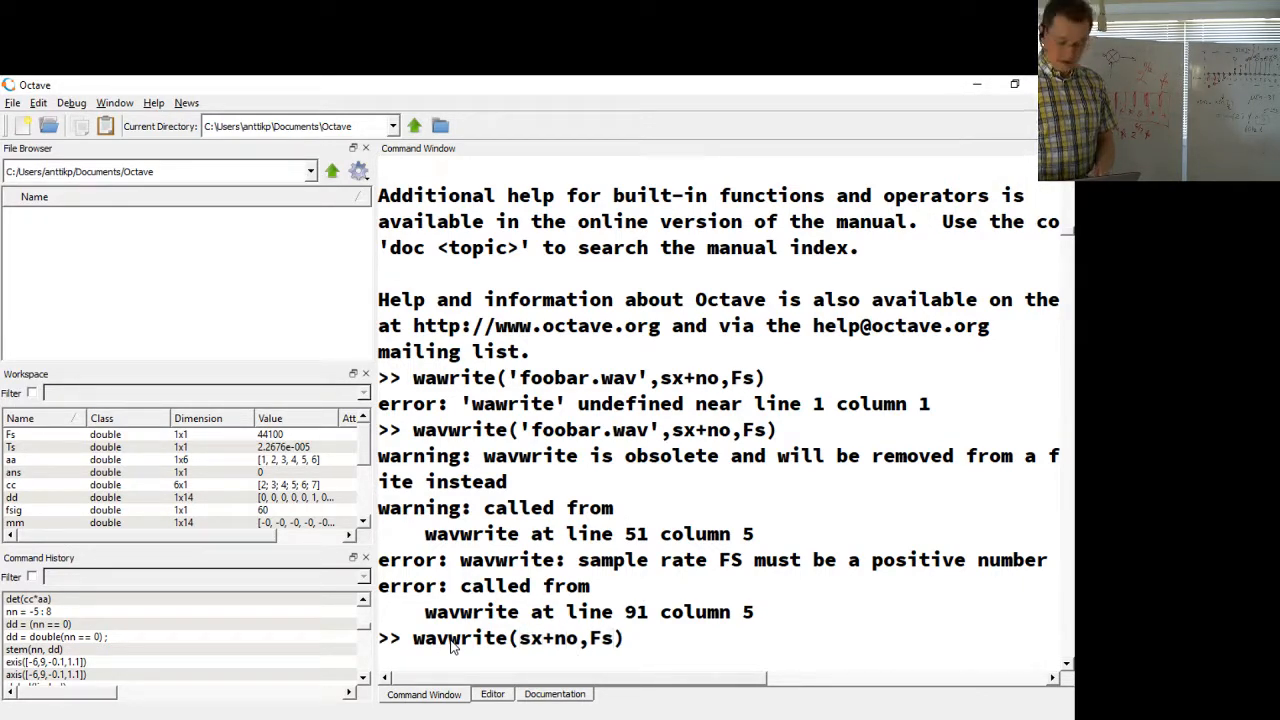
pyautogui.write(',')
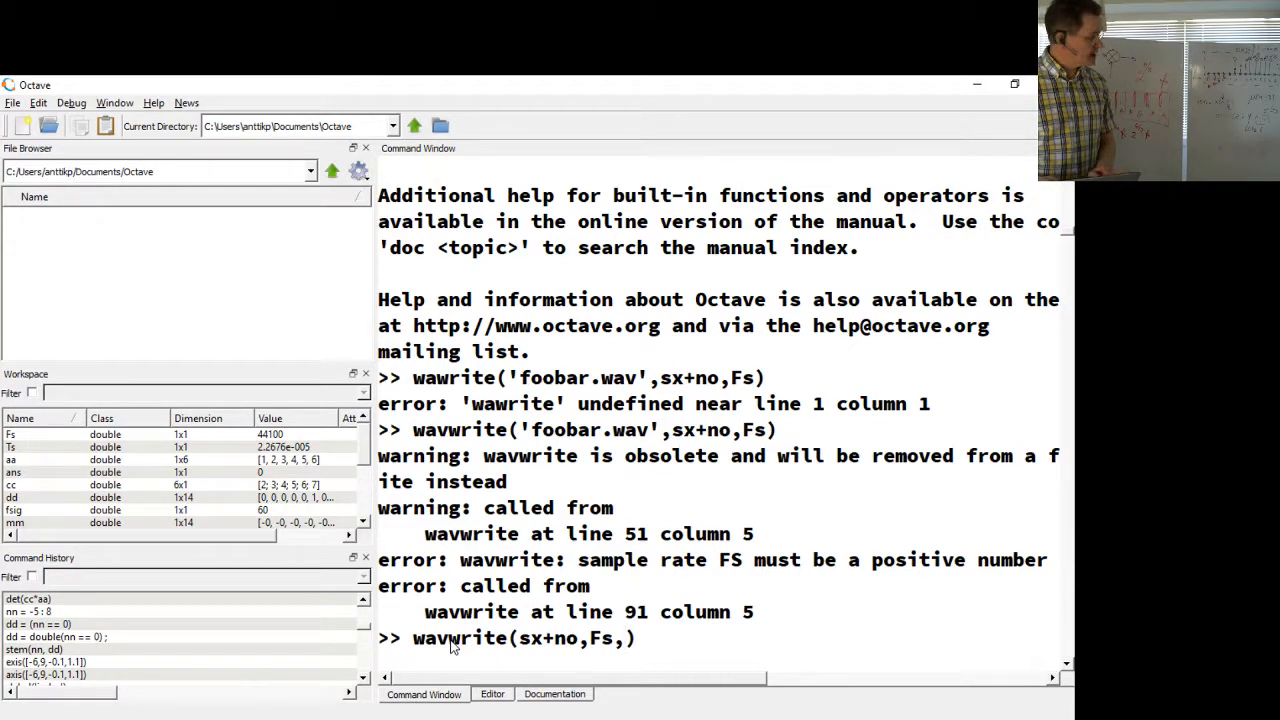
pyautogui.write("'")
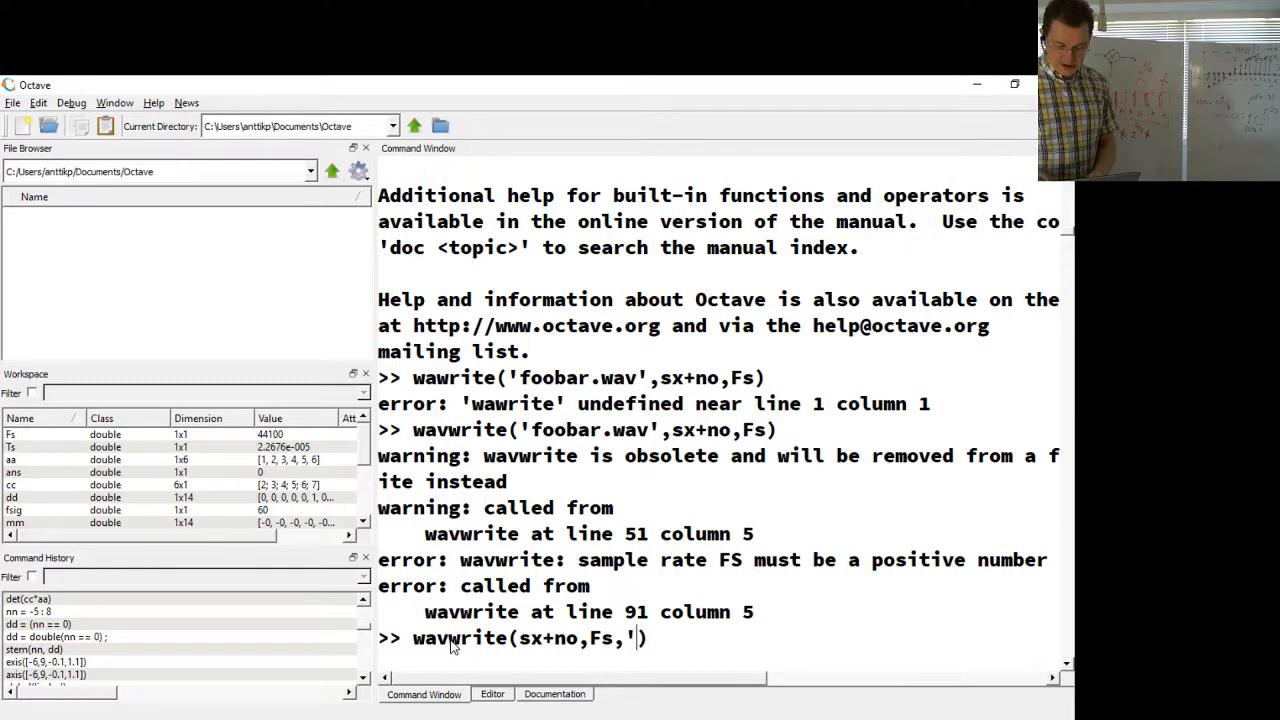
pyautogui.write('FOOBAR.')
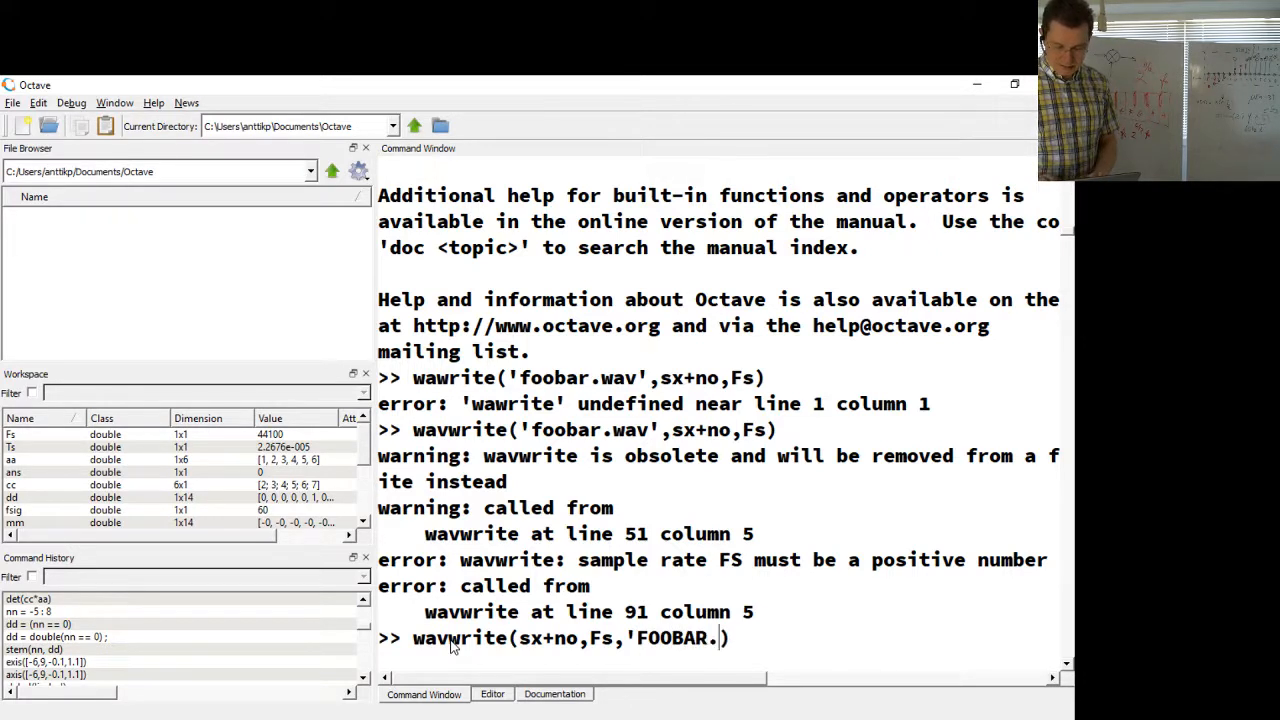
pyautogui.write("WAV'")
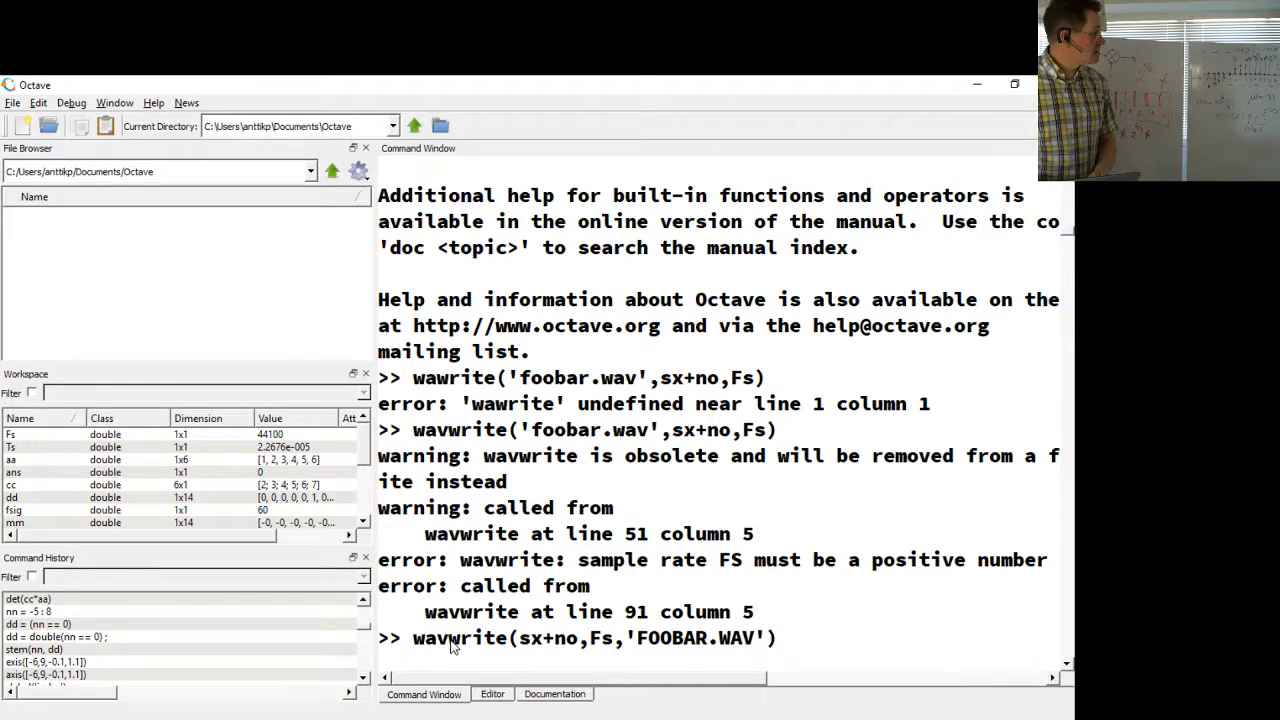
pyautogui.press('Backspace')
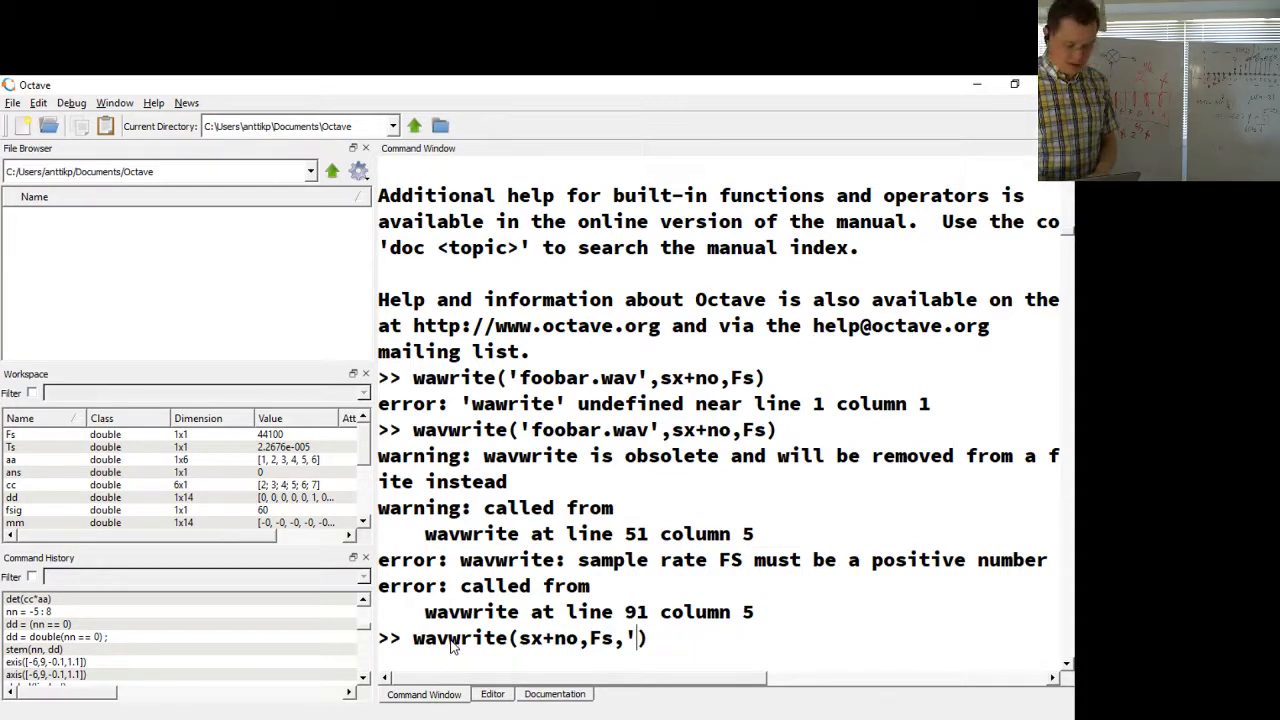
pyautogui.write('foobar.w')
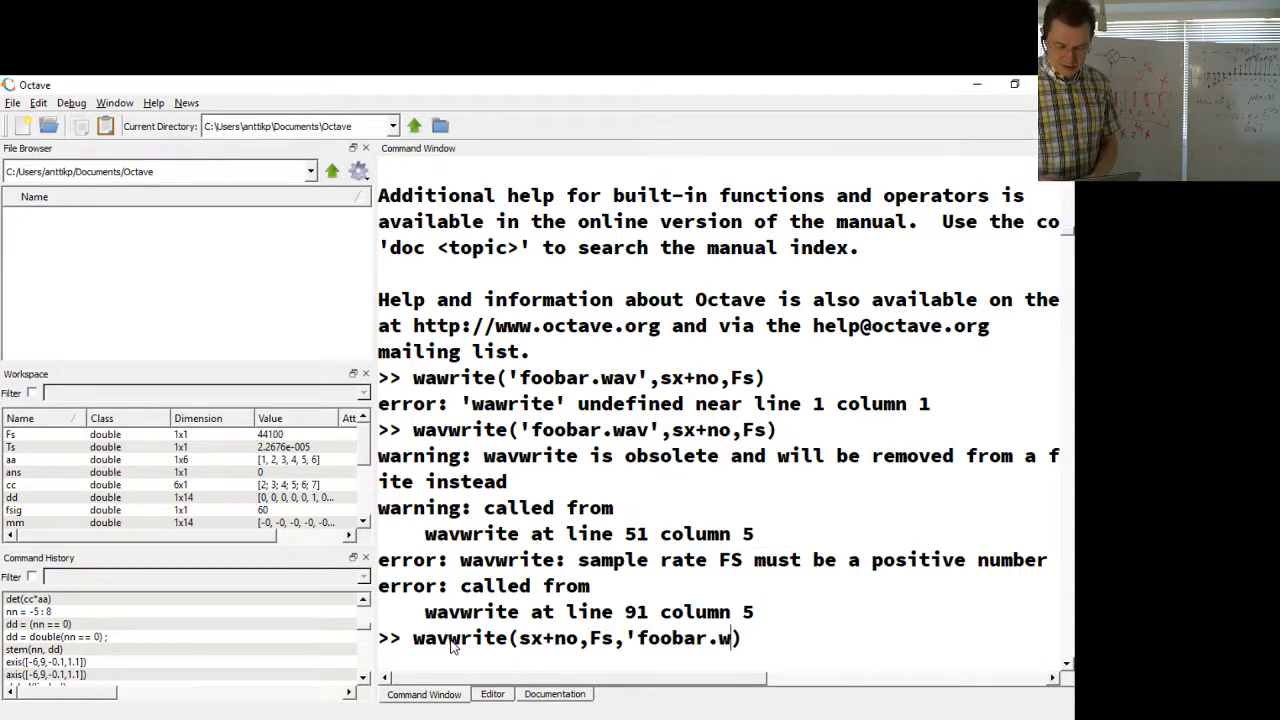
pyautogui.press('Return')
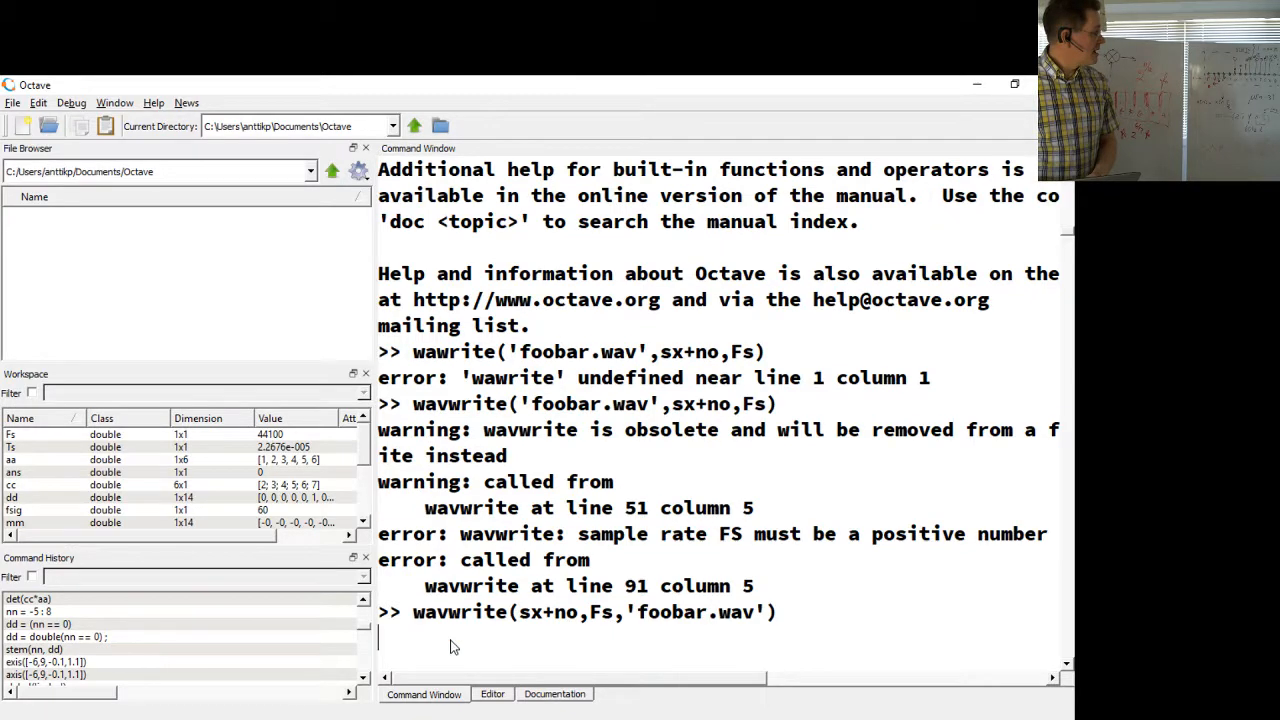
pyautogui.press('Return')
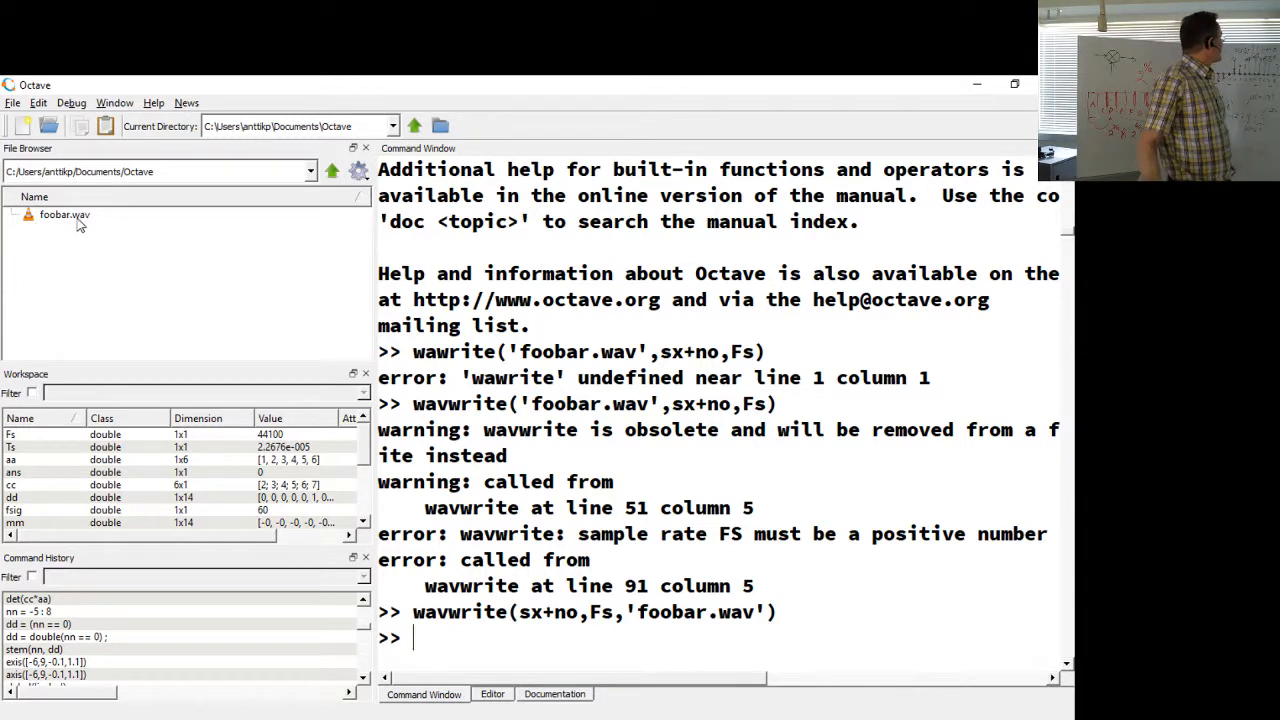
pyautogui.moveTo(64, 214)
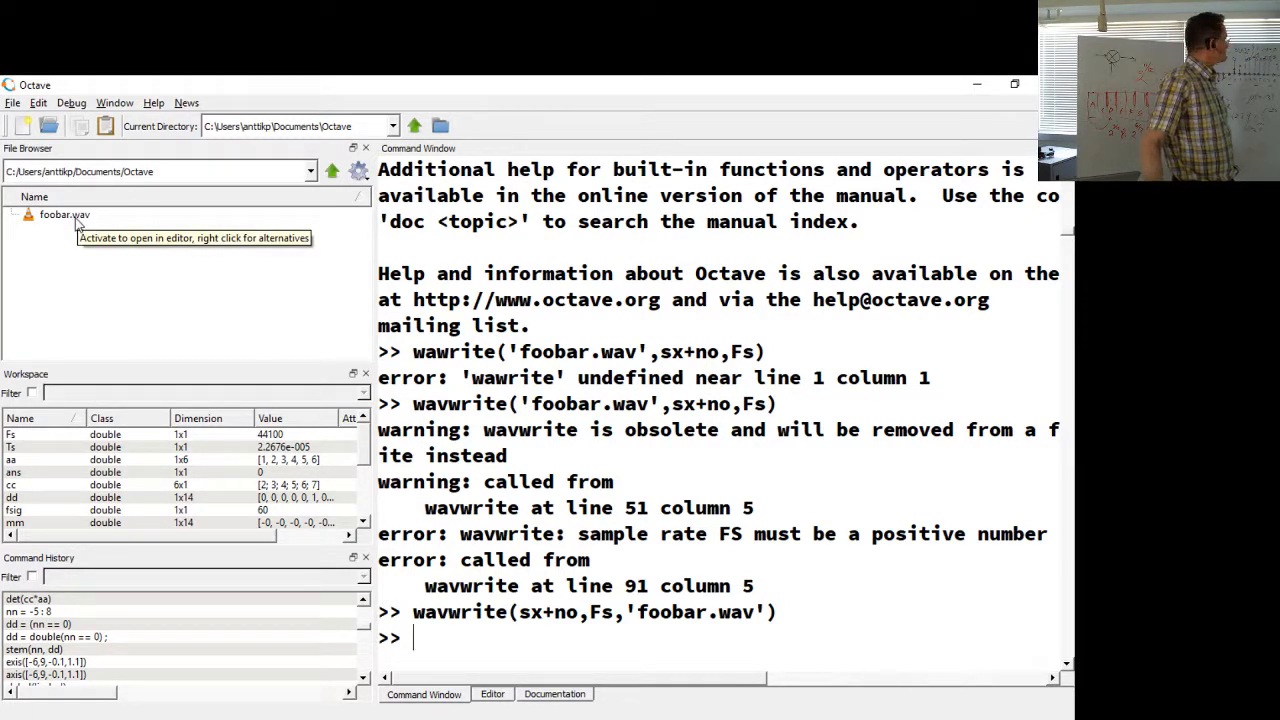
pyautogui.moveTo(98, 222)
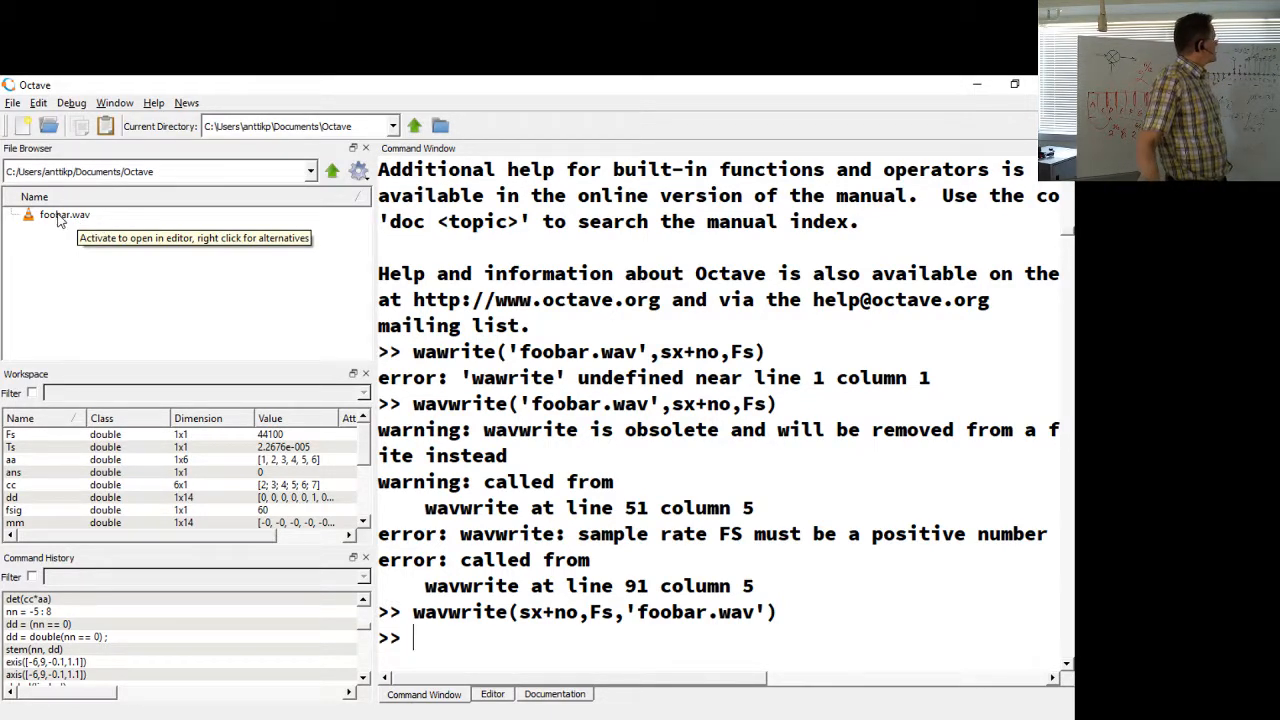
pyautogui.click(64, 216)
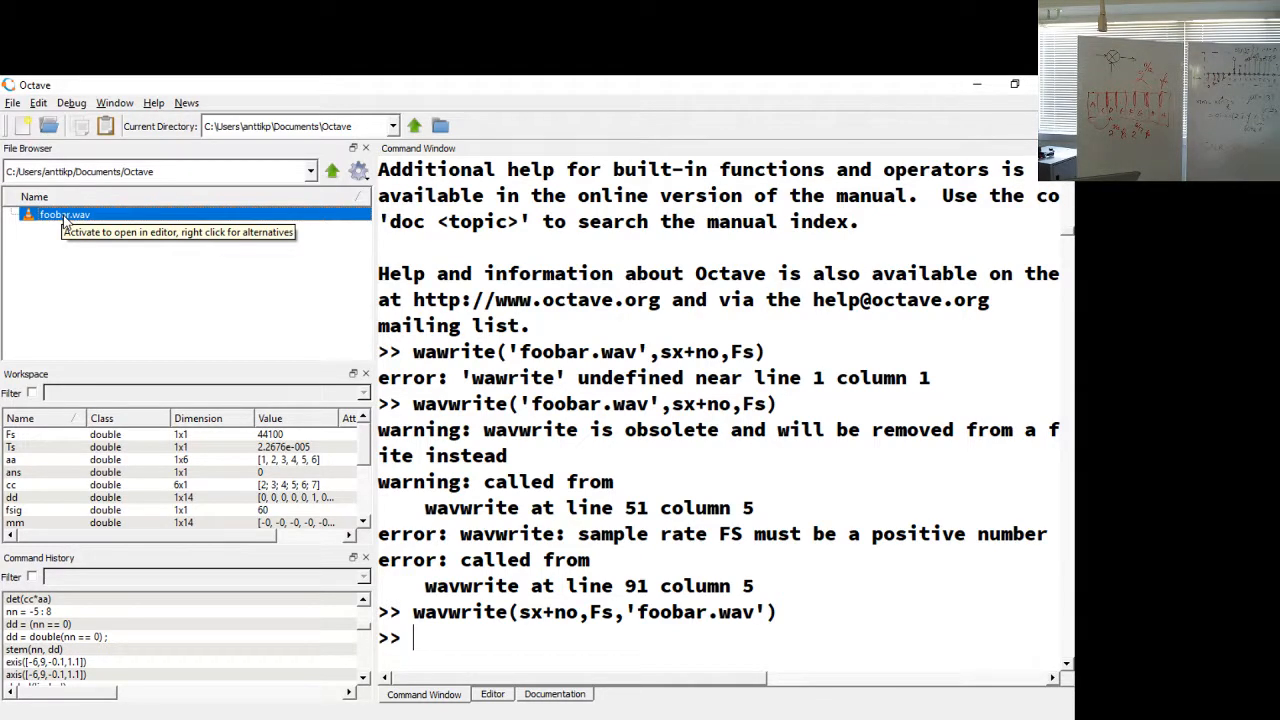
pyautogui.moveTo(64, 220)
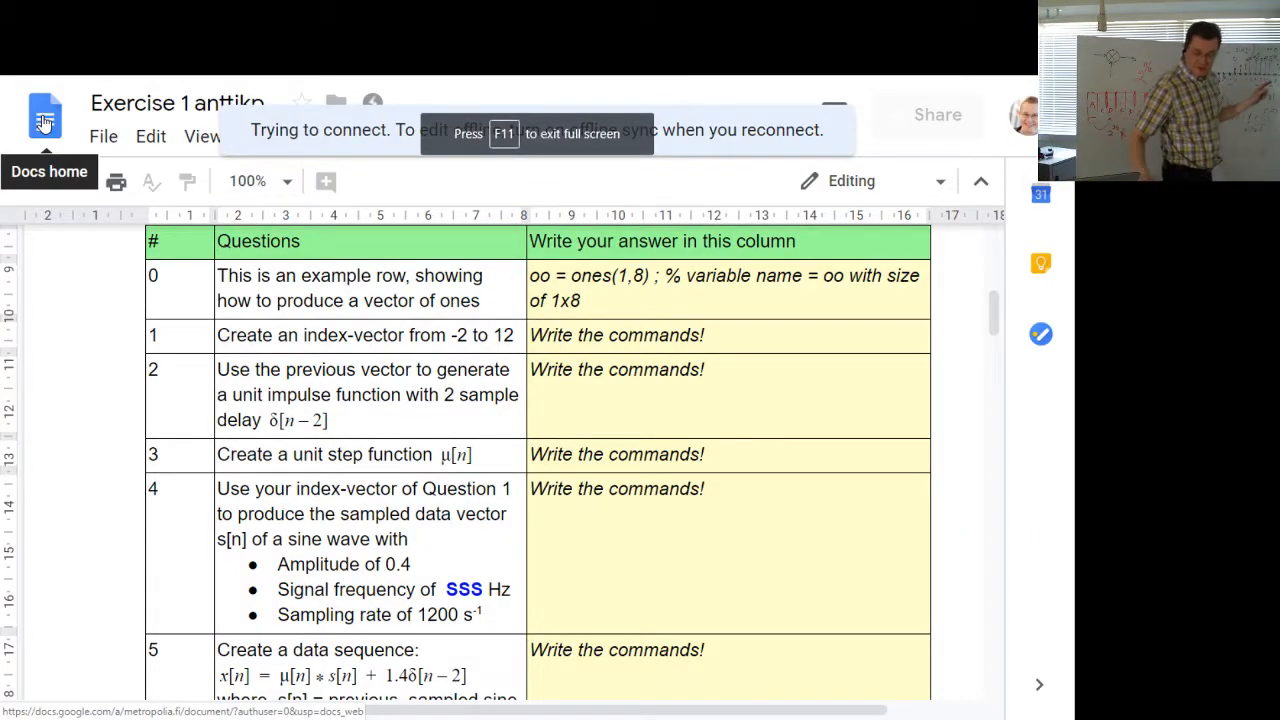
# Step: Scroll the Exercise 1 doc down to question 10, 'Save the sound sample.'
pyautogui.scroll(-3)
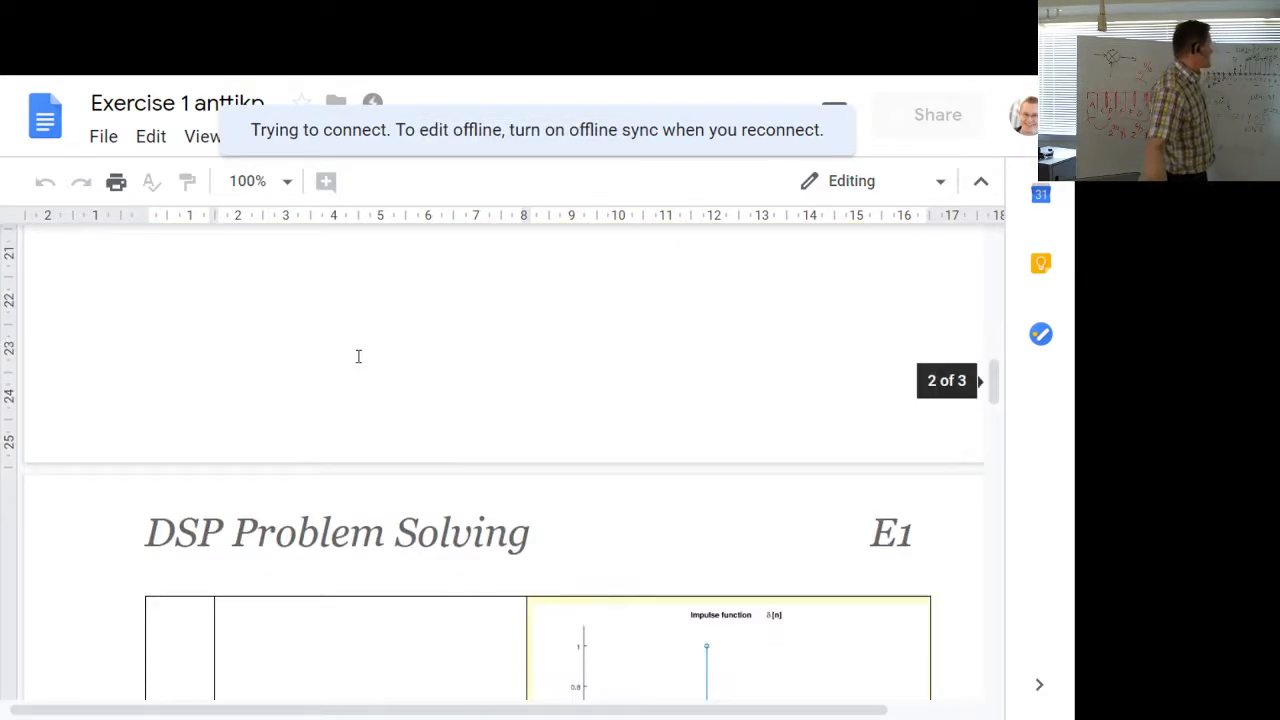
pyautogui.scroll(-3)
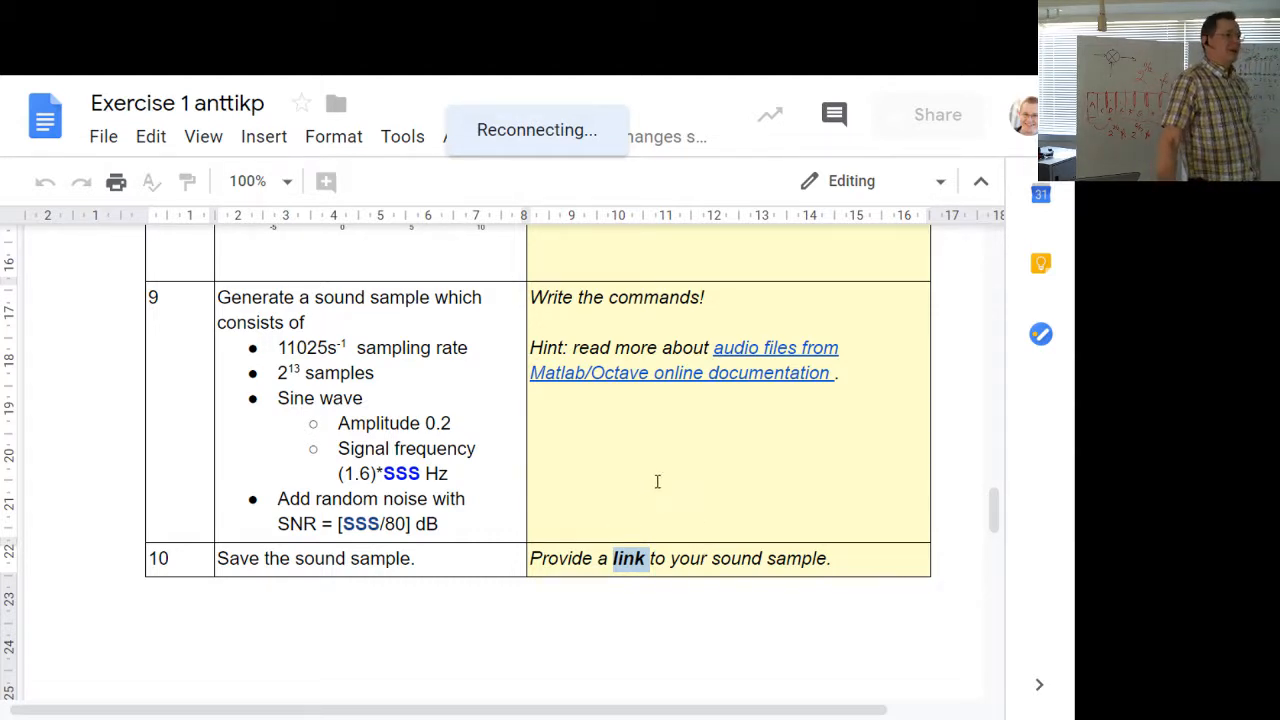
pyautogui.moveTo(628, 520)
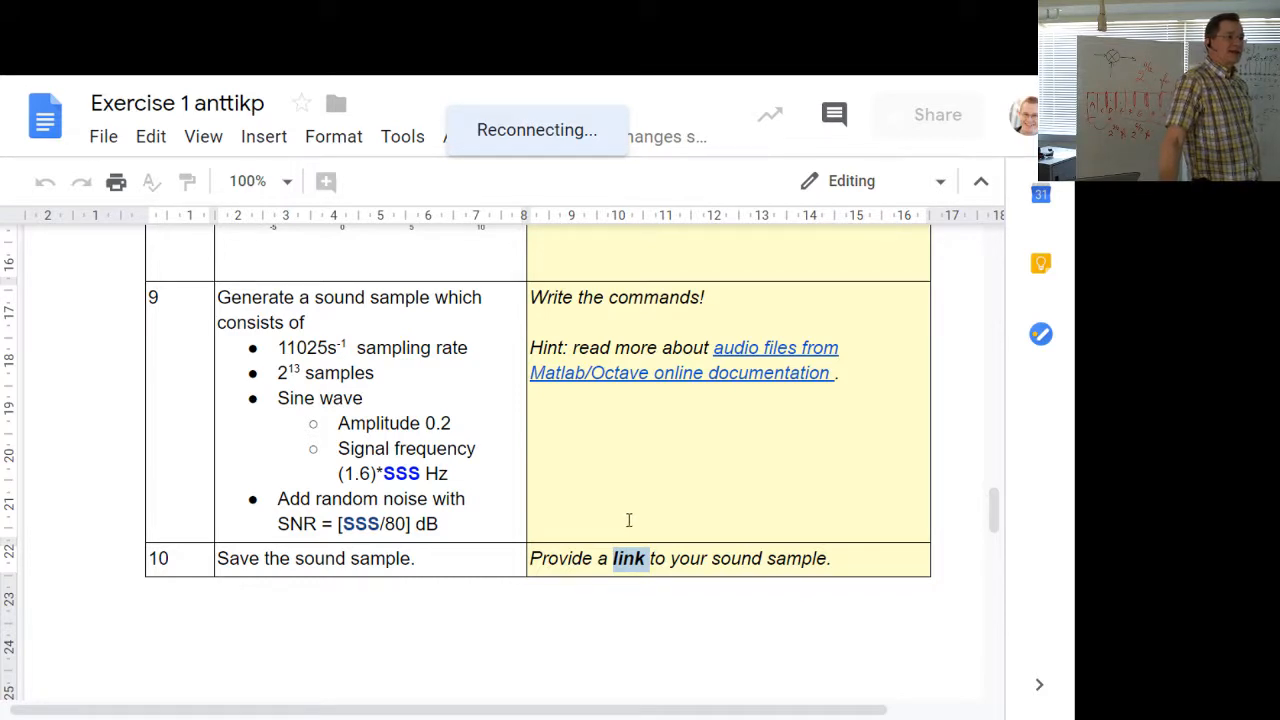